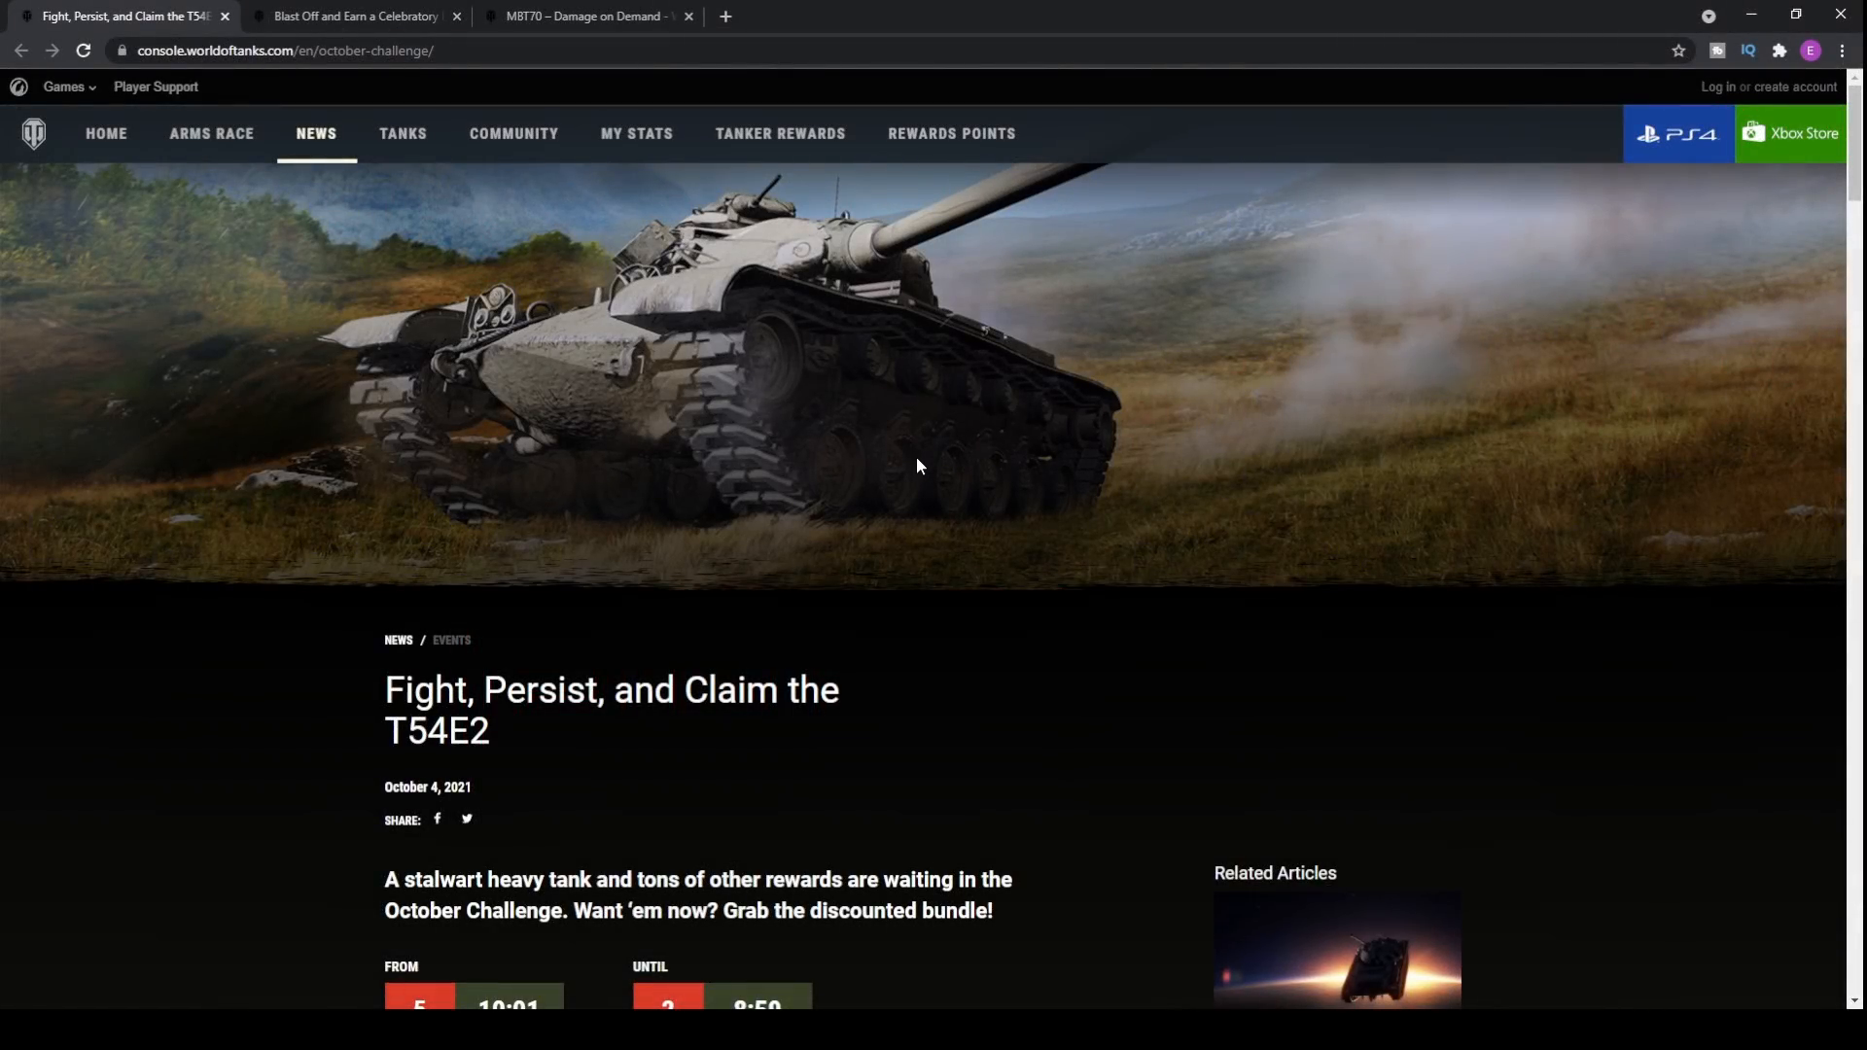
mouse_move(996, 399)
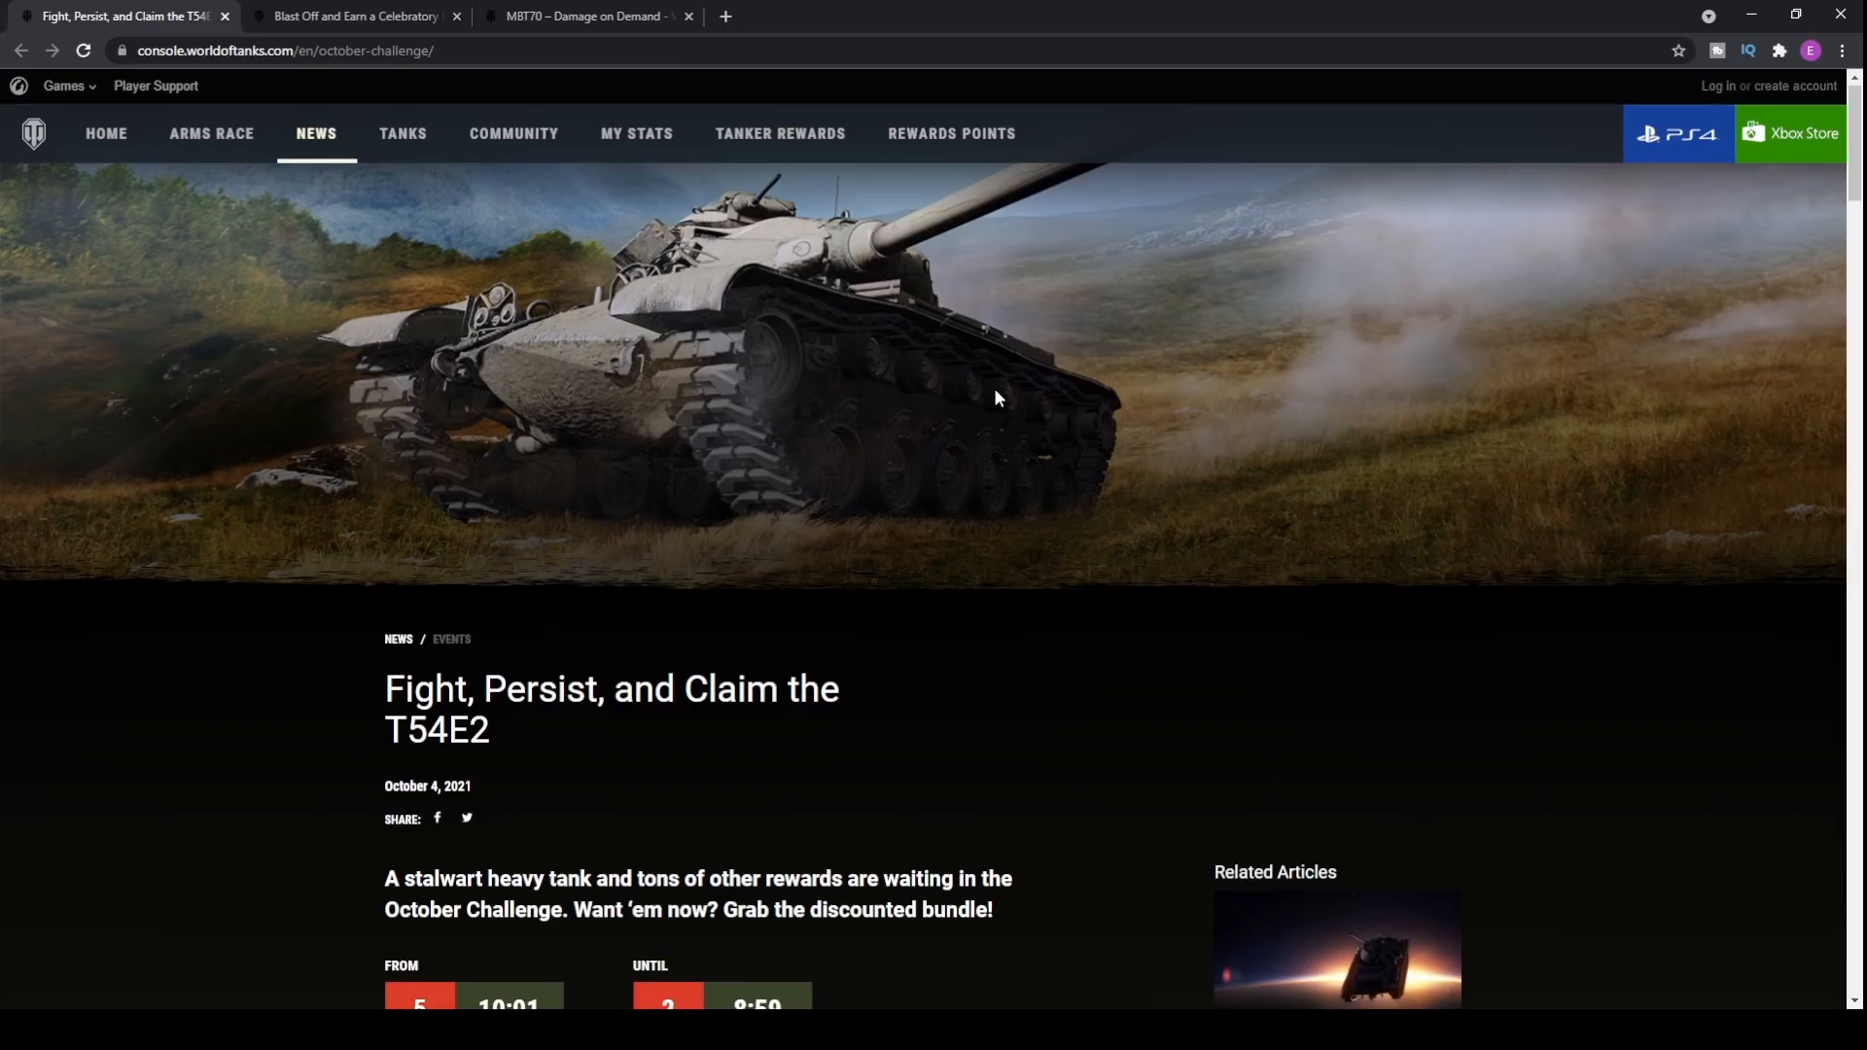
Step: Scroll down the T54E2 article past the snowy tank image toward the challenge details
scroll("down", 3)
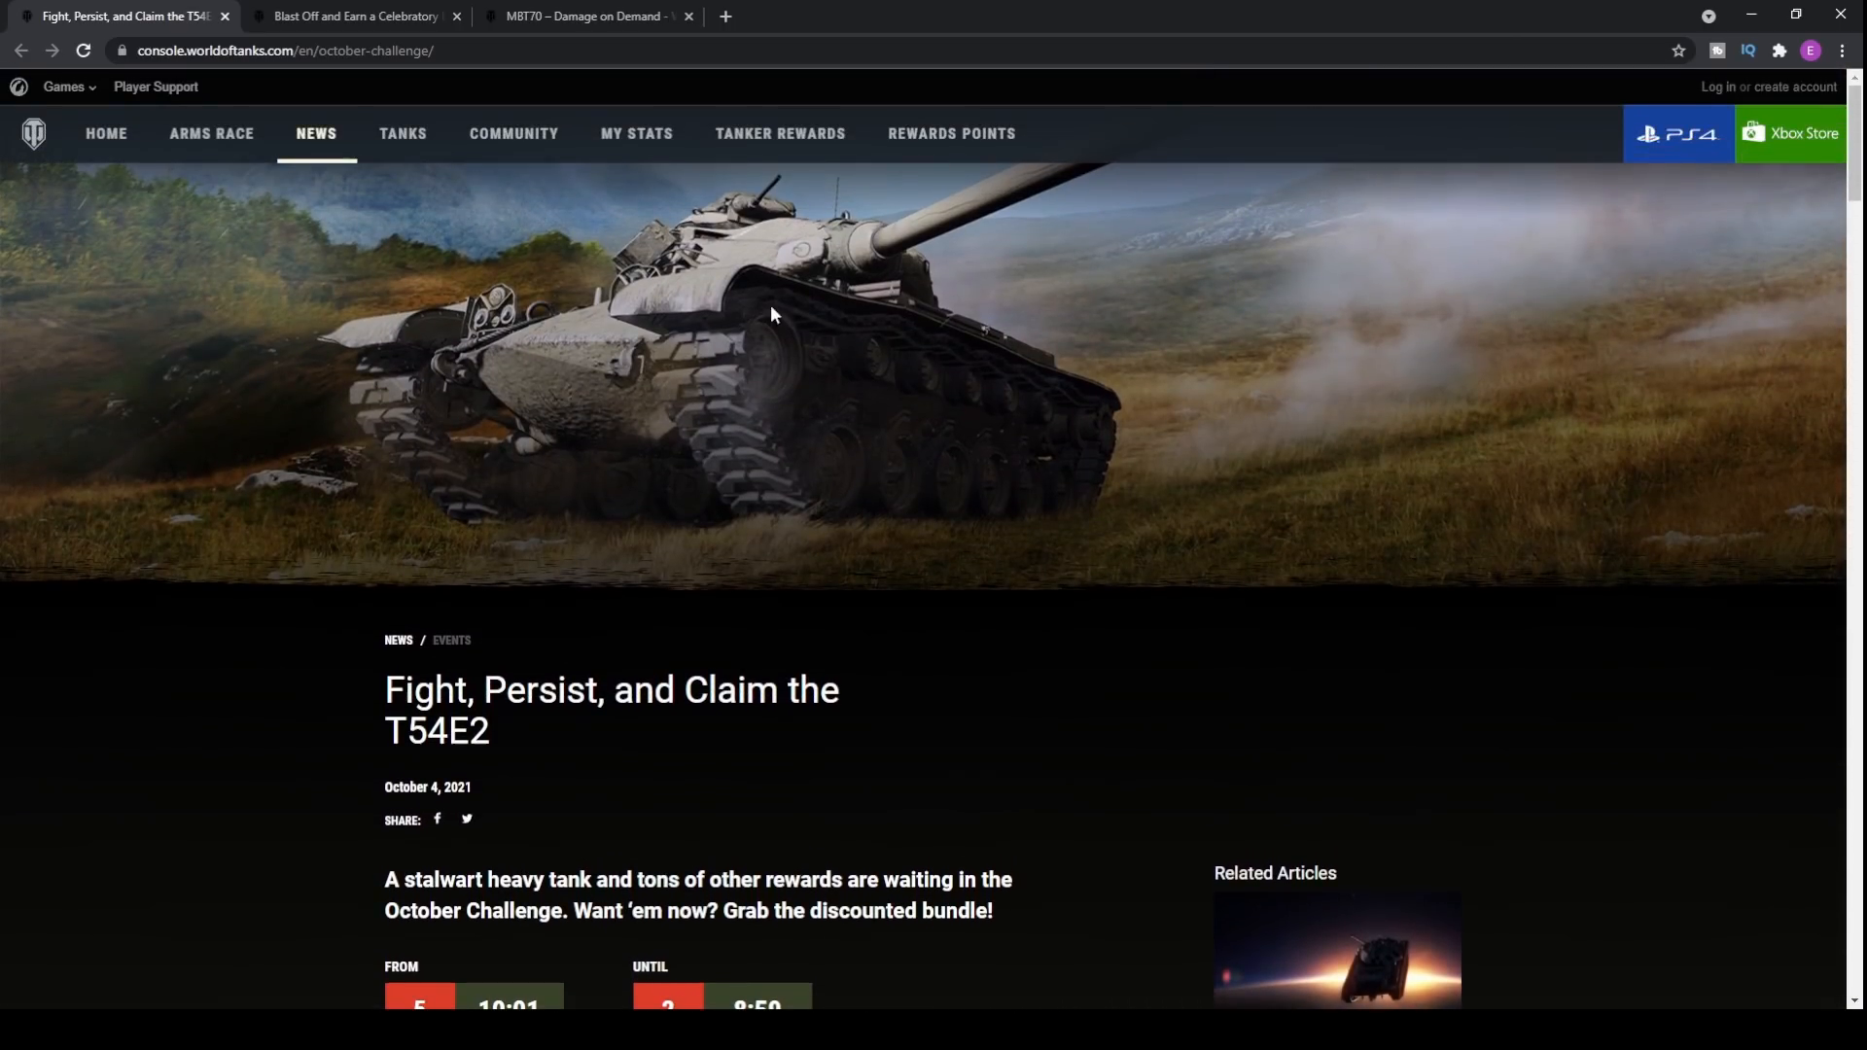
mouse_move(852, 317)
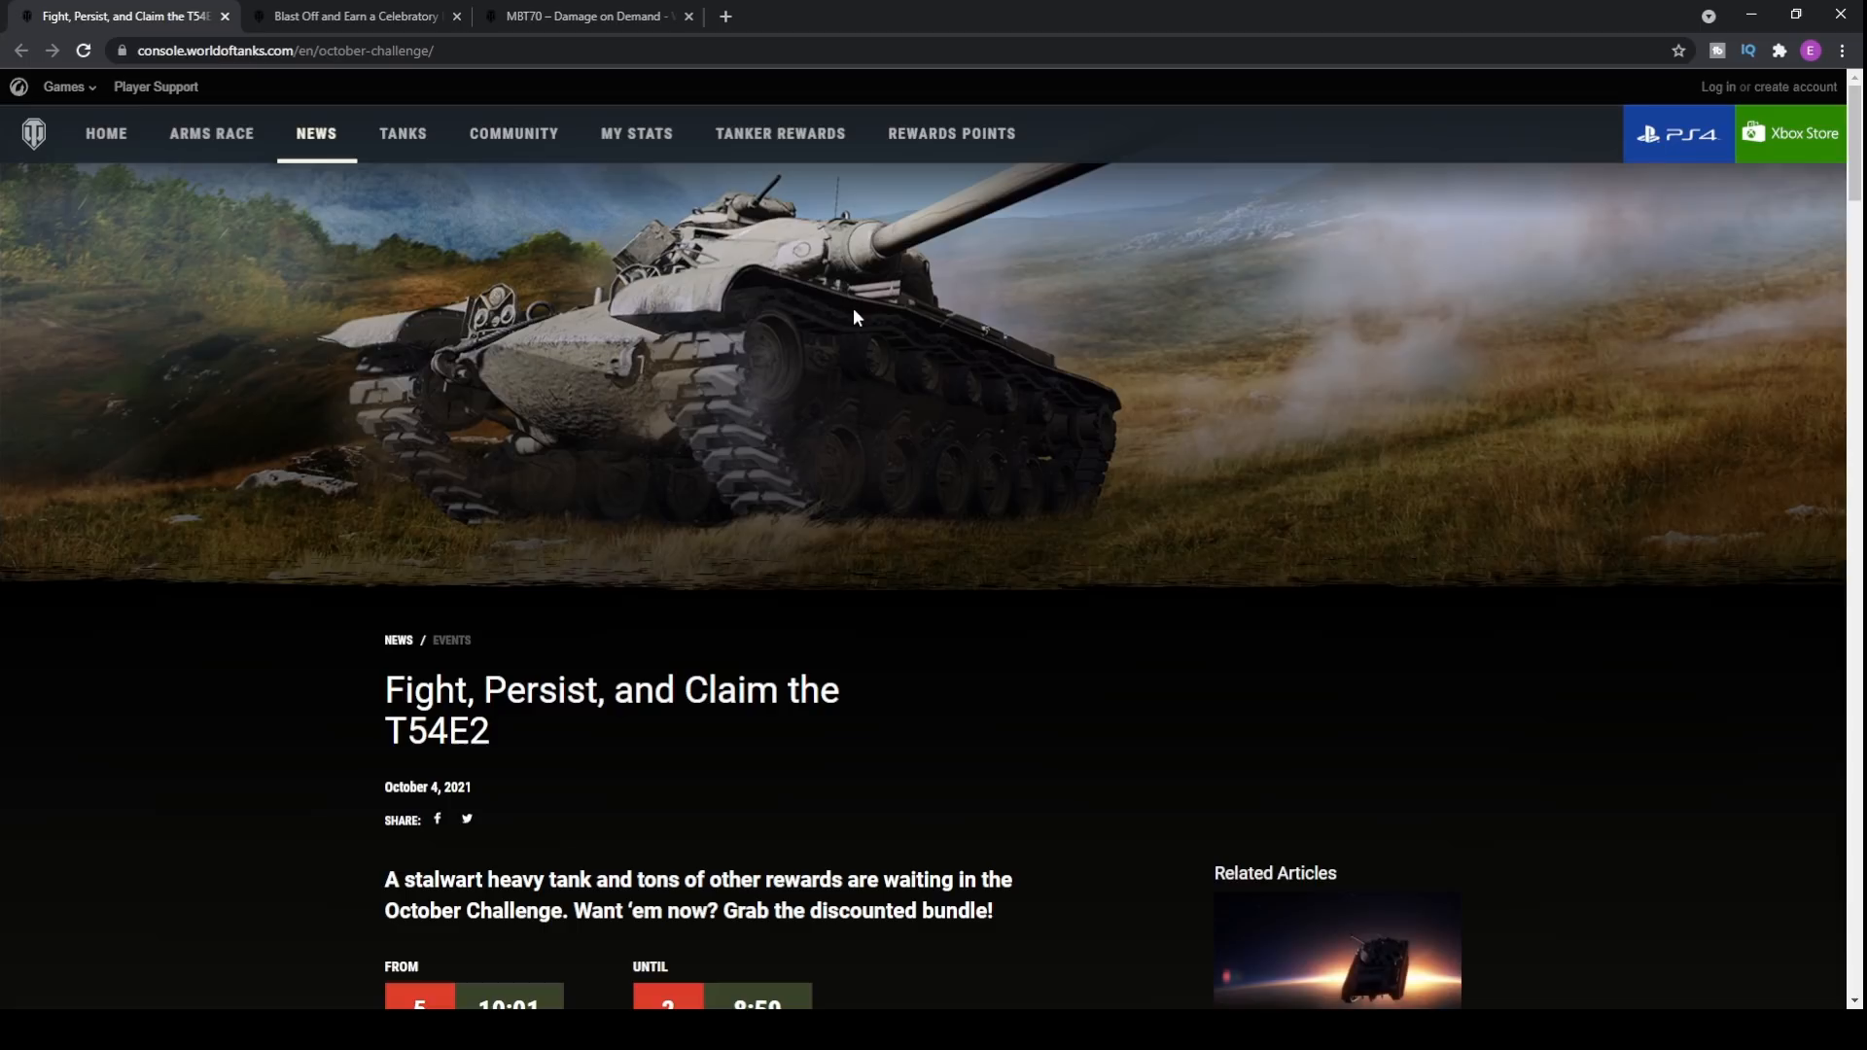
mouse_move(951, 432)
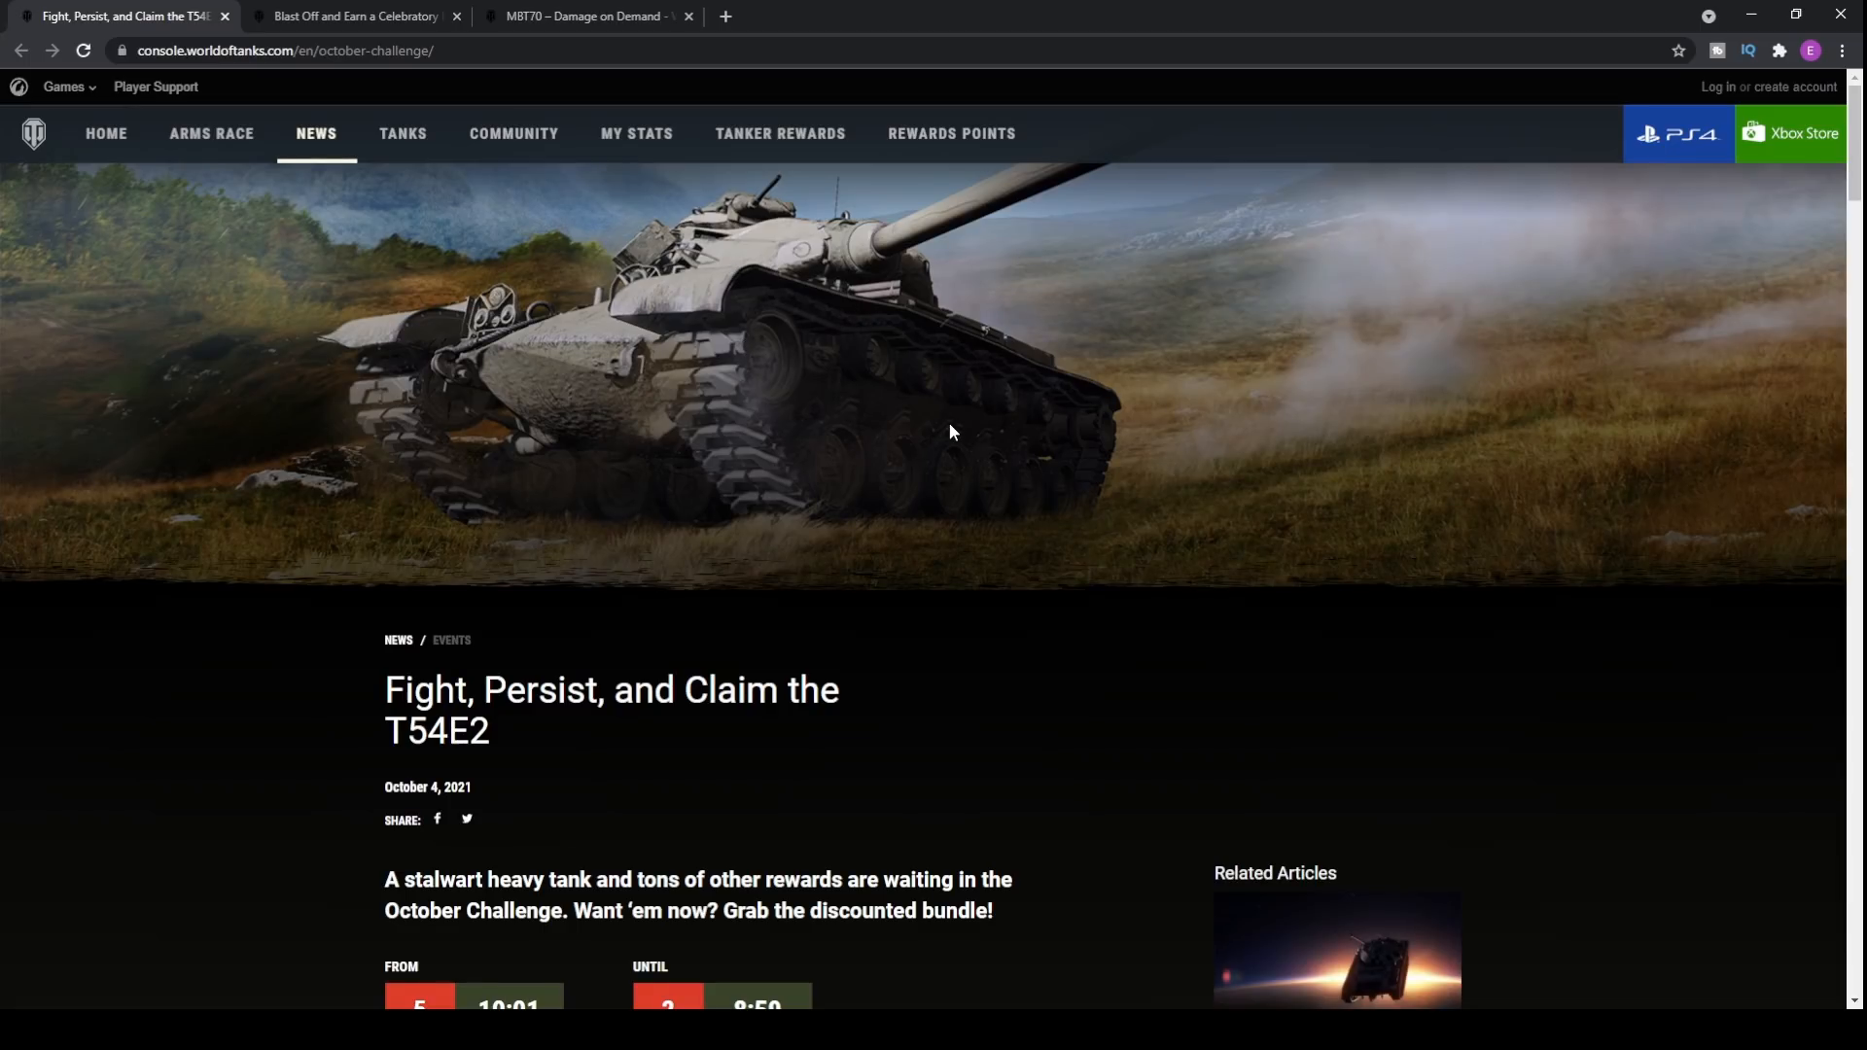
mouse_move(895, 411)
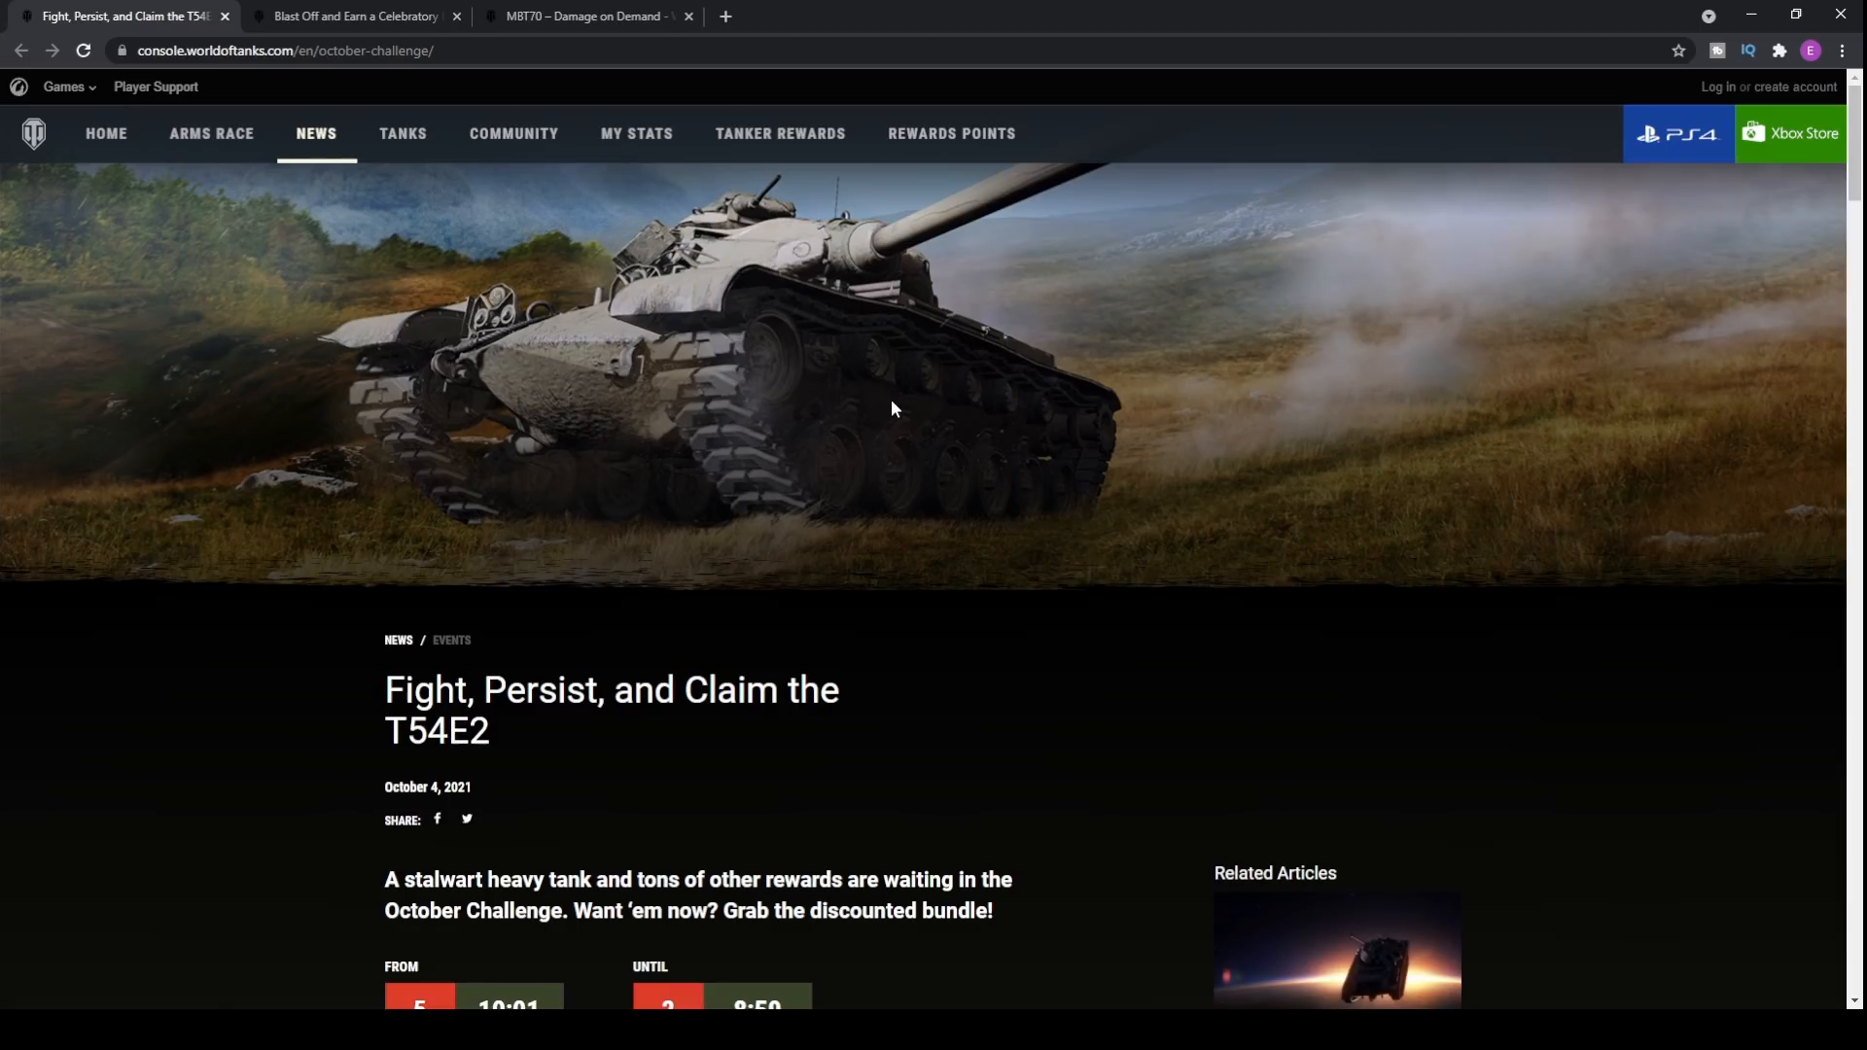
scroll("down", 3)
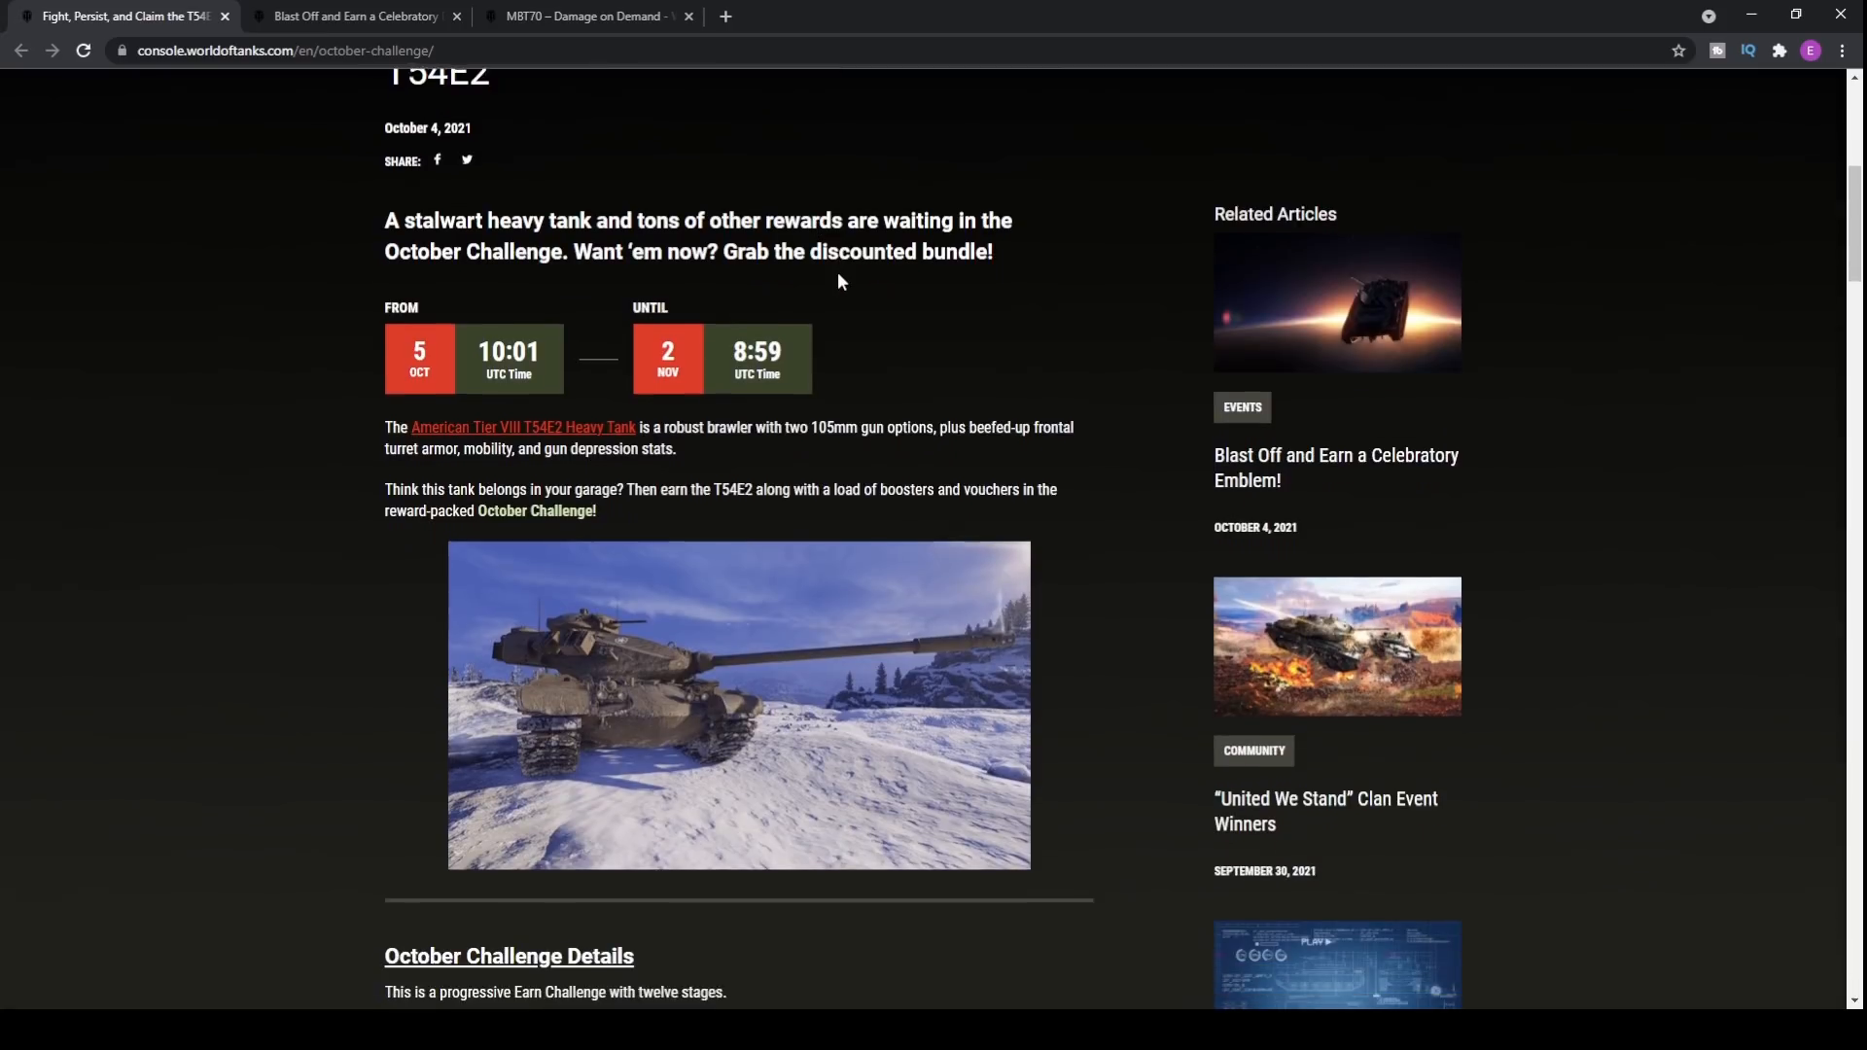
scroll("down", 3)
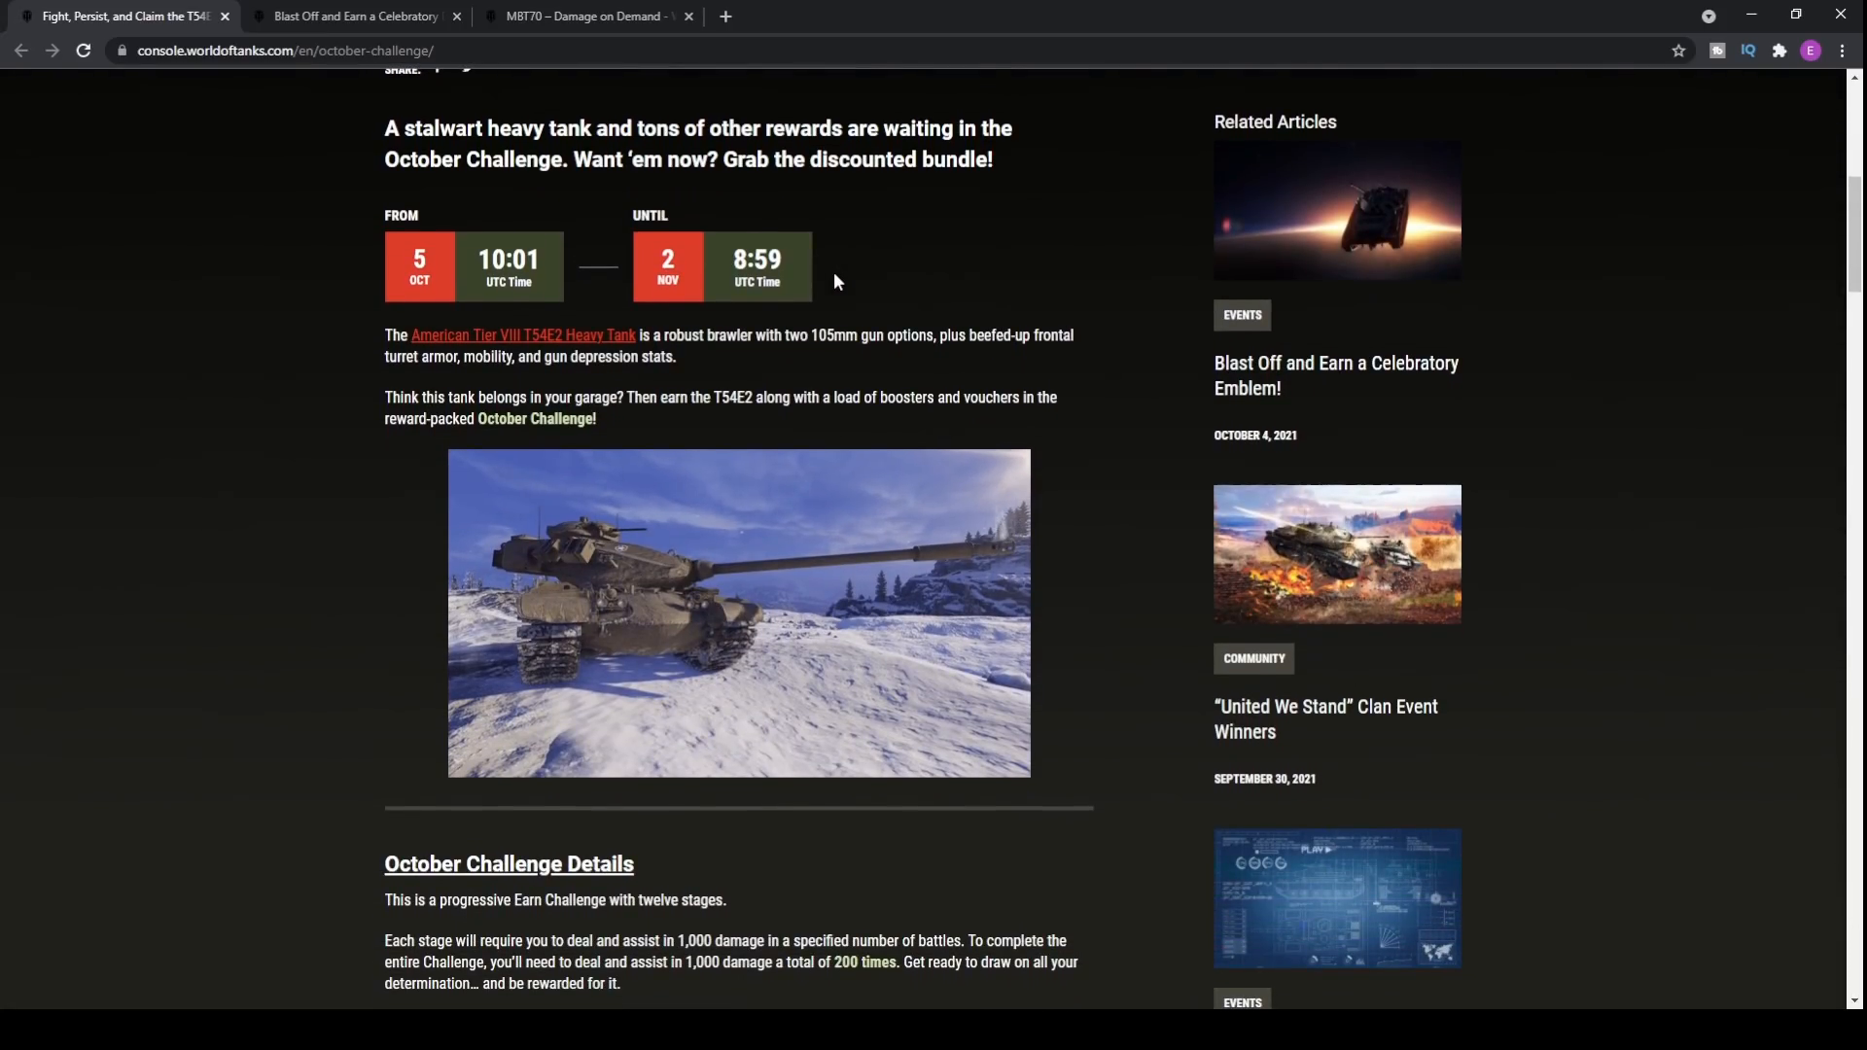
scroll("down", 3)
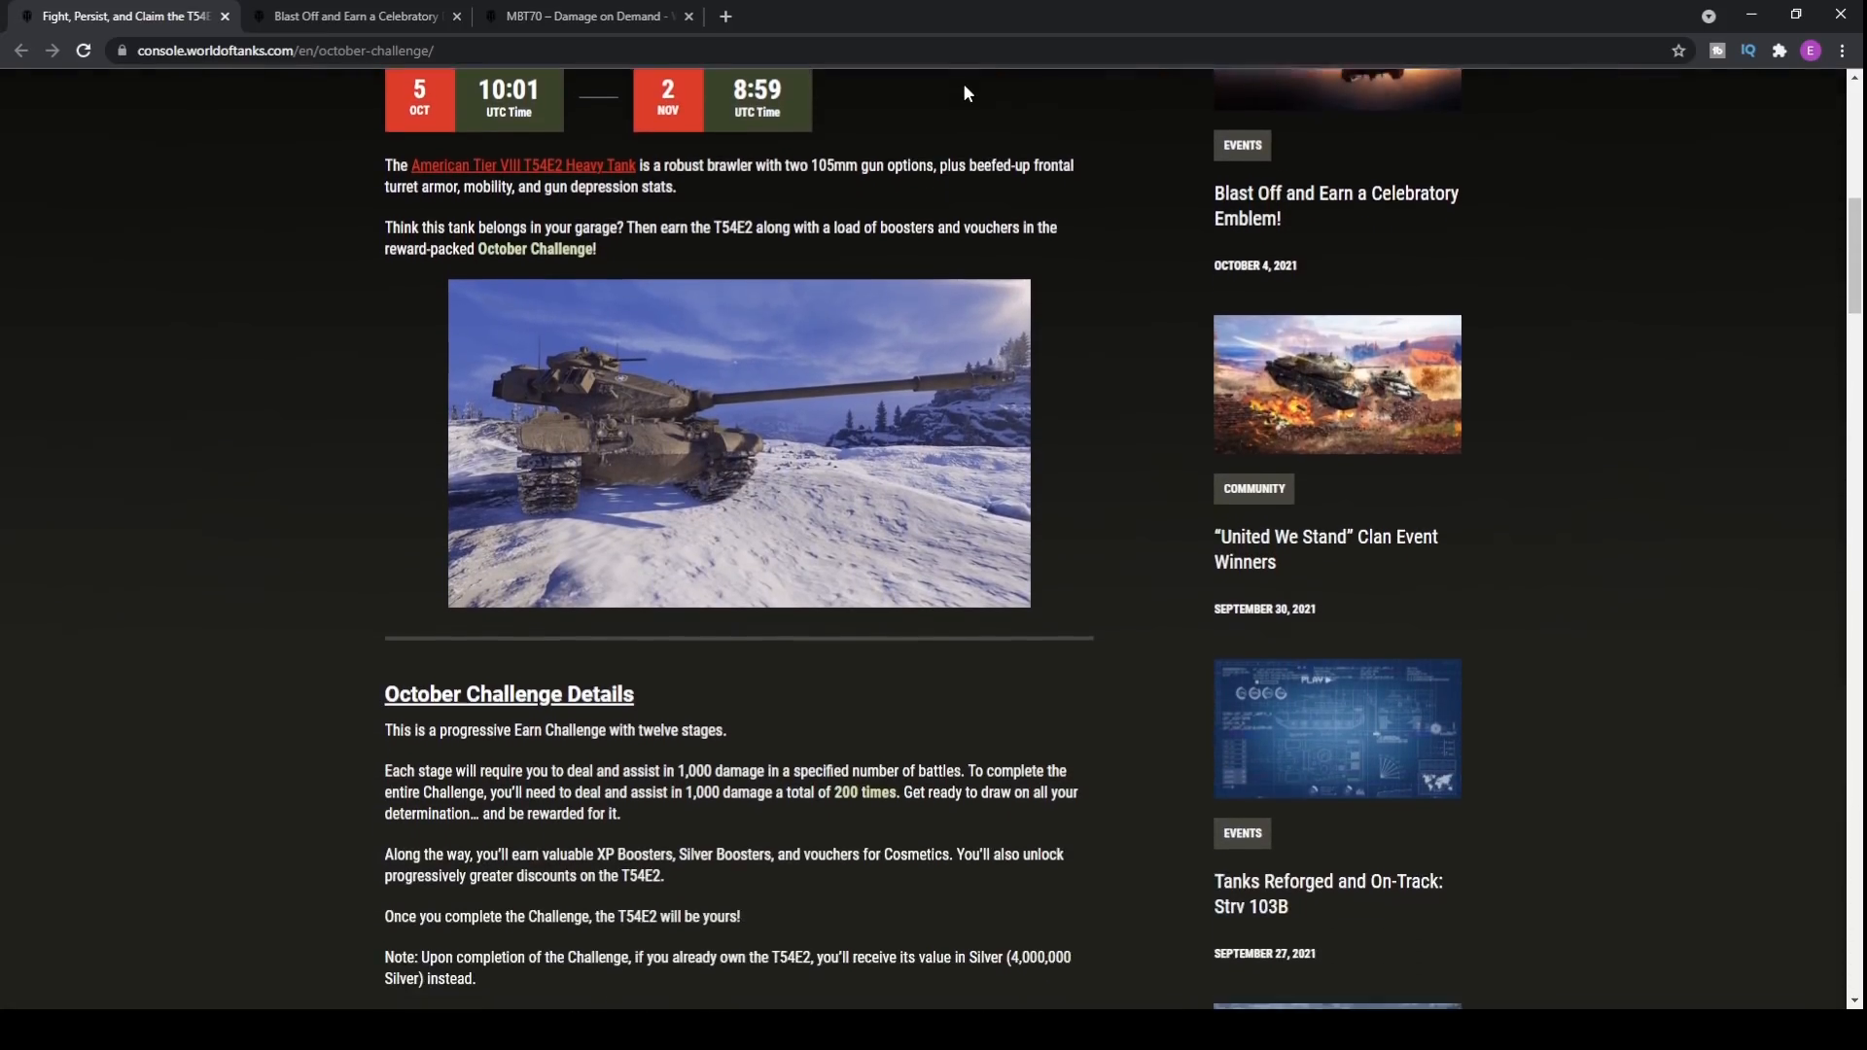
scroll("down", 3)
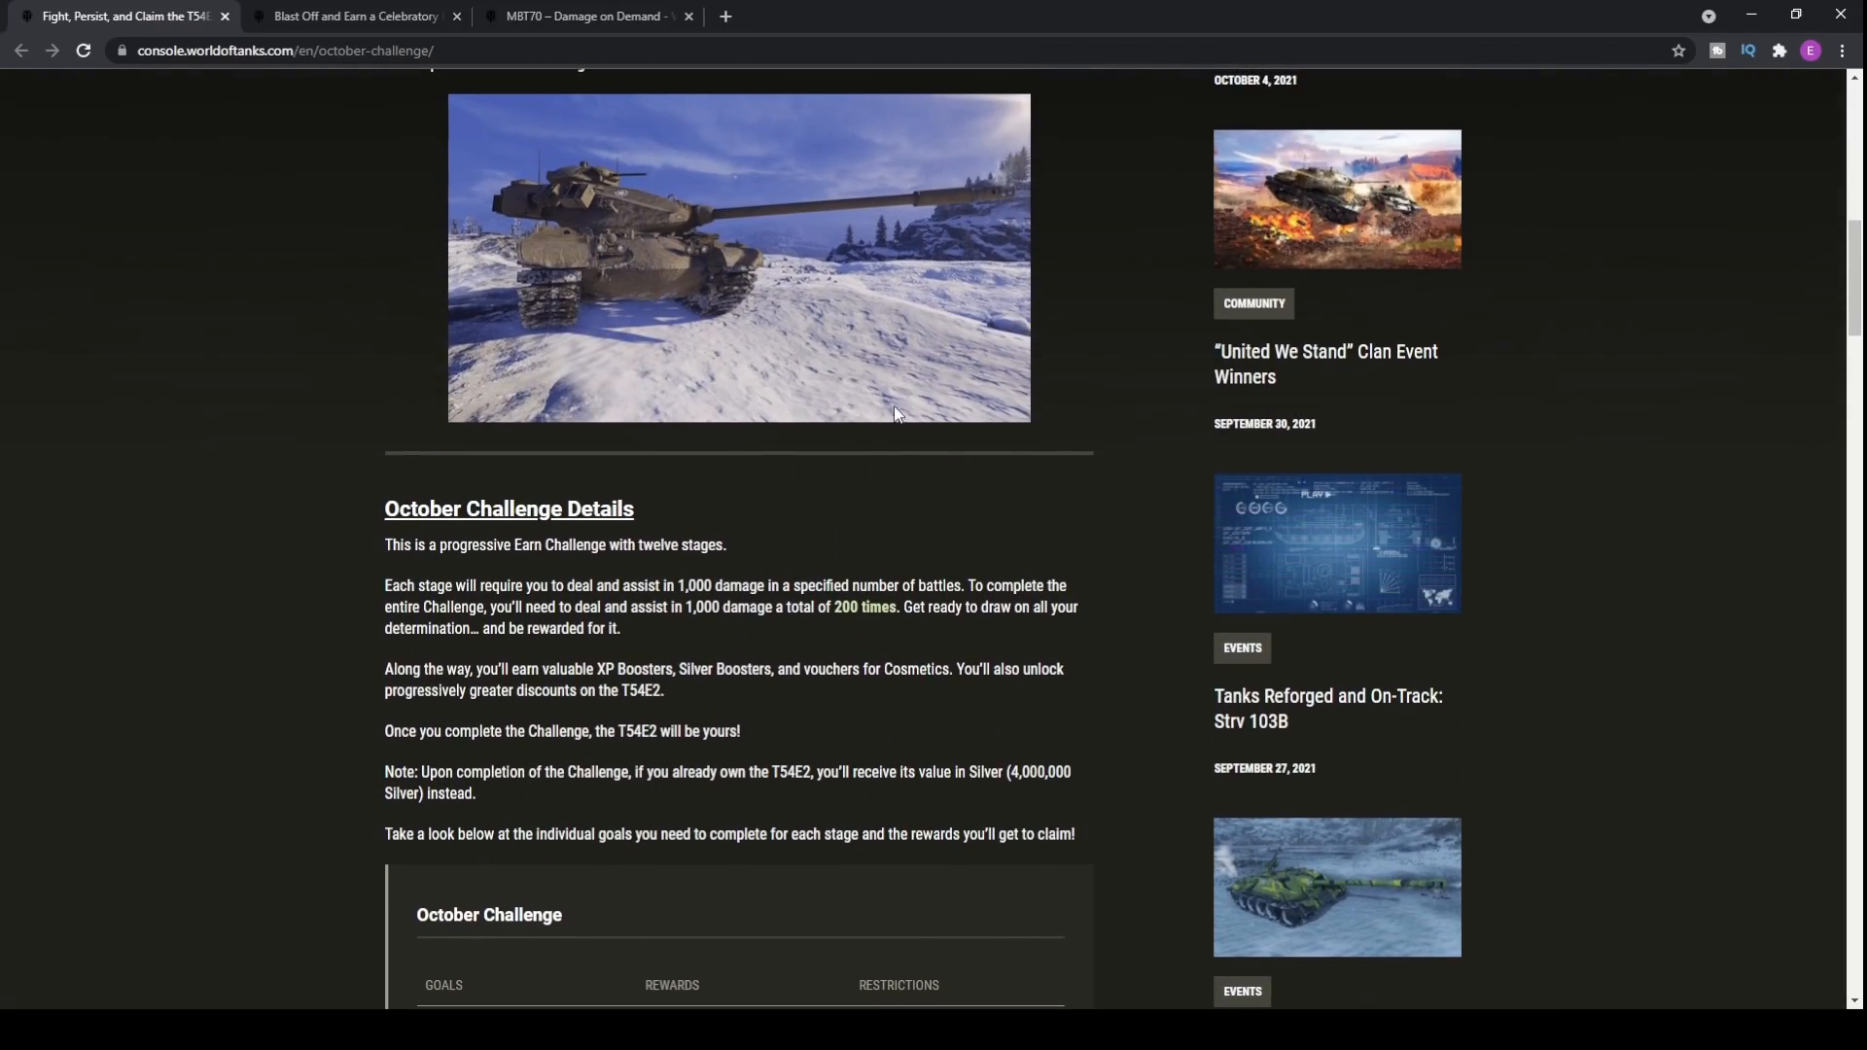
mouse_move(741, 221)
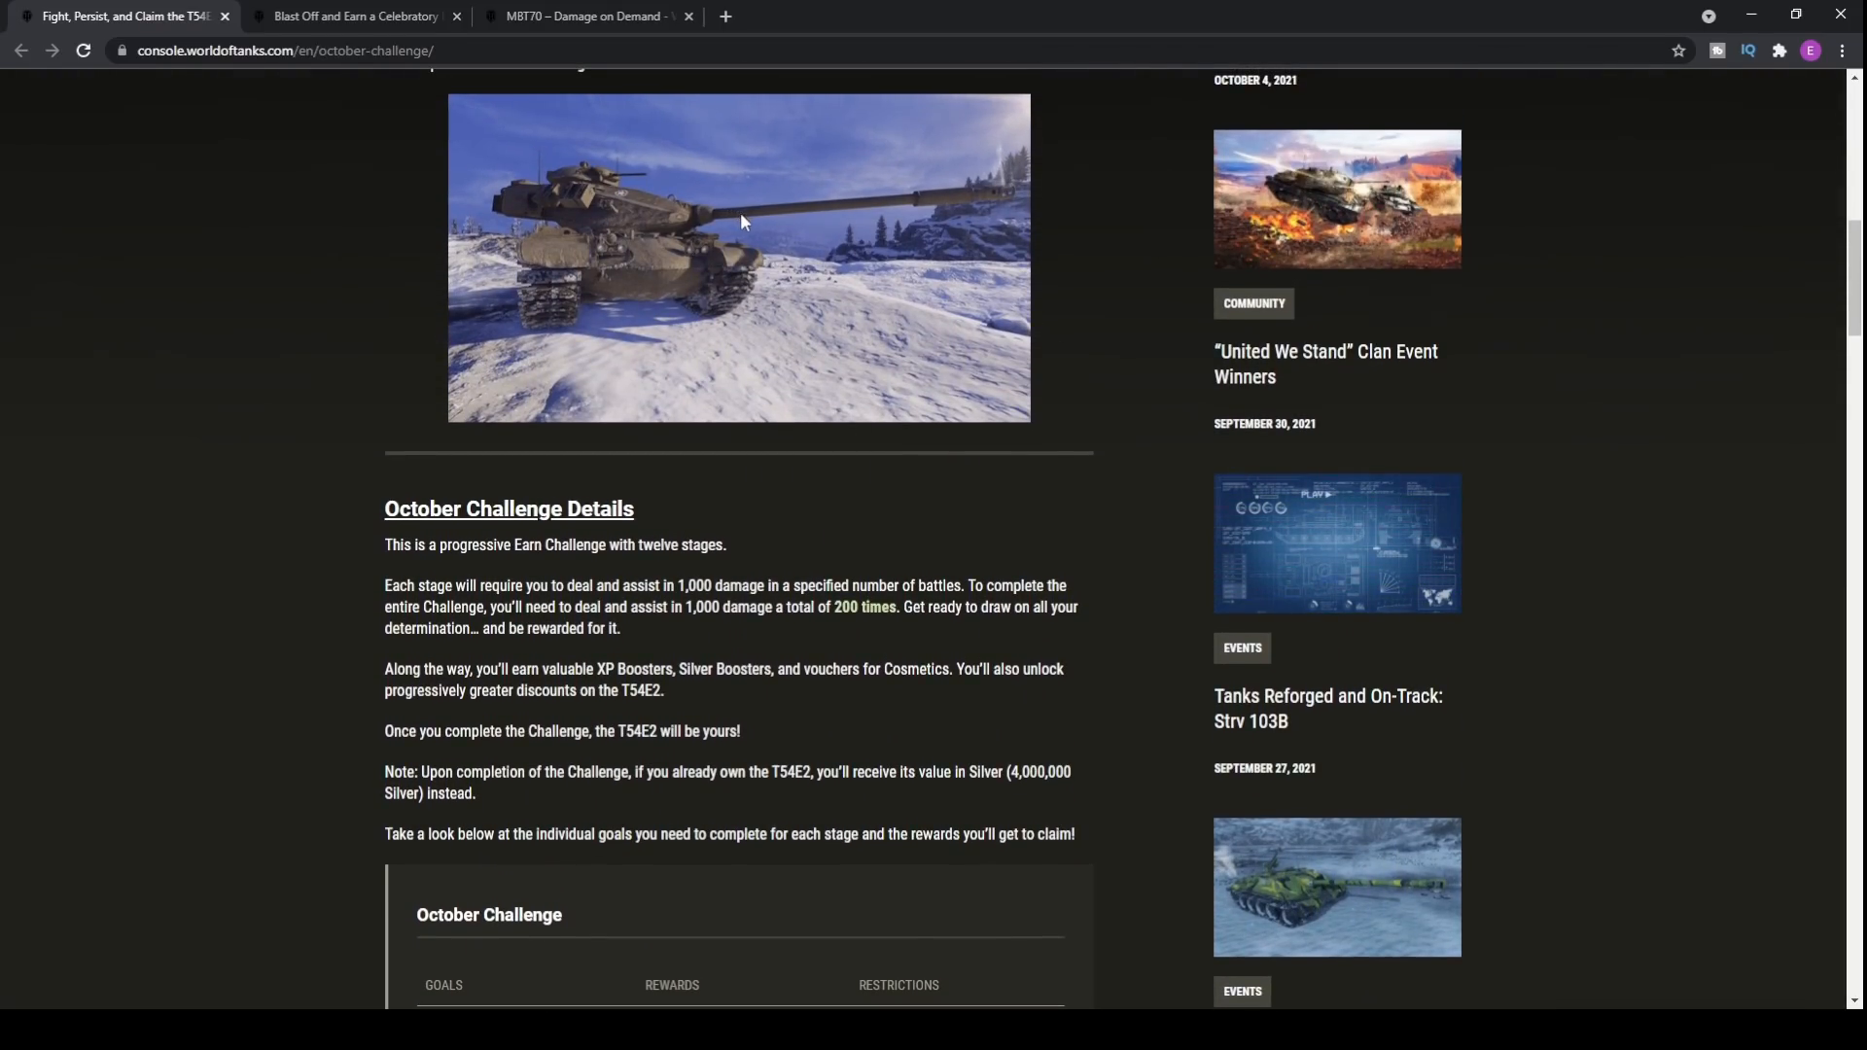
mouse_move(803, 280)
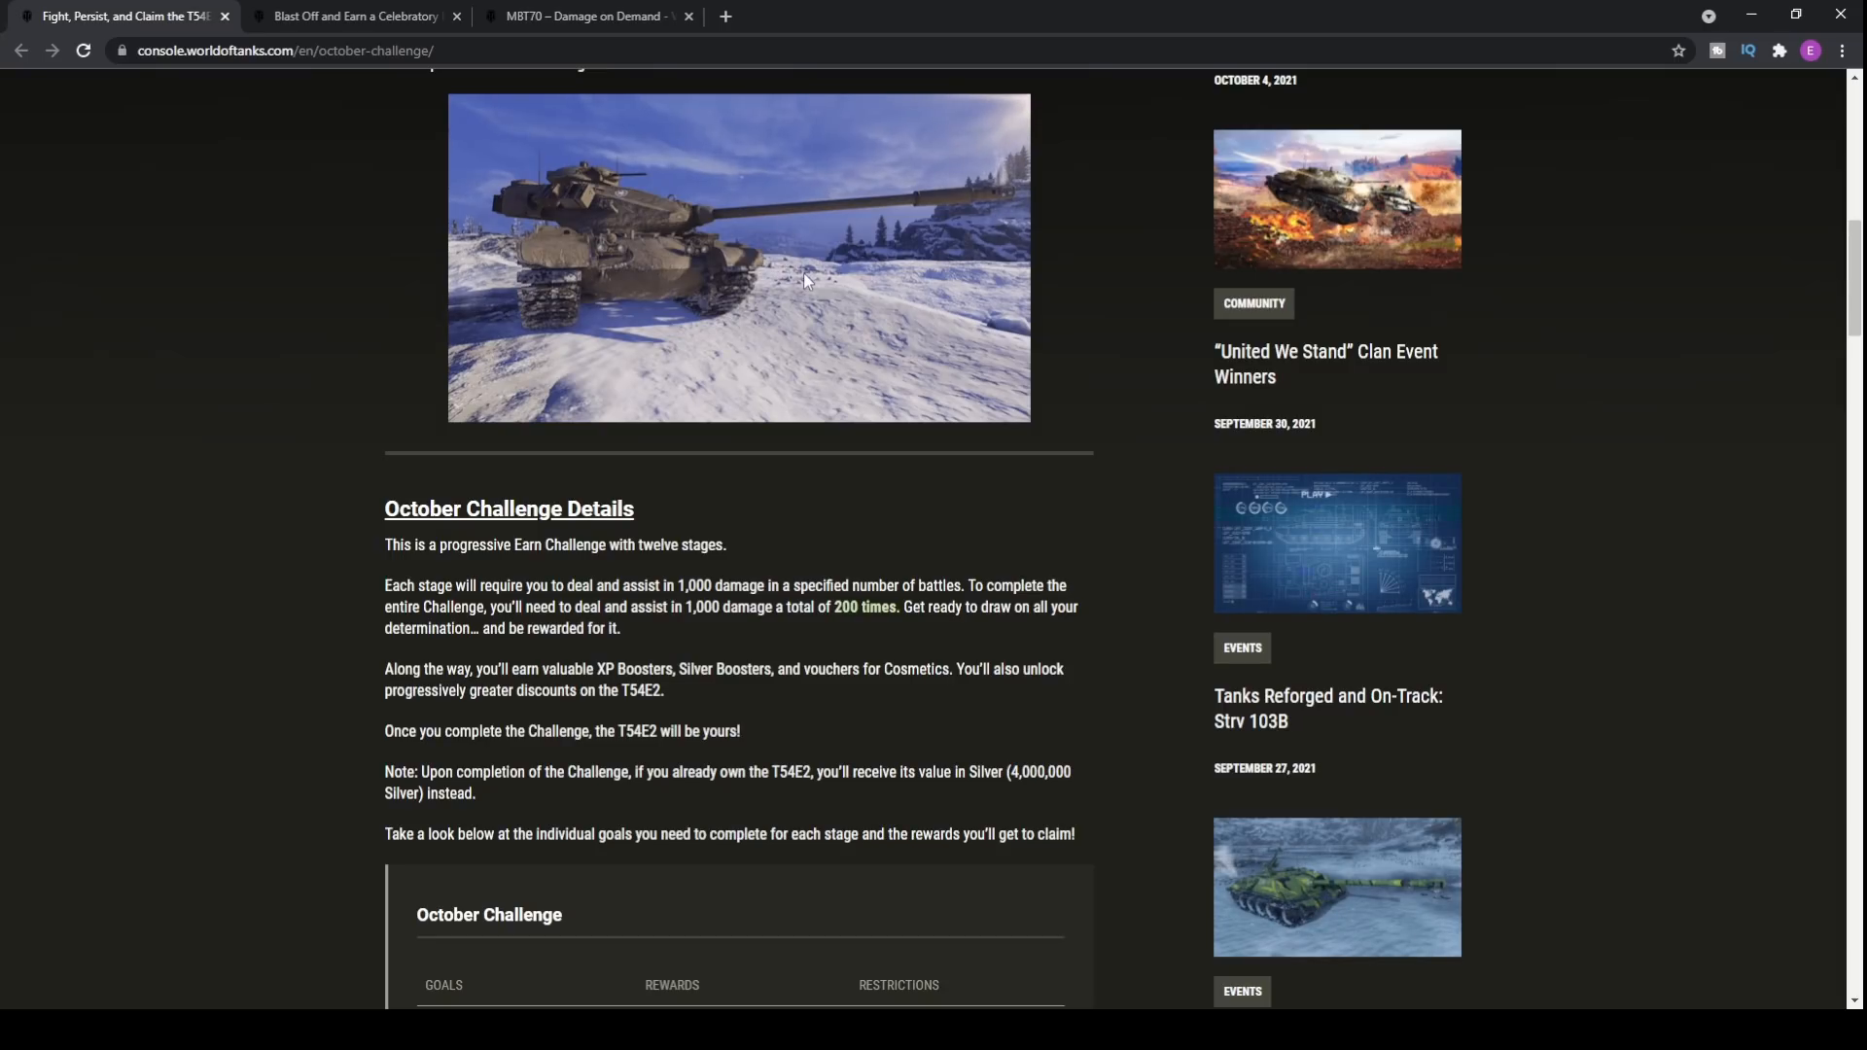
scroll("down", 3)
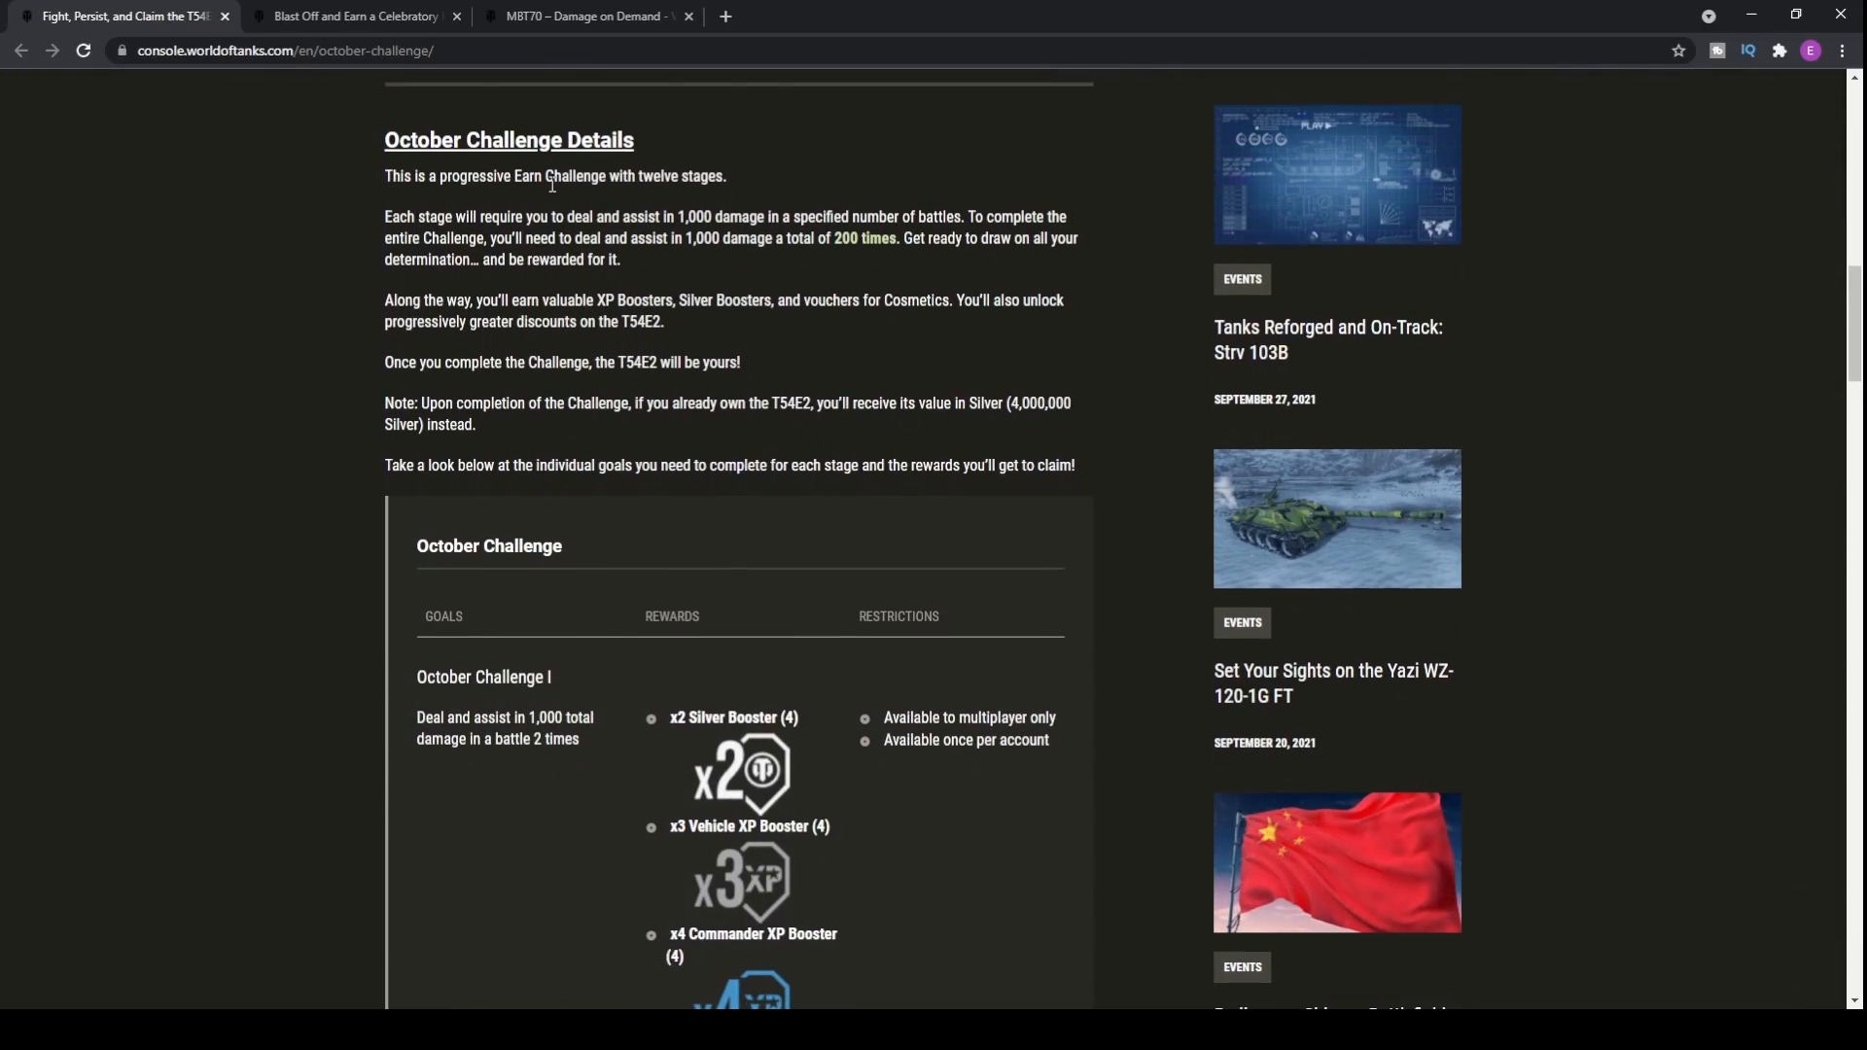
mouse_move(817, 331)
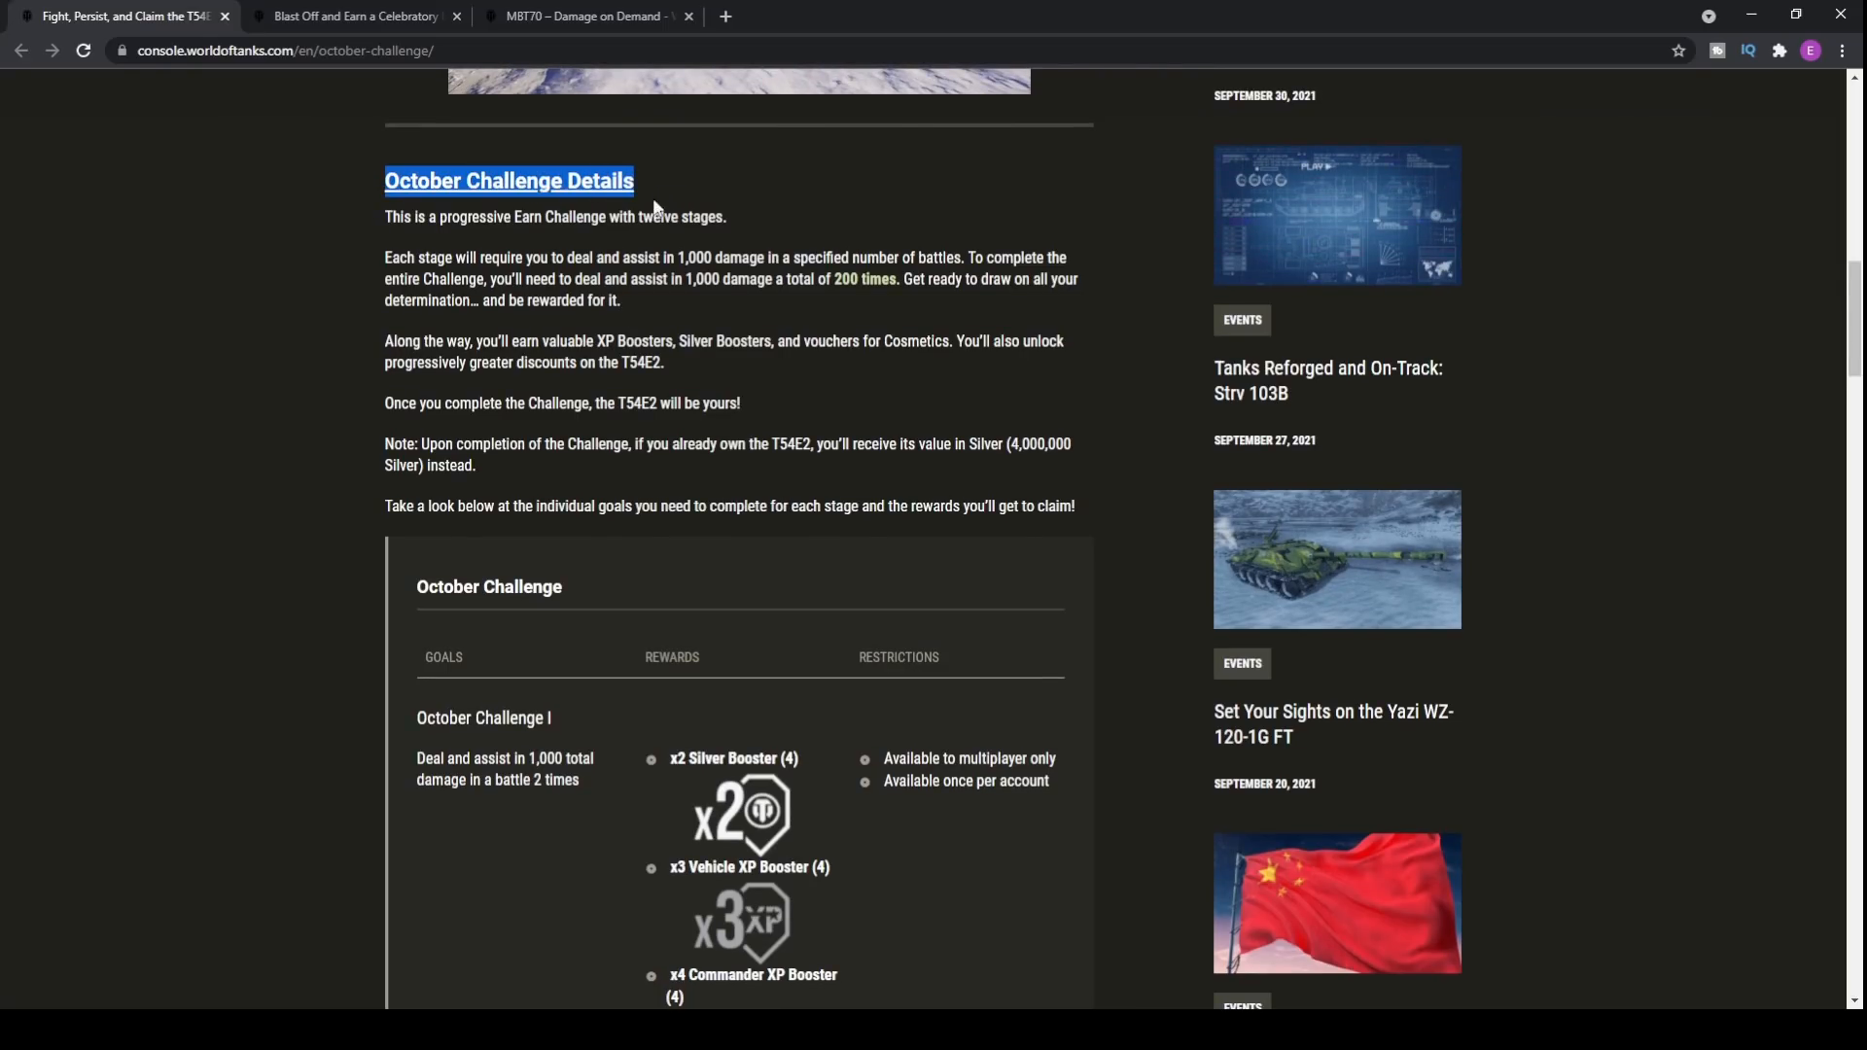
Step: Select the October Challenge Details heading and continue into the twelve-stage Earn Challenge text
double_click(416, 256)
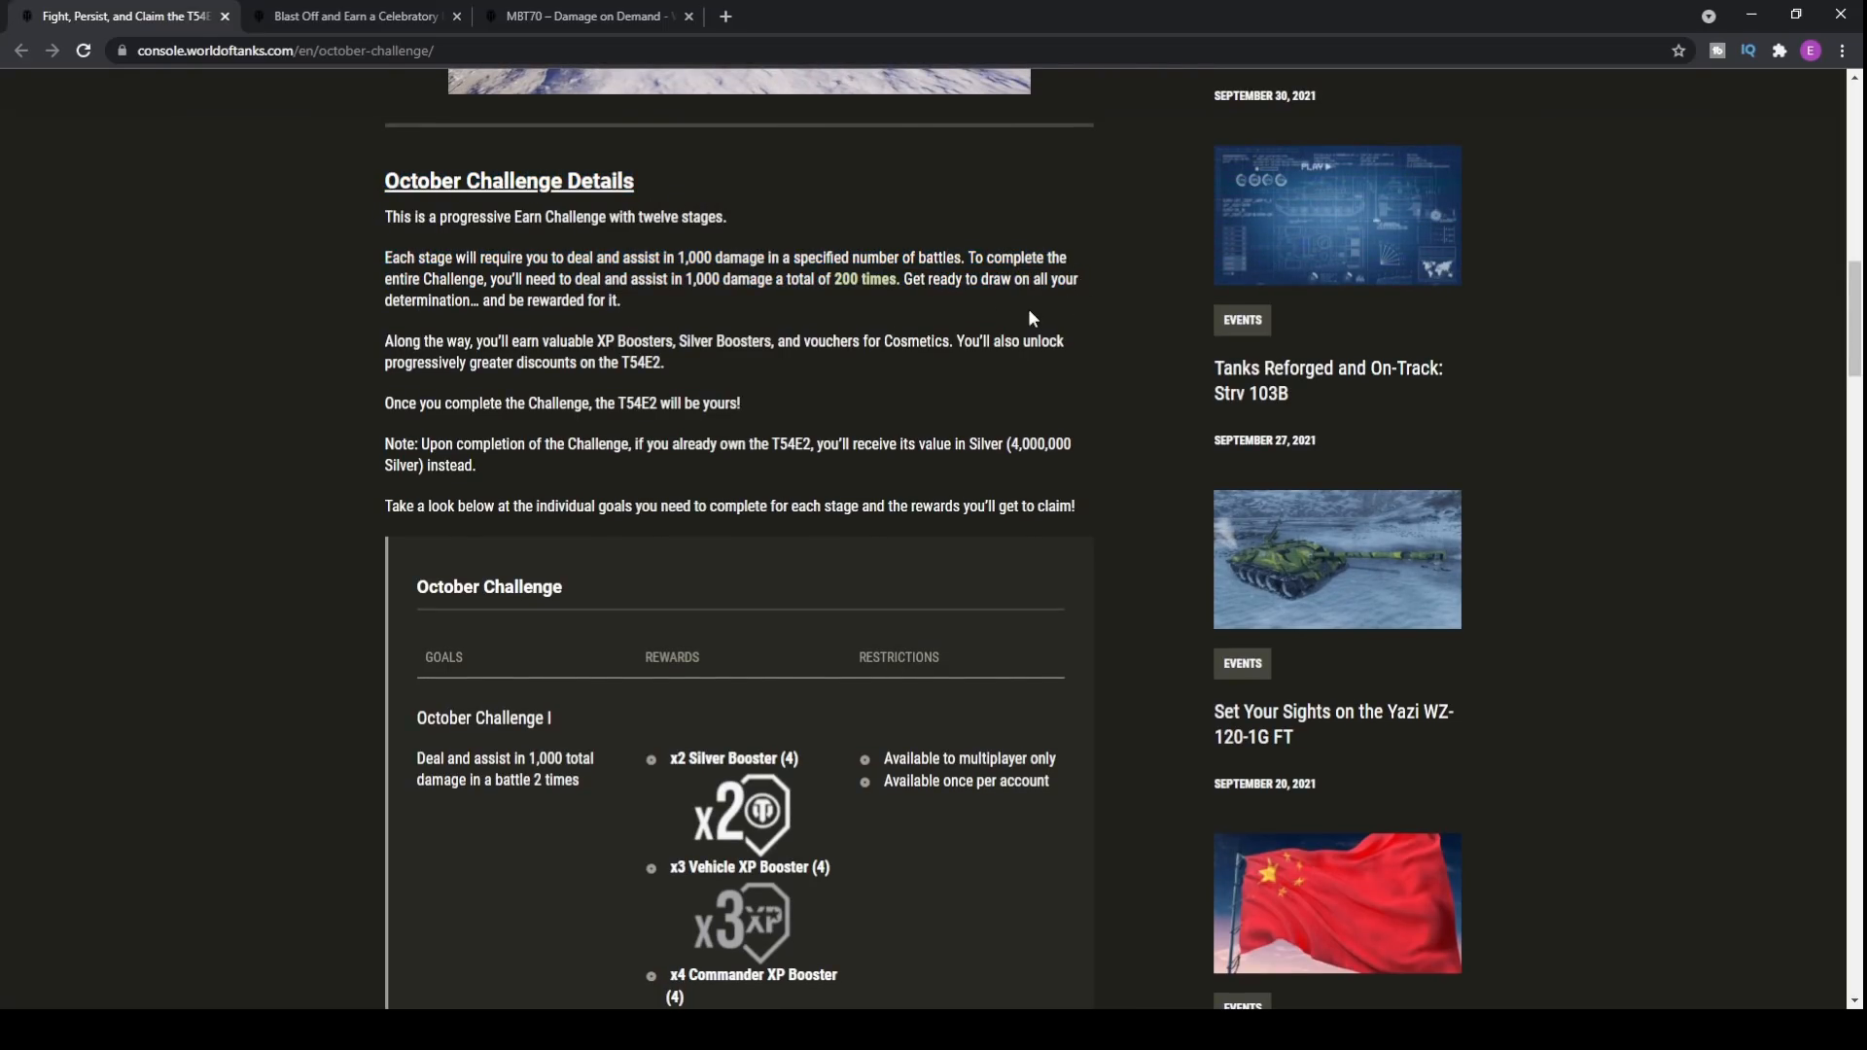
mouse_move(754, 275)
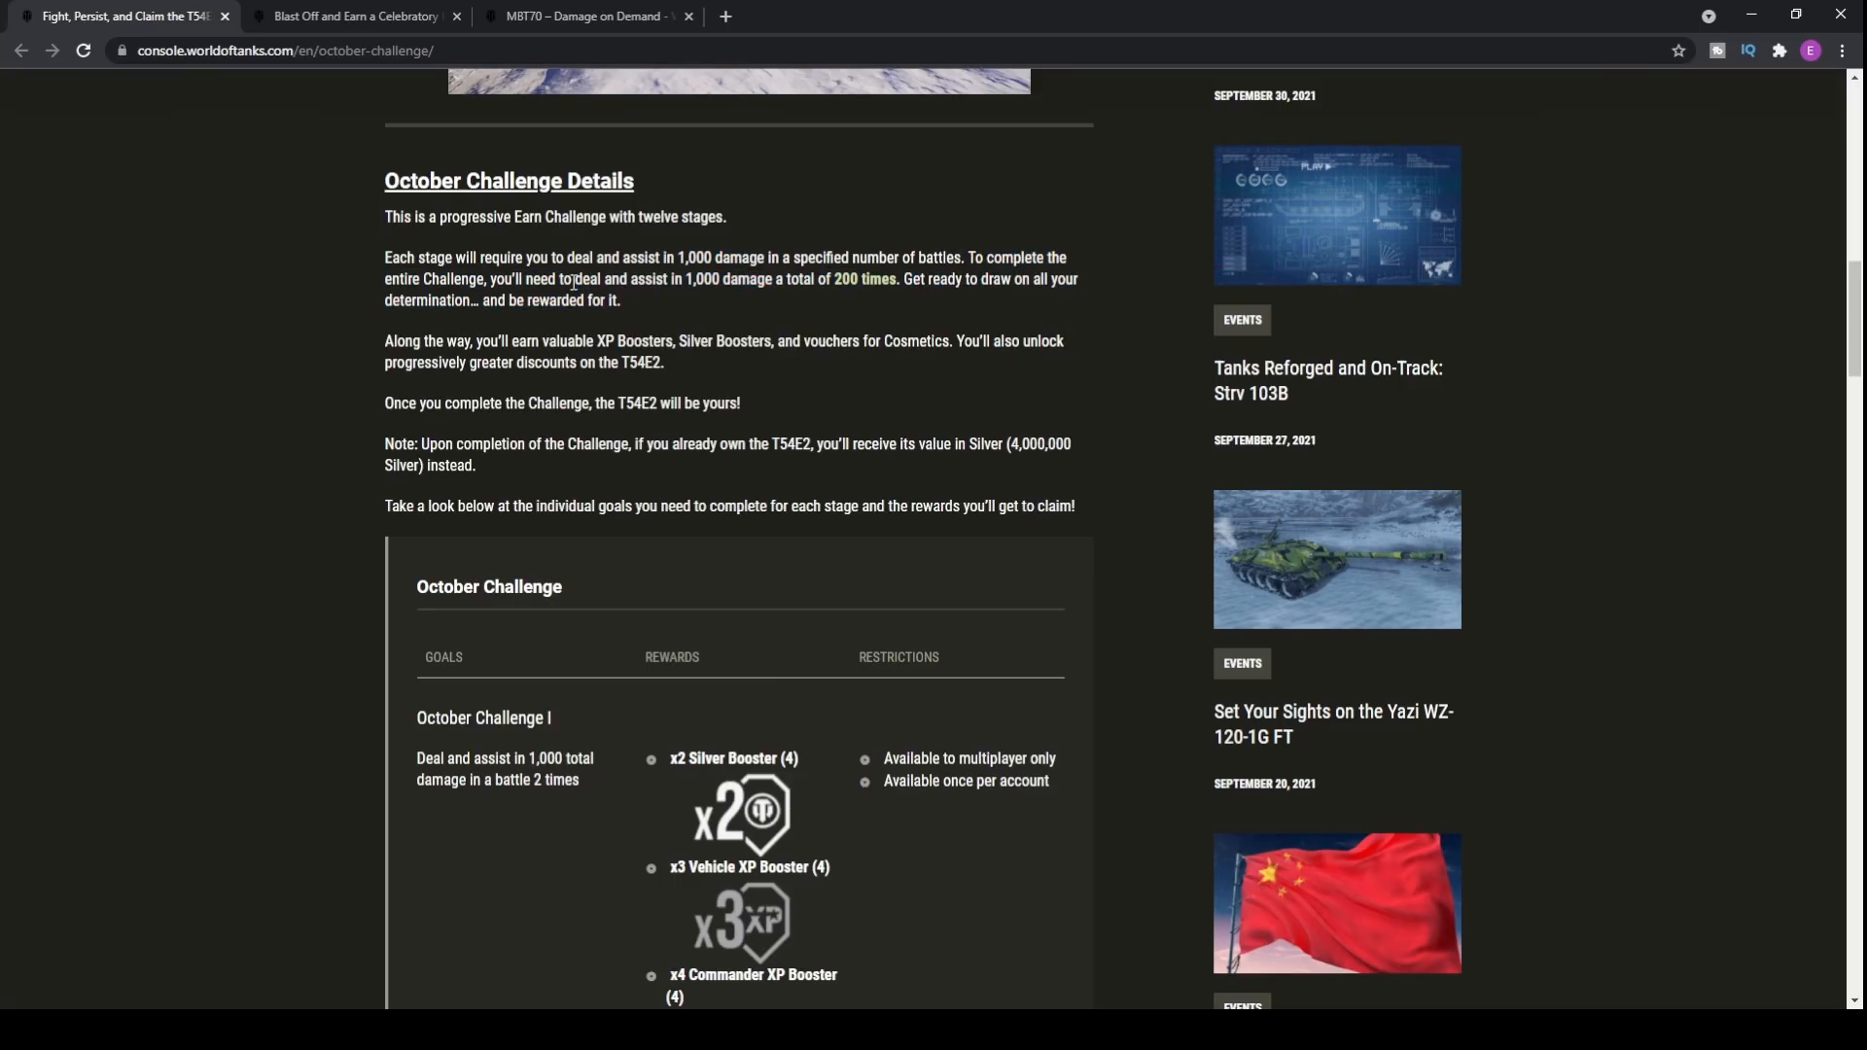
left_click_drag(574, 278, 900, 278)
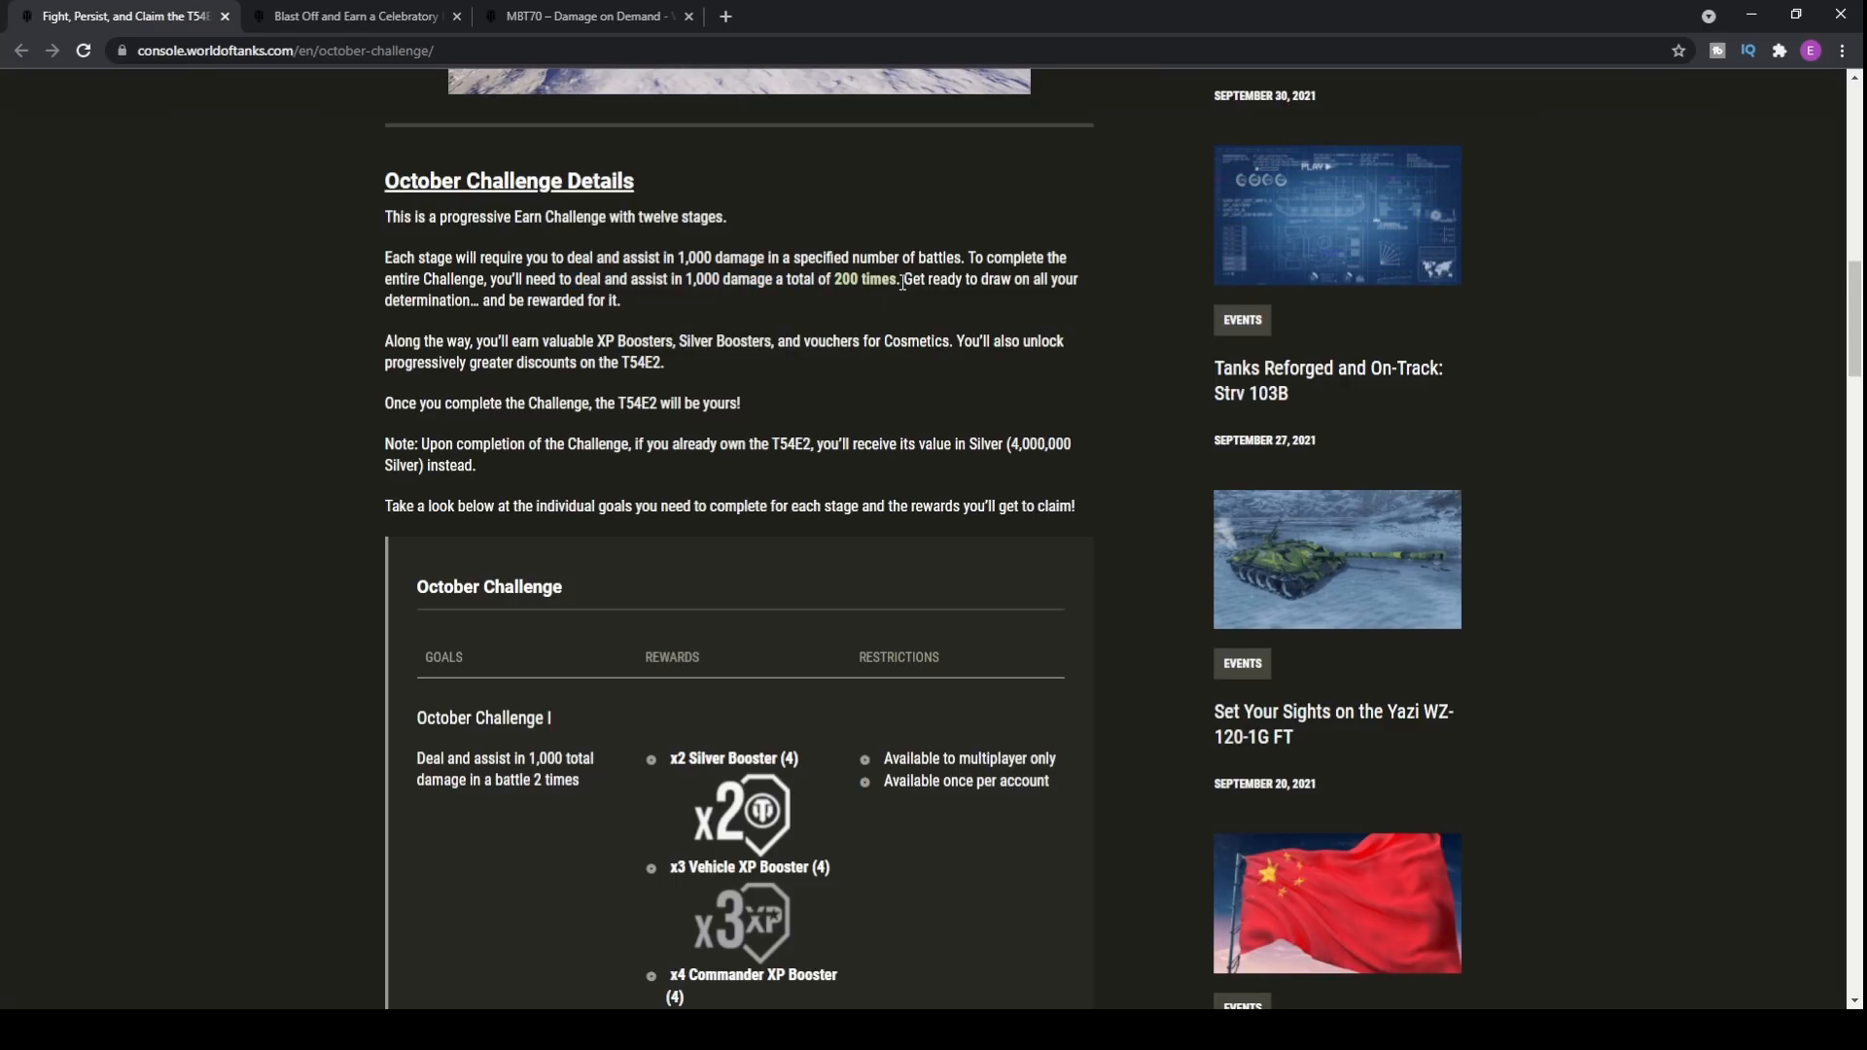
mouse_move(910, 307)
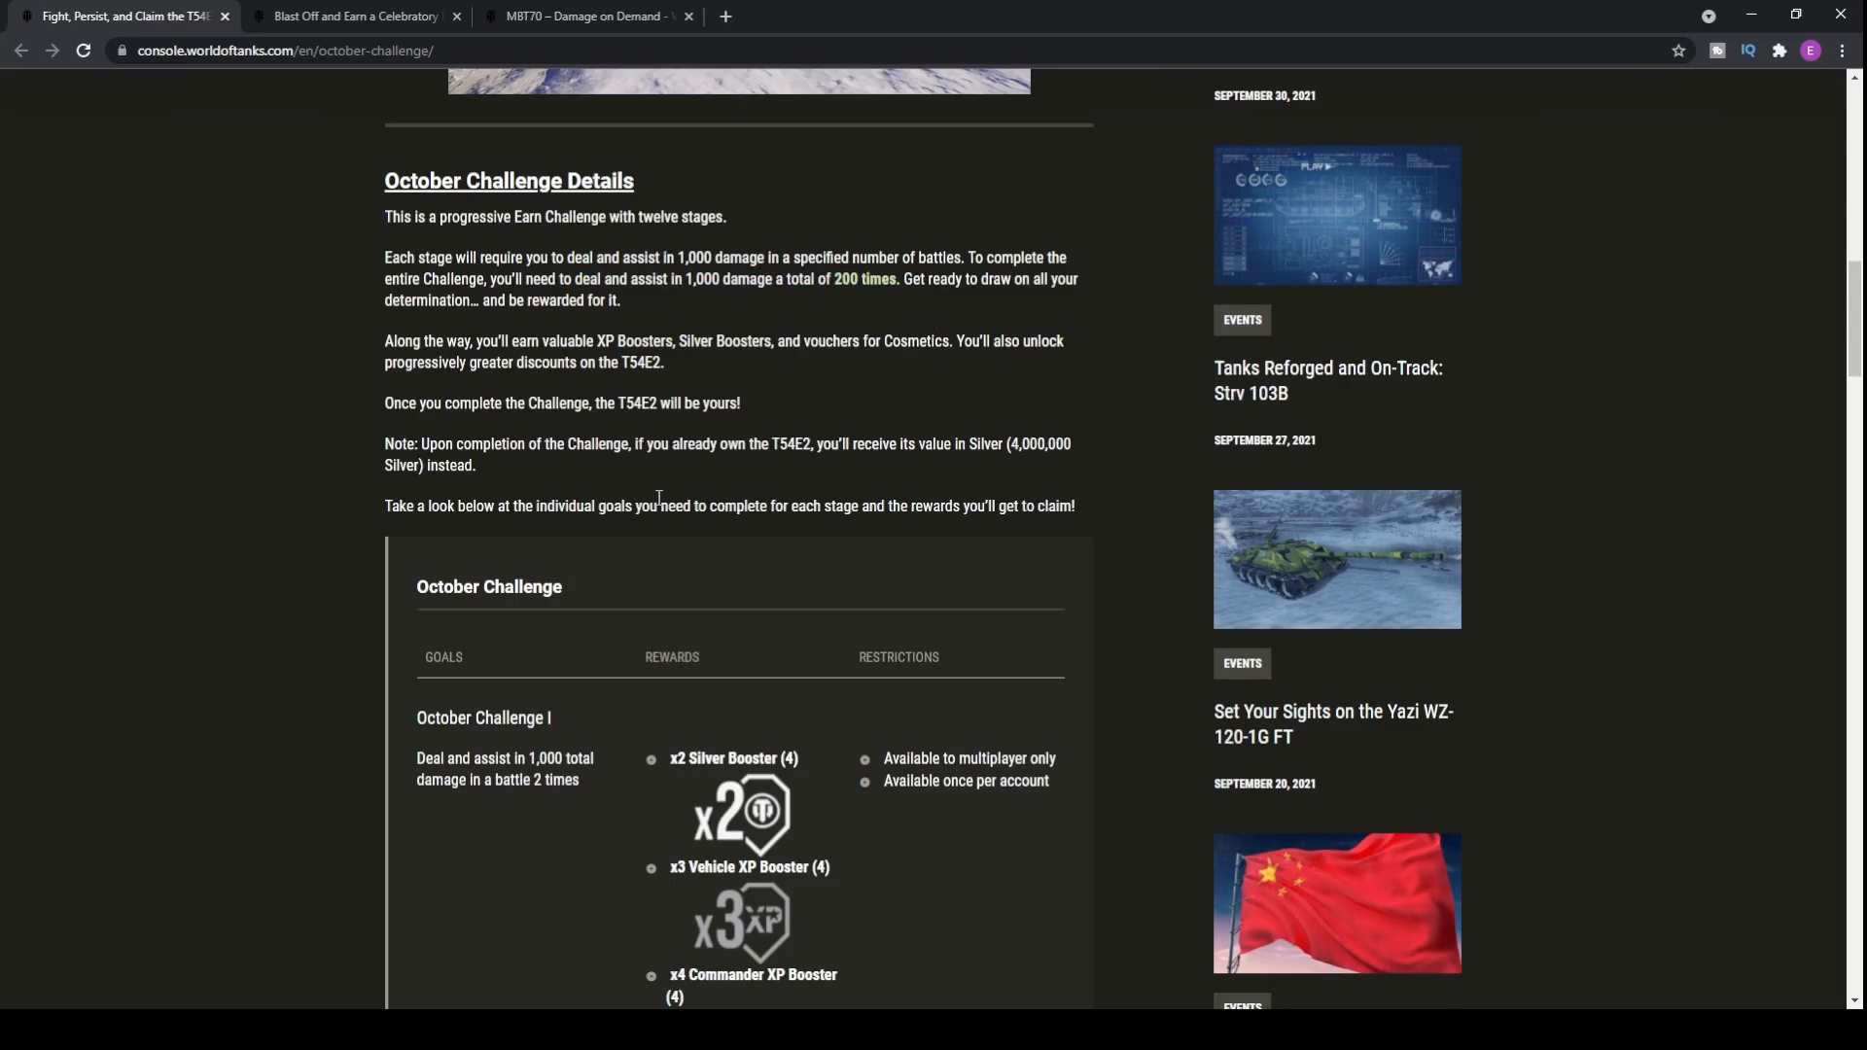
scroll("down", 3)
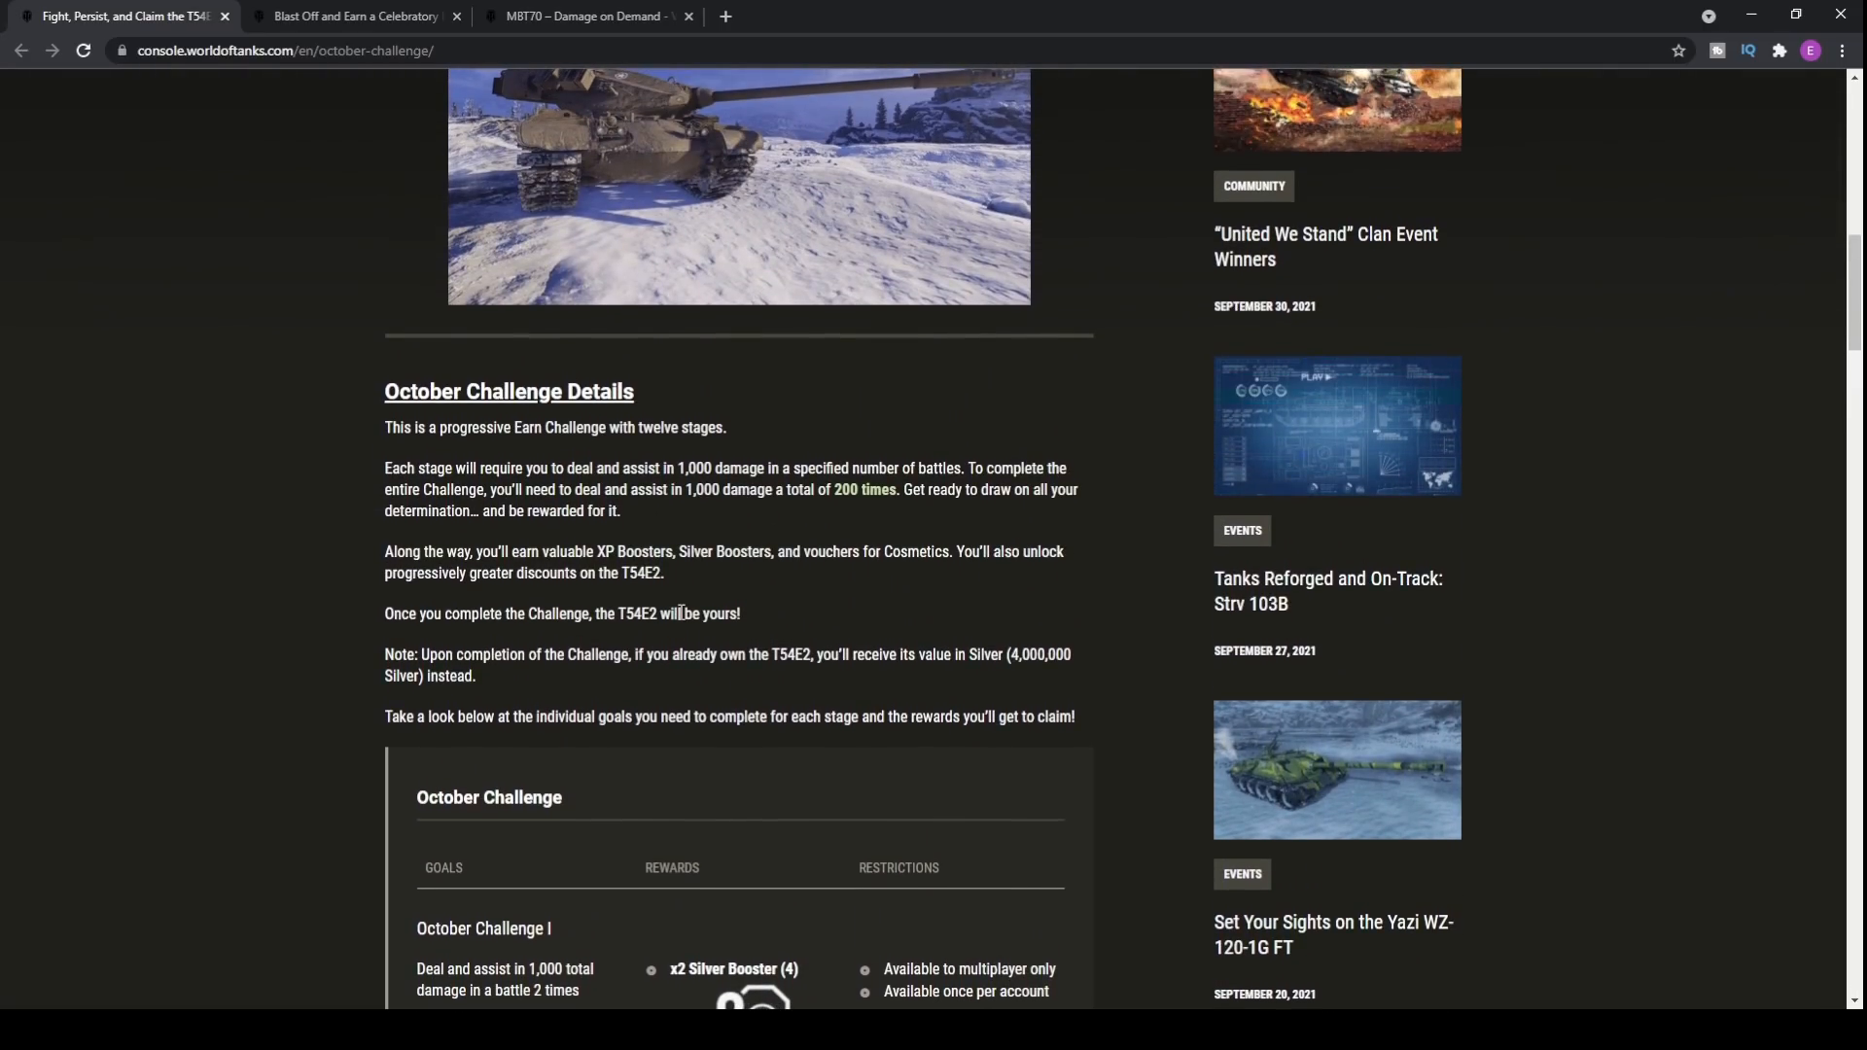
Step: Scroll to the October Challenge rewards table showing stages I–III with boosters, vouchers and restrictions
scroll("down", 3)
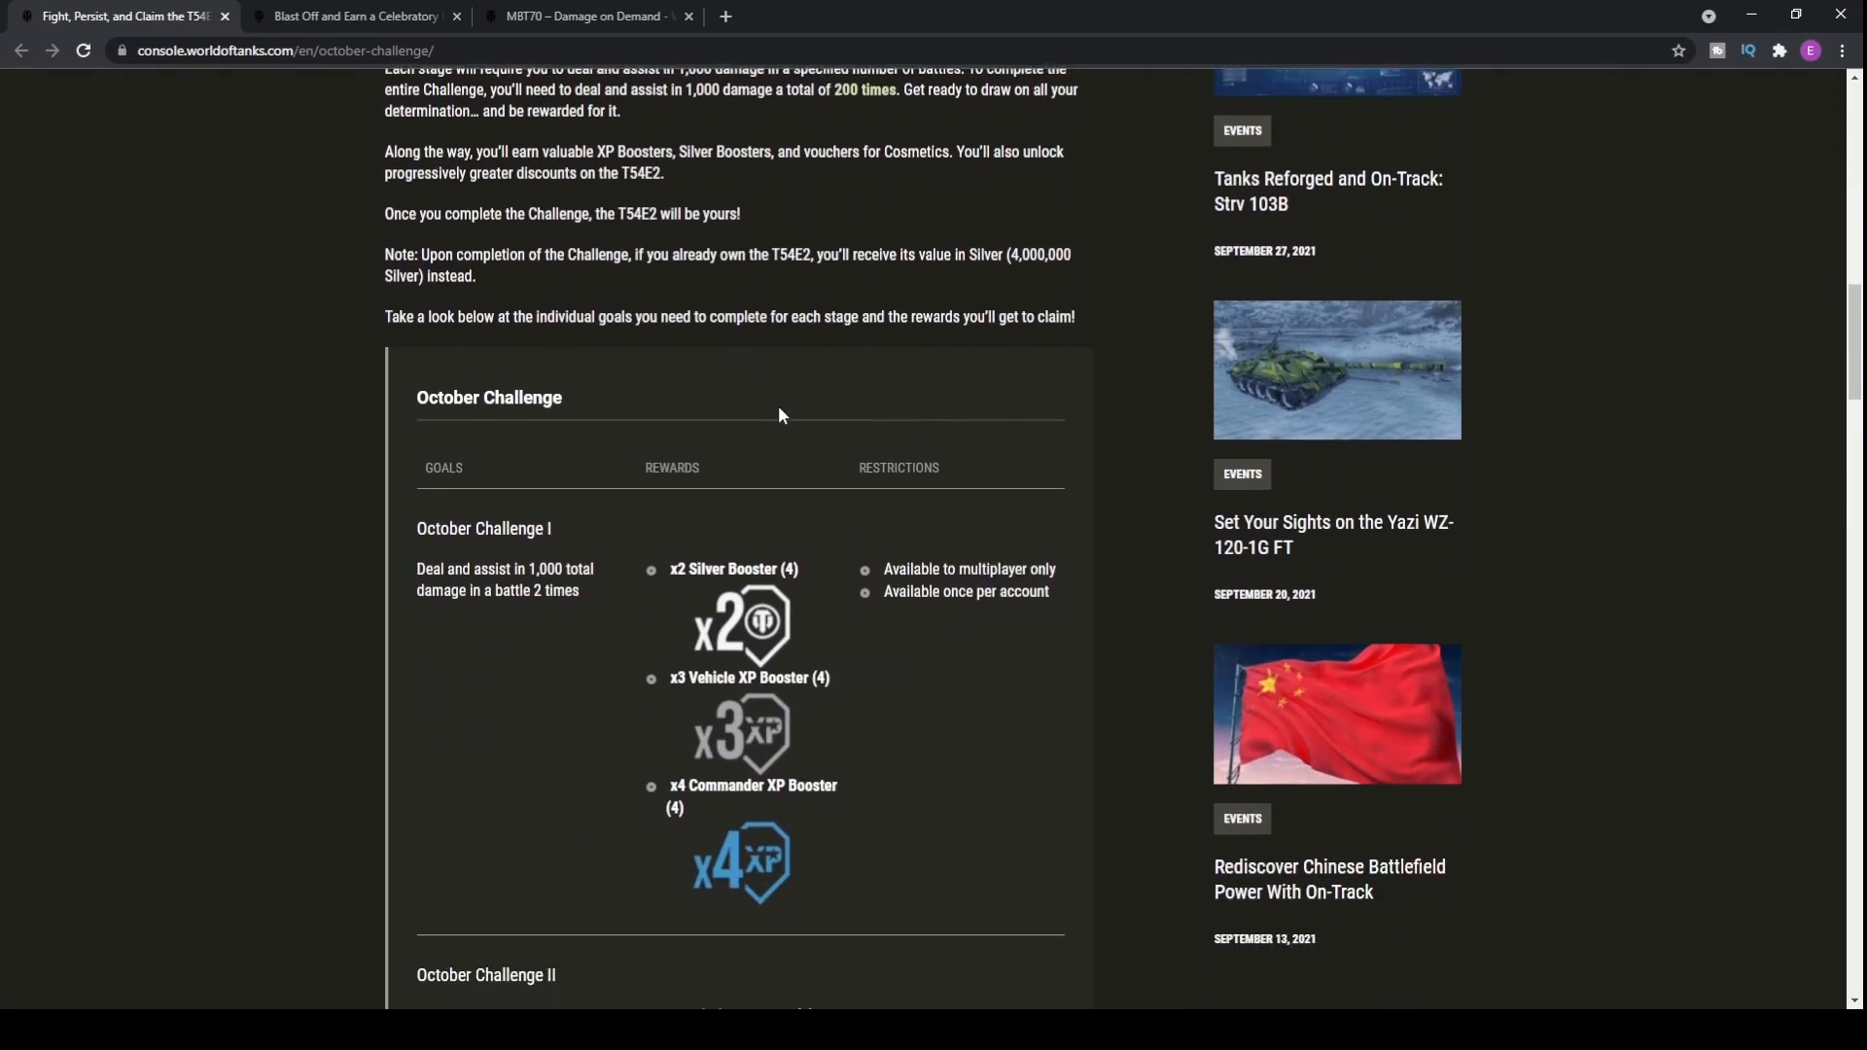
scroll("down", 3)
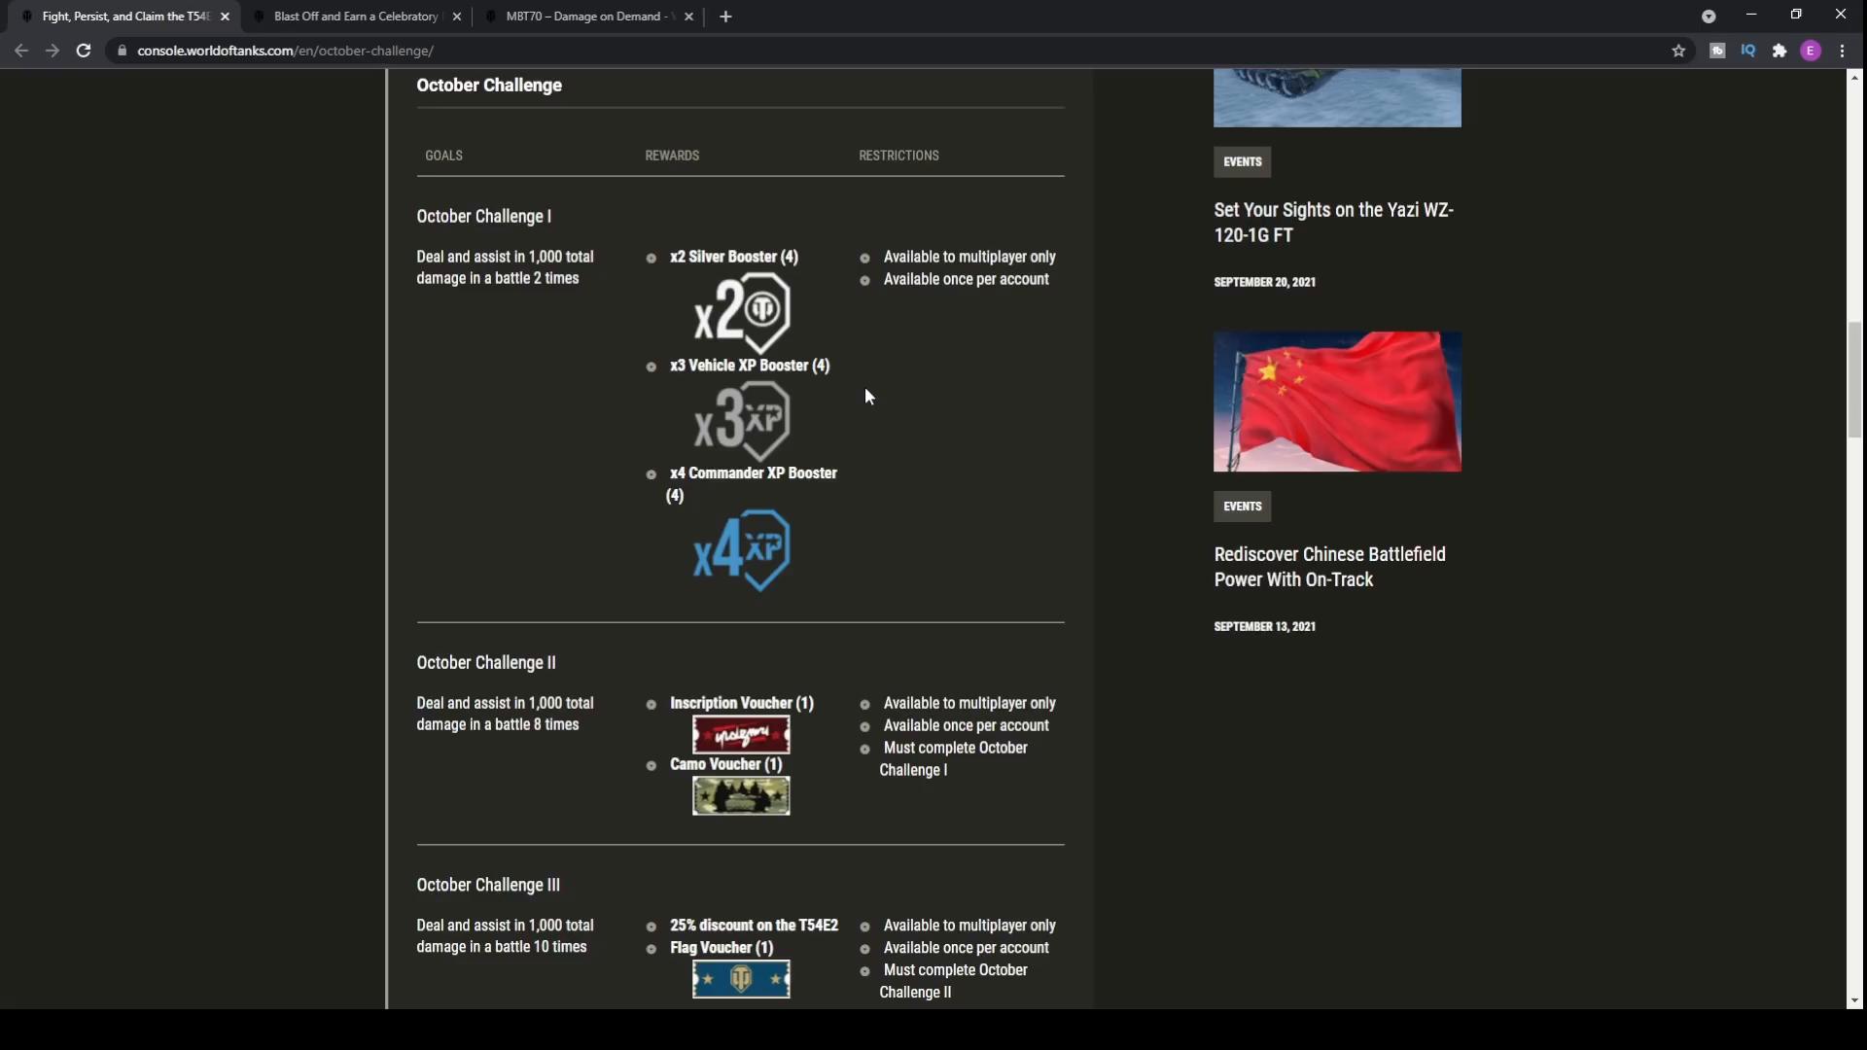
mouse_move(1440, 469)
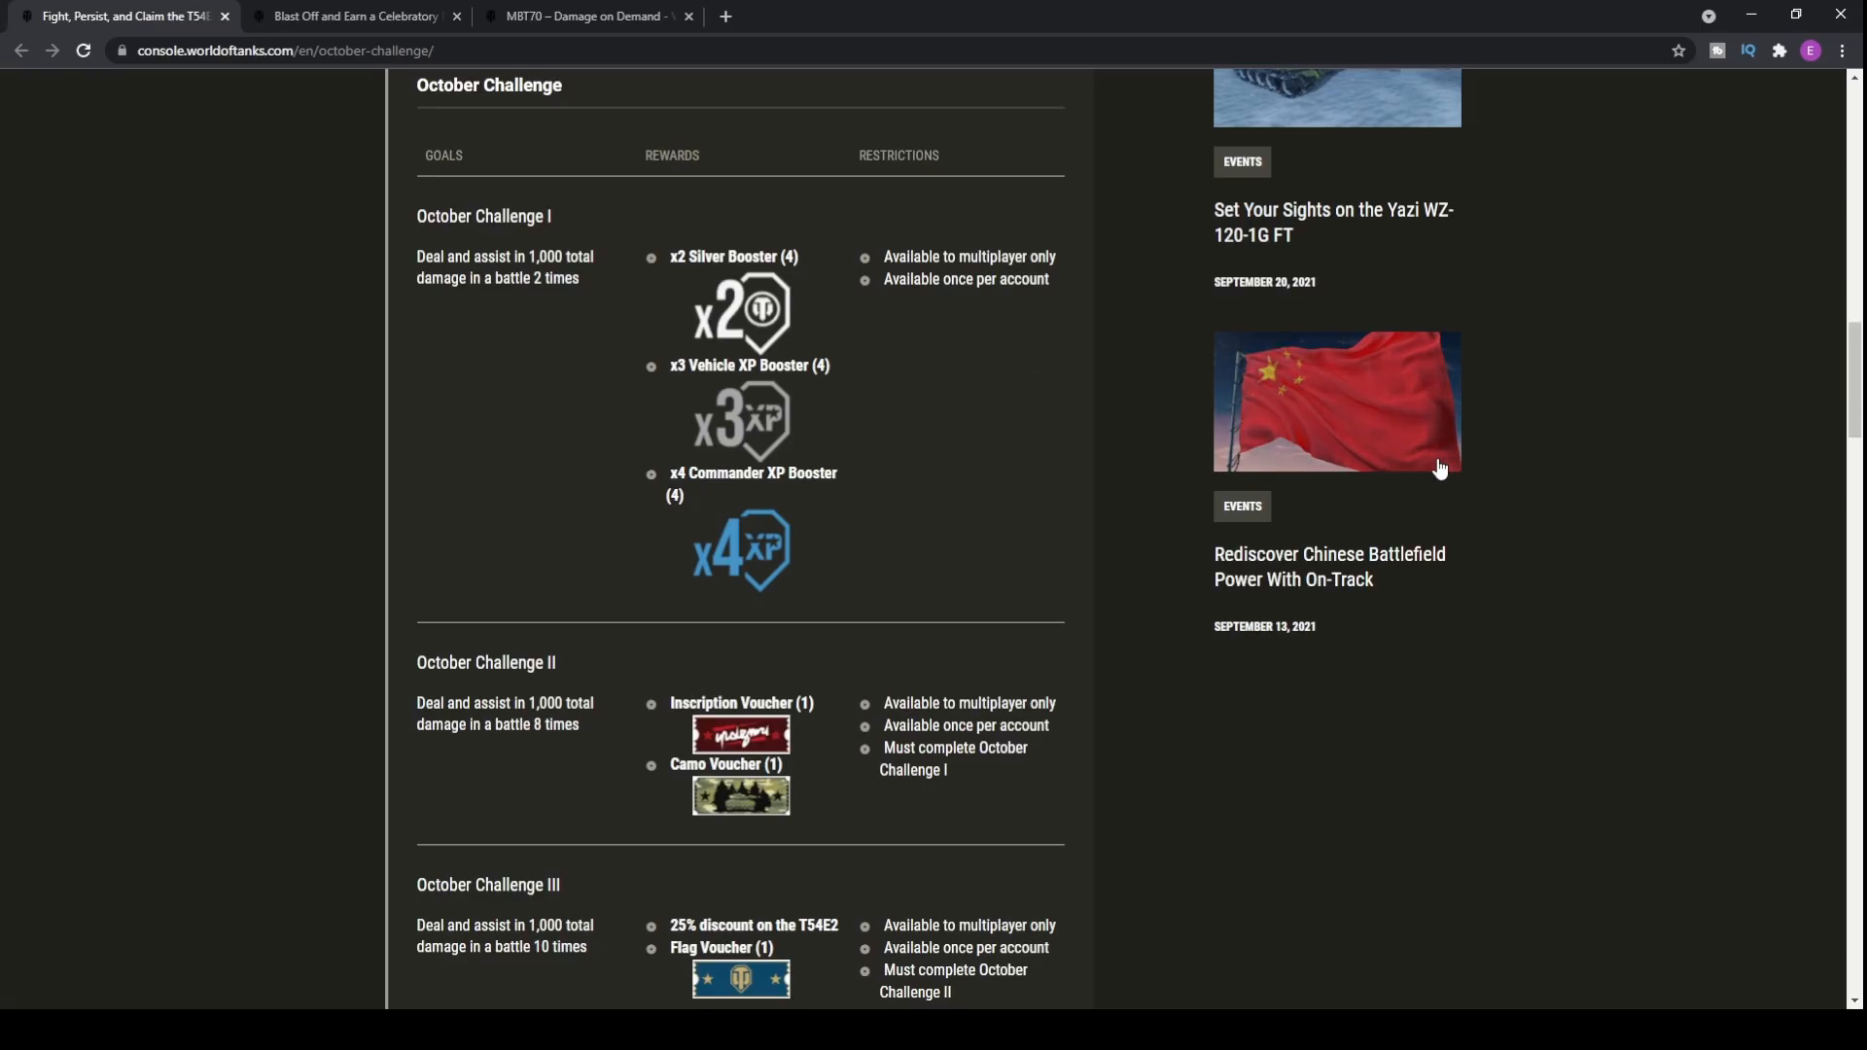
mouse_move(971, 457)
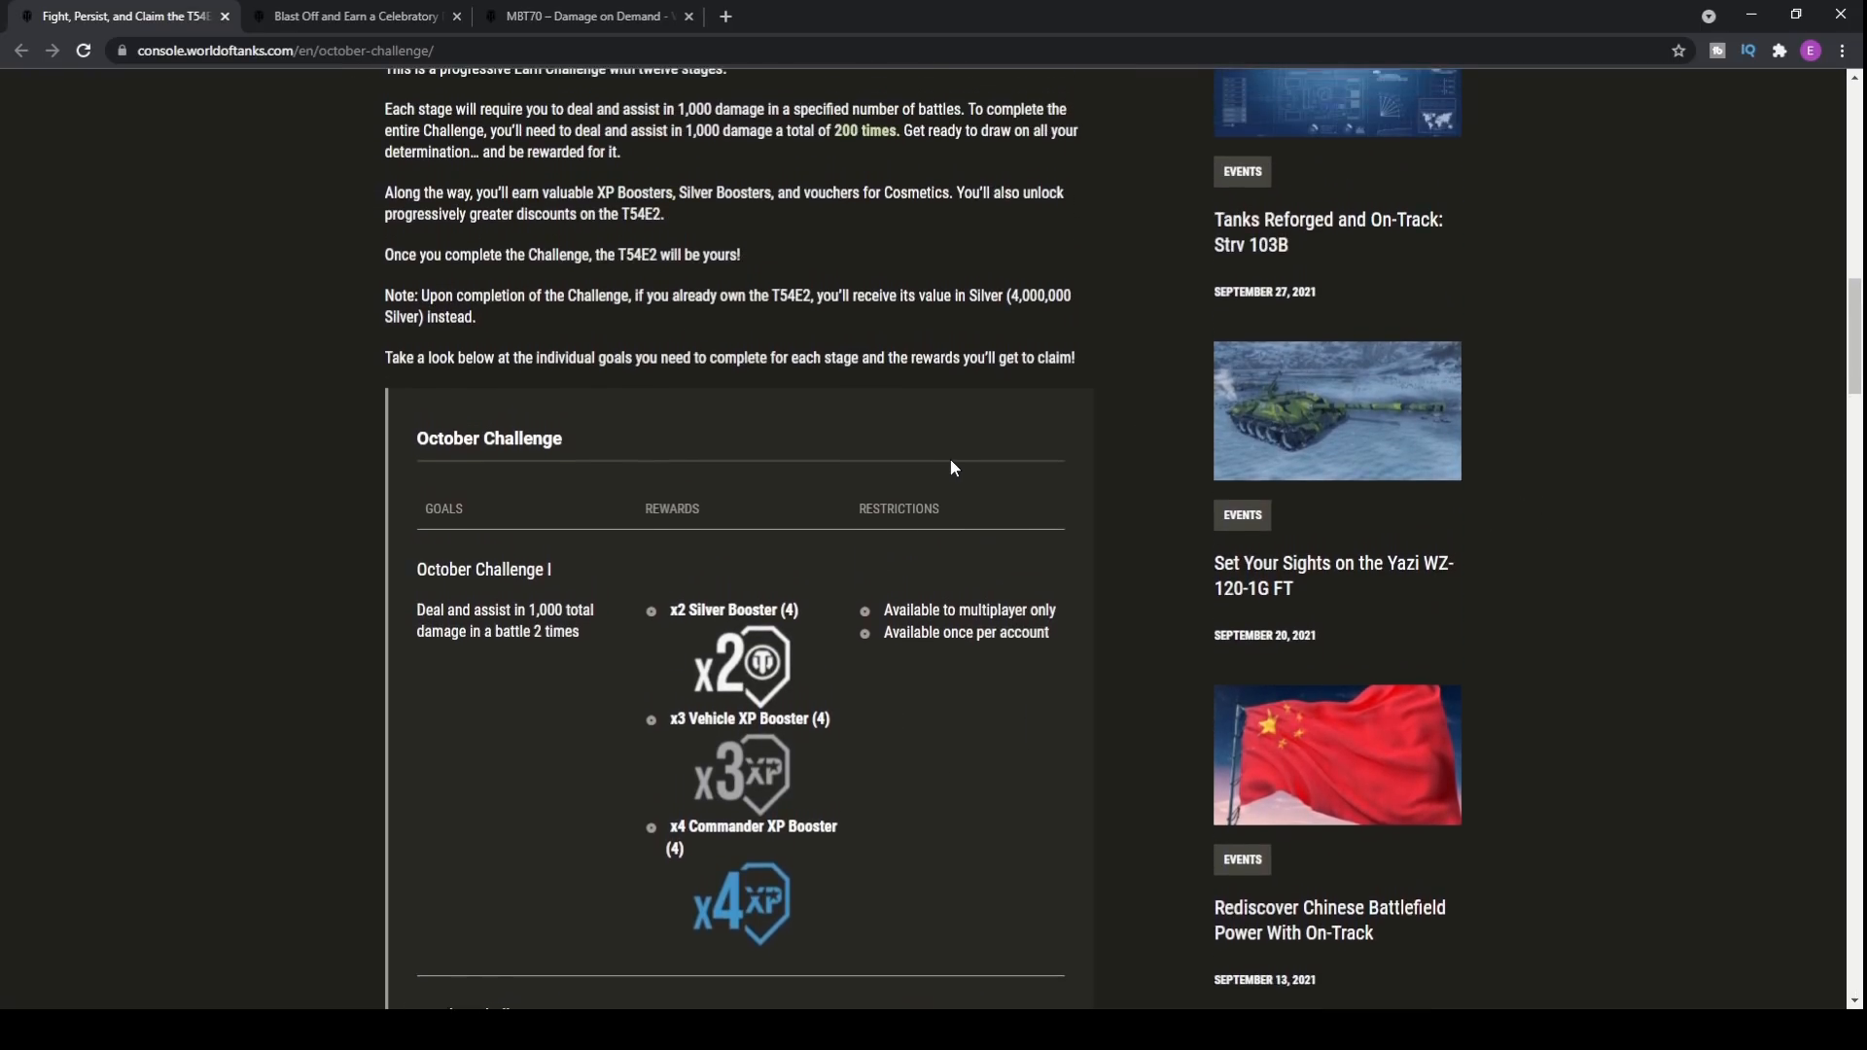
scroll("up", 3)
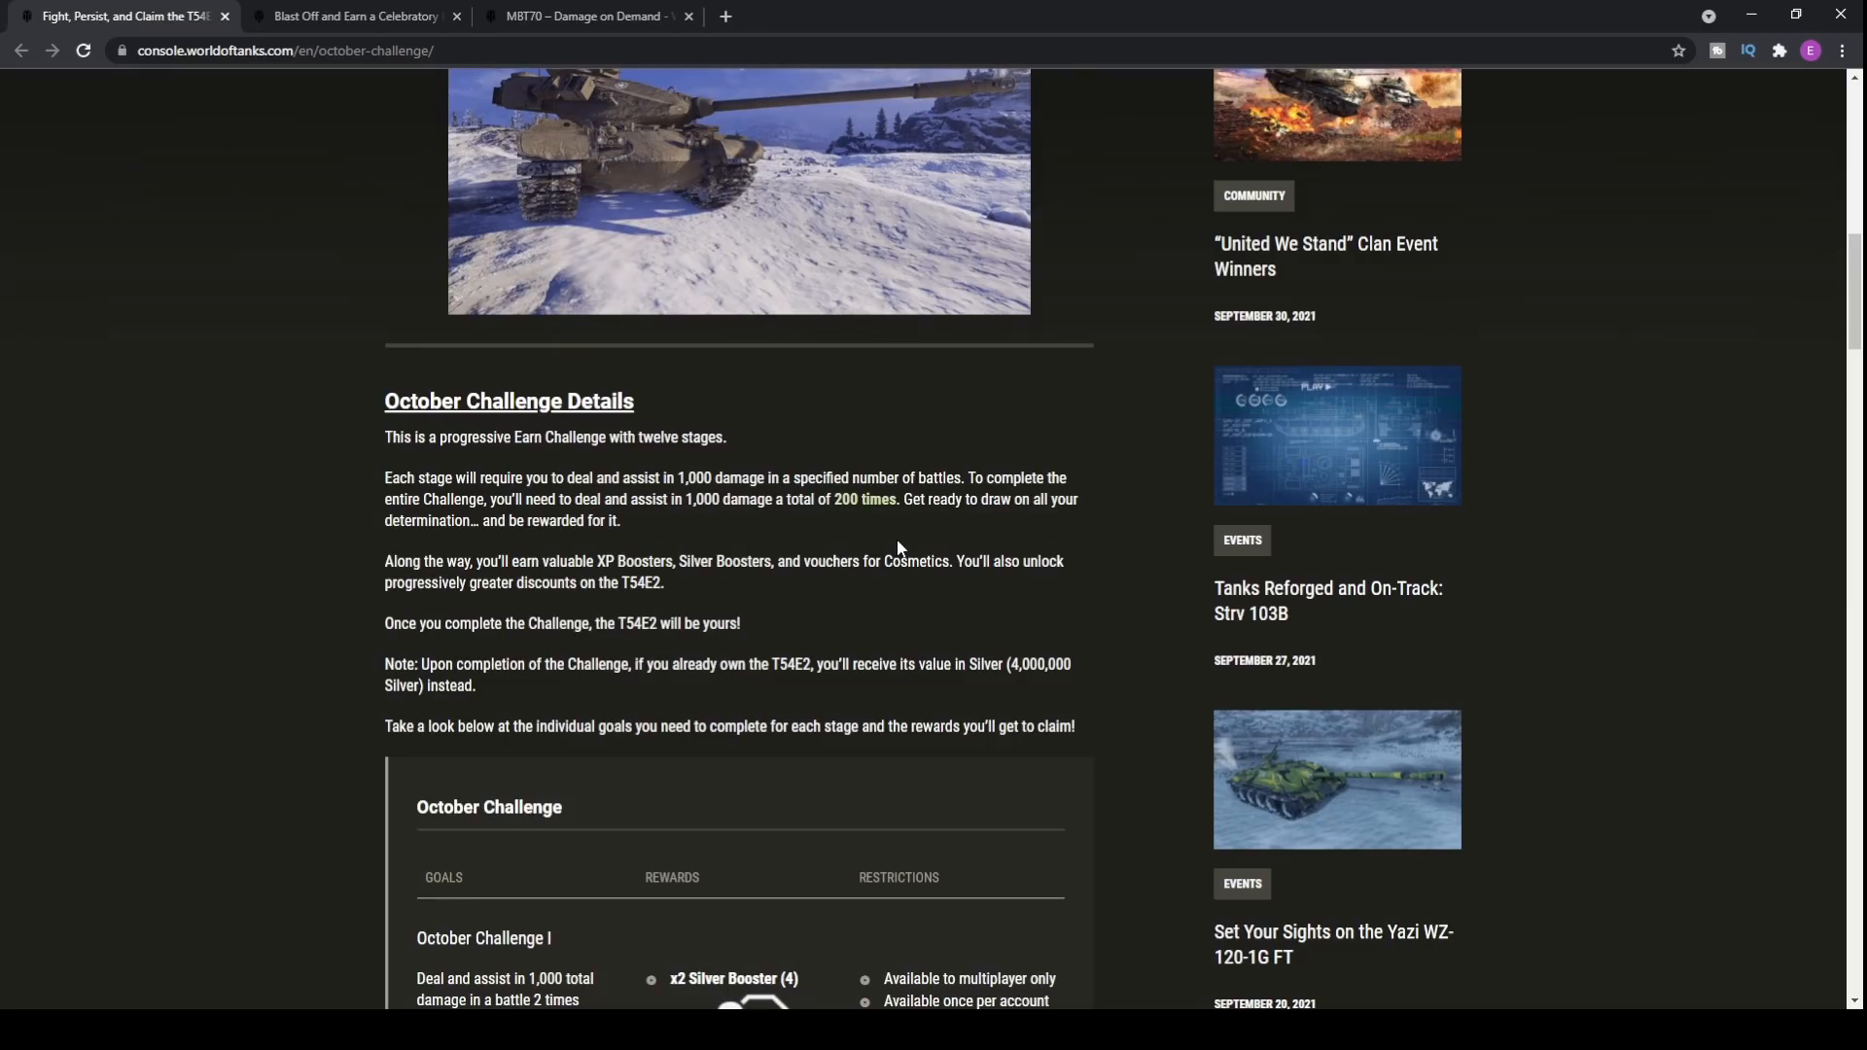
mouse_move(887, 545)
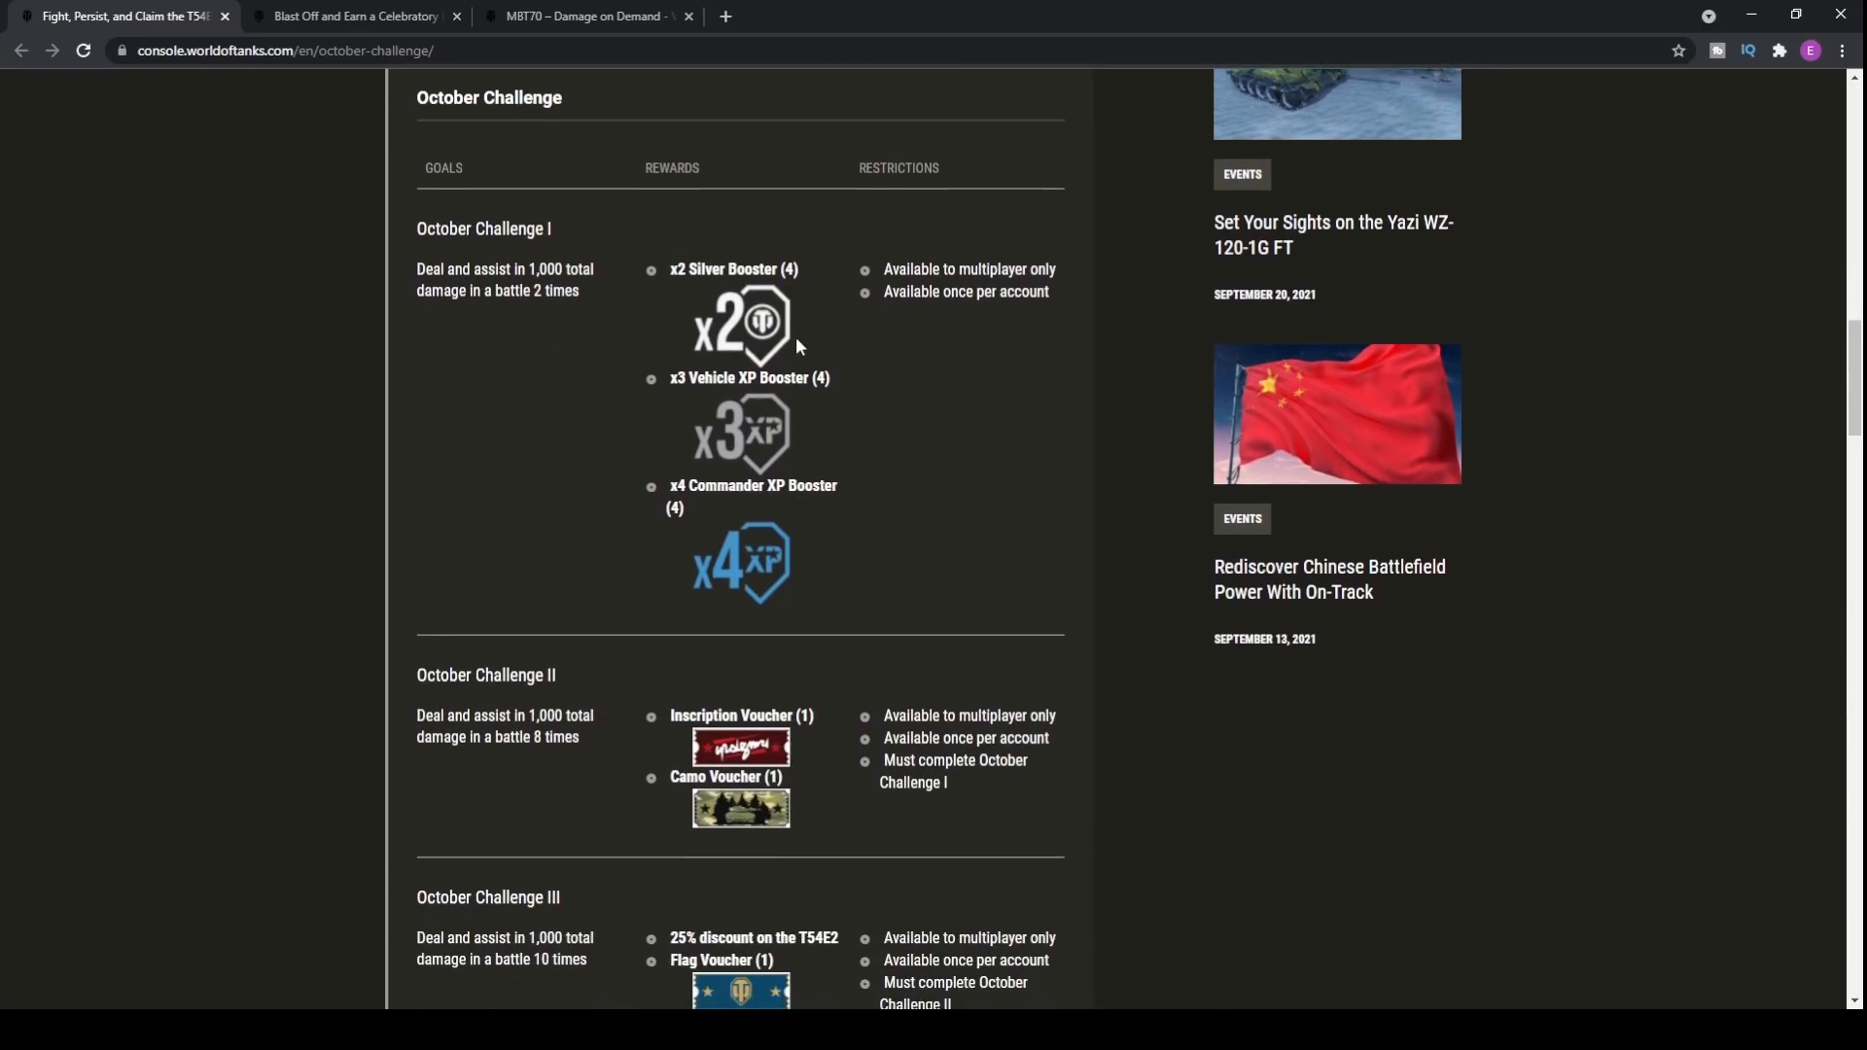
scroll("down", 3)
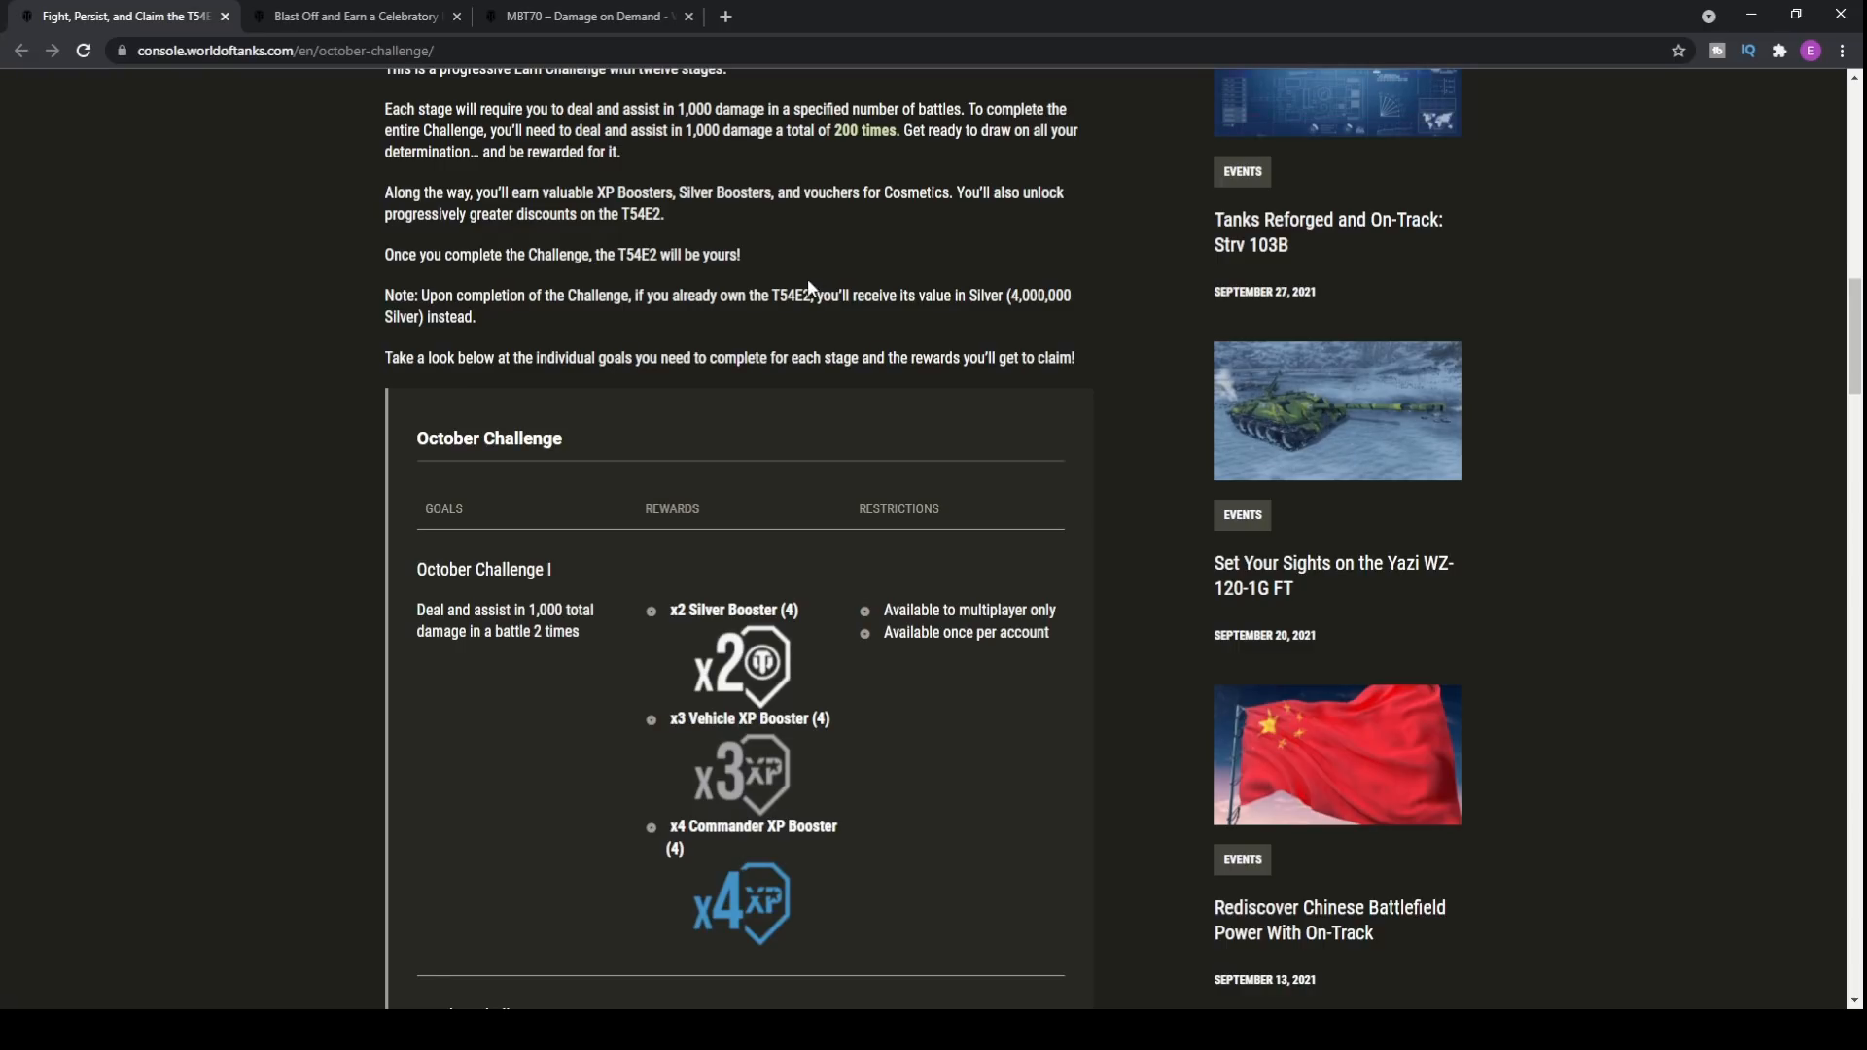
scroll("up", 3)
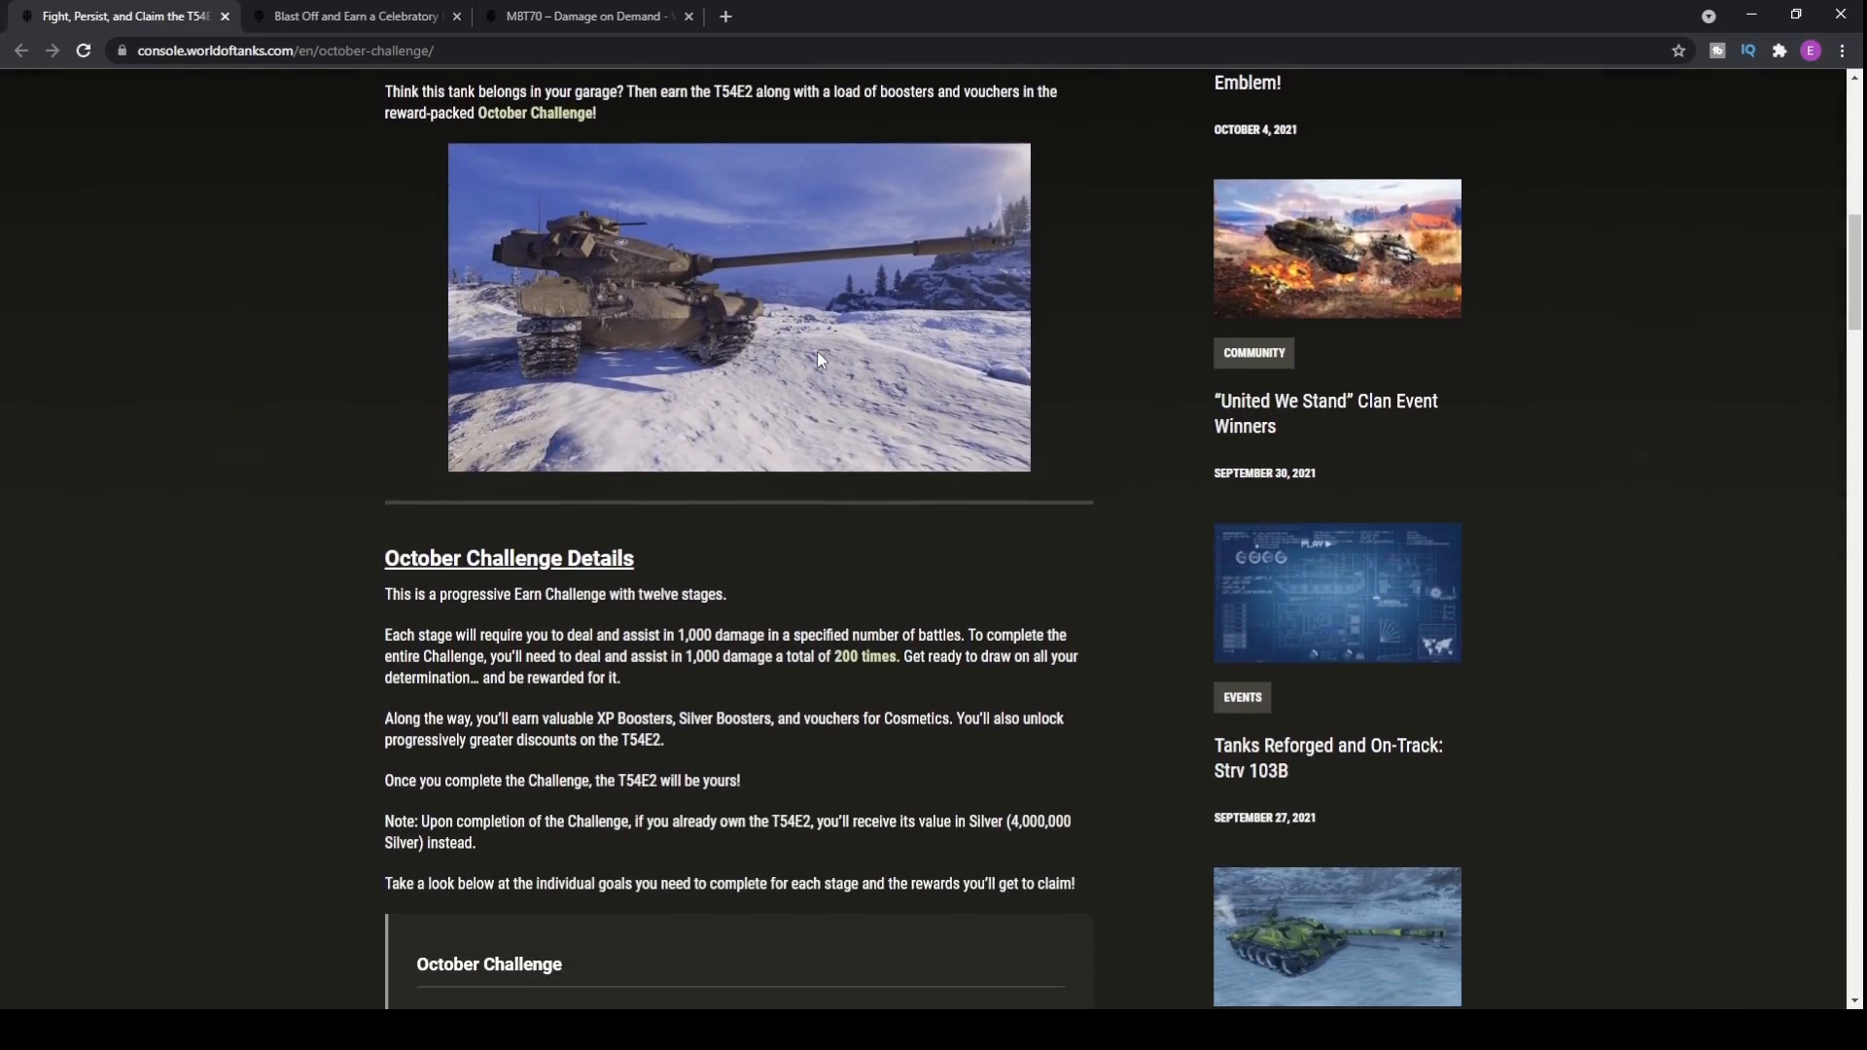
scroll("down", 3)
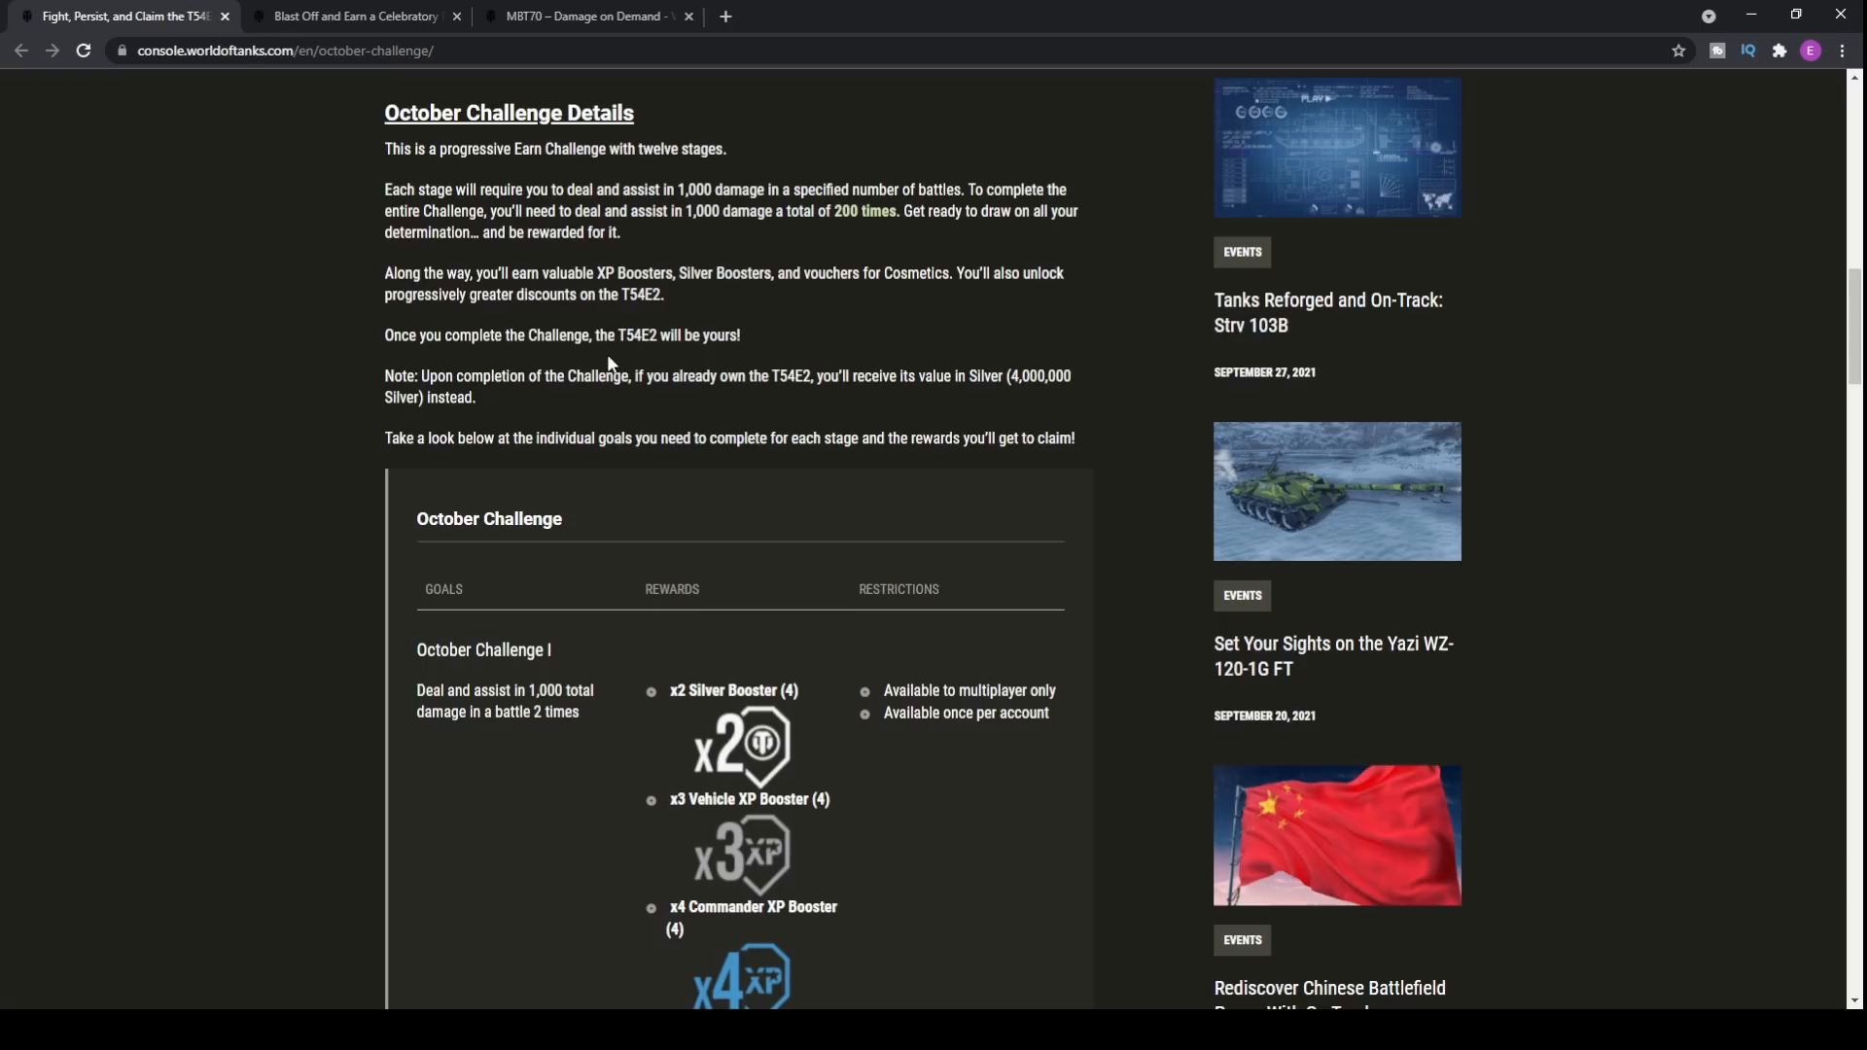
mouse_move(931, 375)
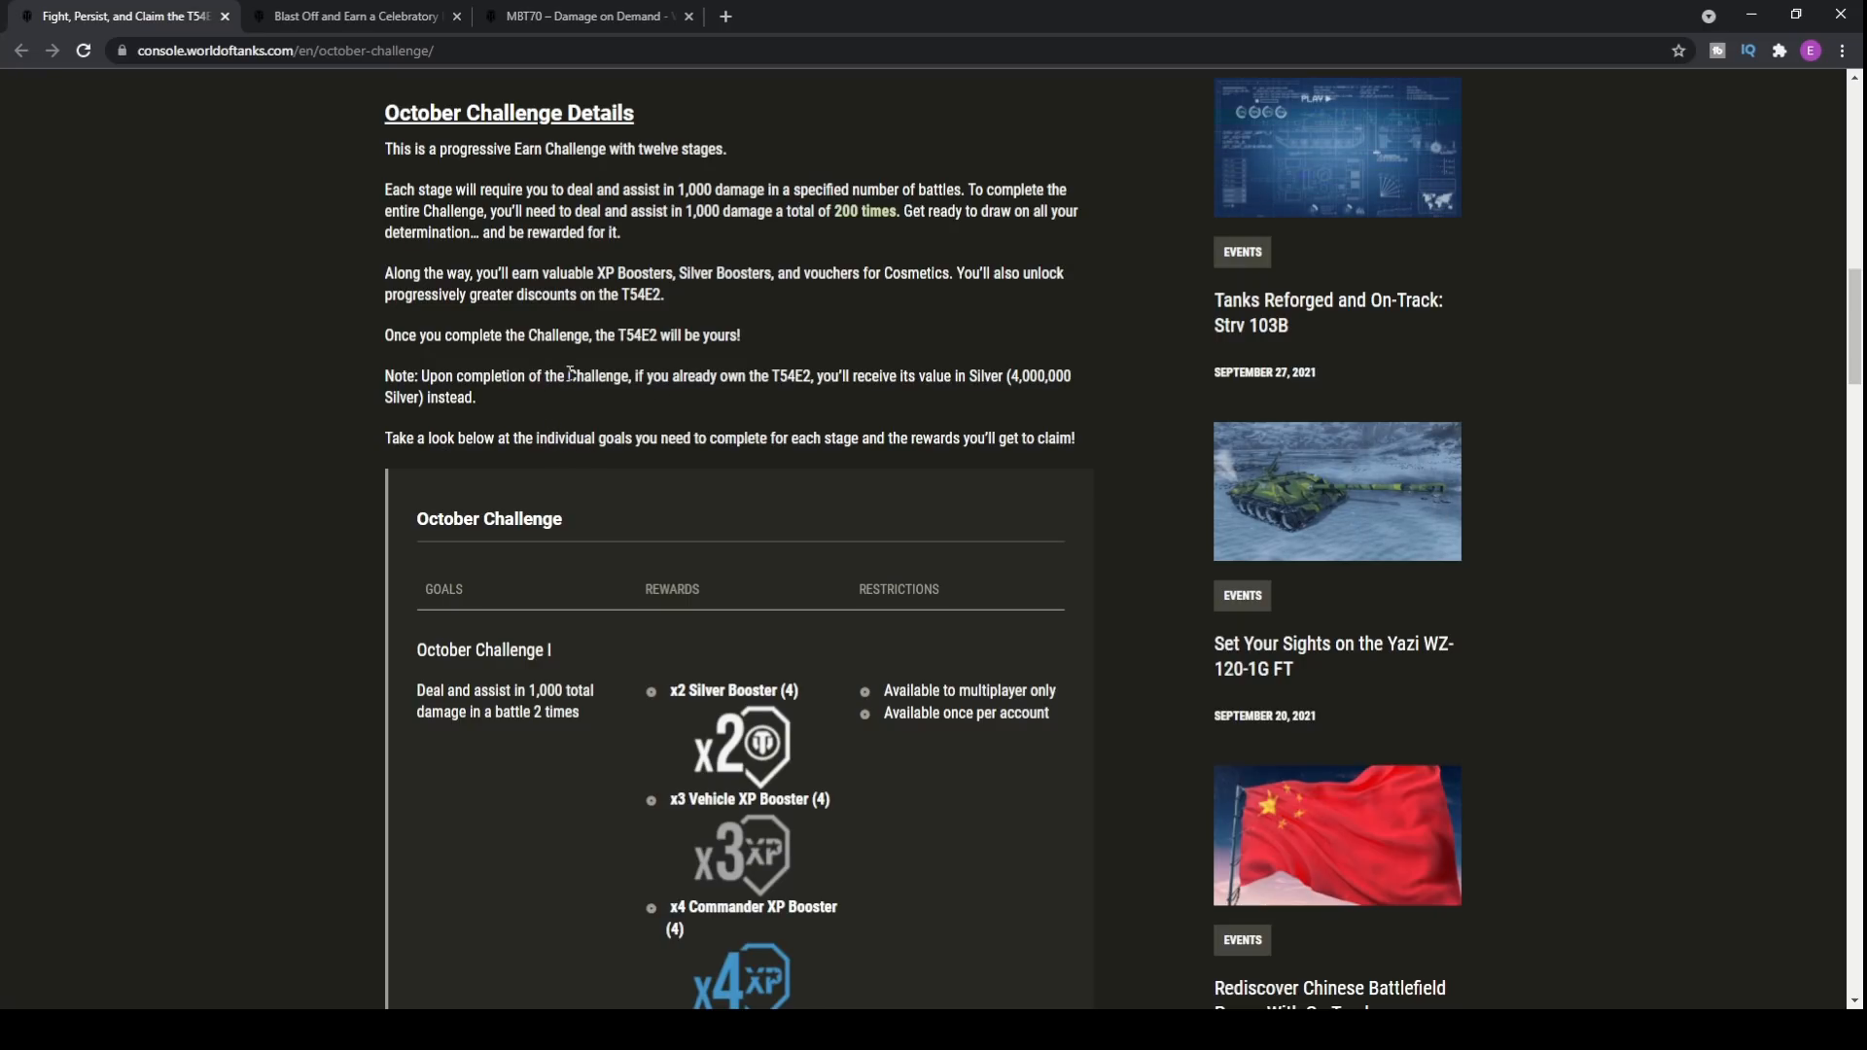
scroll("down", 3)
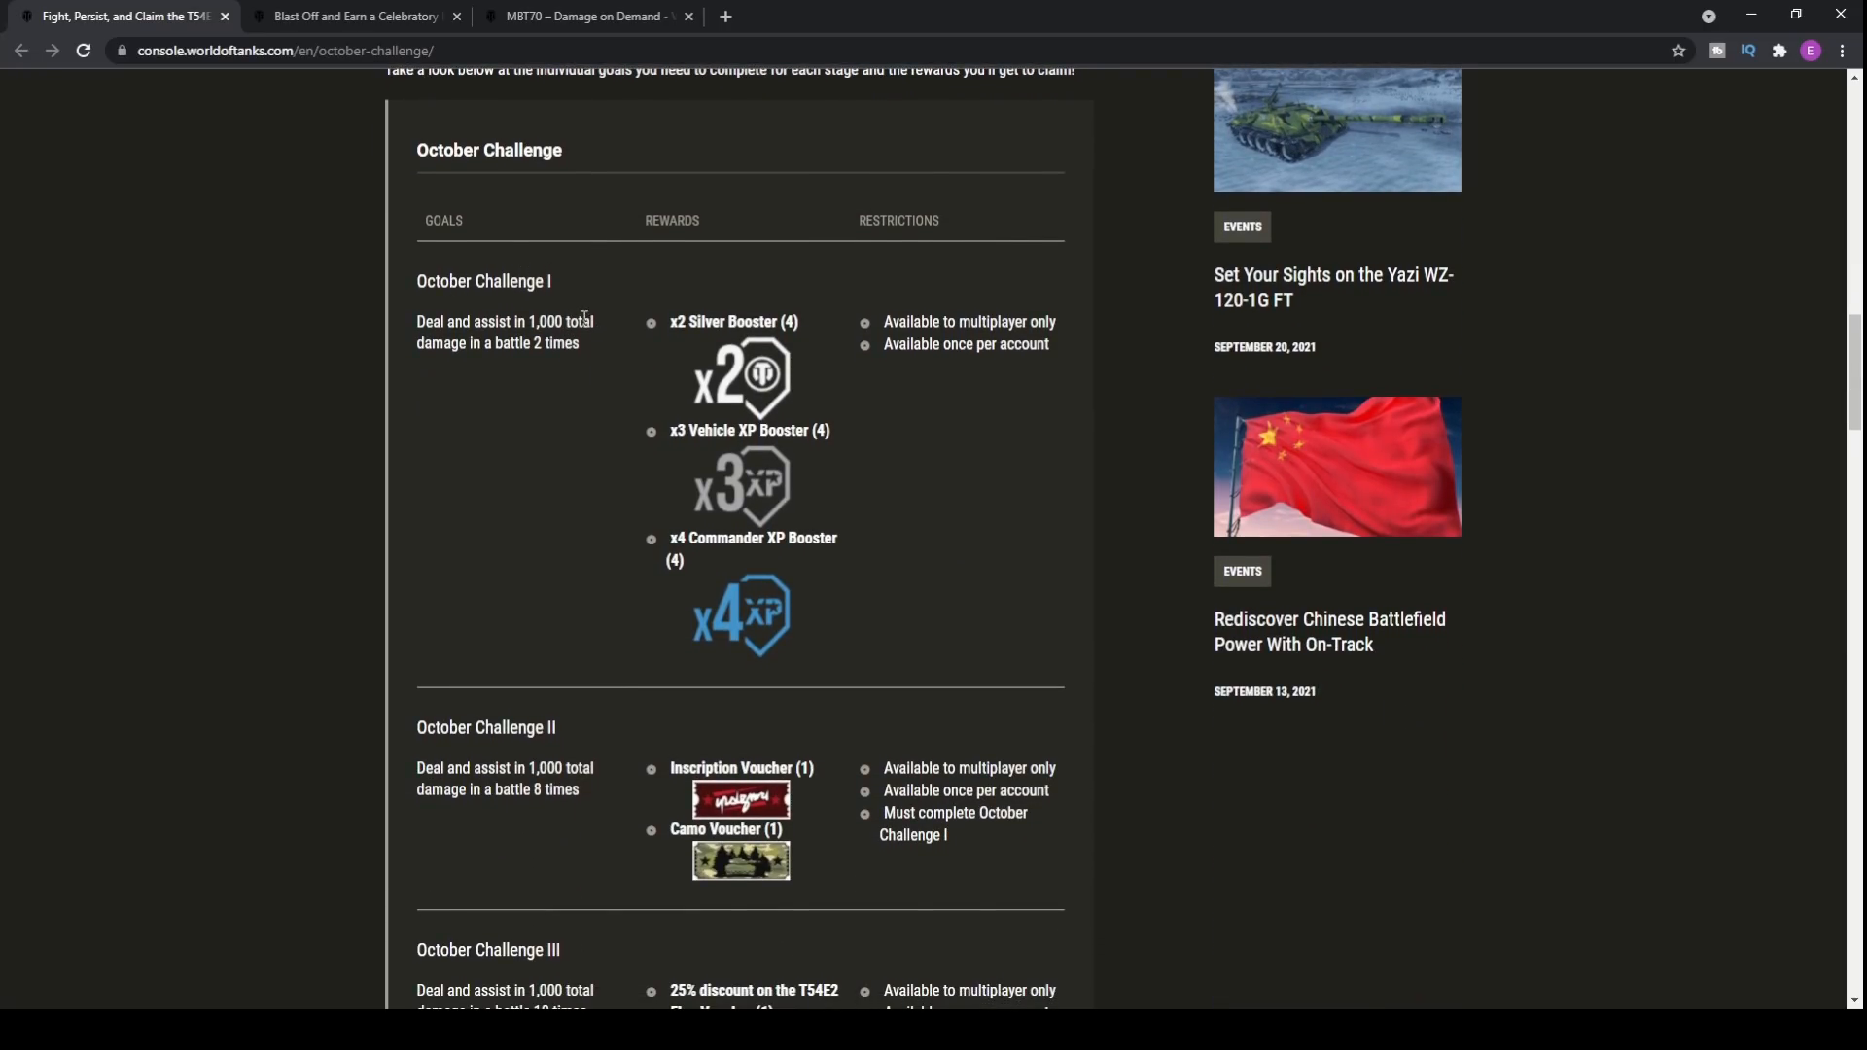
Step: Scroll through stages I–XII to the T54E2 reward and the 15,560 Skip Ahead bundle
left_click_drag(418, 321, 595, 343)
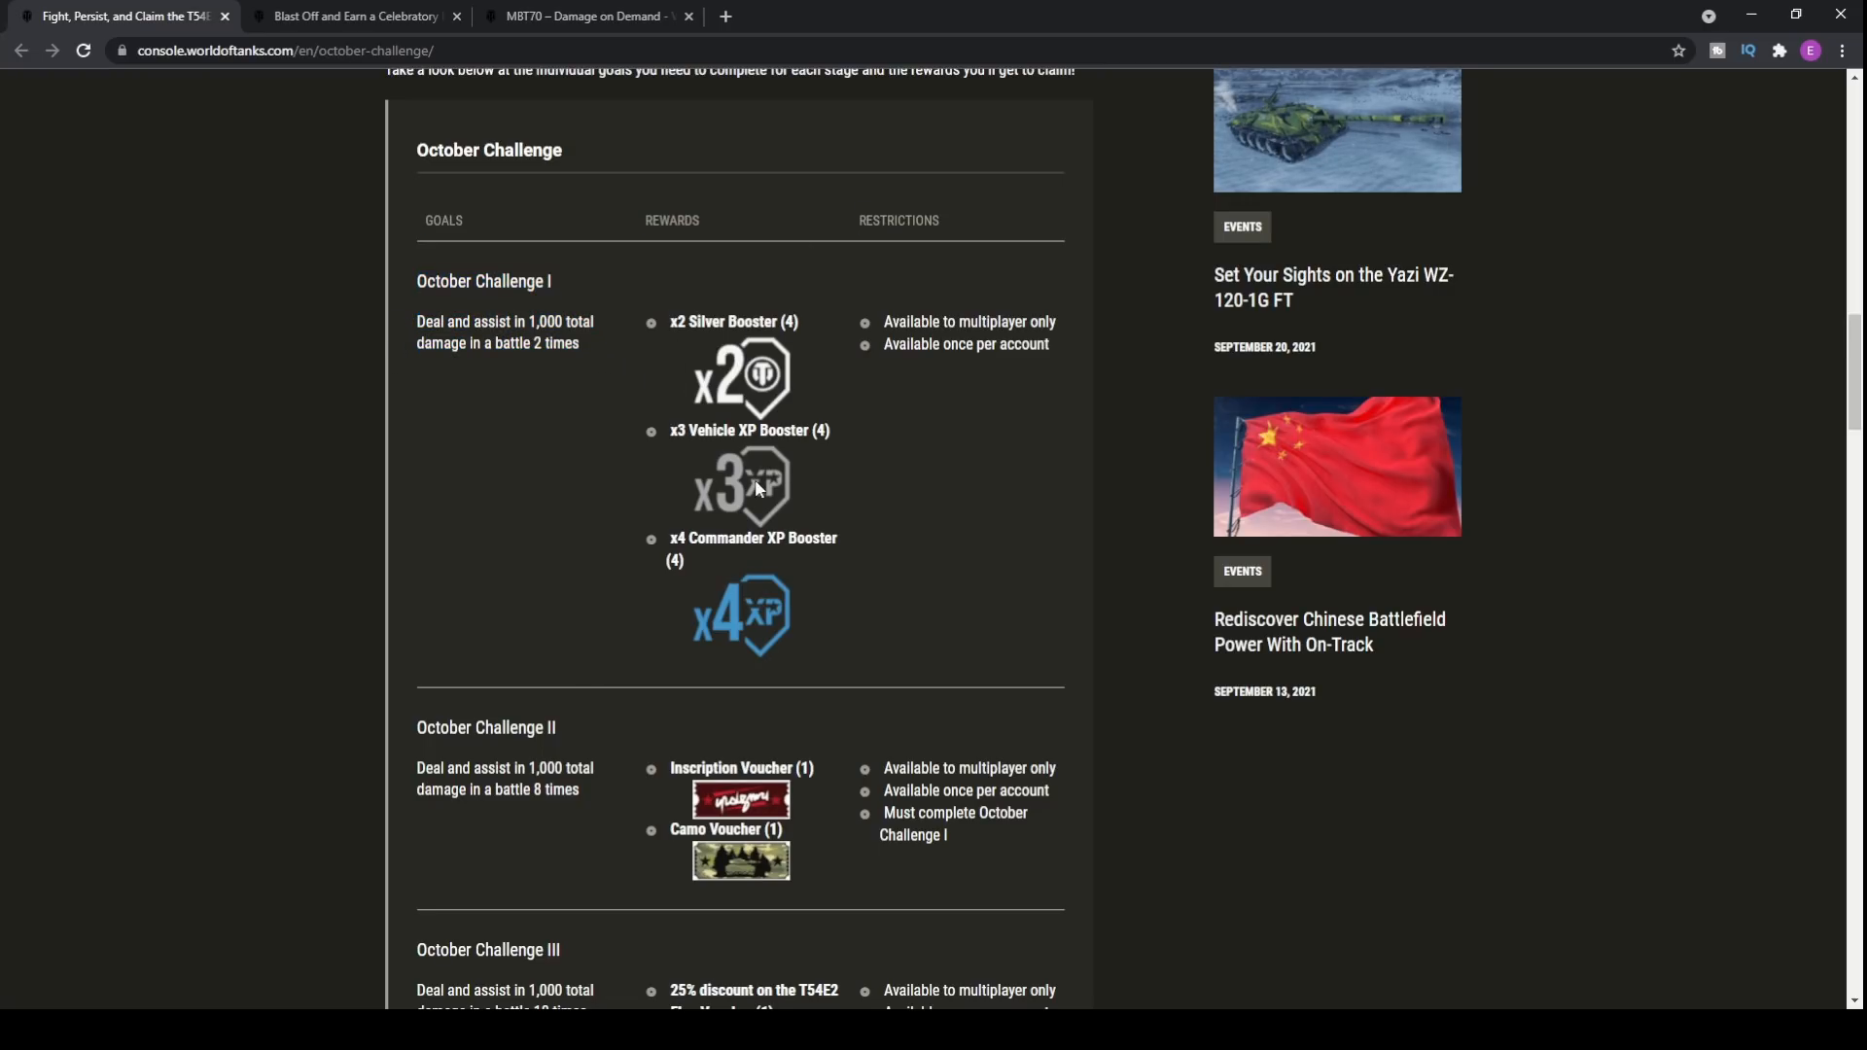
mouse_move(573, 300)
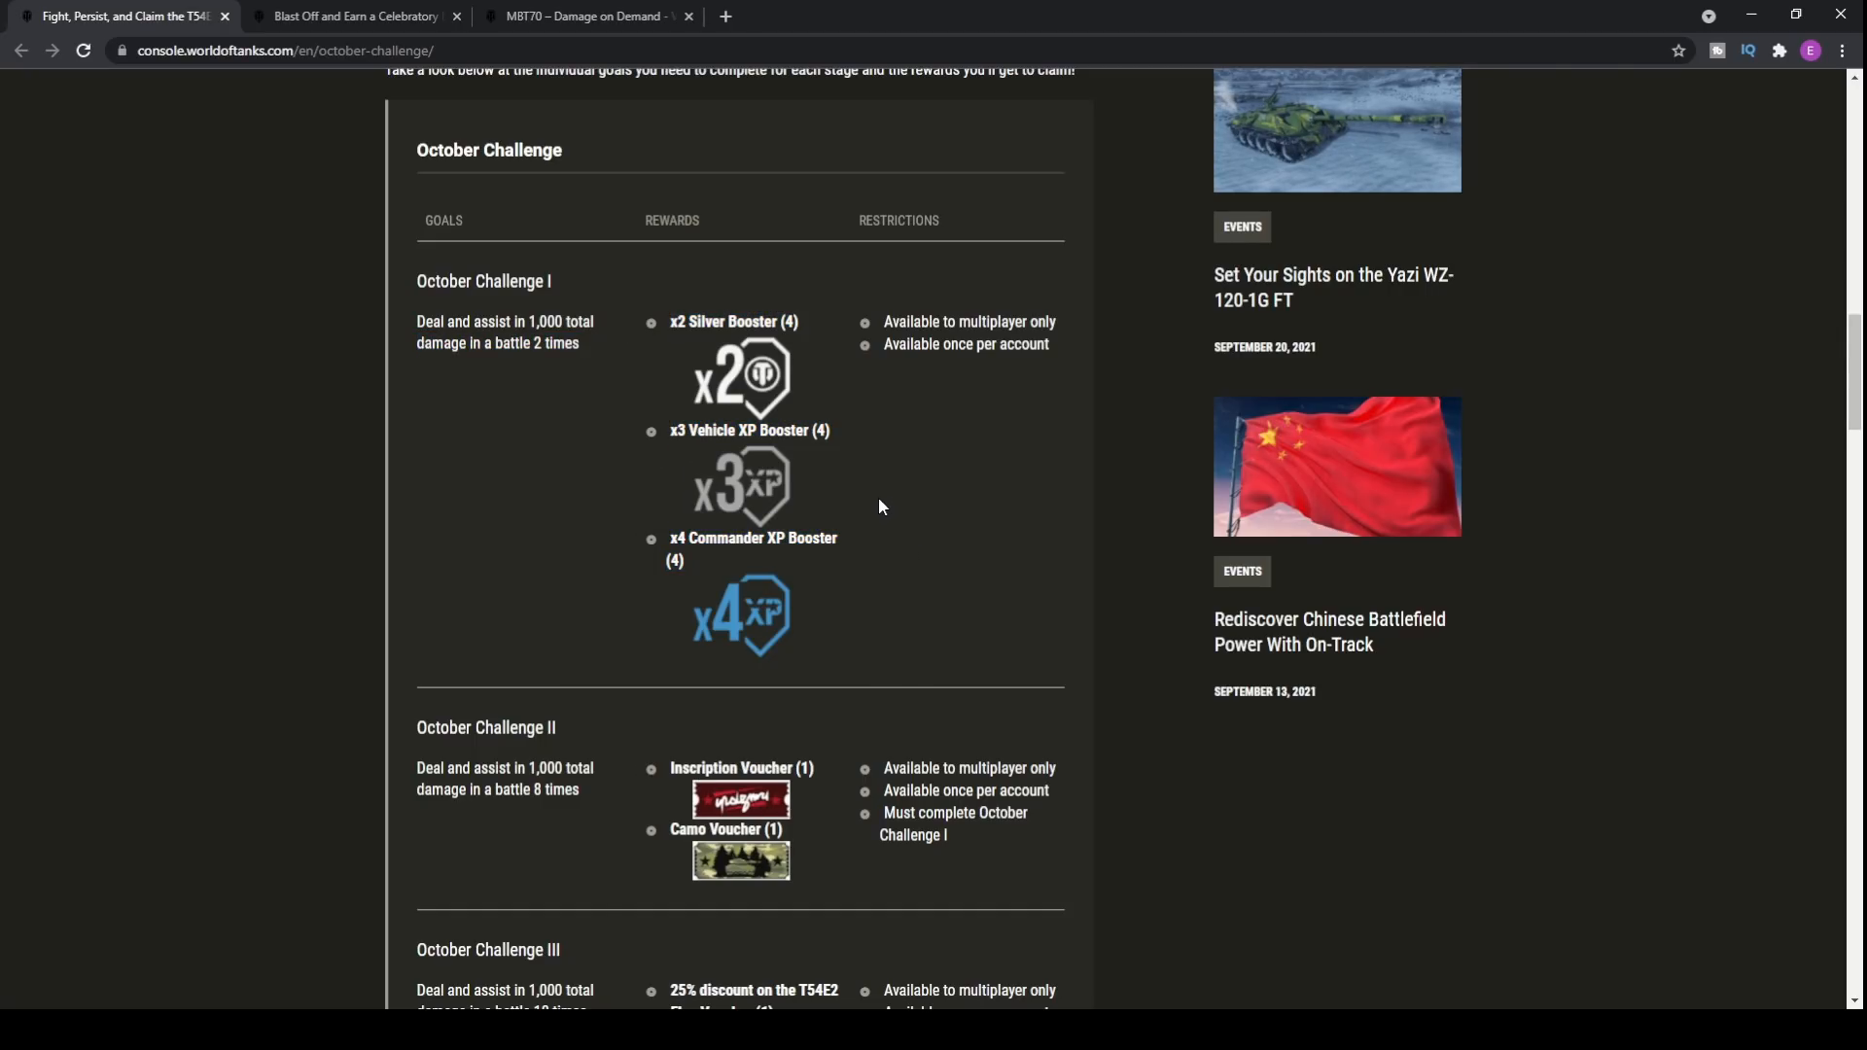
scroll("down", 3)
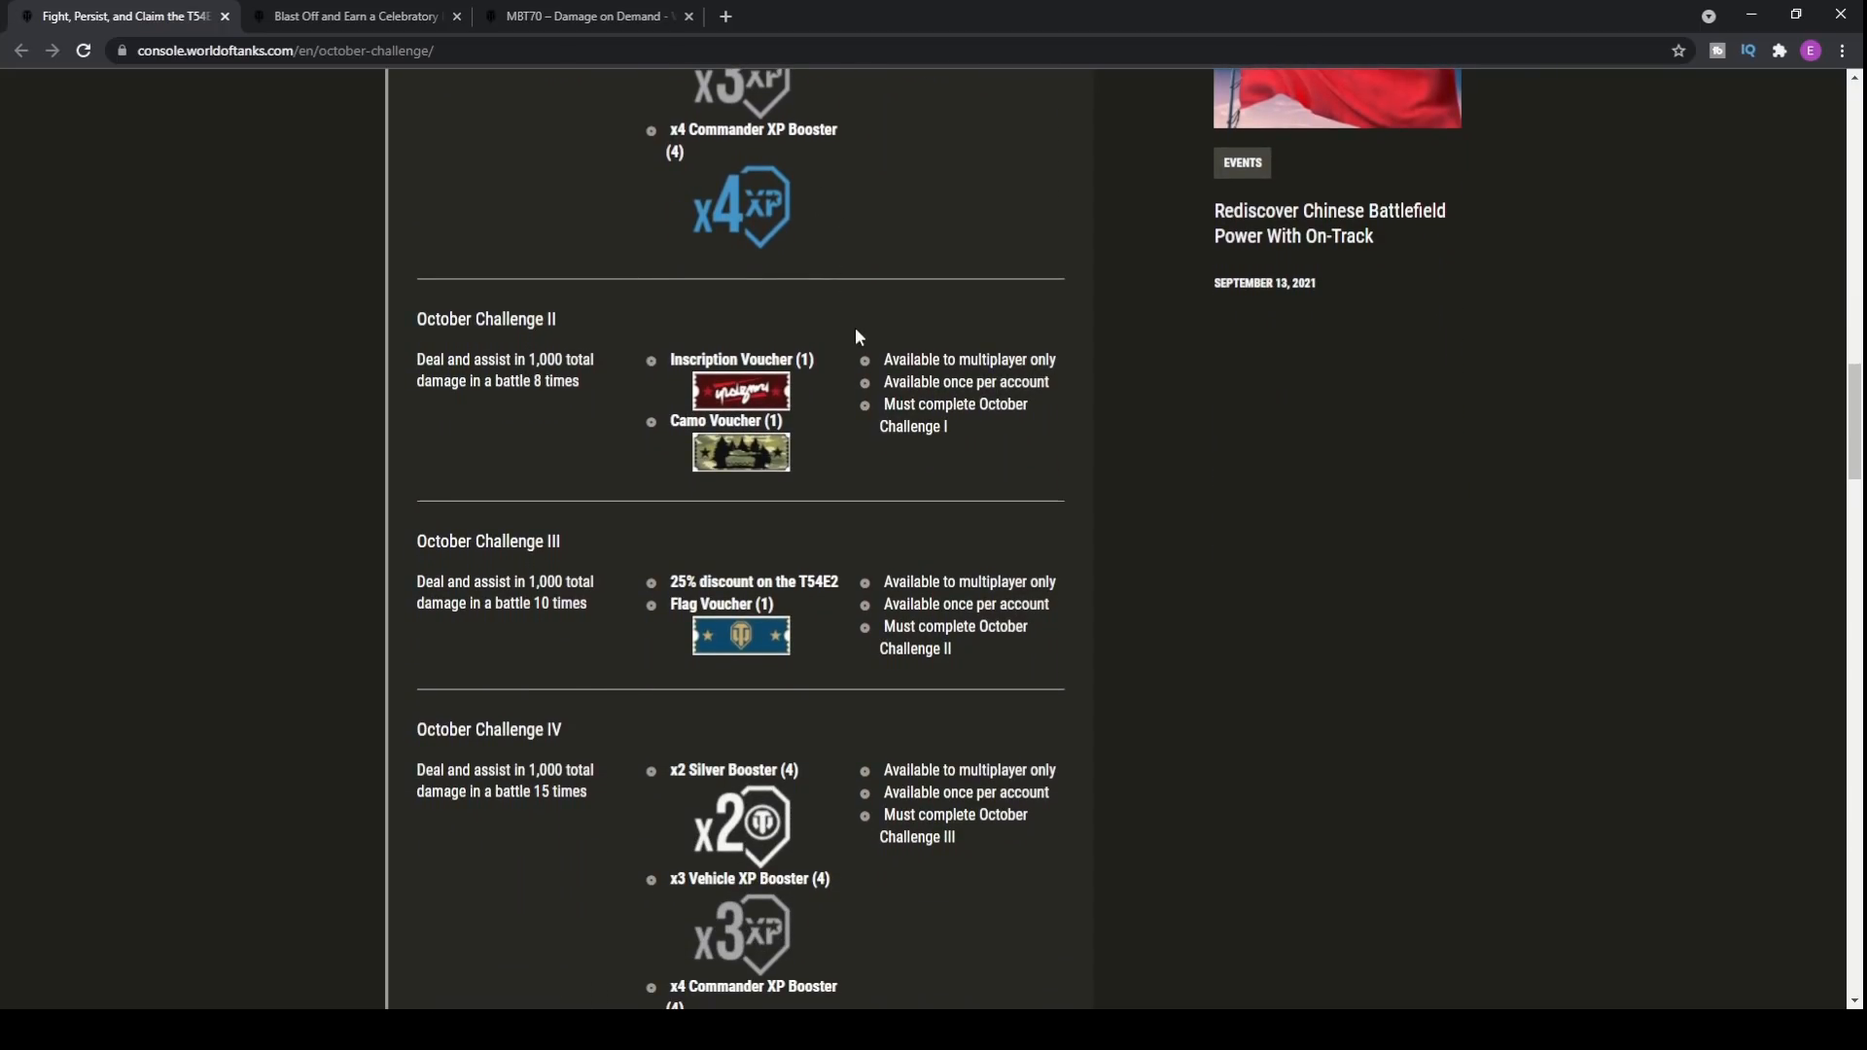
mouse_move(817, 273)
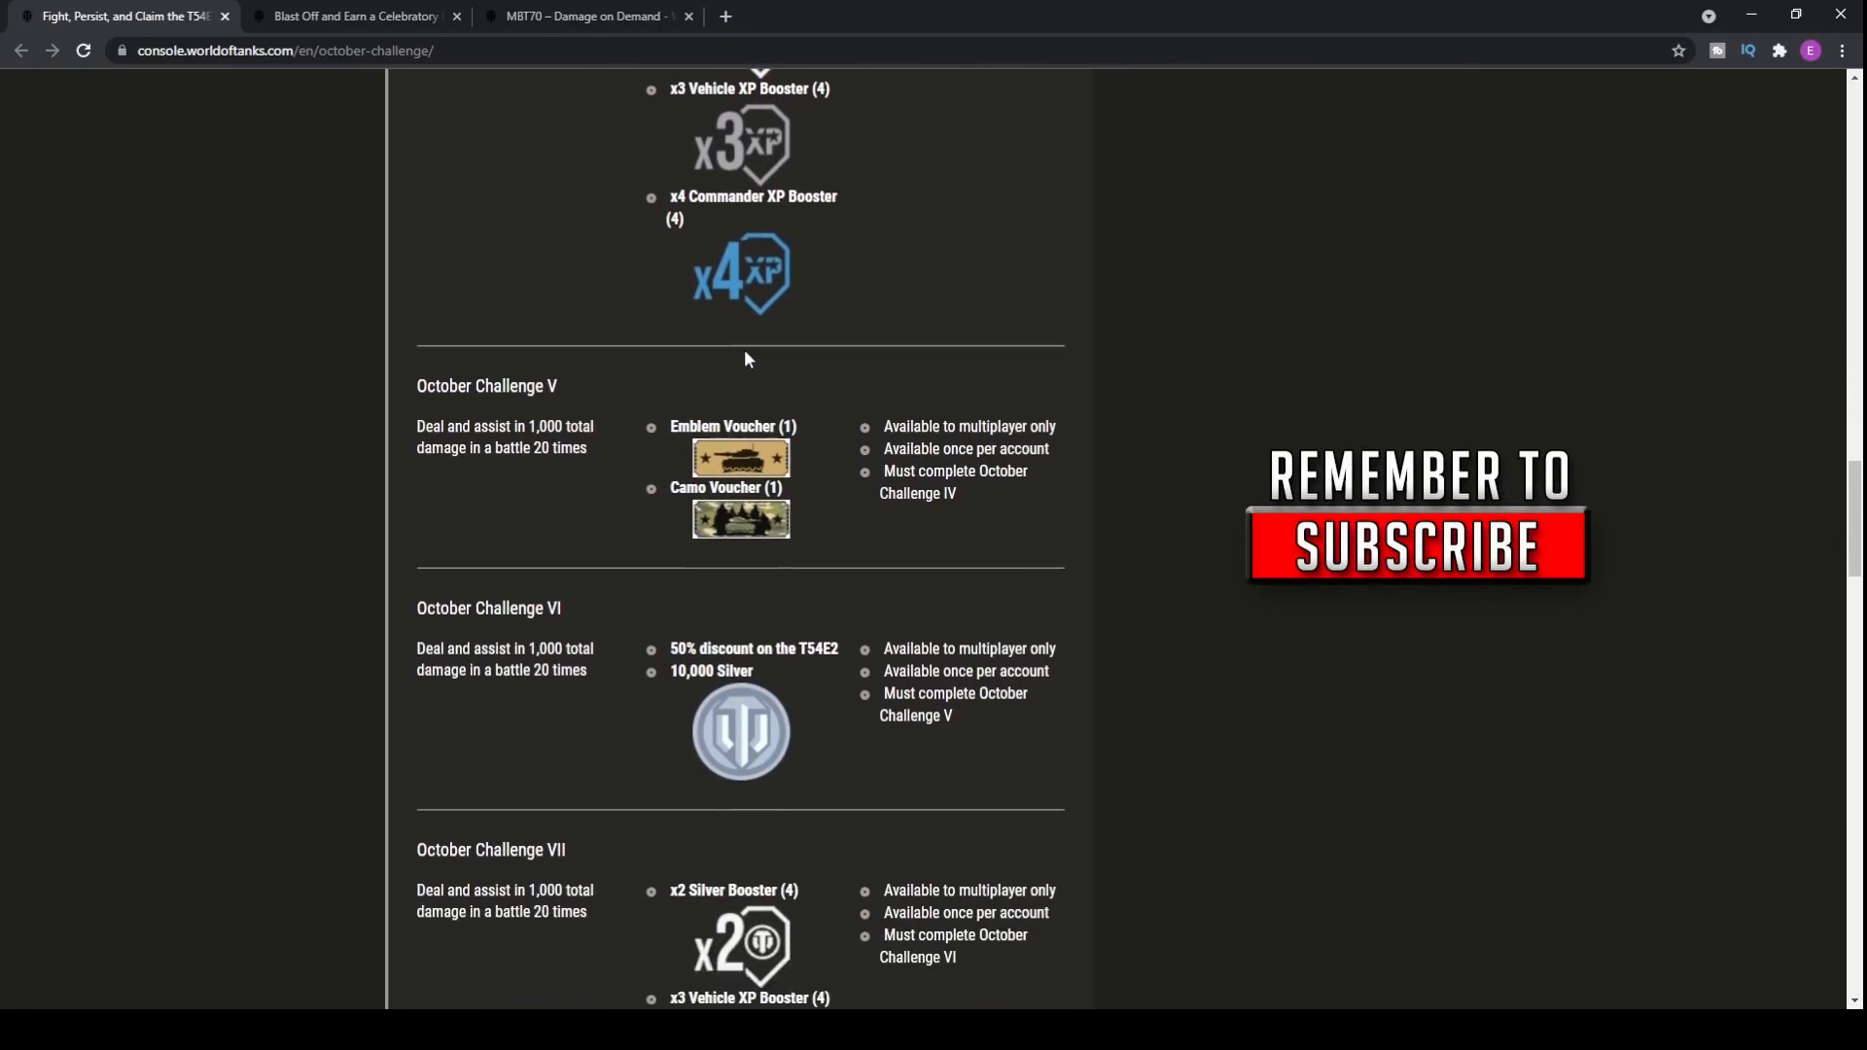
scroll("down", 3)
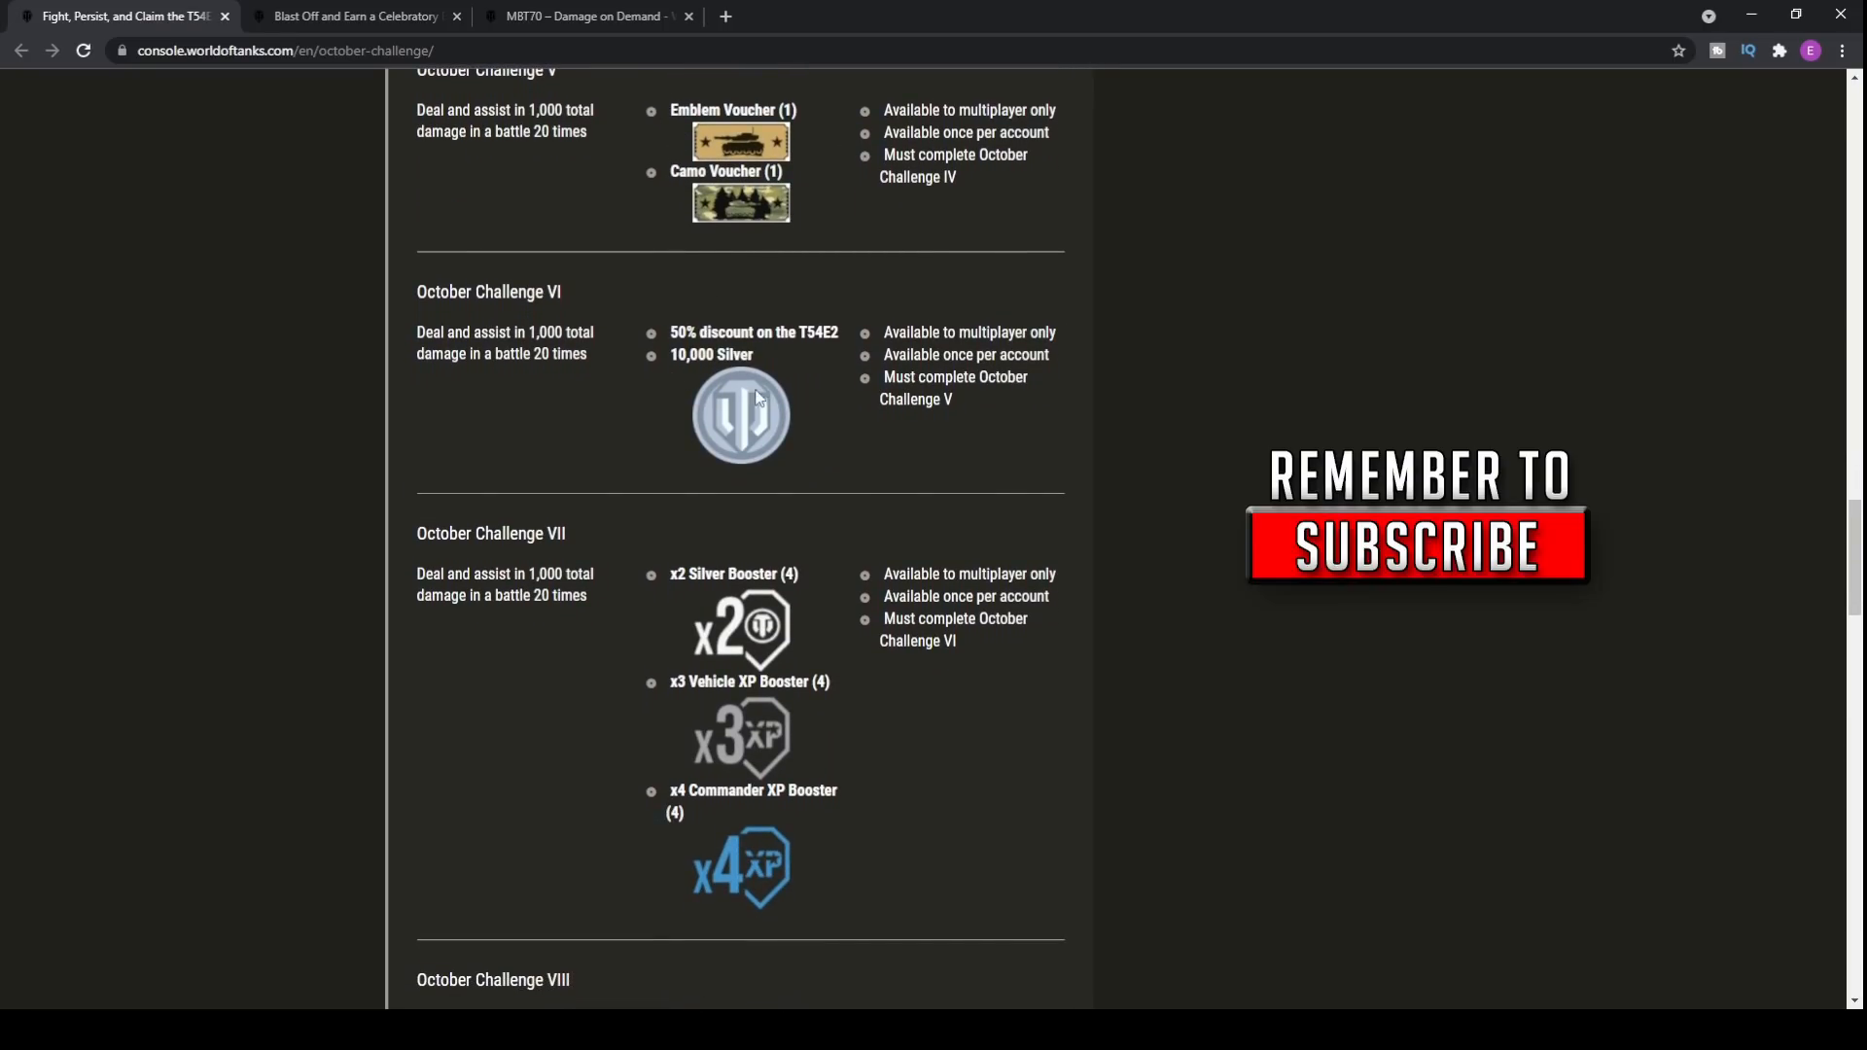
scroll("down", 3)
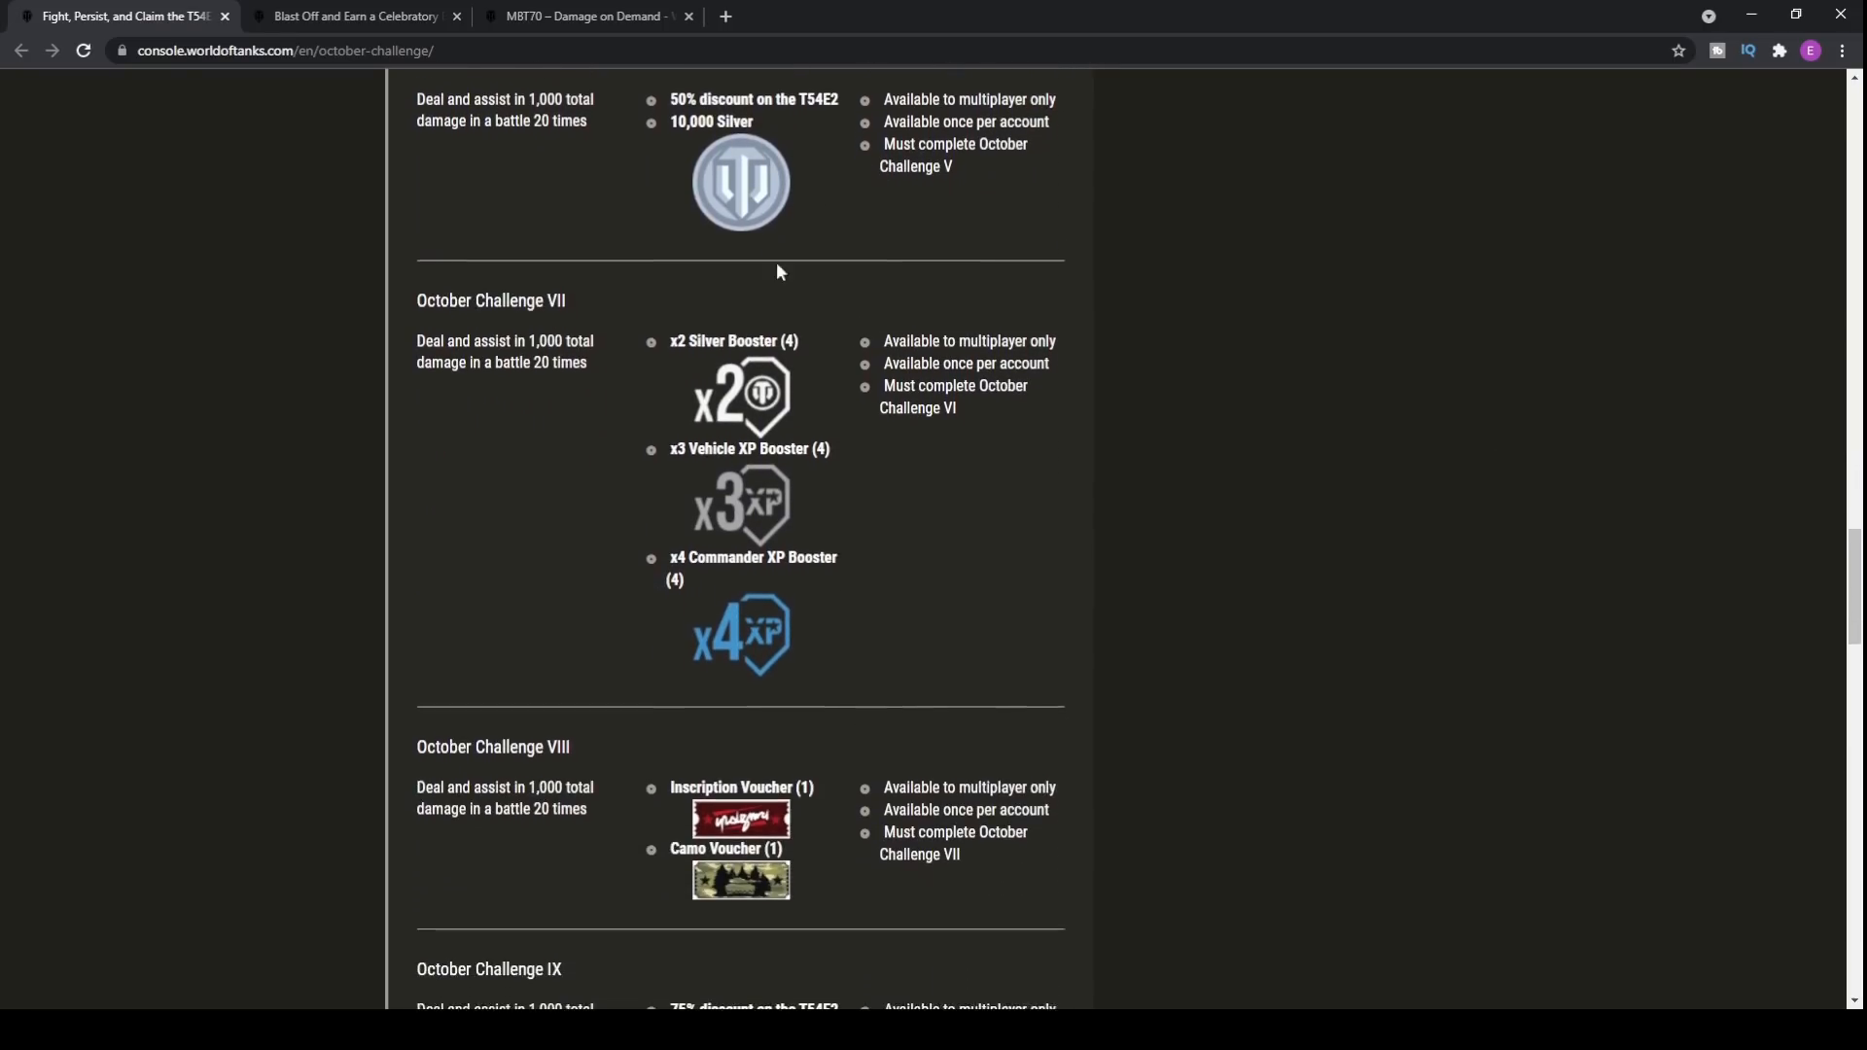
scroll("down", 3)
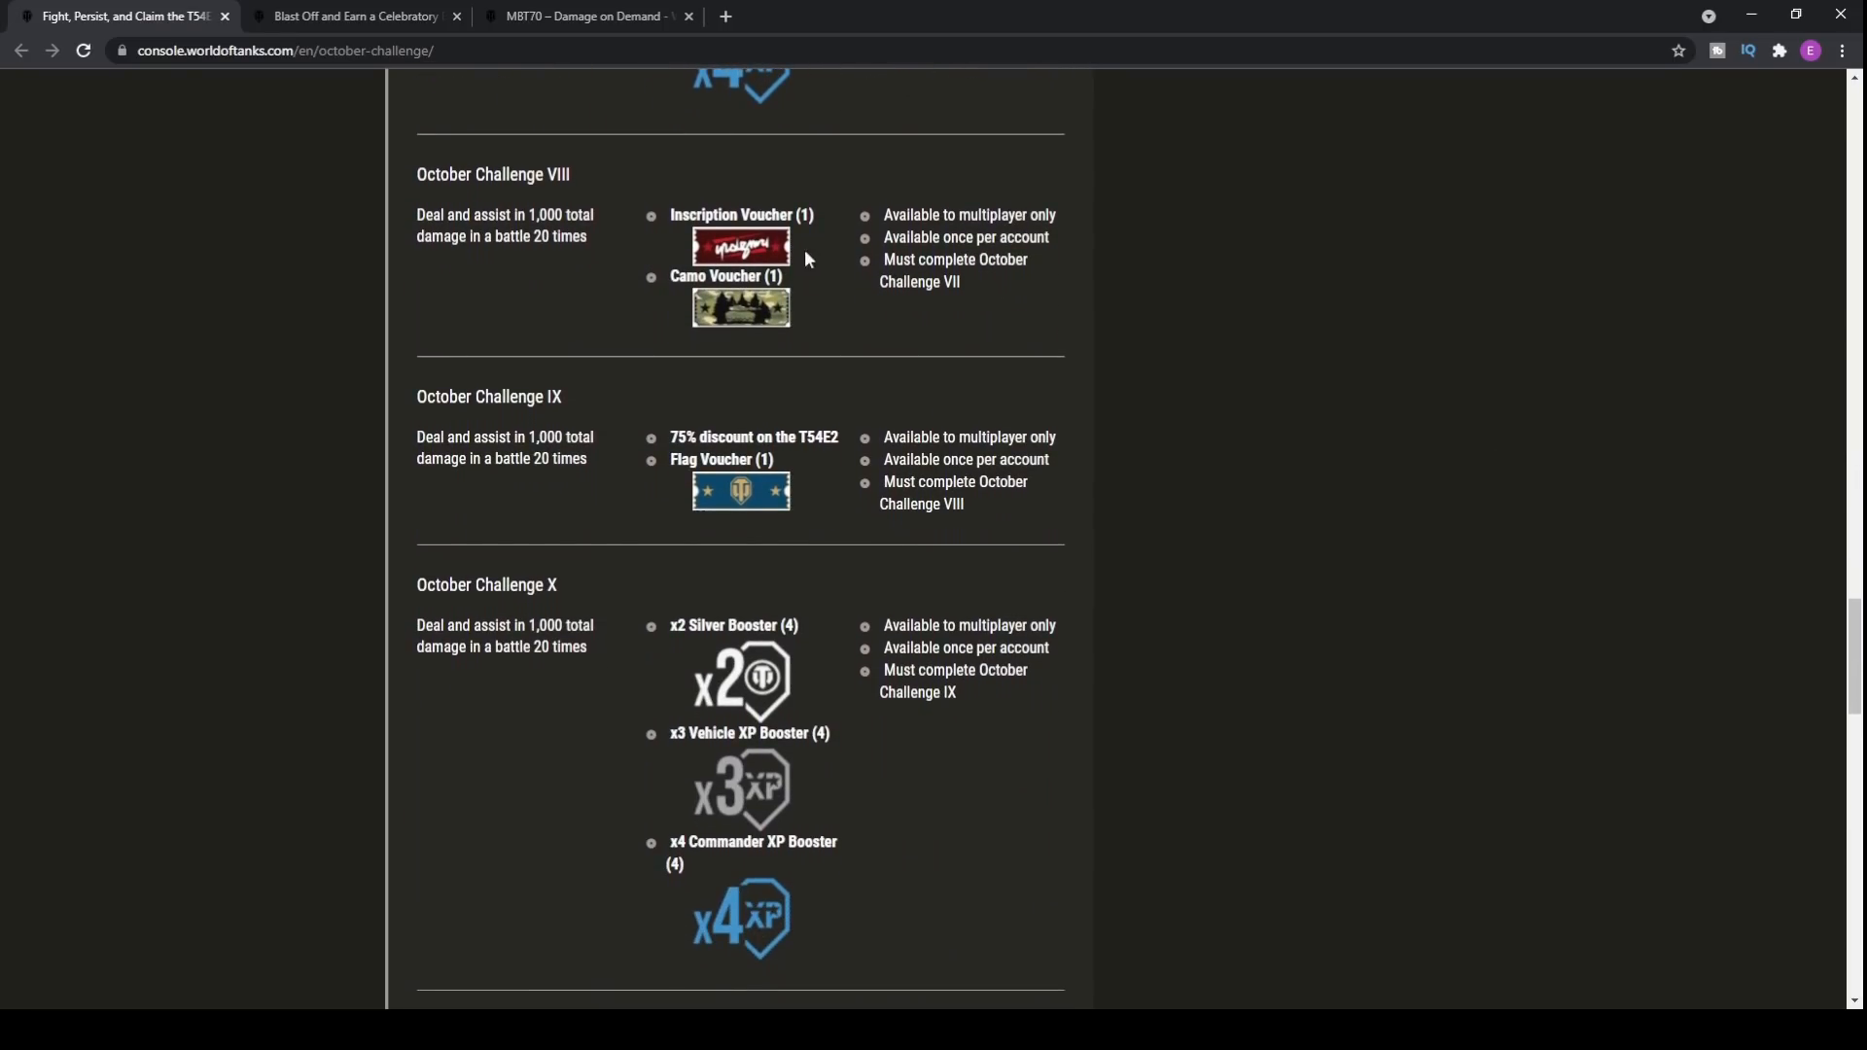
scroll("down", 3)
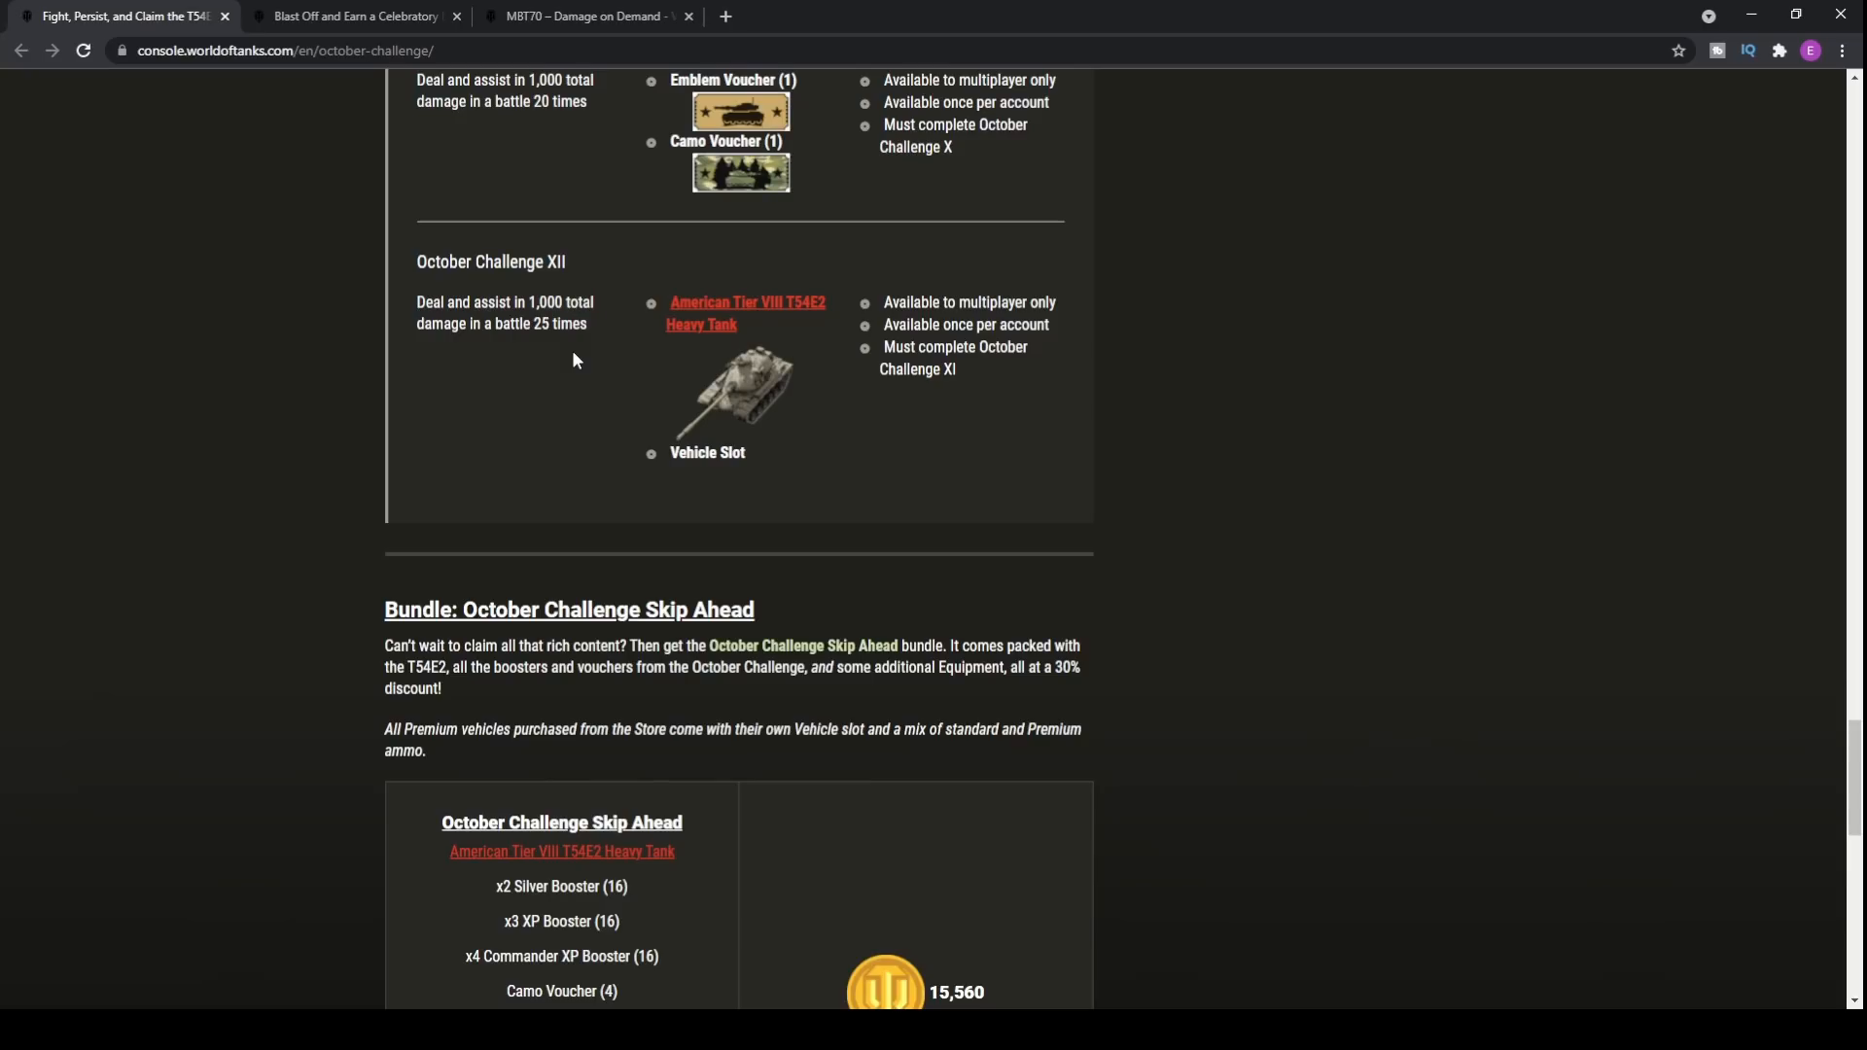
mouse_move(714, 338)
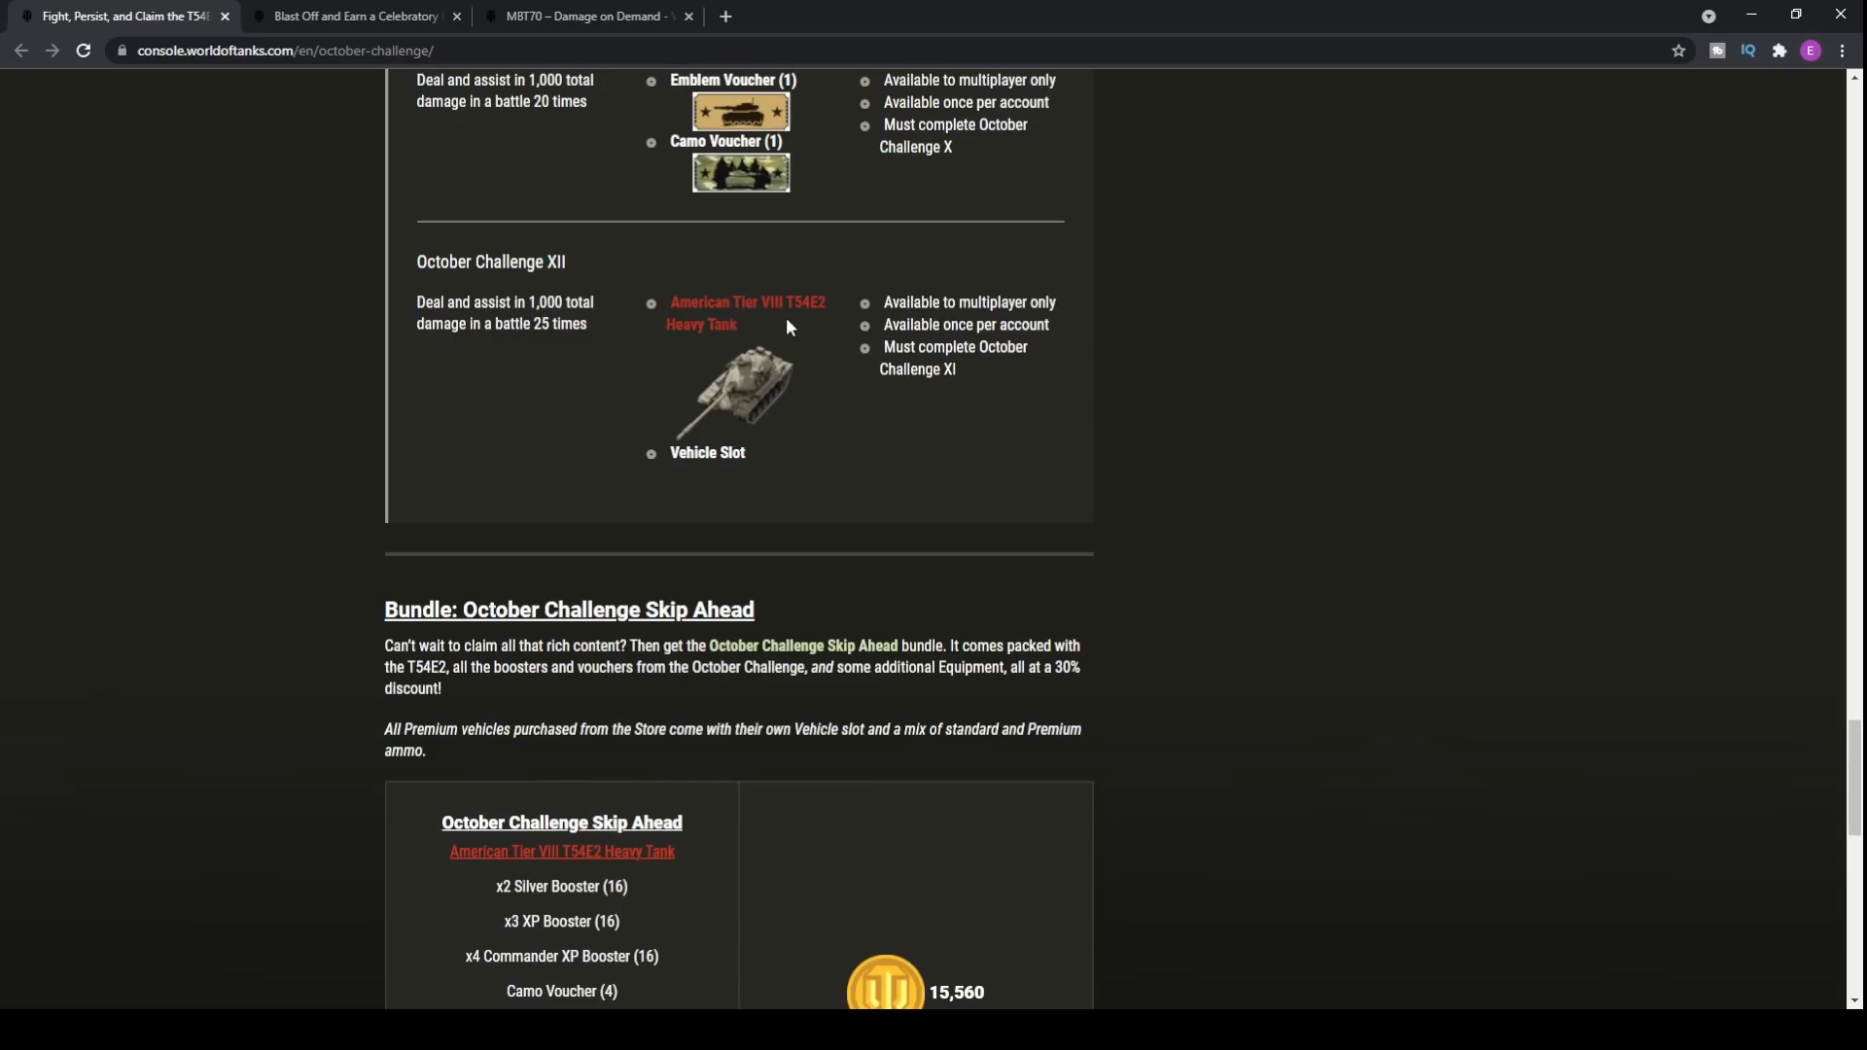
Step: Open the T54E2 Tankopedia page and show module details for the 105 mm T140 gun
left_click(746, 312)
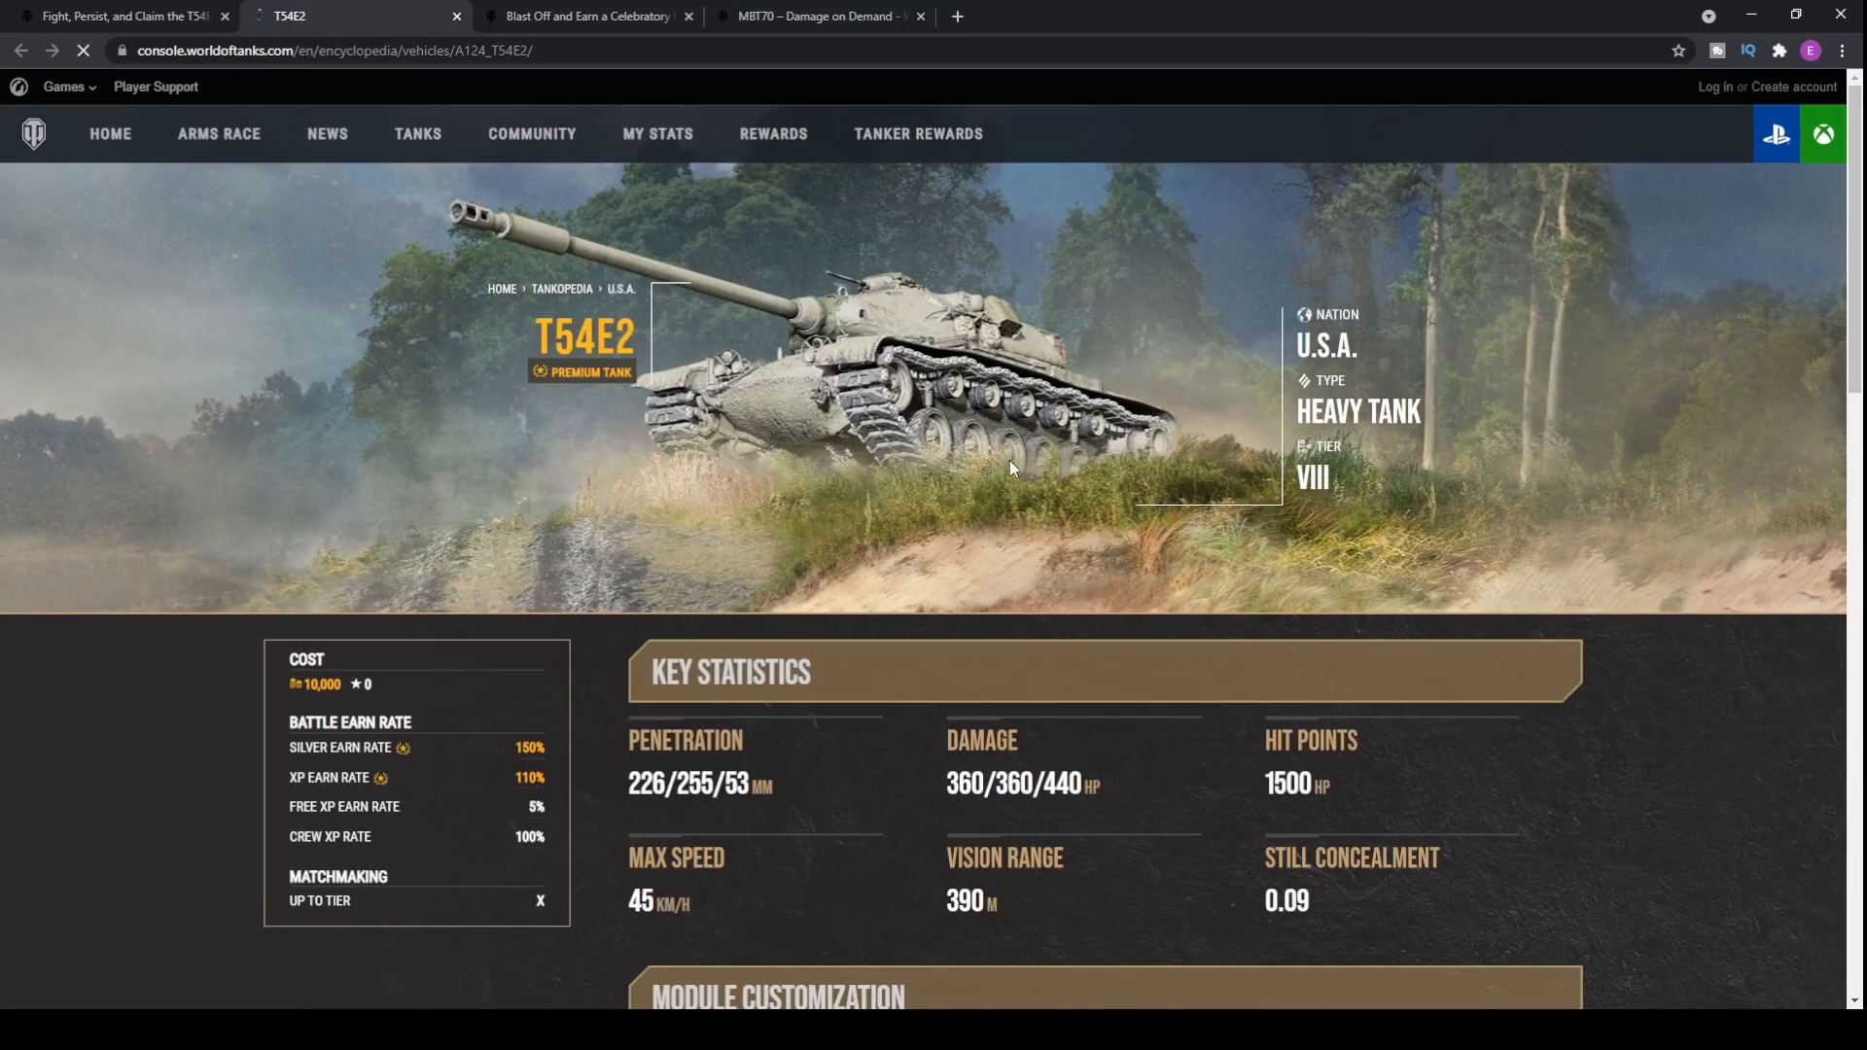
scroll("down", 3)
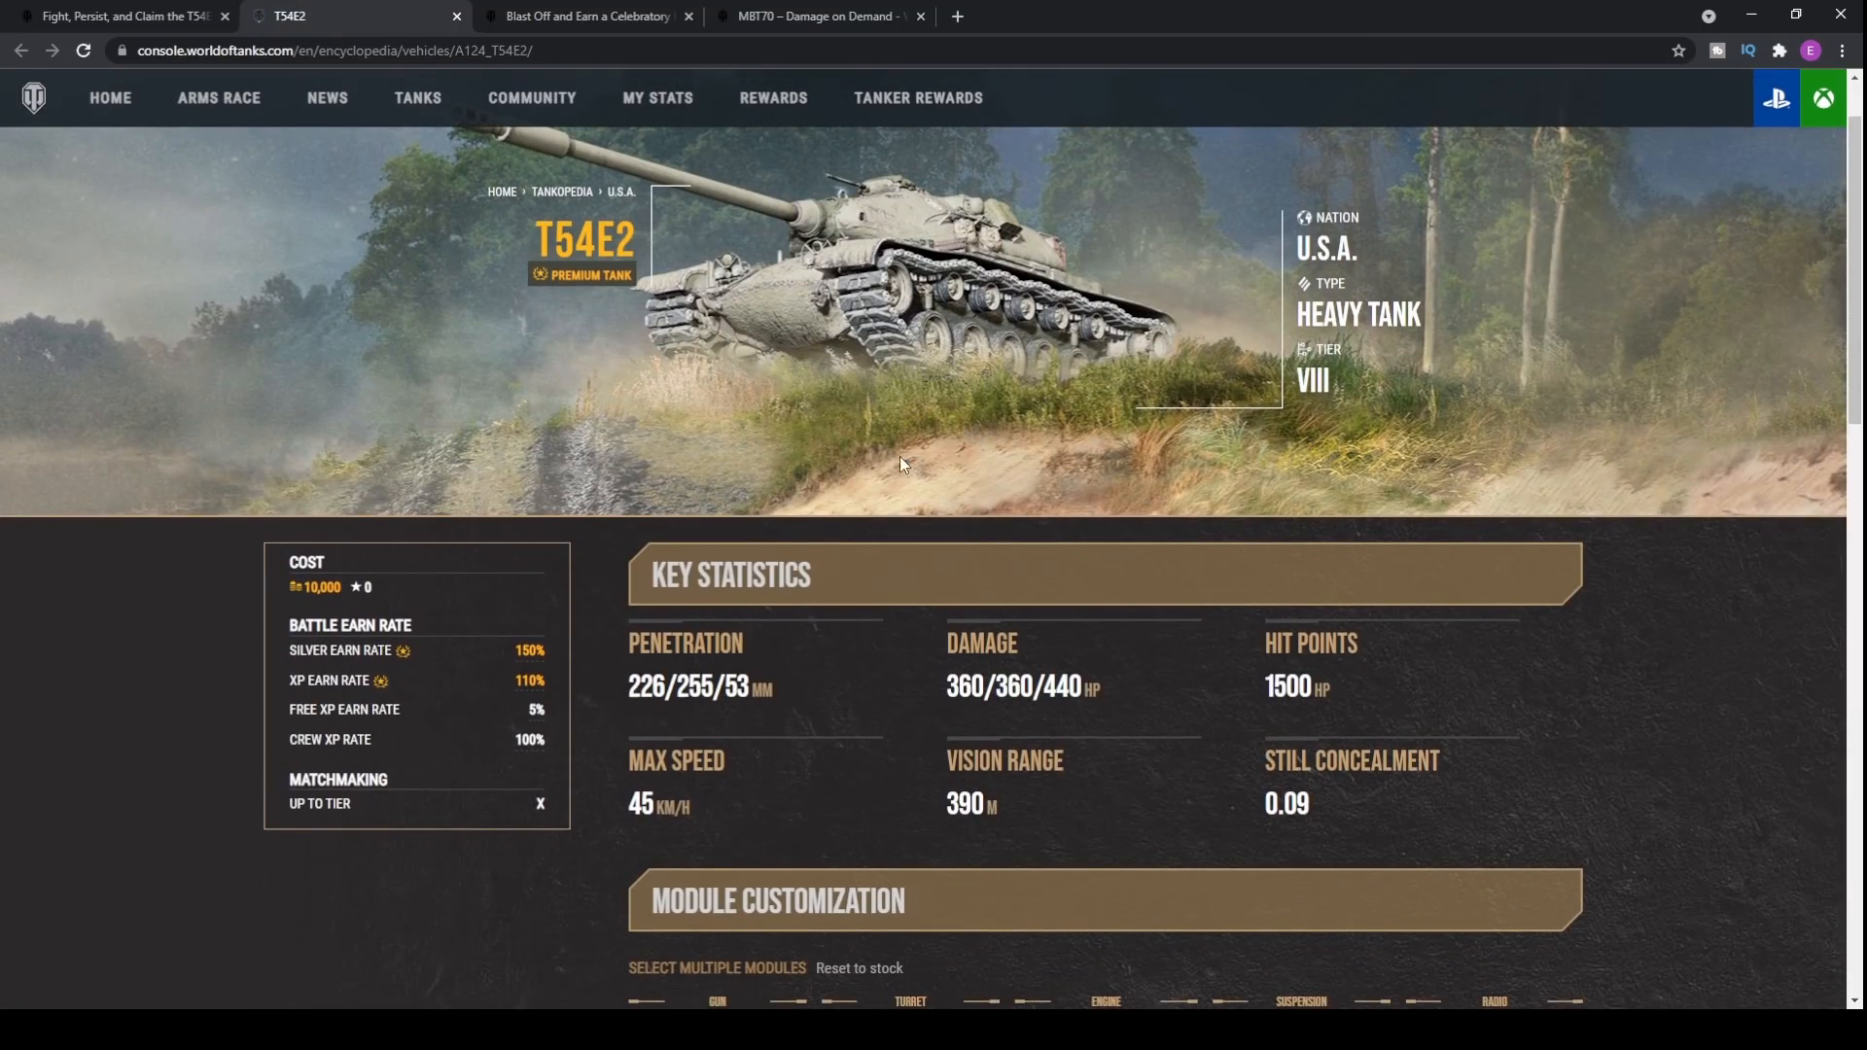
scroll("down", 3)
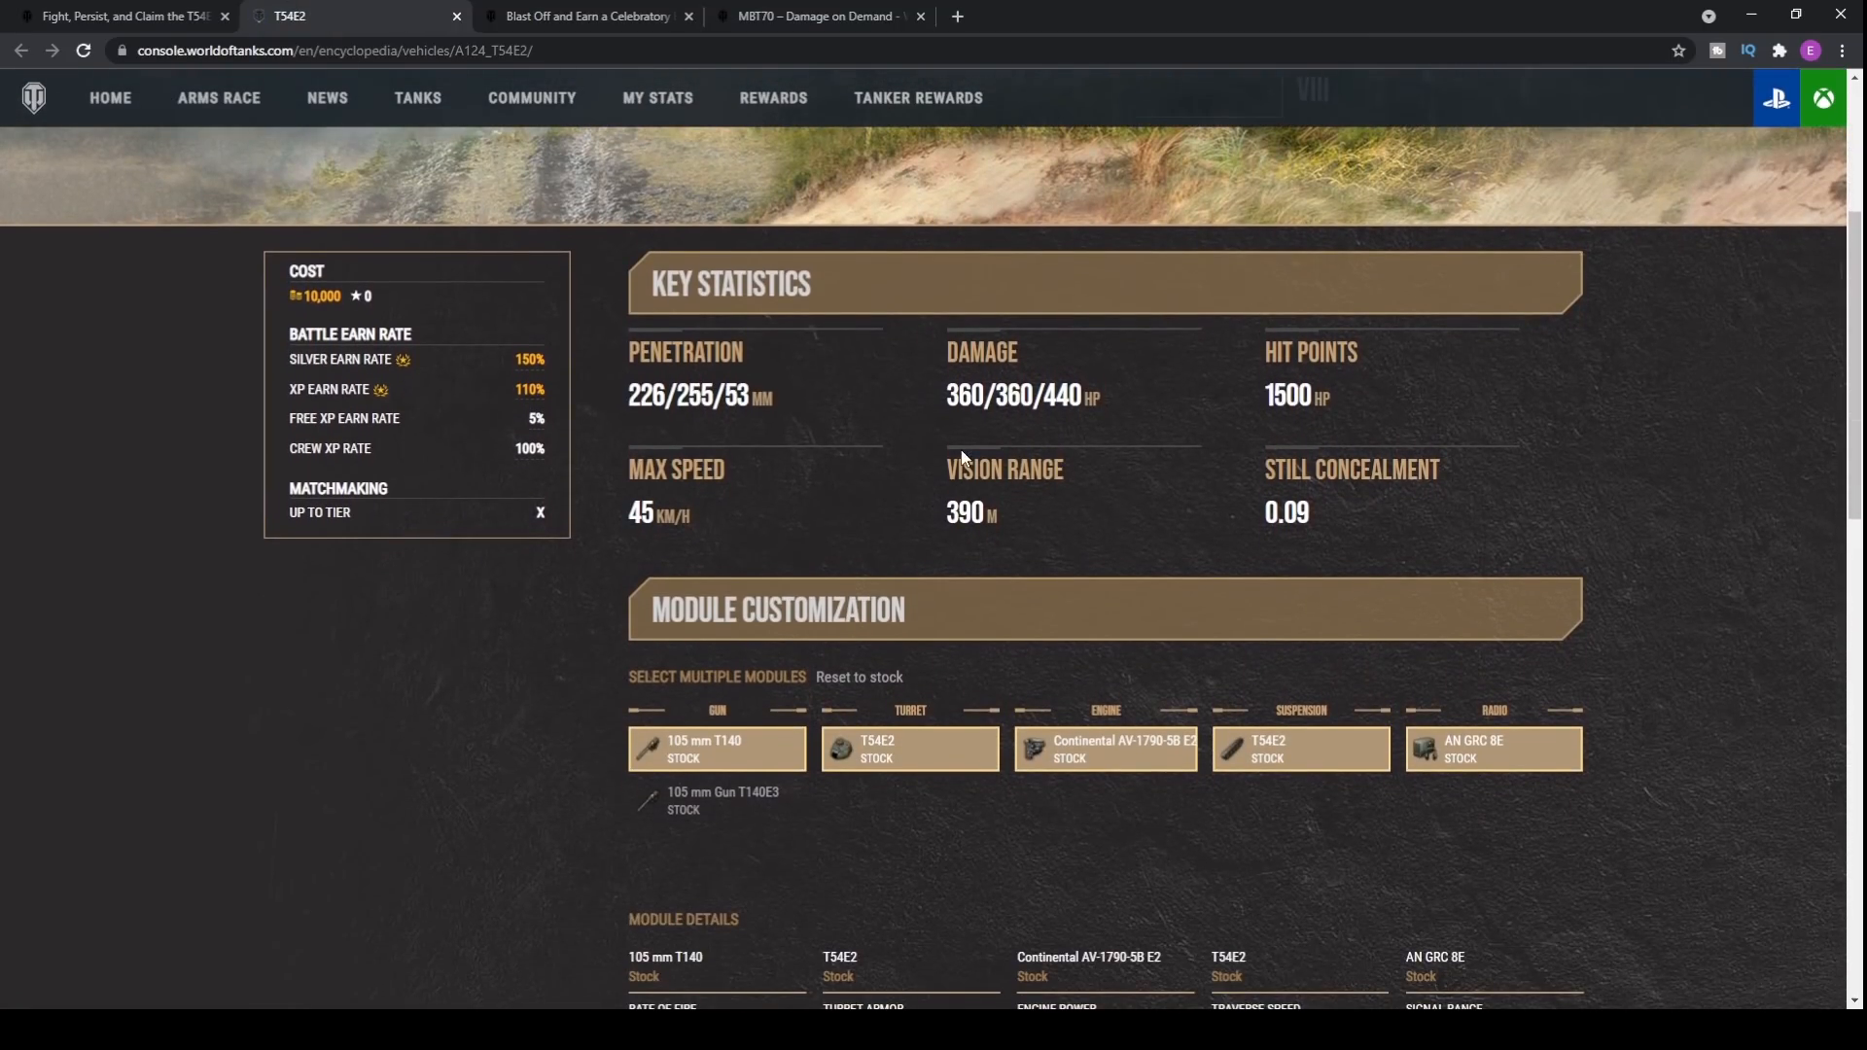
scroll("up", 3)
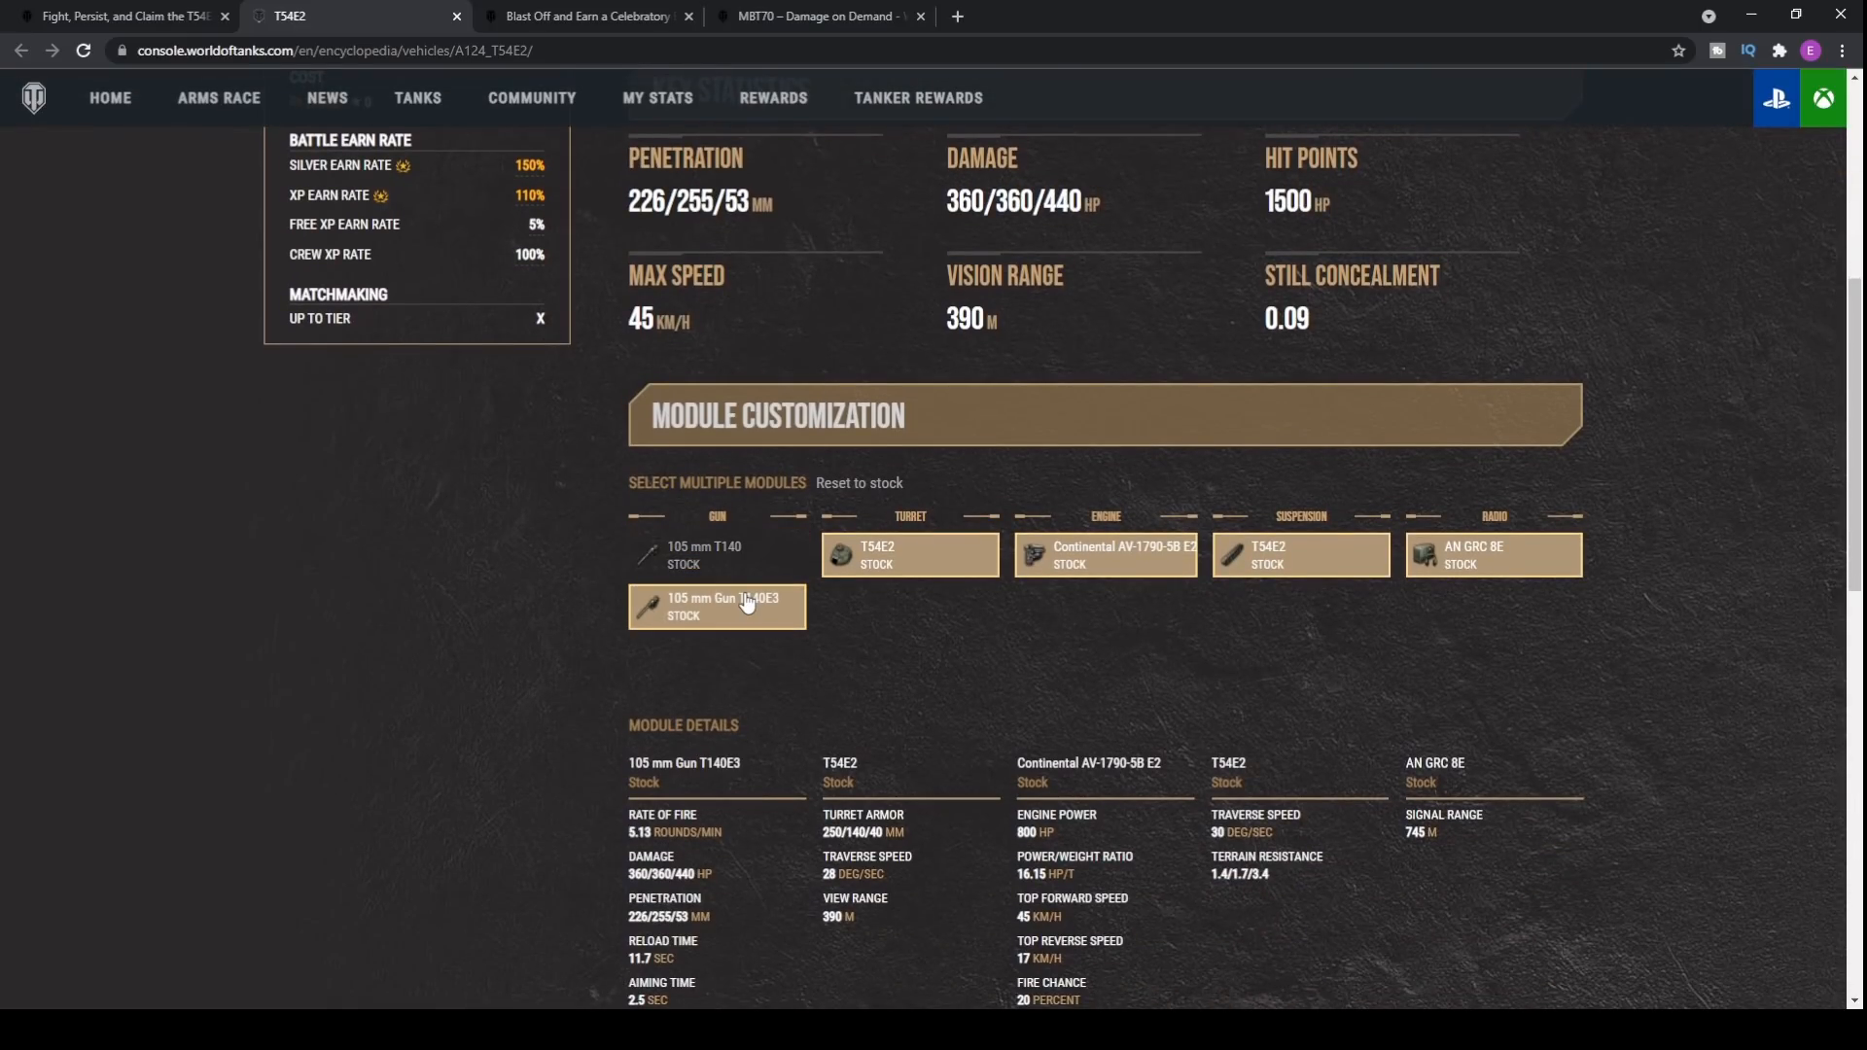
scroll("down", 3)
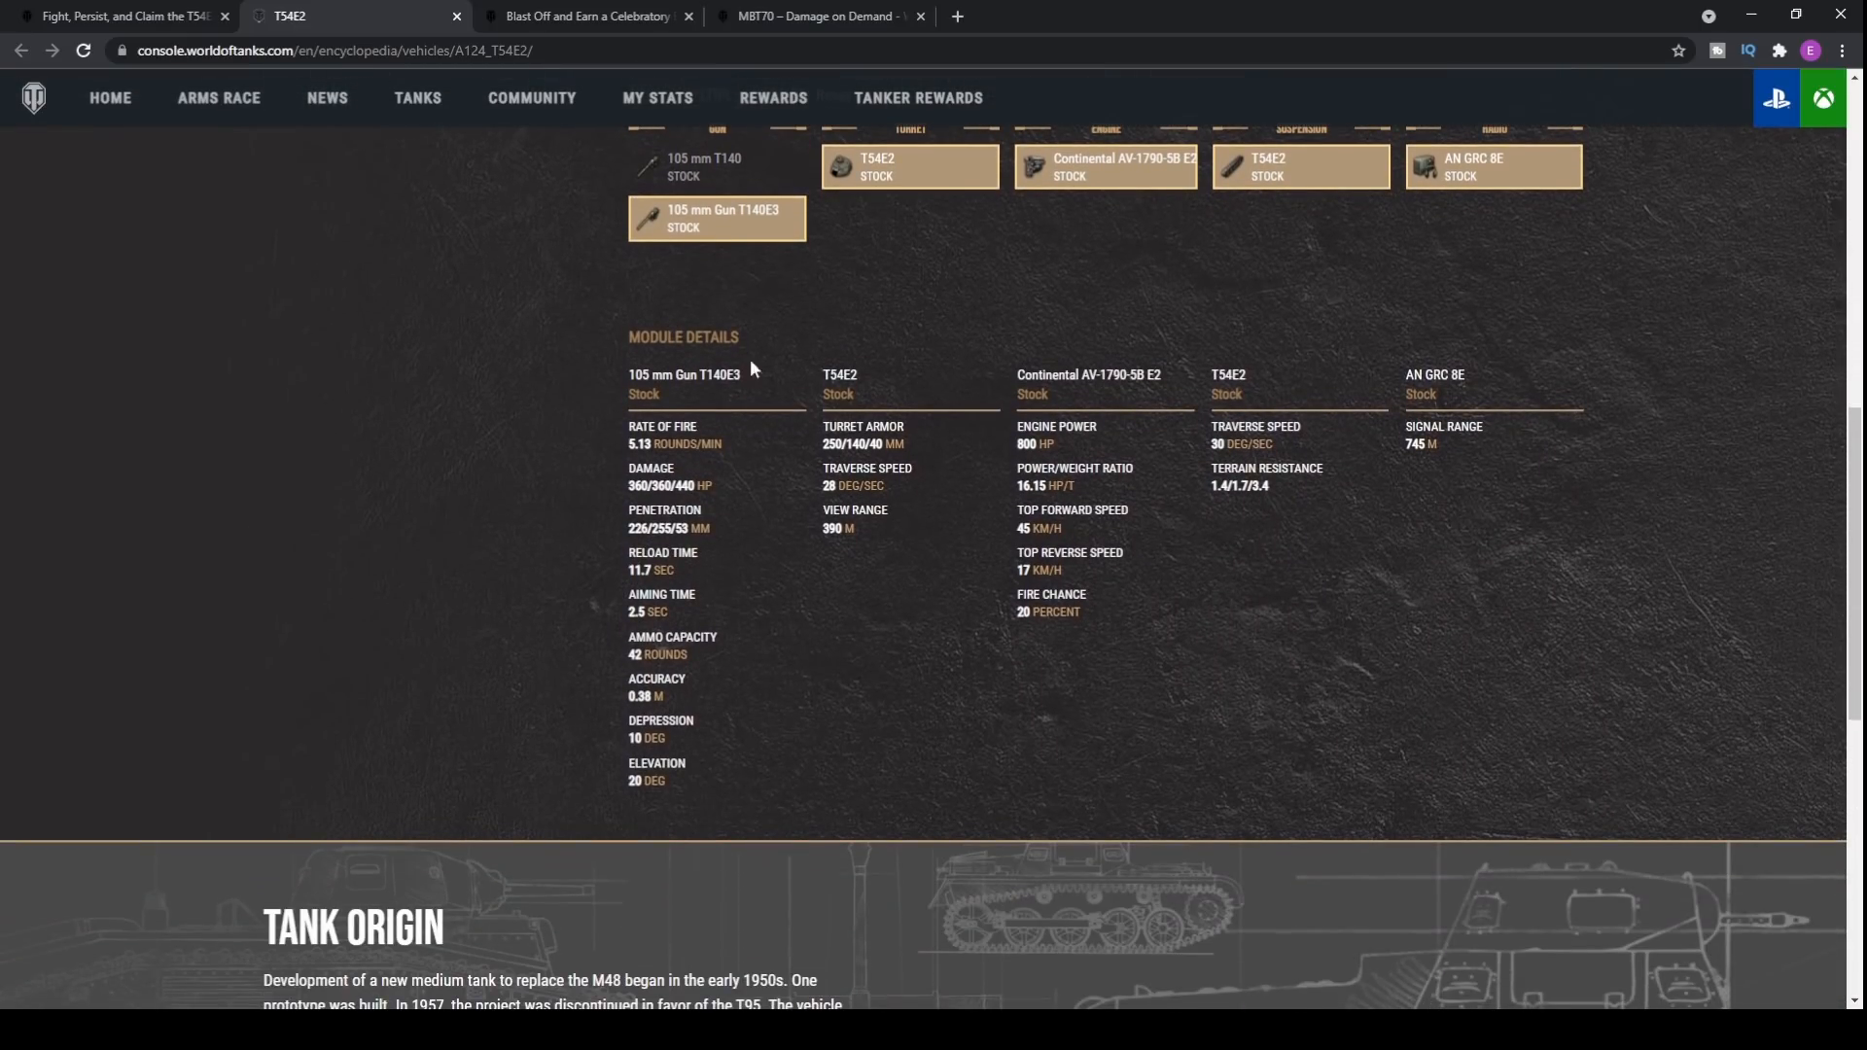
left_click(715, 167)
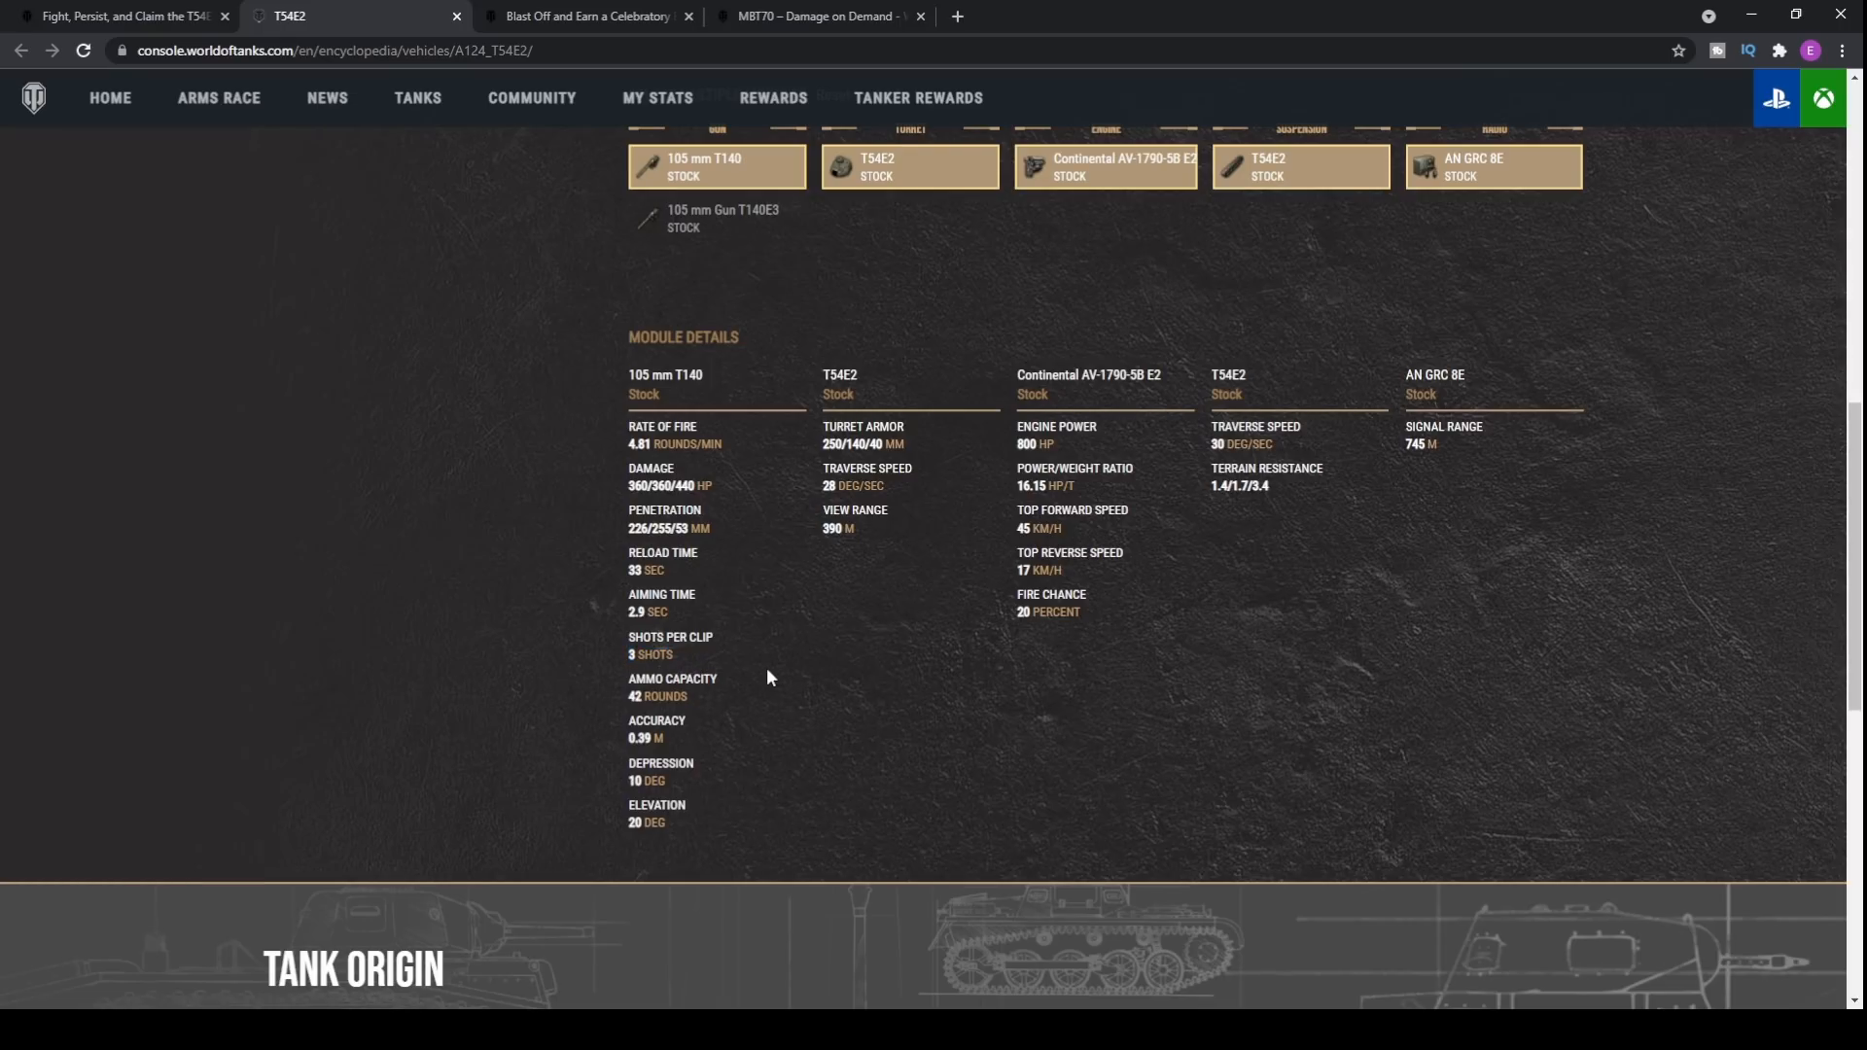
mouse_move(892, 500)
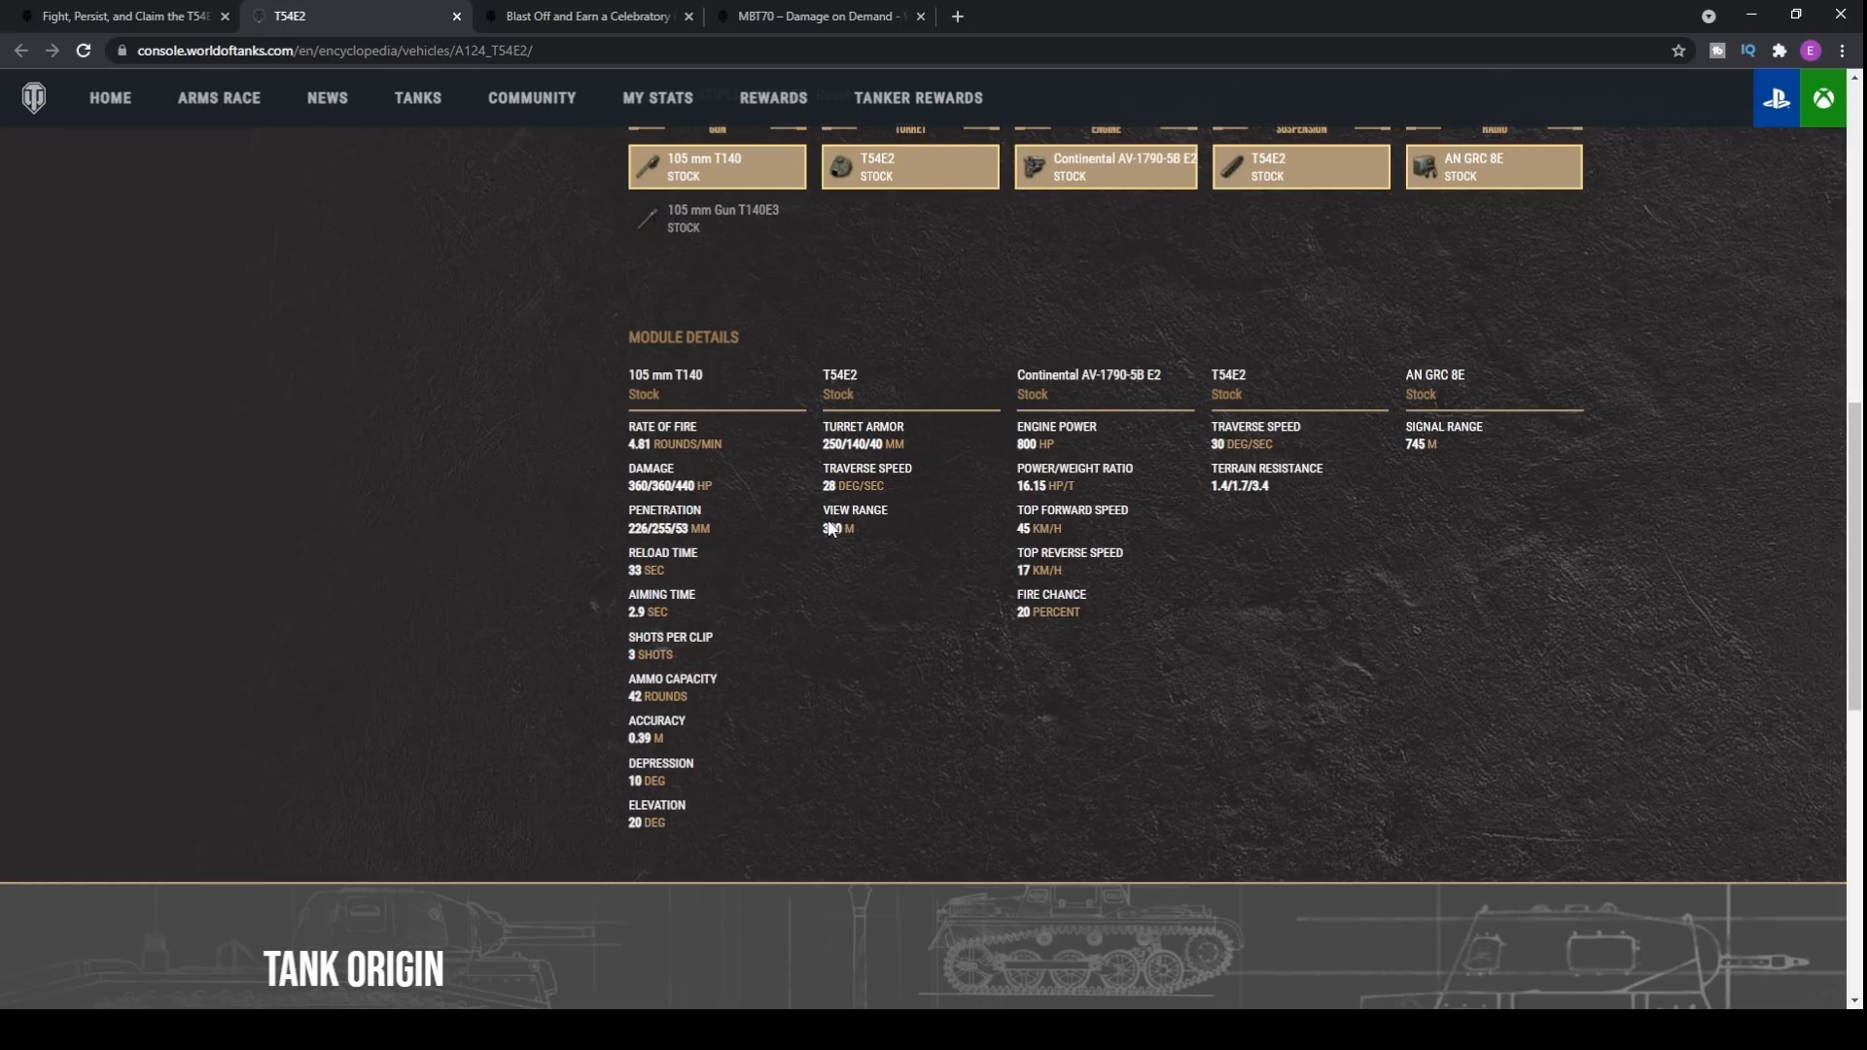
scroll("up", 3)
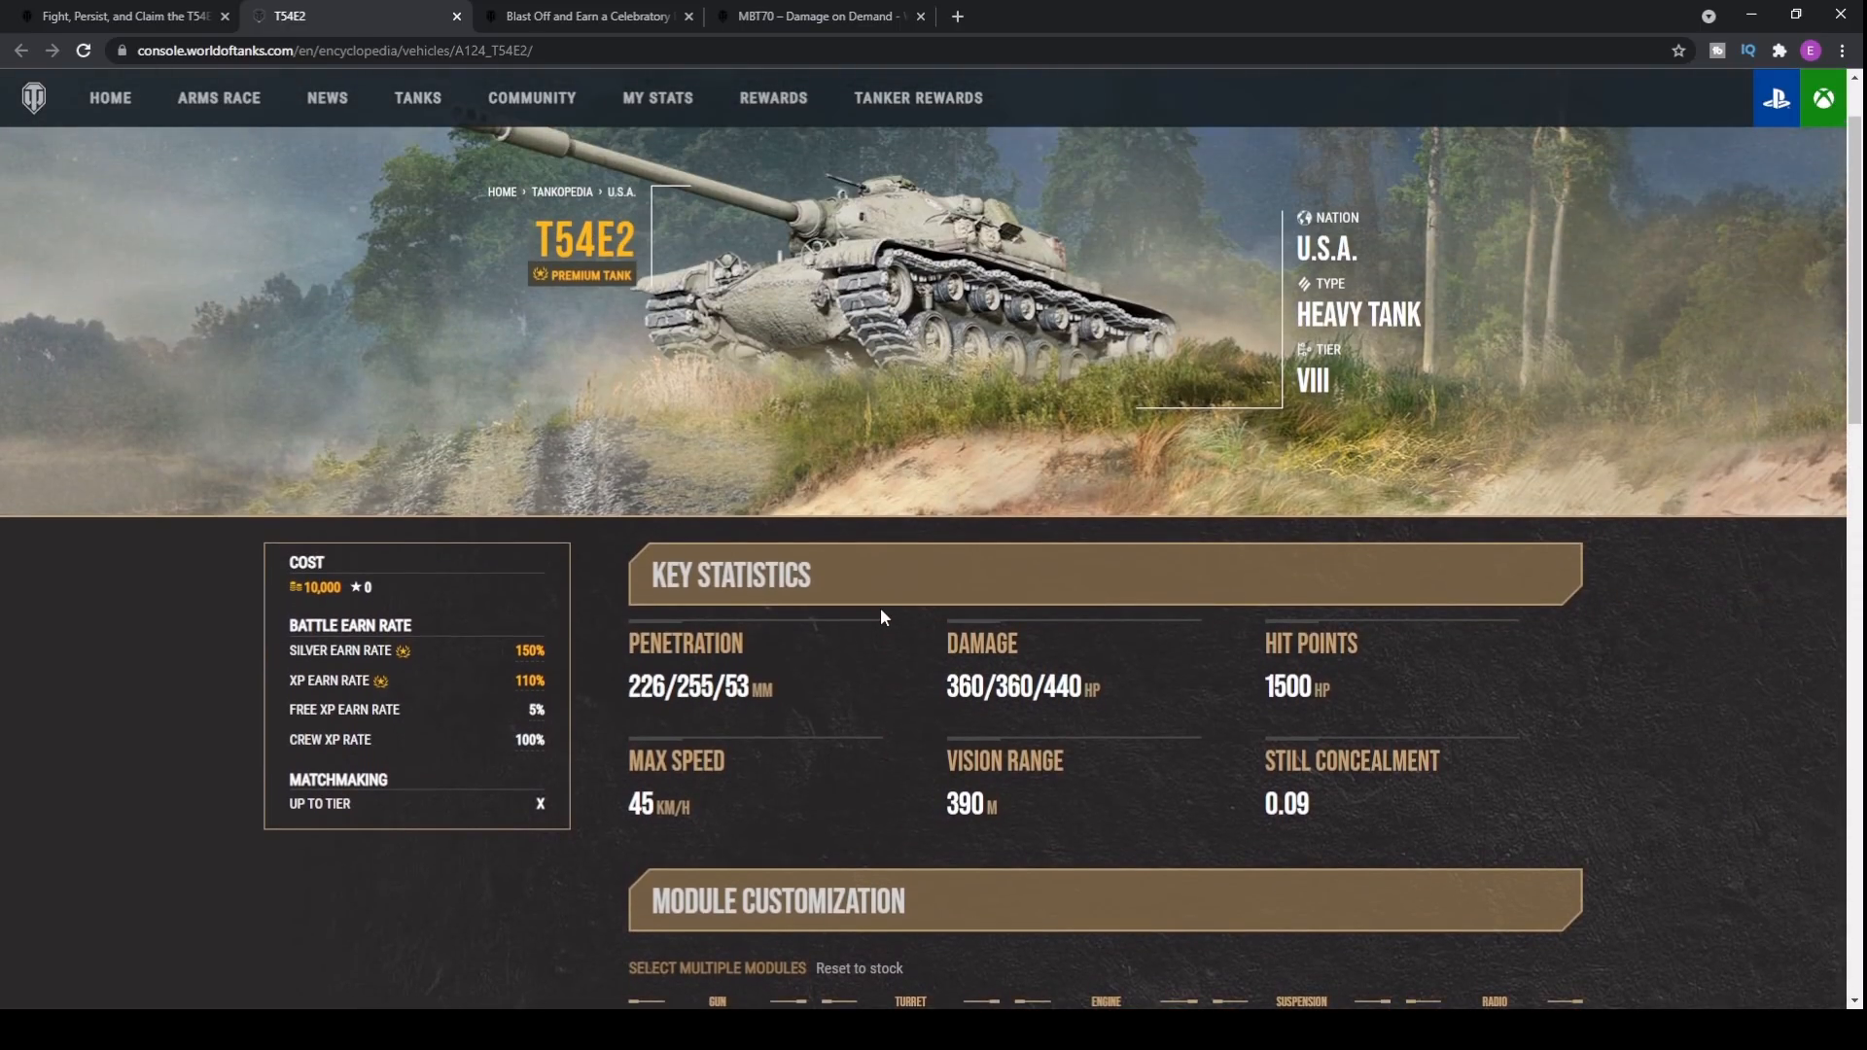
mouse_move(877, 605)
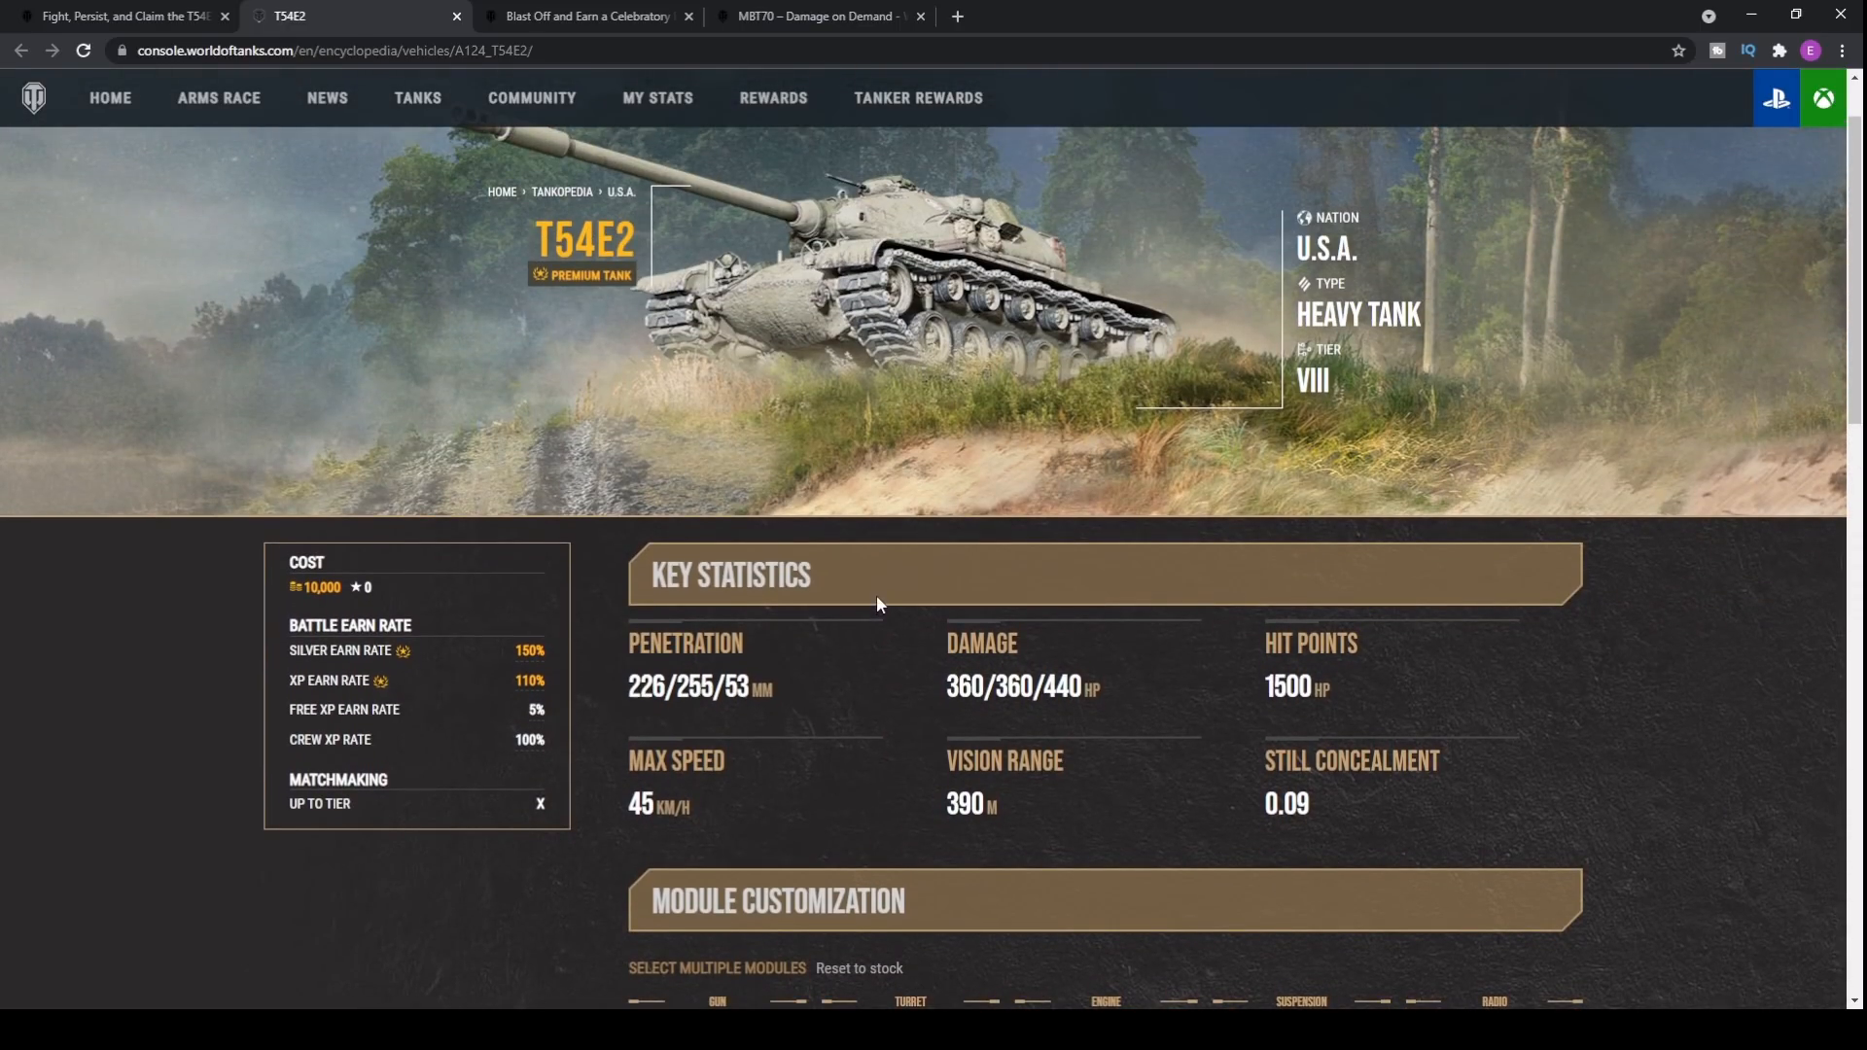
mouse_move(889, 580)
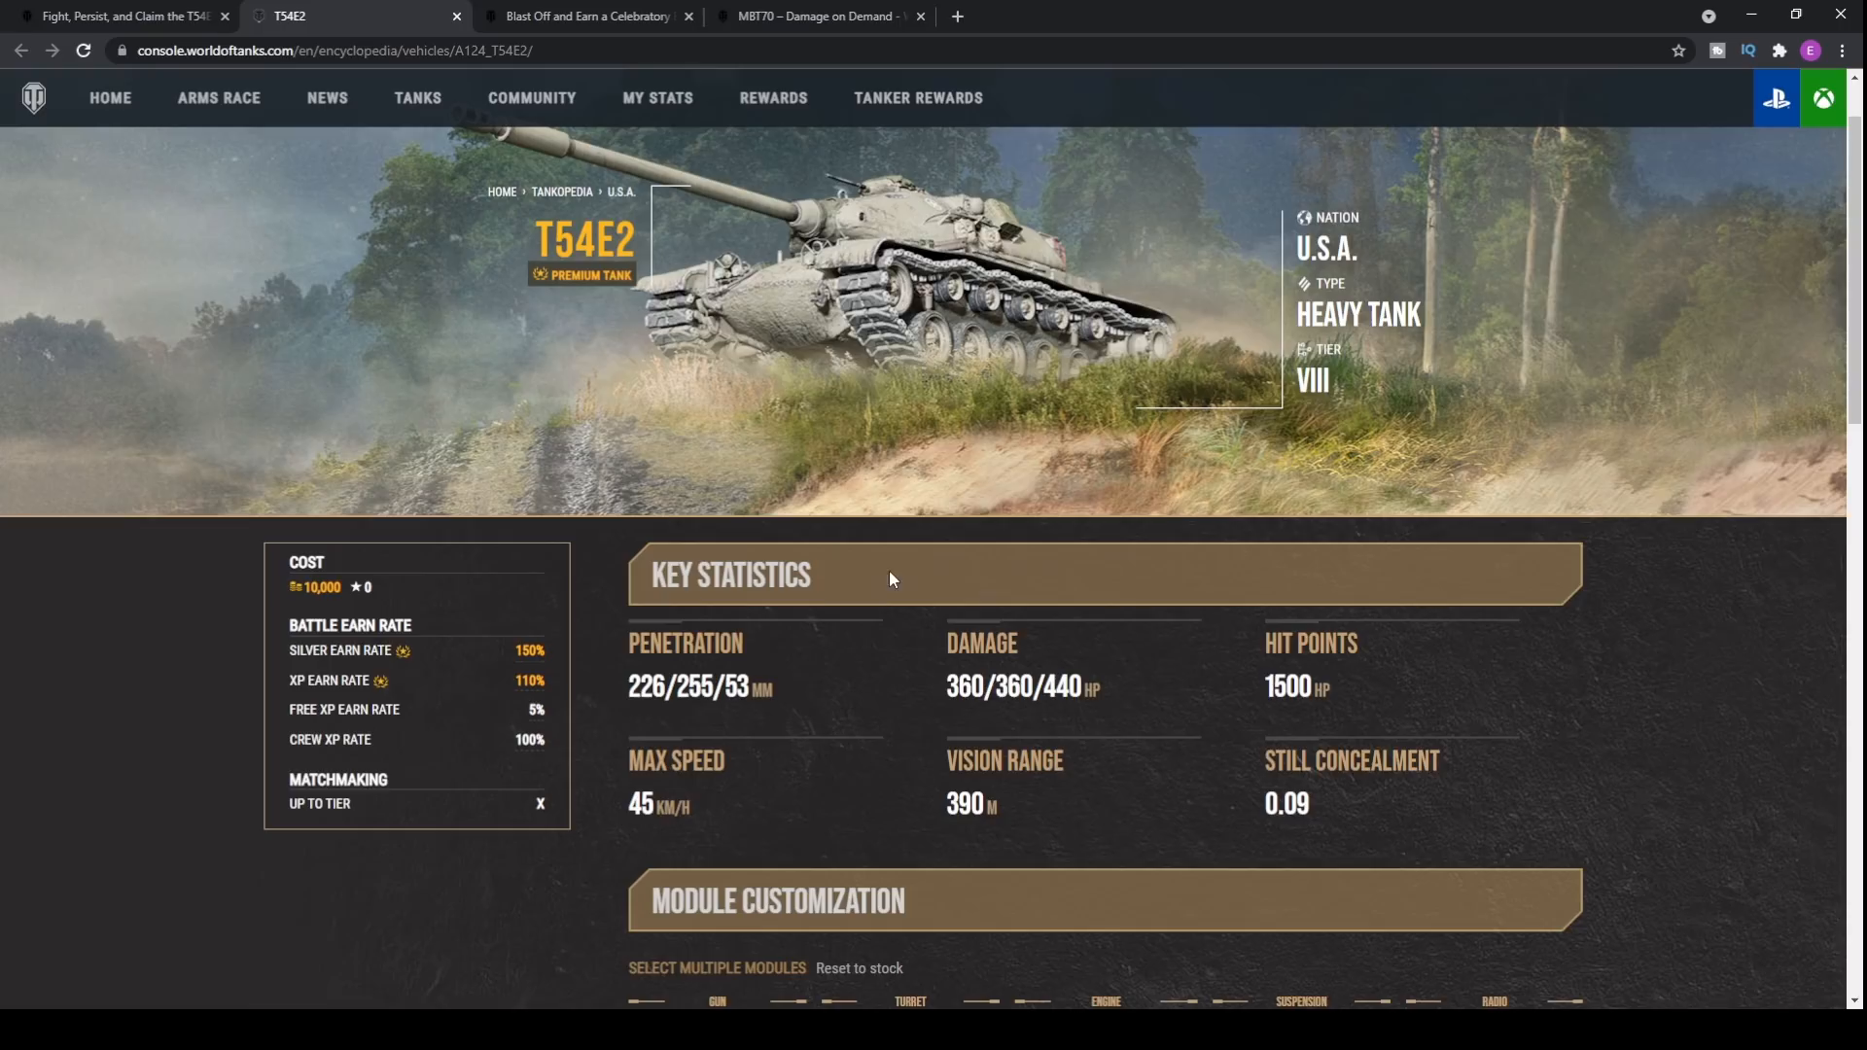
mouse_move(931, 450)
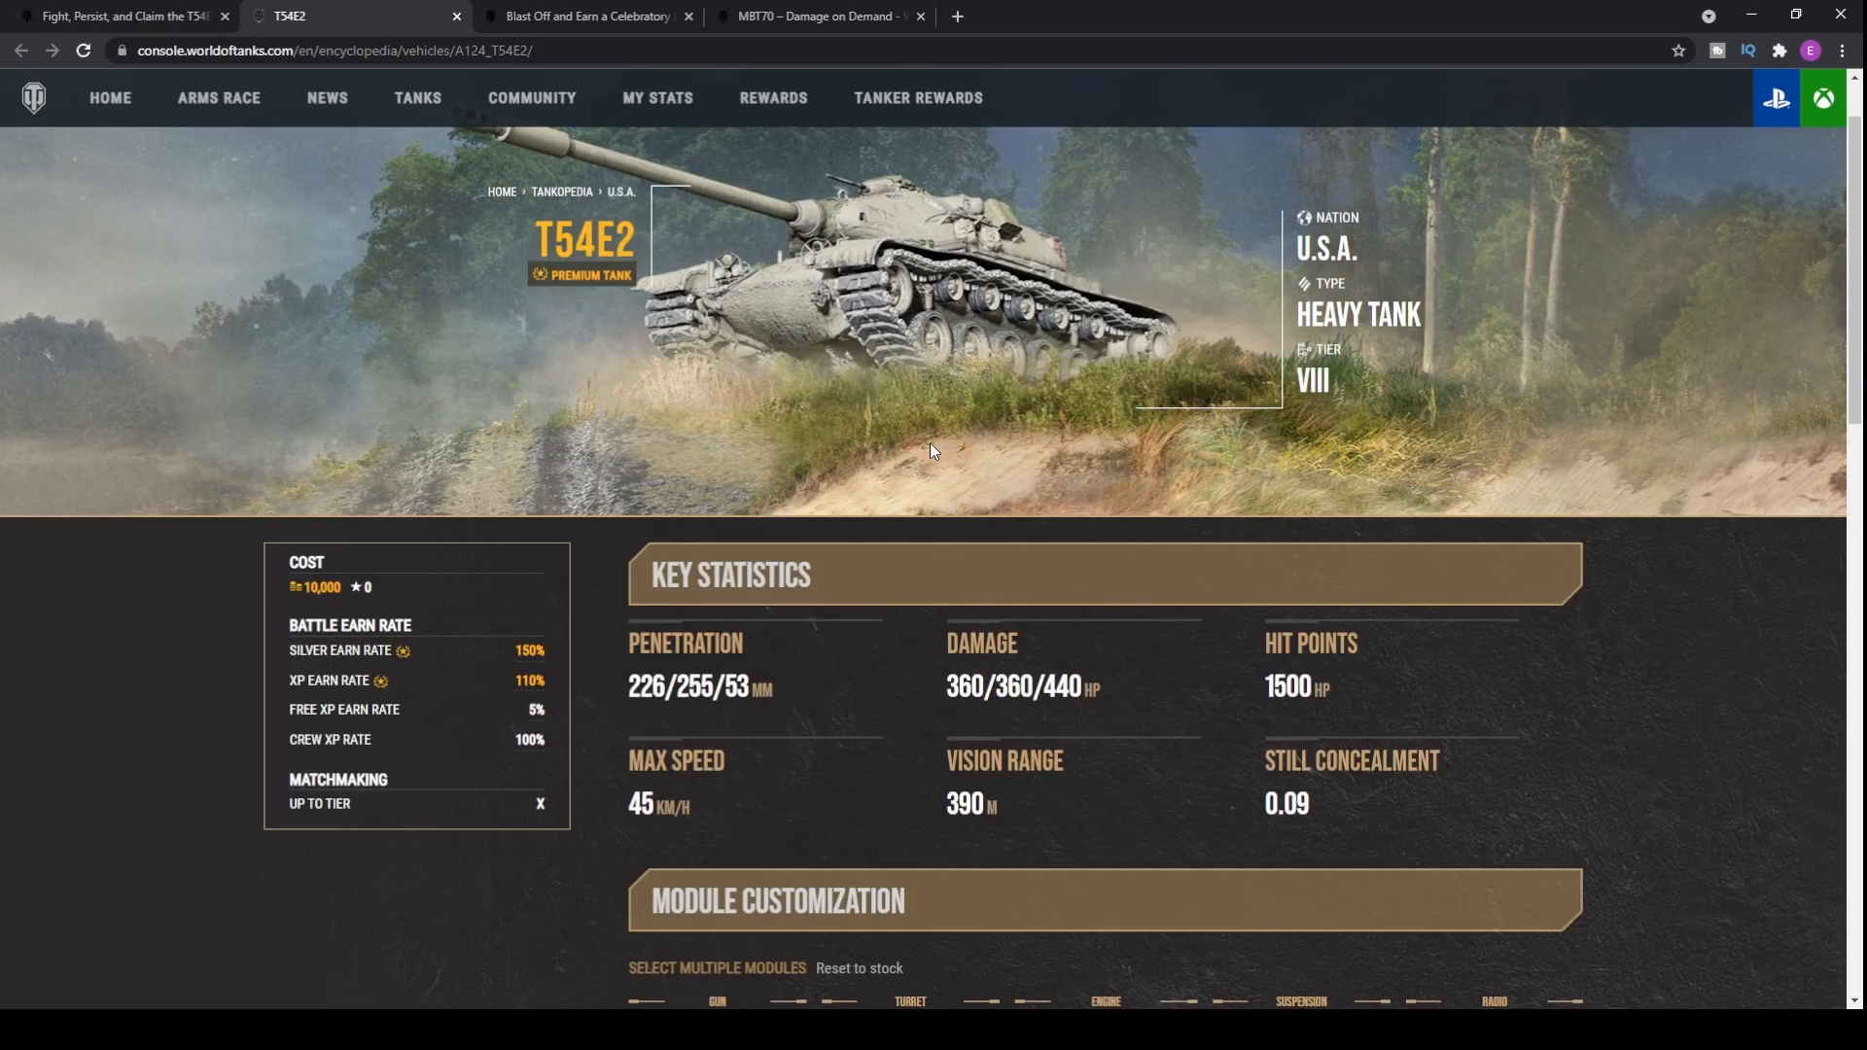
scroll("down", 3)
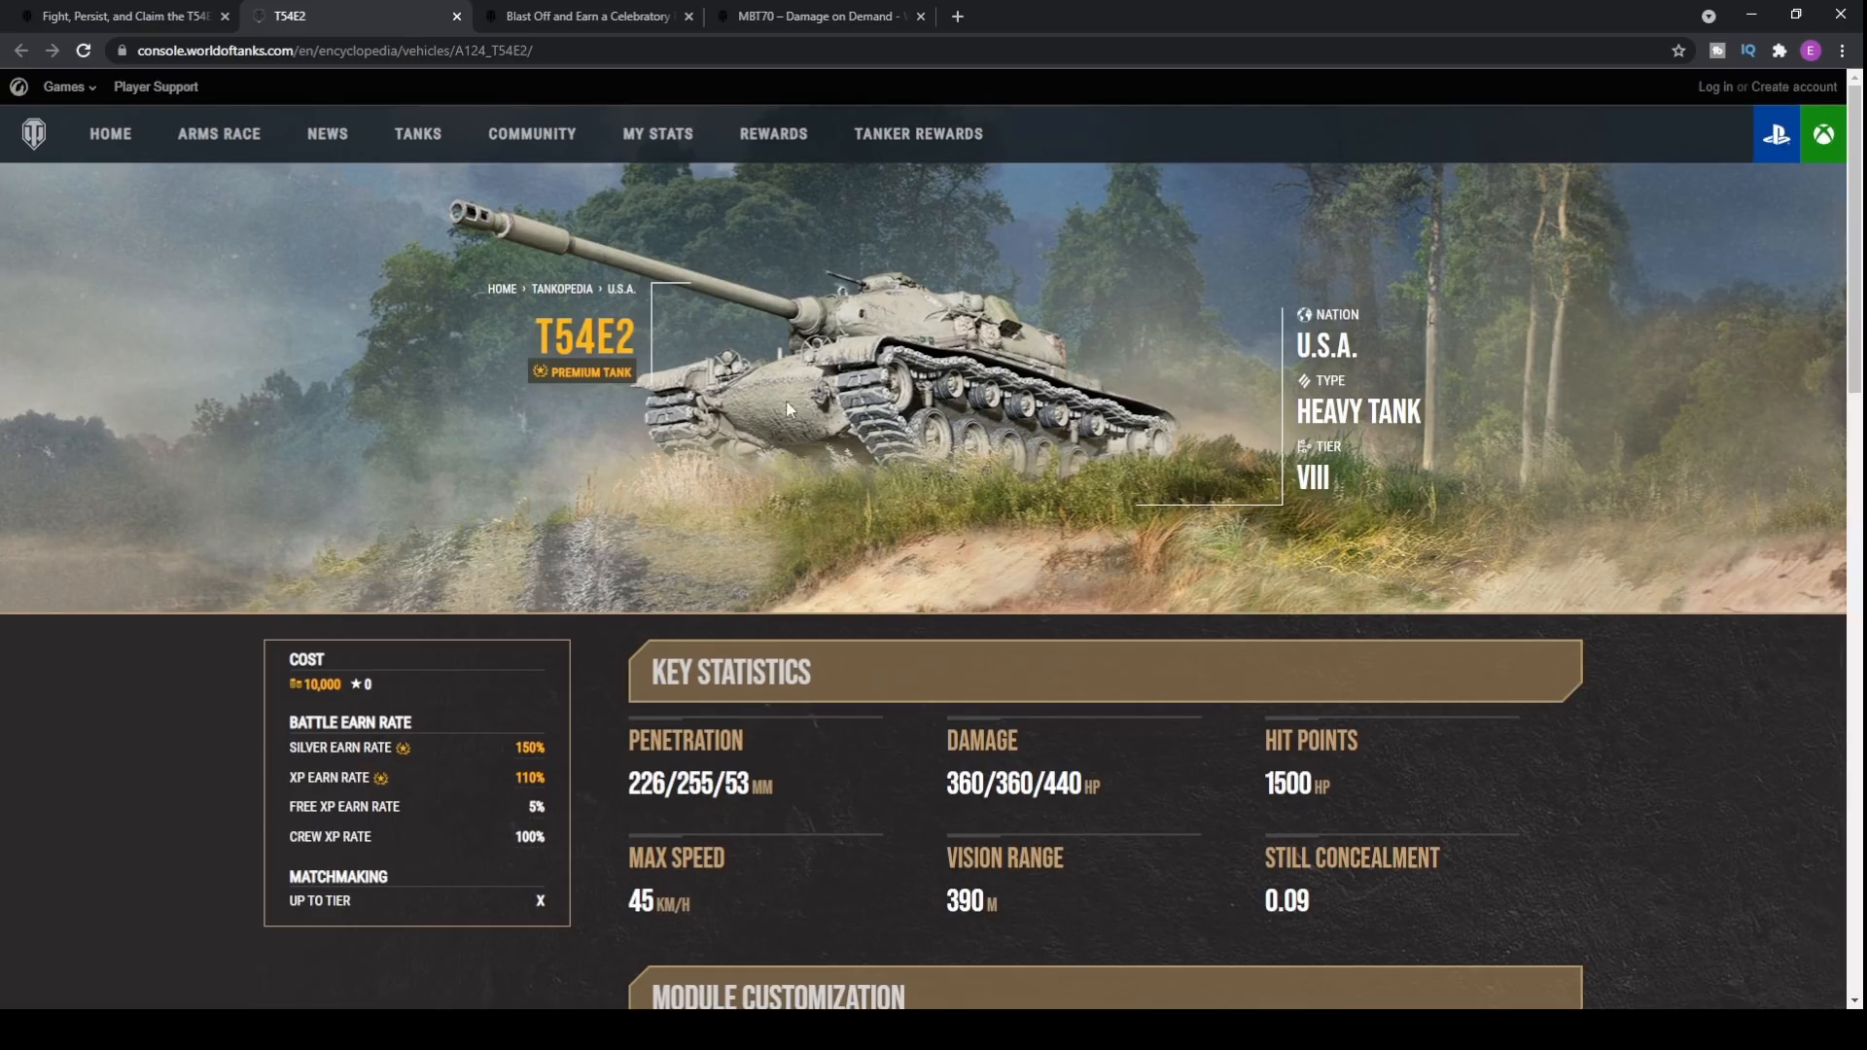
mouse_move(877, 437)
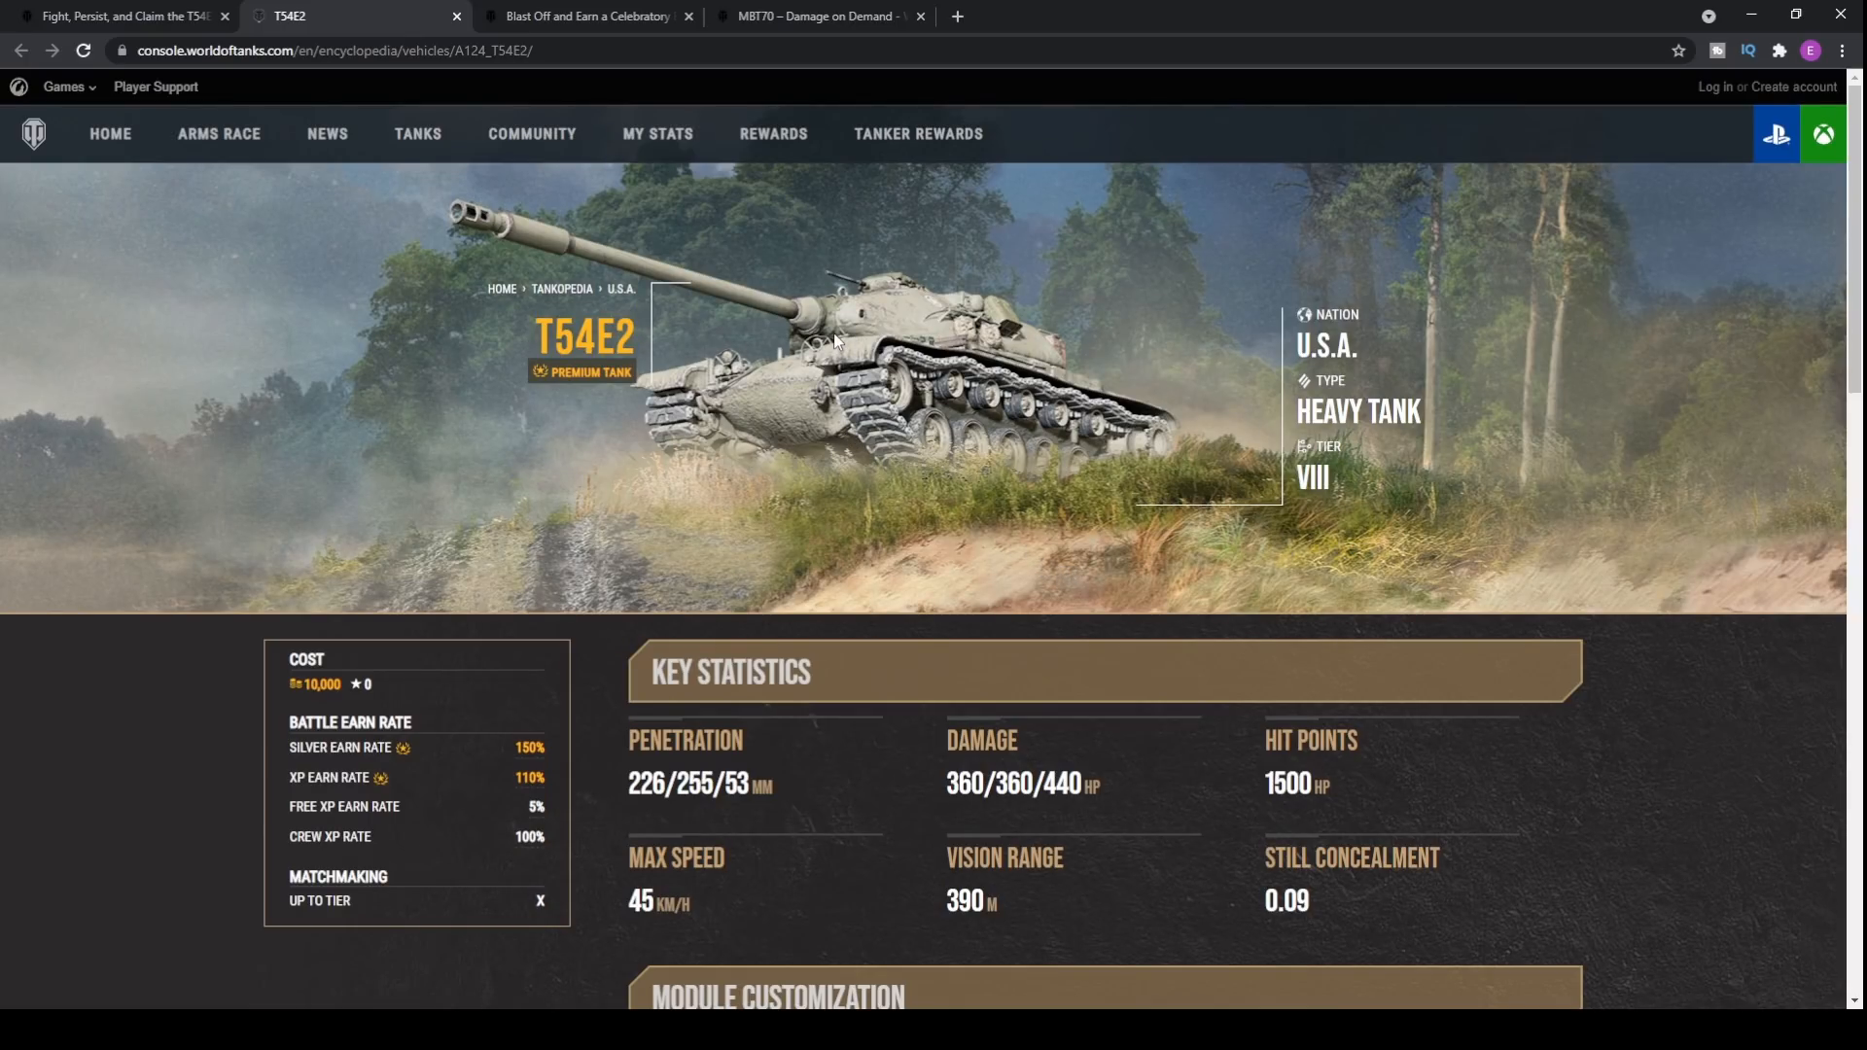
scroll("down", 3)
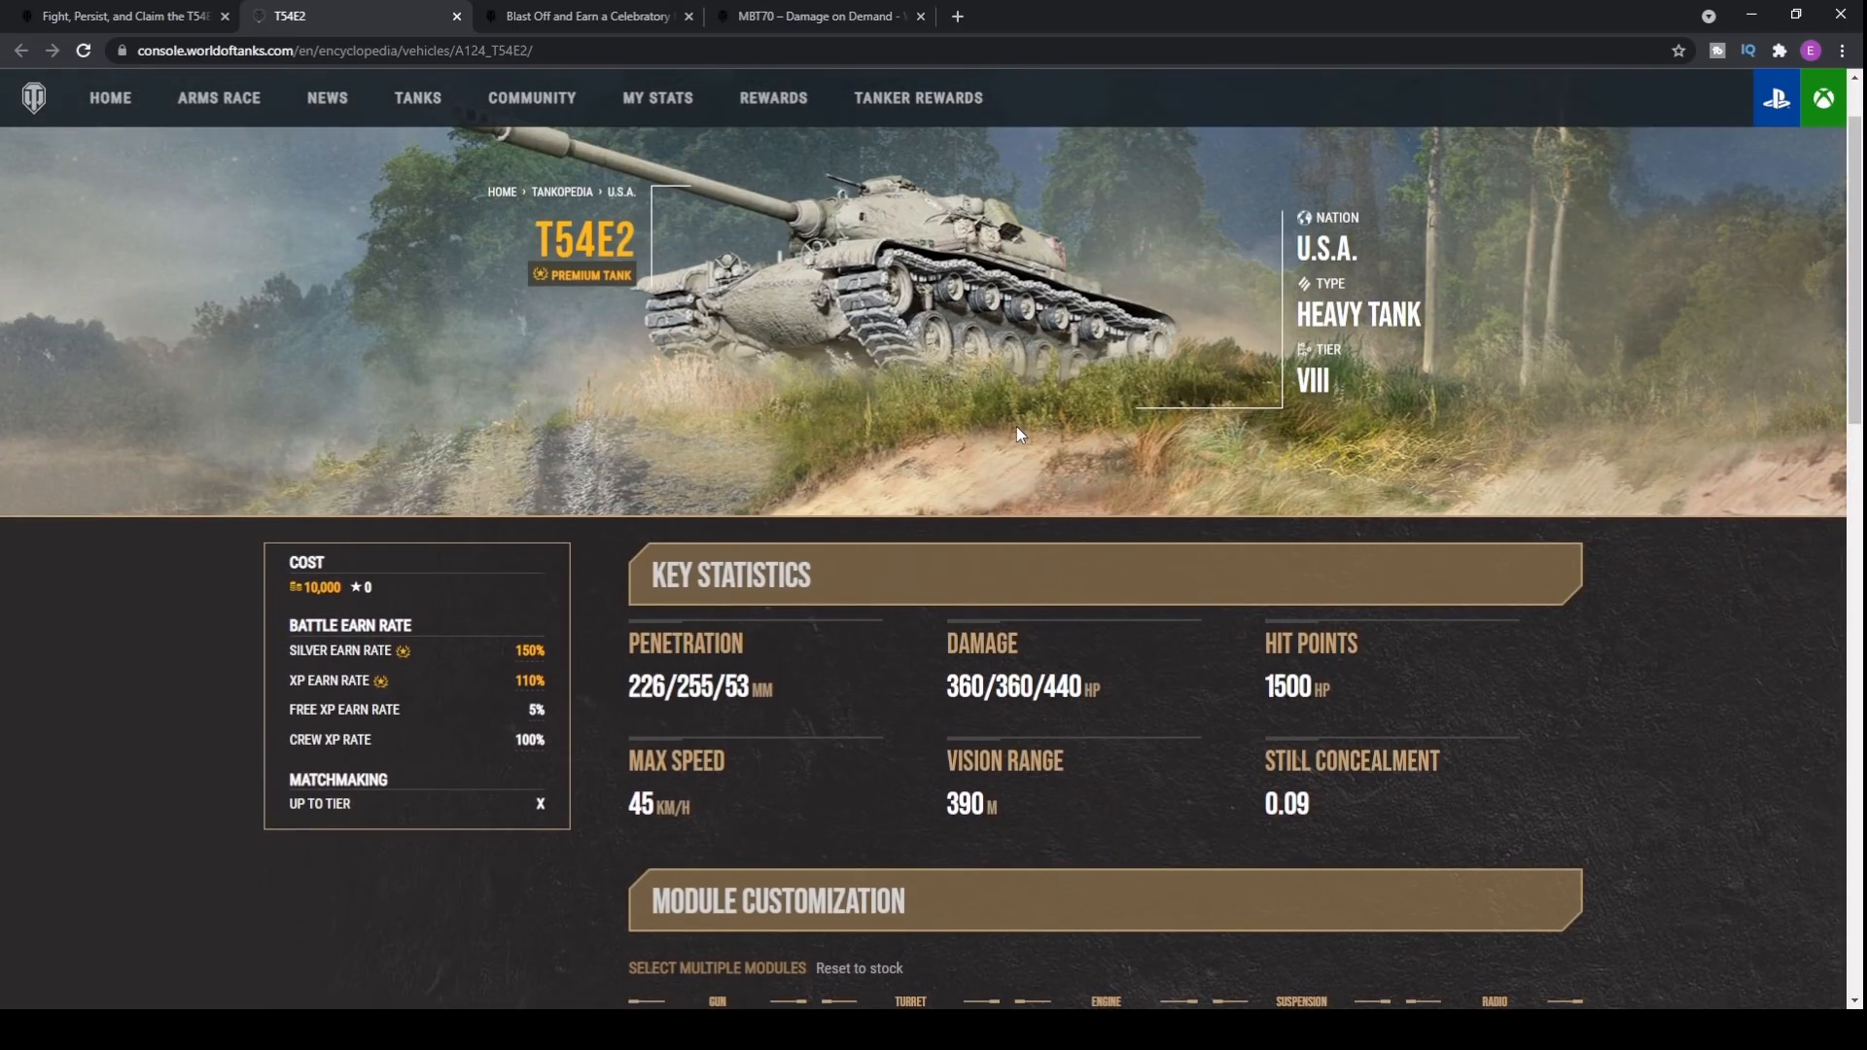
mouse_move(1011, 442)
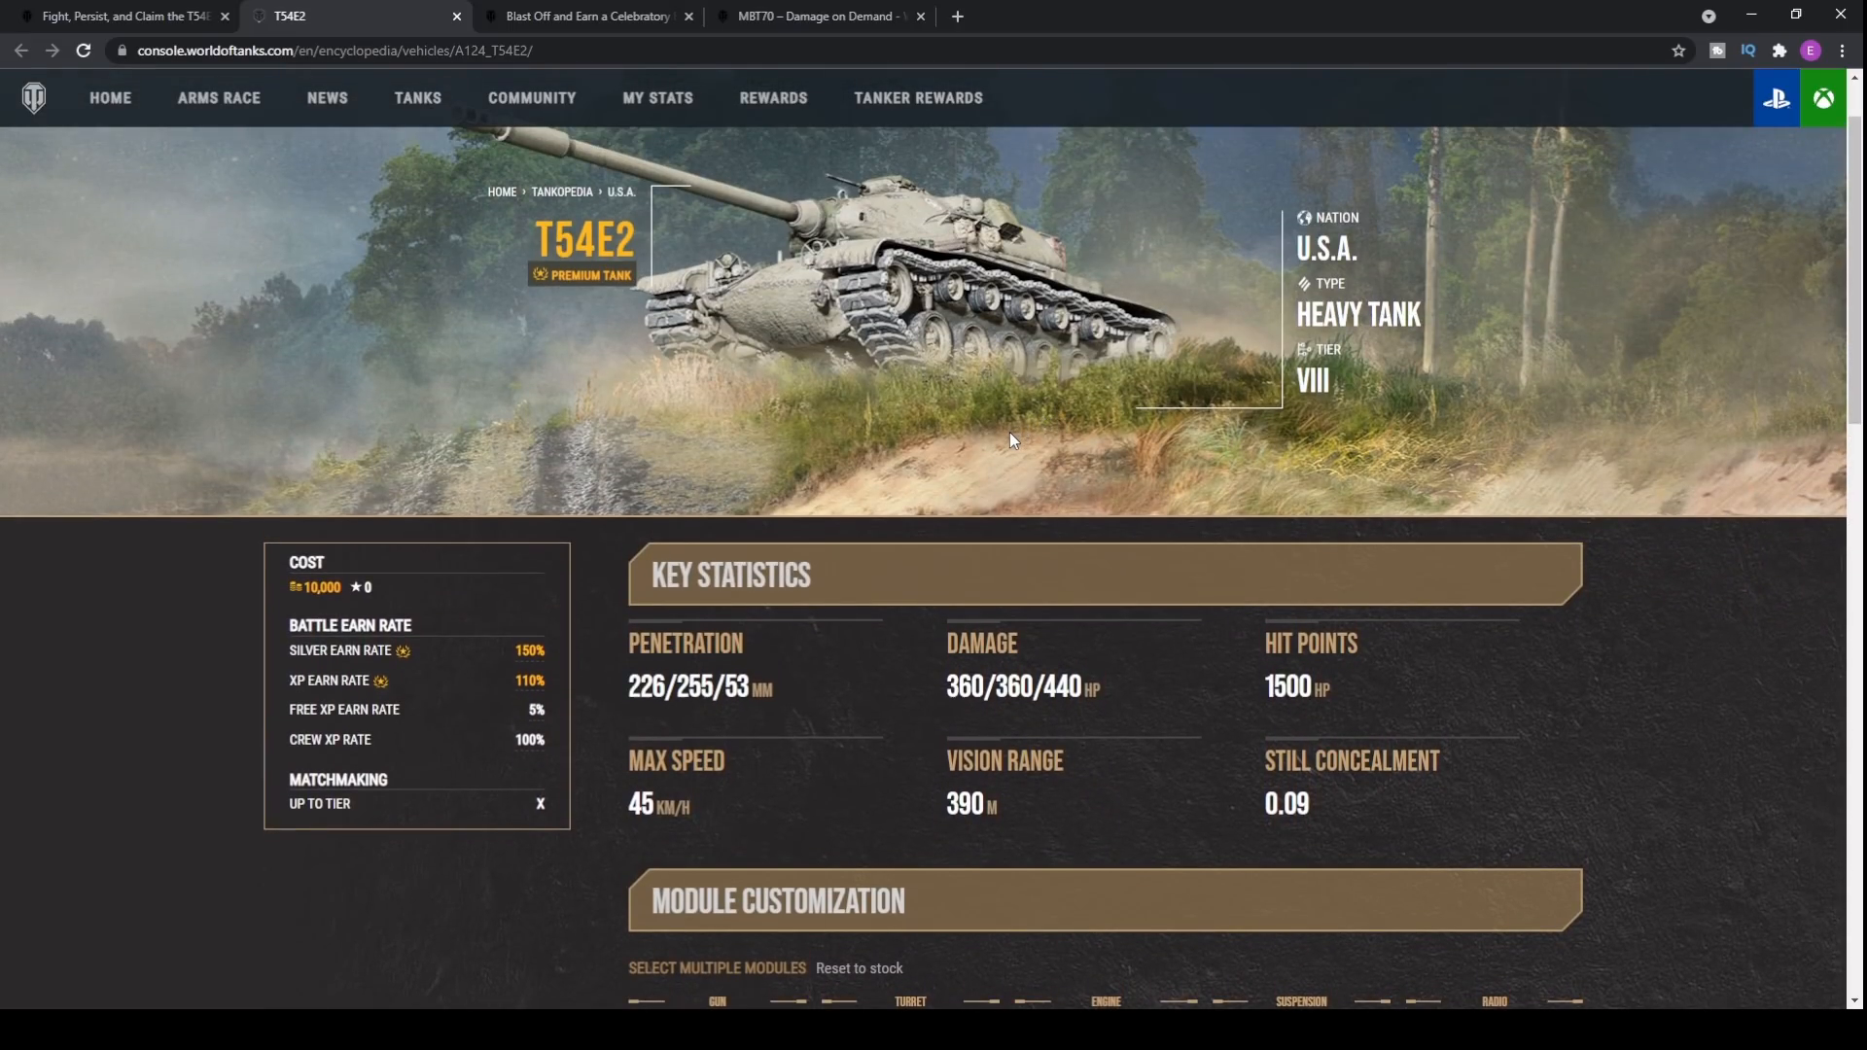
scroll("down", 3)
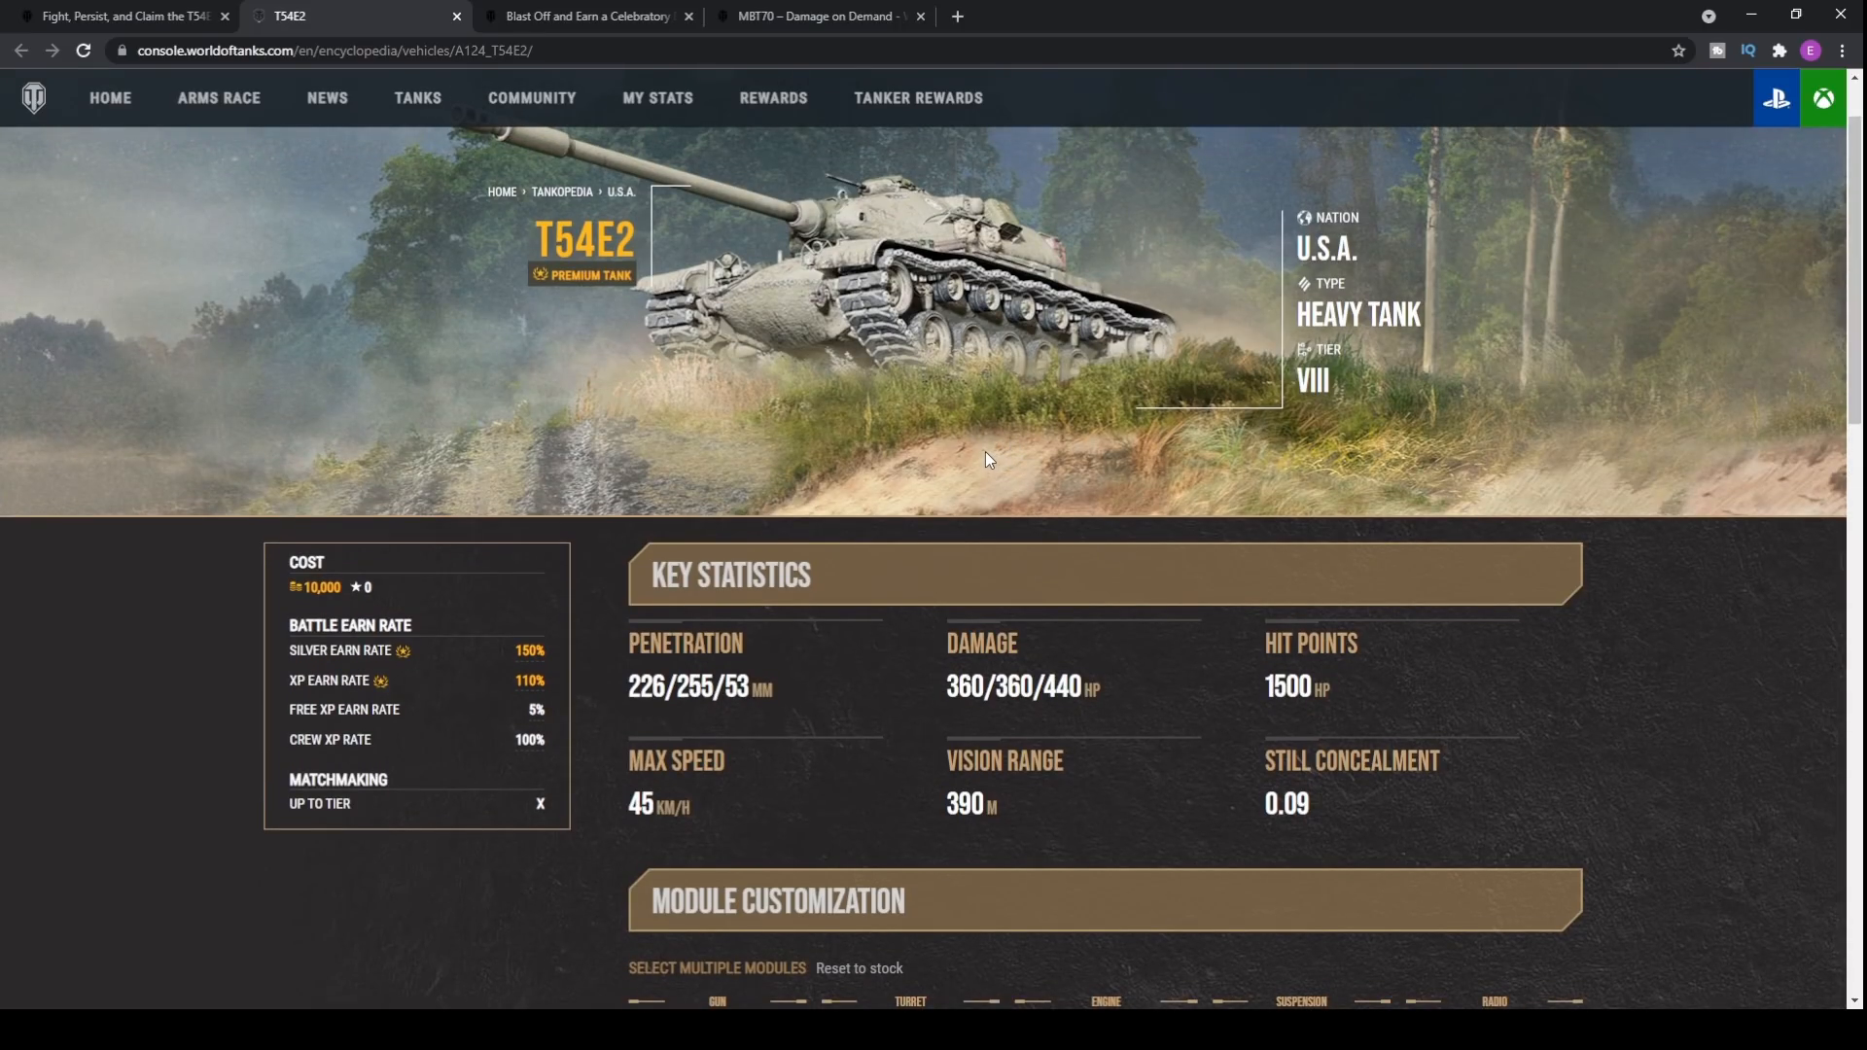
scroll("down", 3)
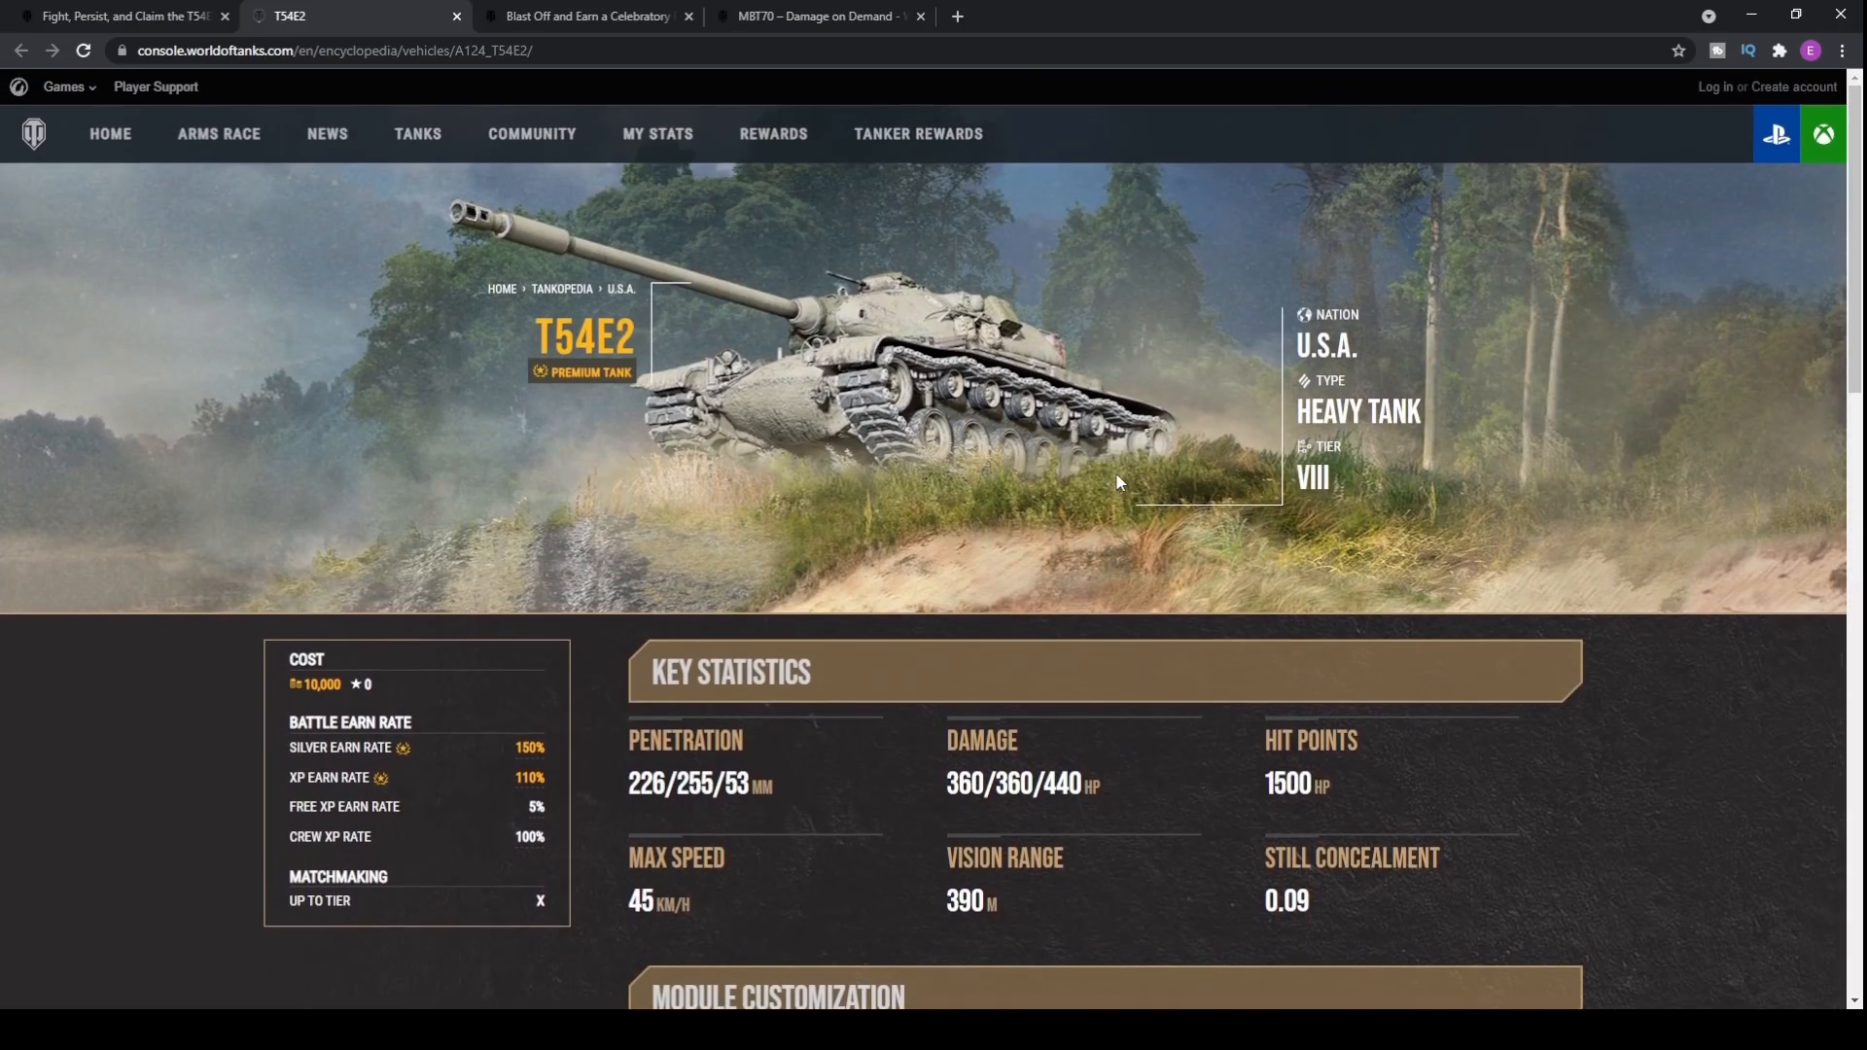
mouse_move(963, 426)
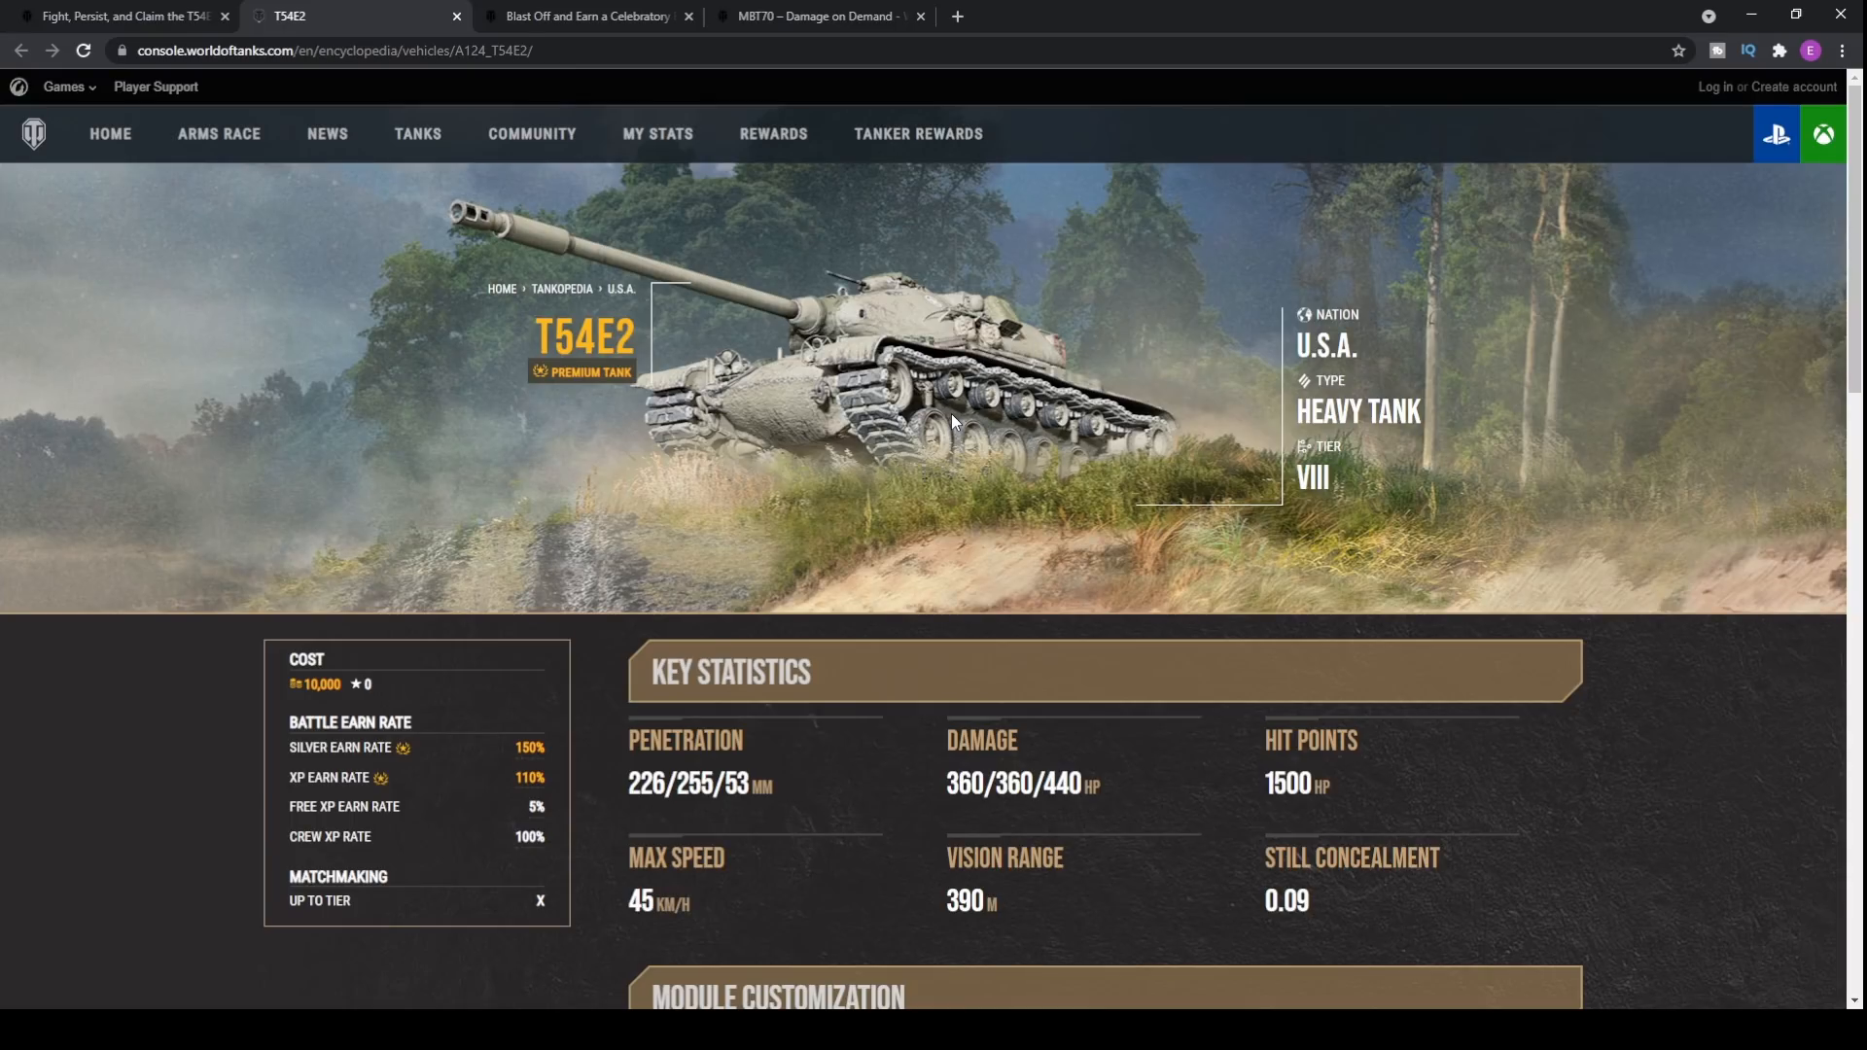
scroll("down", 3)
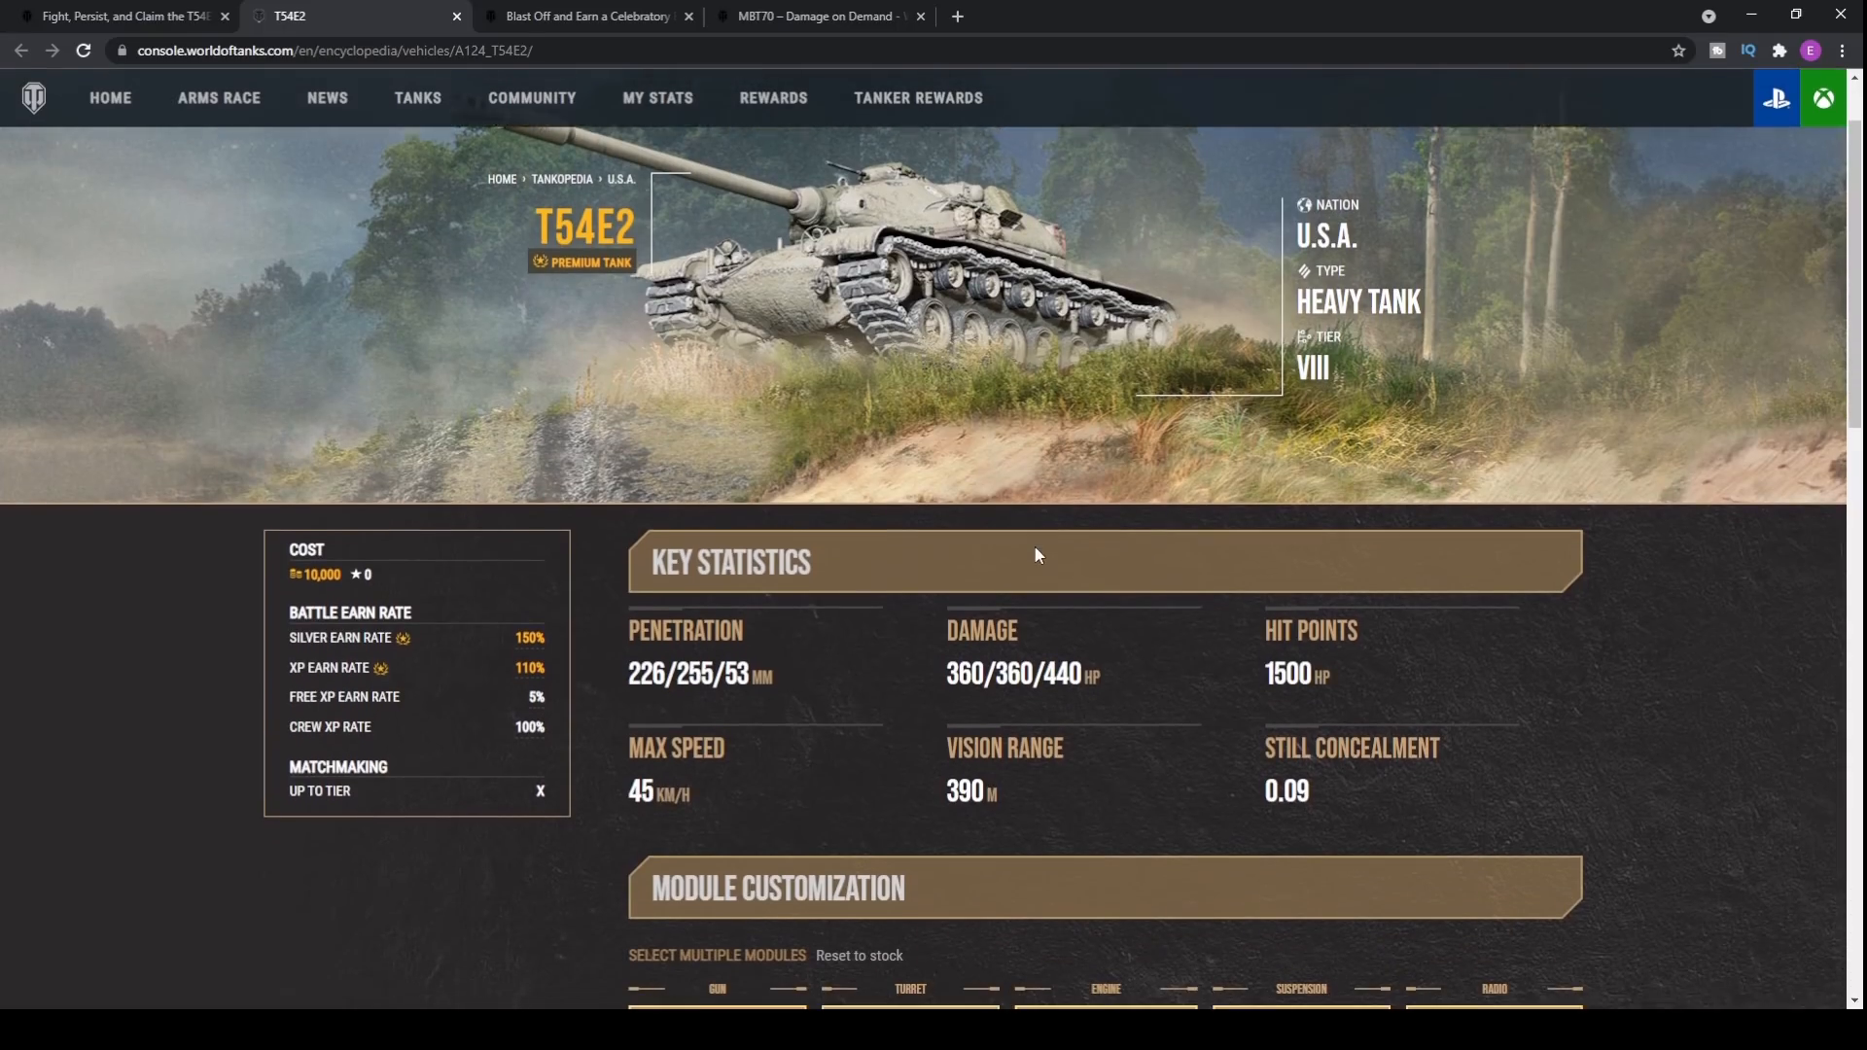
Step: Scroll down the T54E2 page to the Module Customization gun cards
scroll("down", 3)
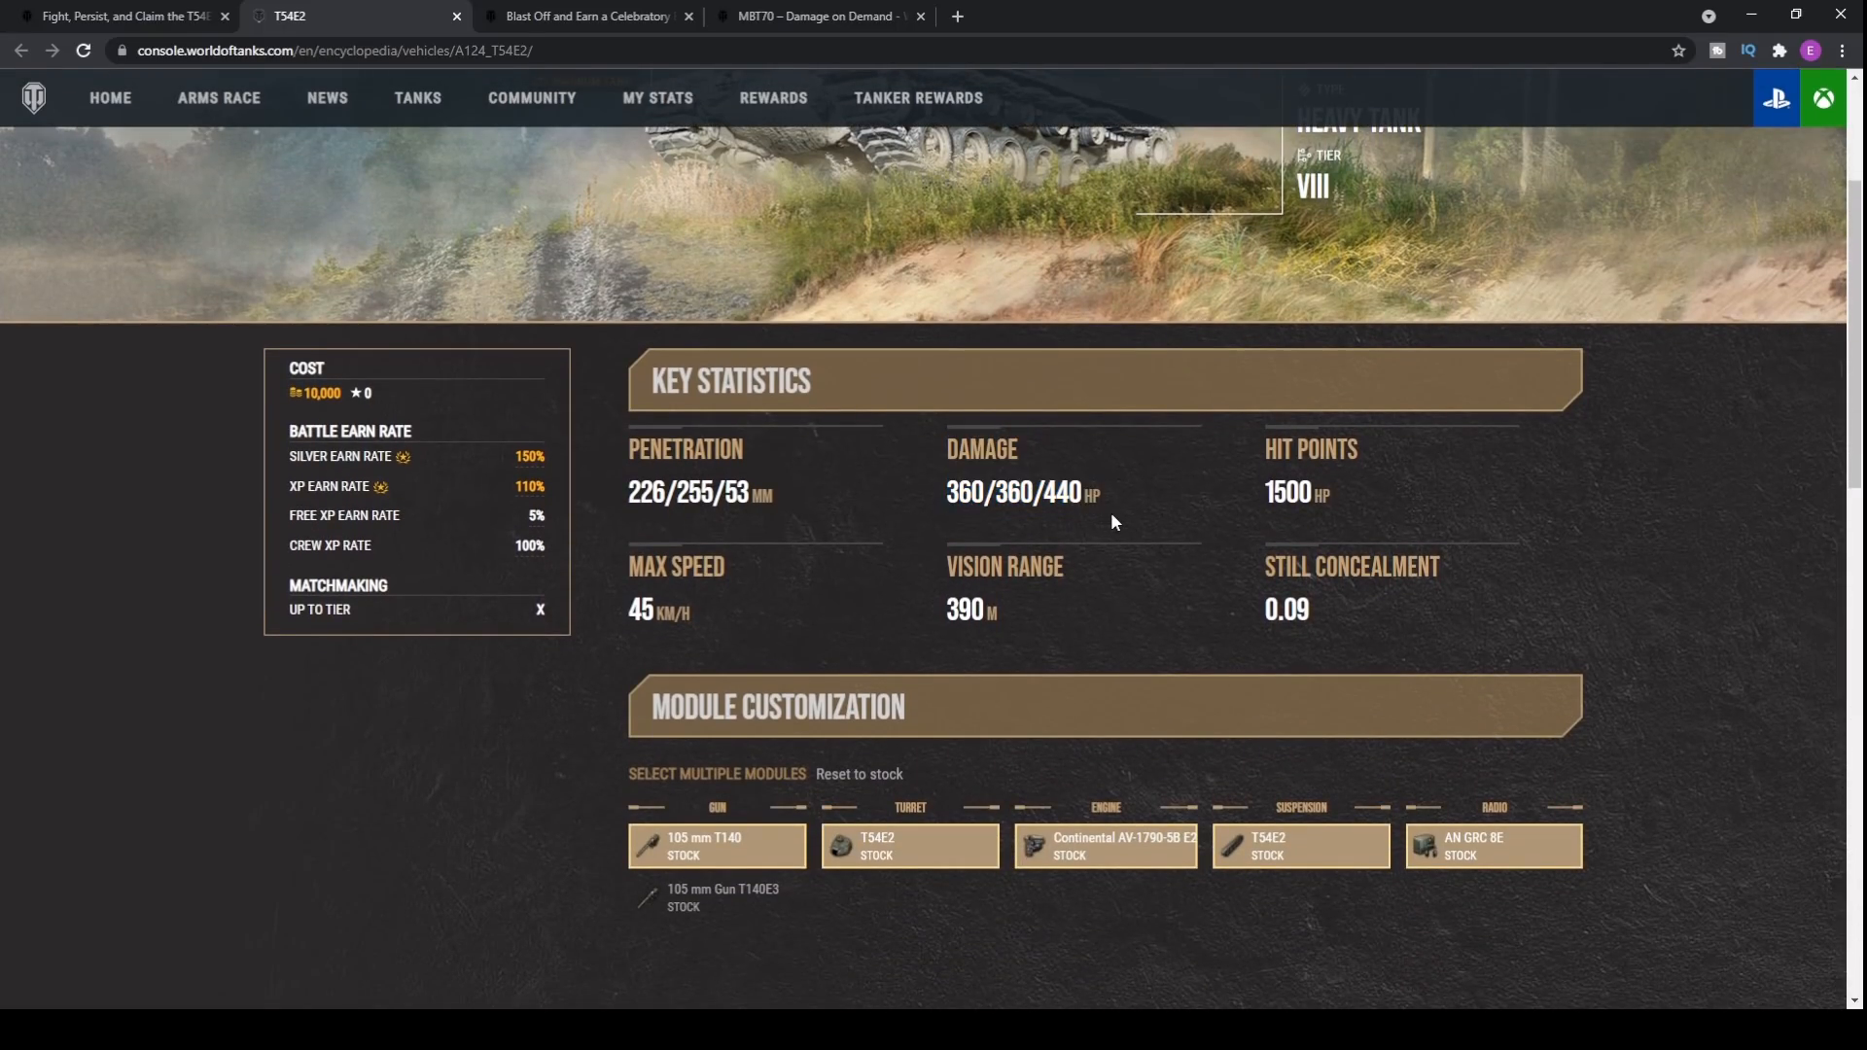
scroll("down", 3)
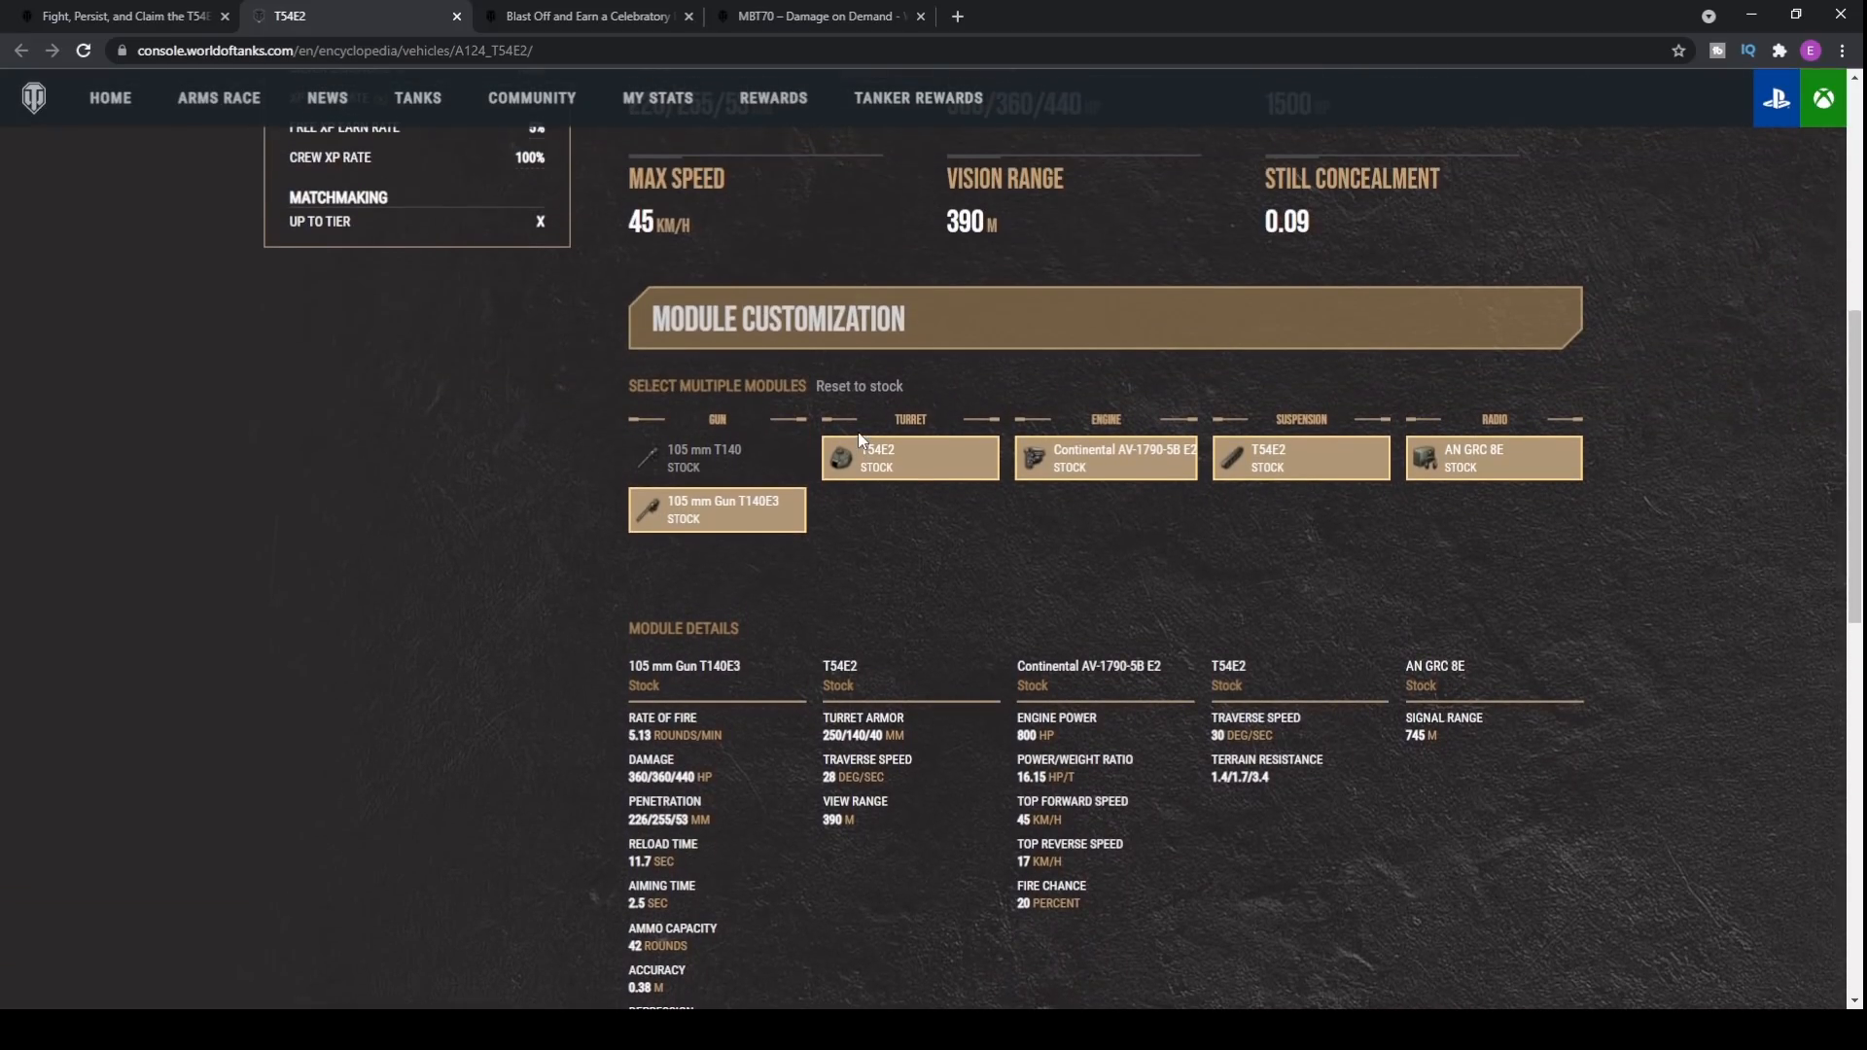
scroll("down", 3)
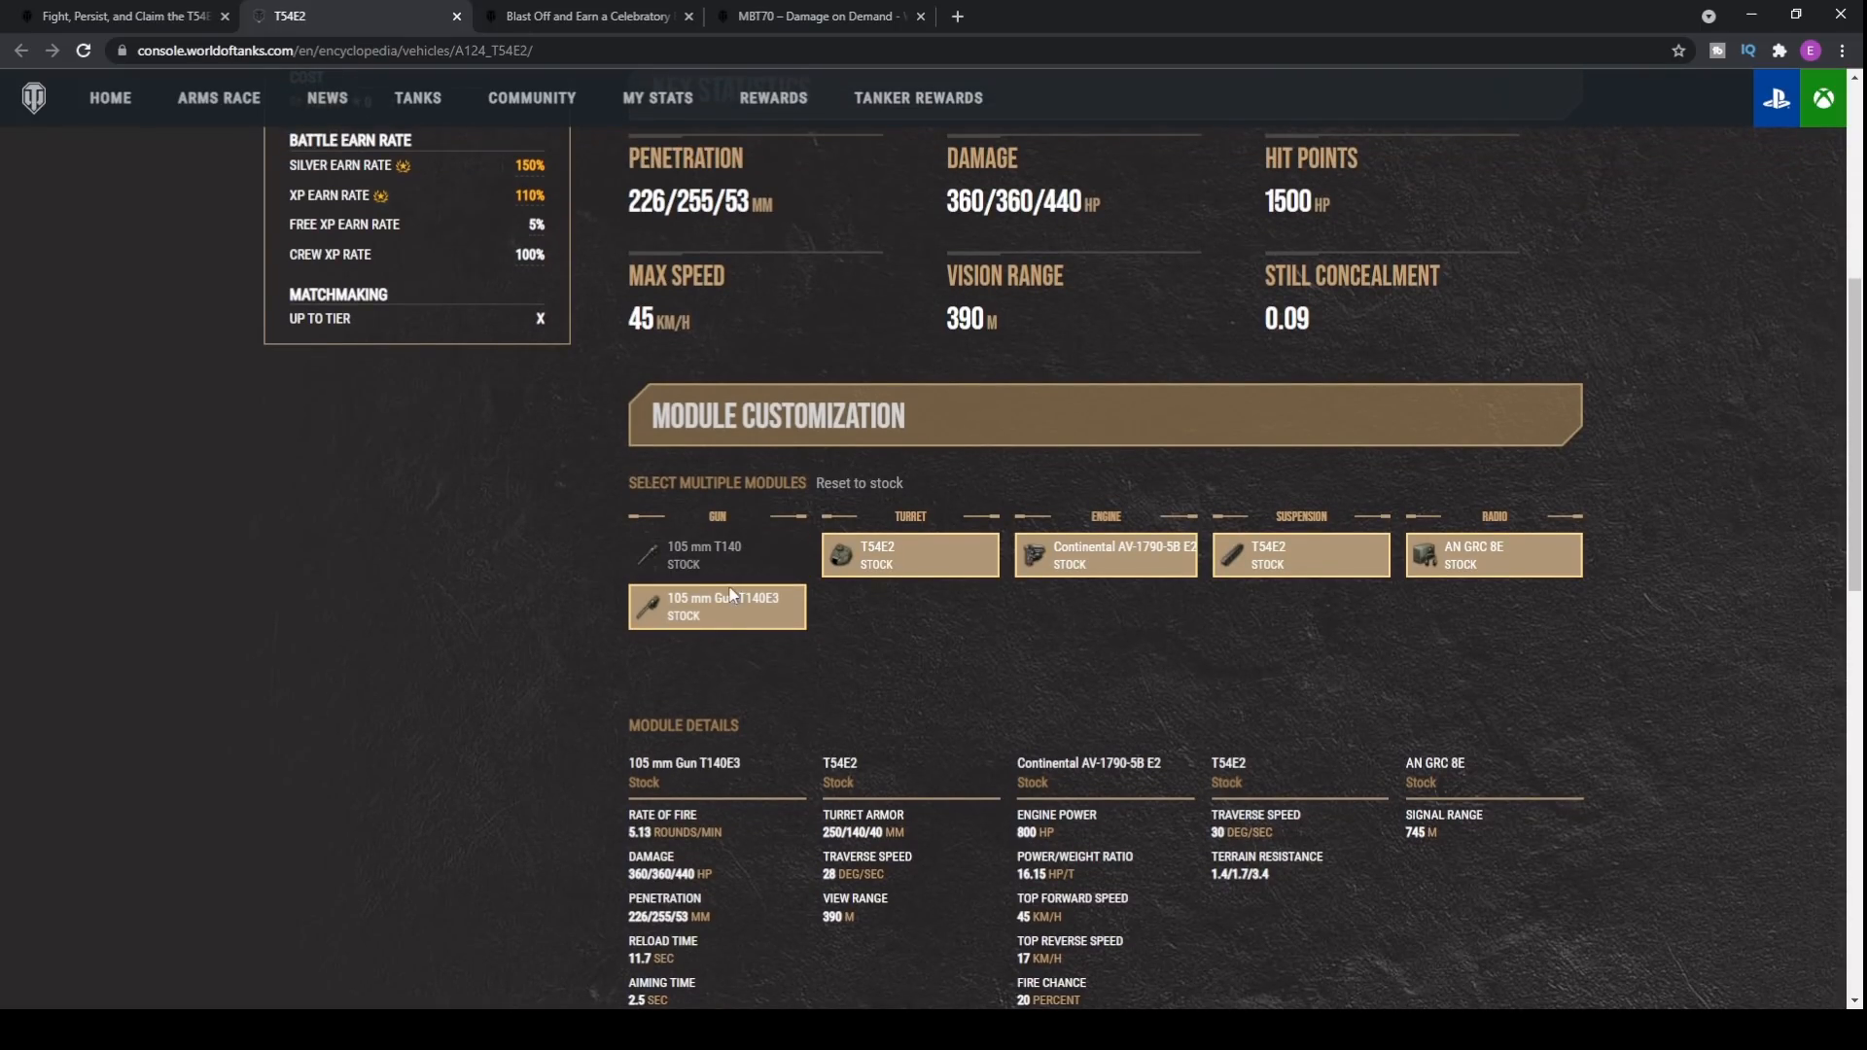
mouse_move(905, 796)
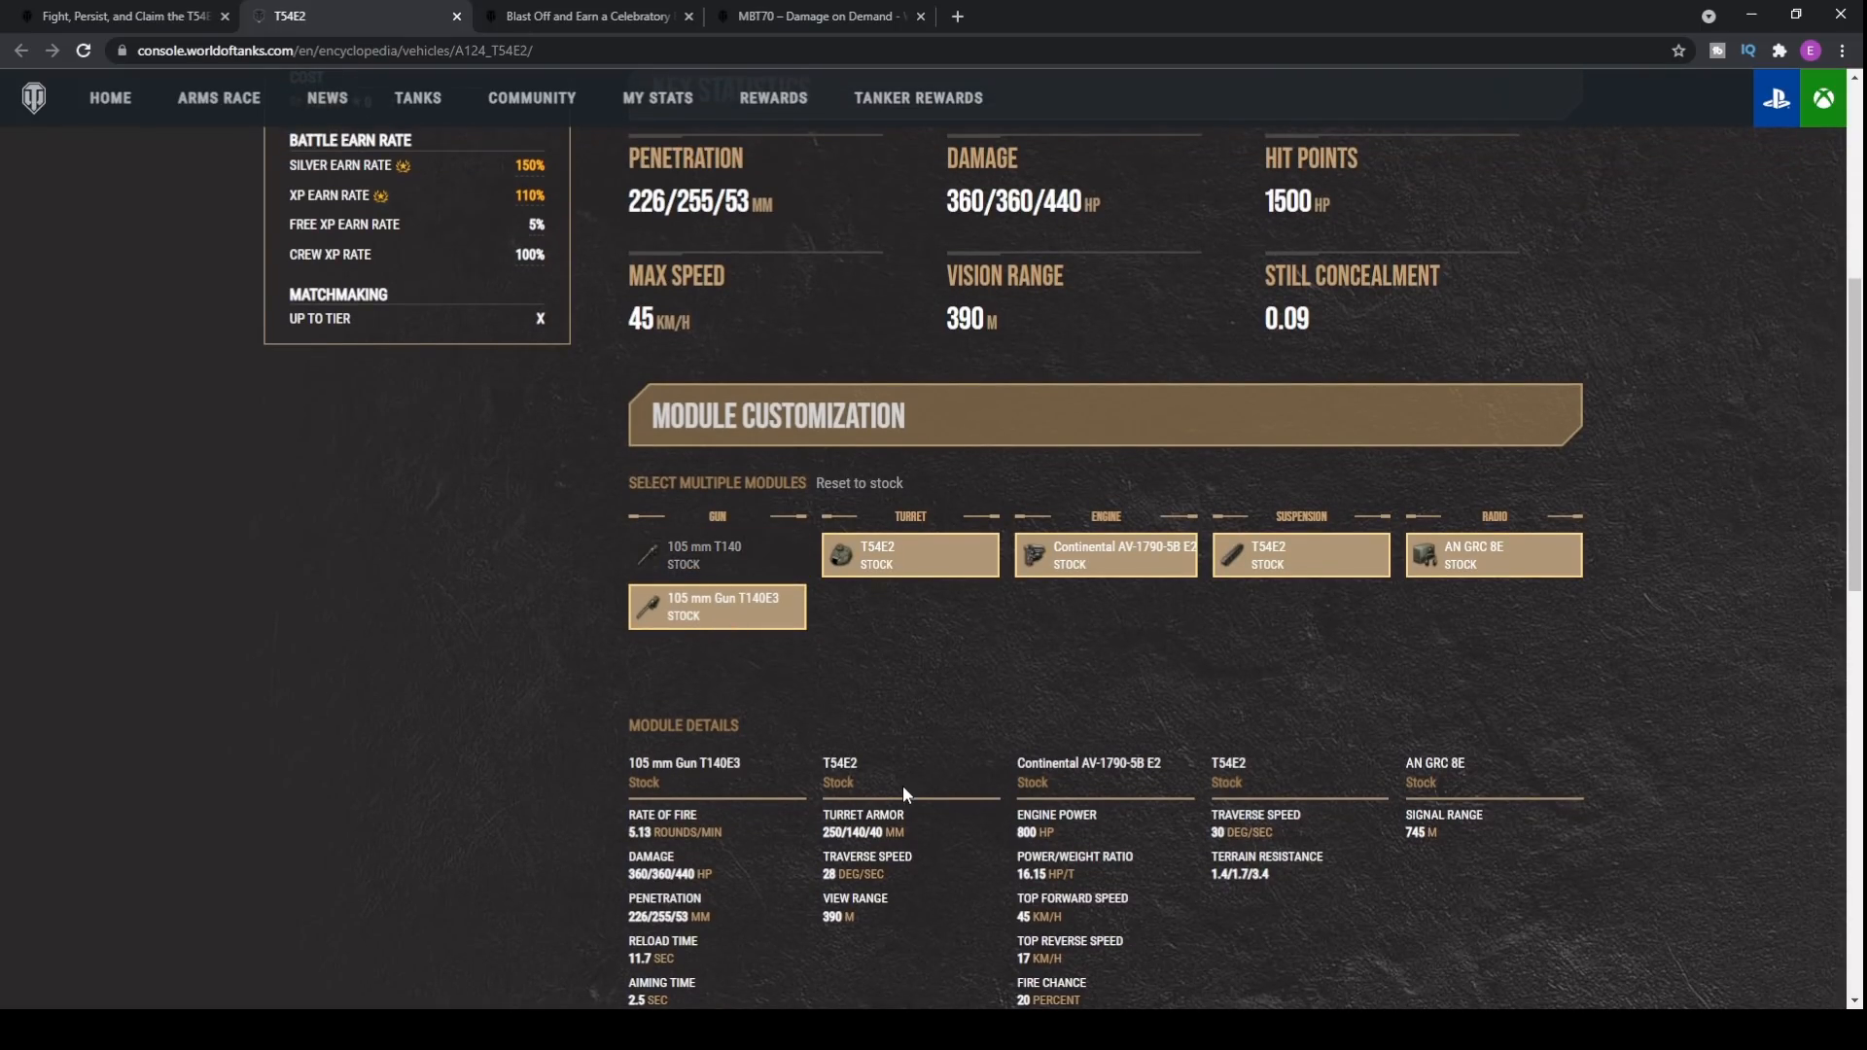
scroll("down", 3)
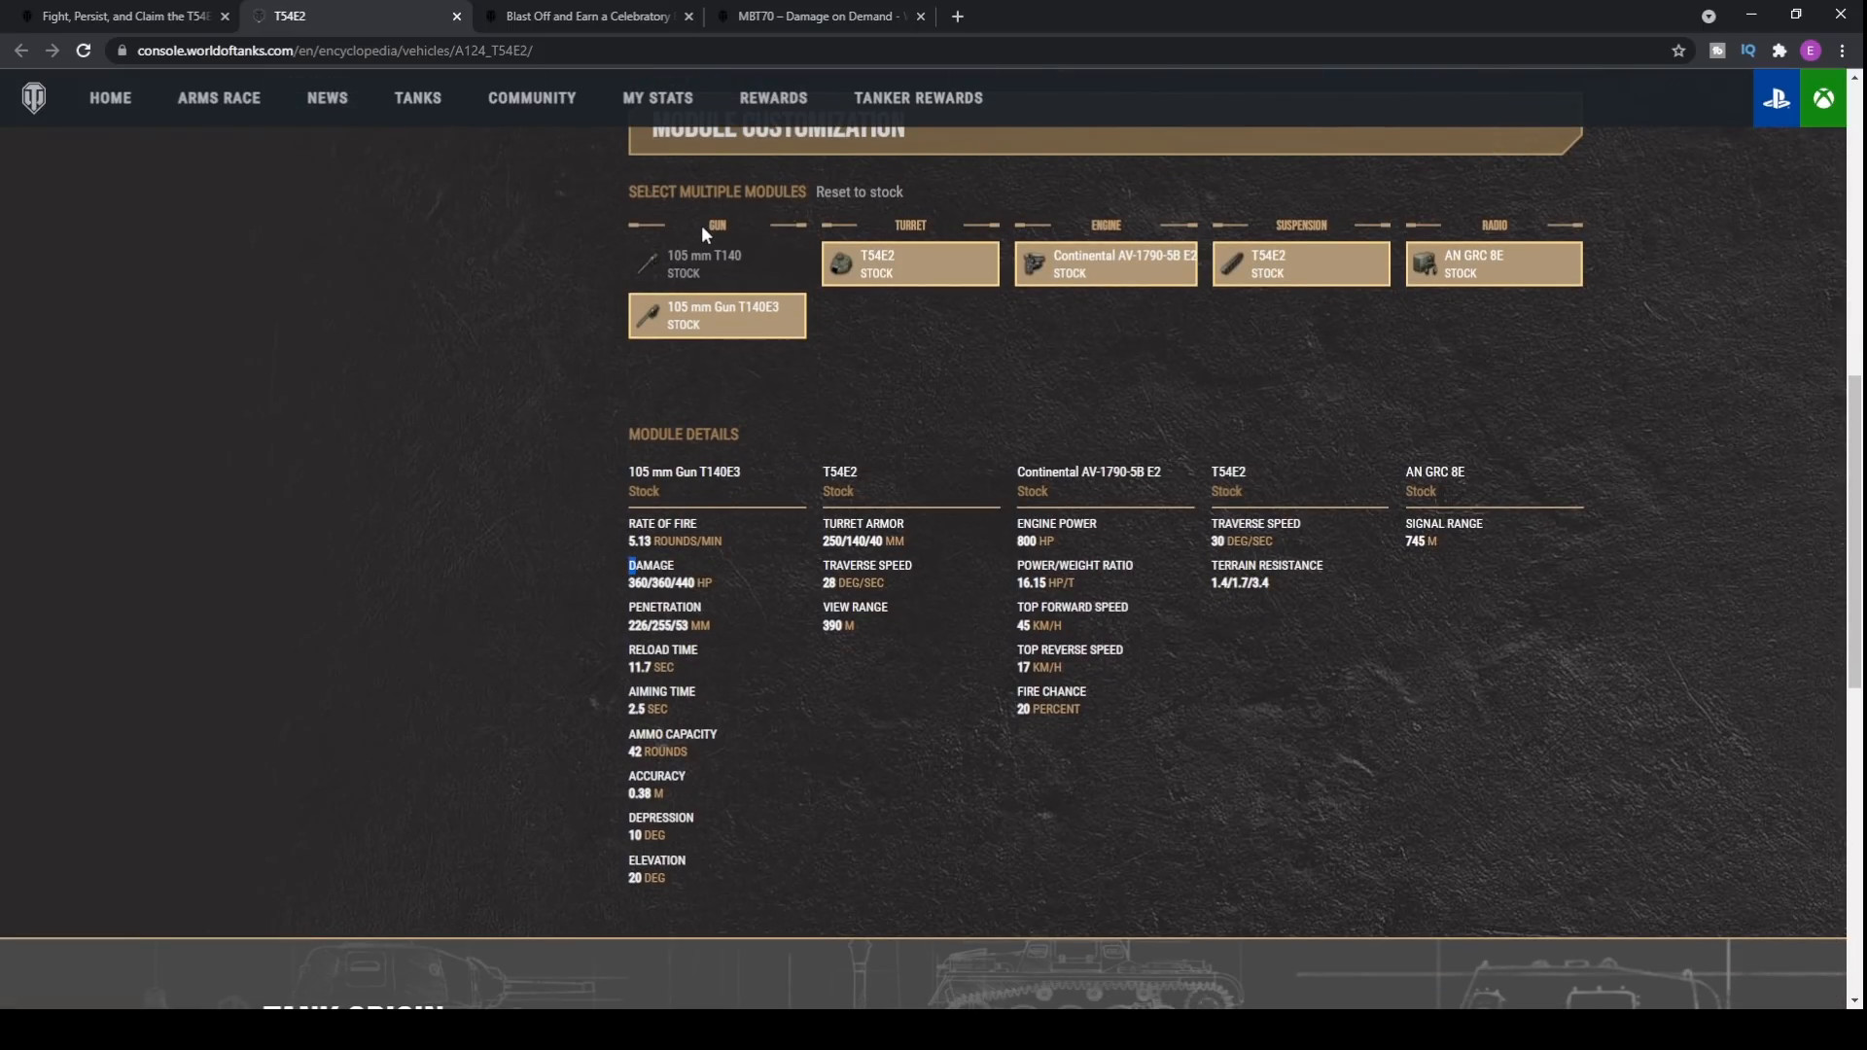
Step: Compare the 105 mm T140 and 105 mm Gun T140E3 stats alternately, settling on the T140E3
left_click(715, 263)
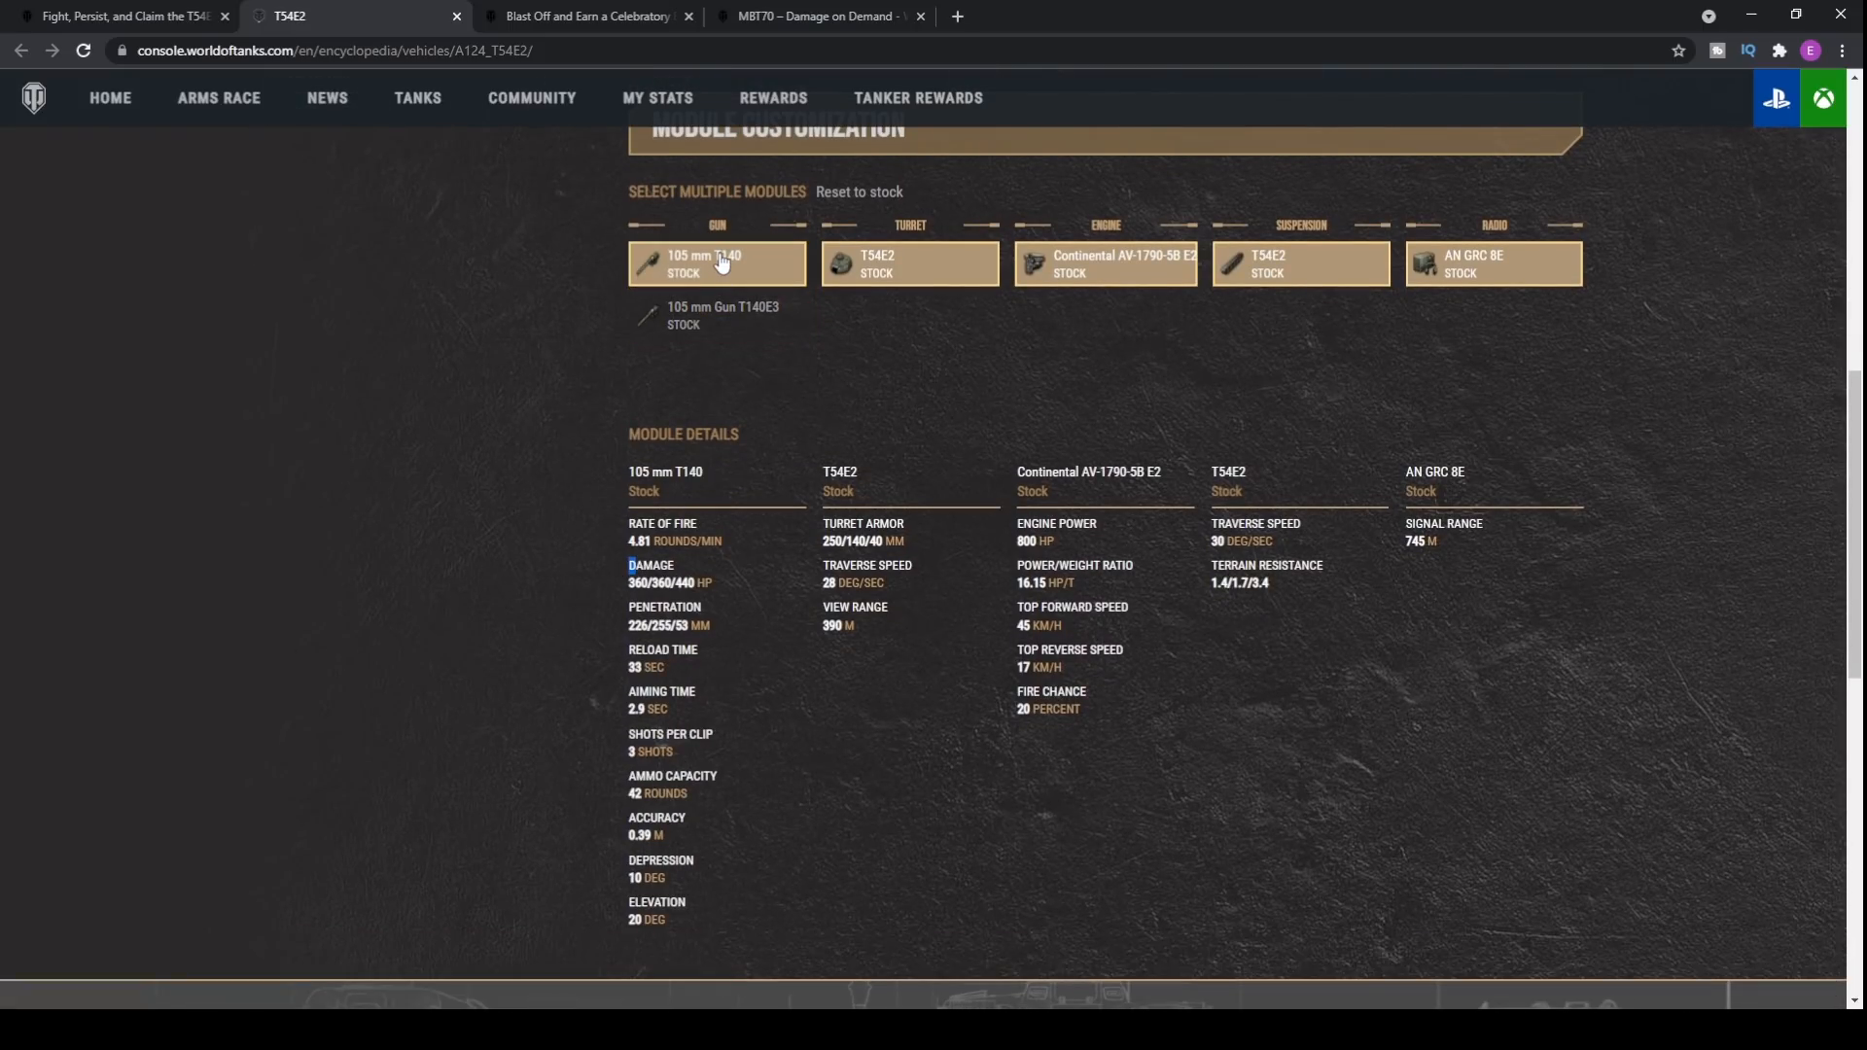
left_click(716, 315)
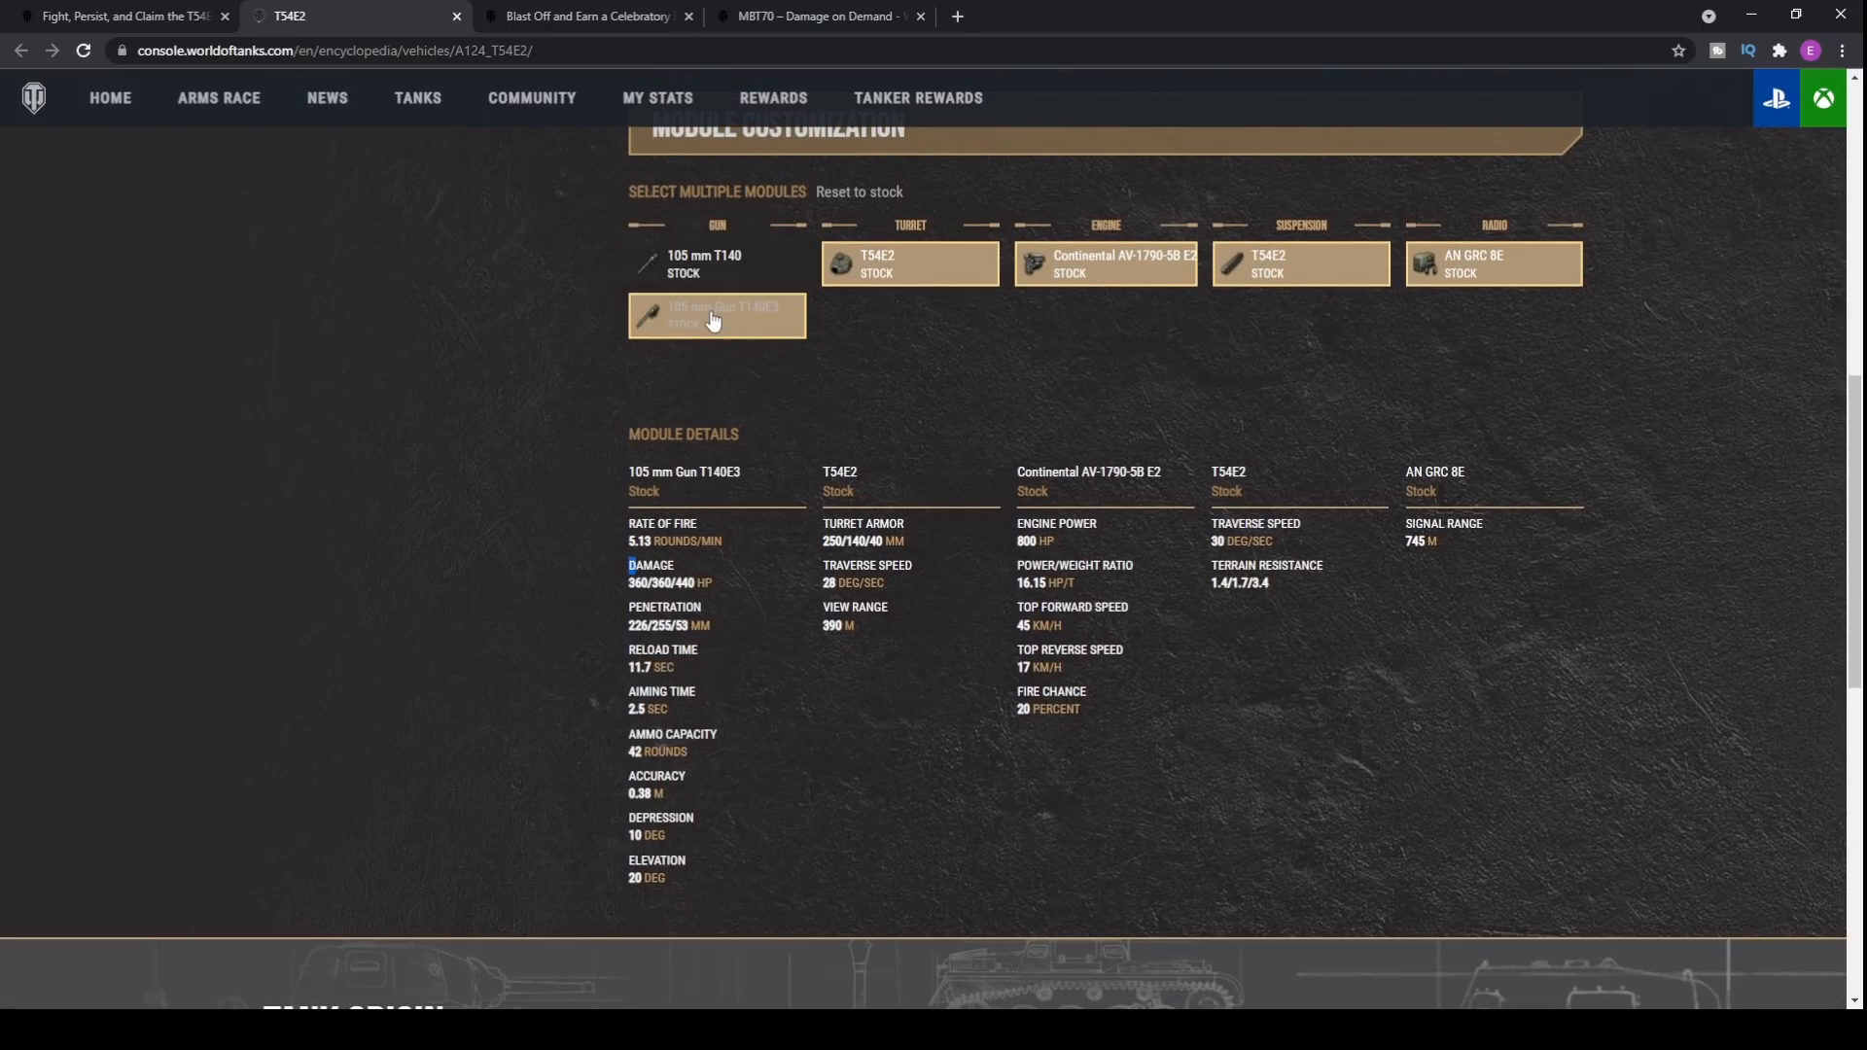
left_click(716, 263)
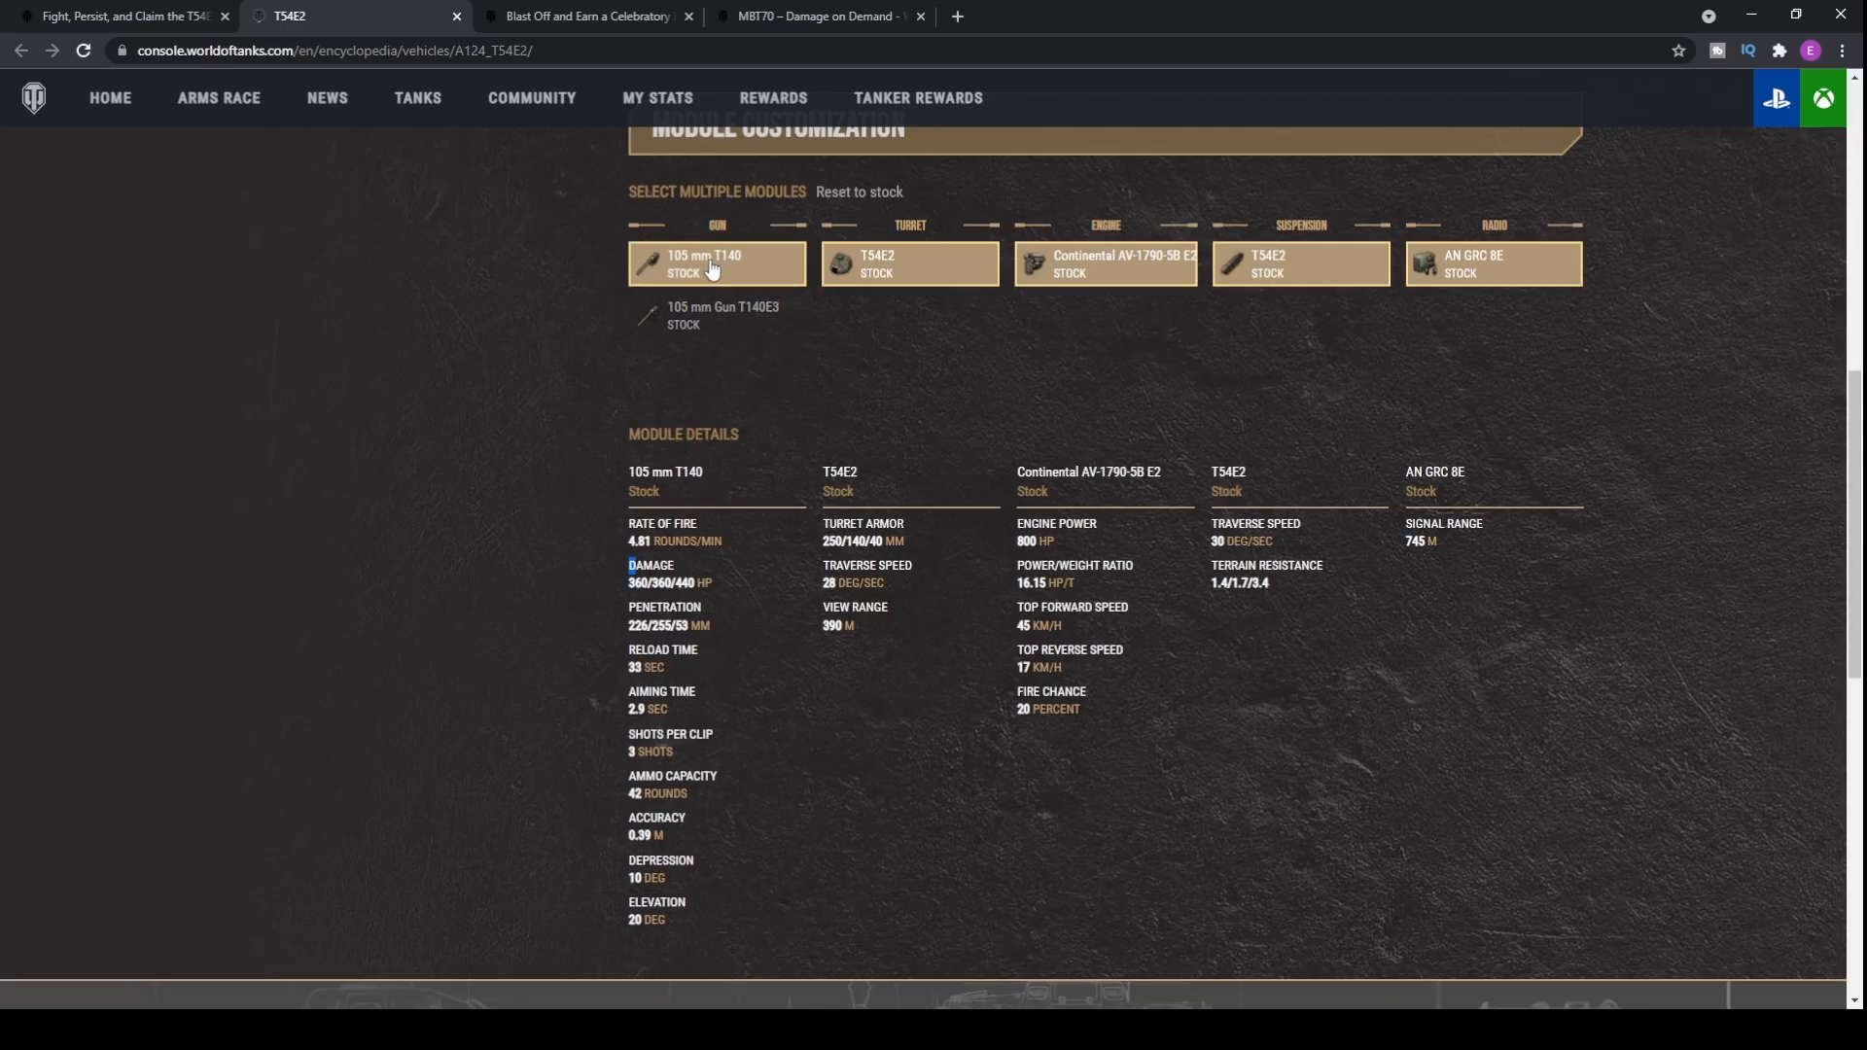
left_click(716, 315)
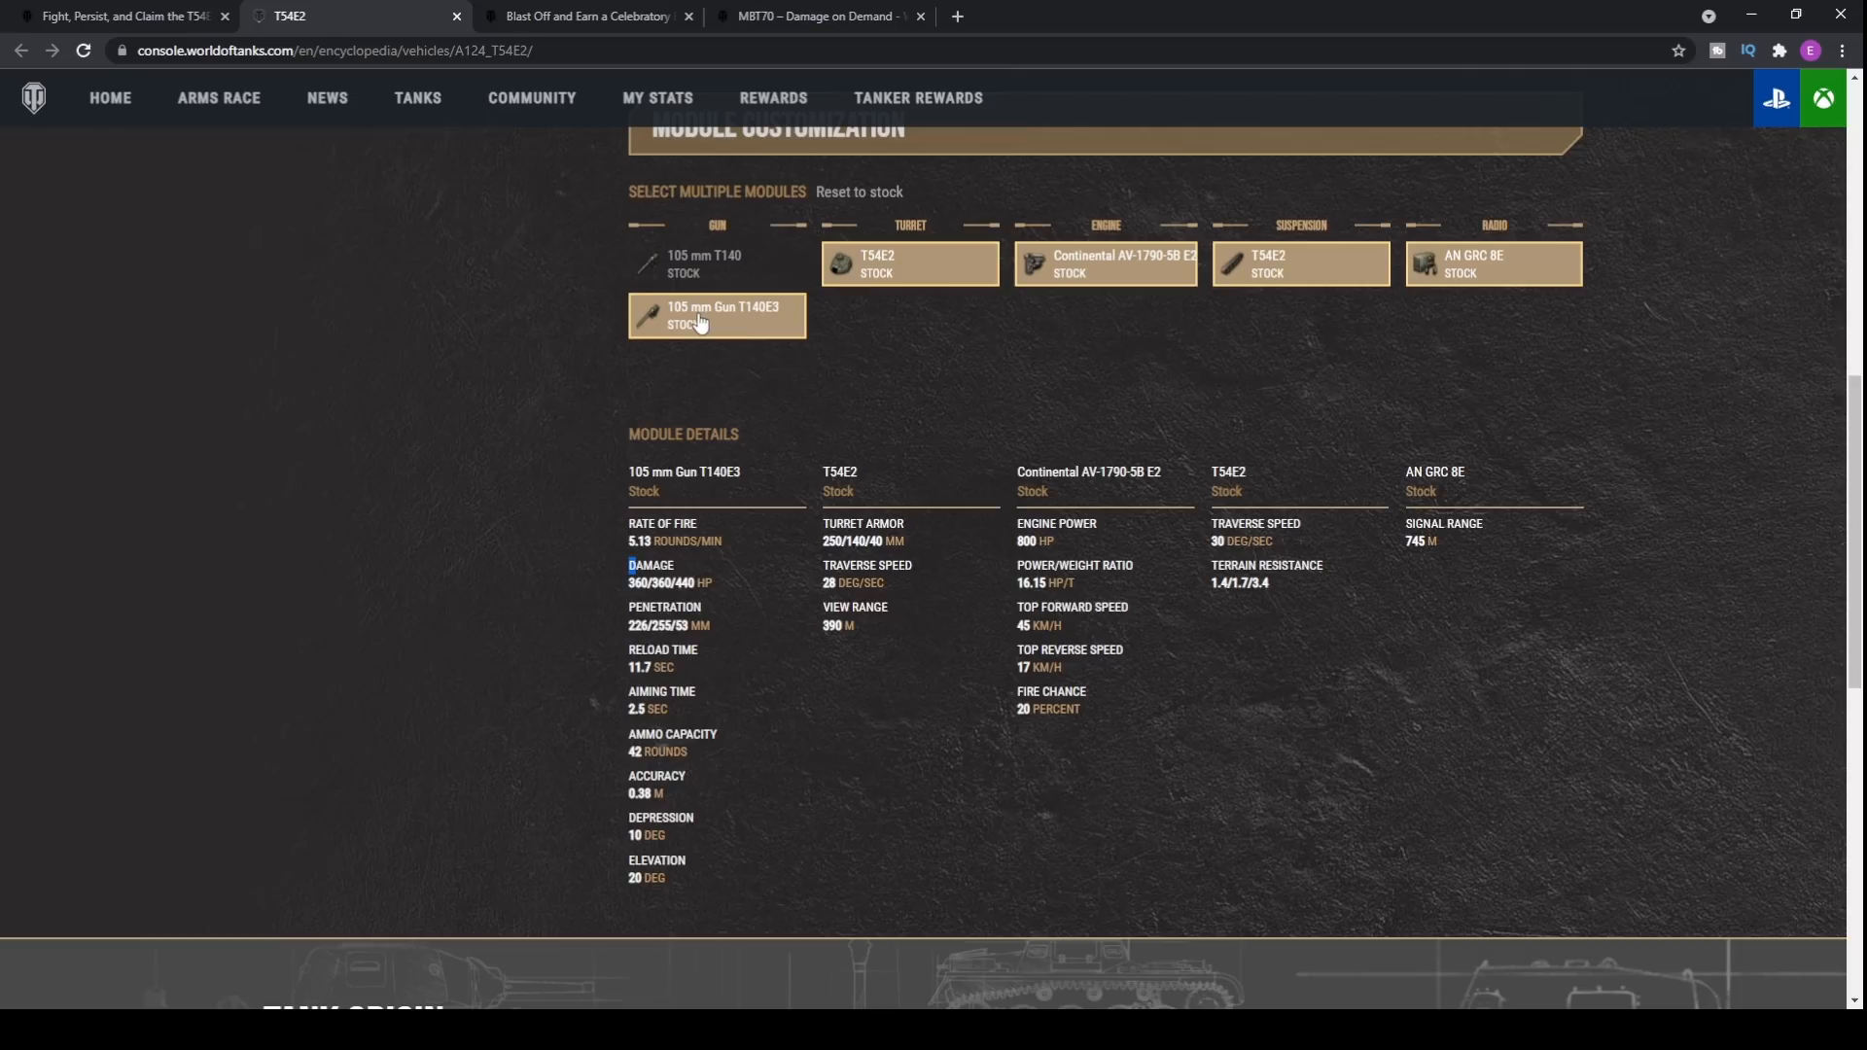
left_click(714, 263)
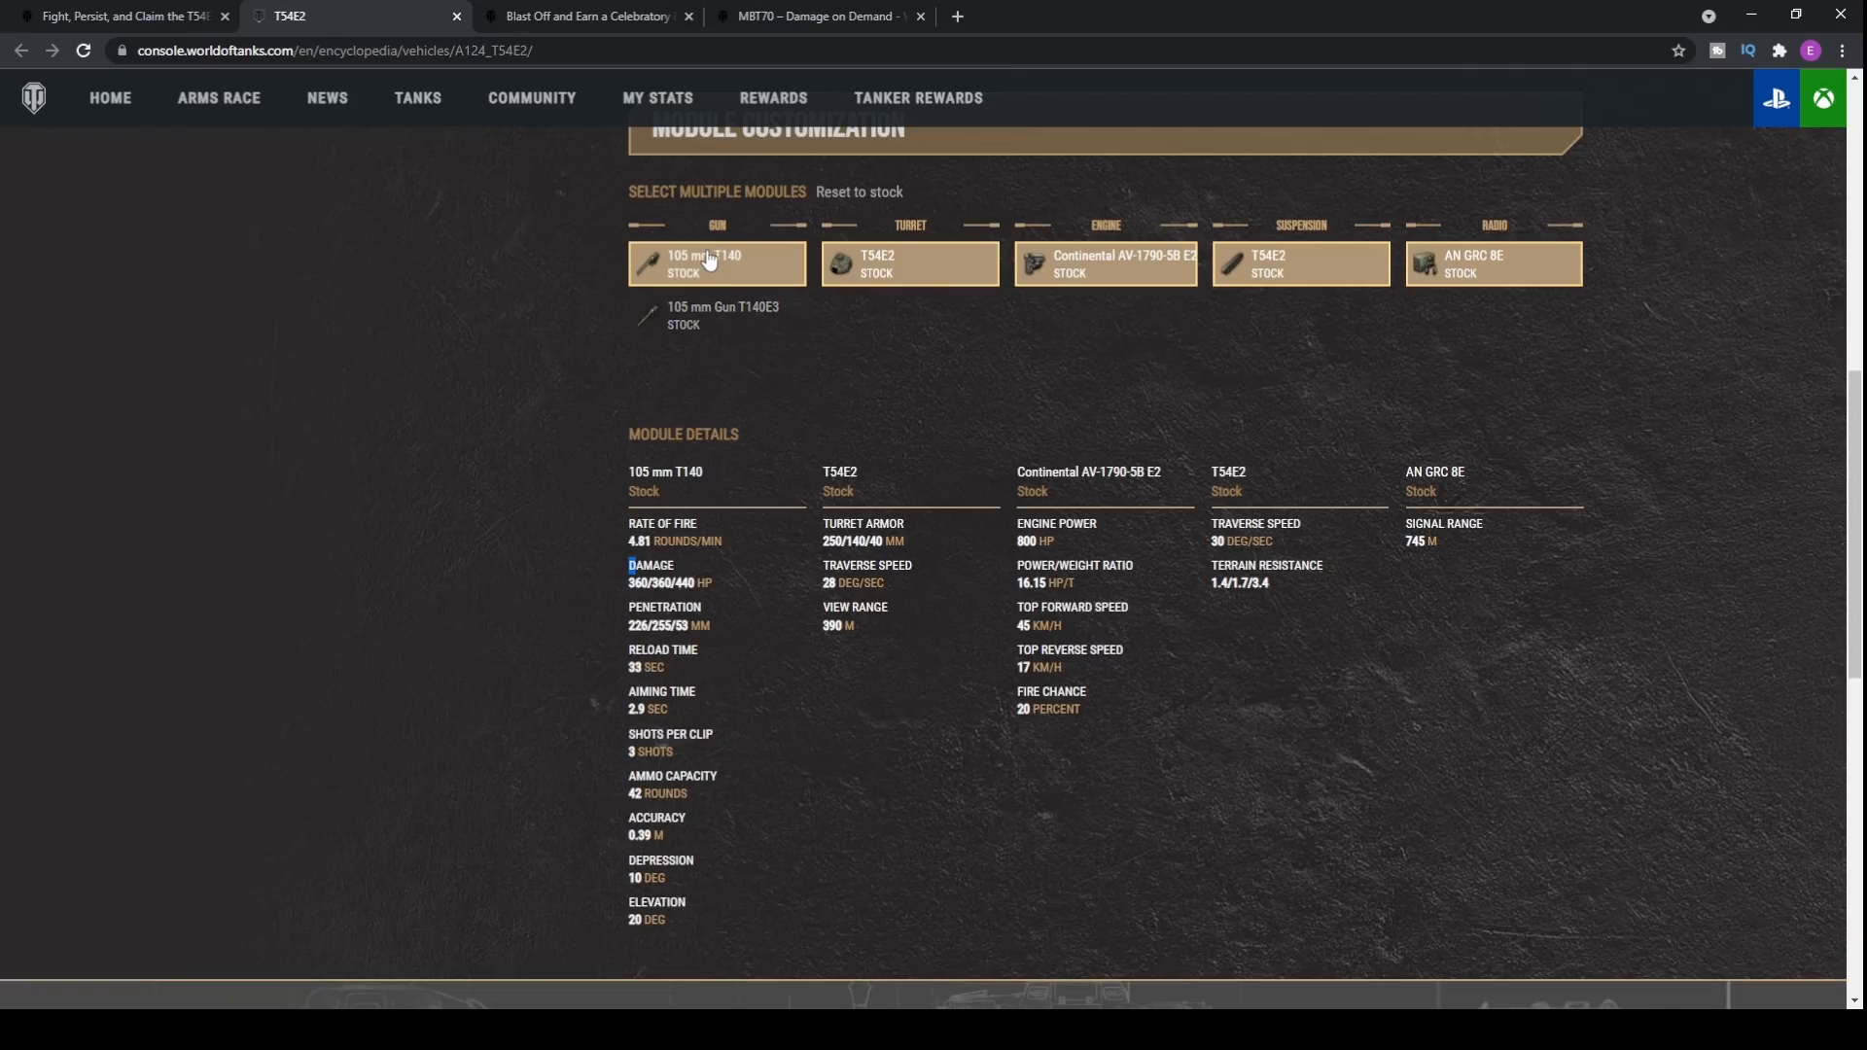
left_click(718, 315)
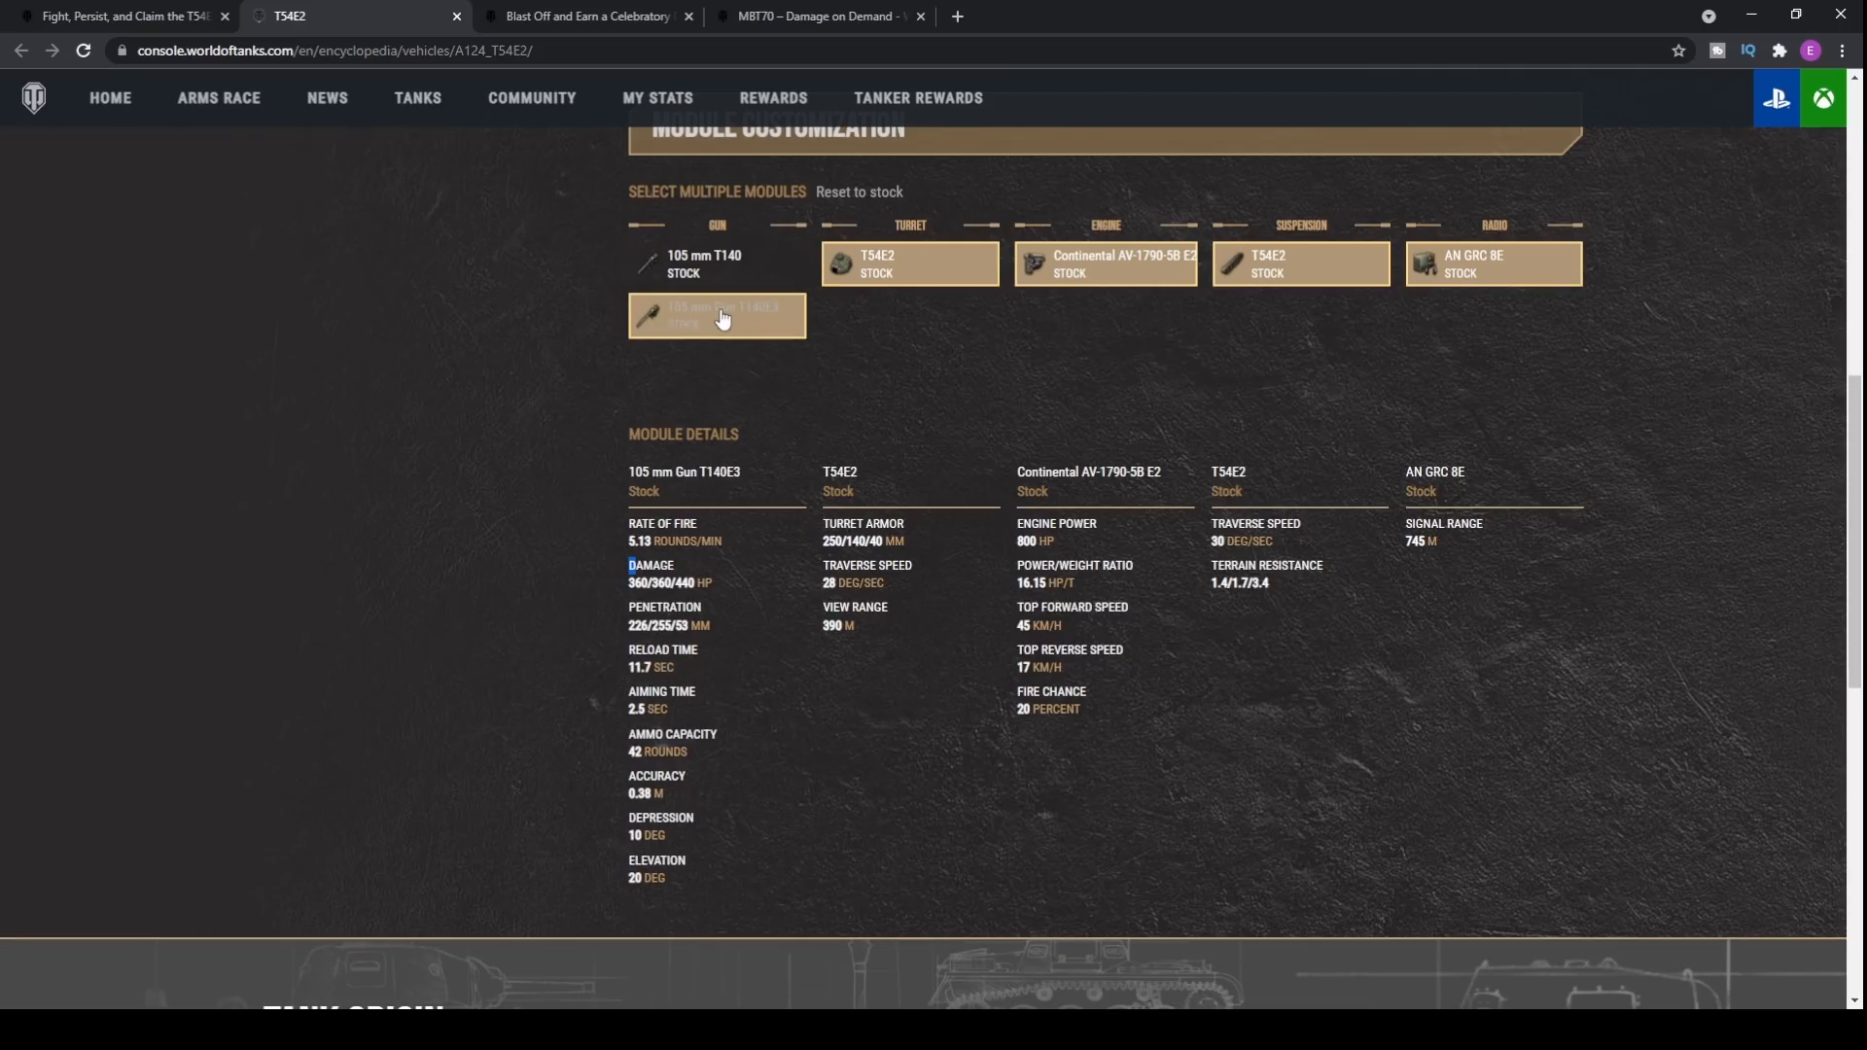
left_click(715, 263)
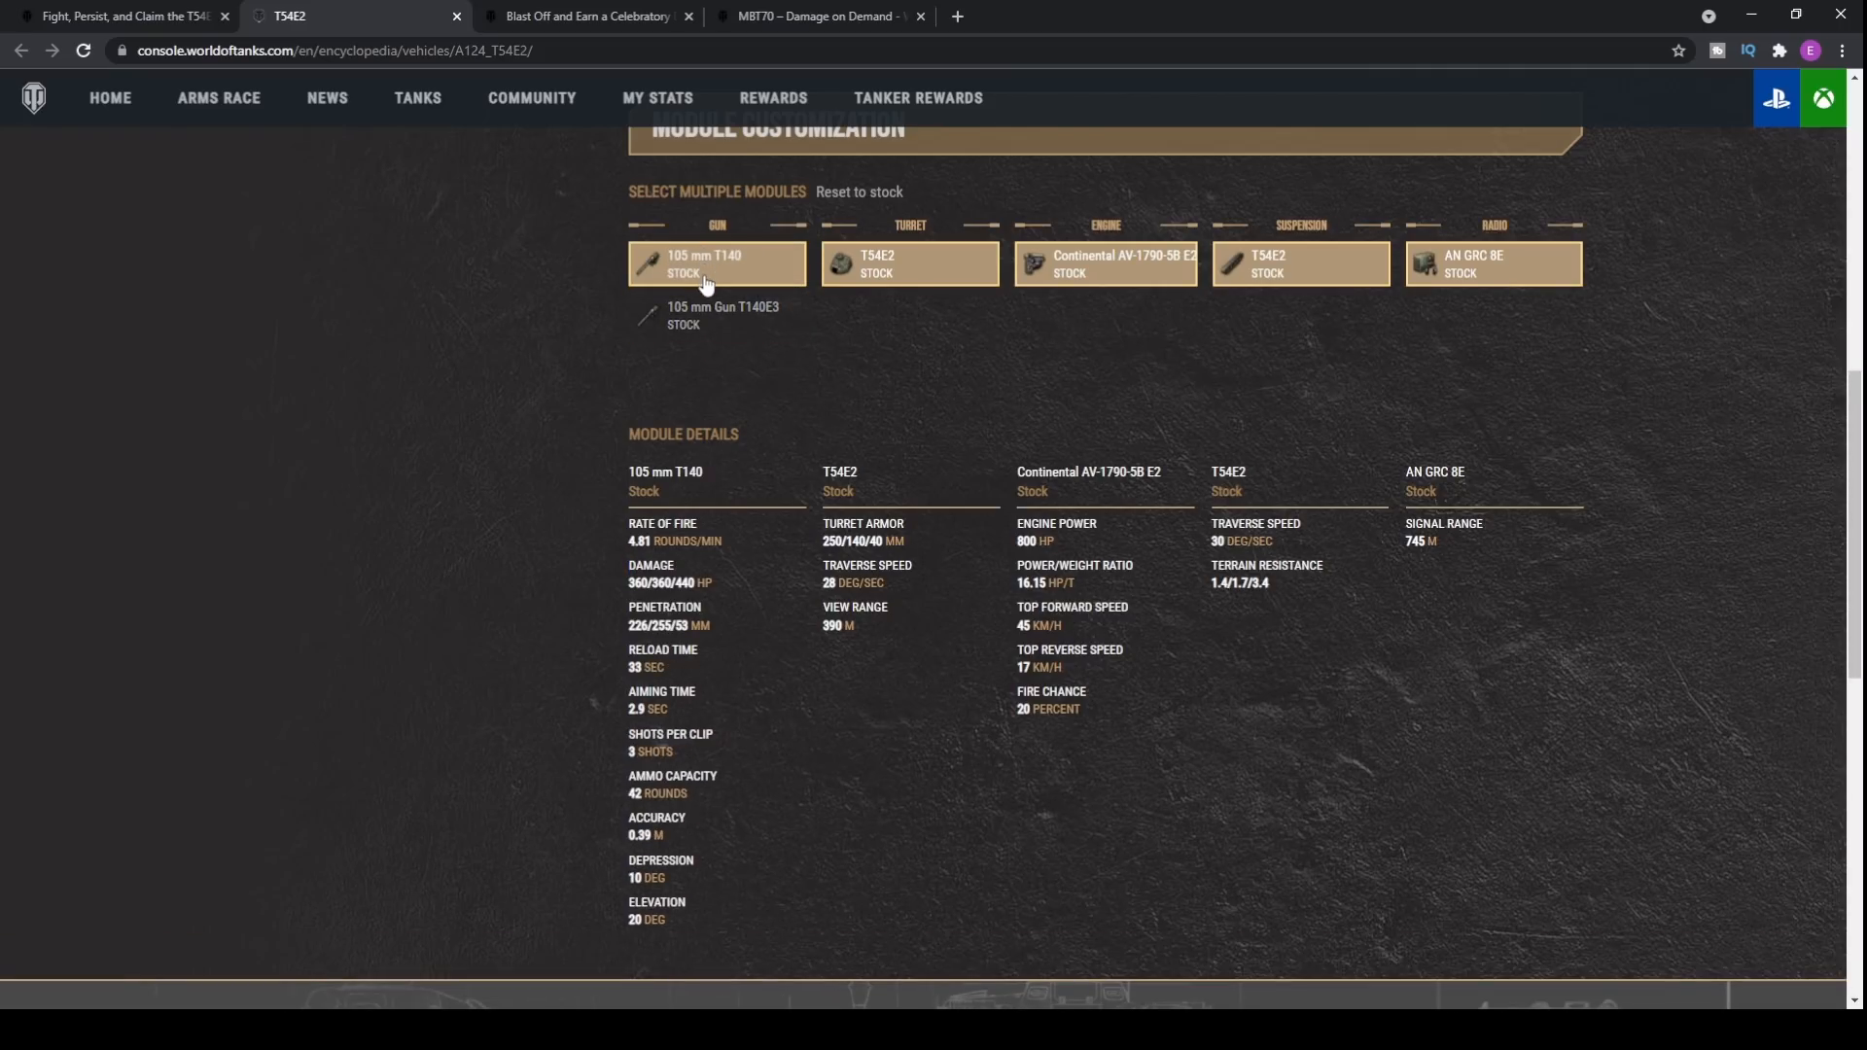
left_click(715, 315)
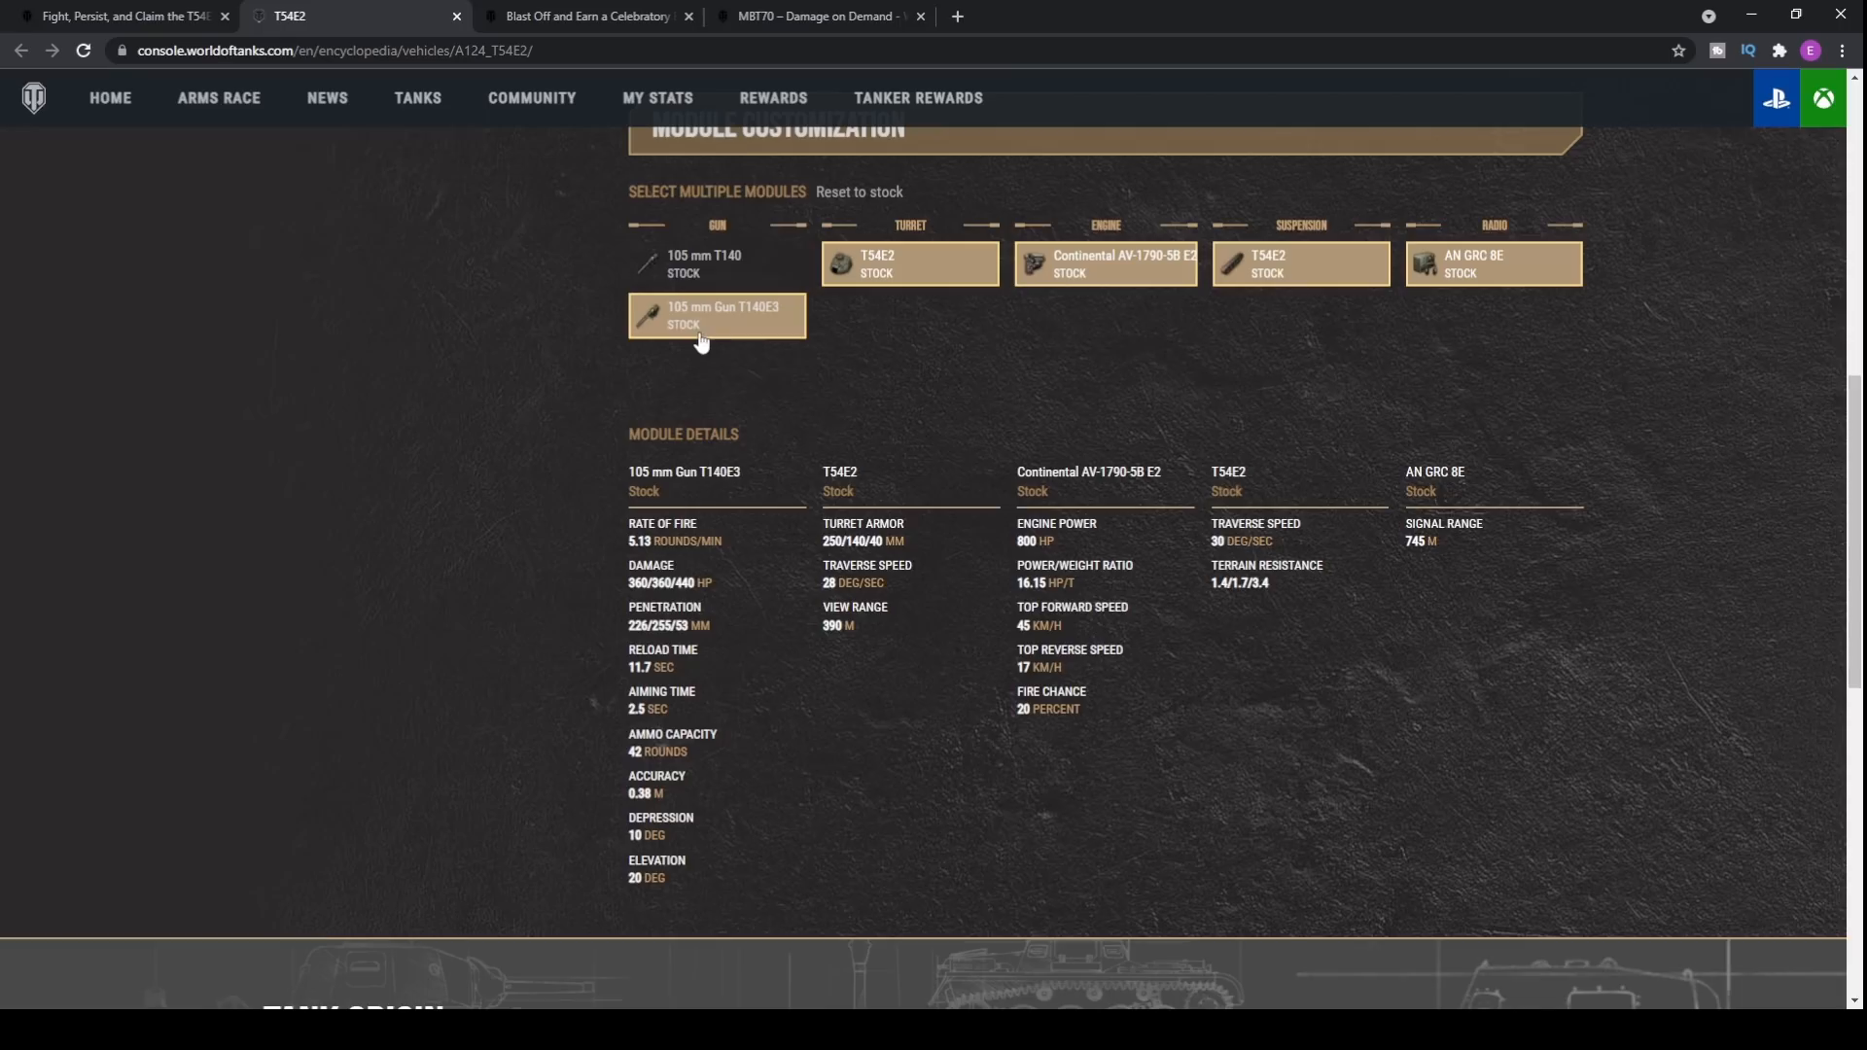
left_click(715, 263)
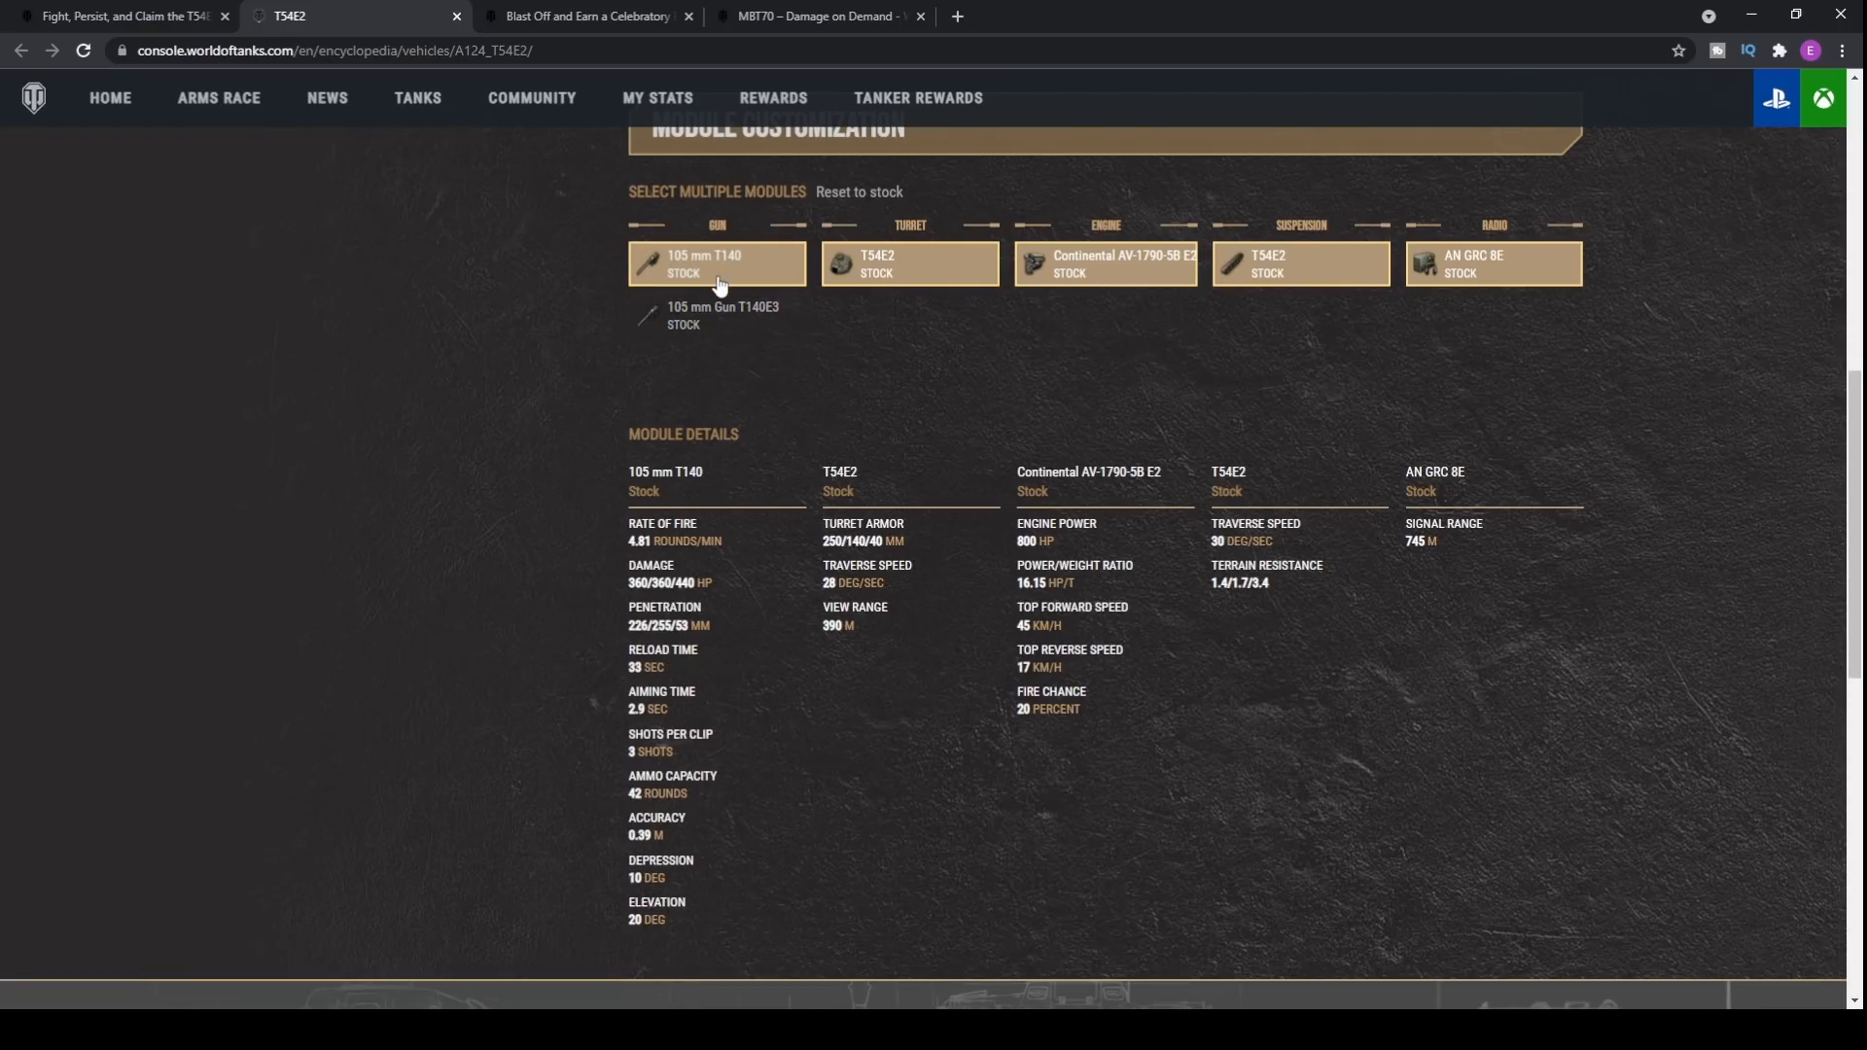
left_click(724, 315)
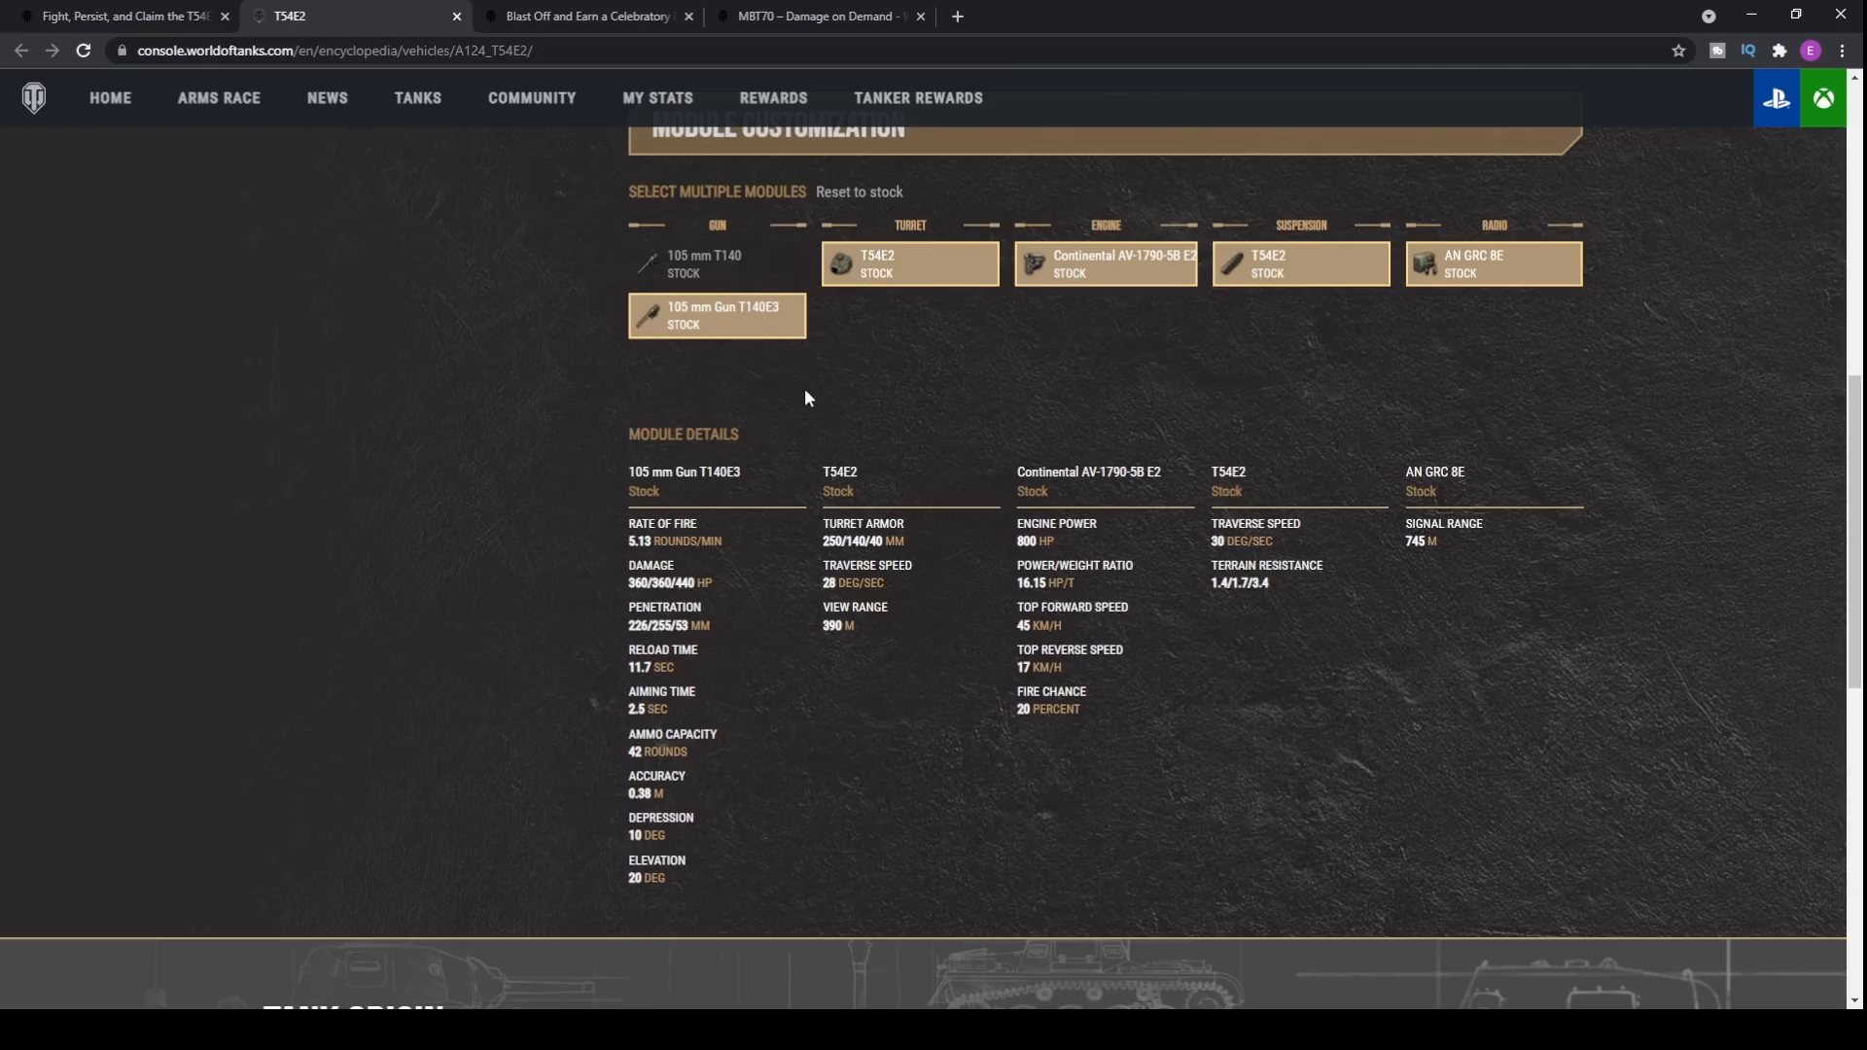
mouse_move(794, 475)
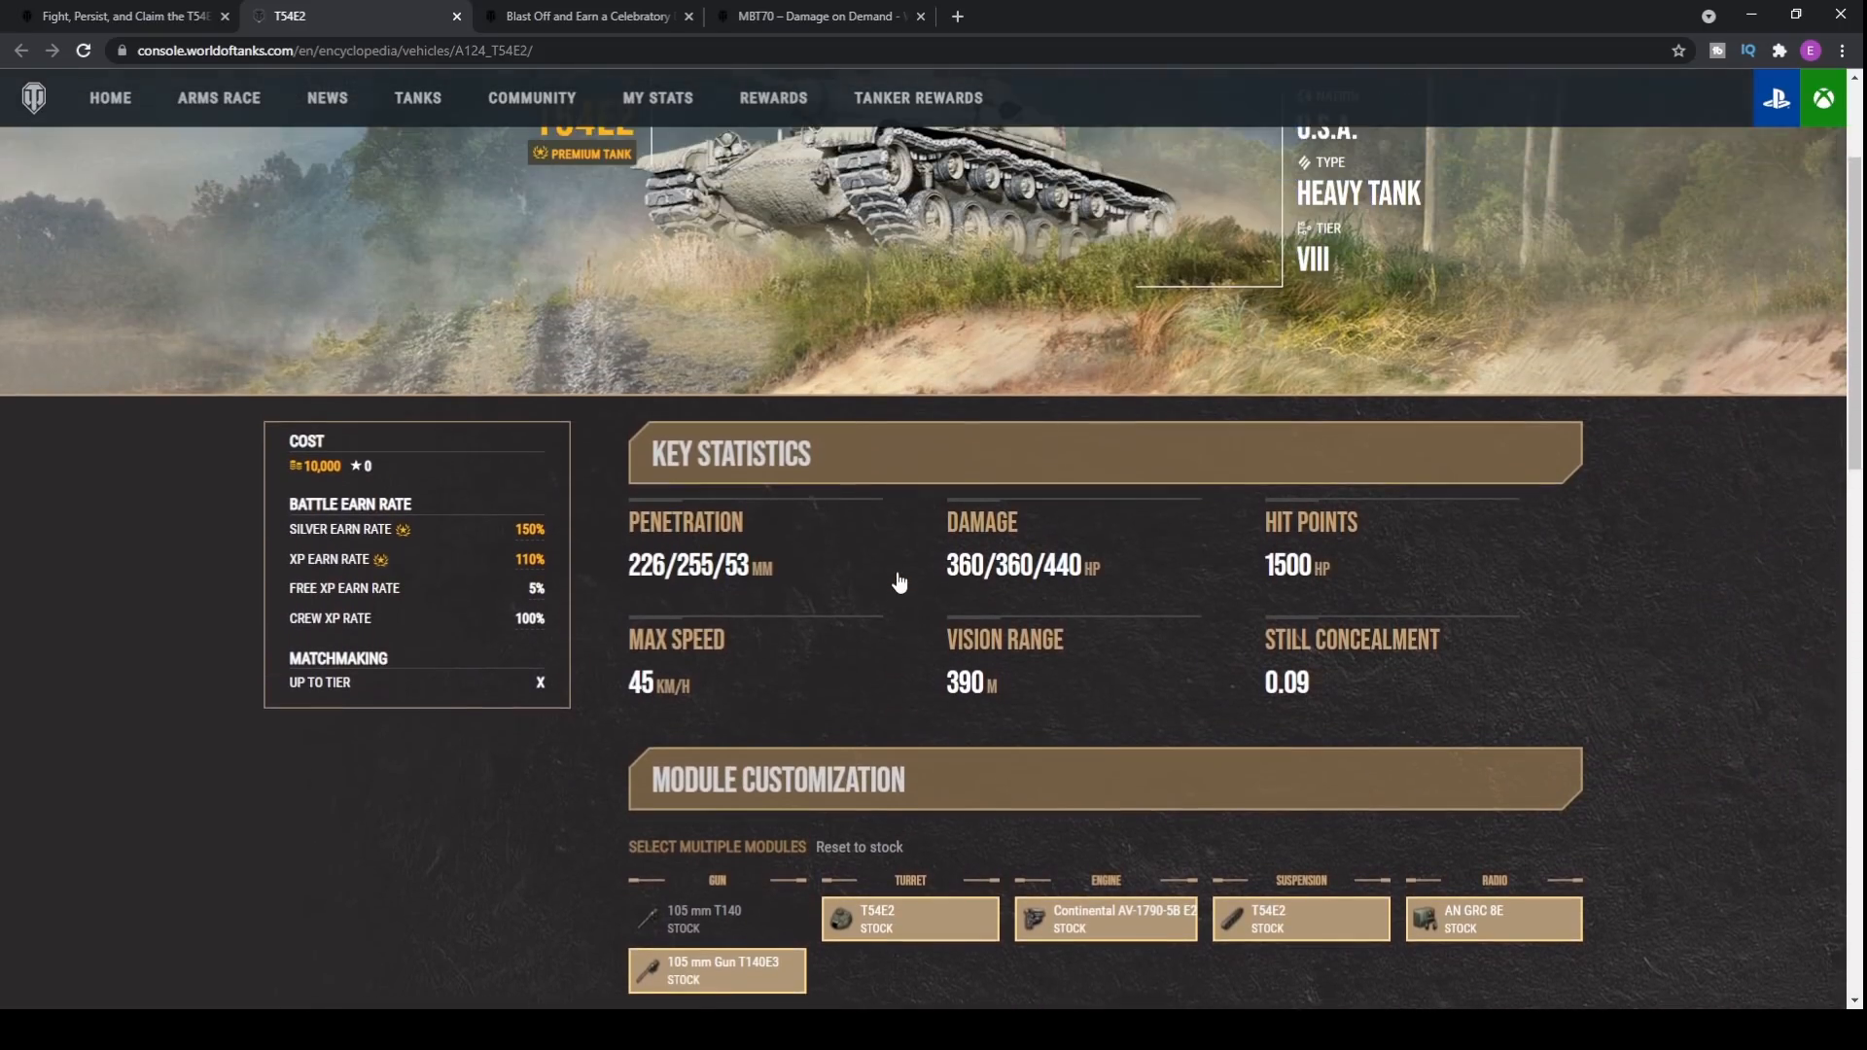
Step: Scroll around the T54E2 page and back up to its top banner
scroll("down", 3)
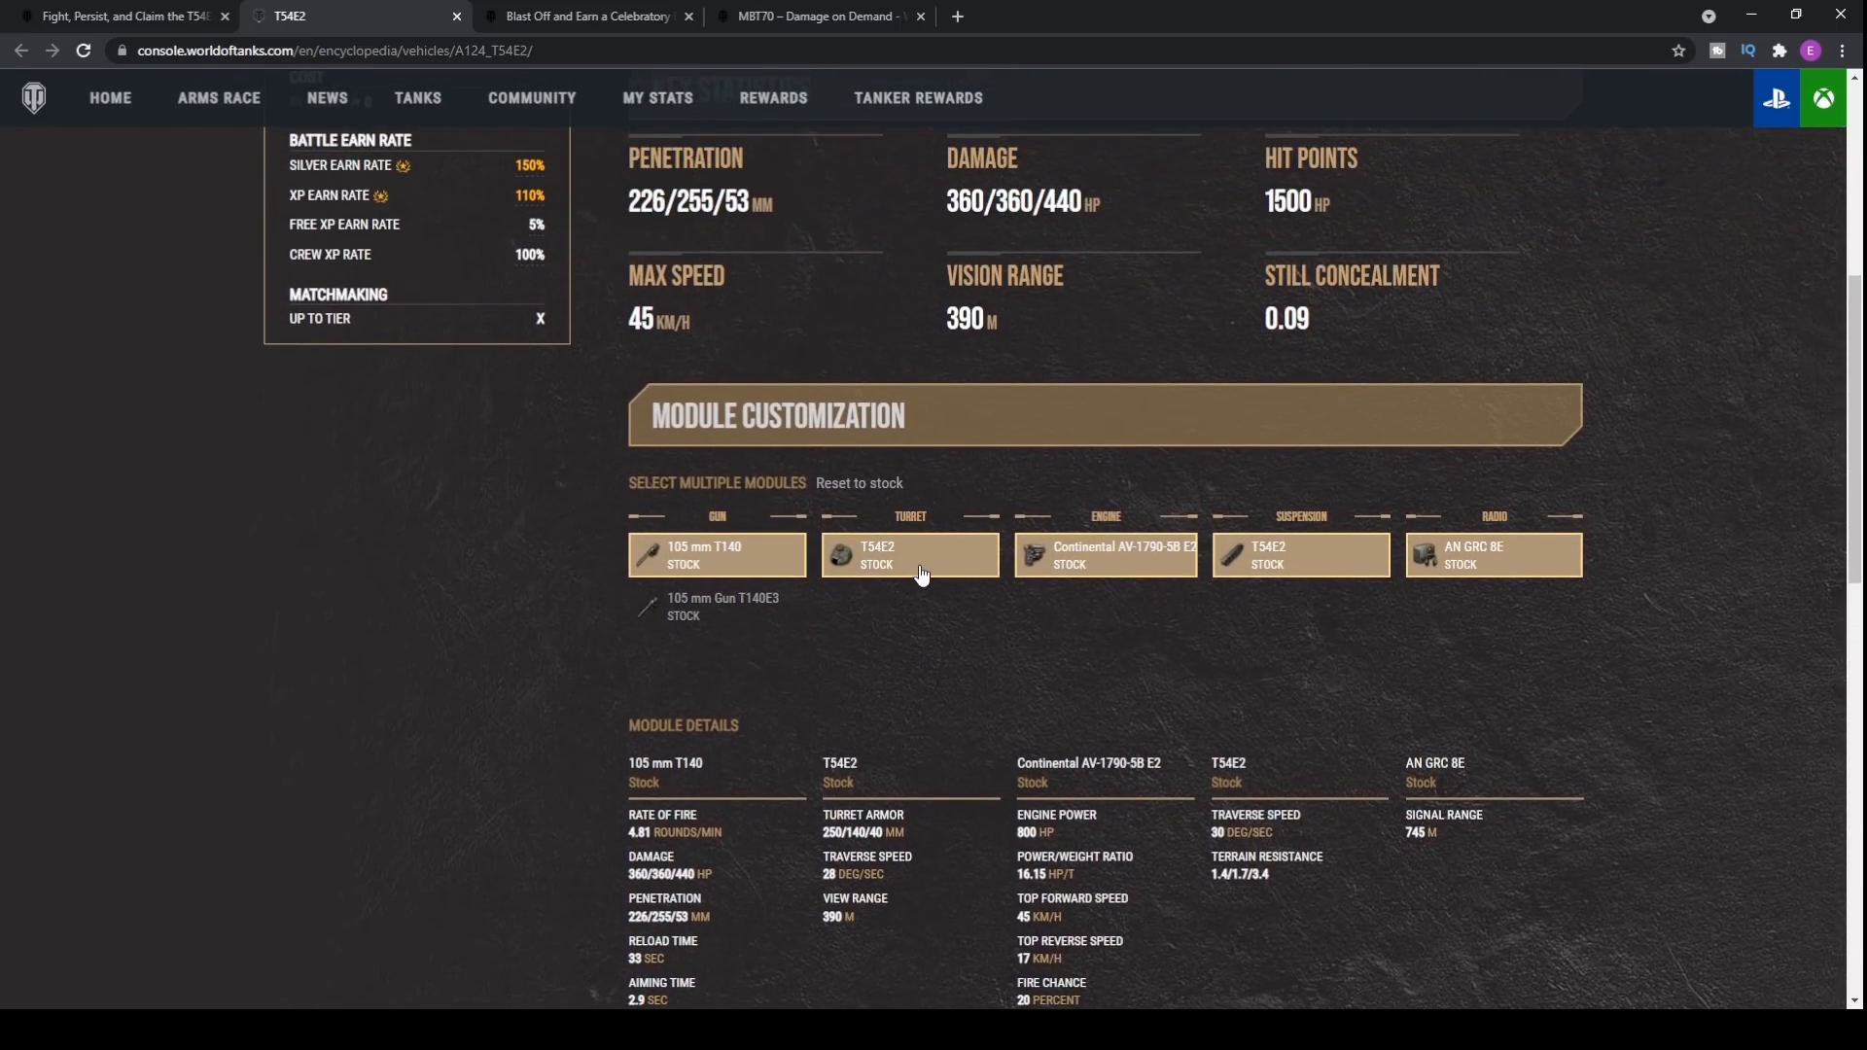
scroll("up", 3)
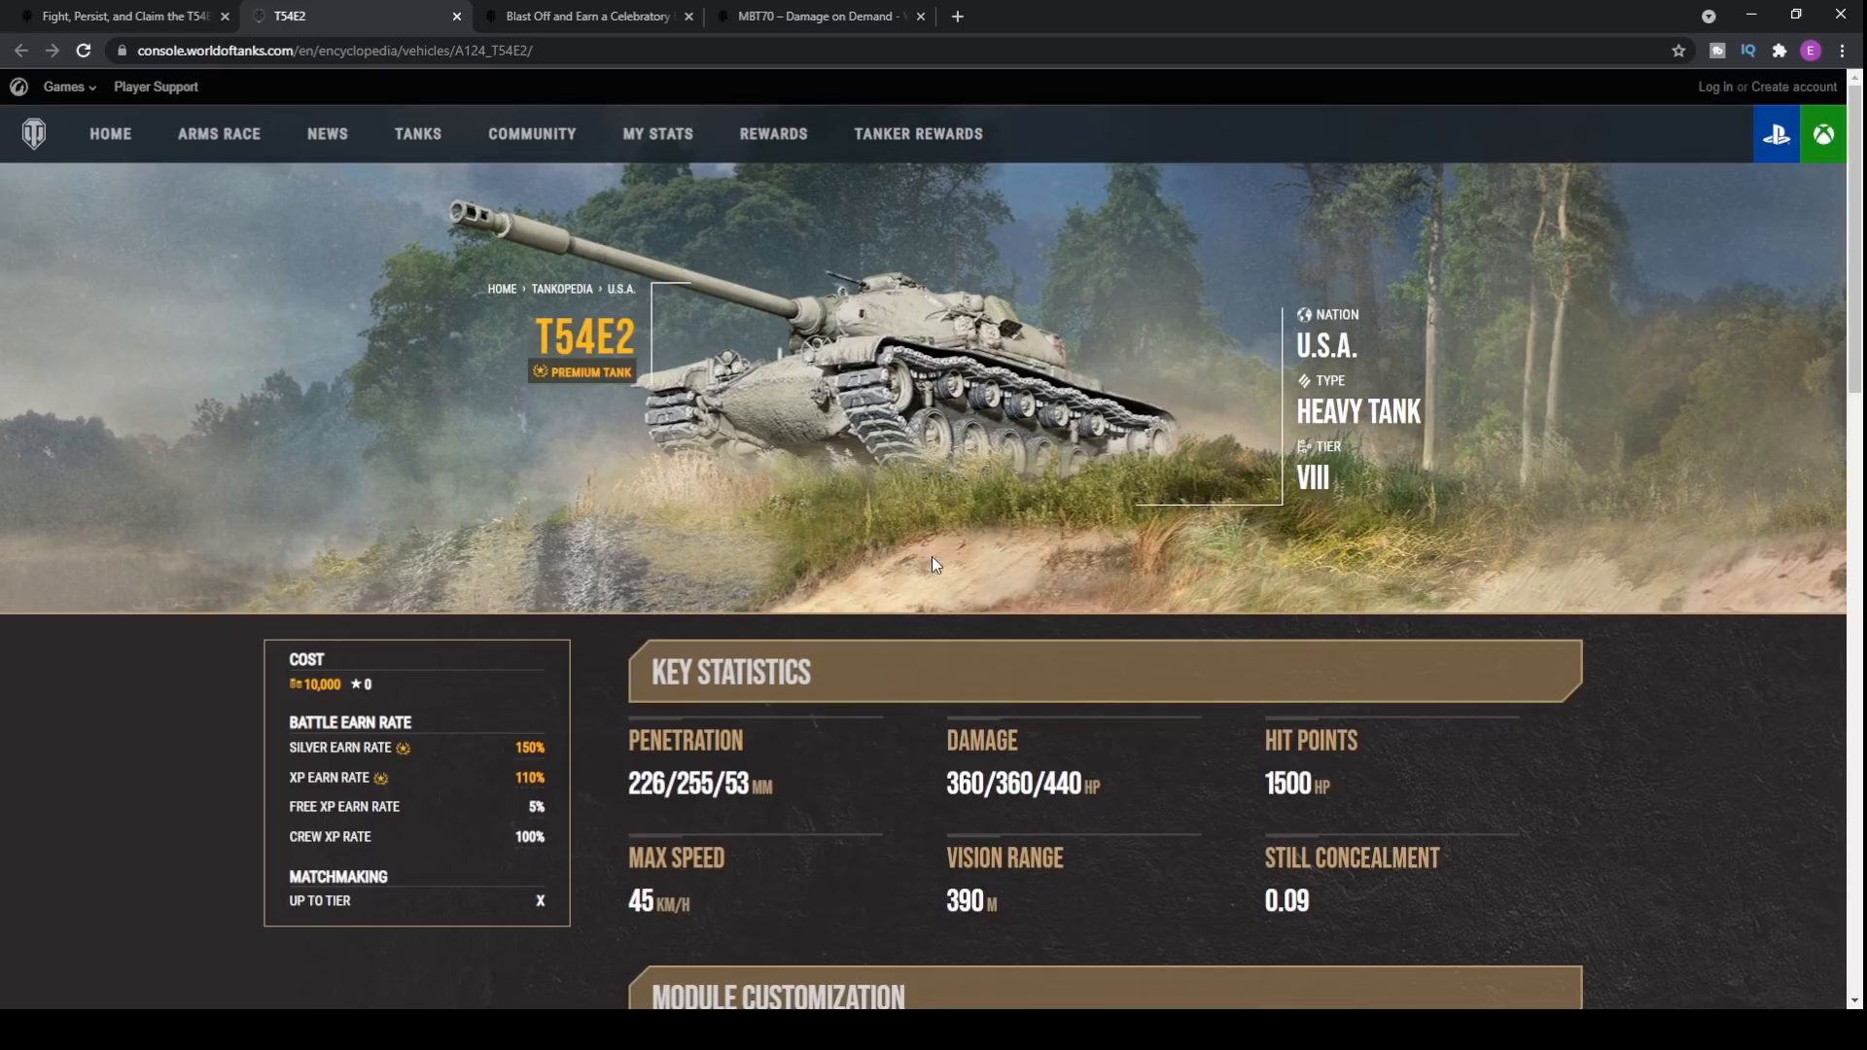
mouse_move(798, 568)
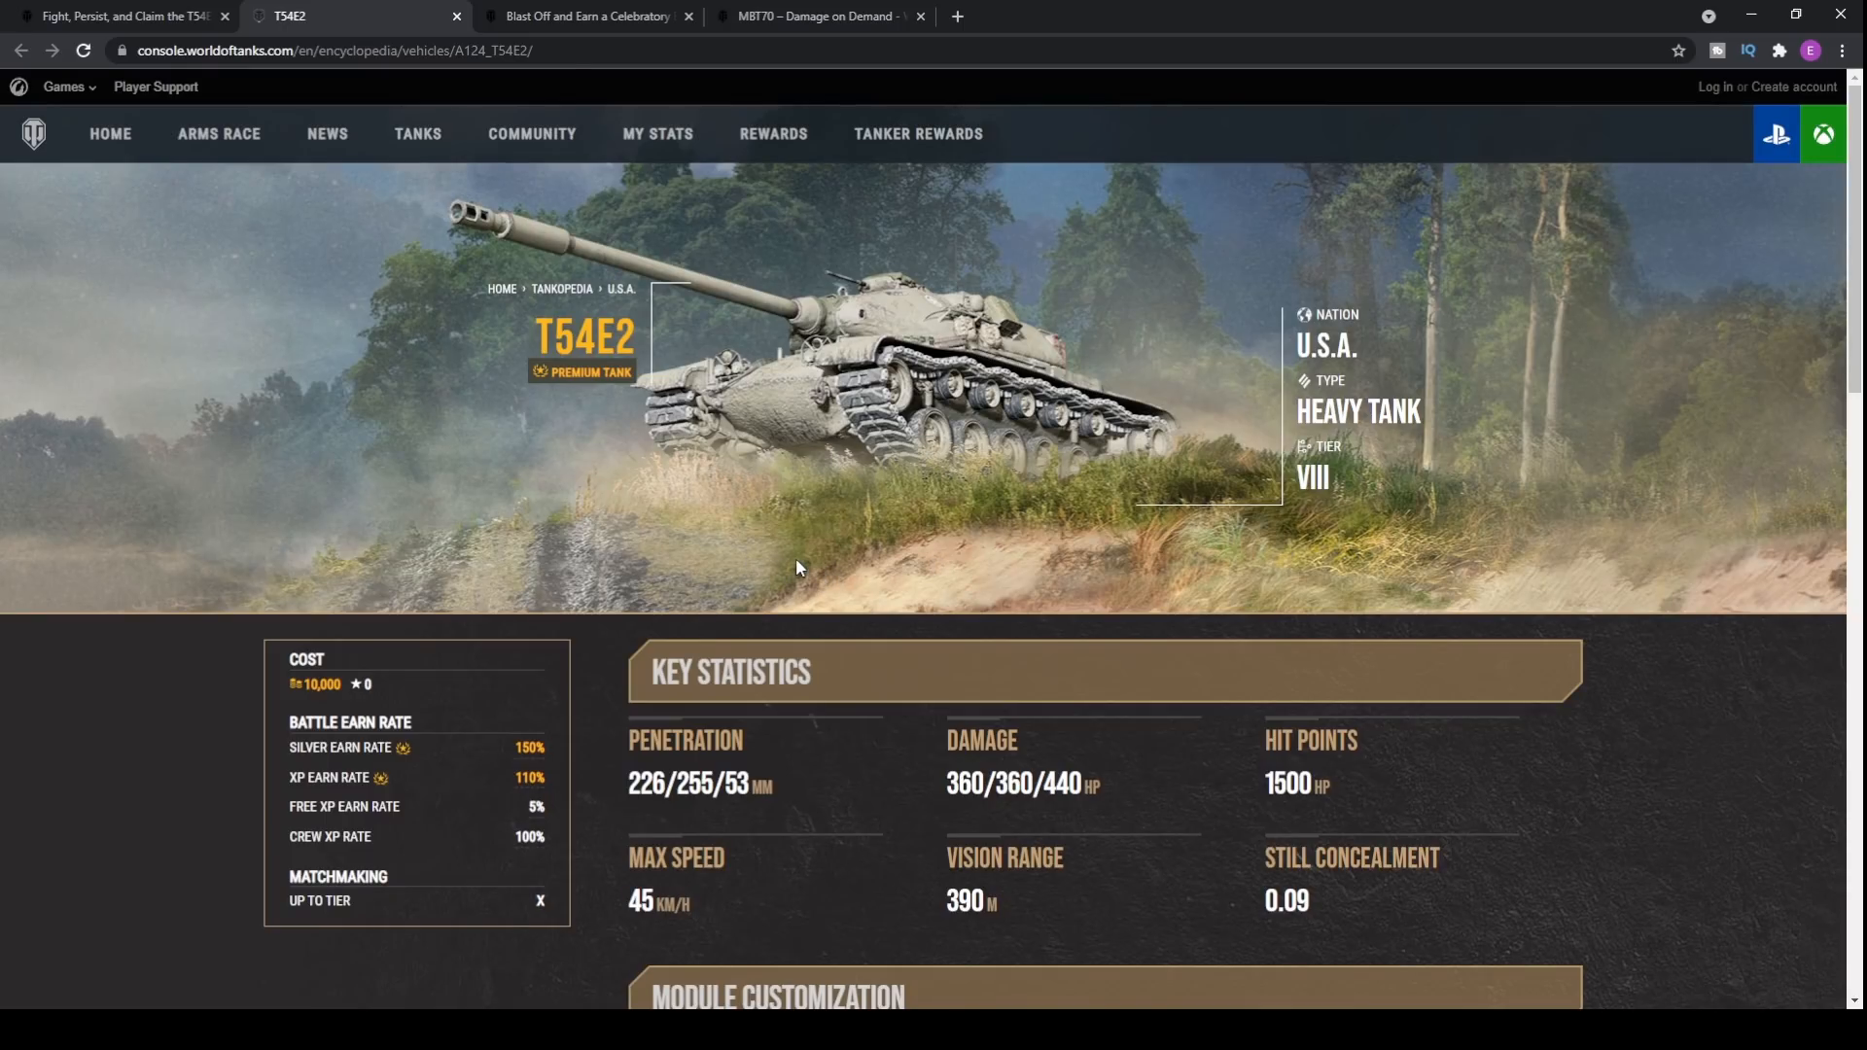
scroll("down", 3)
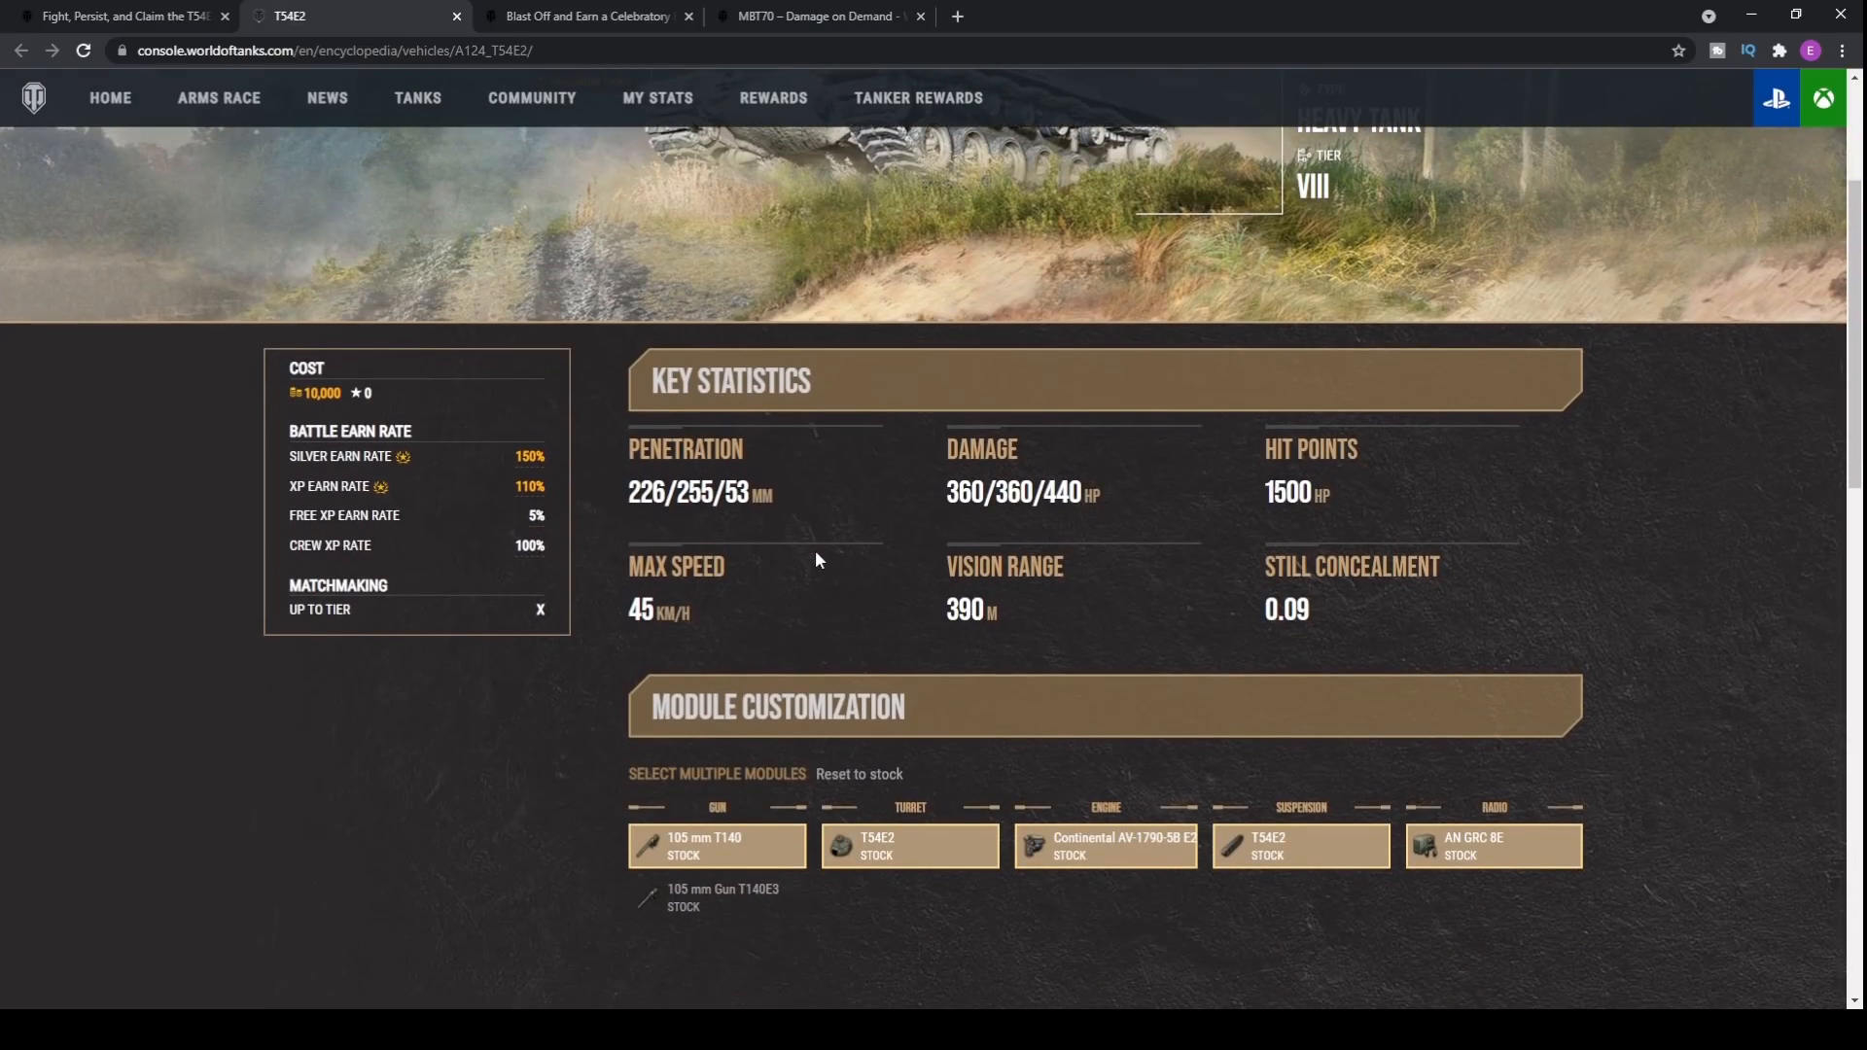
scroll("down", 3)
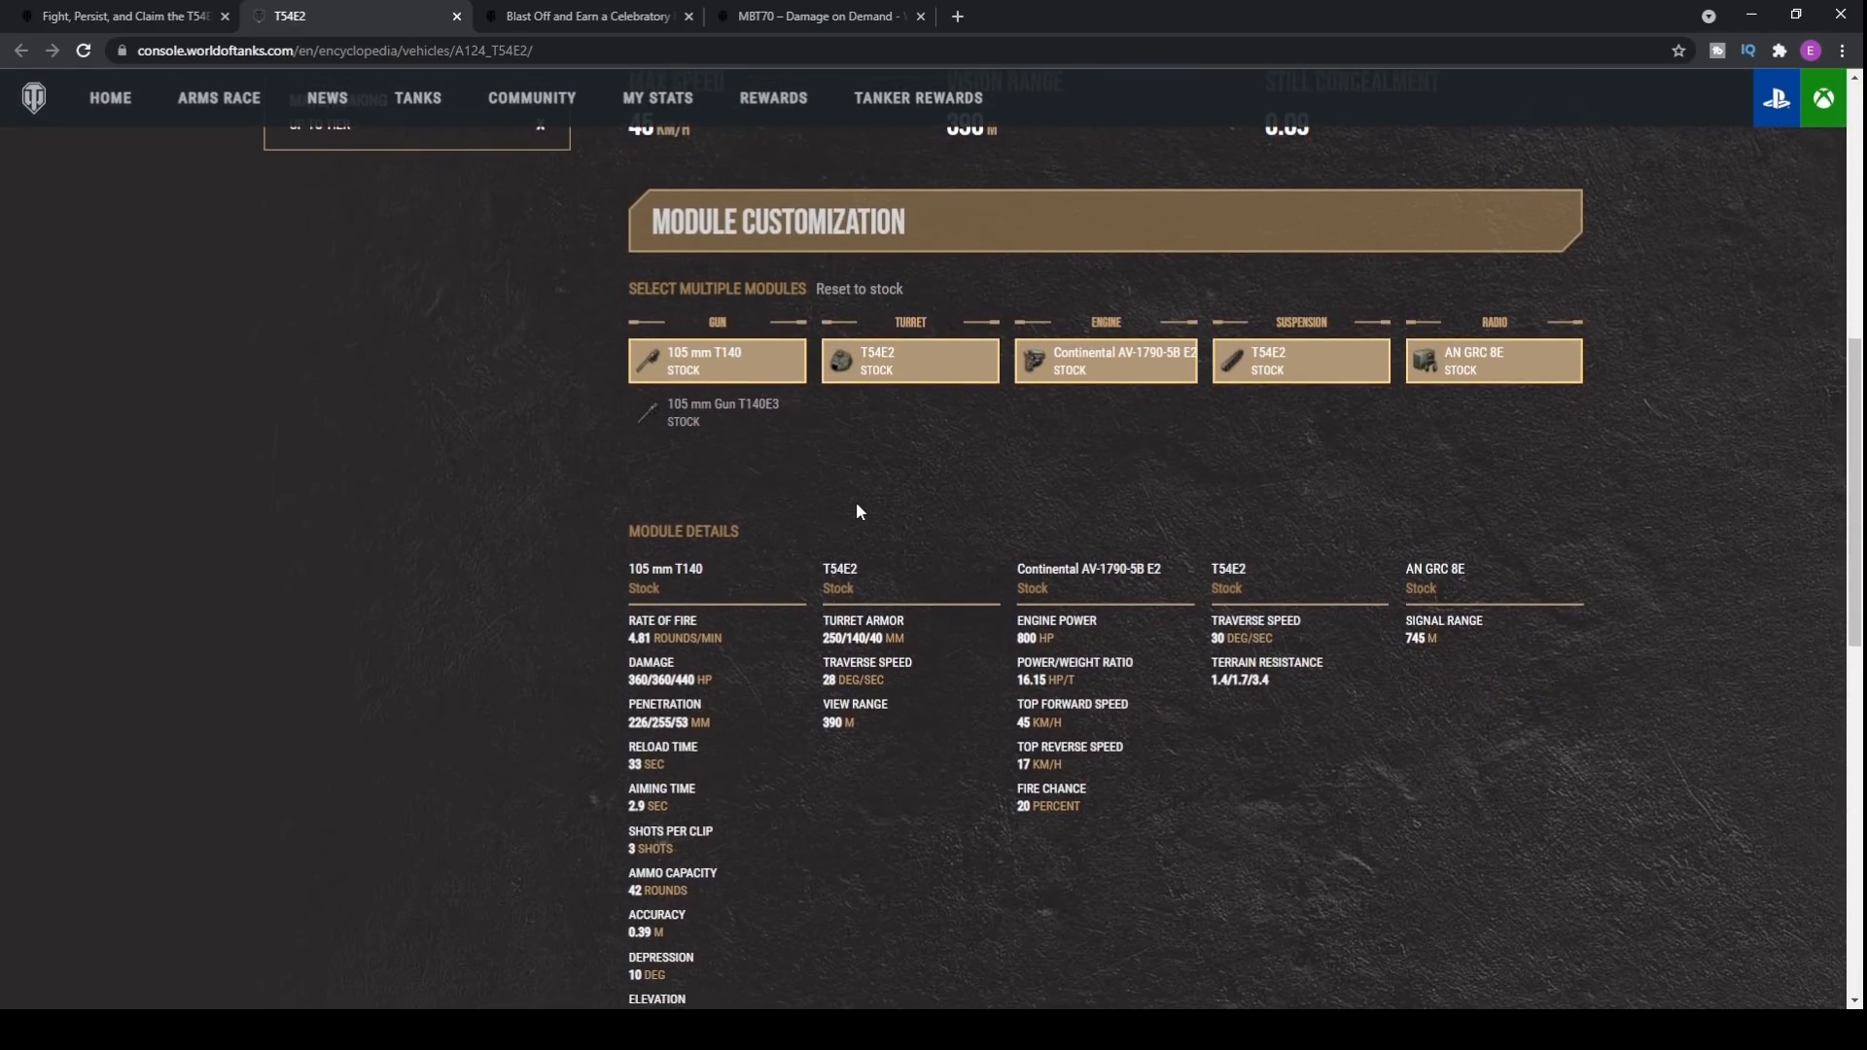
scroll("up", 3)
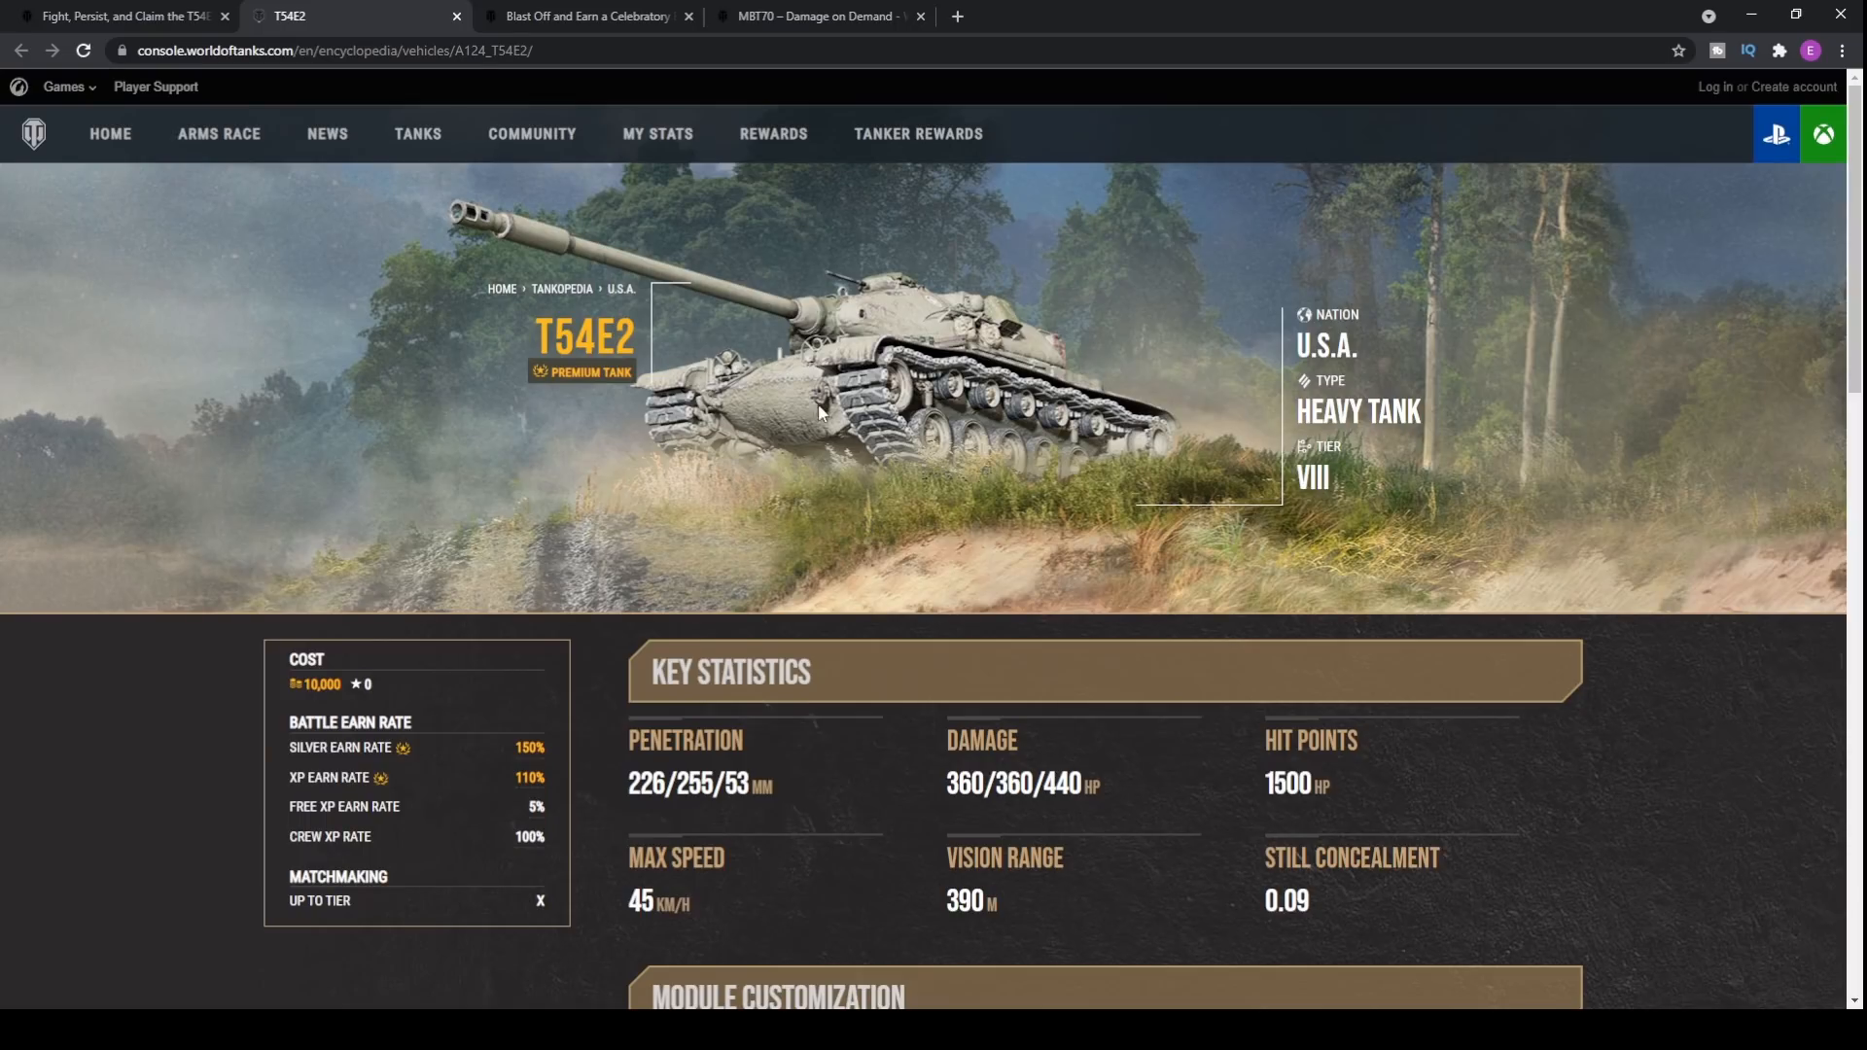
mouse_move(796, 348)
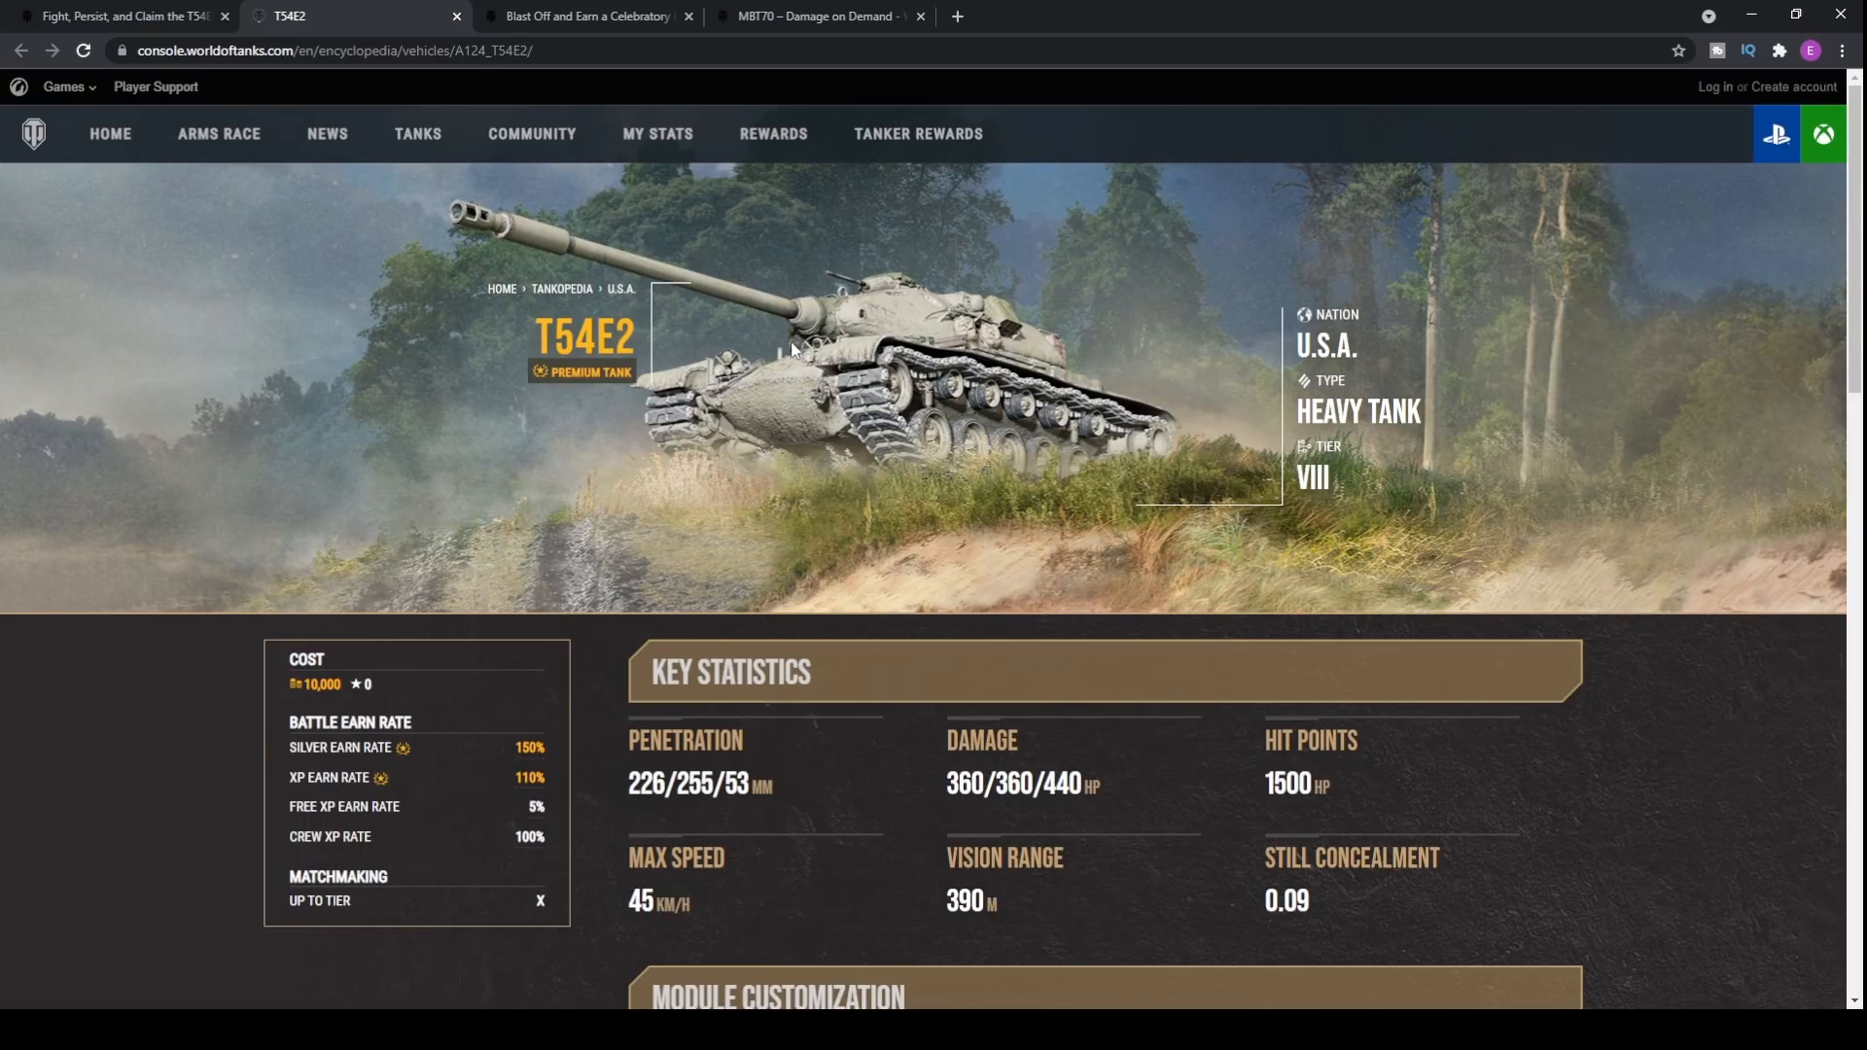
mouse_move(834, 381)
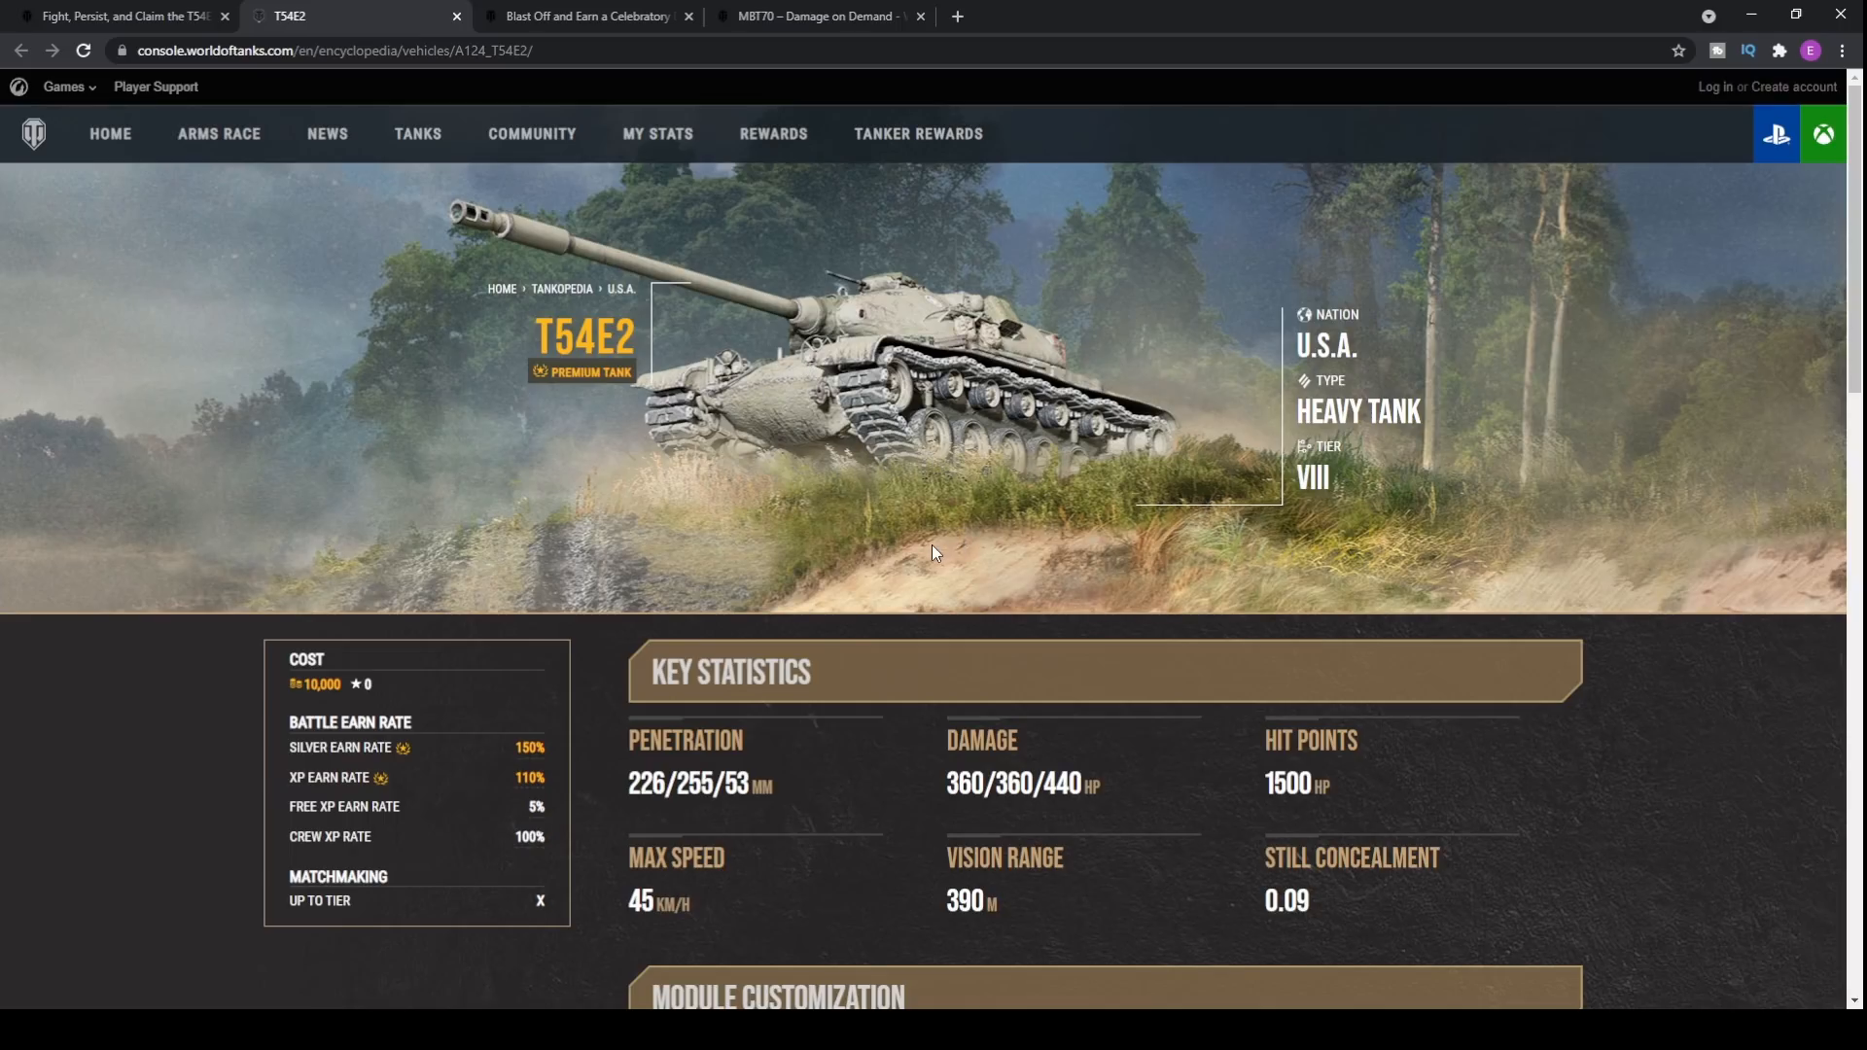
mouse_move(879, 305)
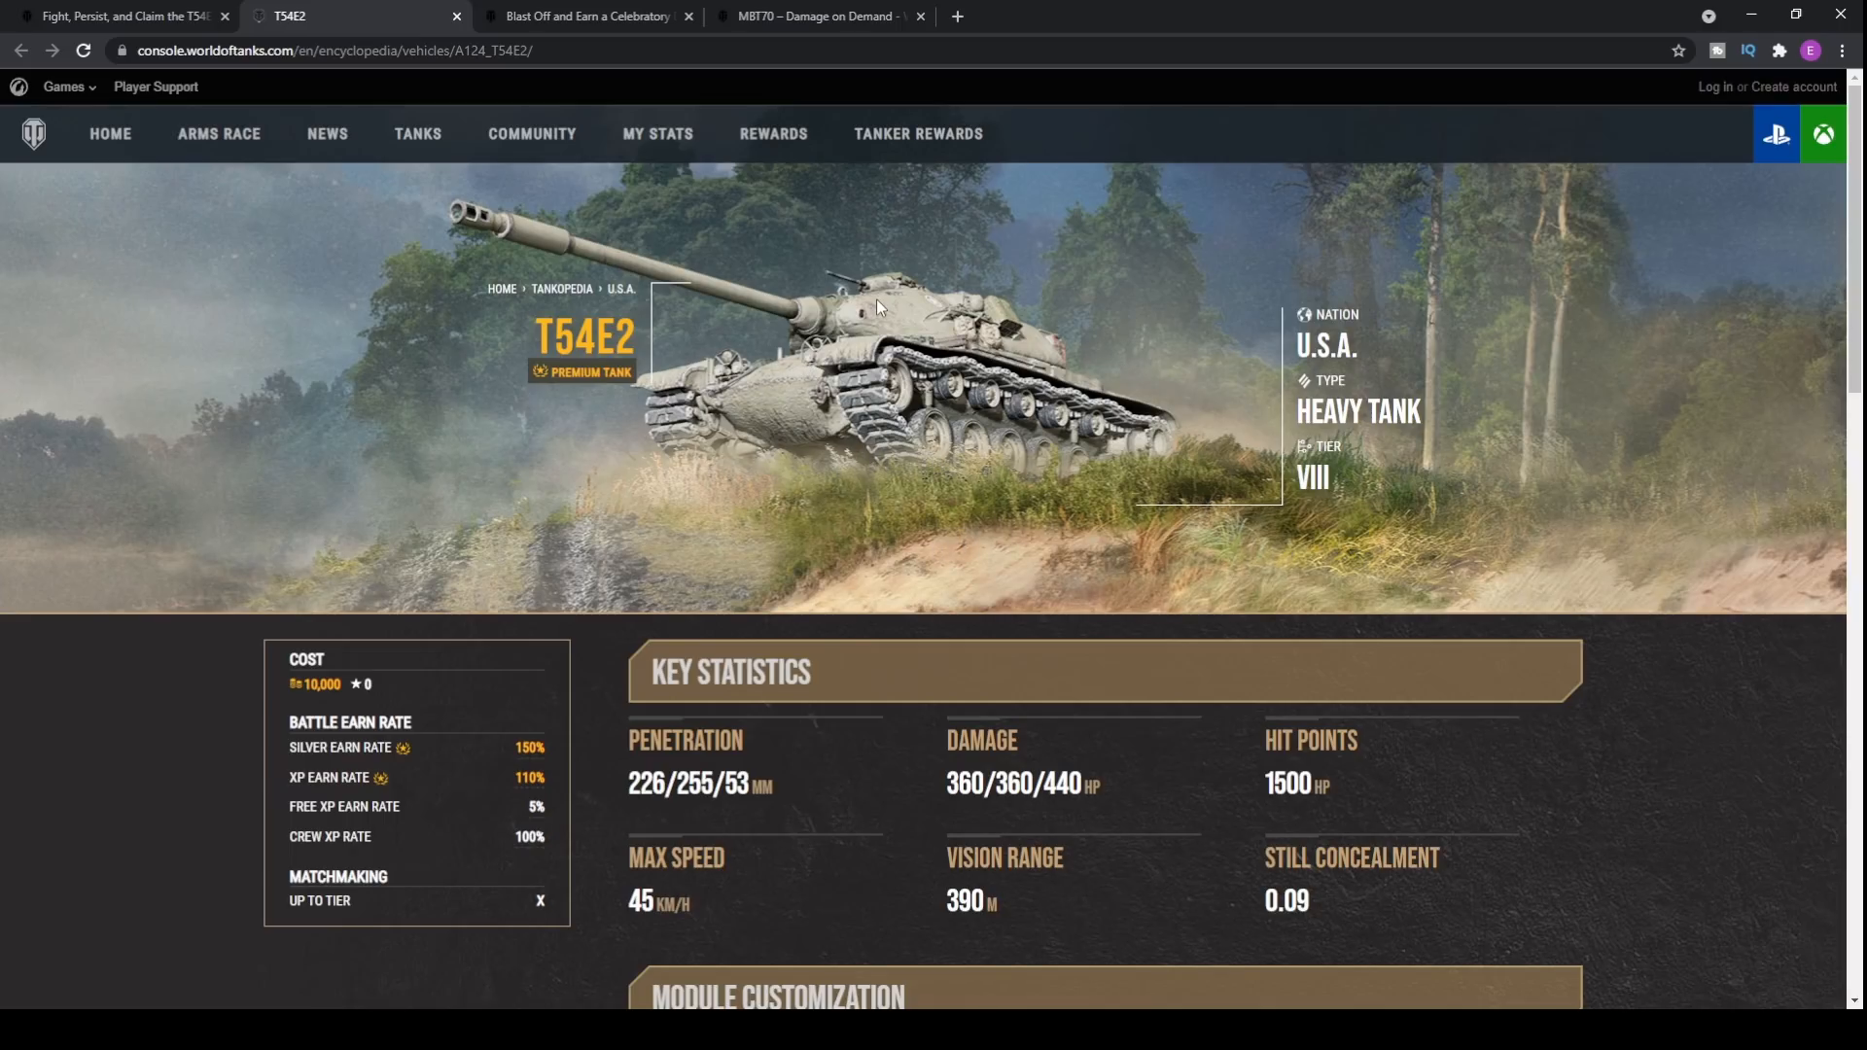
mouse_move(887, 319)
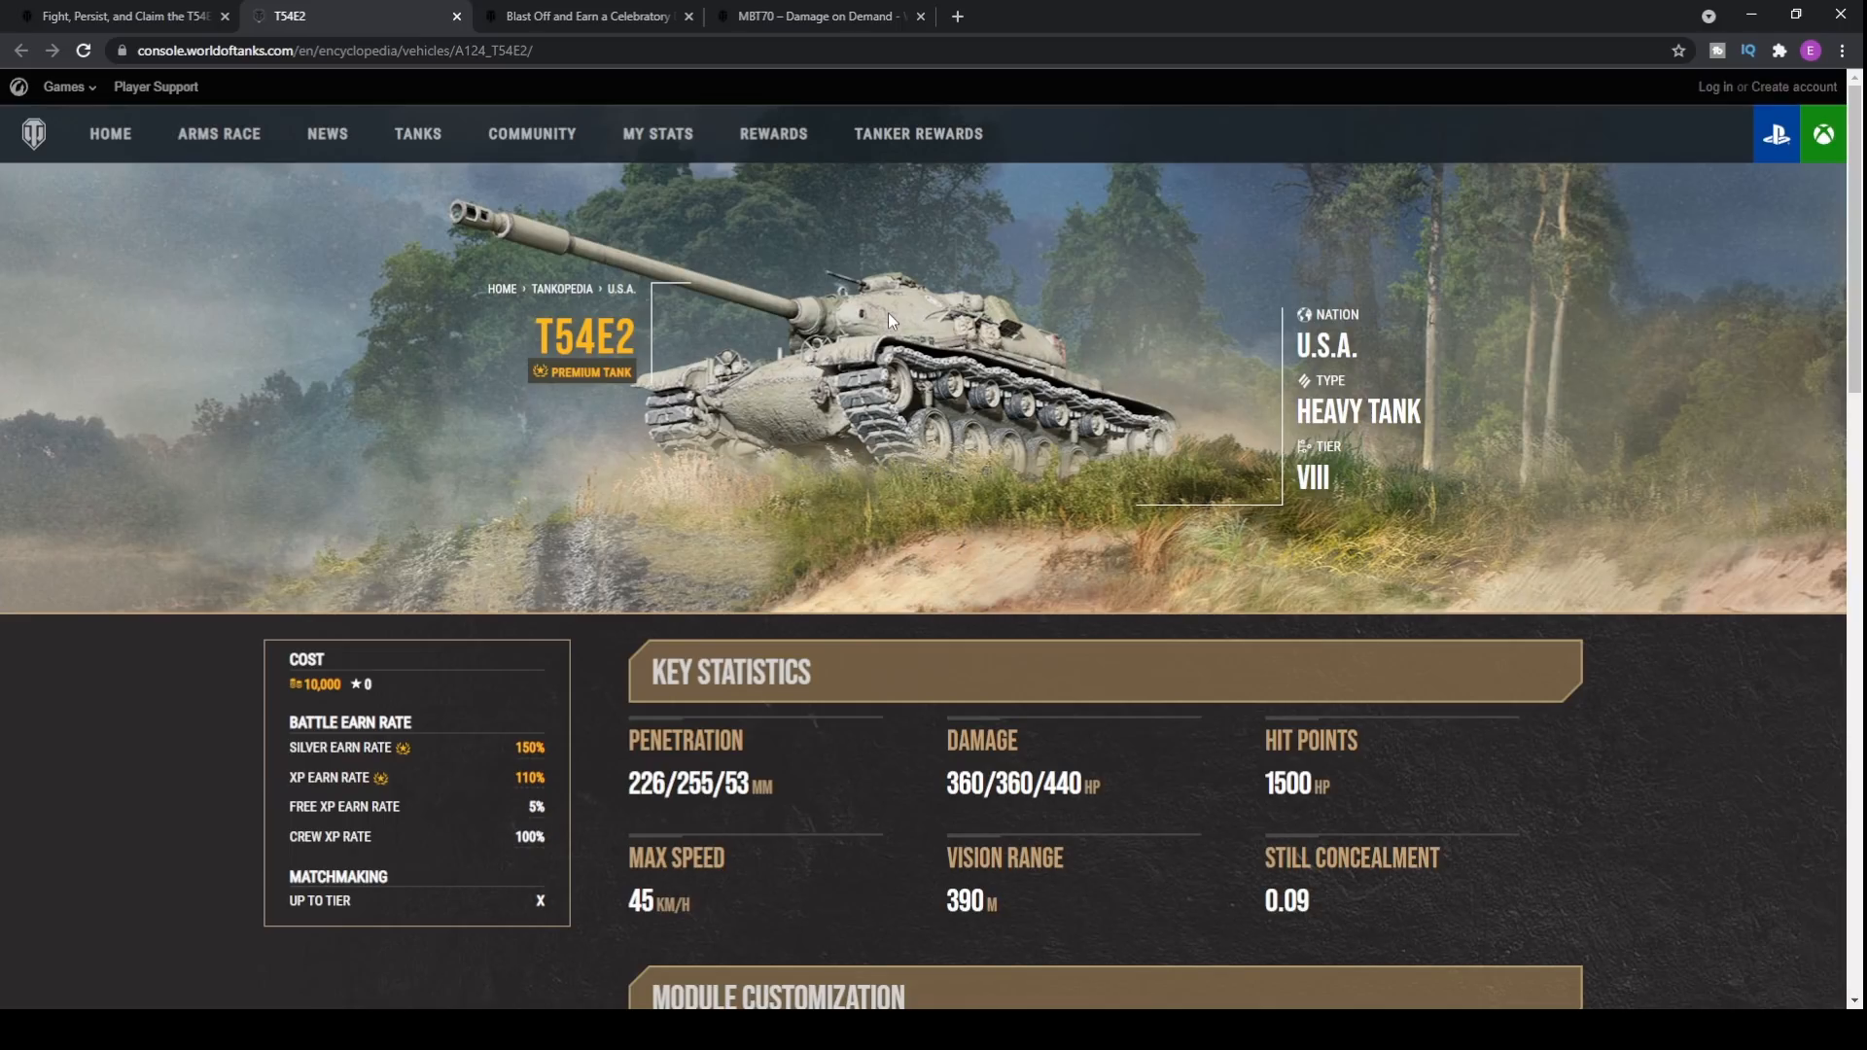
mouse_move(898, 286)
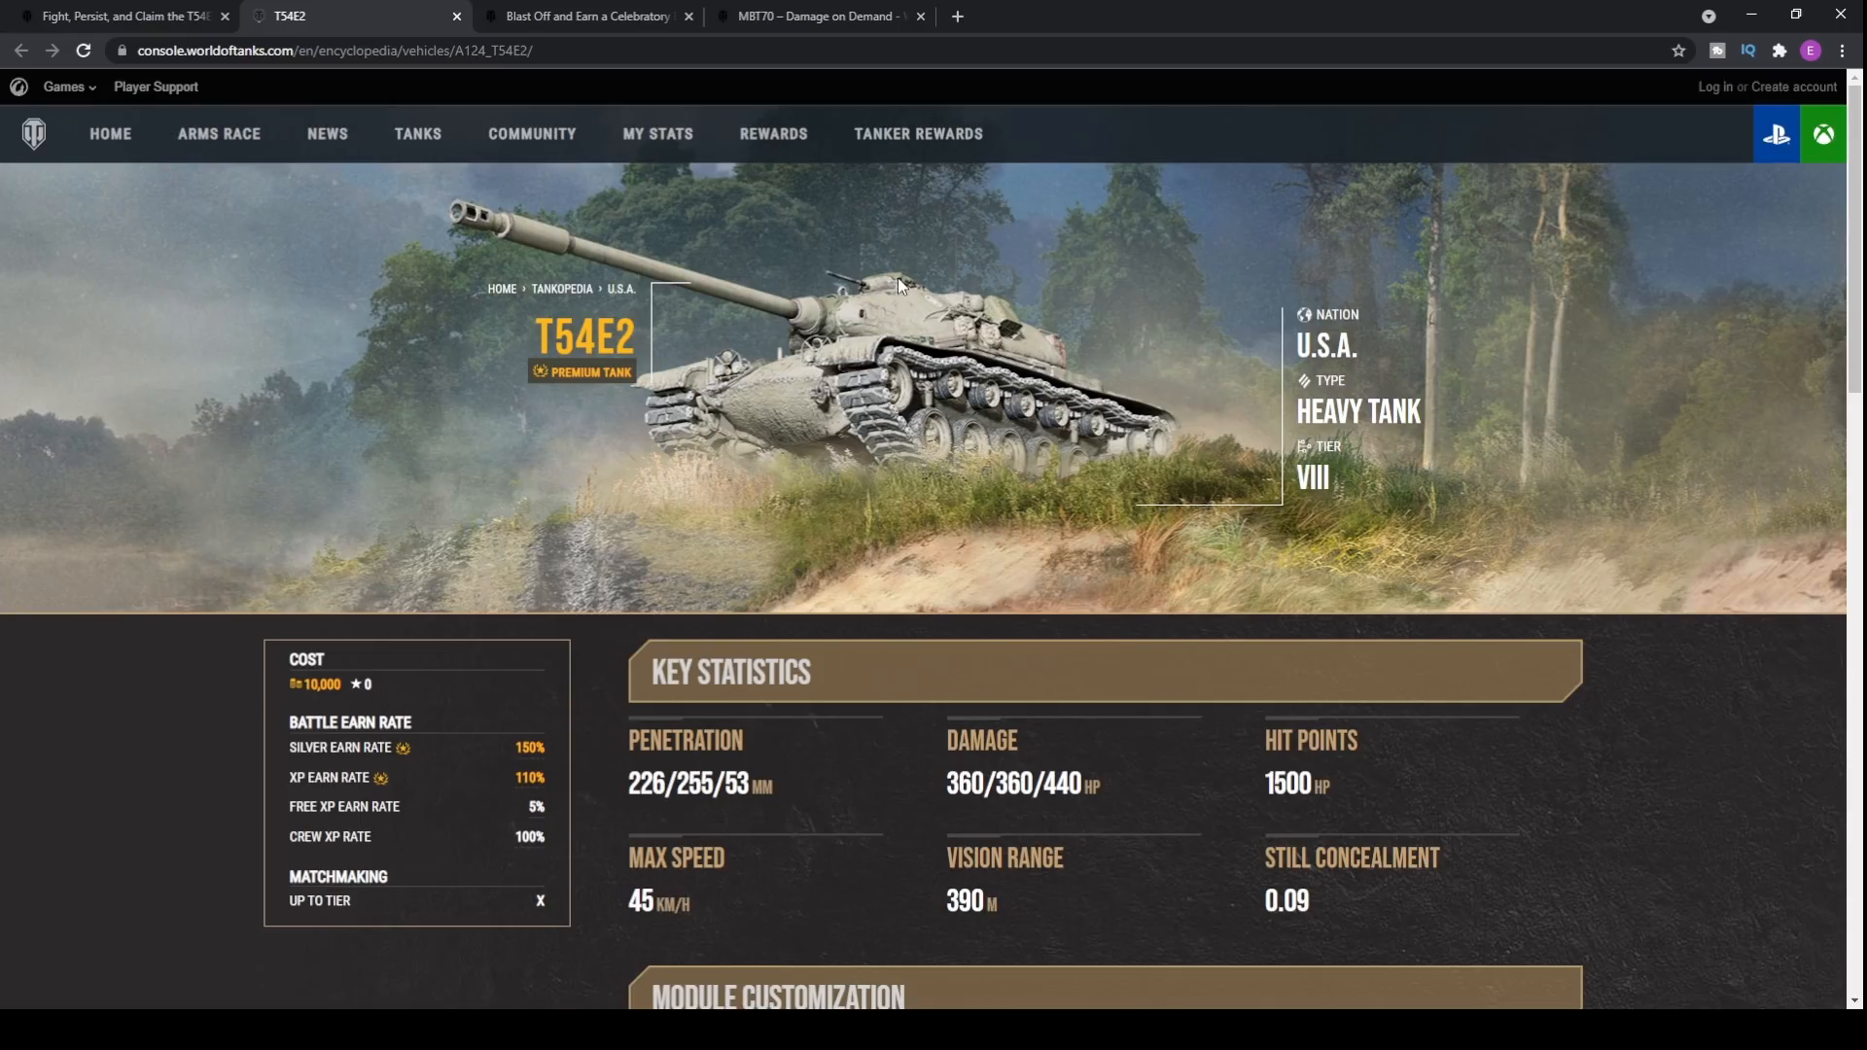
mouse_move(887, 286)
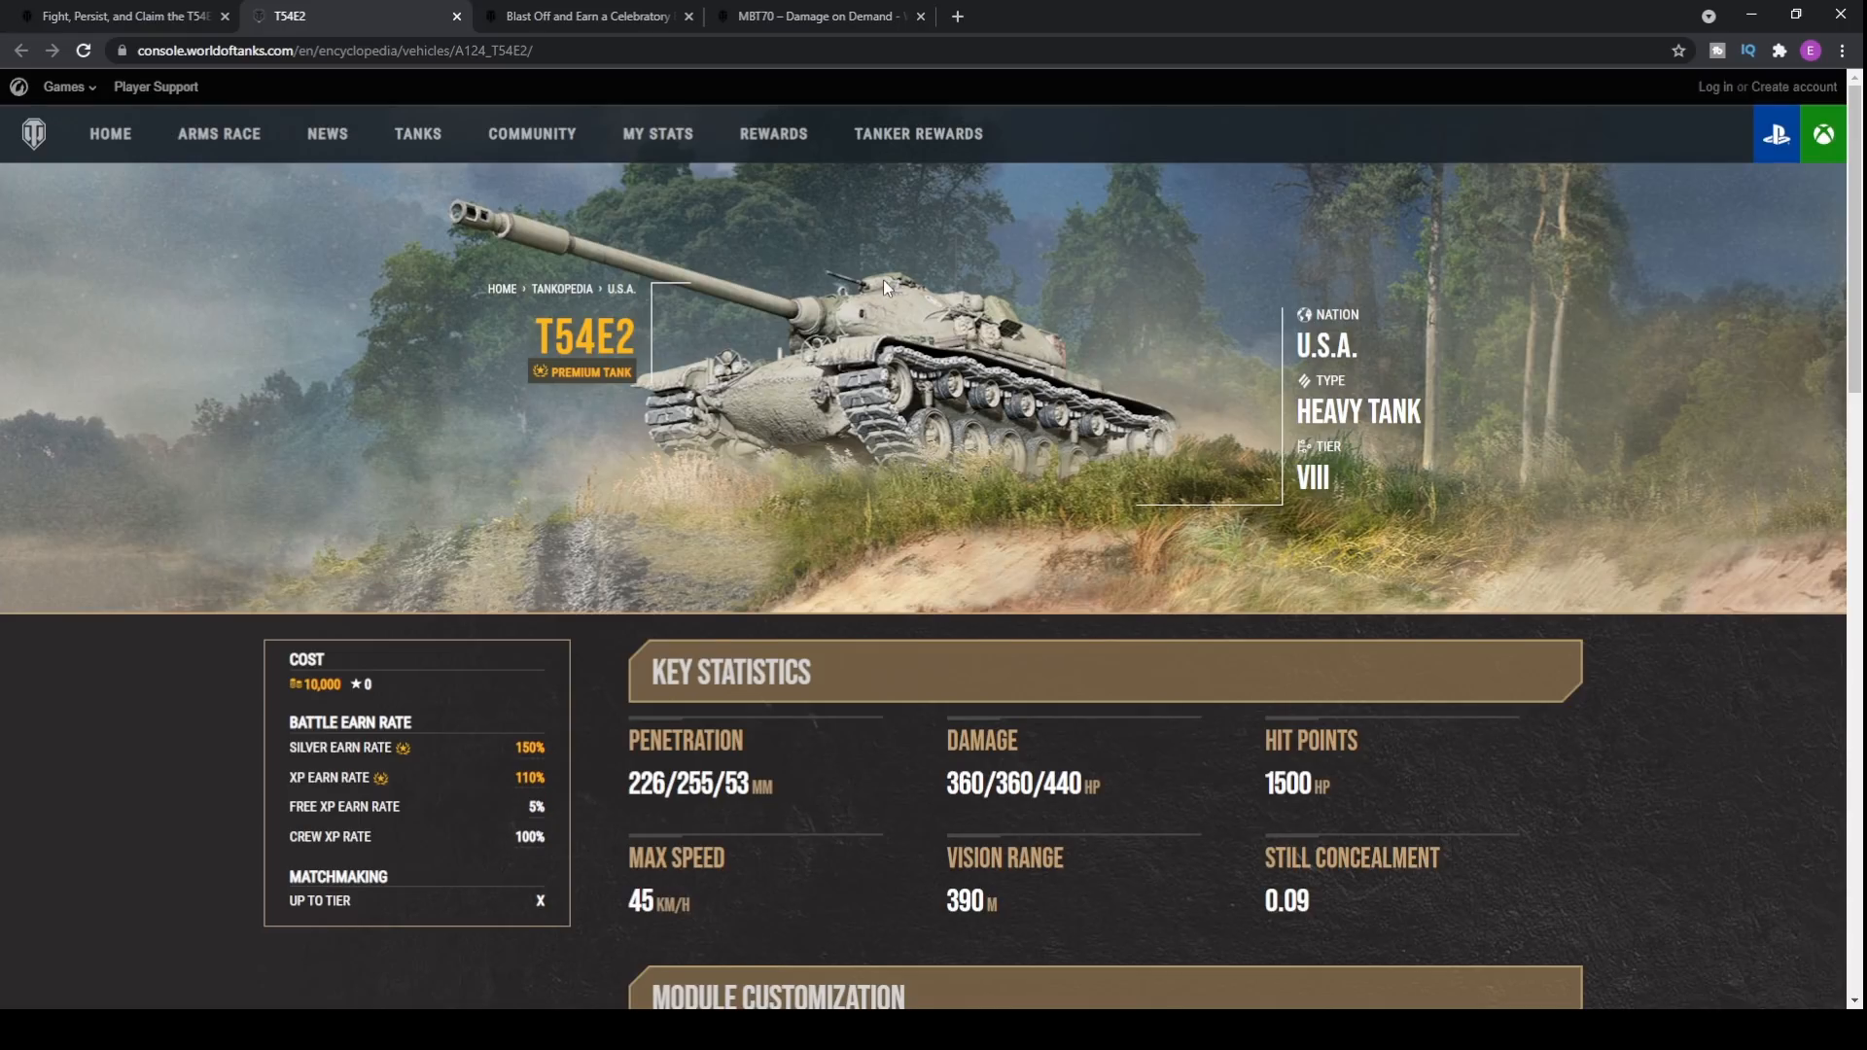
mouse_move(747, 414)
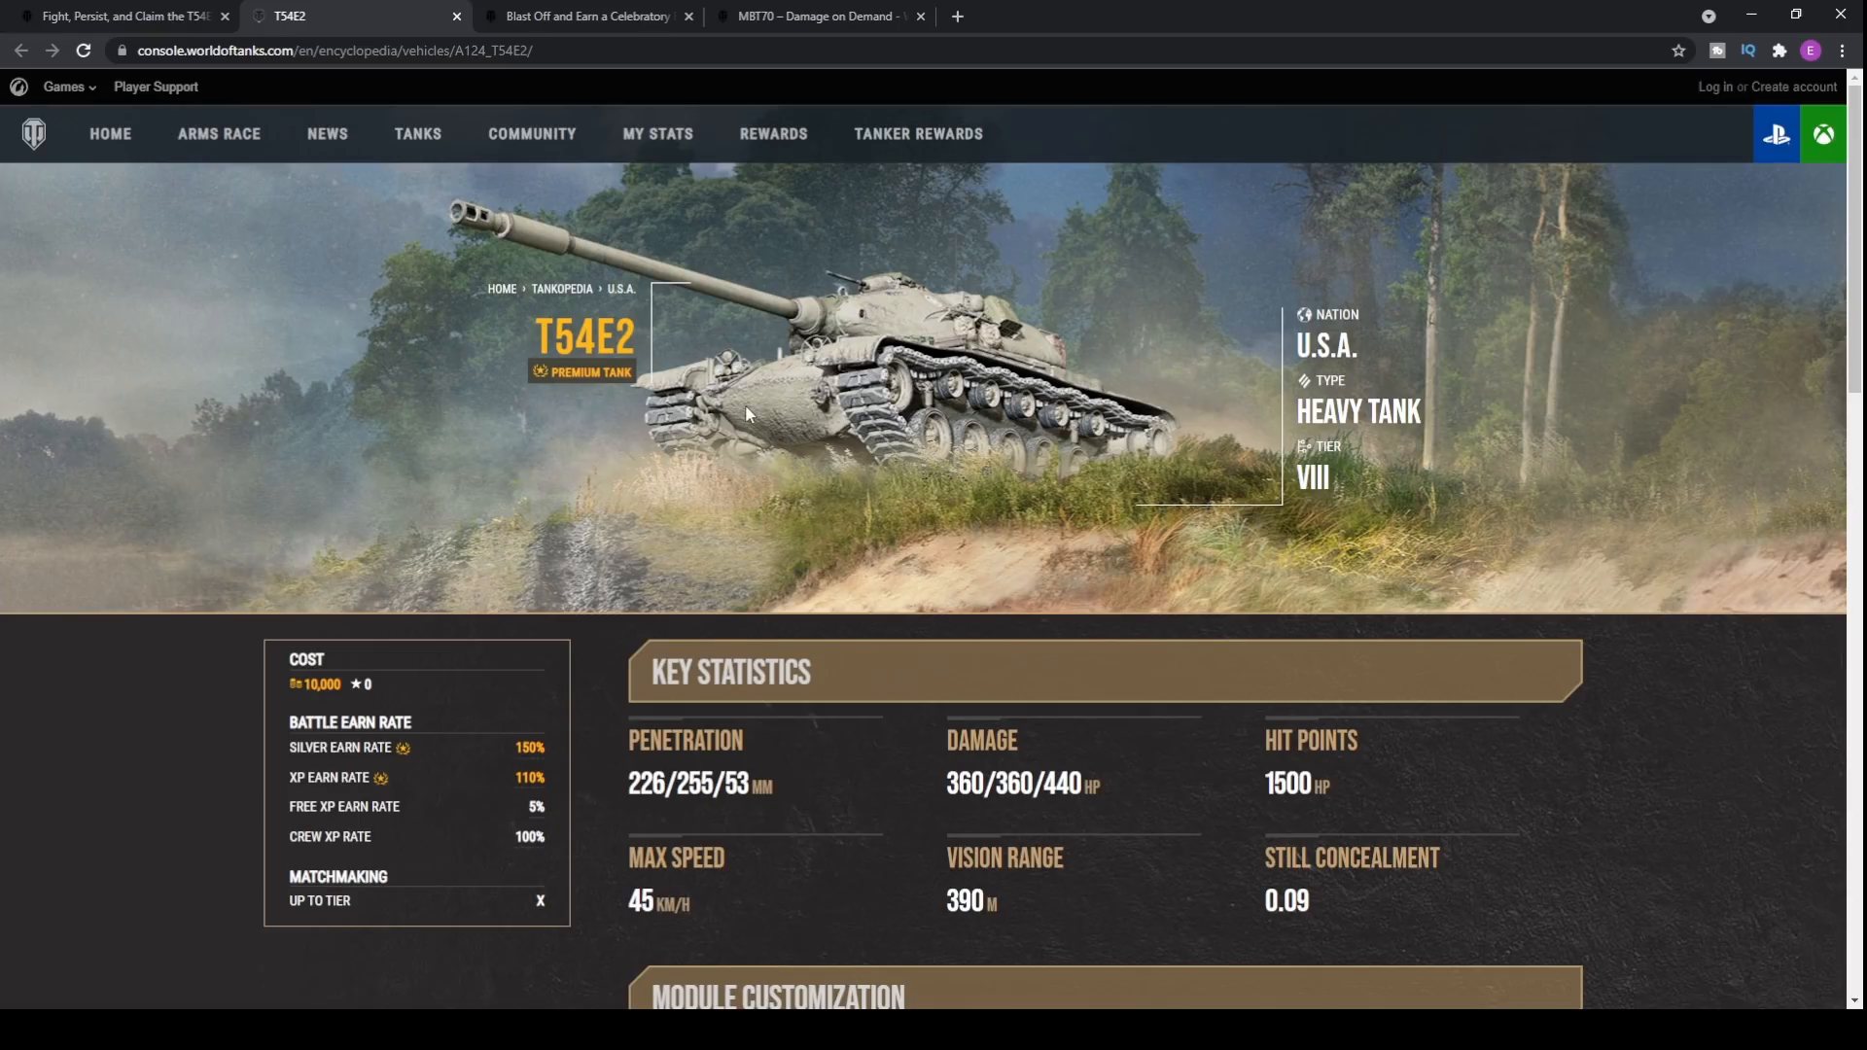
mouse_move(817, 399)
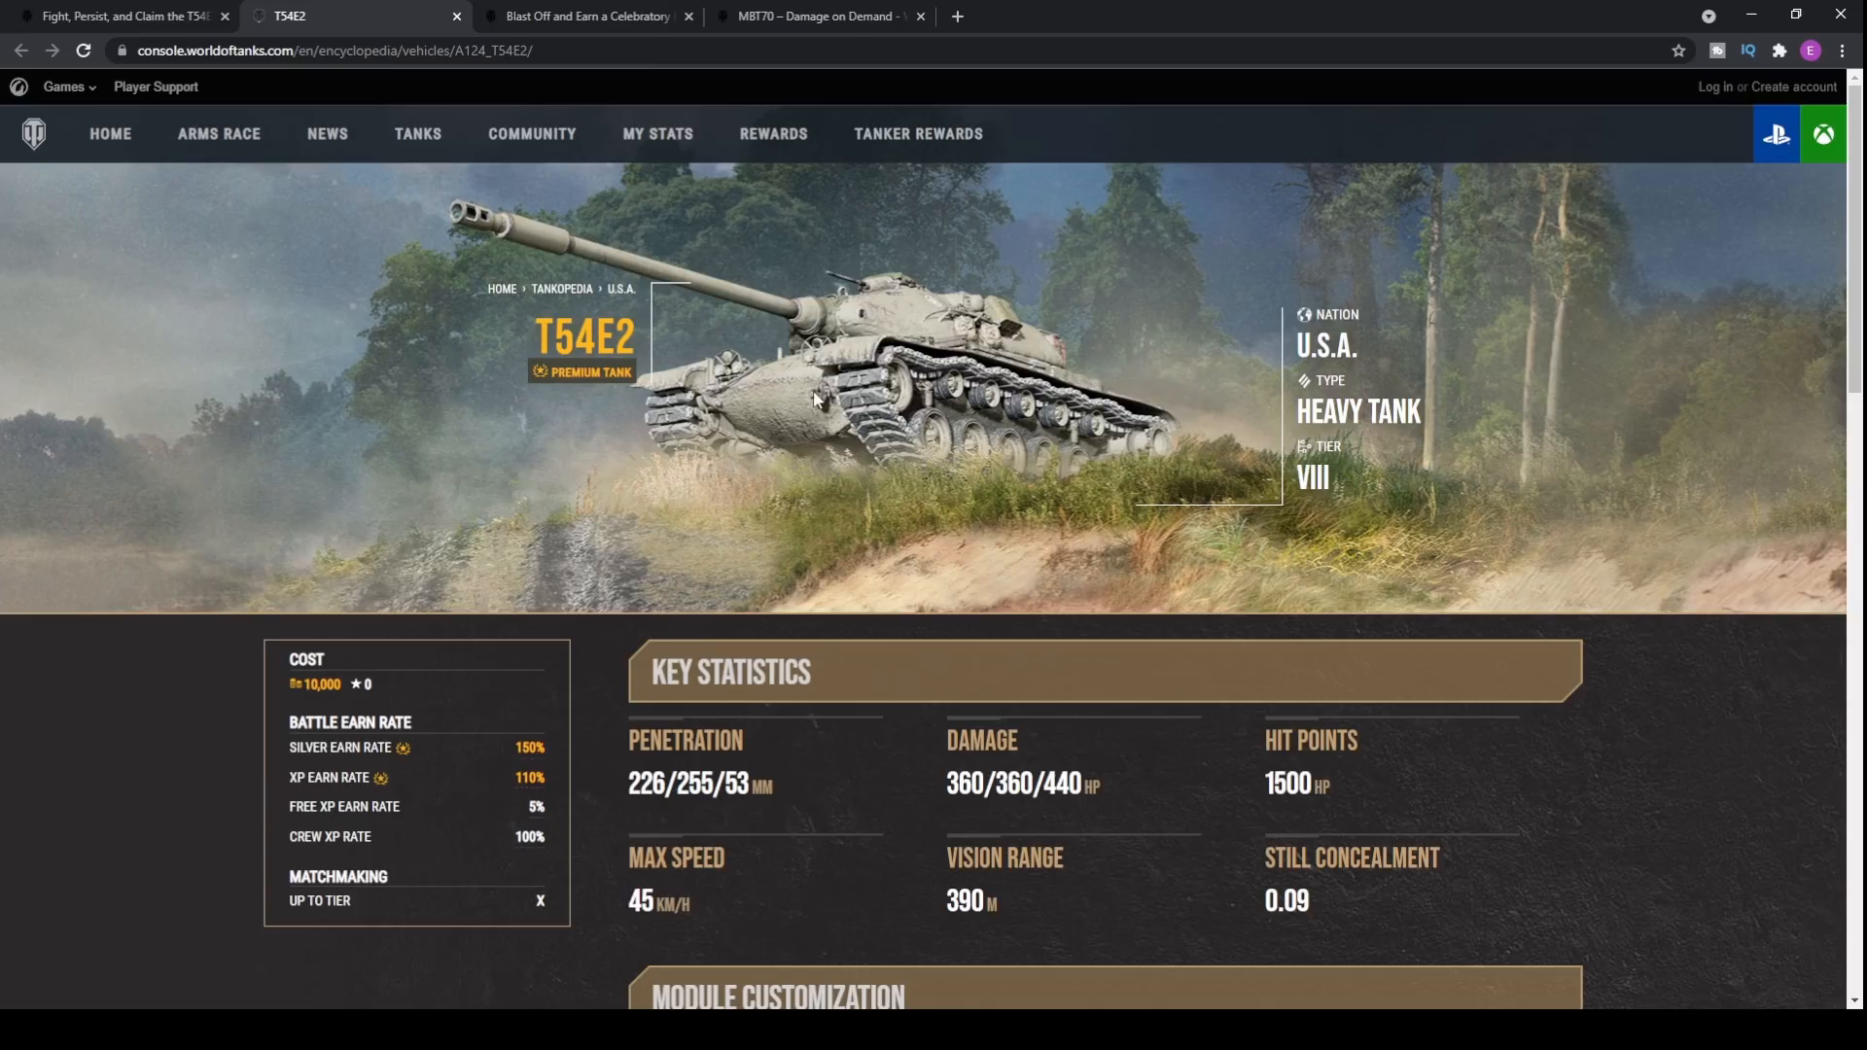
mouse_move(887, 379)
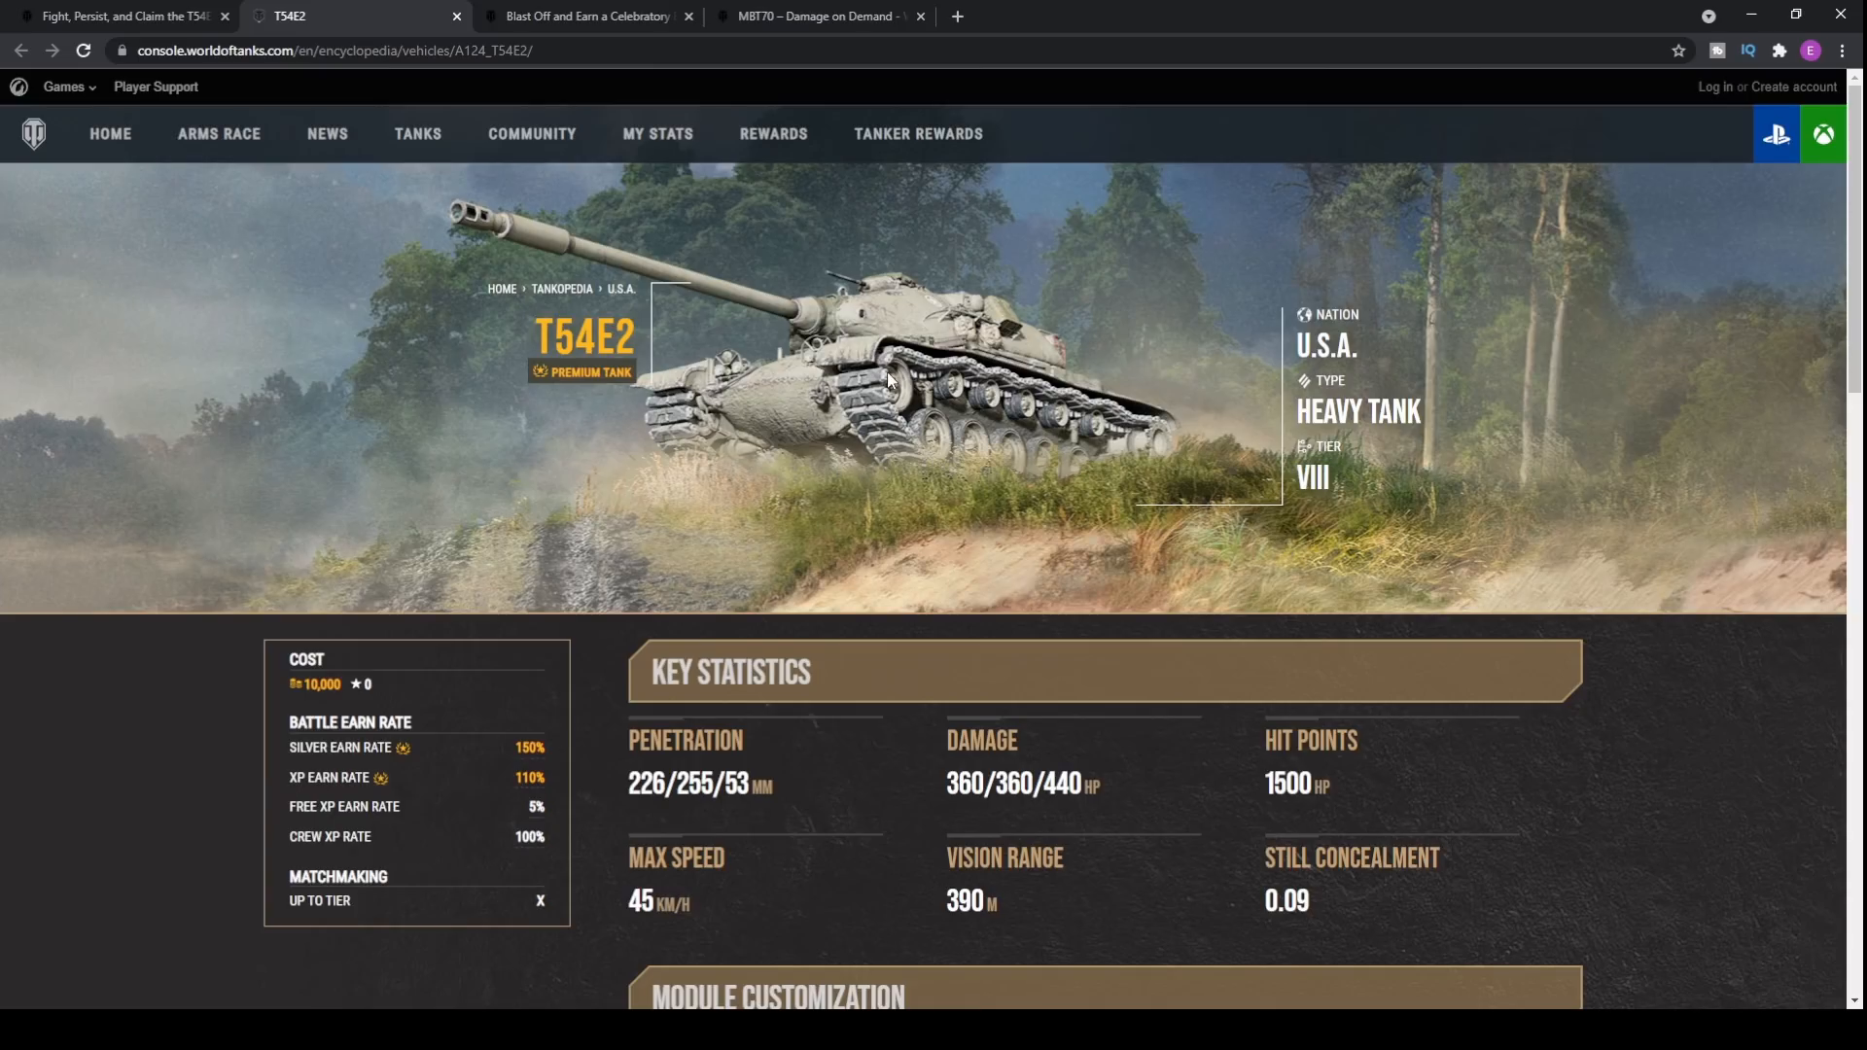
mouse_move(774, 415)
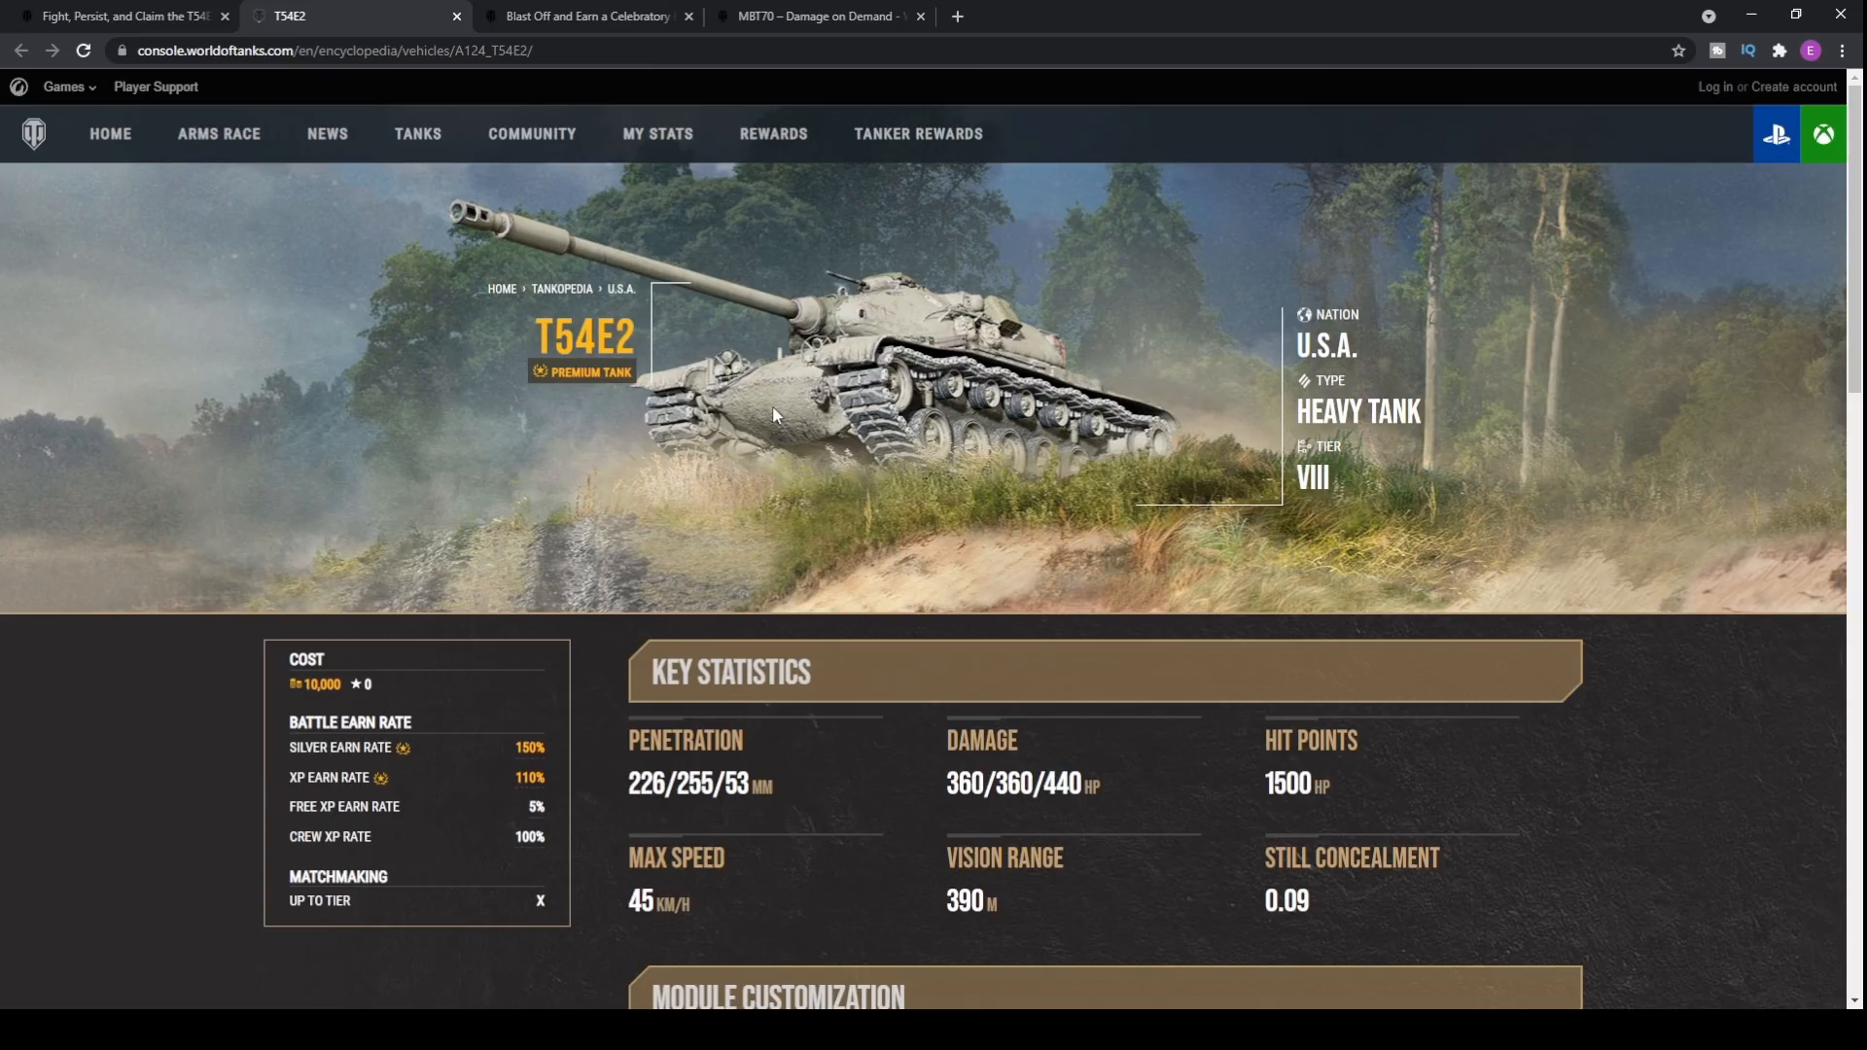
mouse_move(799, 381)
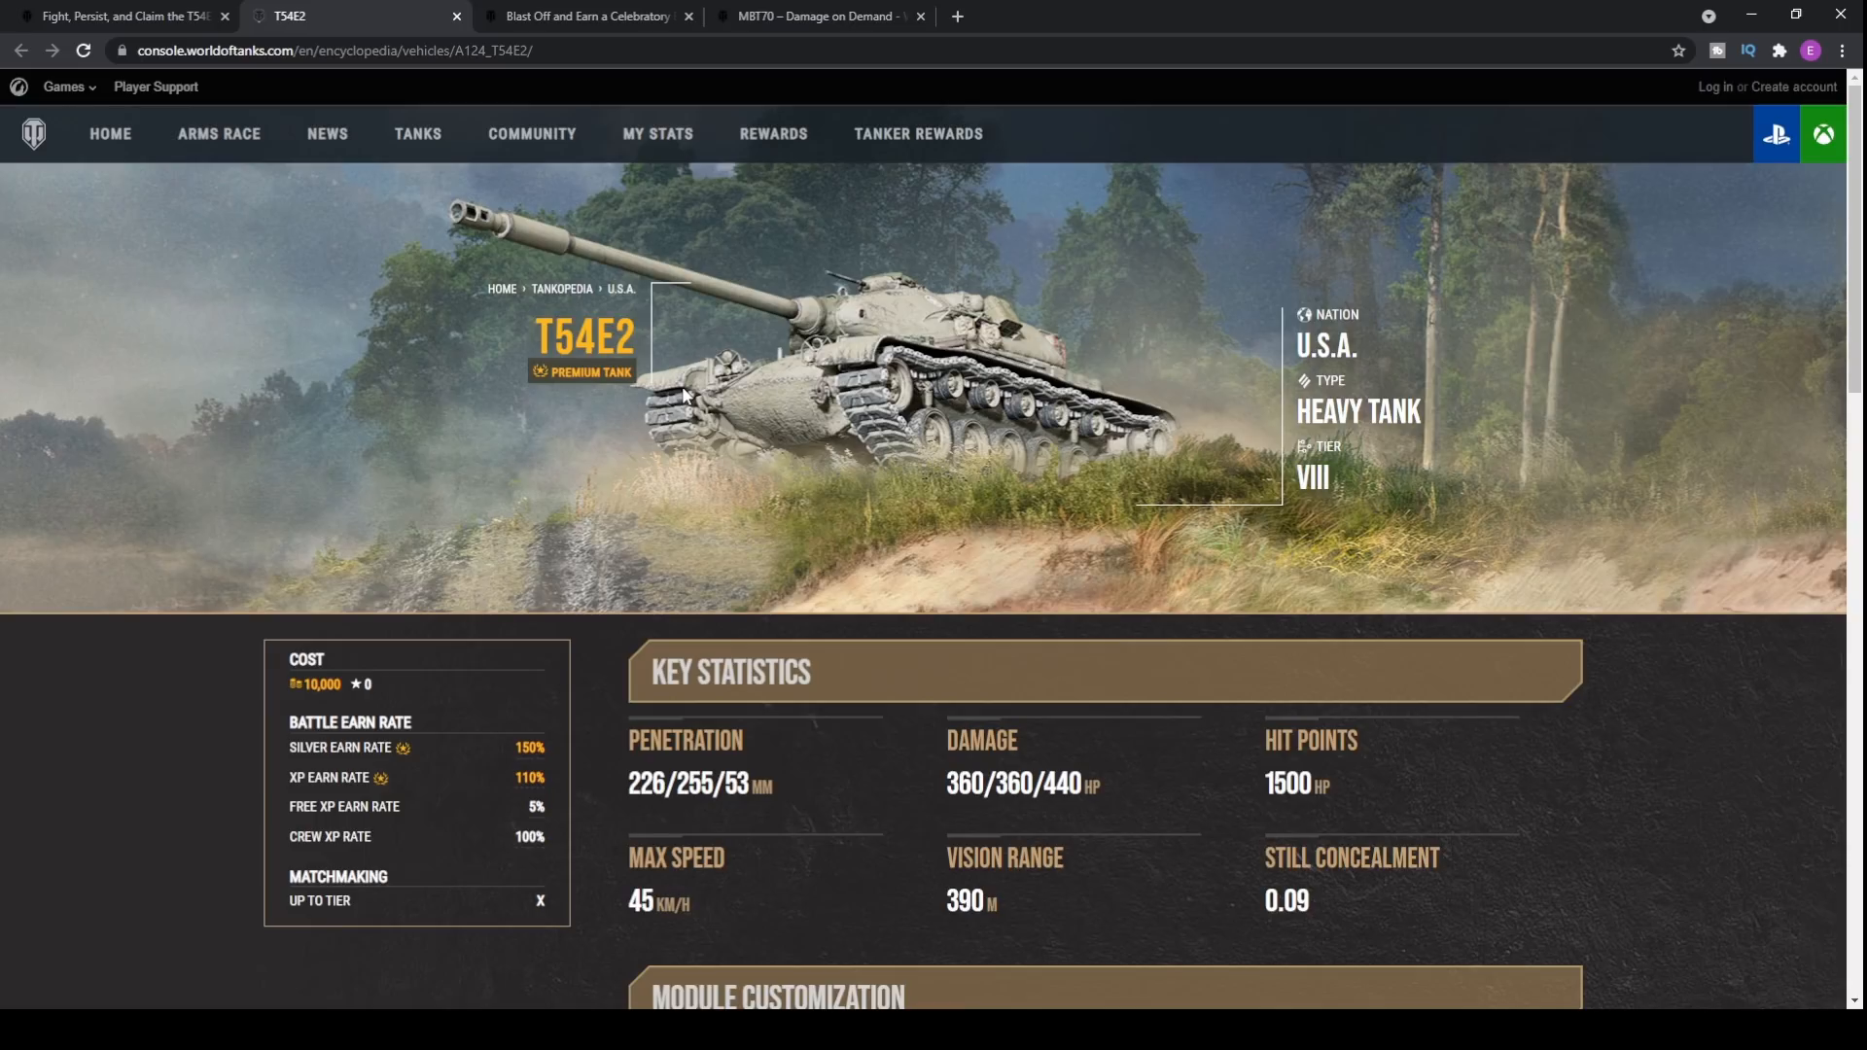
mouse_move(834, 416)
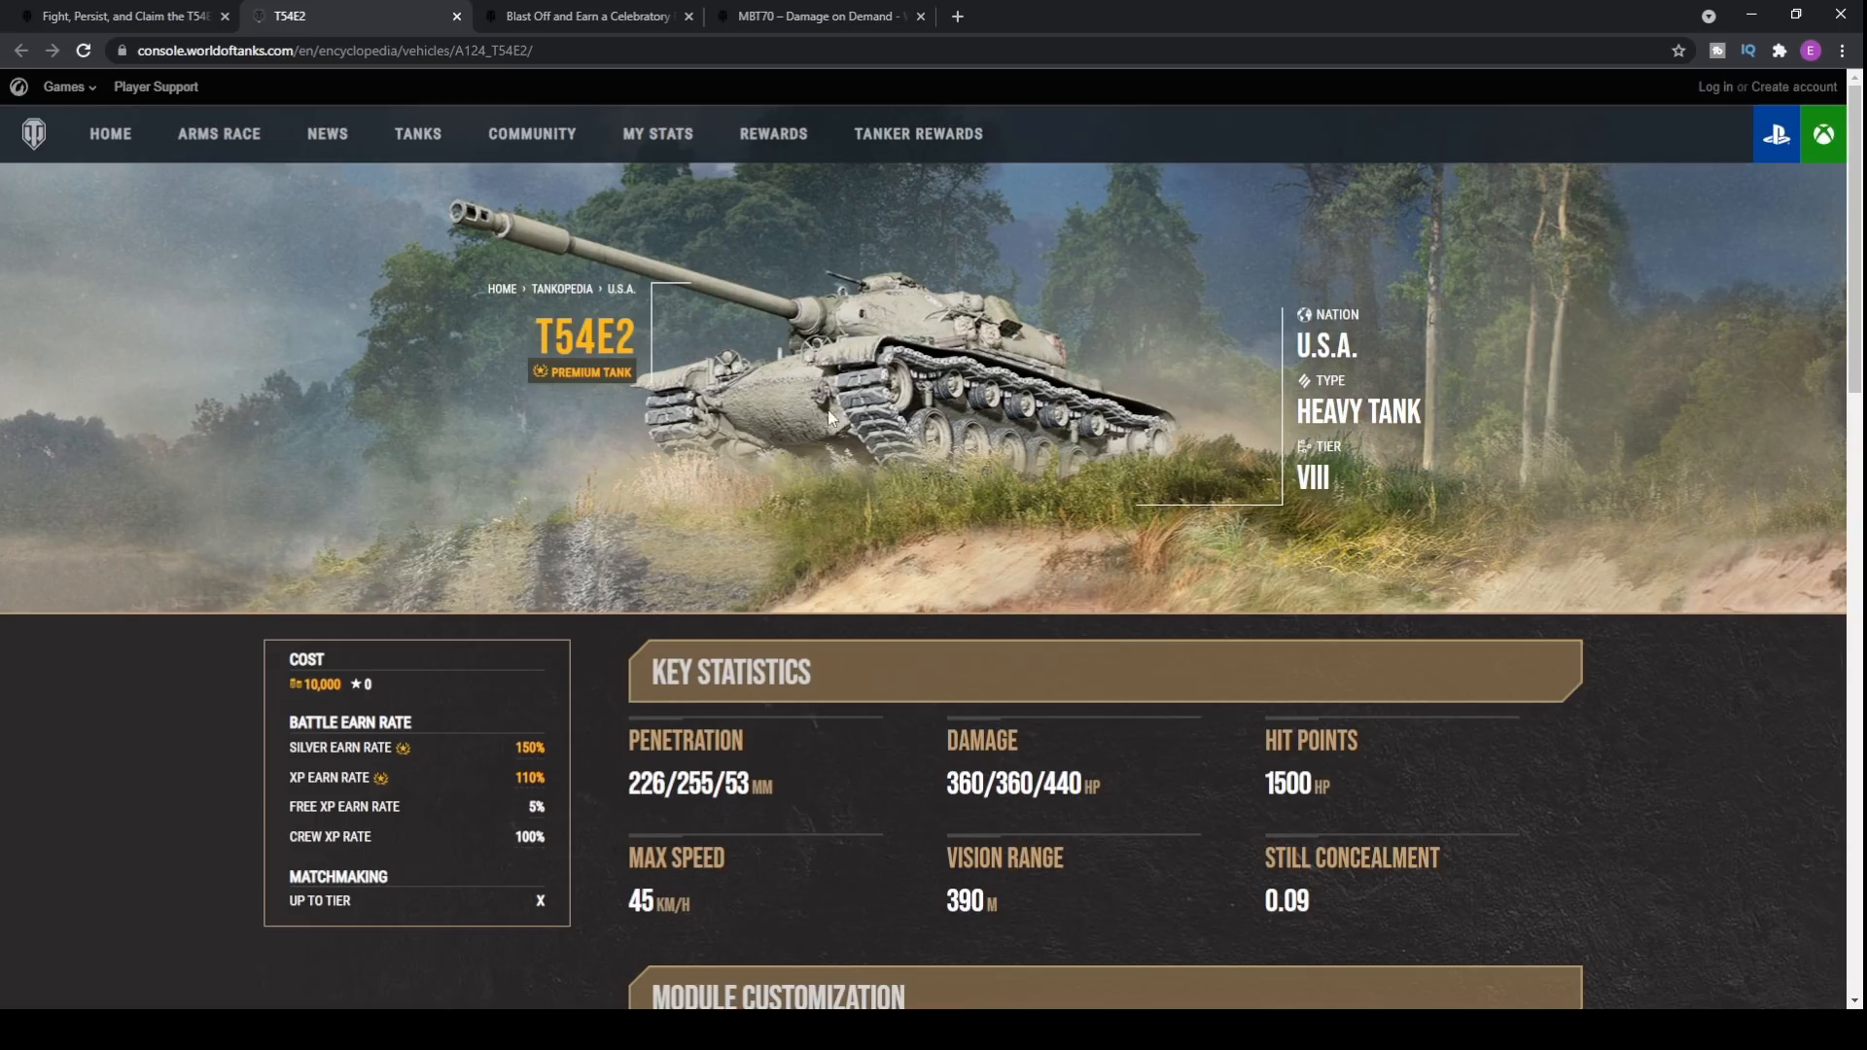
mouse_move(799, 373)
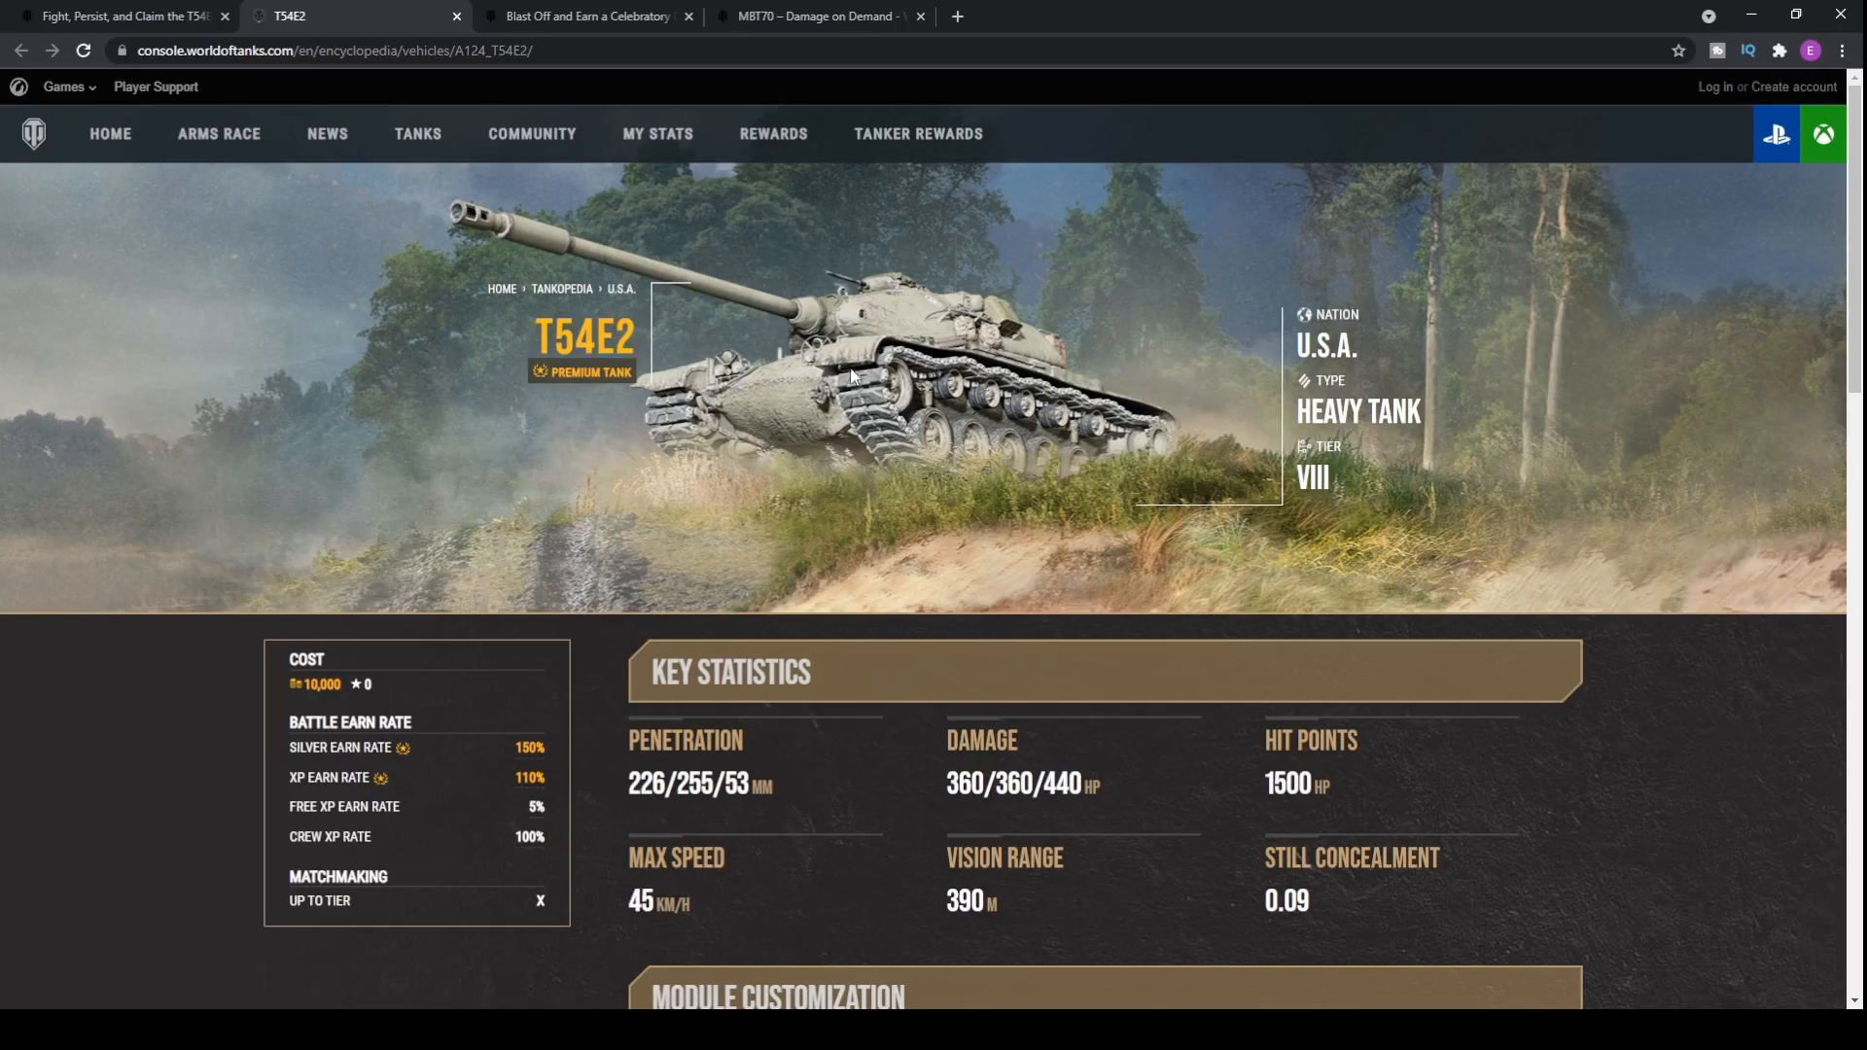
mouse_move(1120, 330)
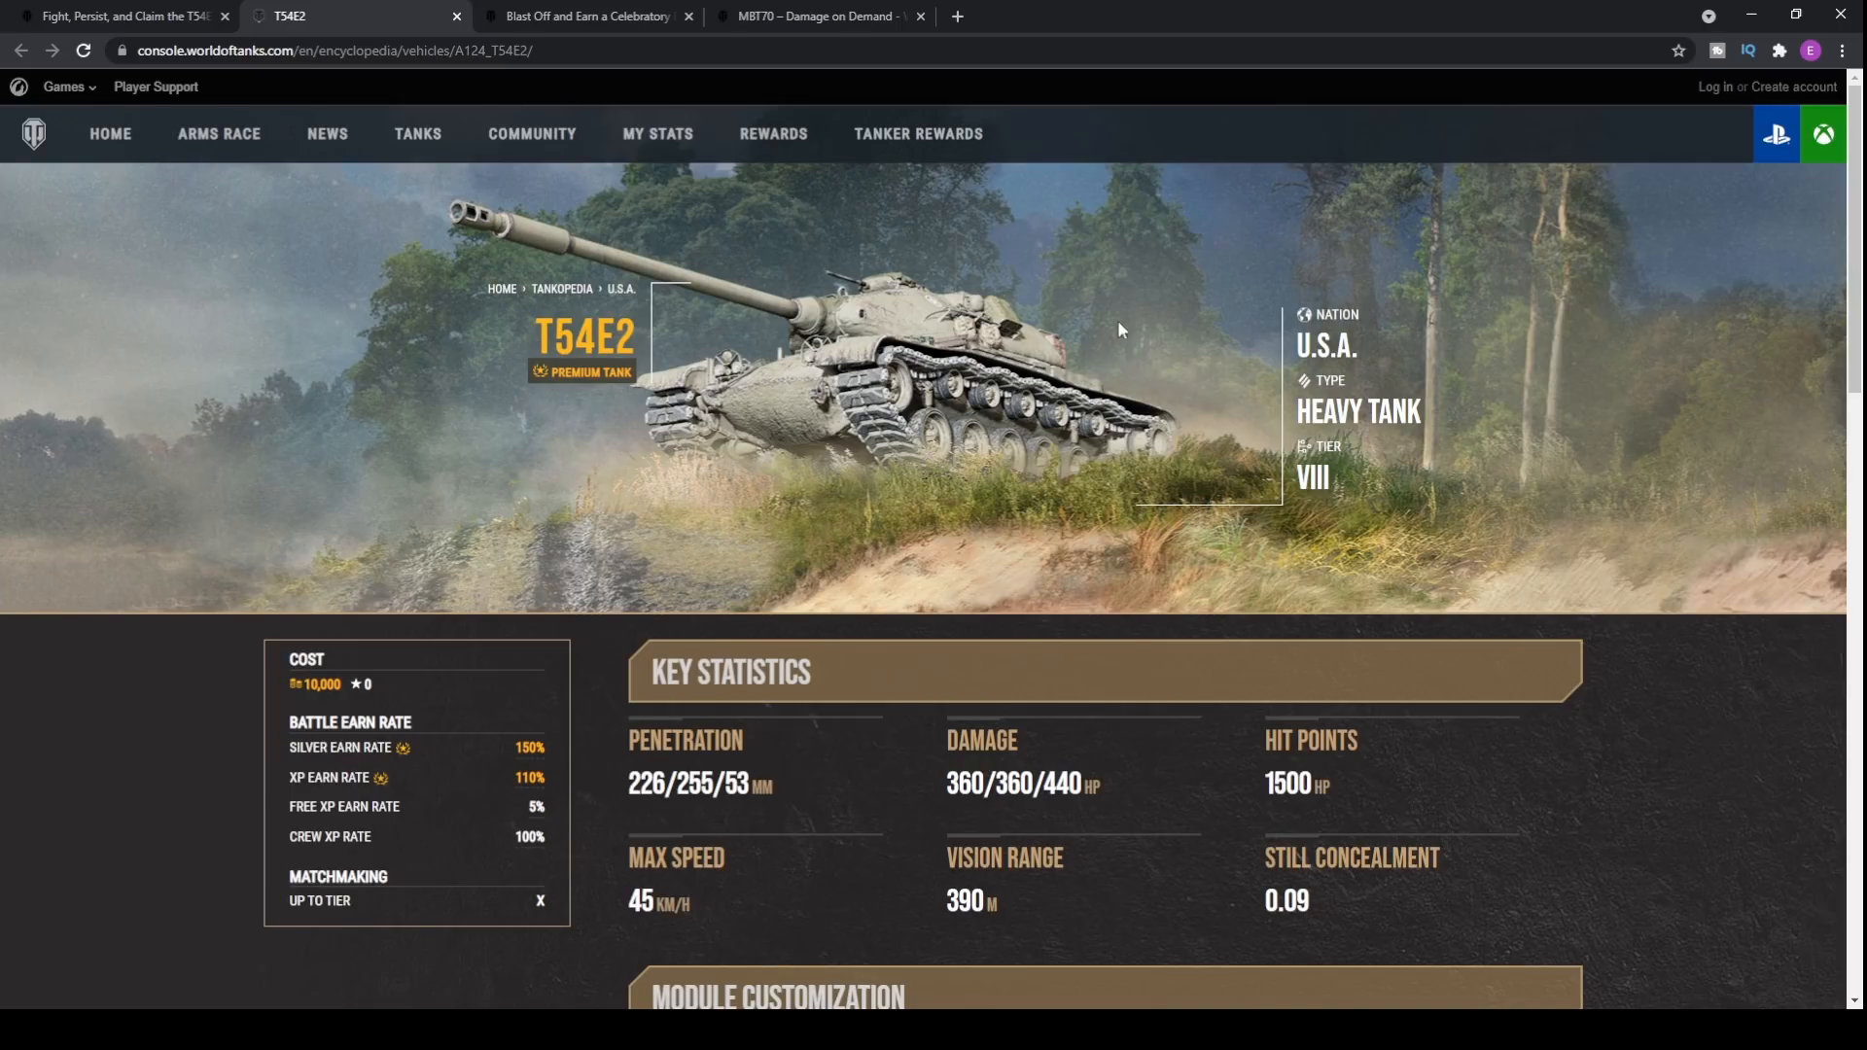
mouse_move(767, 302)
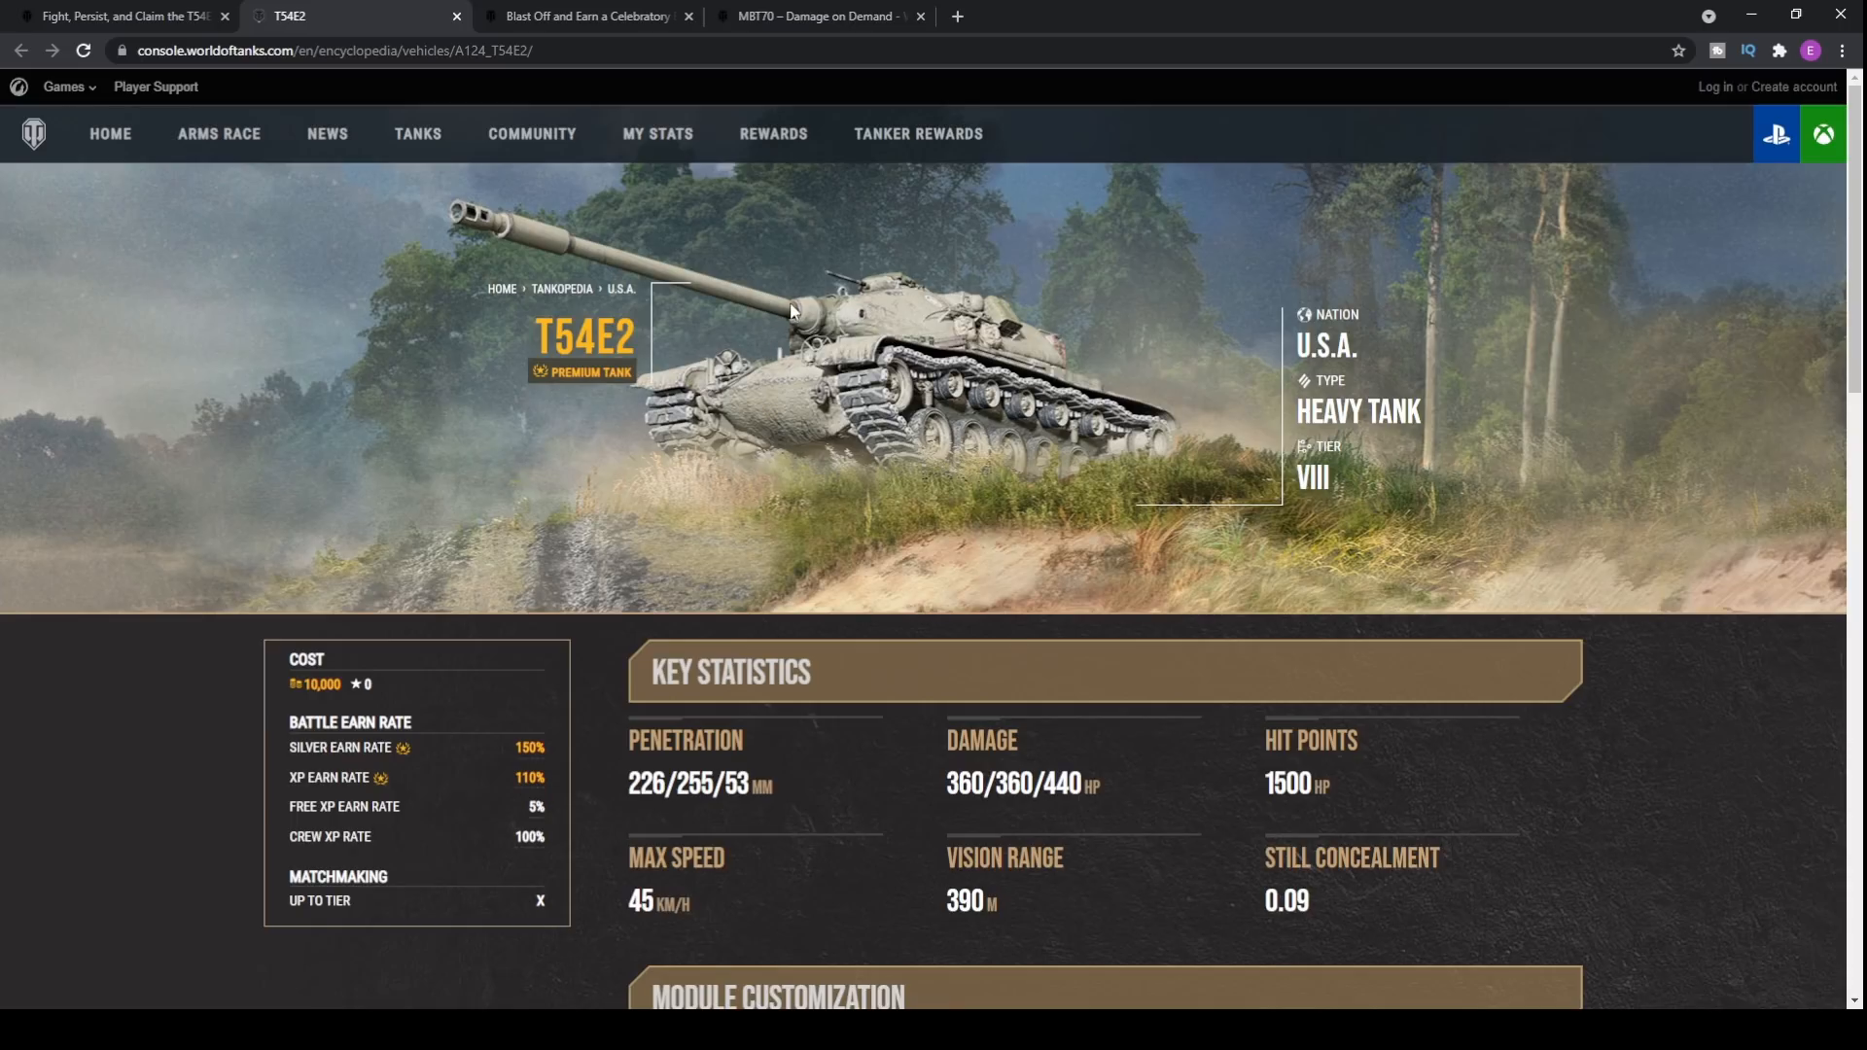
mouse_move(531, 134)
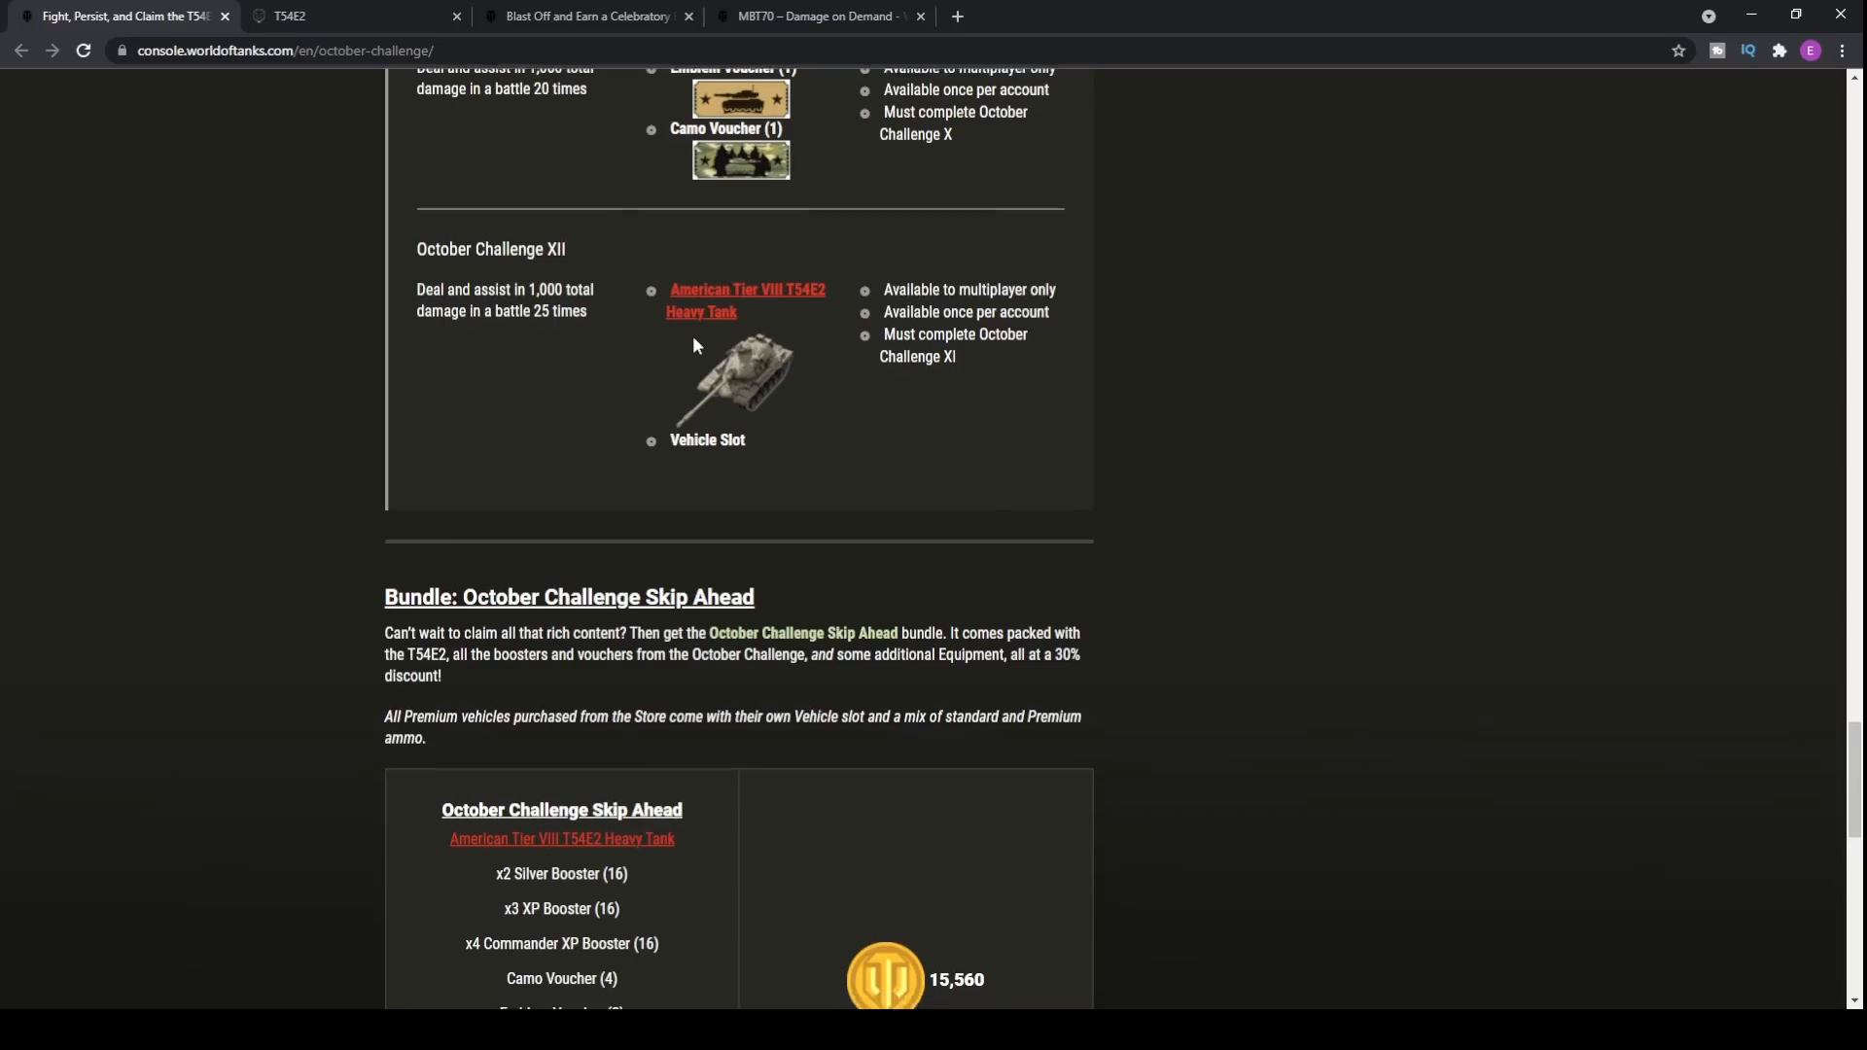
Step: Scroll through the October Challenge article around the T54E2 link
scroll("down", 3)
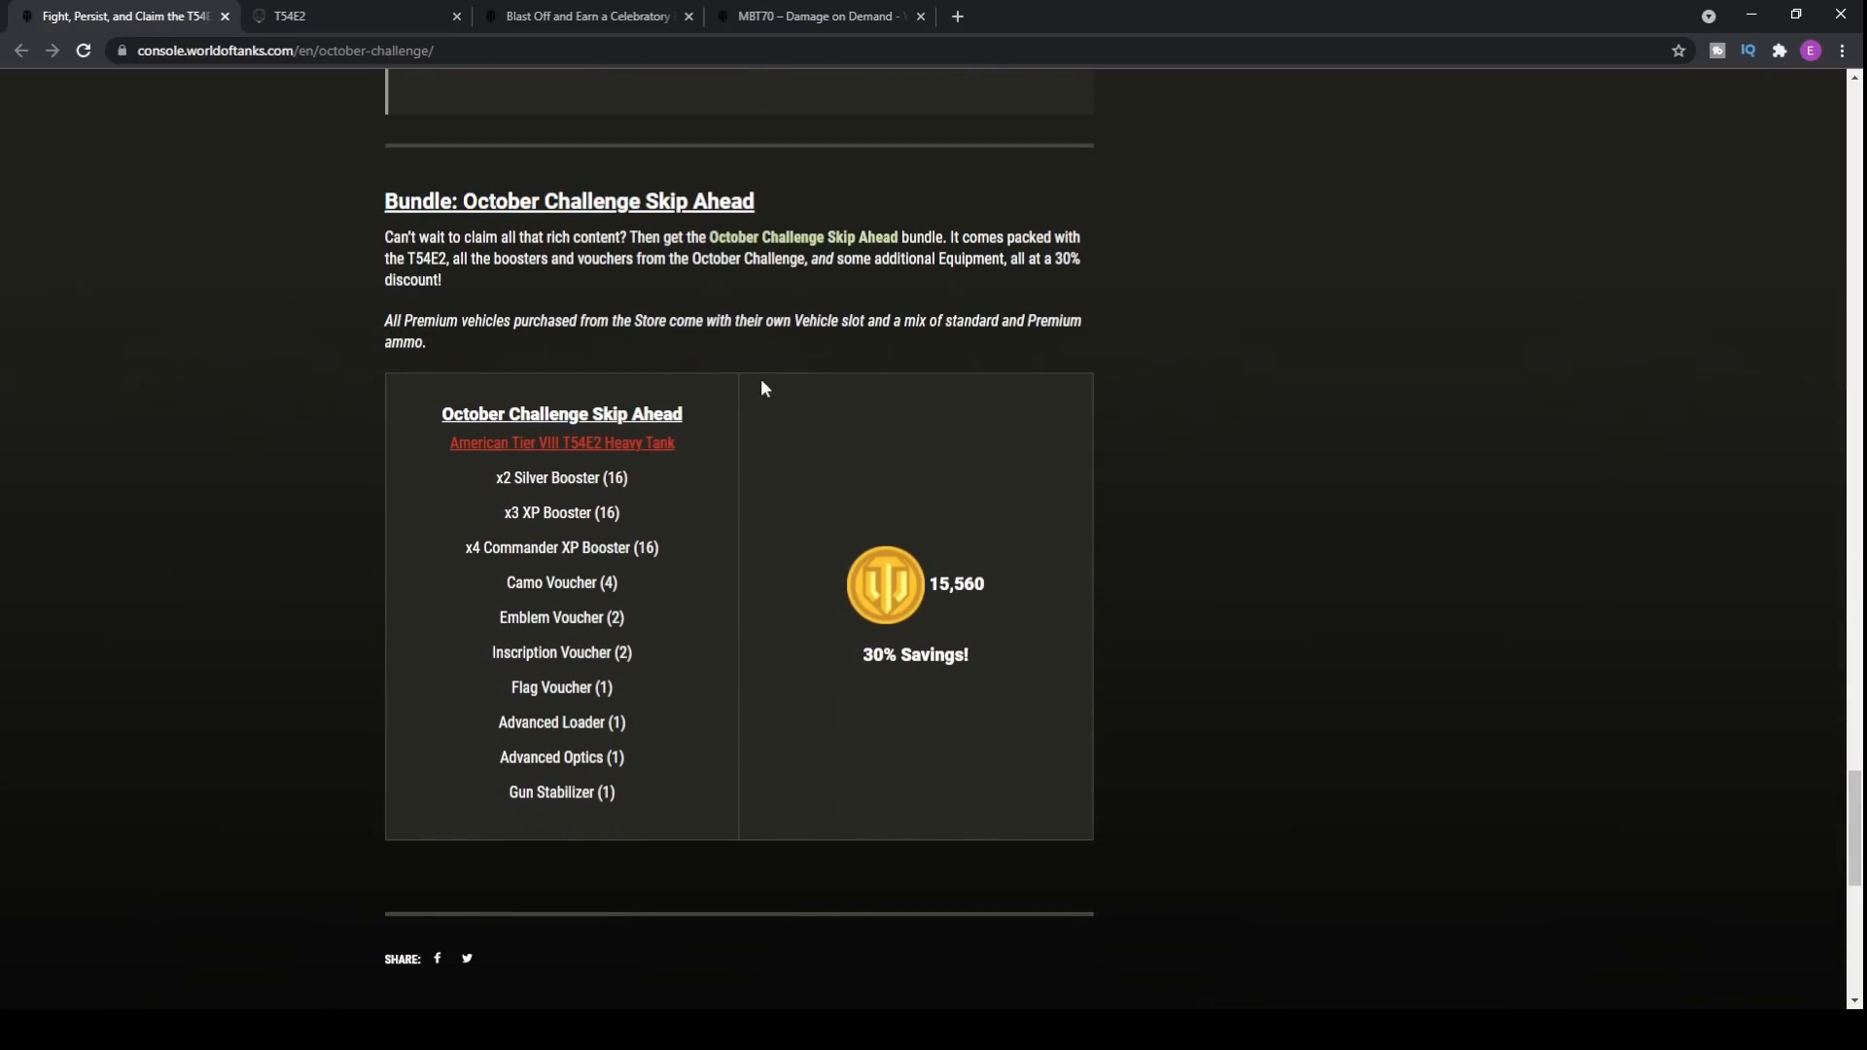
left_click_drag(507, 687, 617, 791)
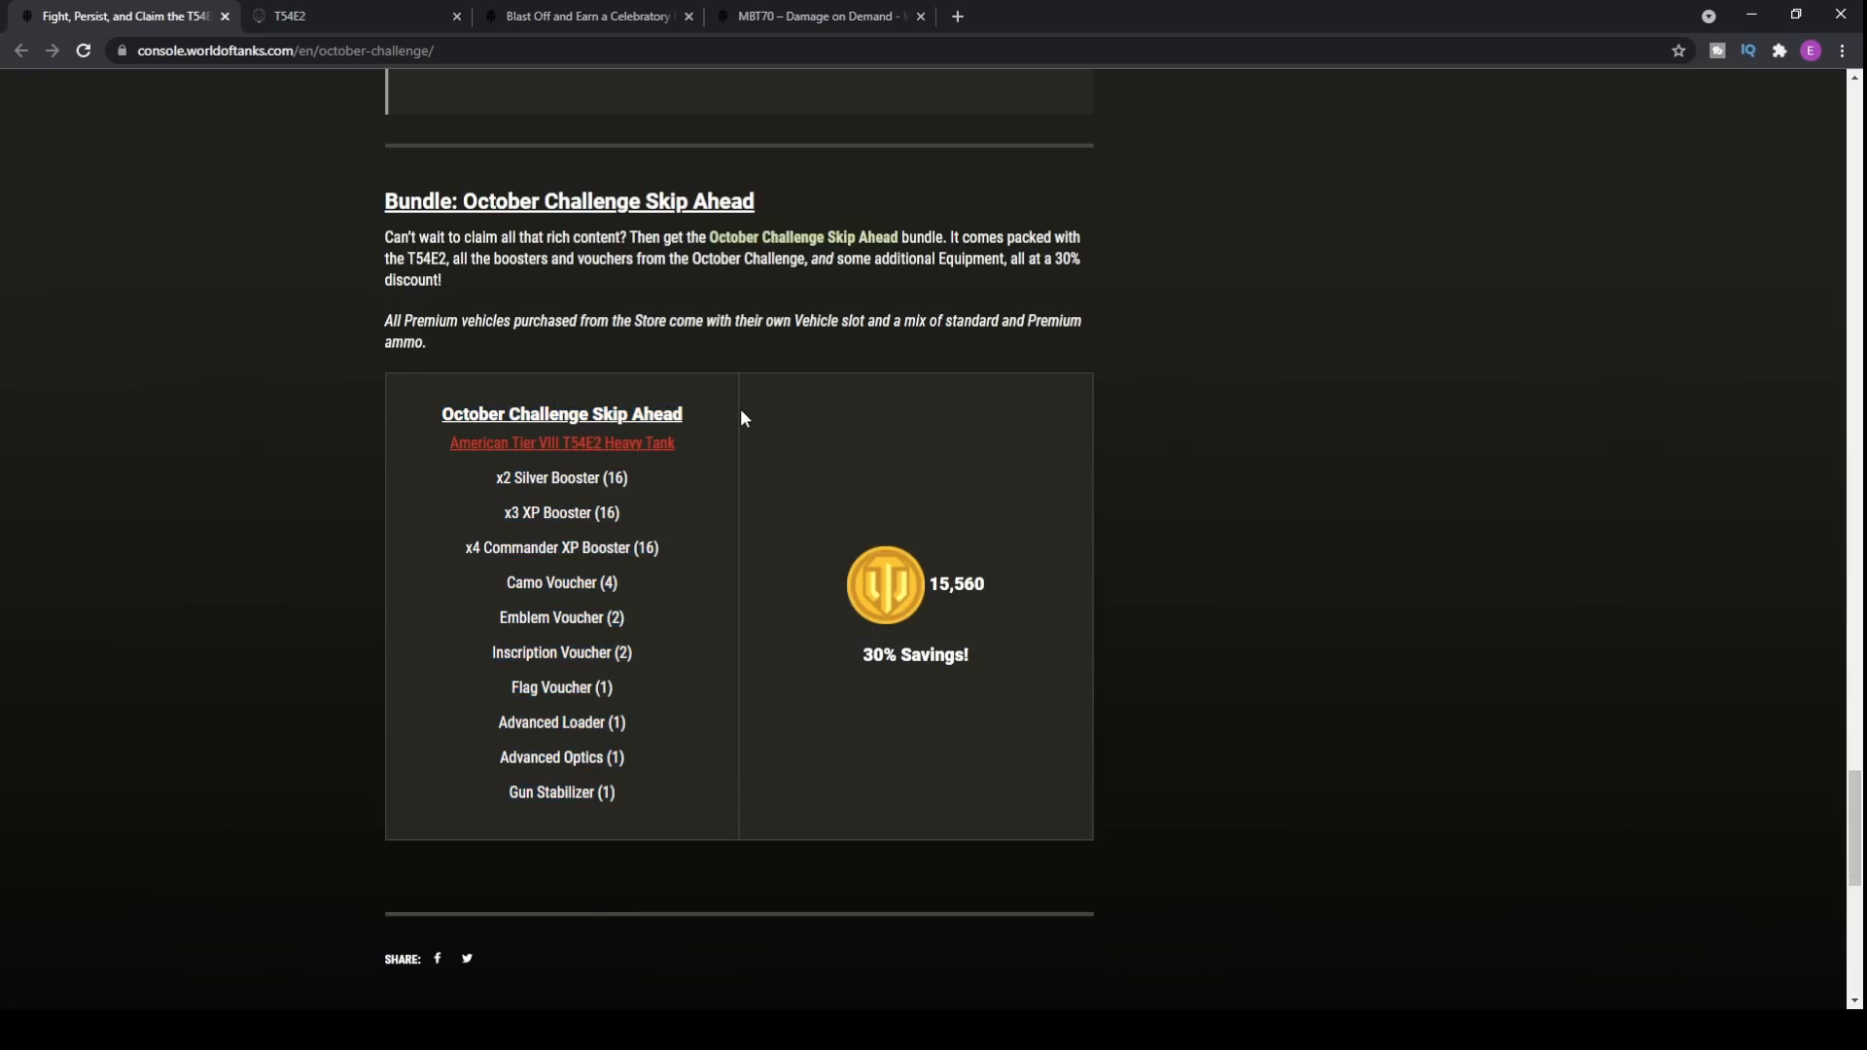
scroll("up", 3)
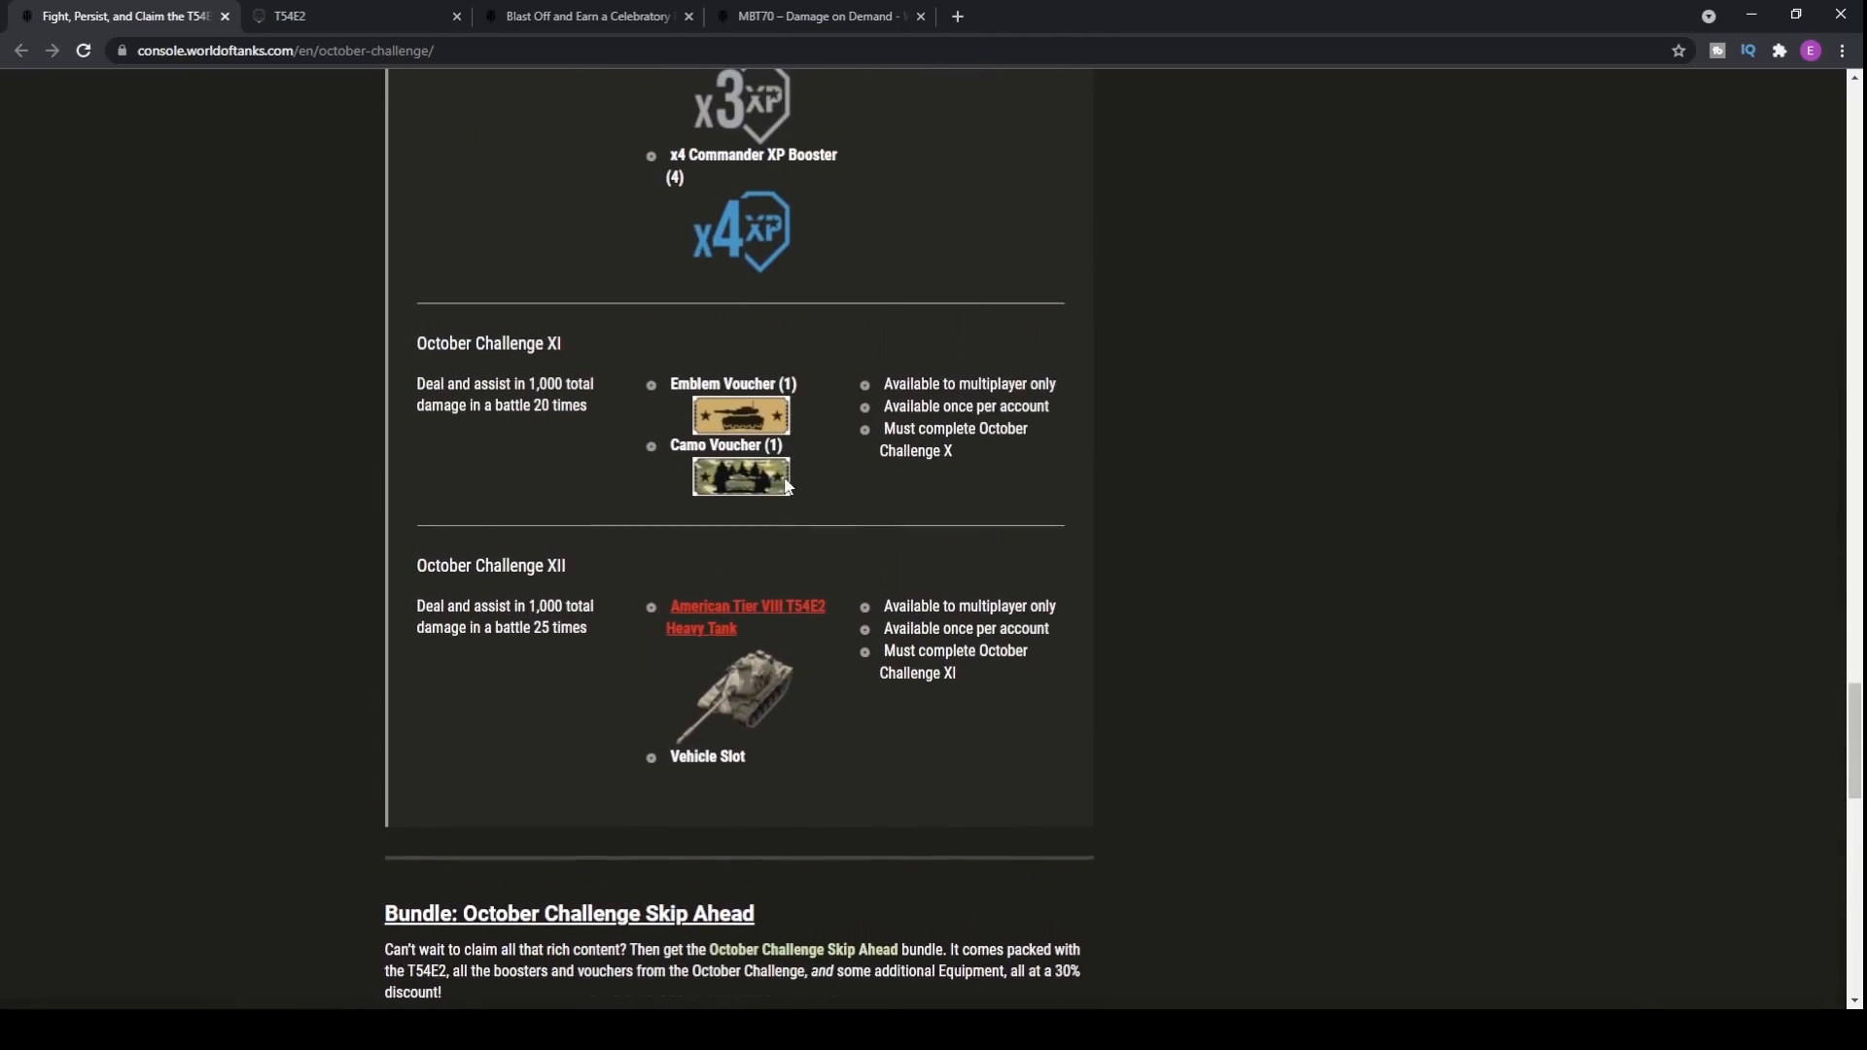
scroll("up", 3)
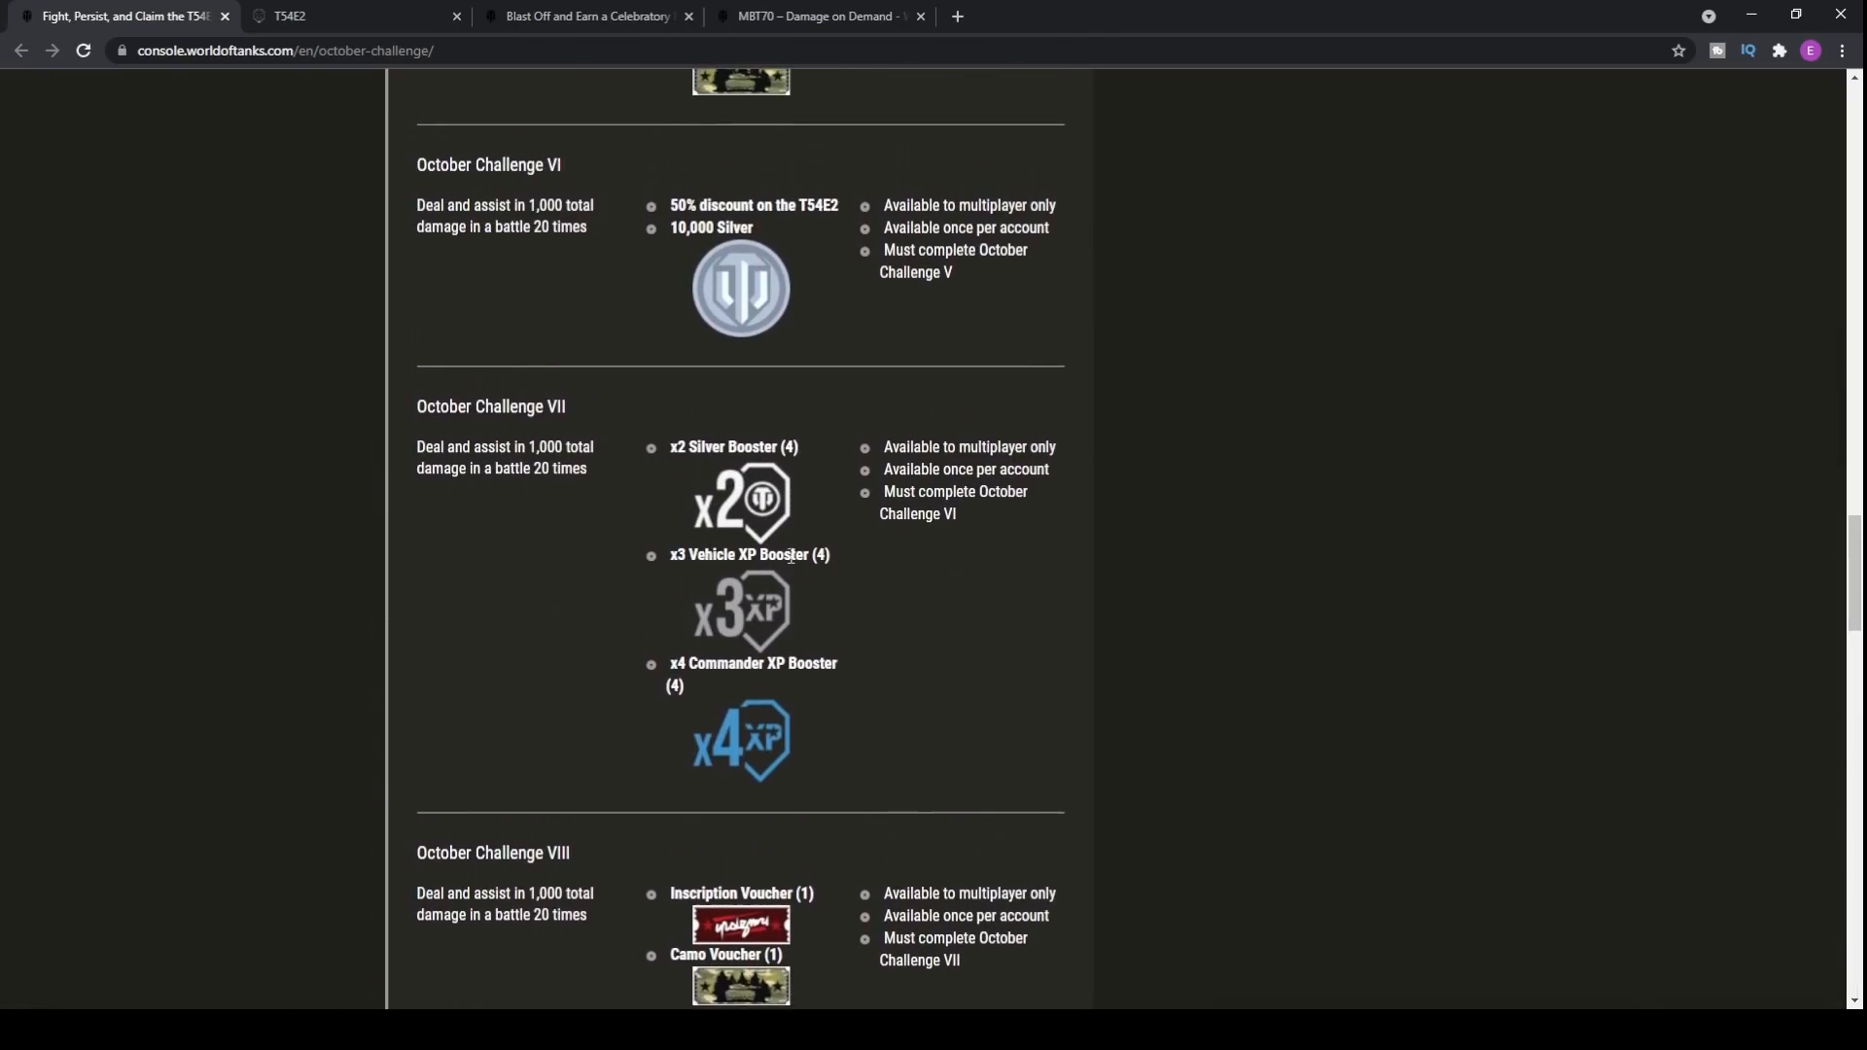
scroll("down", 3)
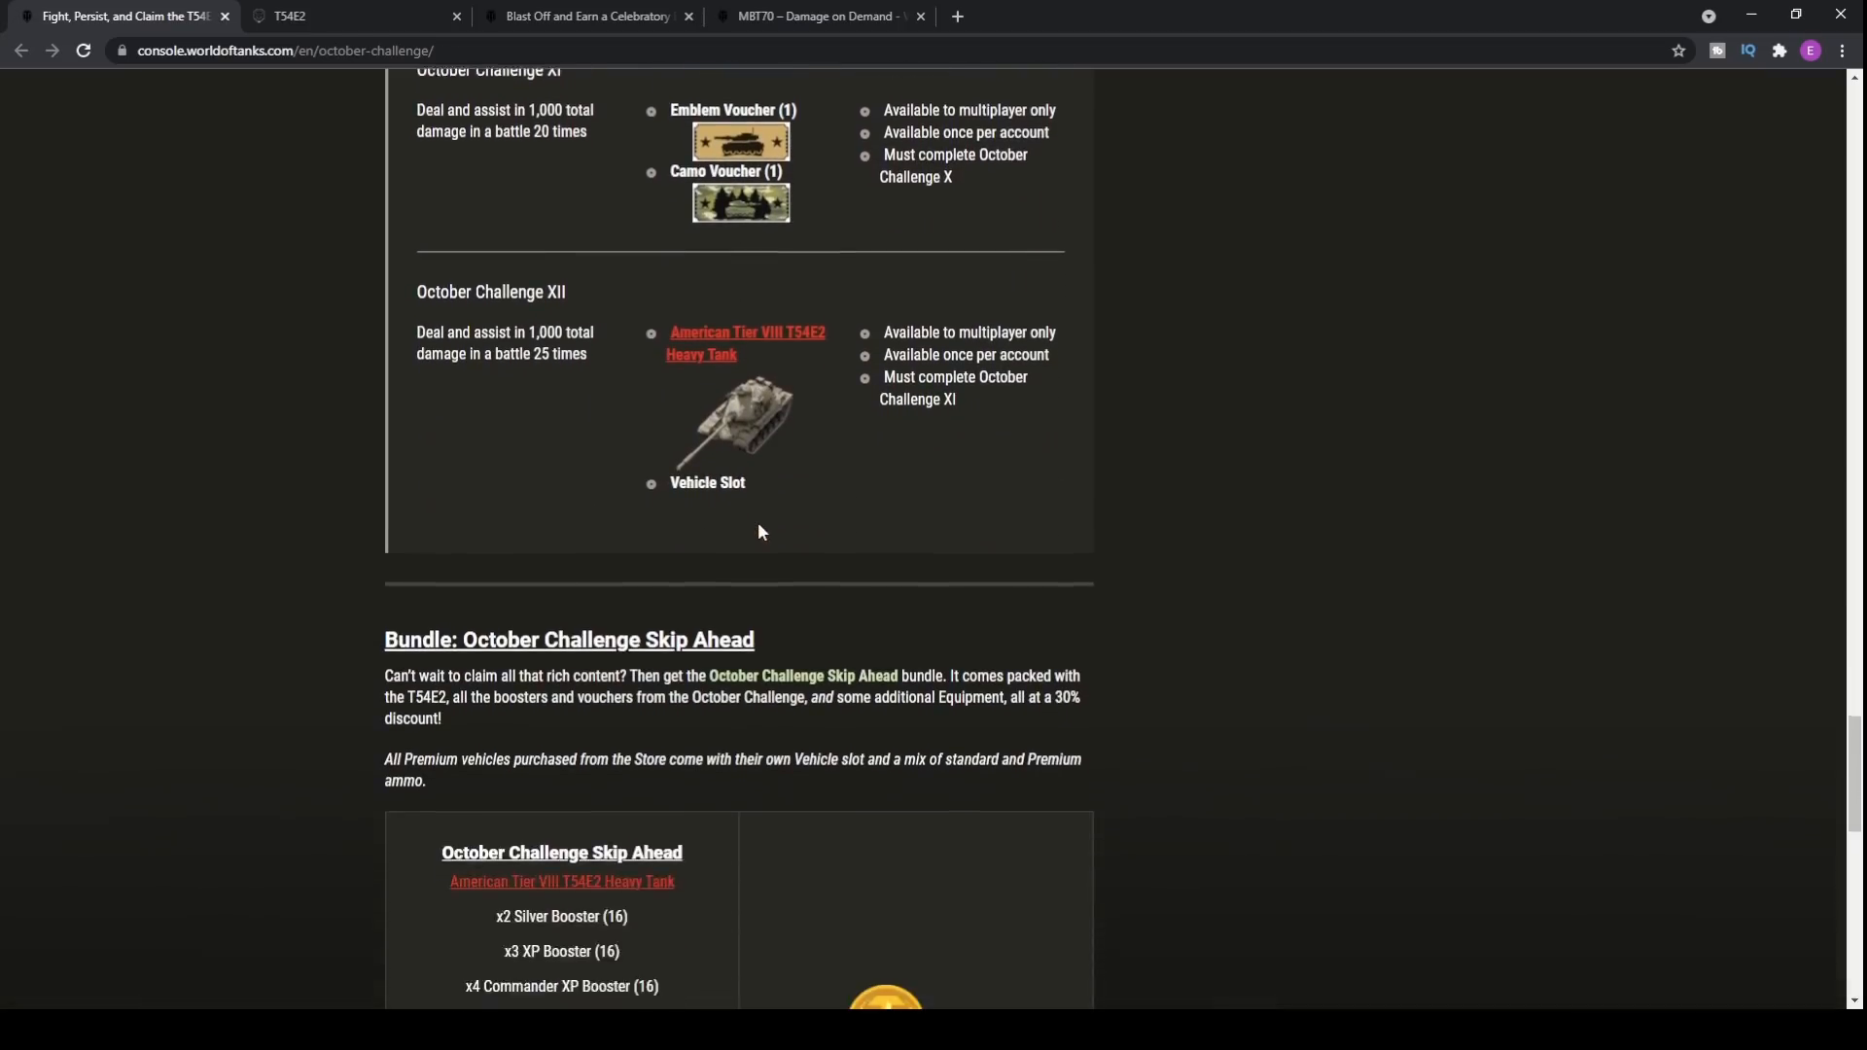
scroll("down", 3)
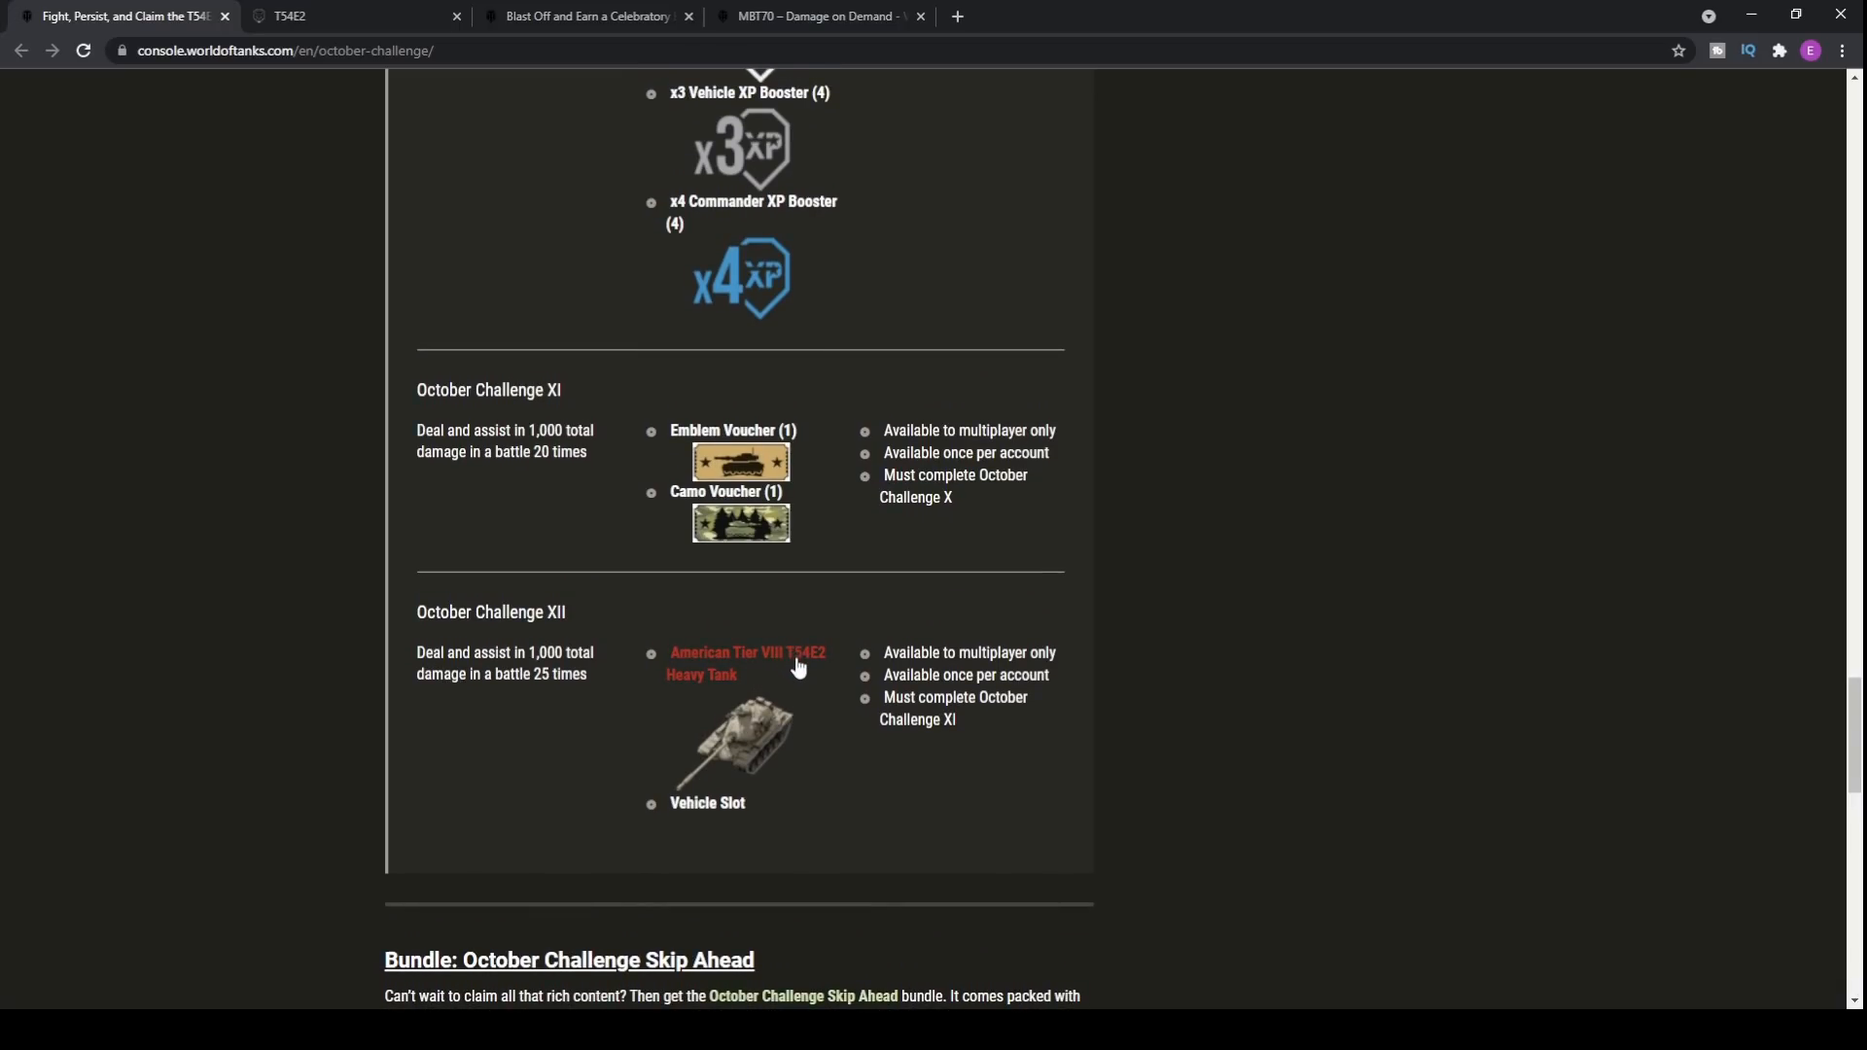
Step: Open the T54E2 tank page in a new tab, return to the article, then show the Blast Off emblem article
left_click(747, 663)
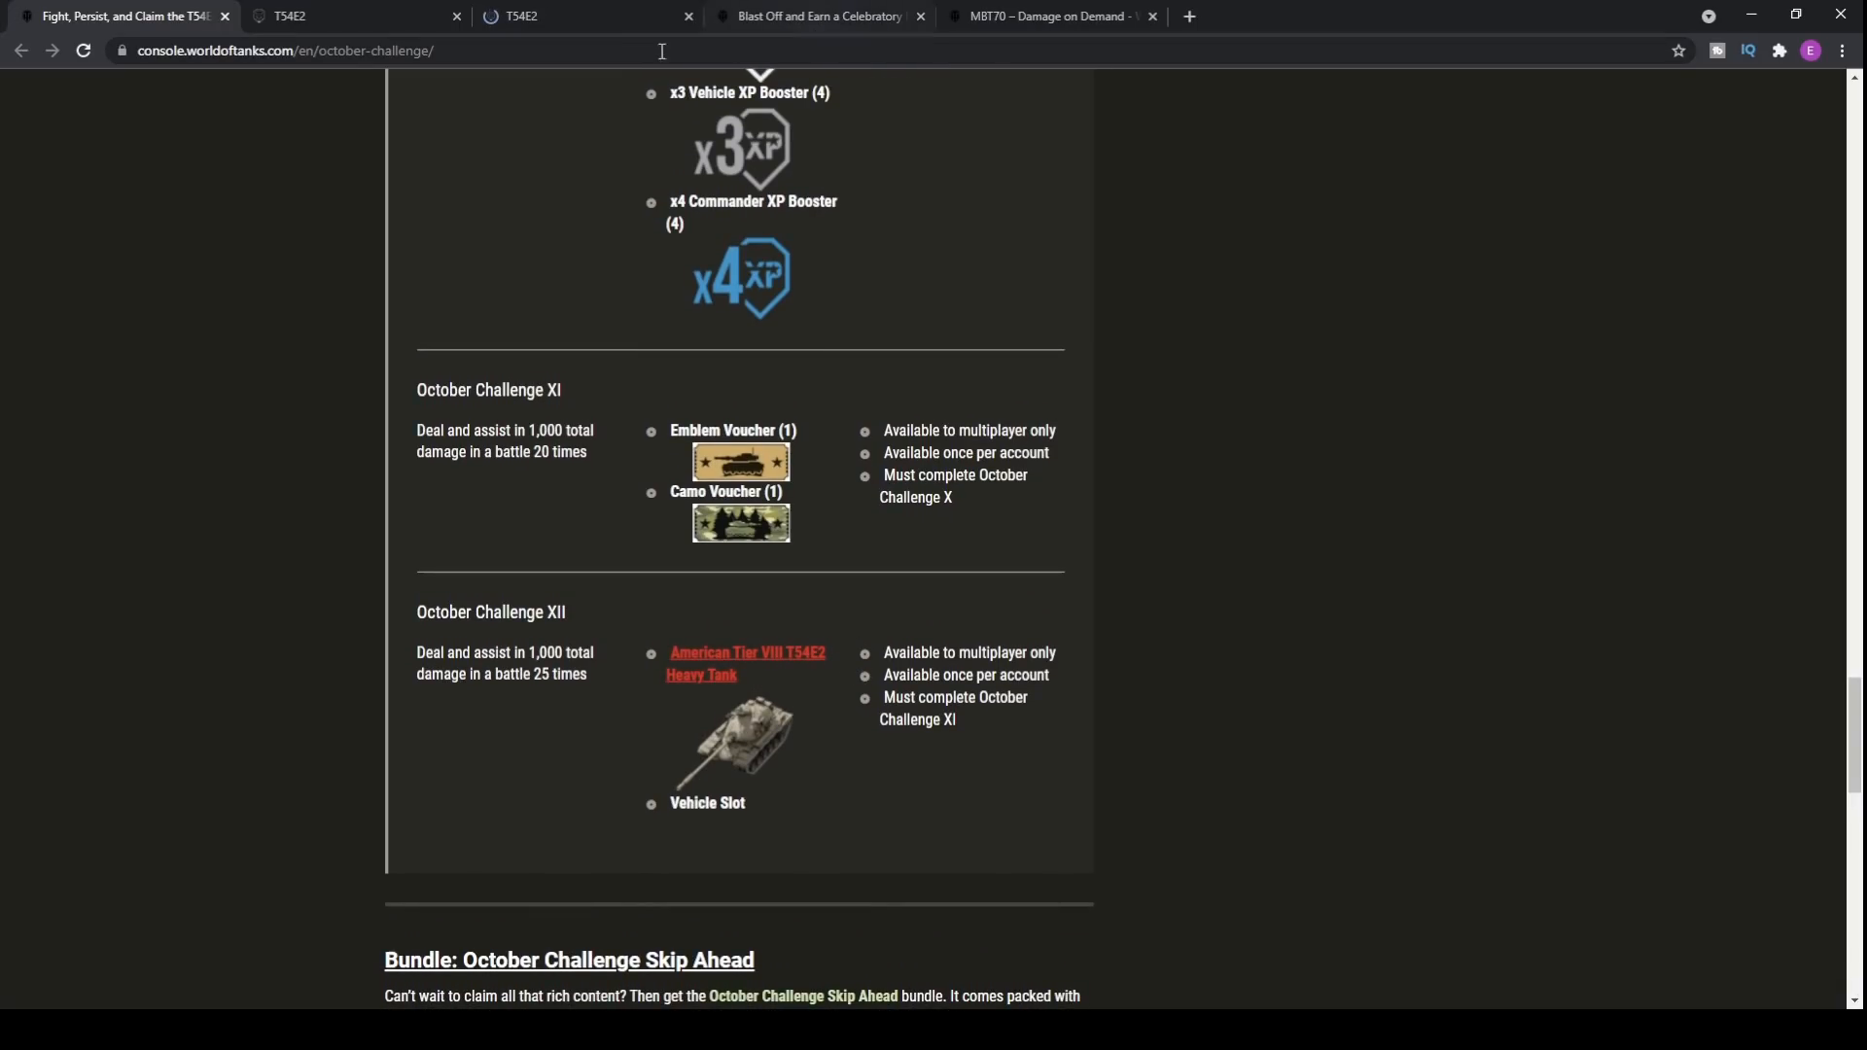
left_click(747, 663)
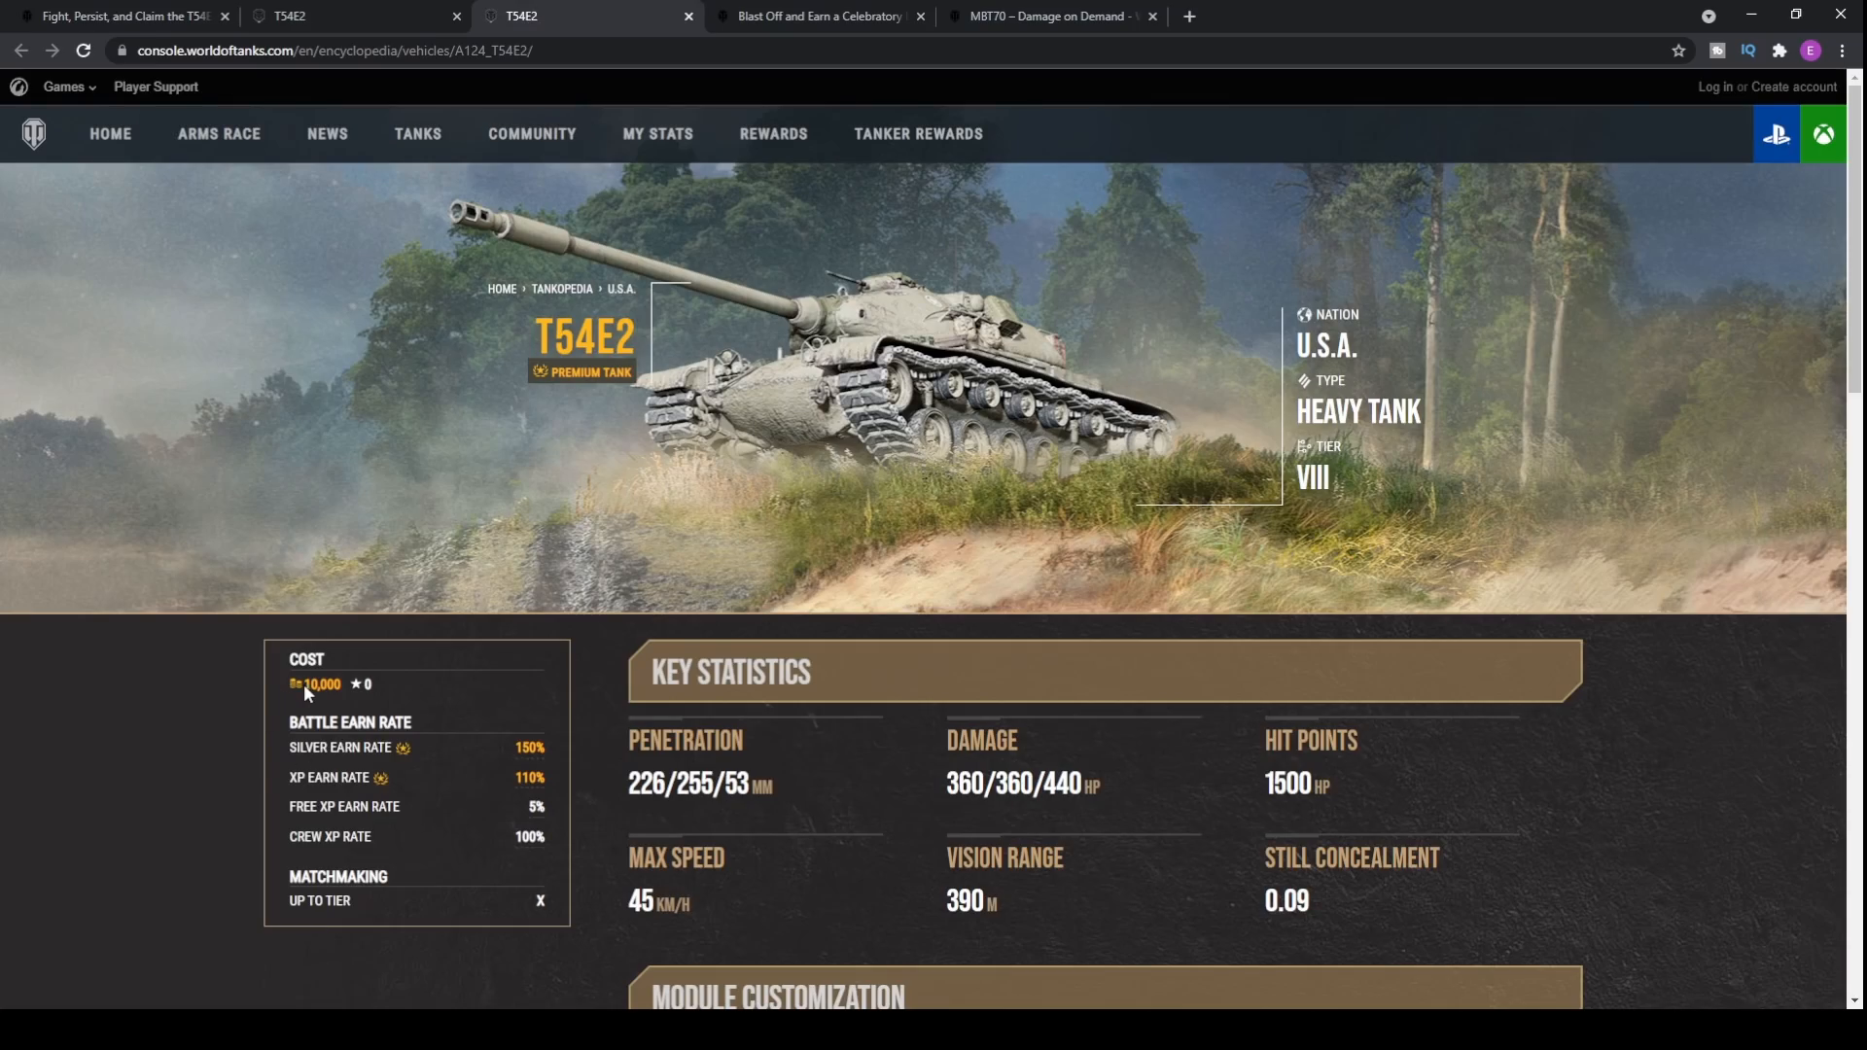
left_click(119, 15)
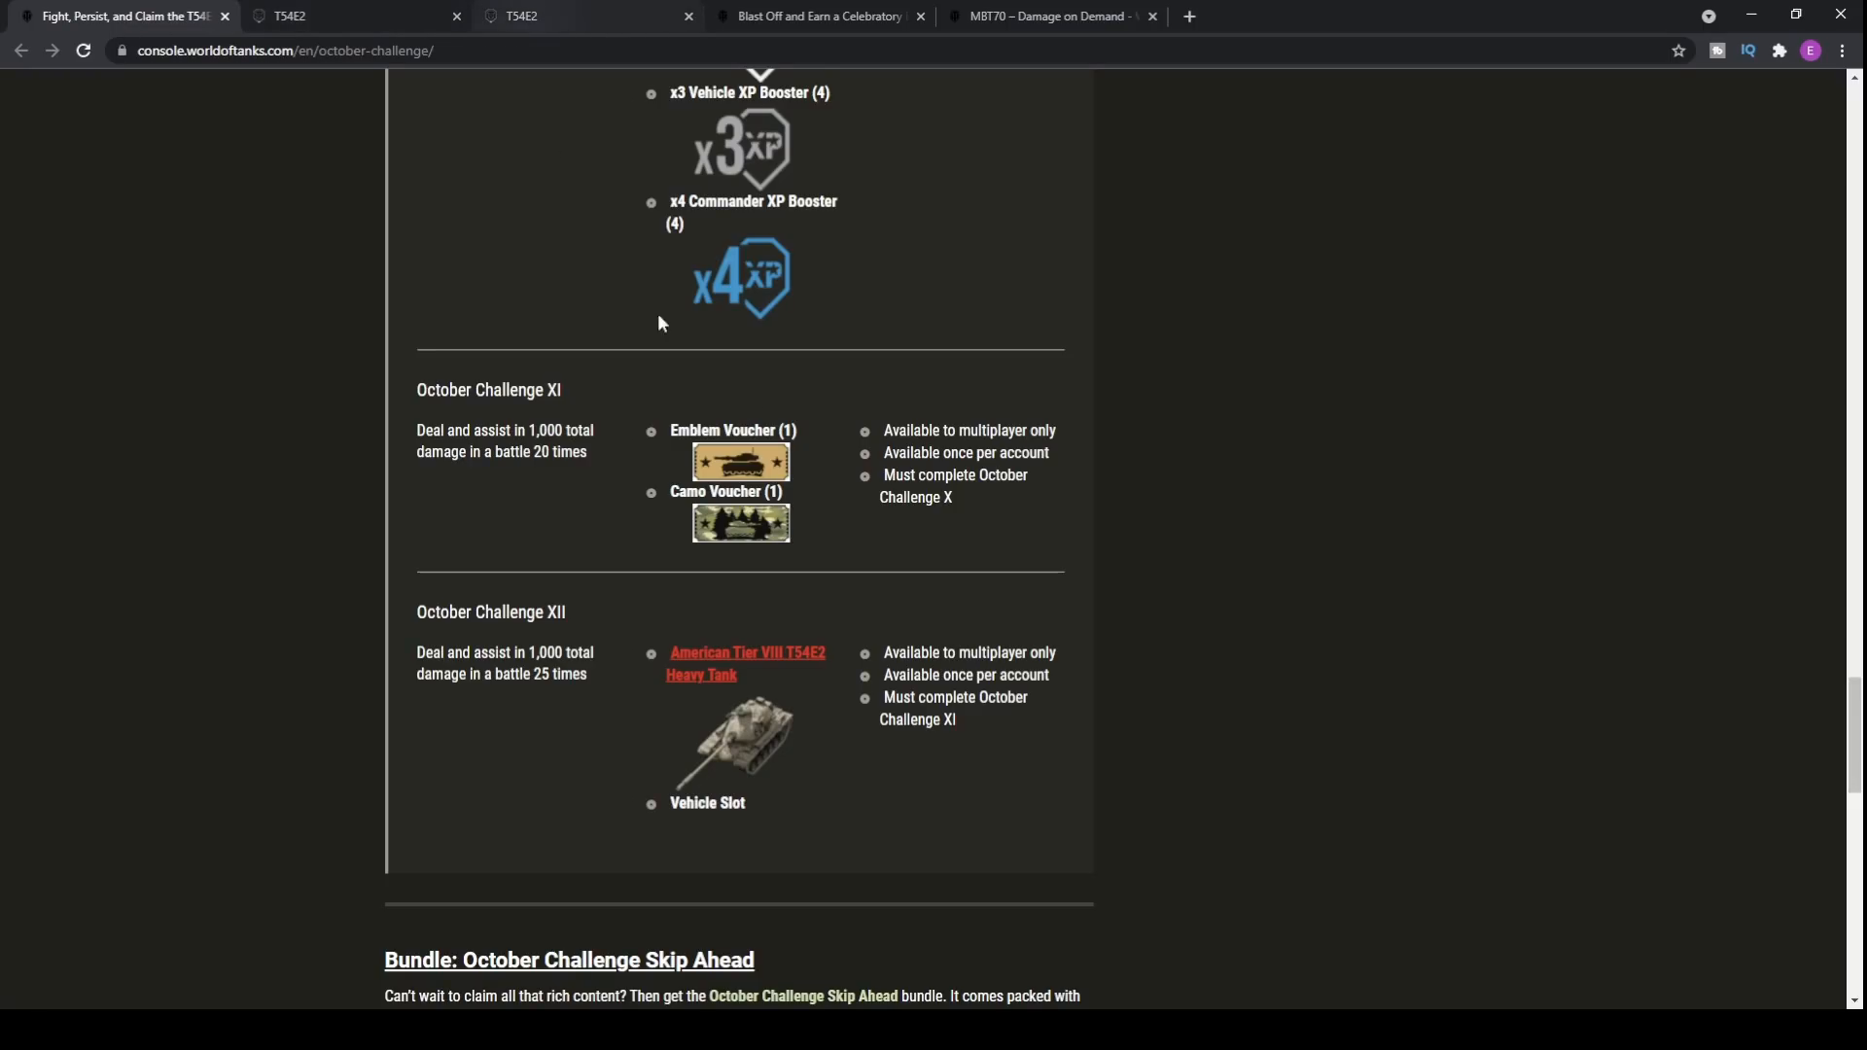
scroll("down", 3)
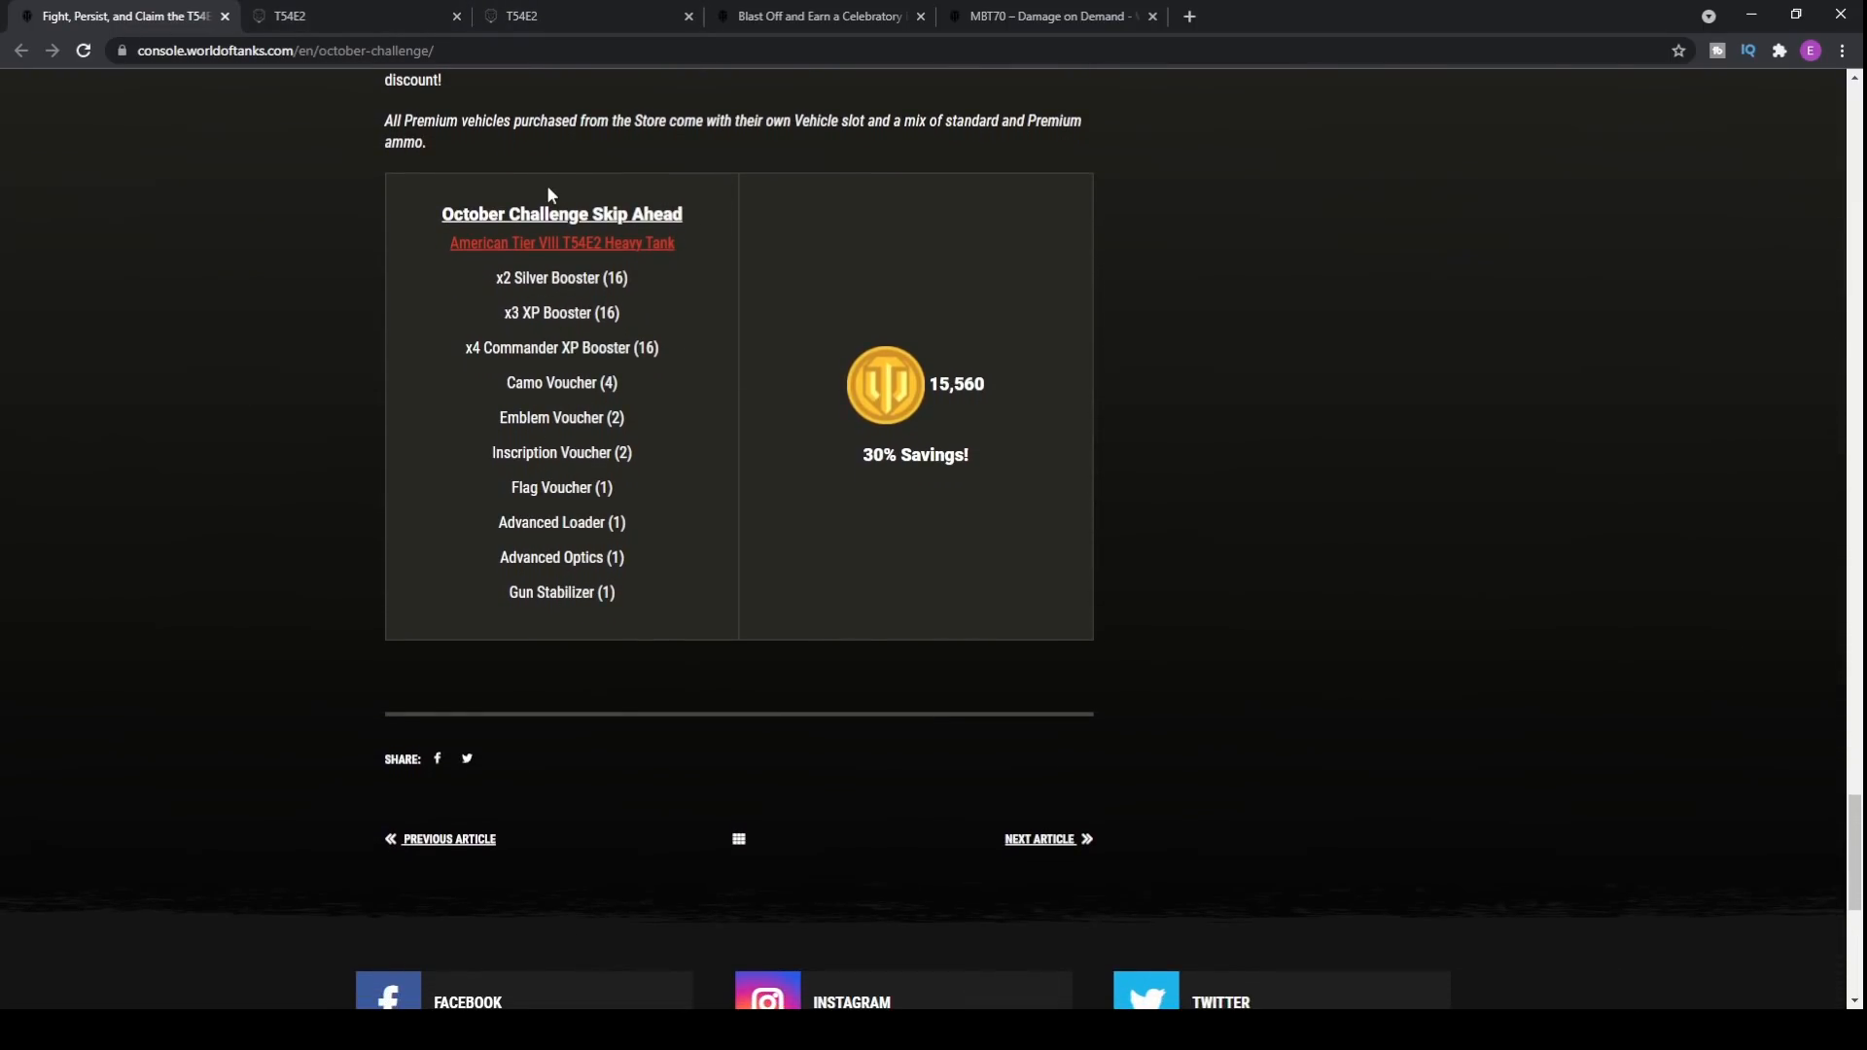
left_click(819, 15)
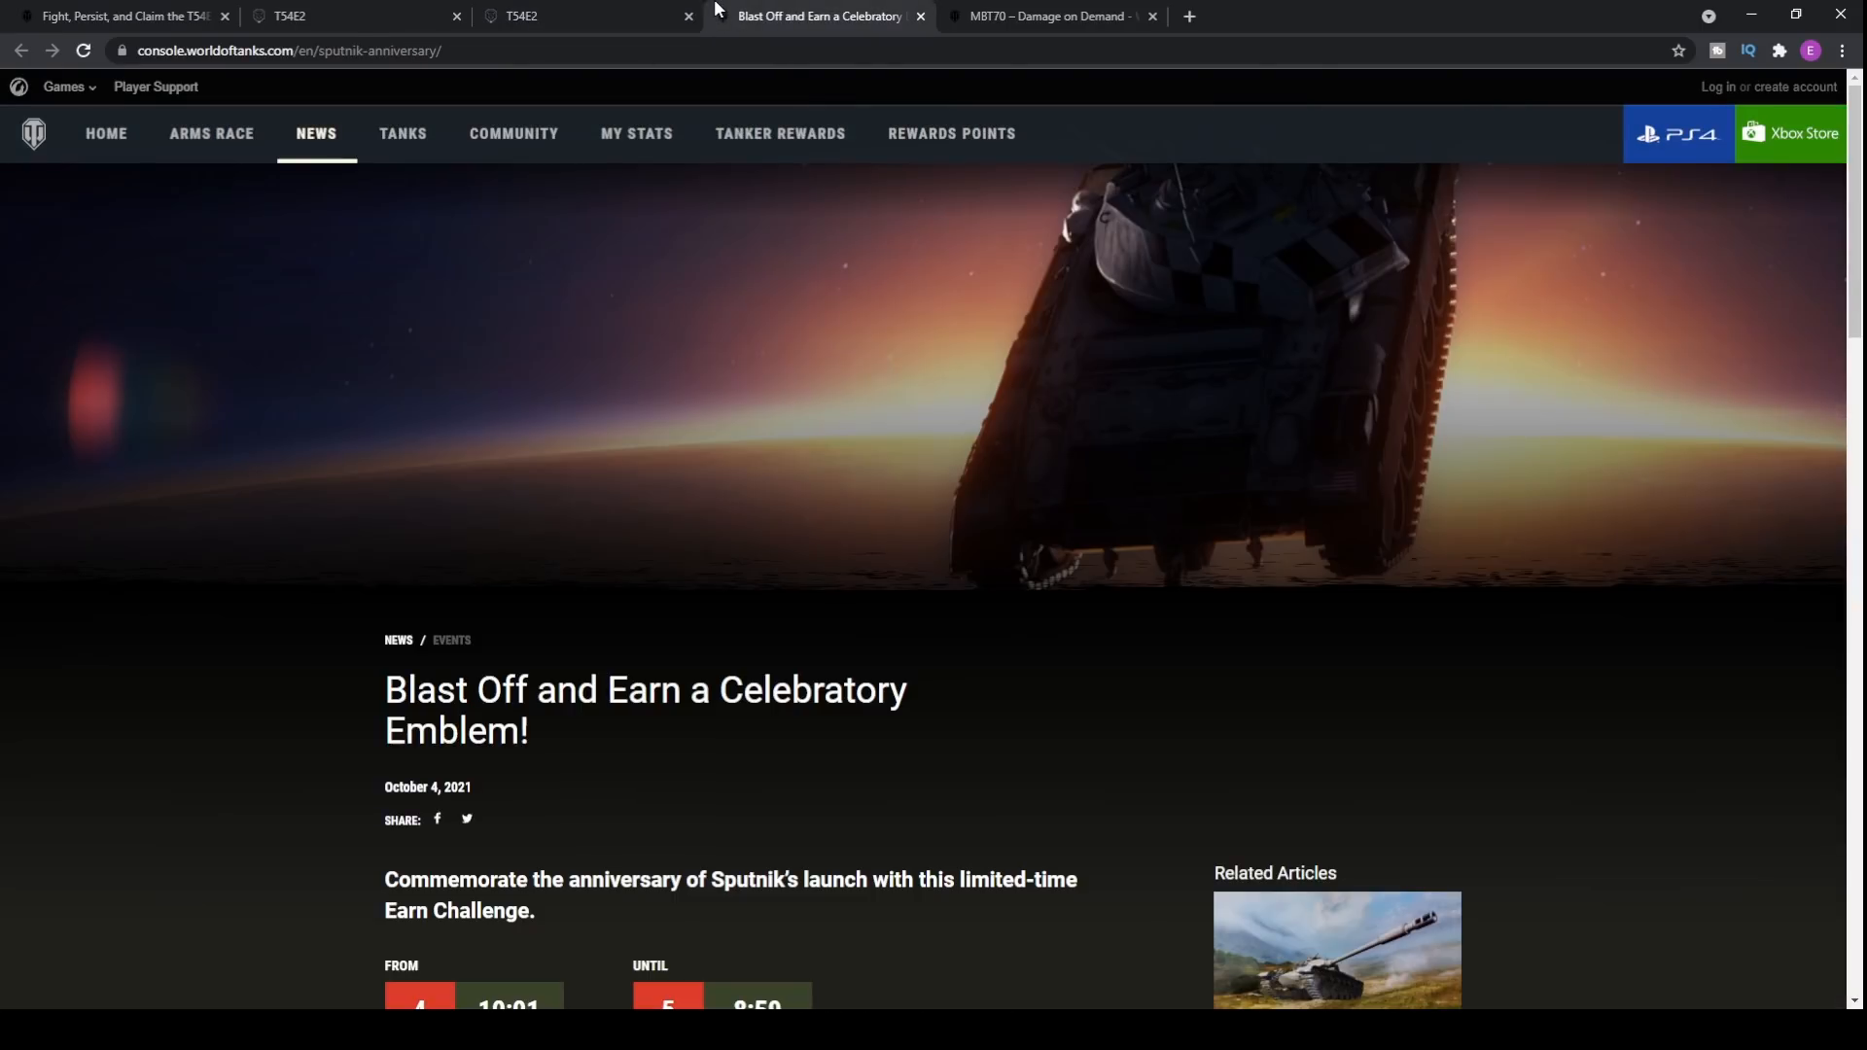
left_click(346, 15)
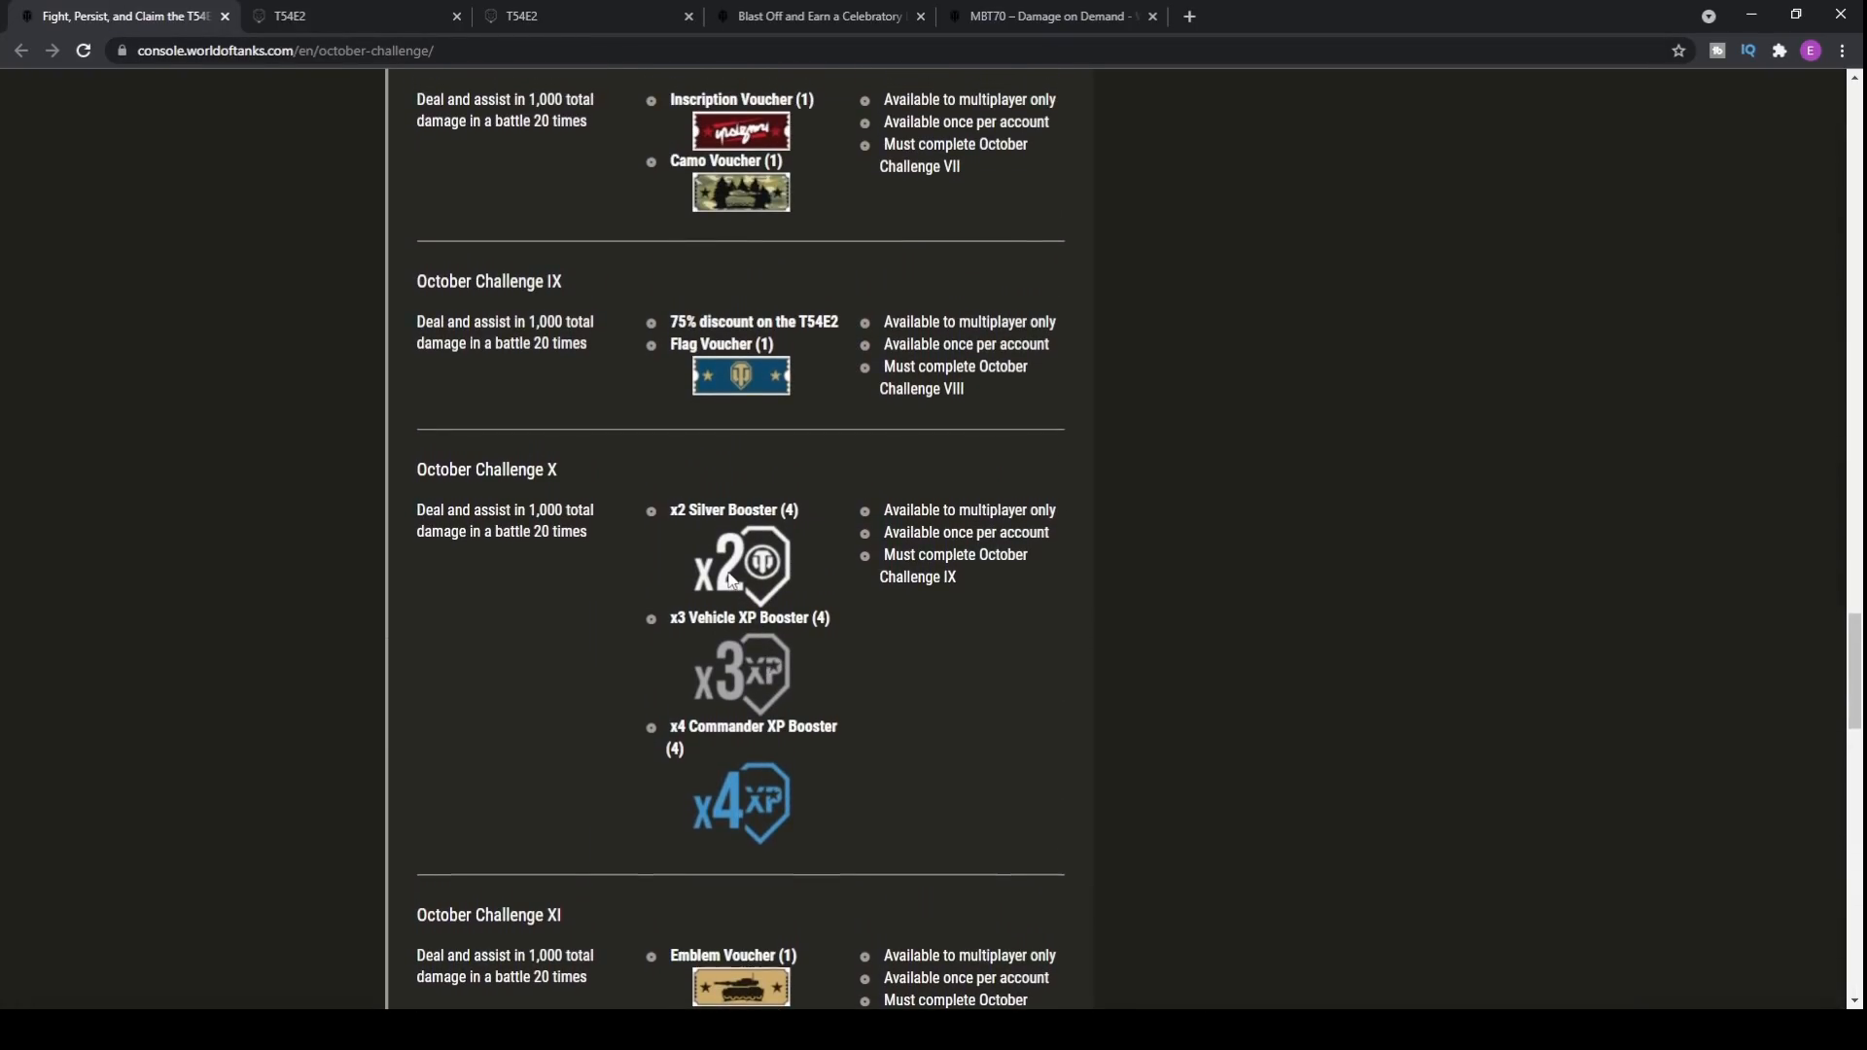
left_click(819, 15)
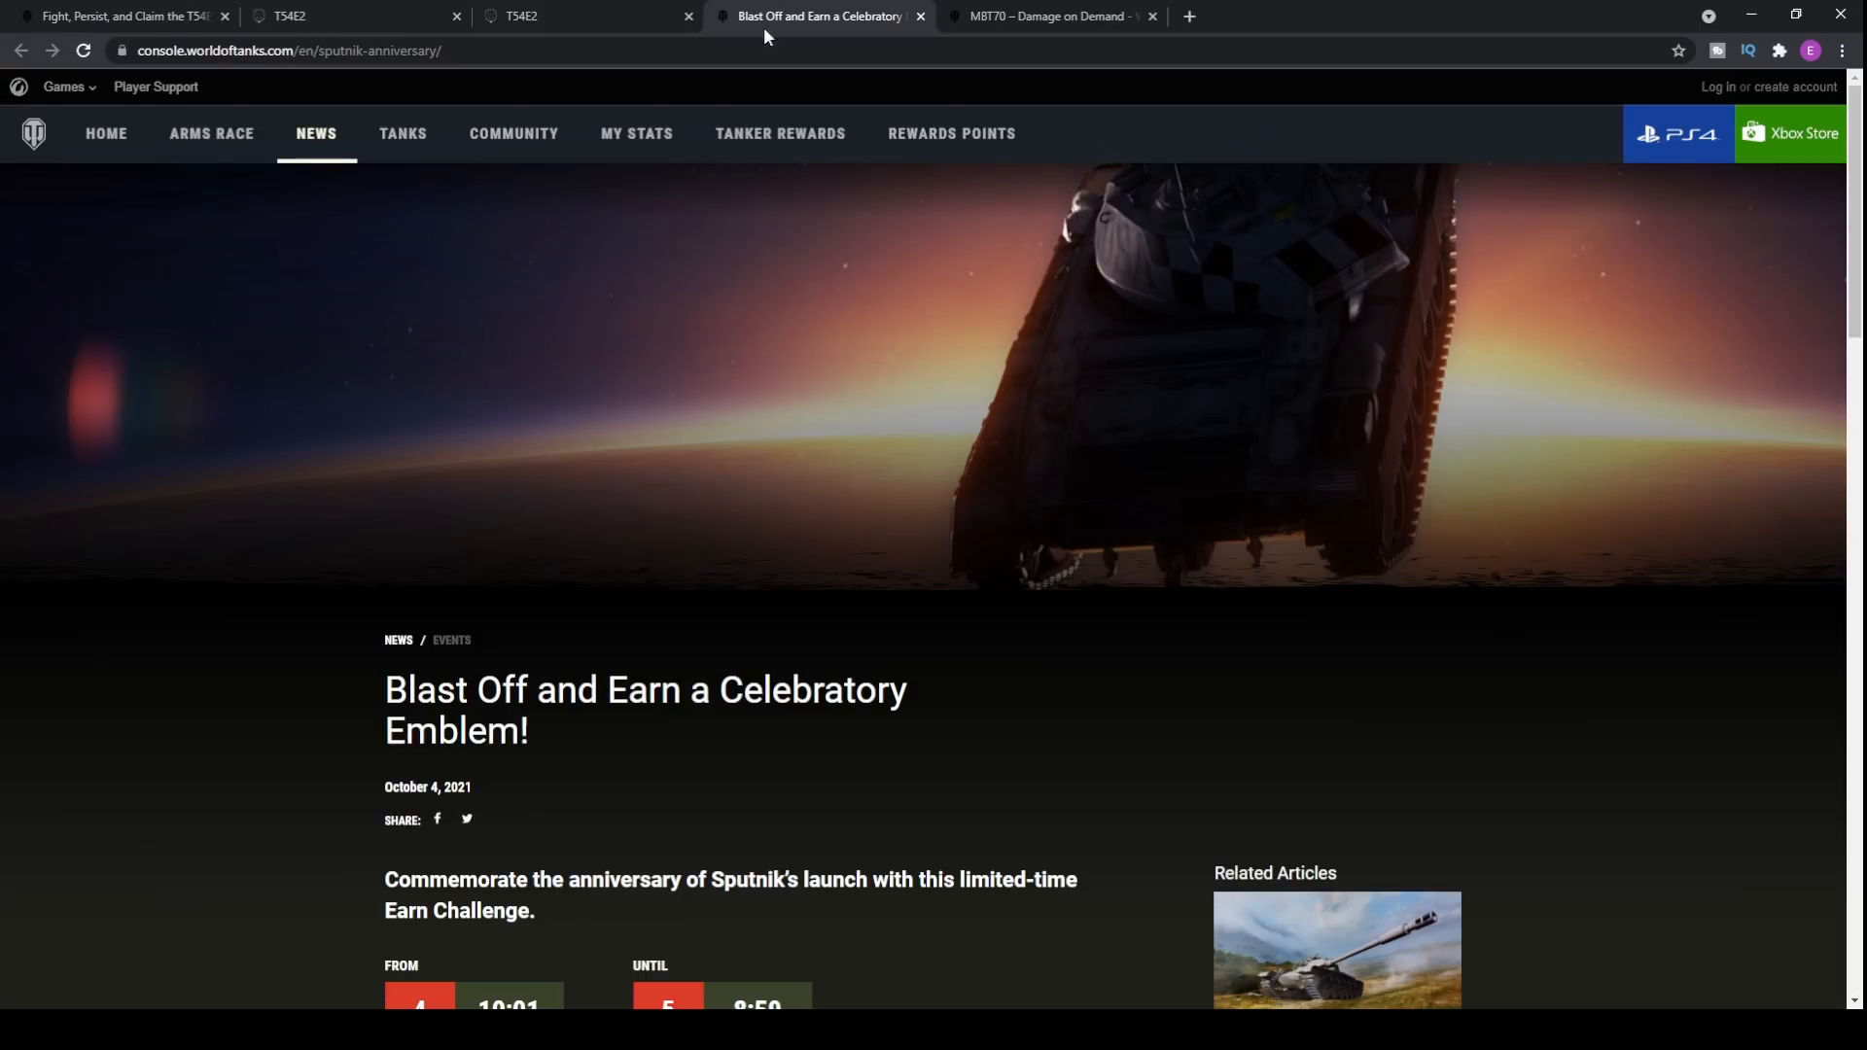
scroll("down", 3)
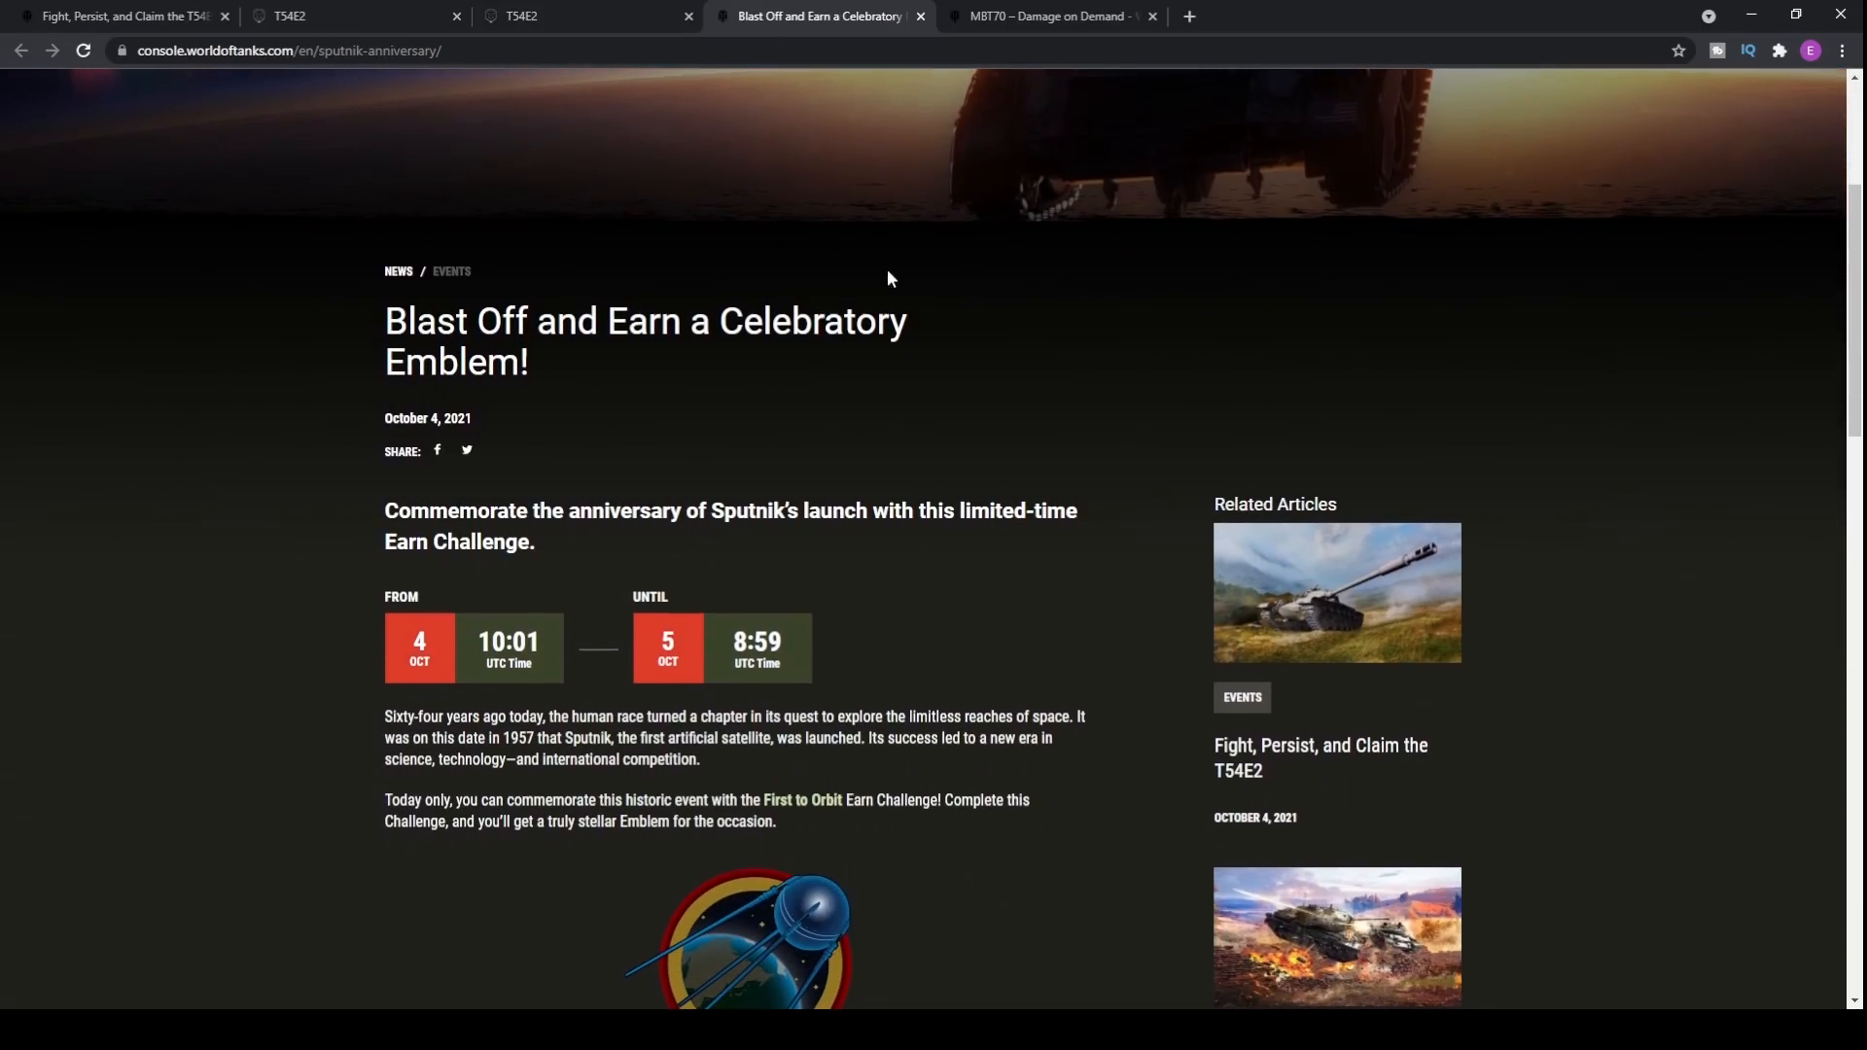
scroll("down", 3)
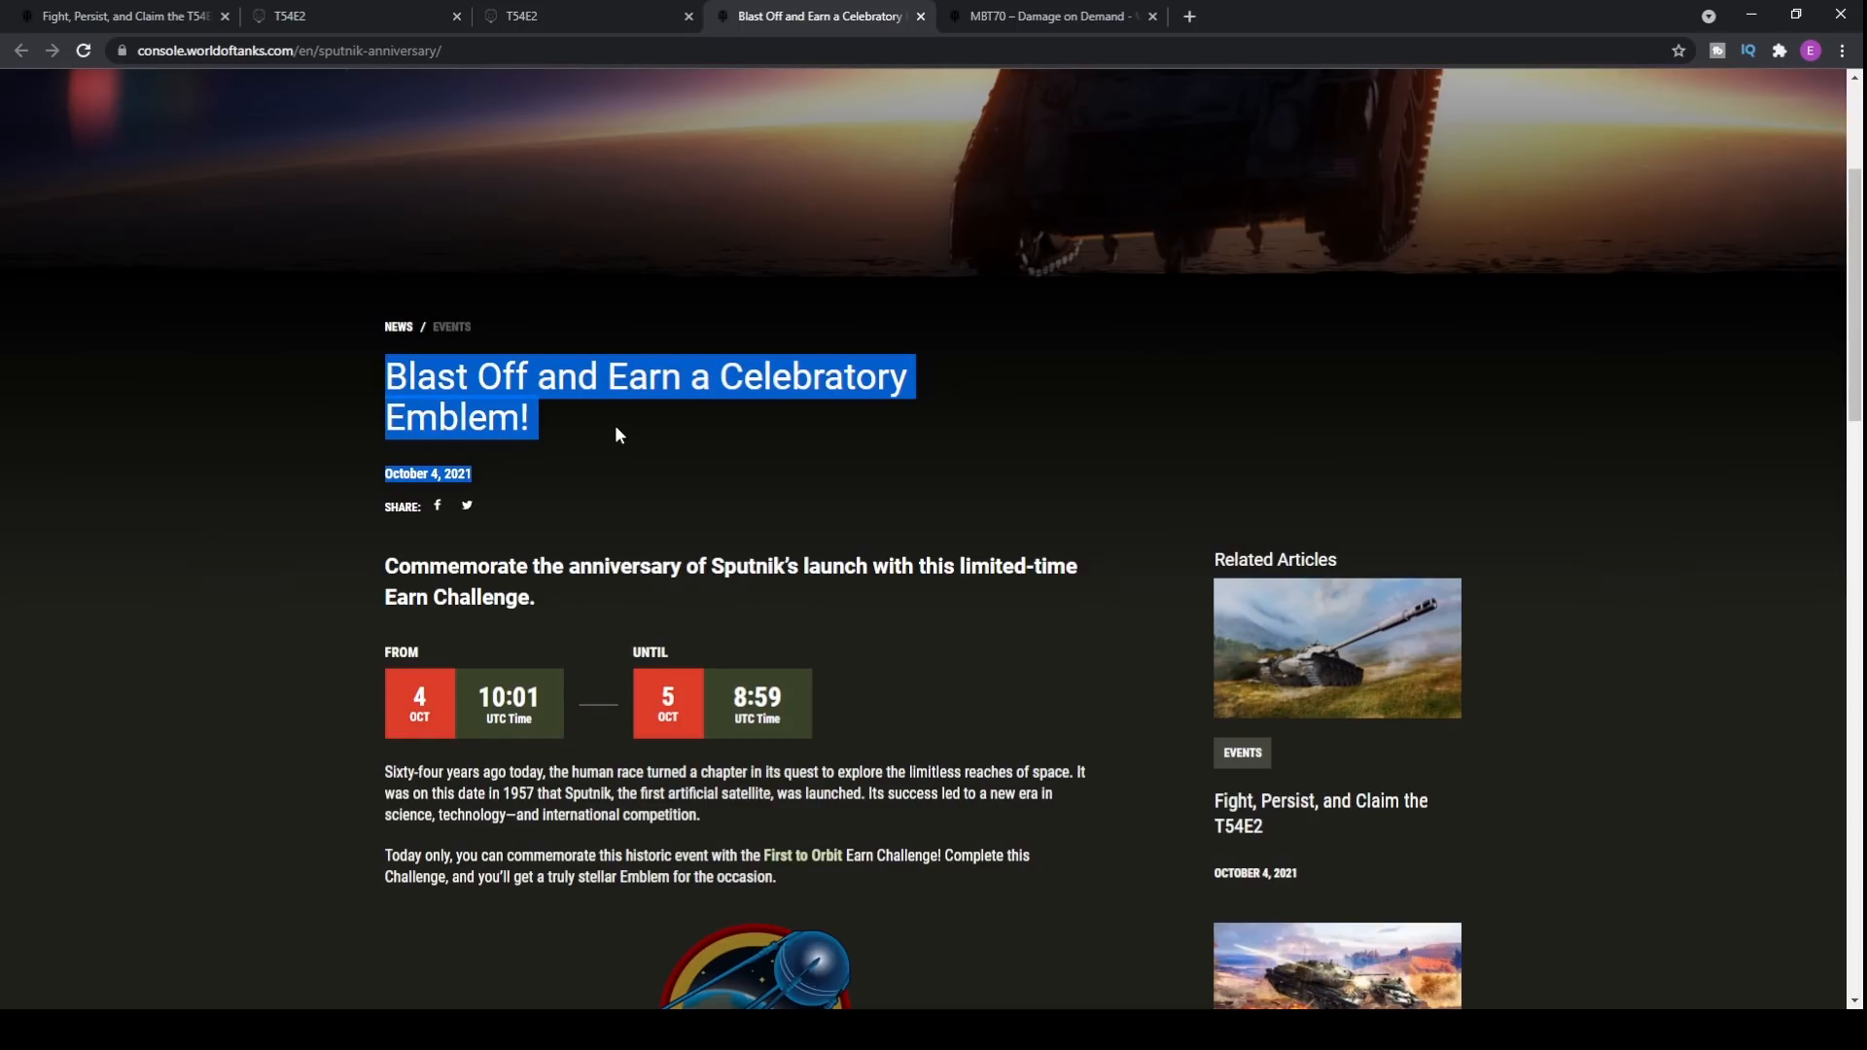
scroll("down", 3)
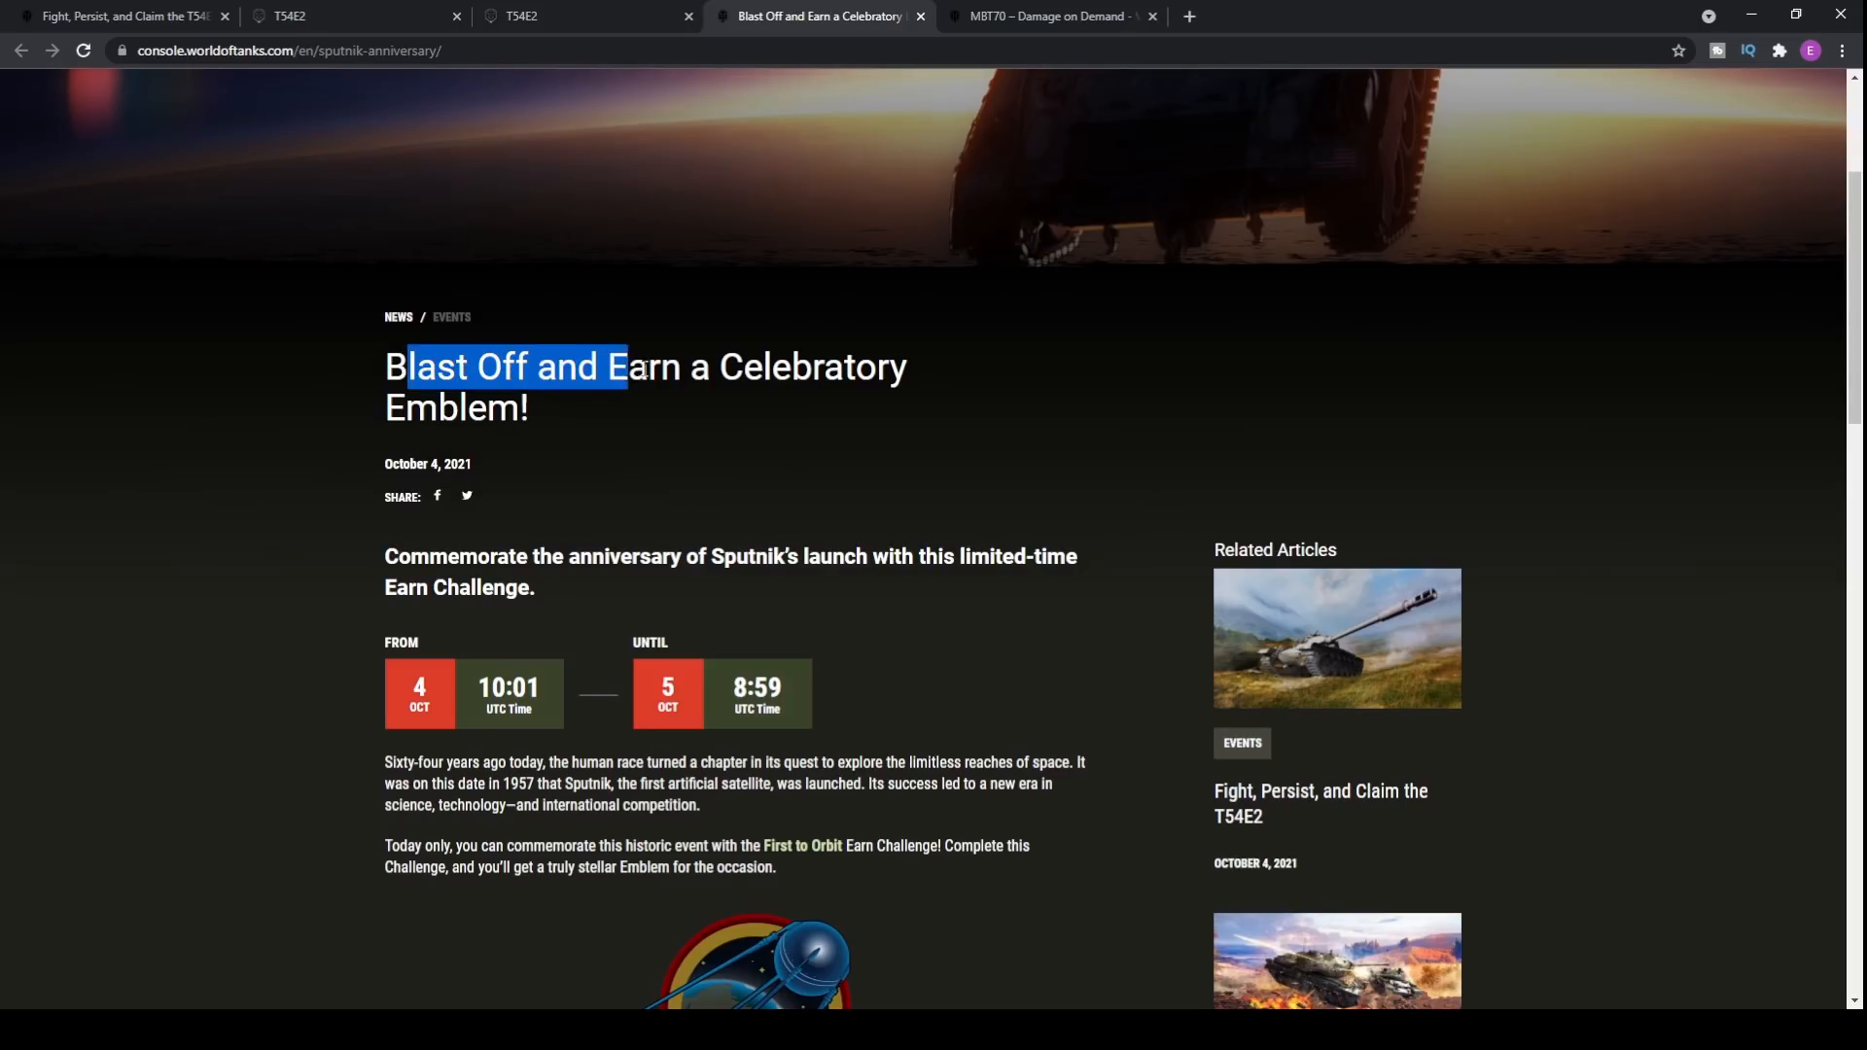
scroll("down", 3)
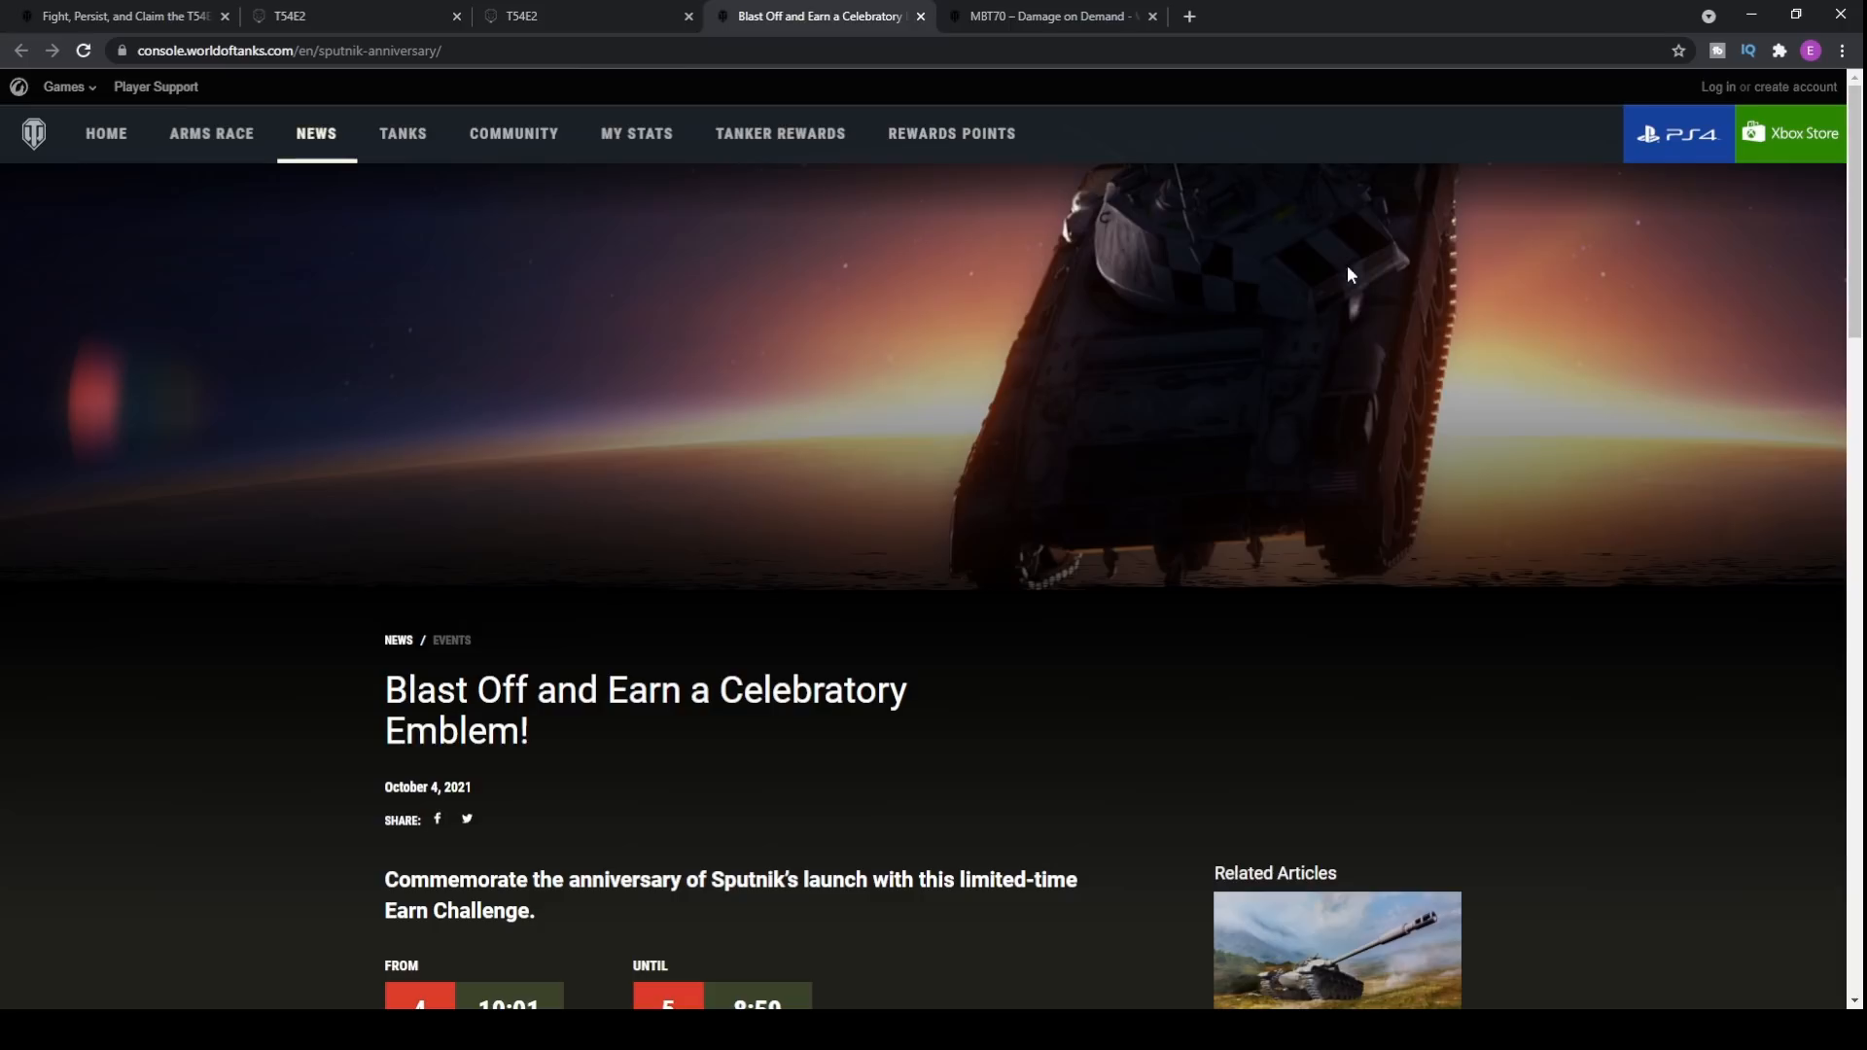
mouse_move(1113, 360)
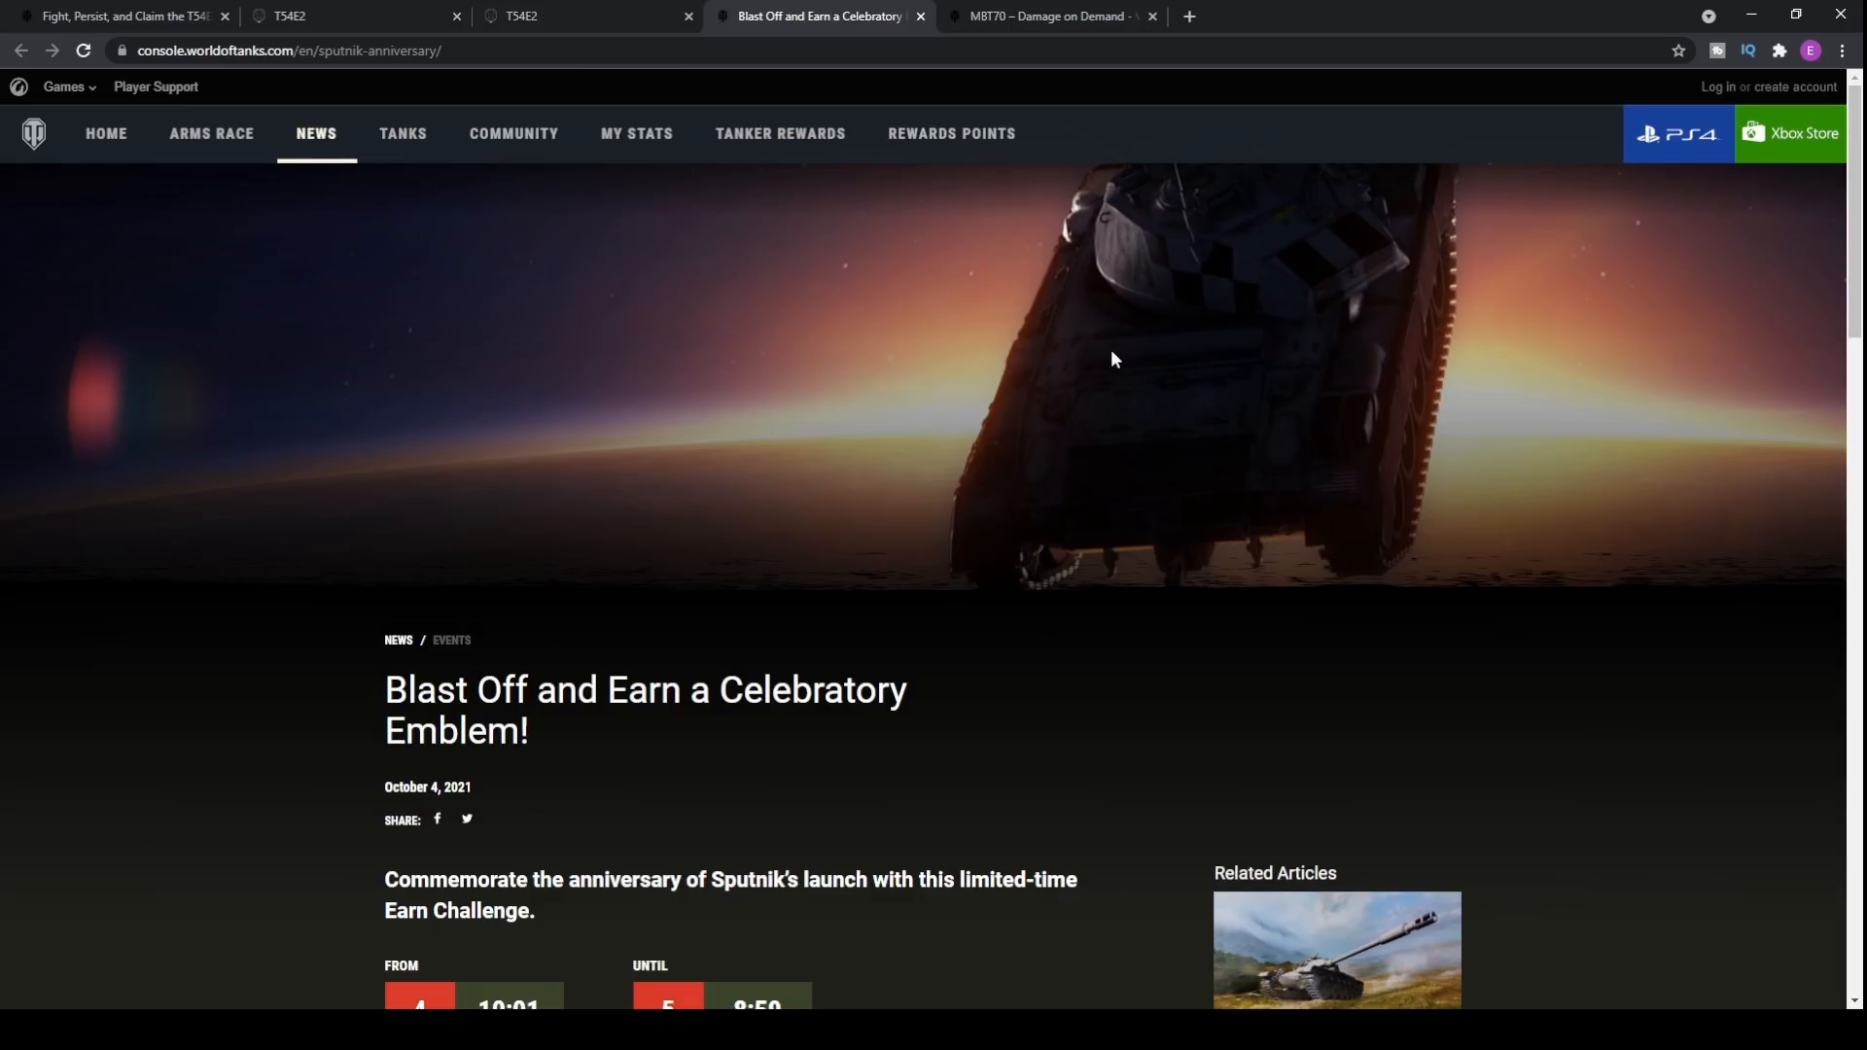
mouse_move(988, 475)
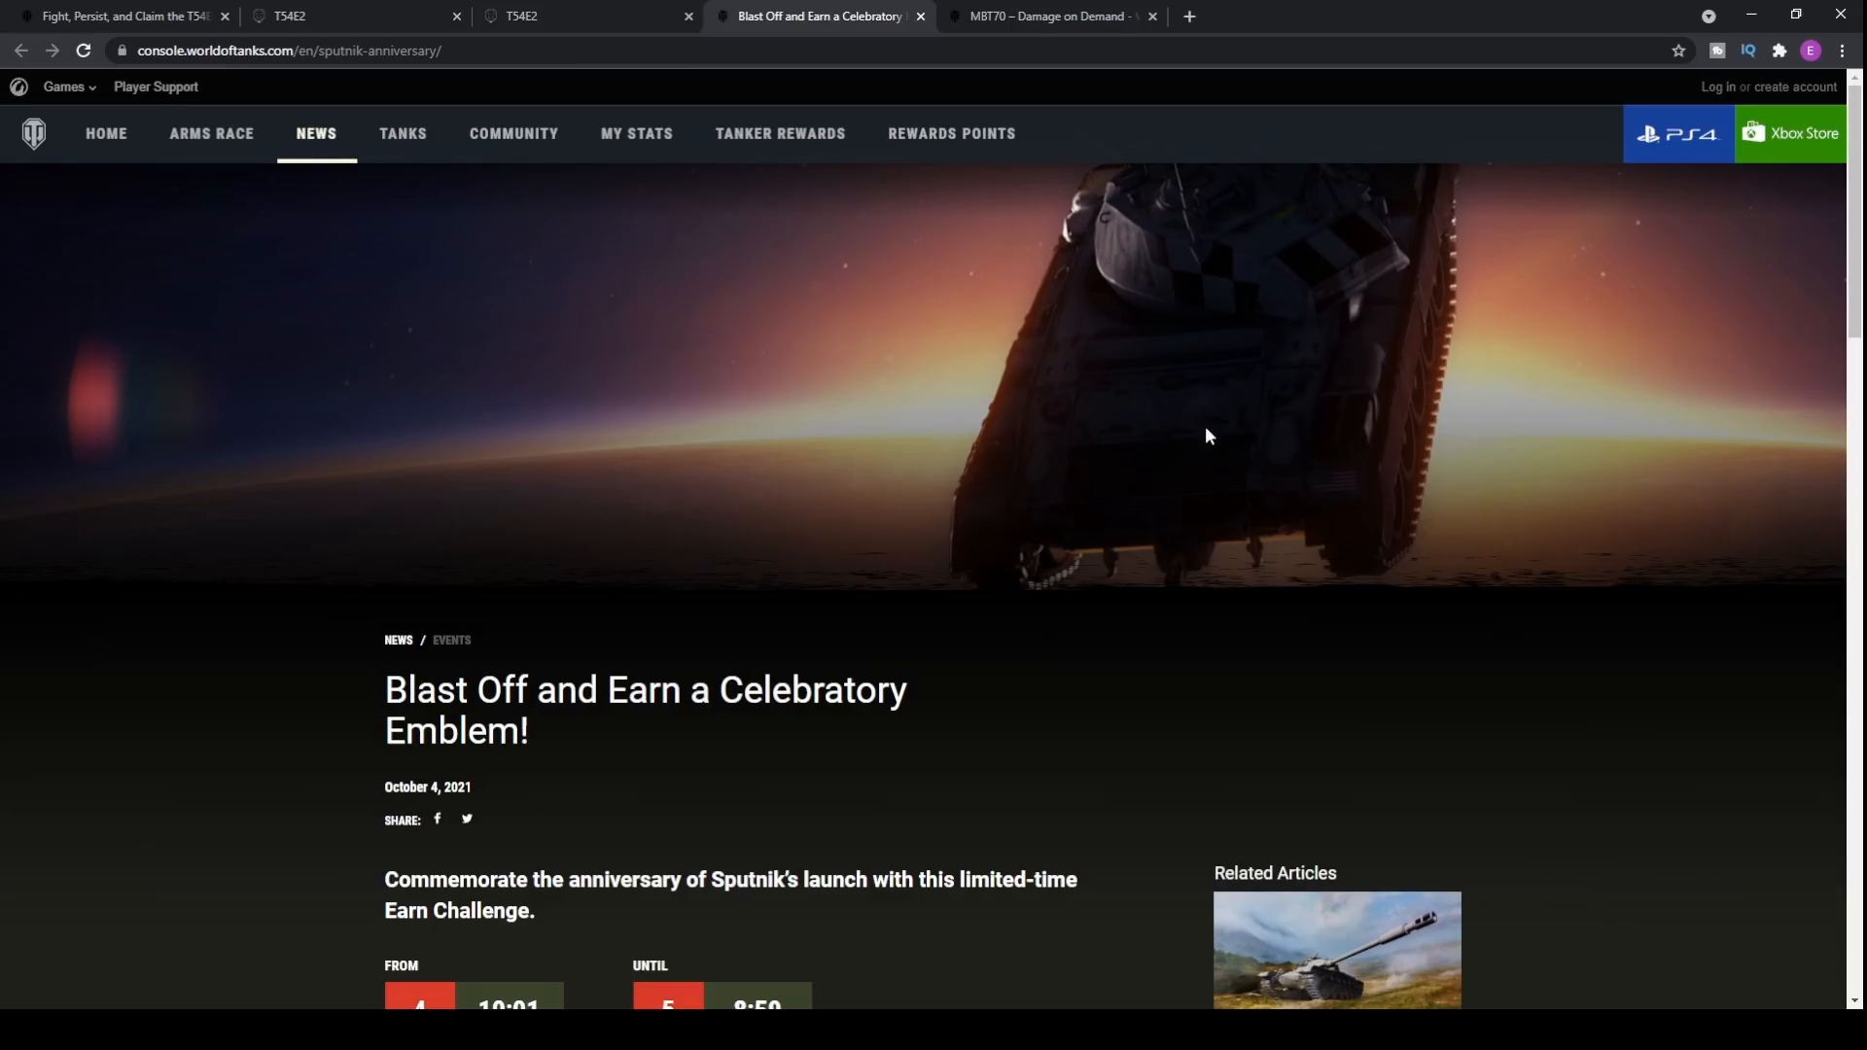
mouse_move(781, 479)
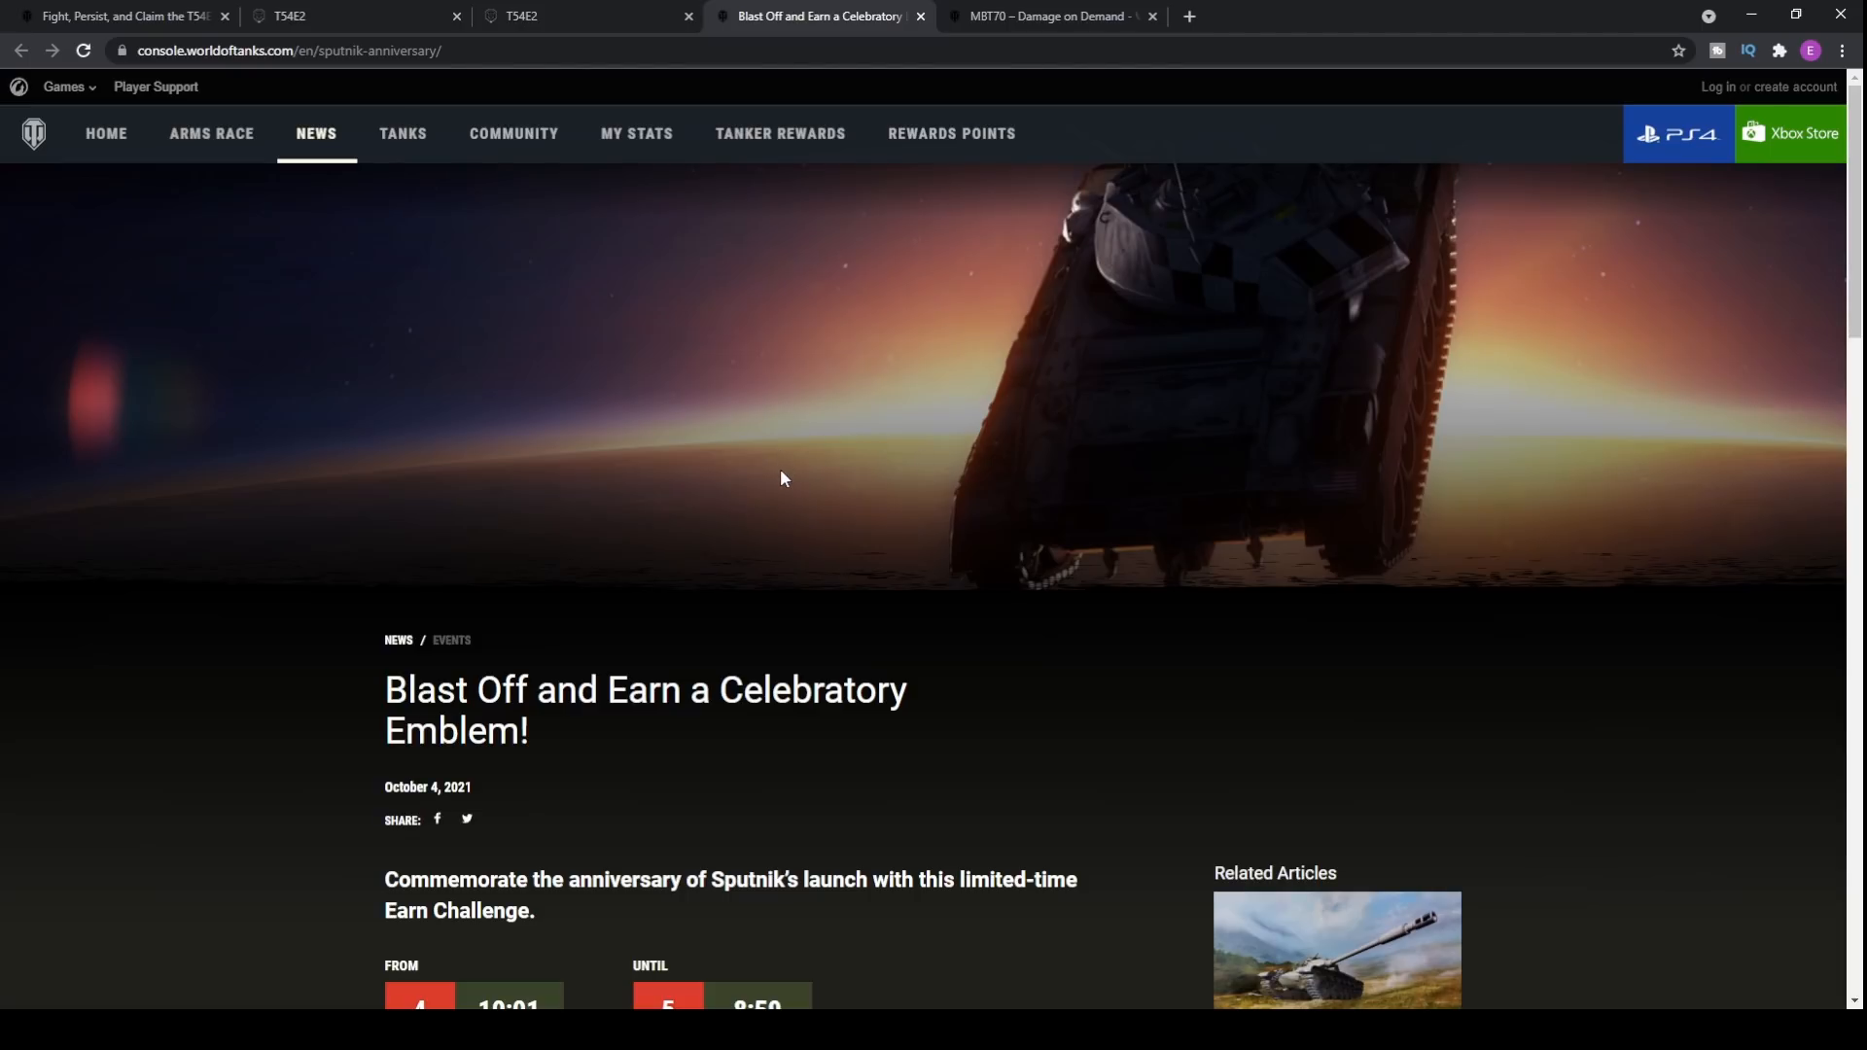
mouse_move(840, 447)
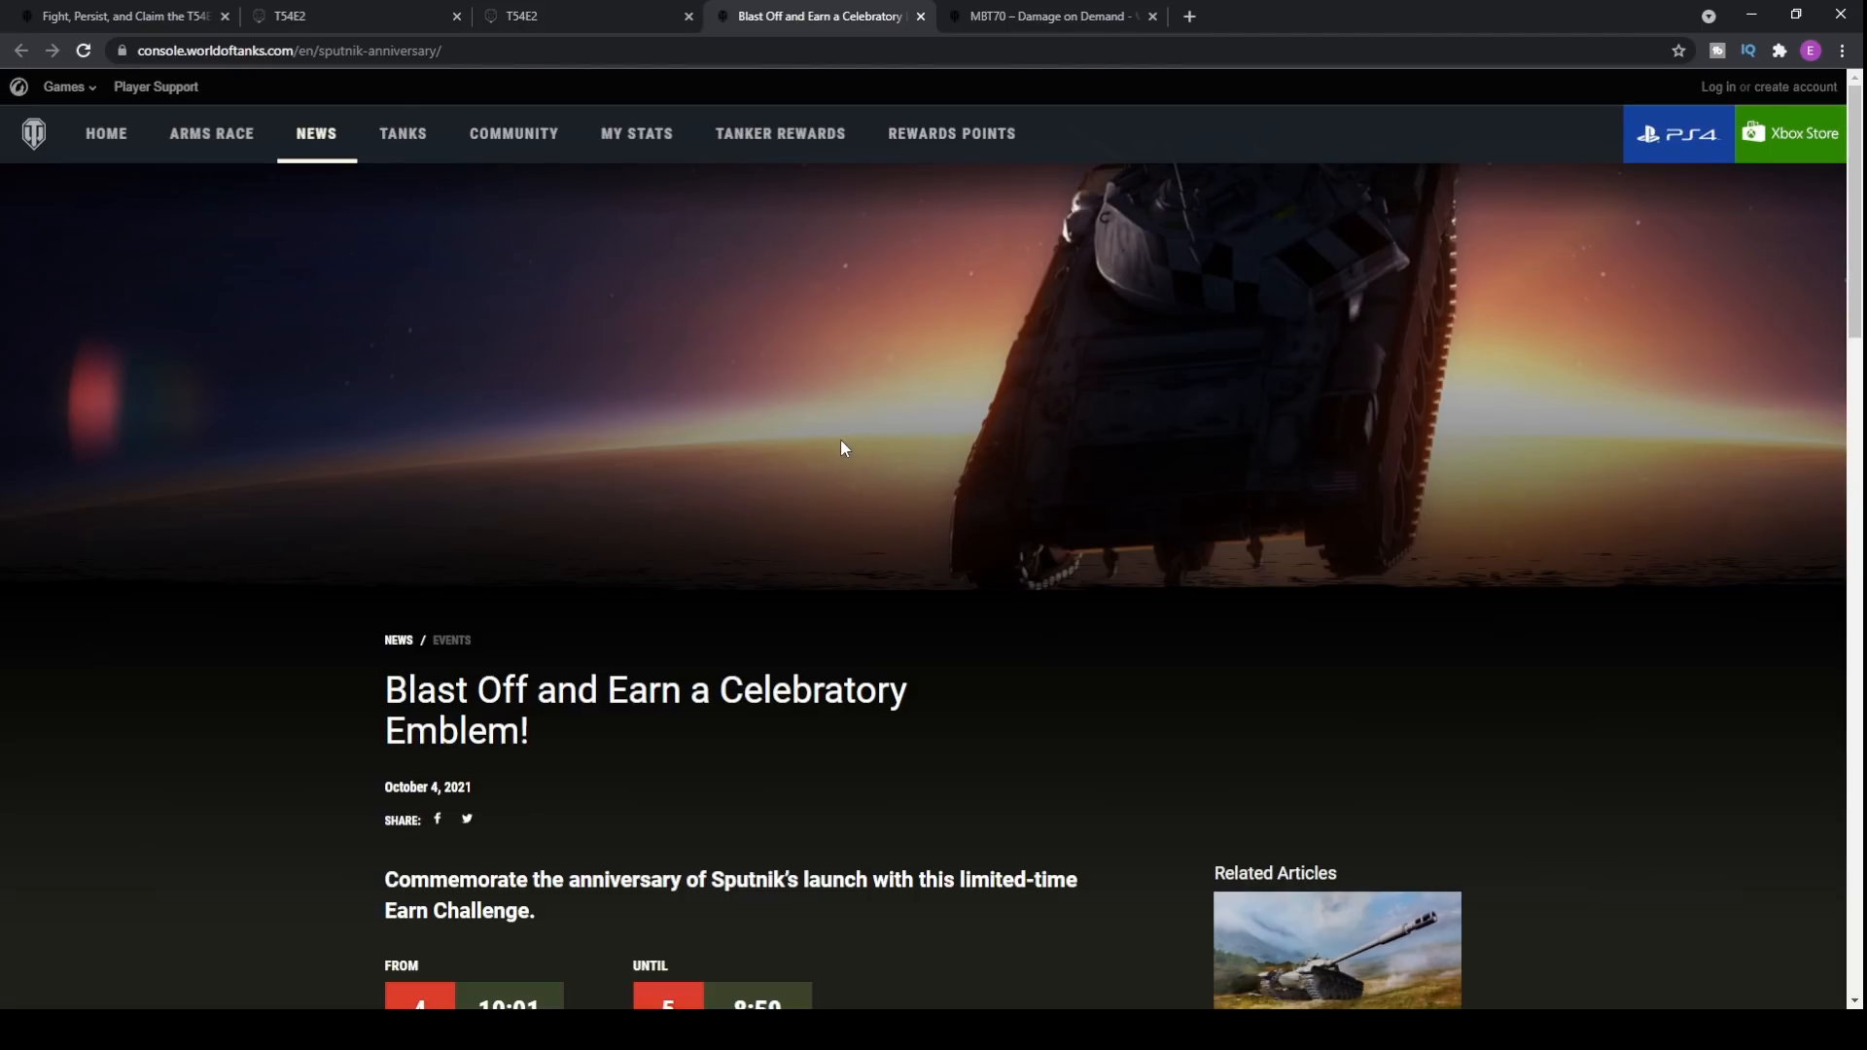
mouse_move(821, 416)
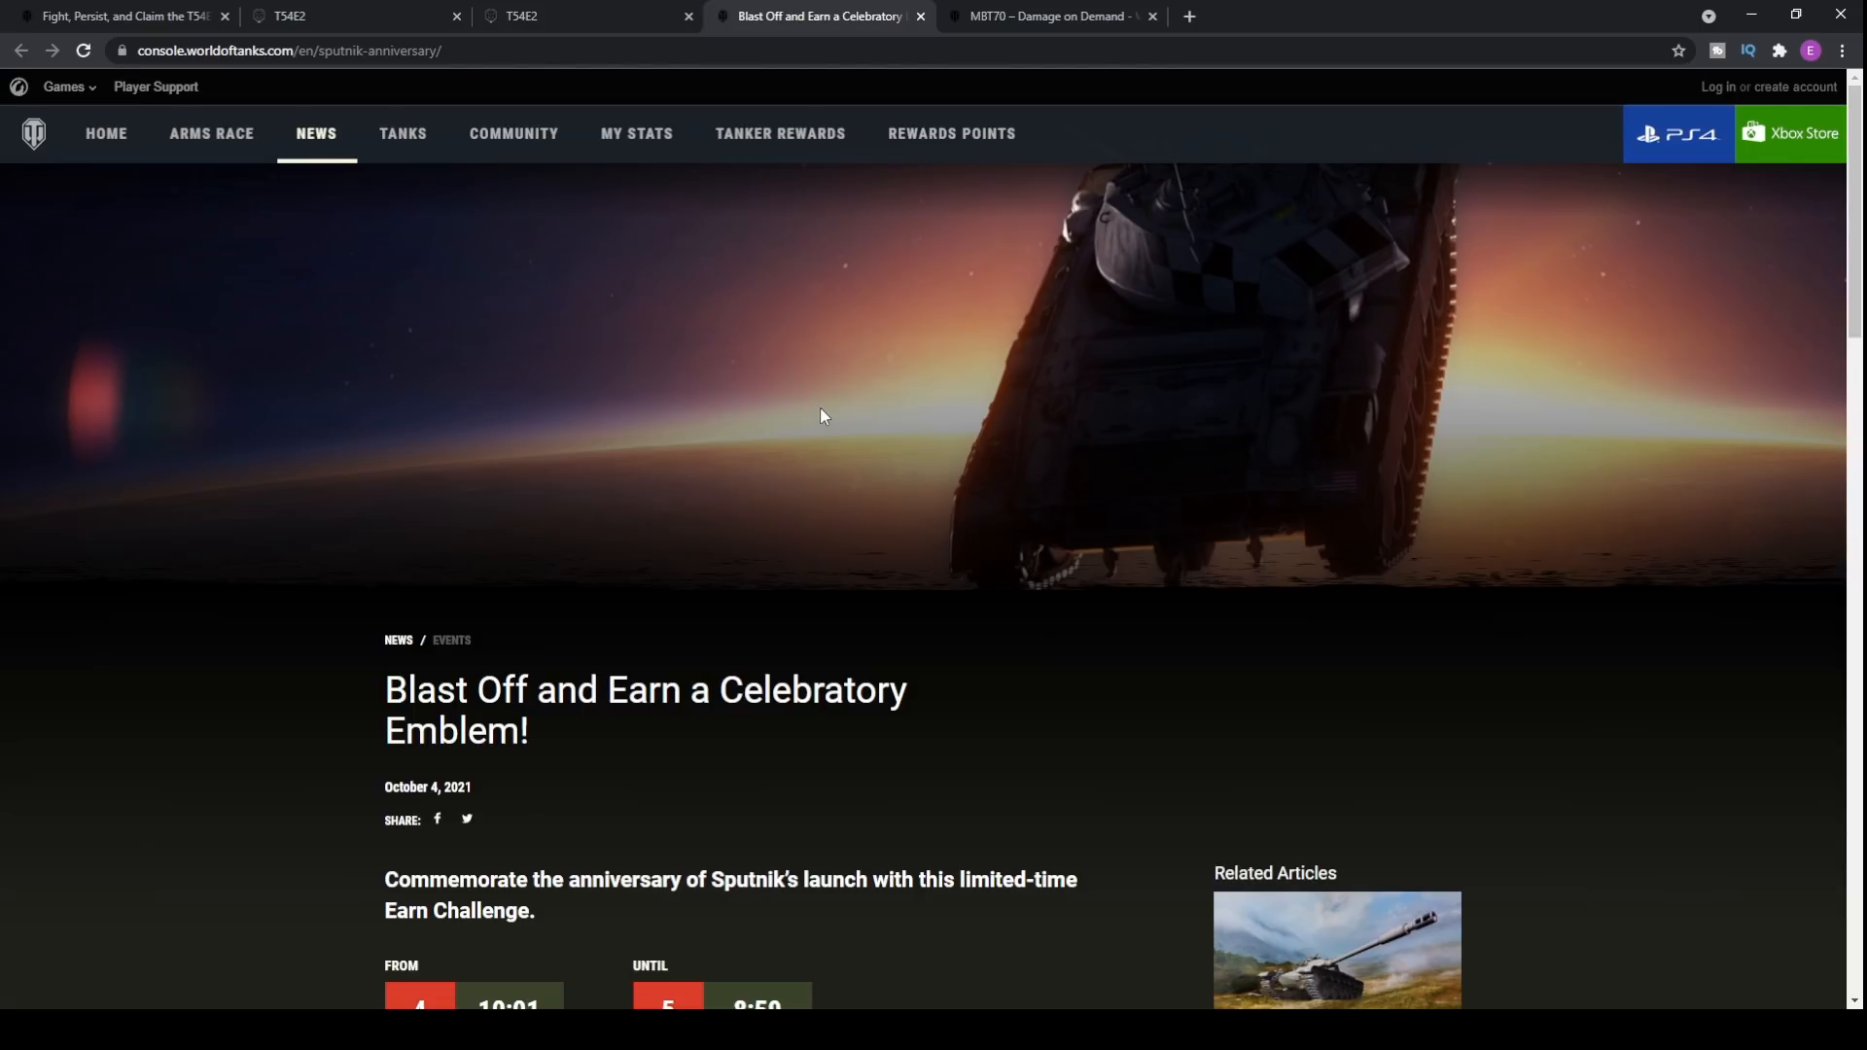
mouse_move(806, 241)
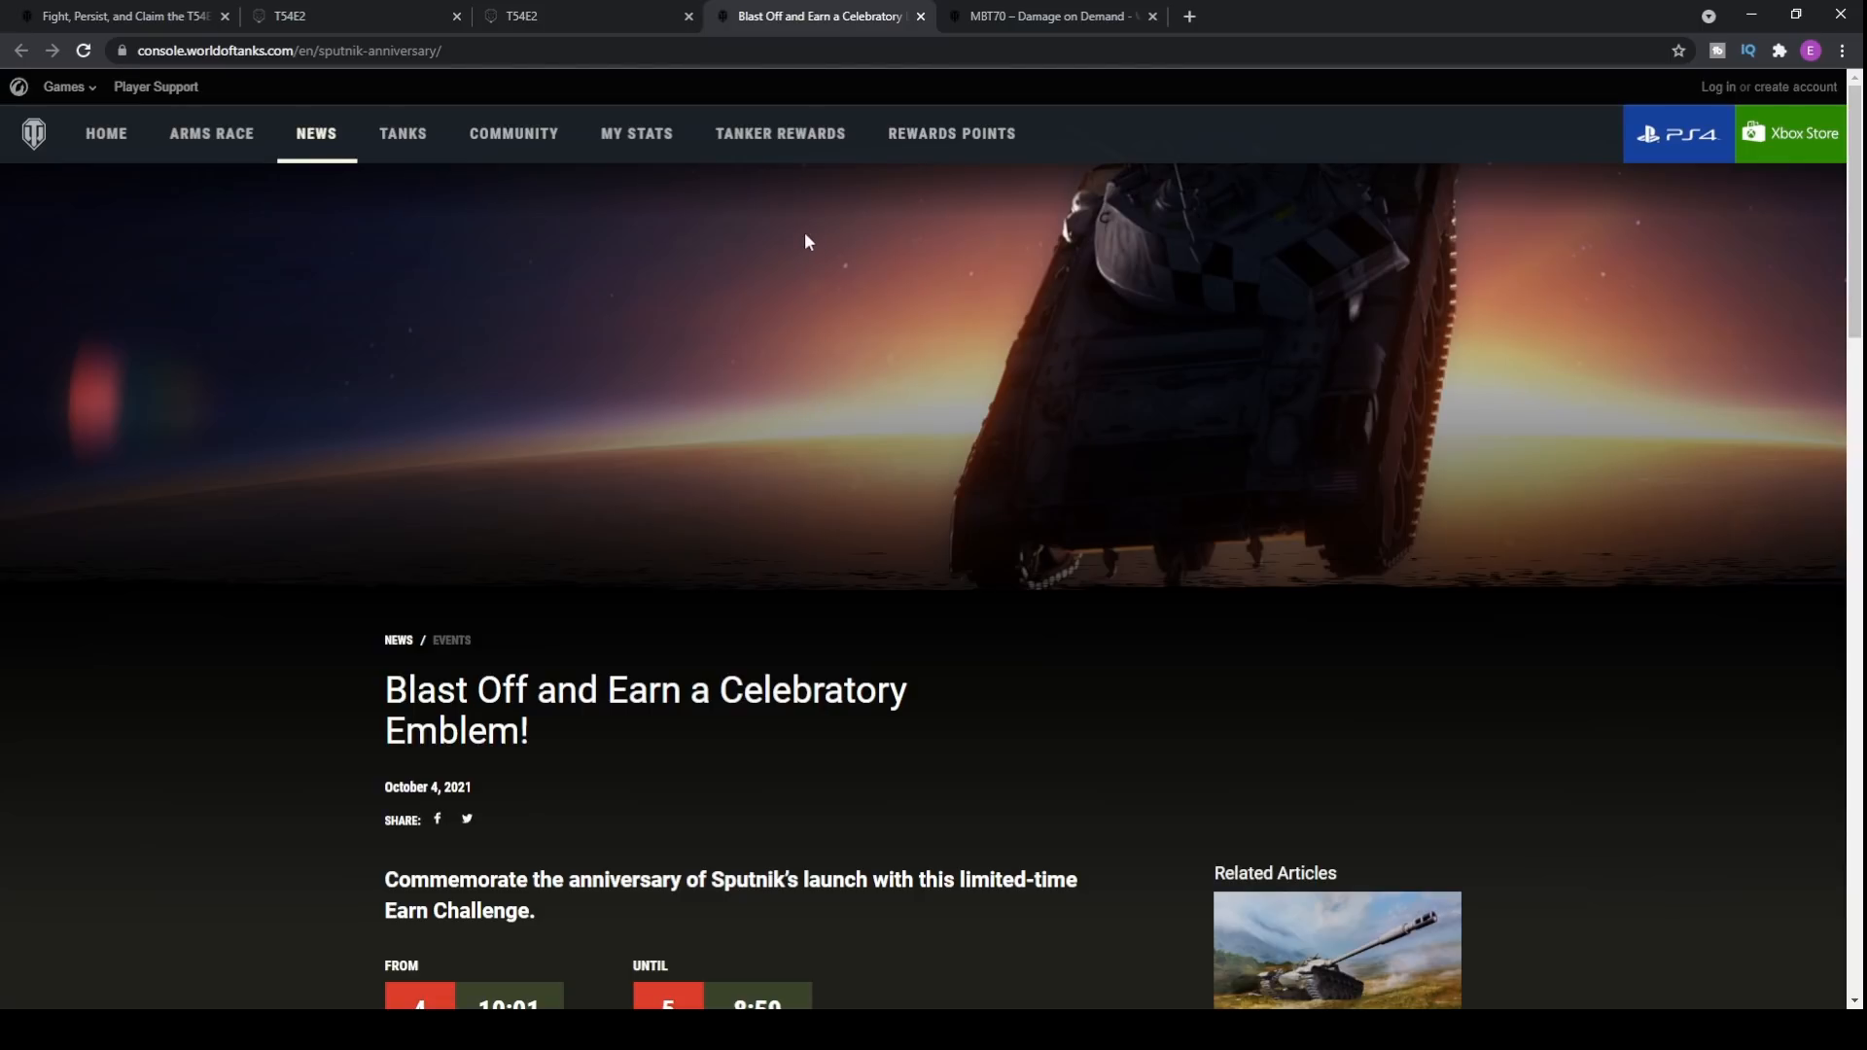
Step: Scroll down through the Blast Off Sputnik emblem article
scroll("down", 3)
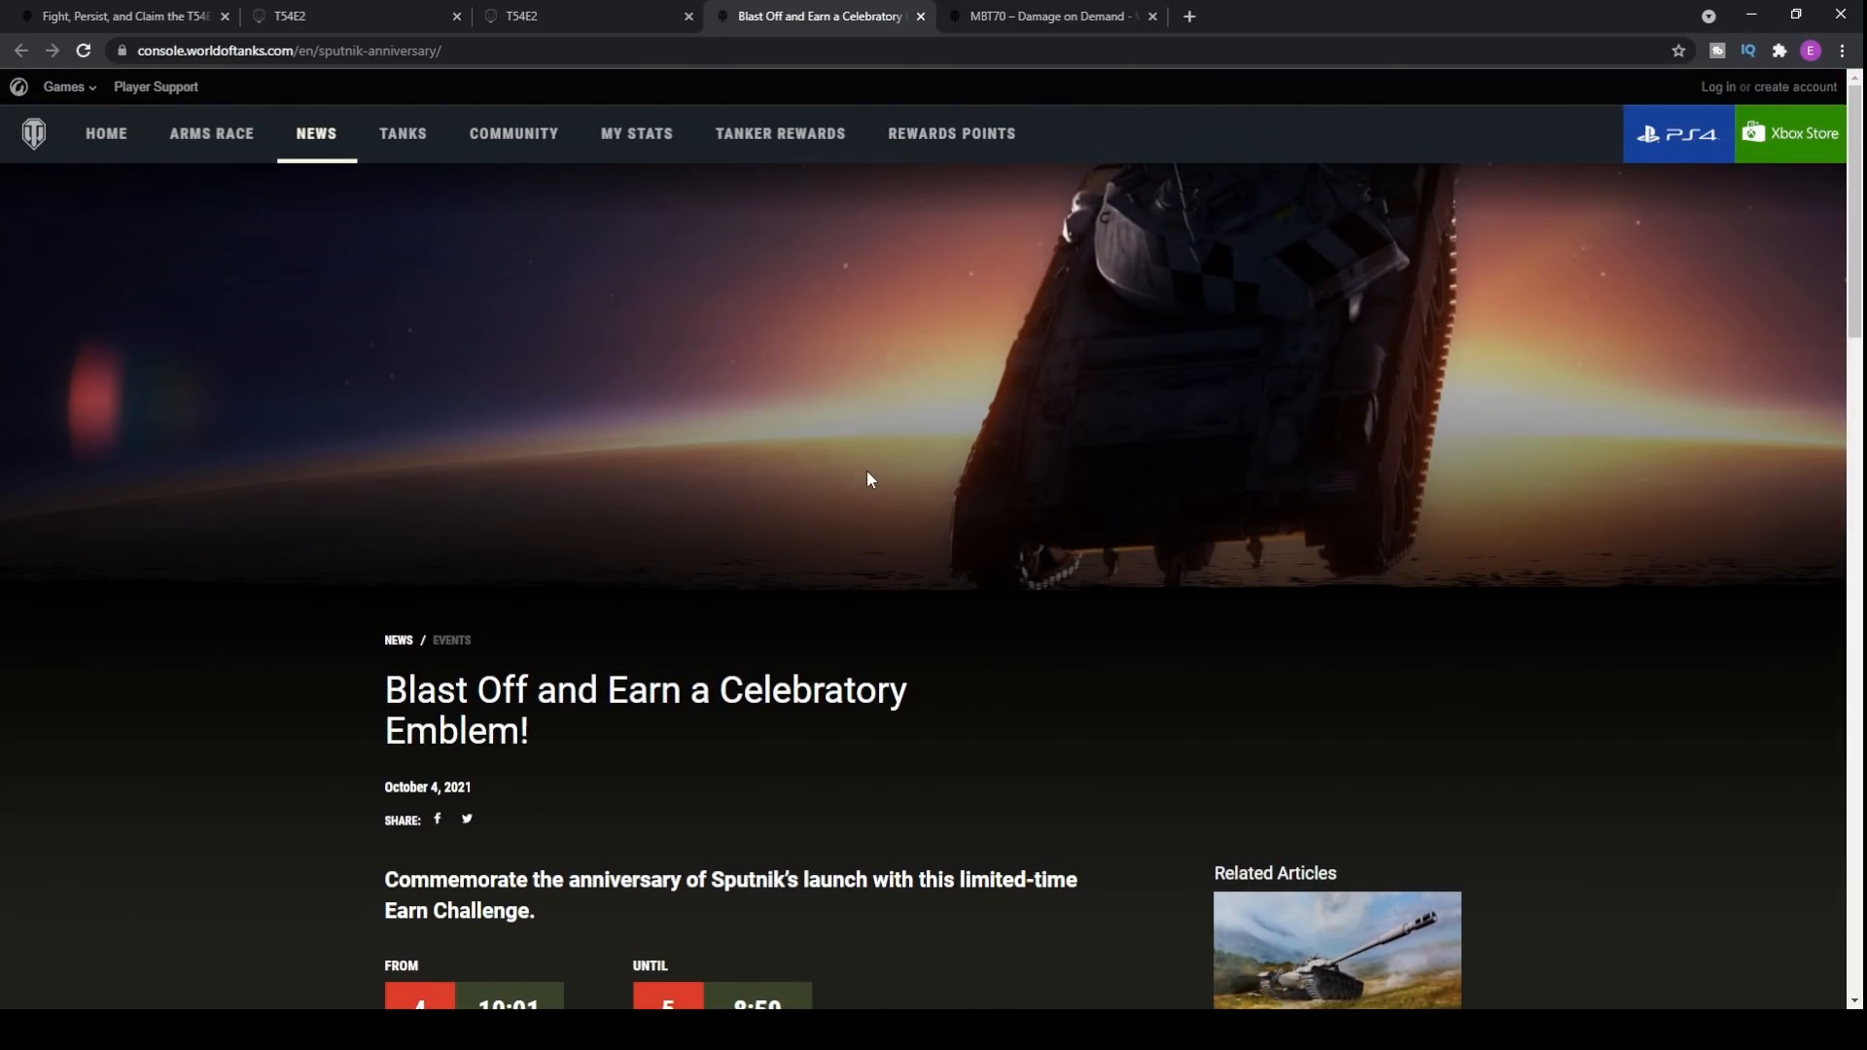
mouse_move(903, 474)
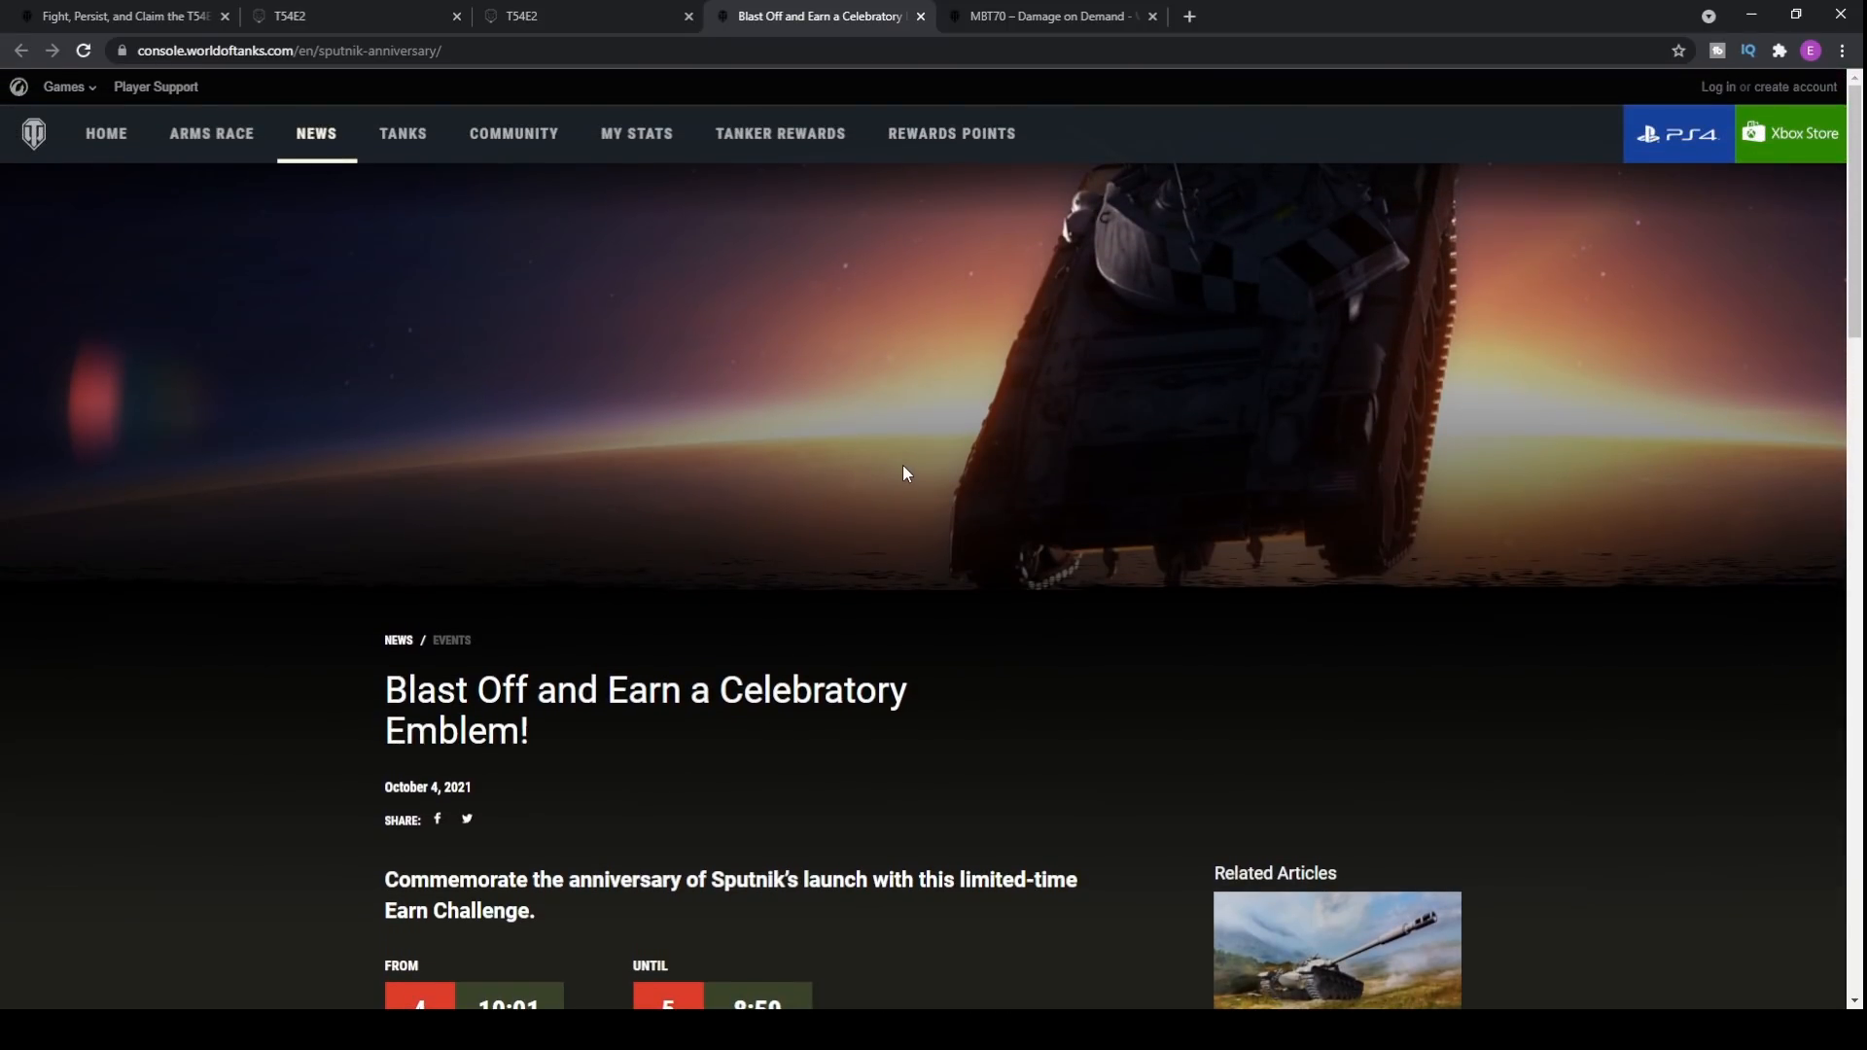
mouse_move(1027, 258)
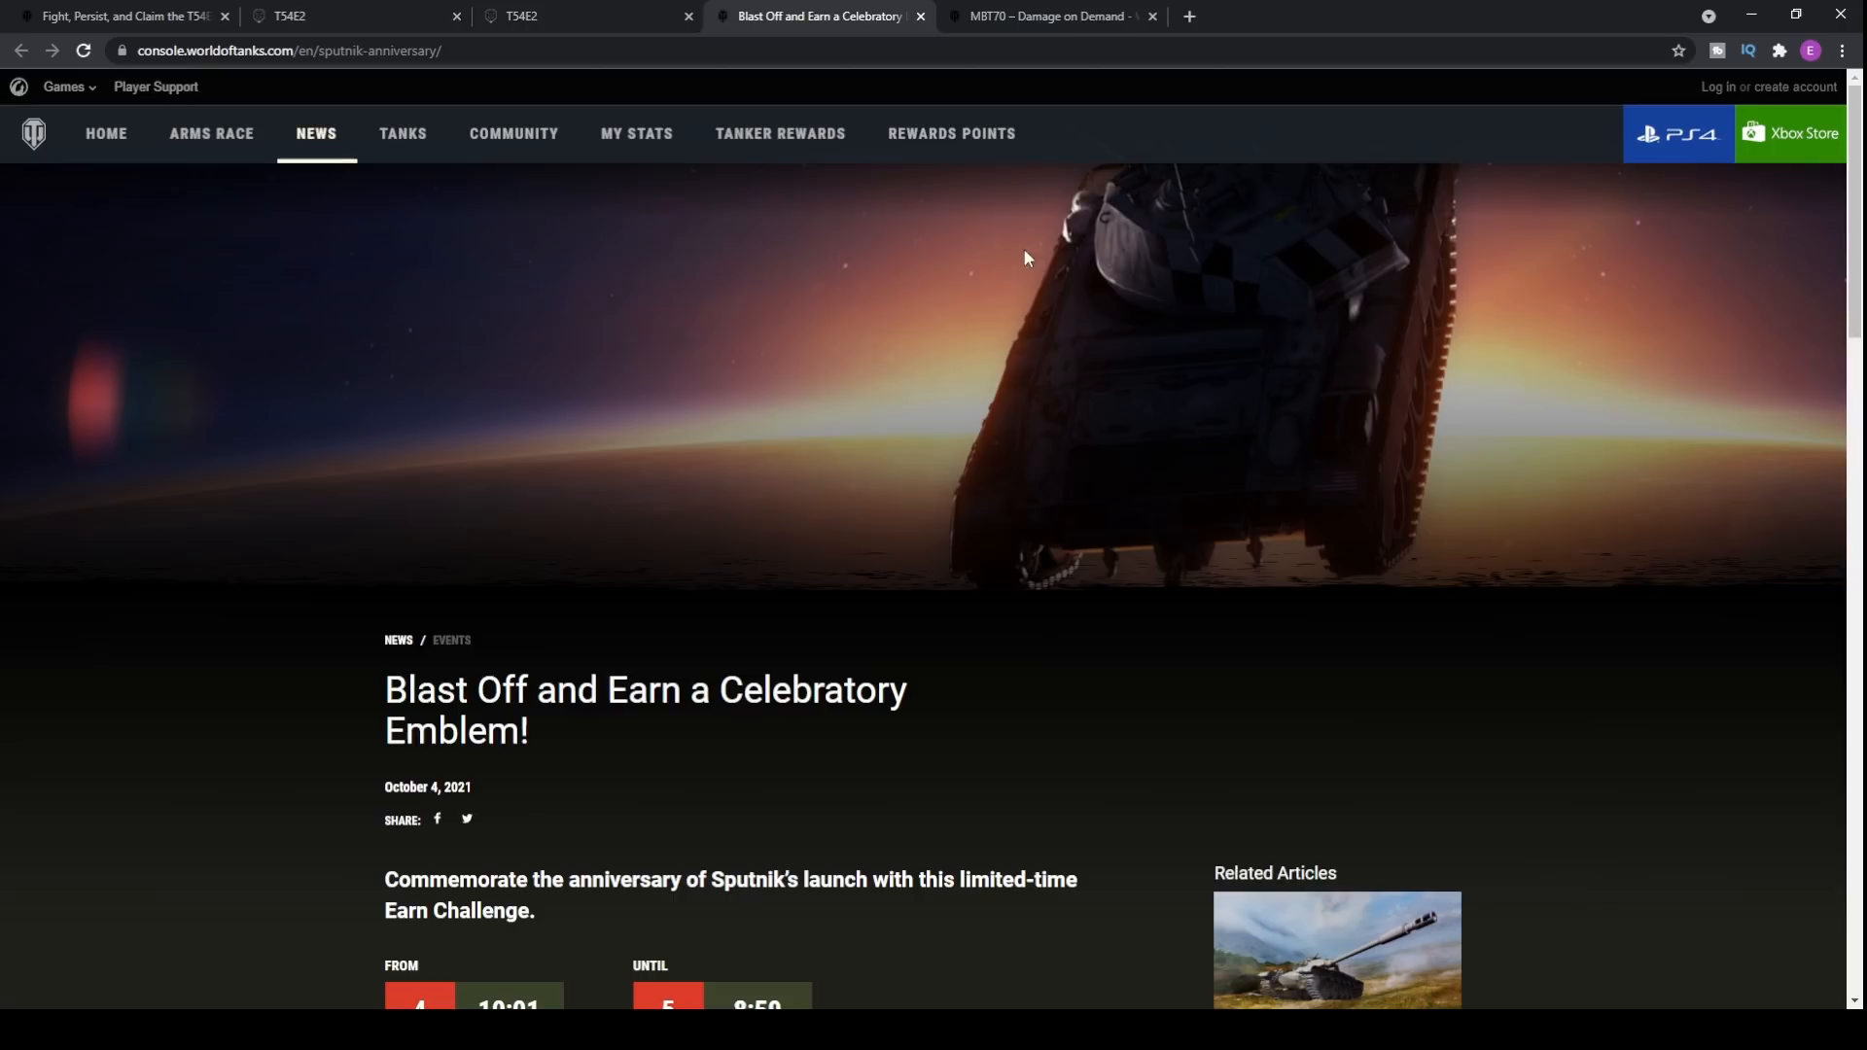
mouse_move(1381, 597)
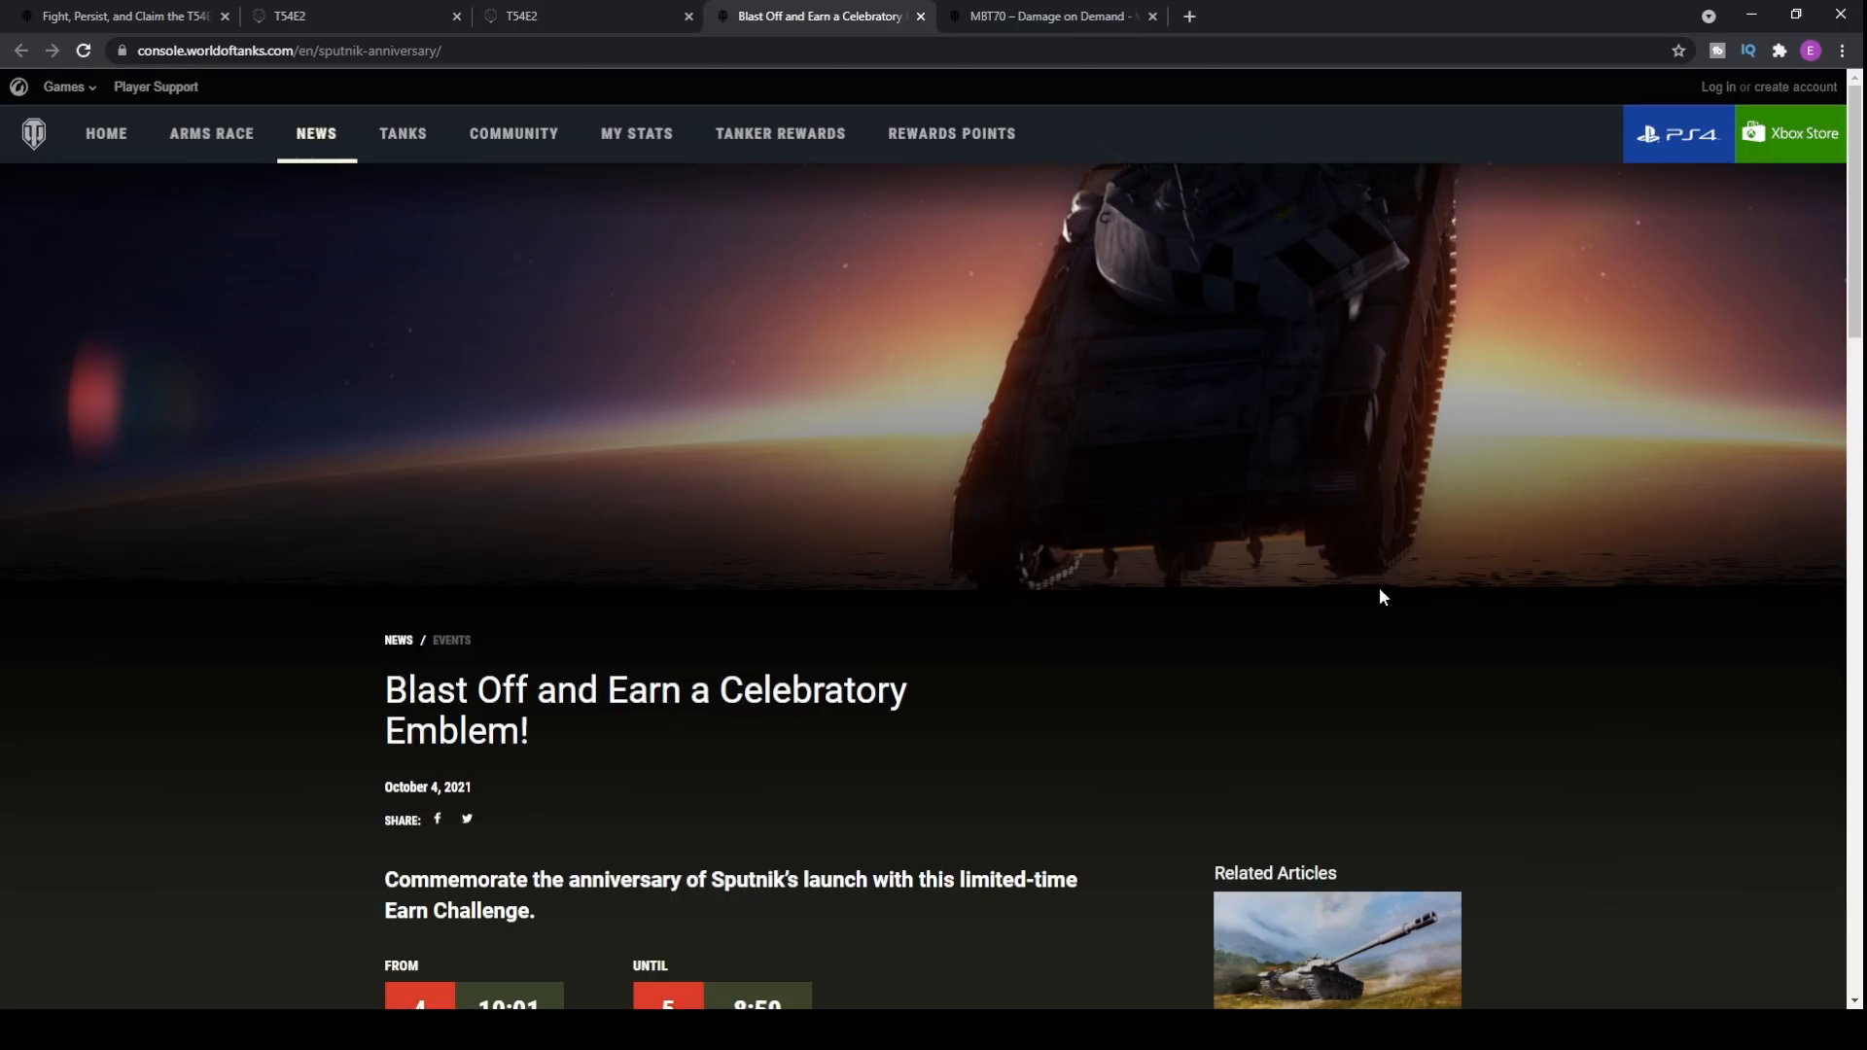
mouse_move(988, 374)
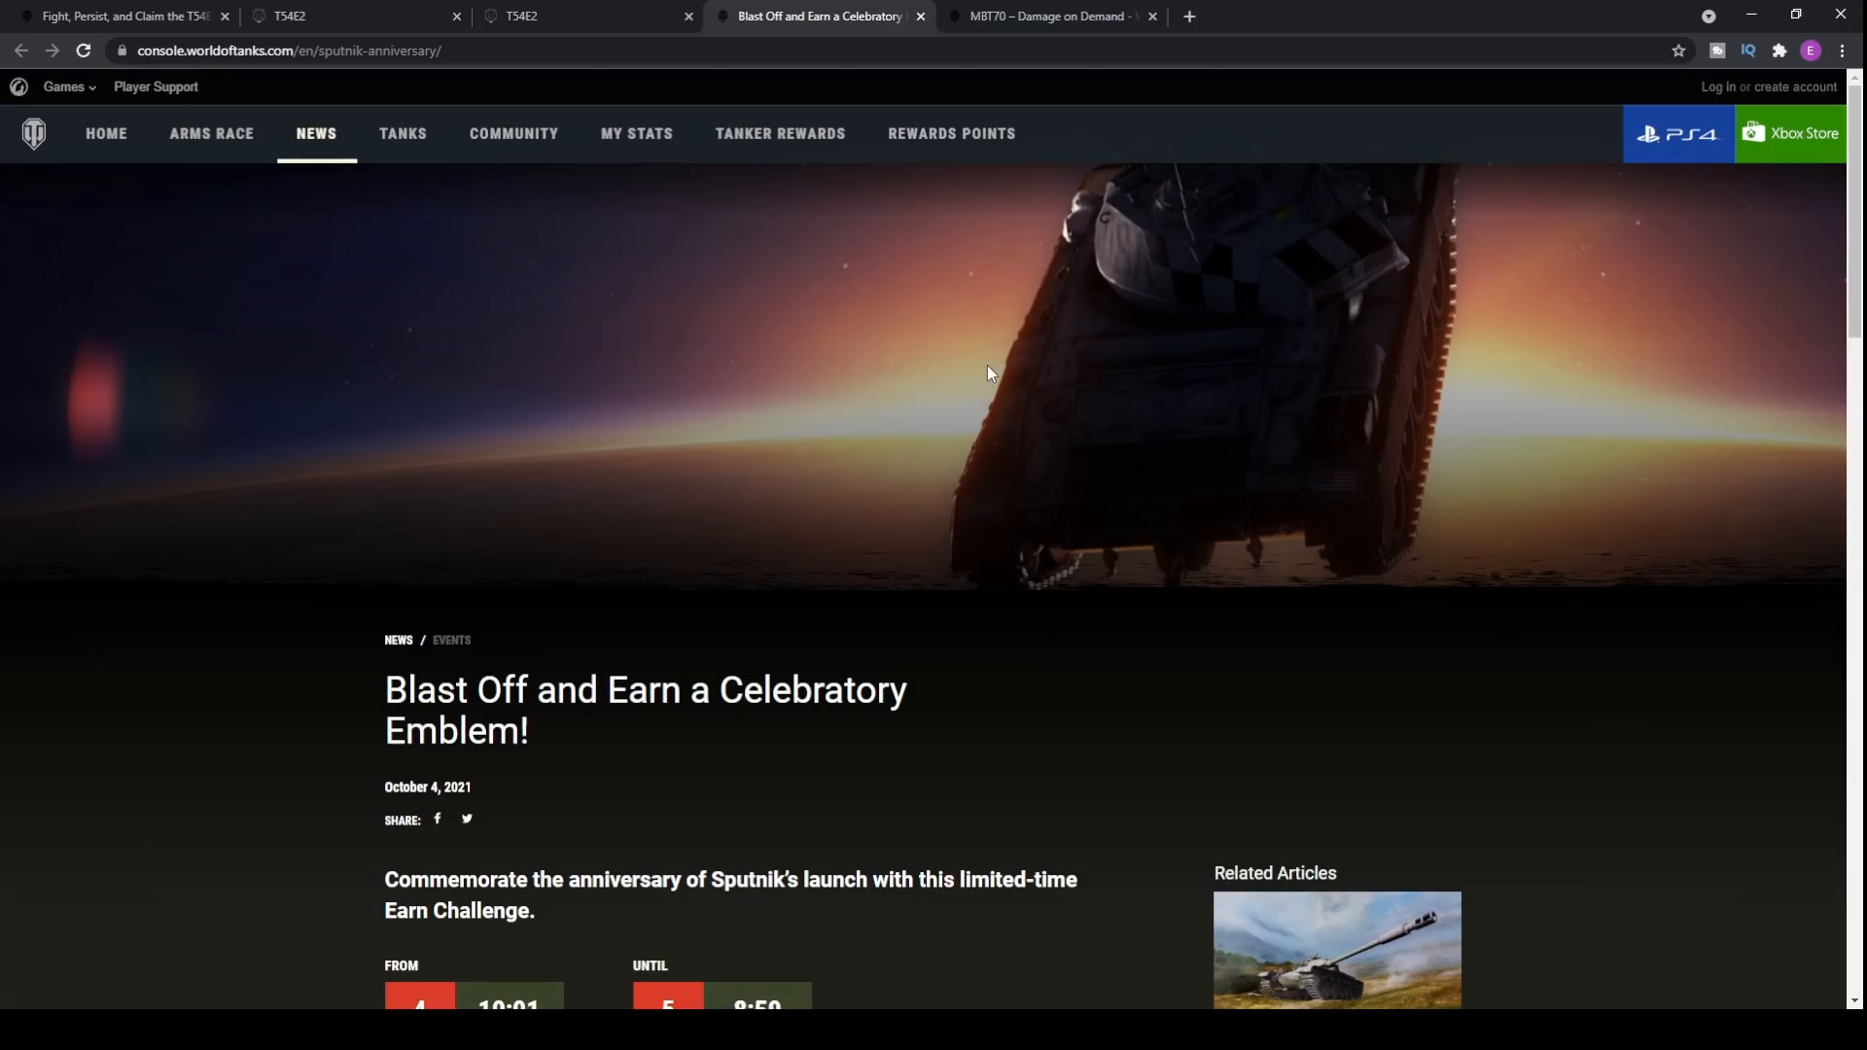
scroll("down", 3)
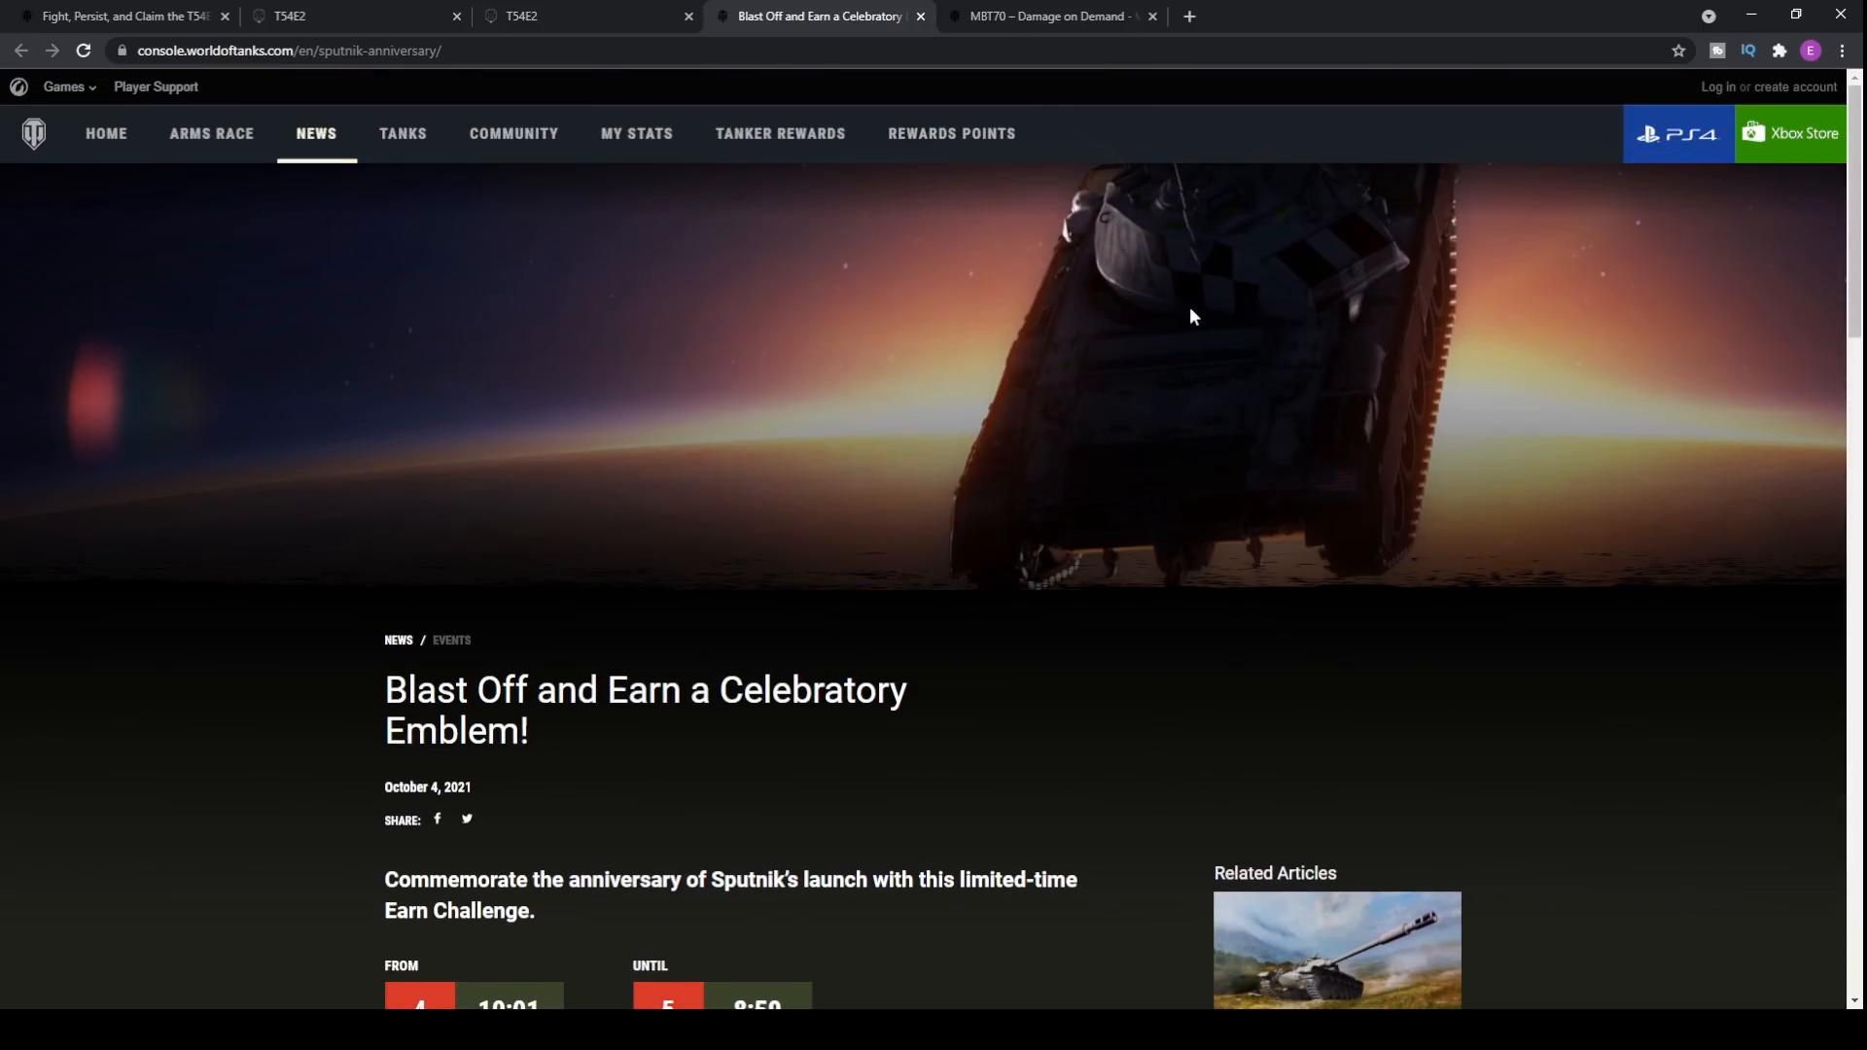
mouse_move(768, 428)
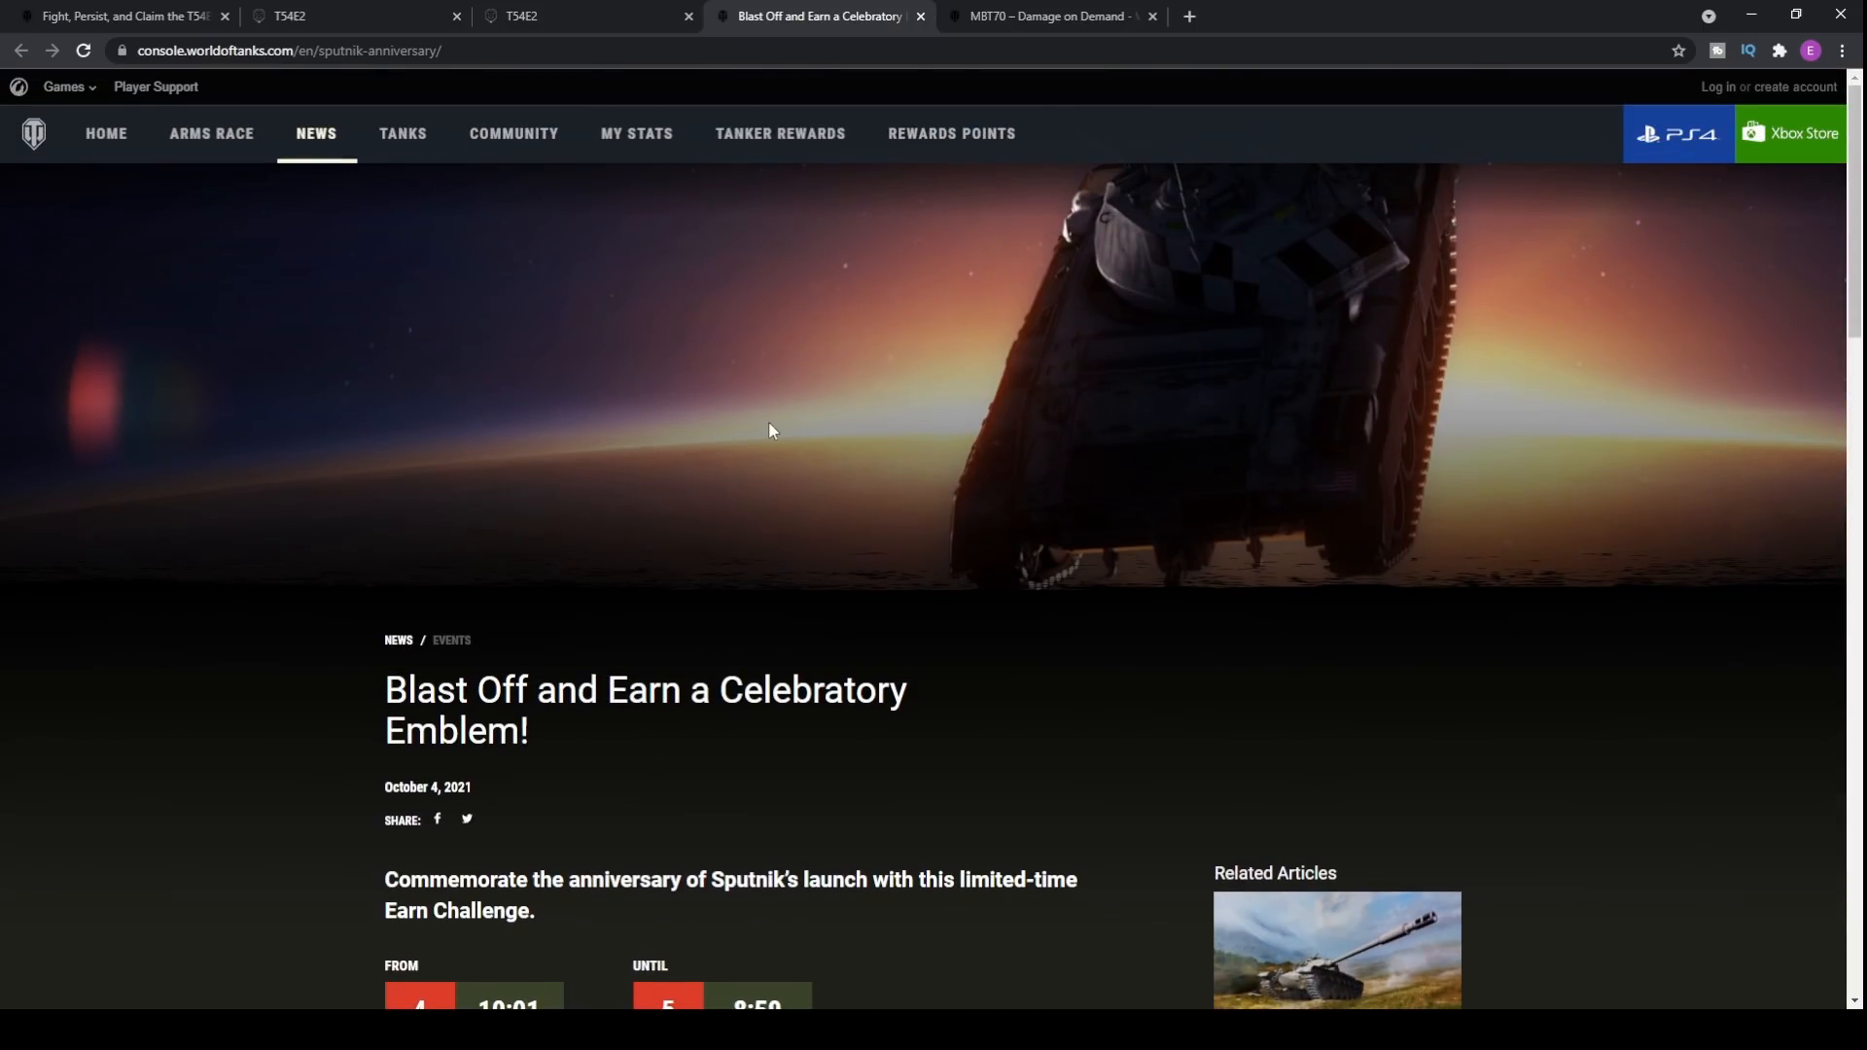
scroll("down", 3)
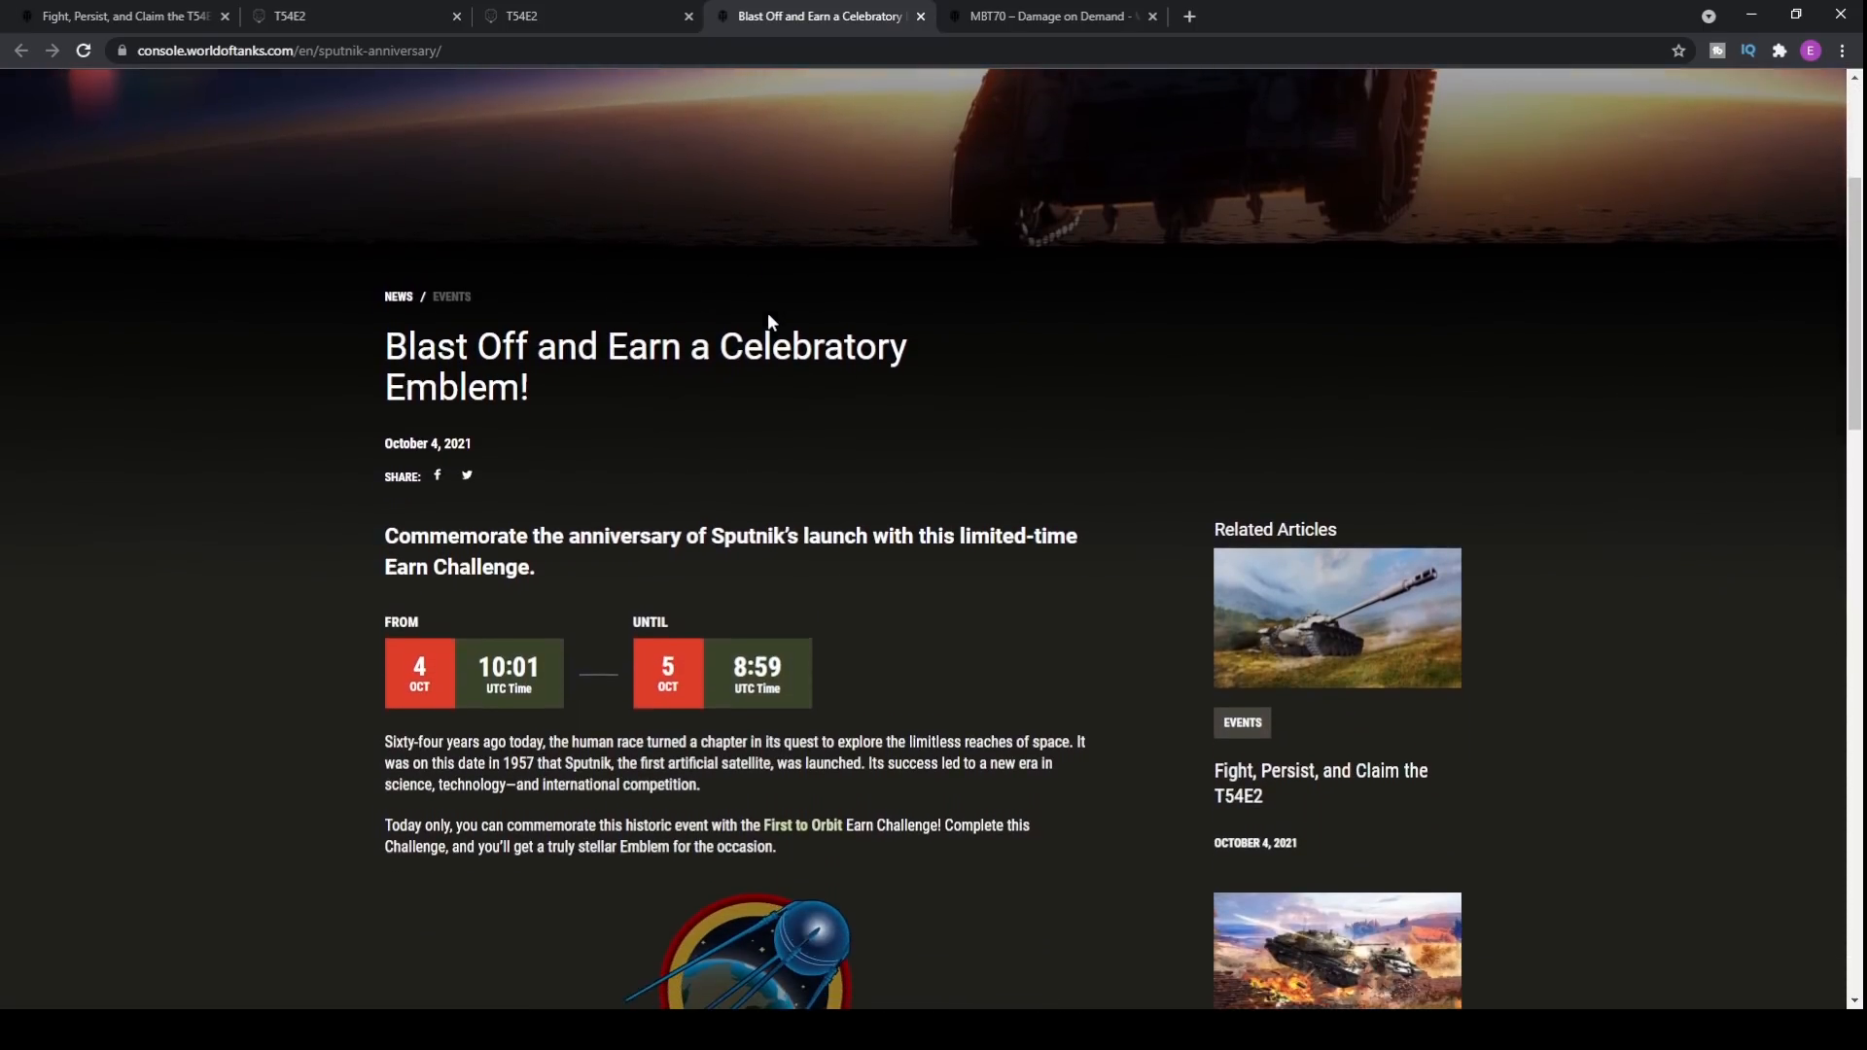
scroll("down", 3)
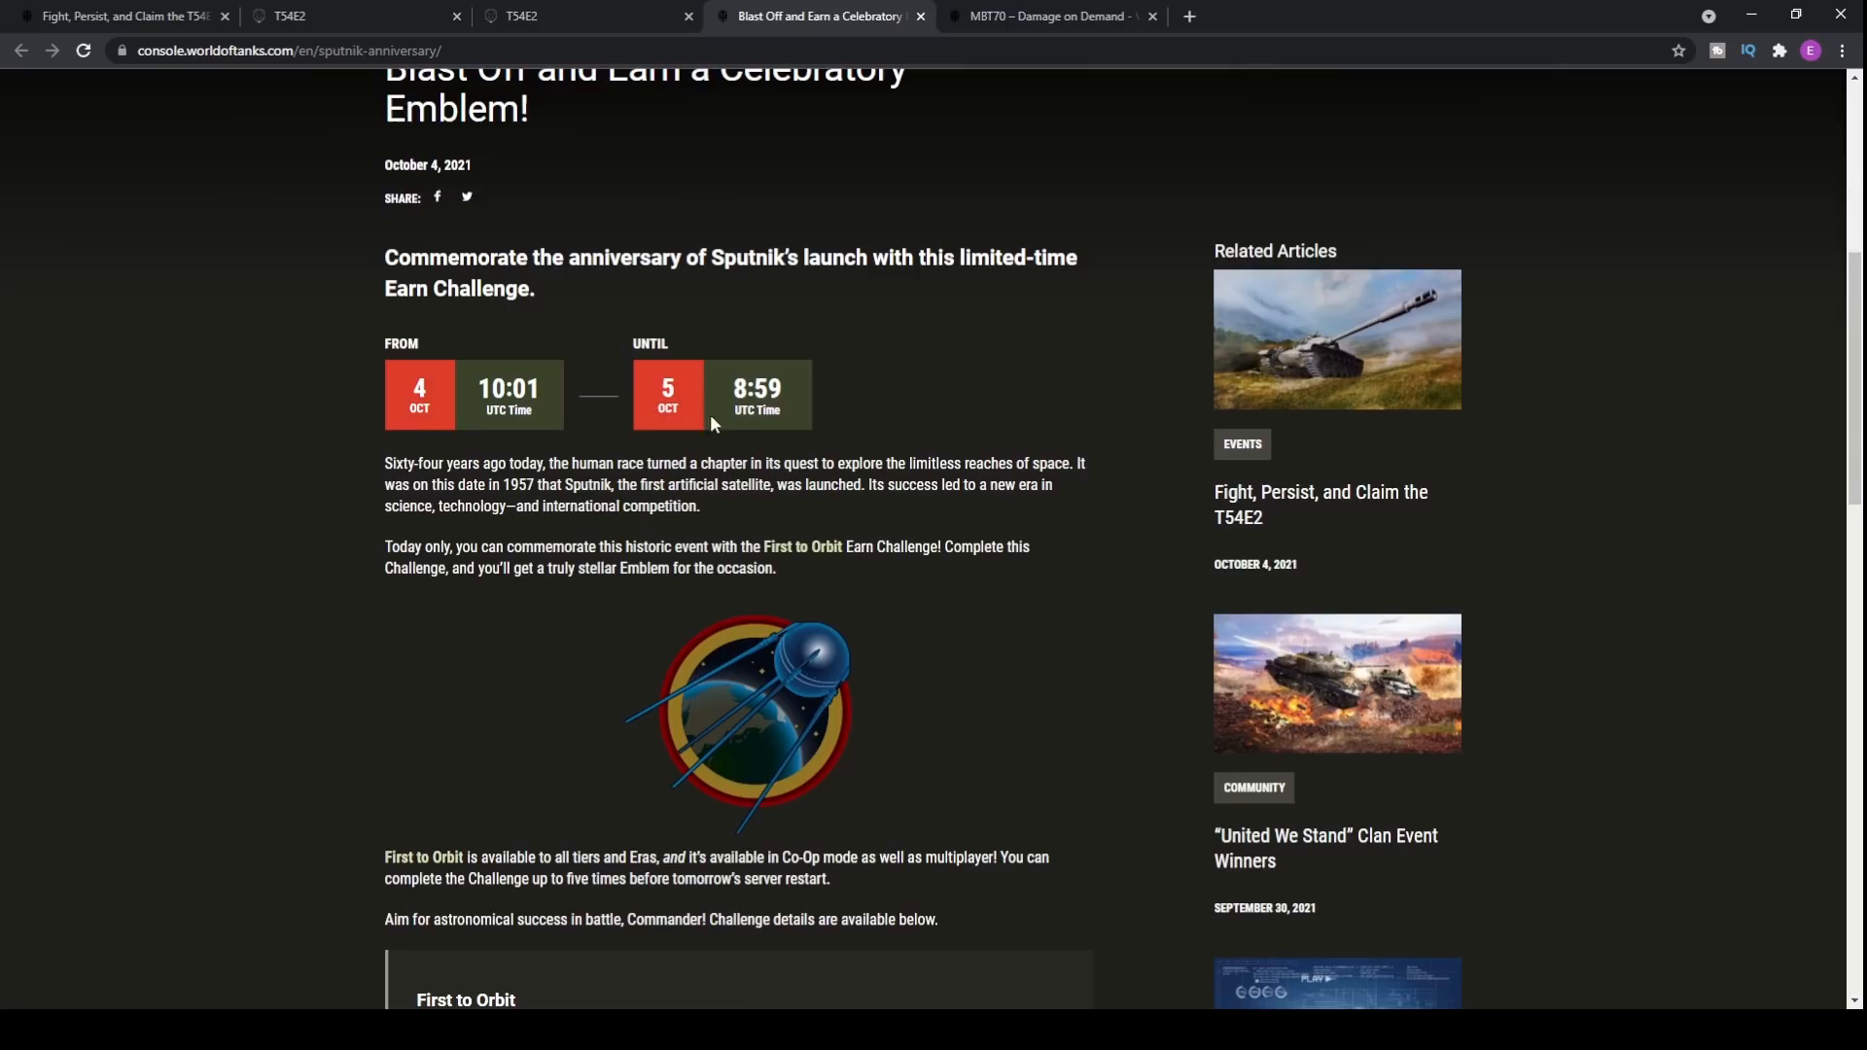
scroll("down", 3)
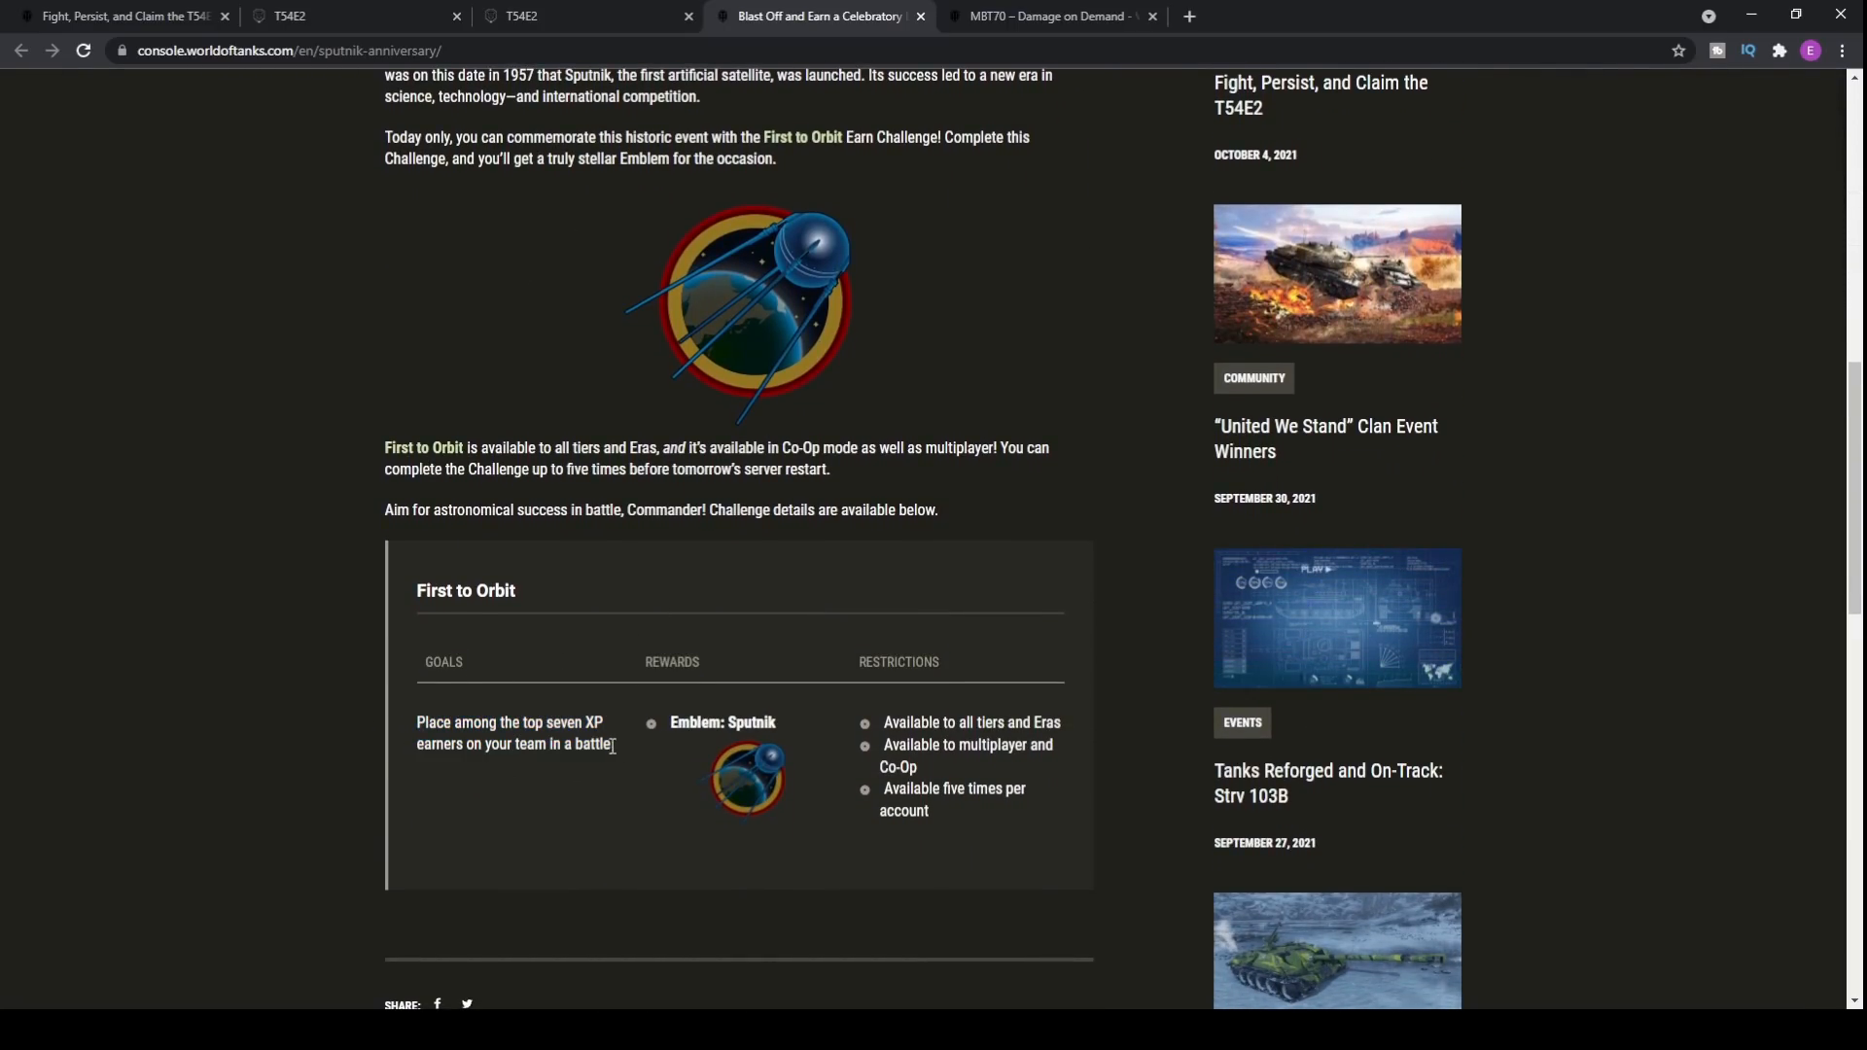
mouse_move(916, 725)
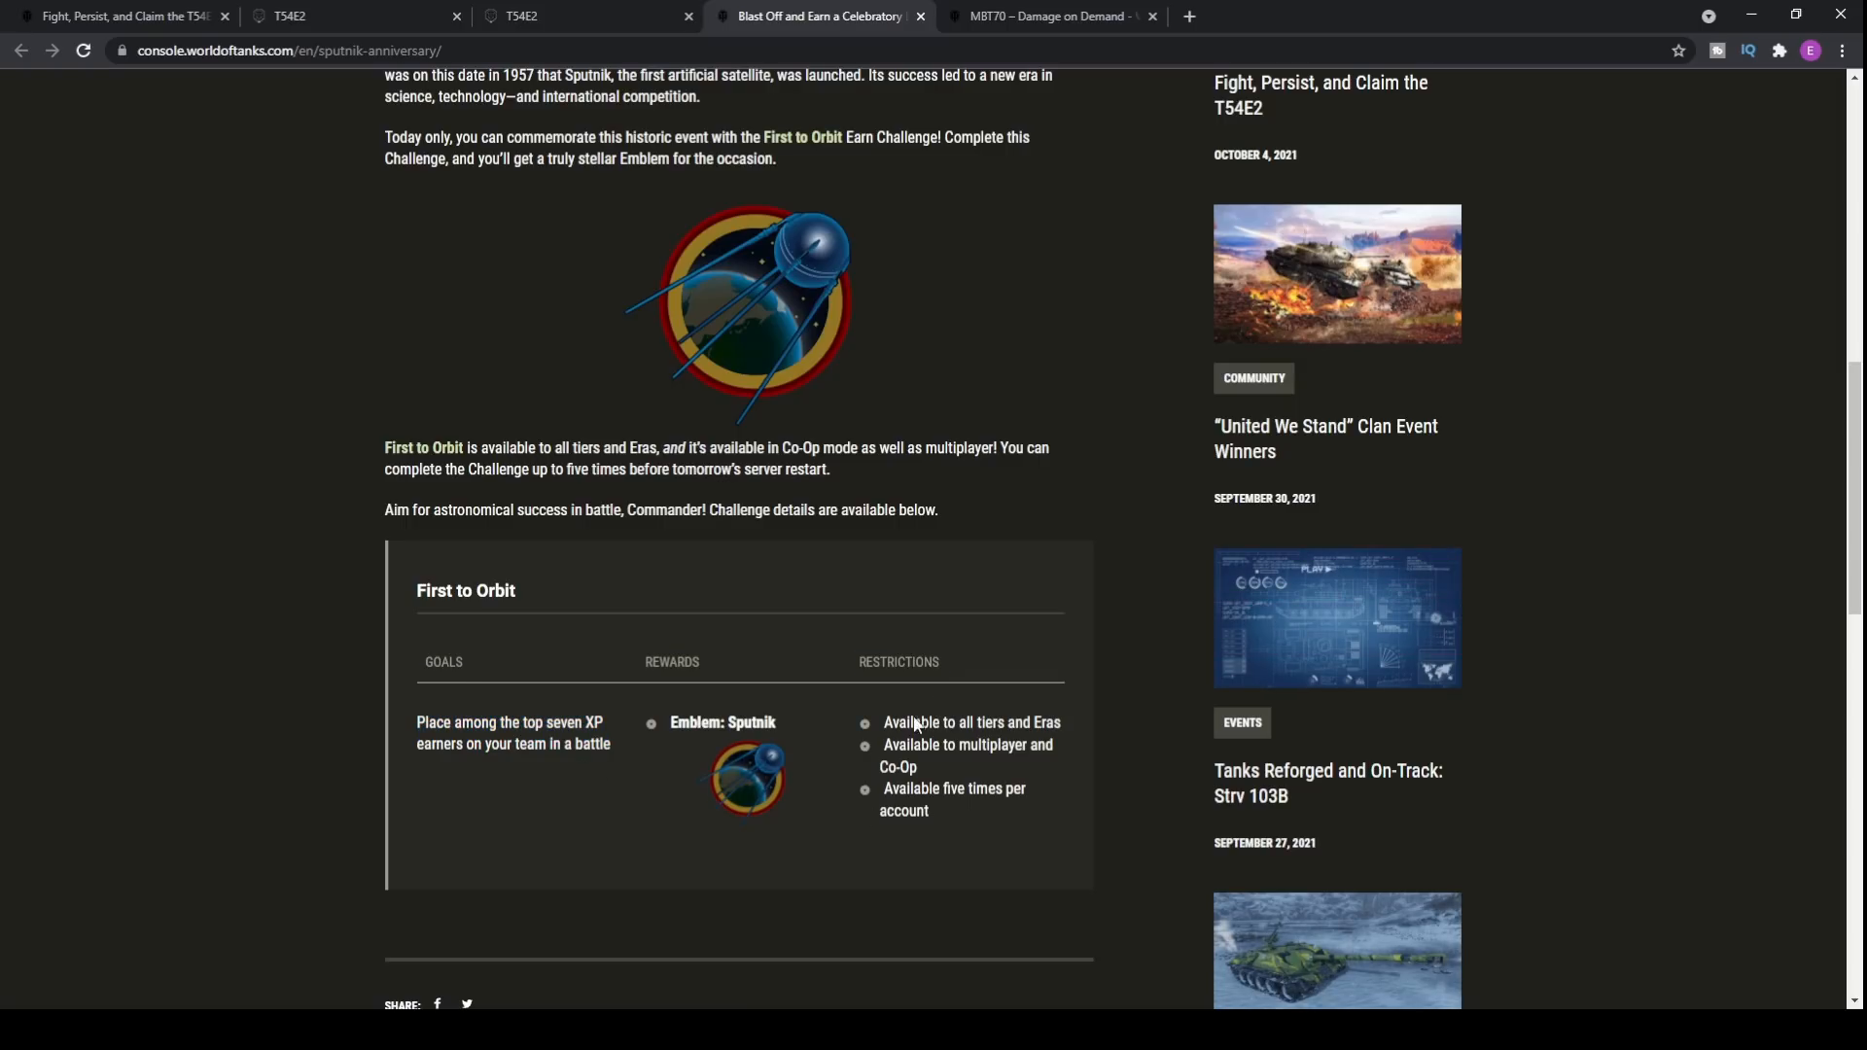
scroll("down", 3)
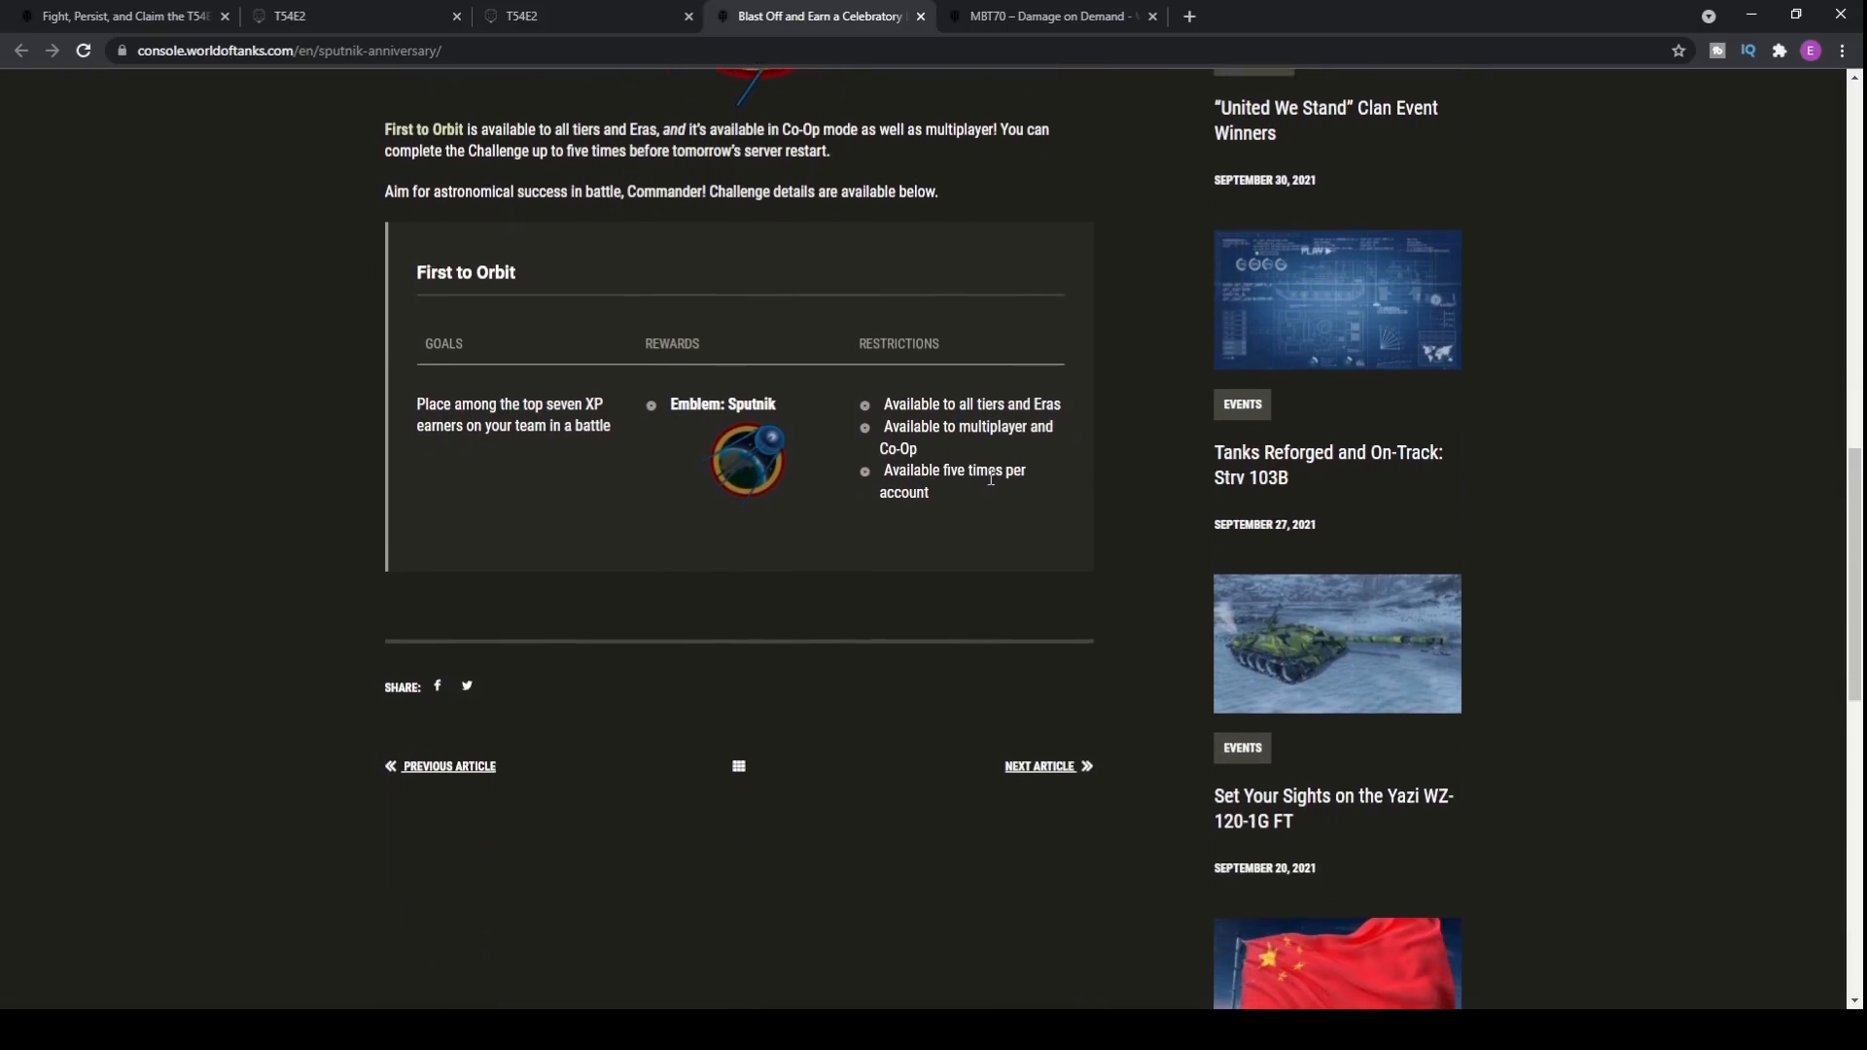
scroll("down", 3)
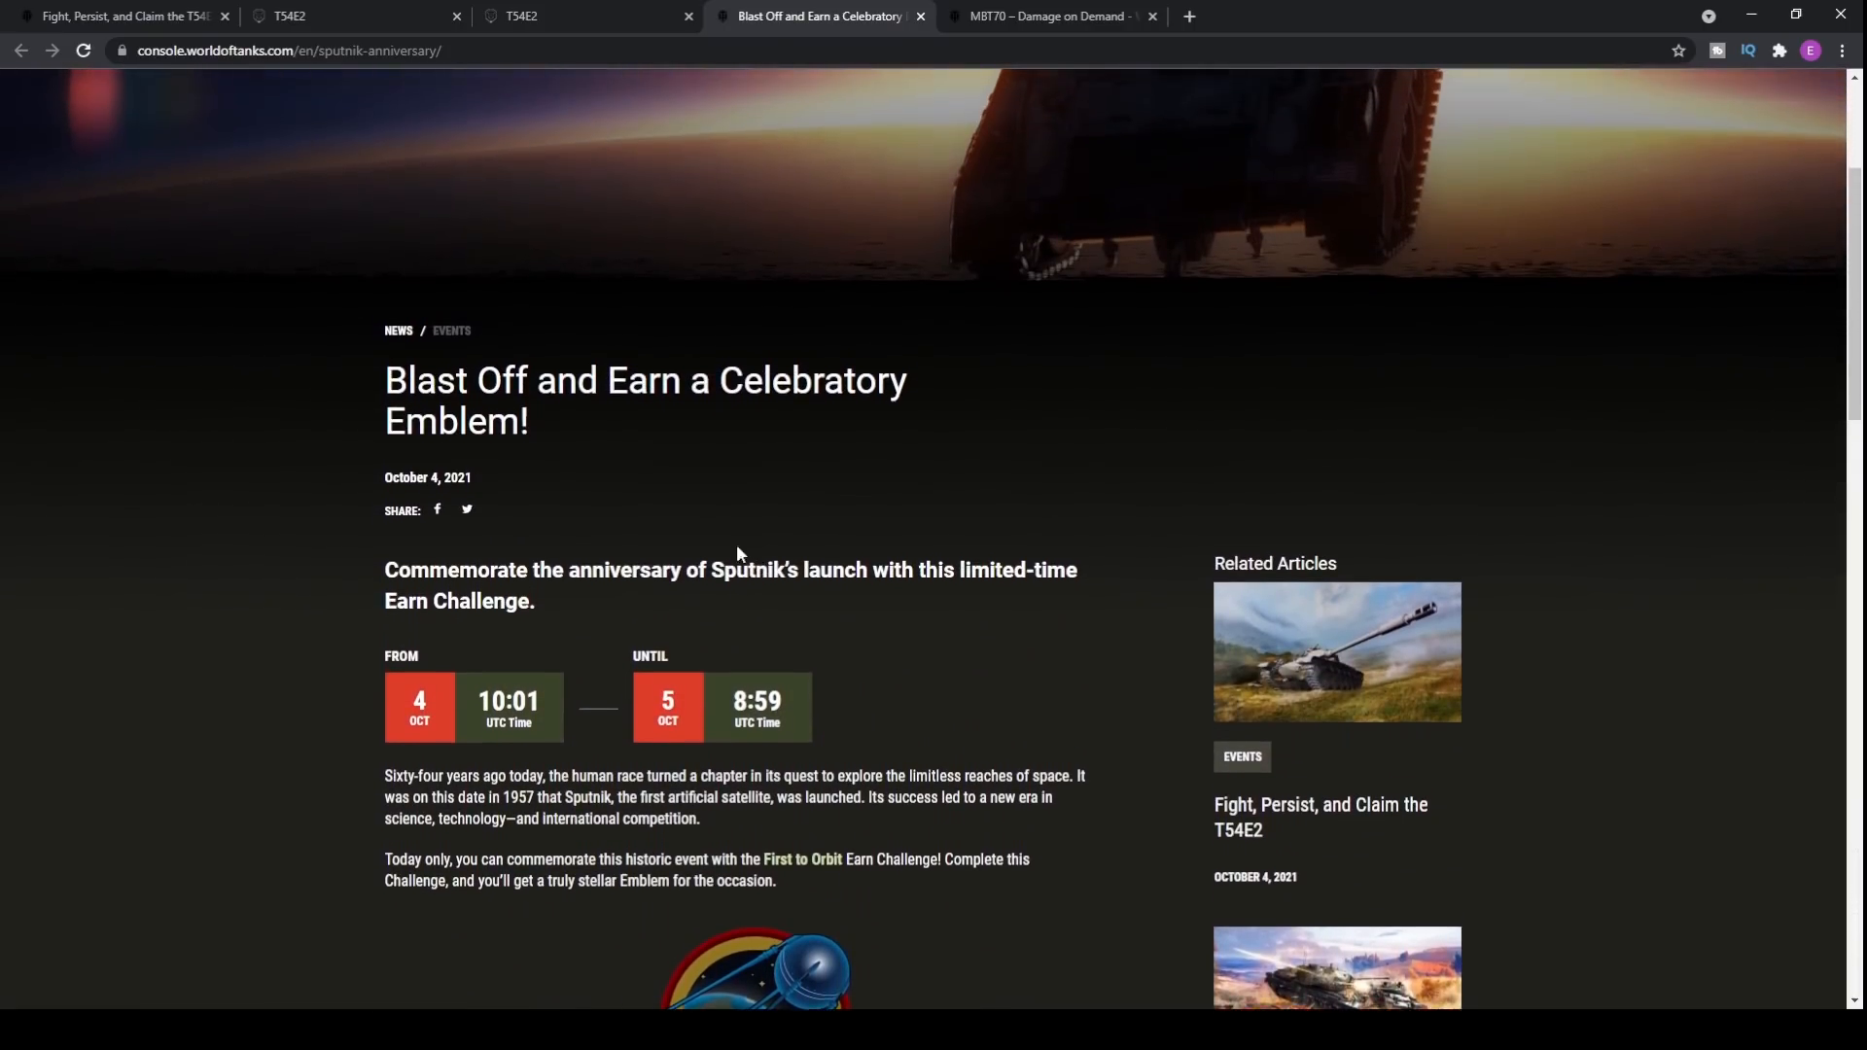
Step: Finish reading the Blast Off article and switch to the MBT70 – Damage on Demand article
scroll("down", 3)
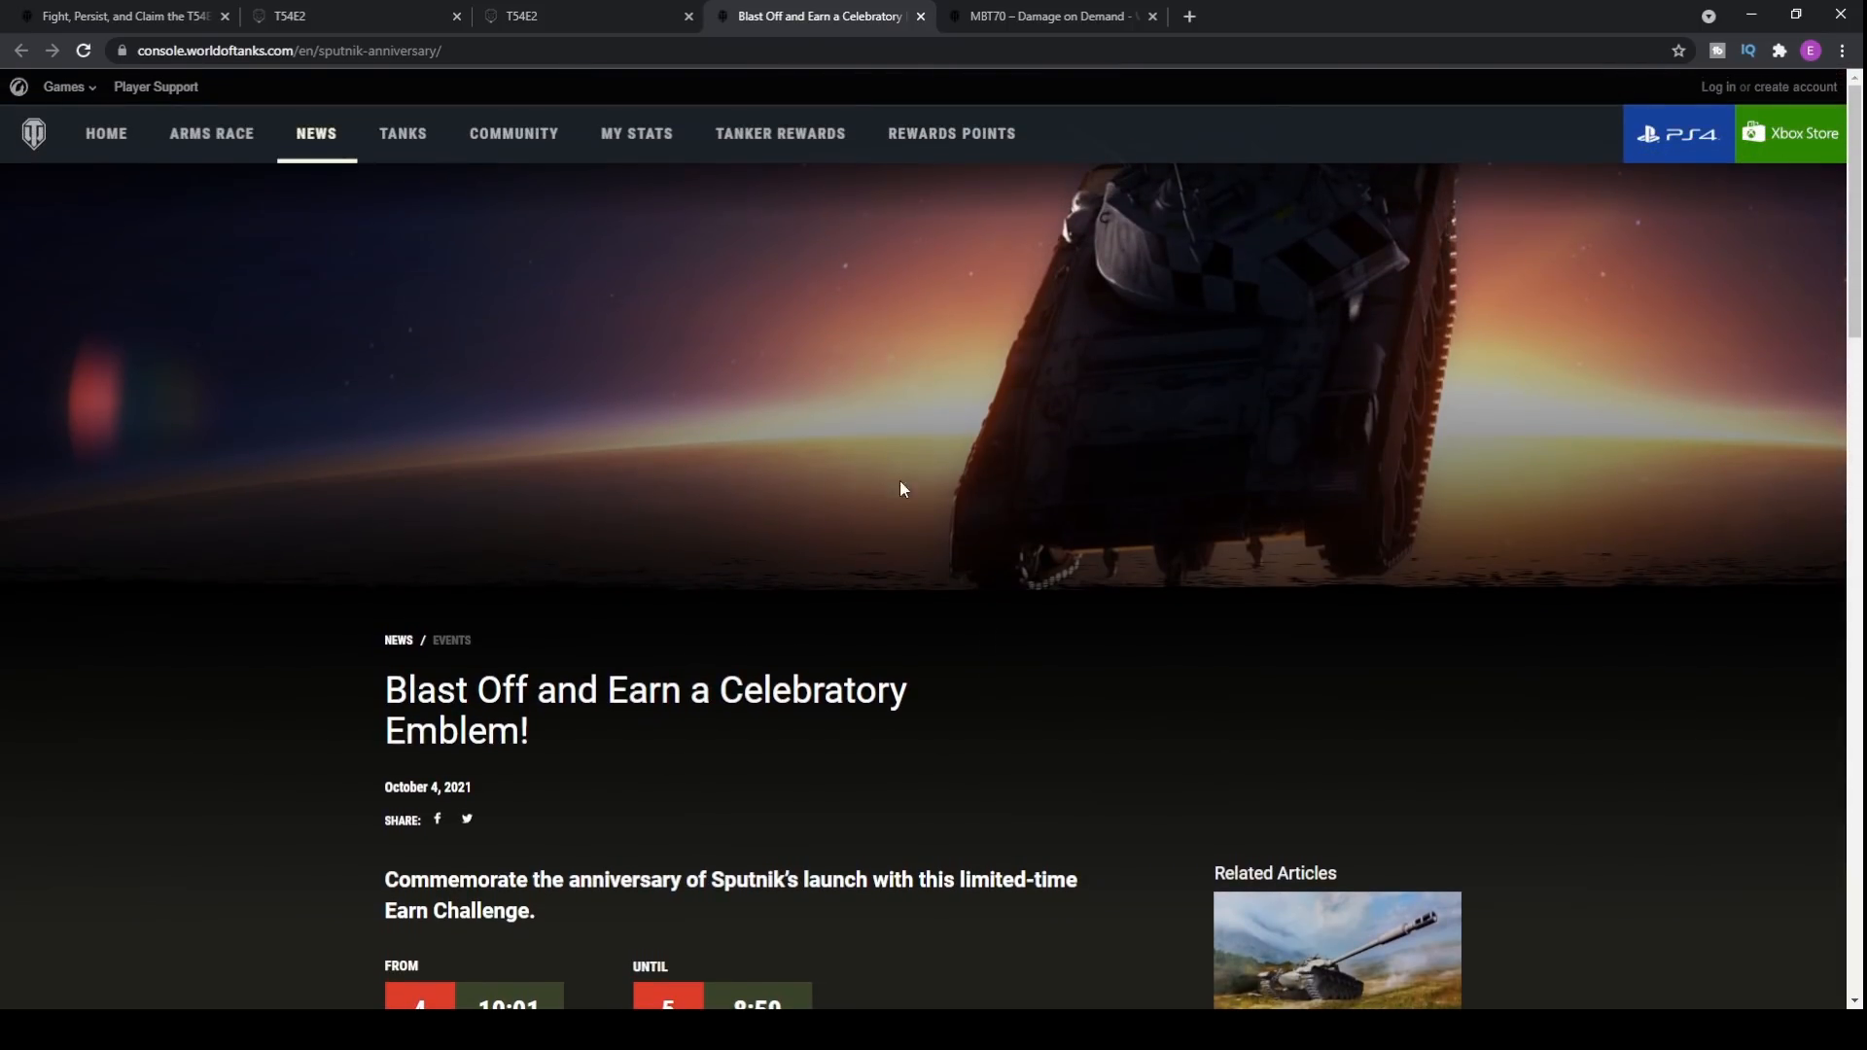
scroll("down", 3)
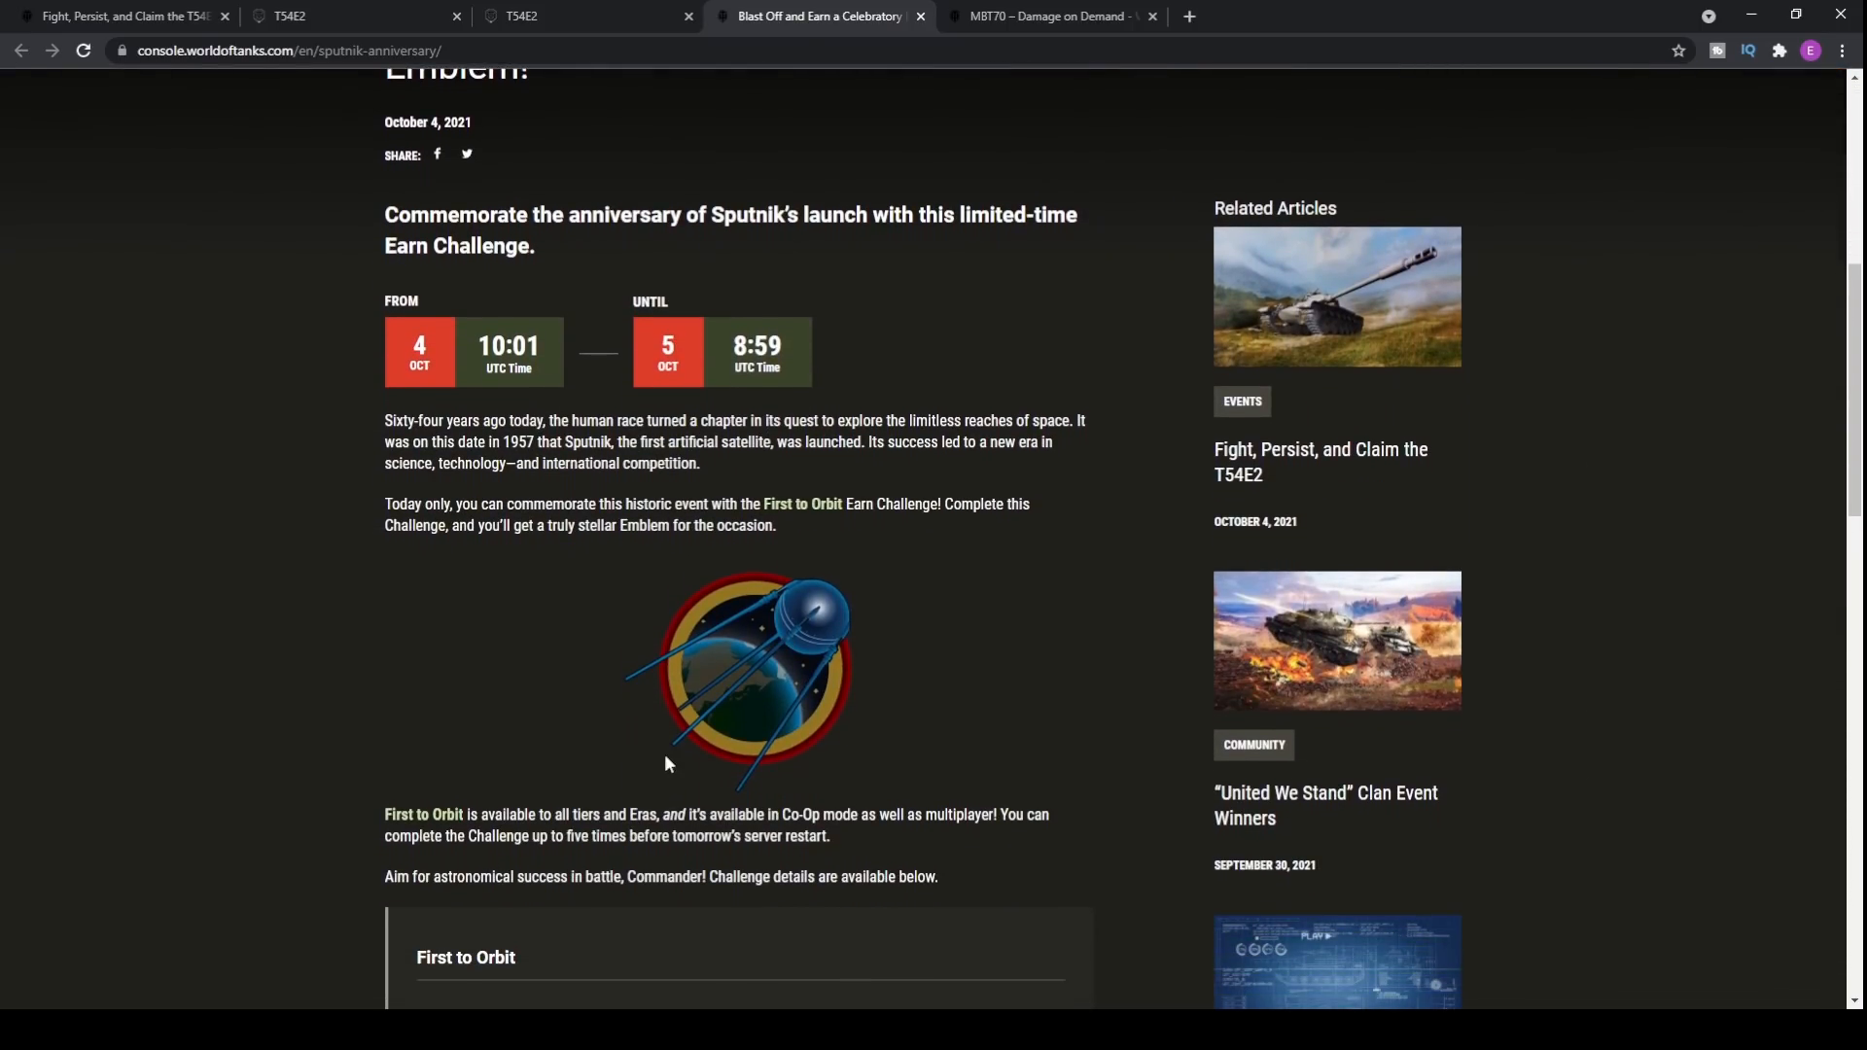
scroll("up", 3)
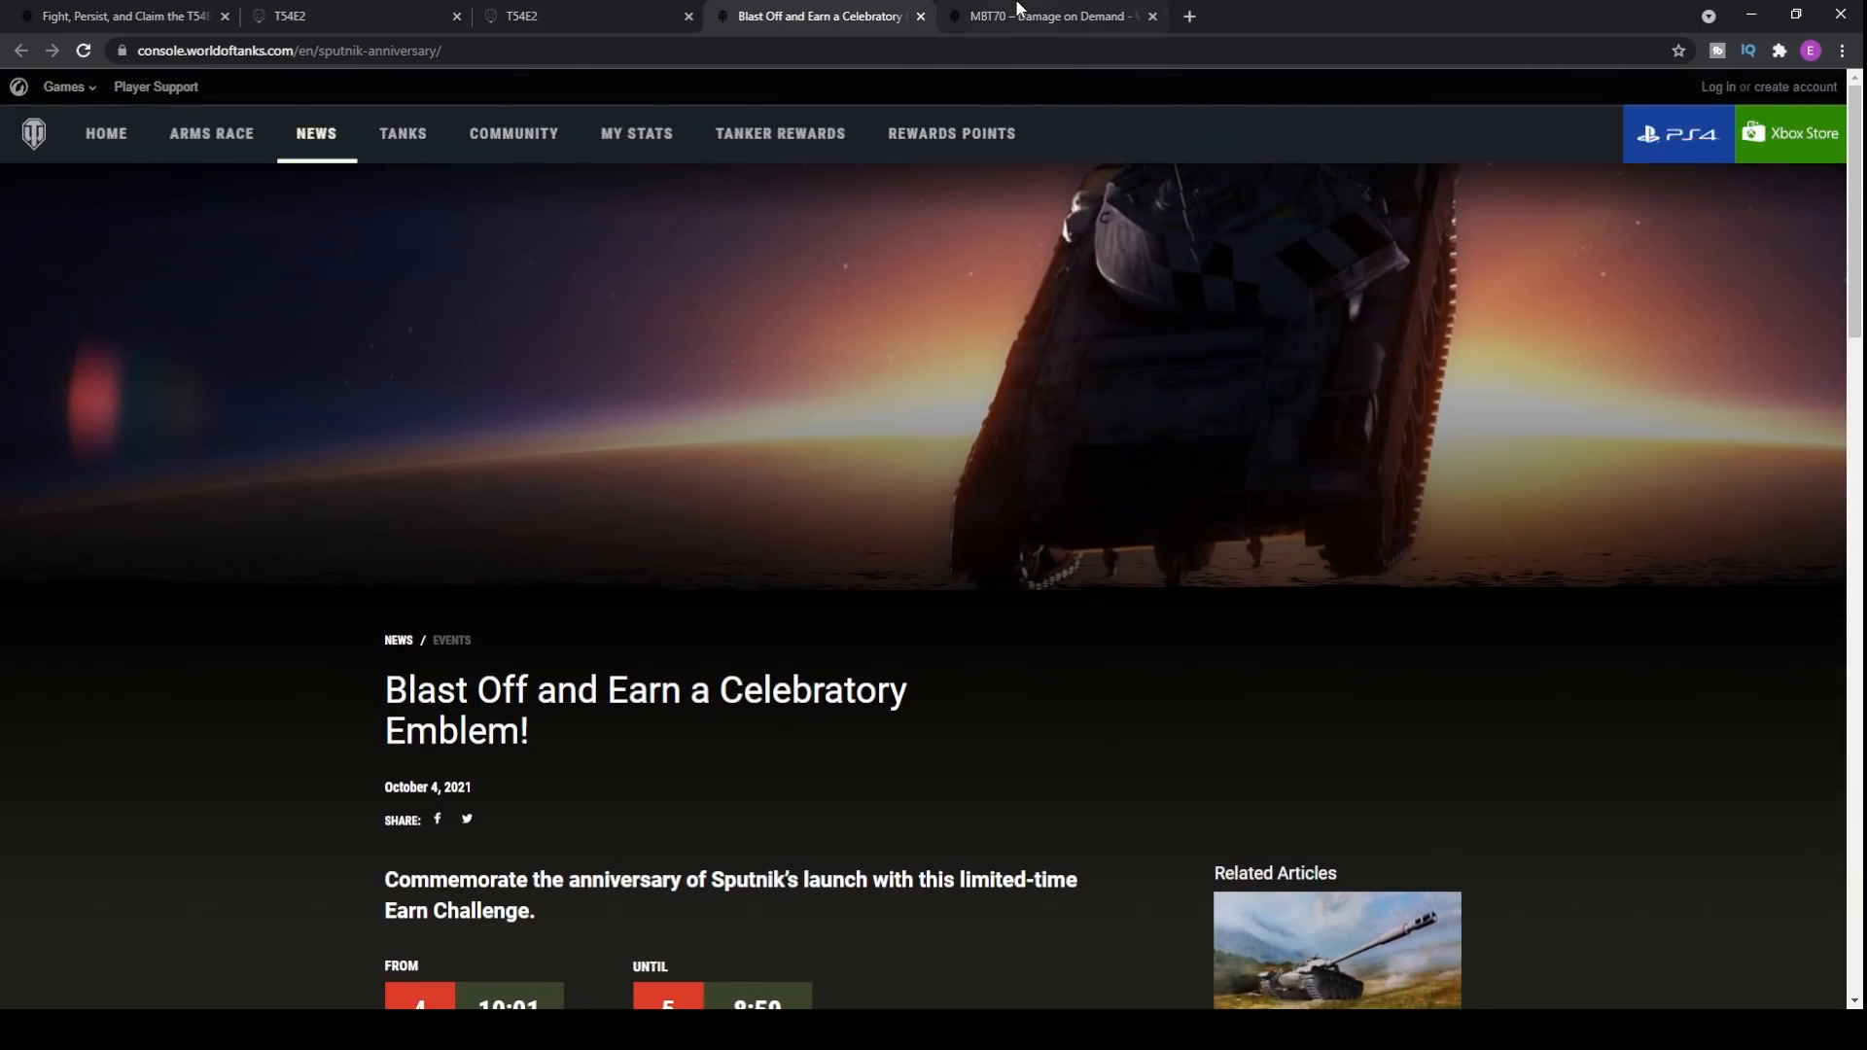
left_click(1049, 16)
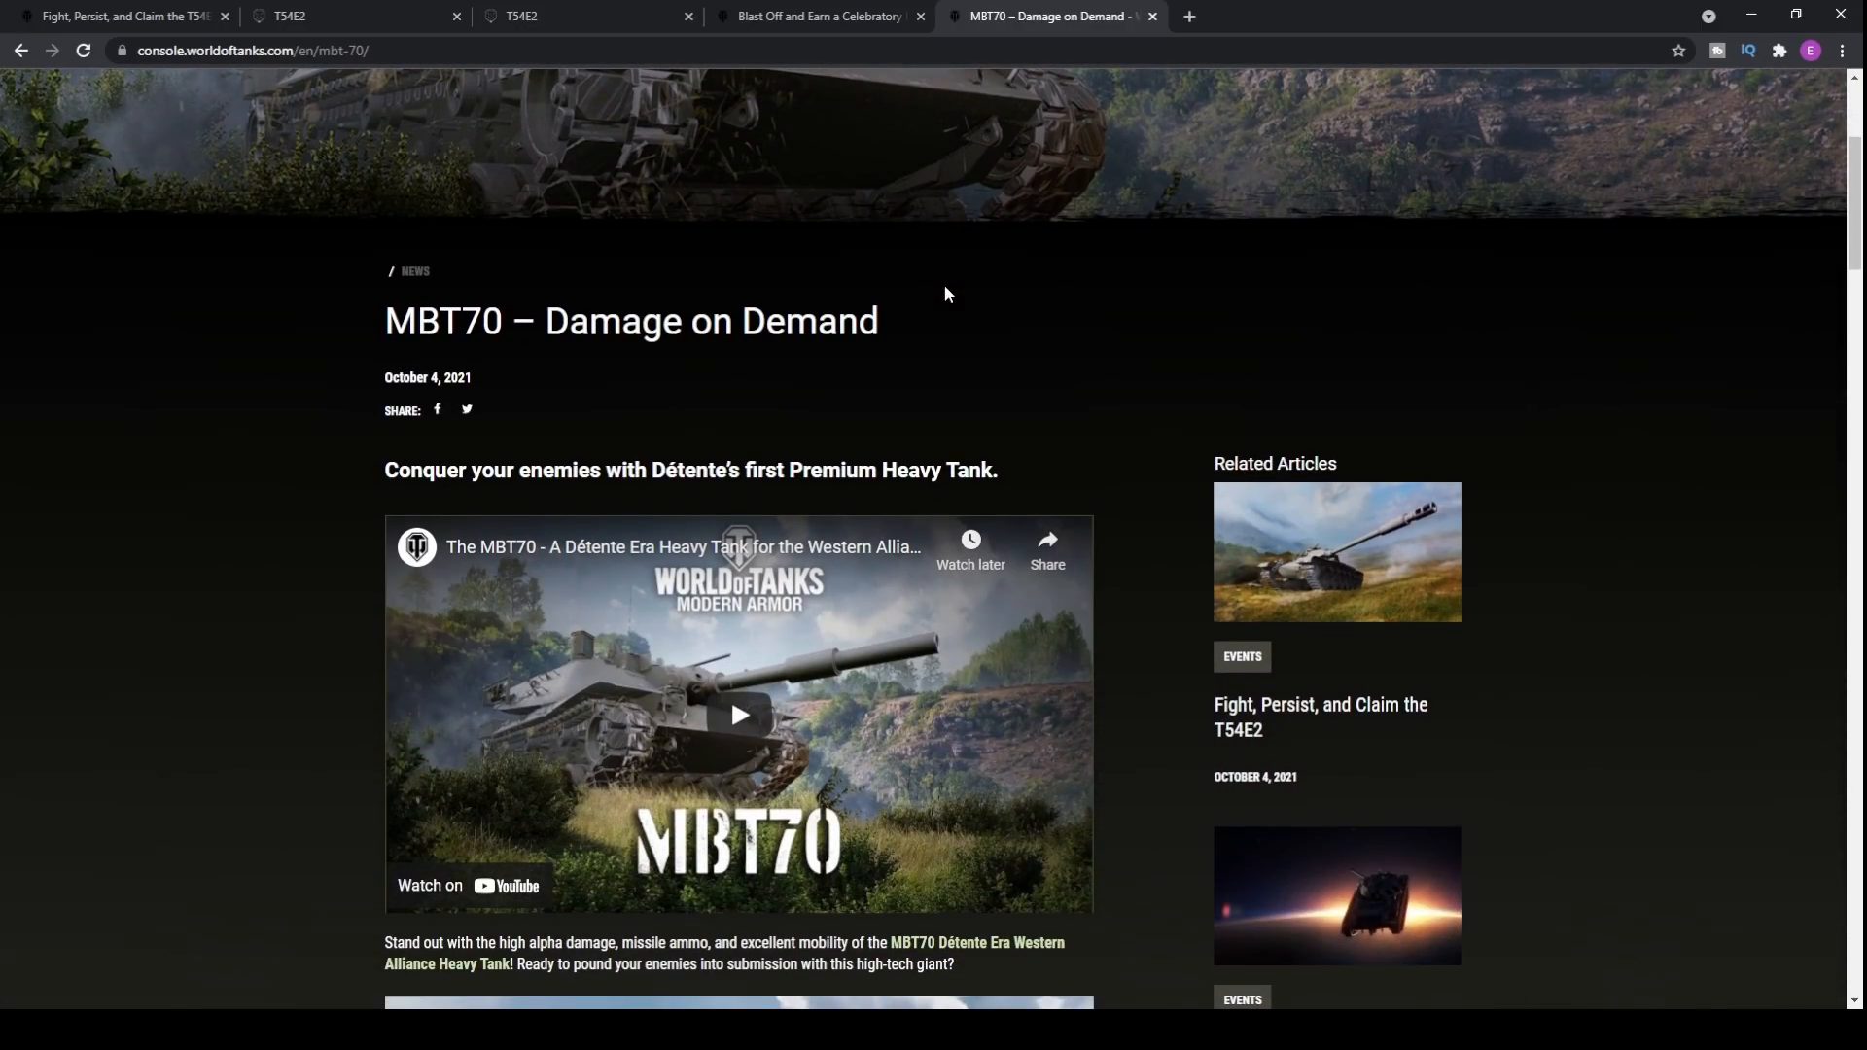
mouse_move(984, 290)
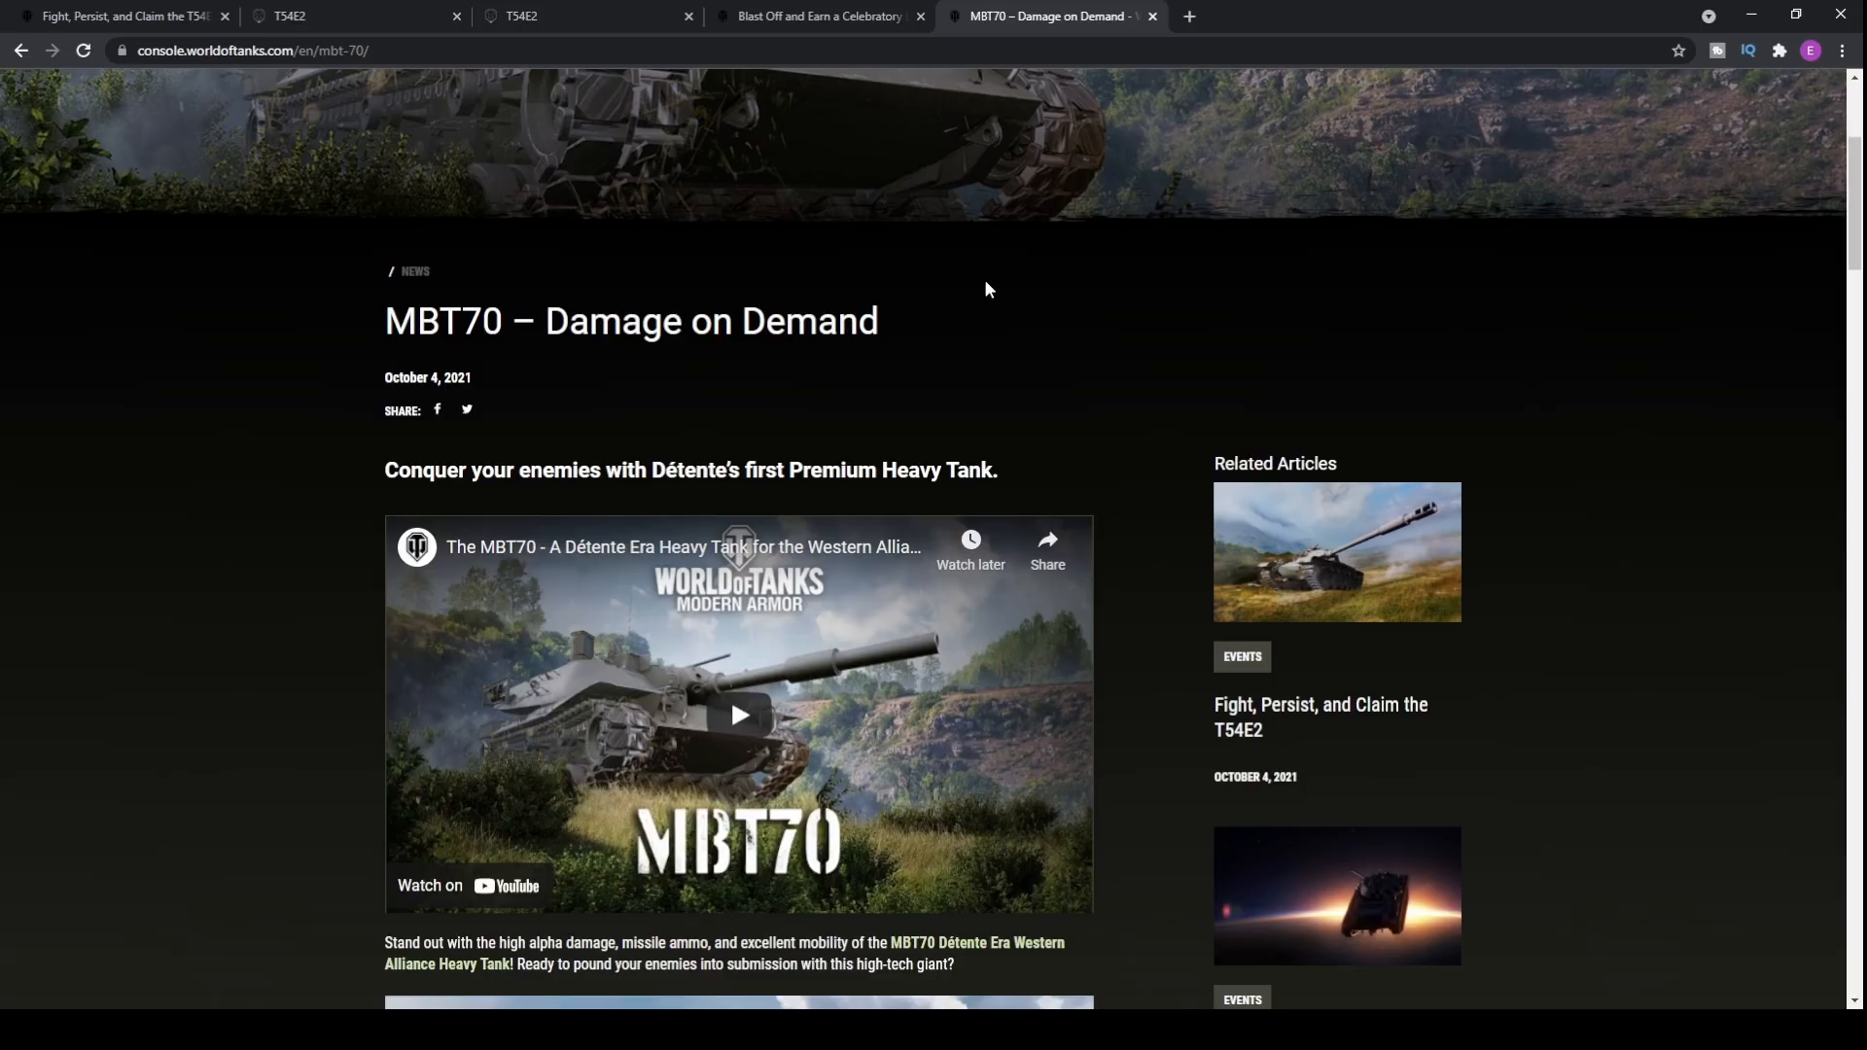
mouse_move(953, 302)
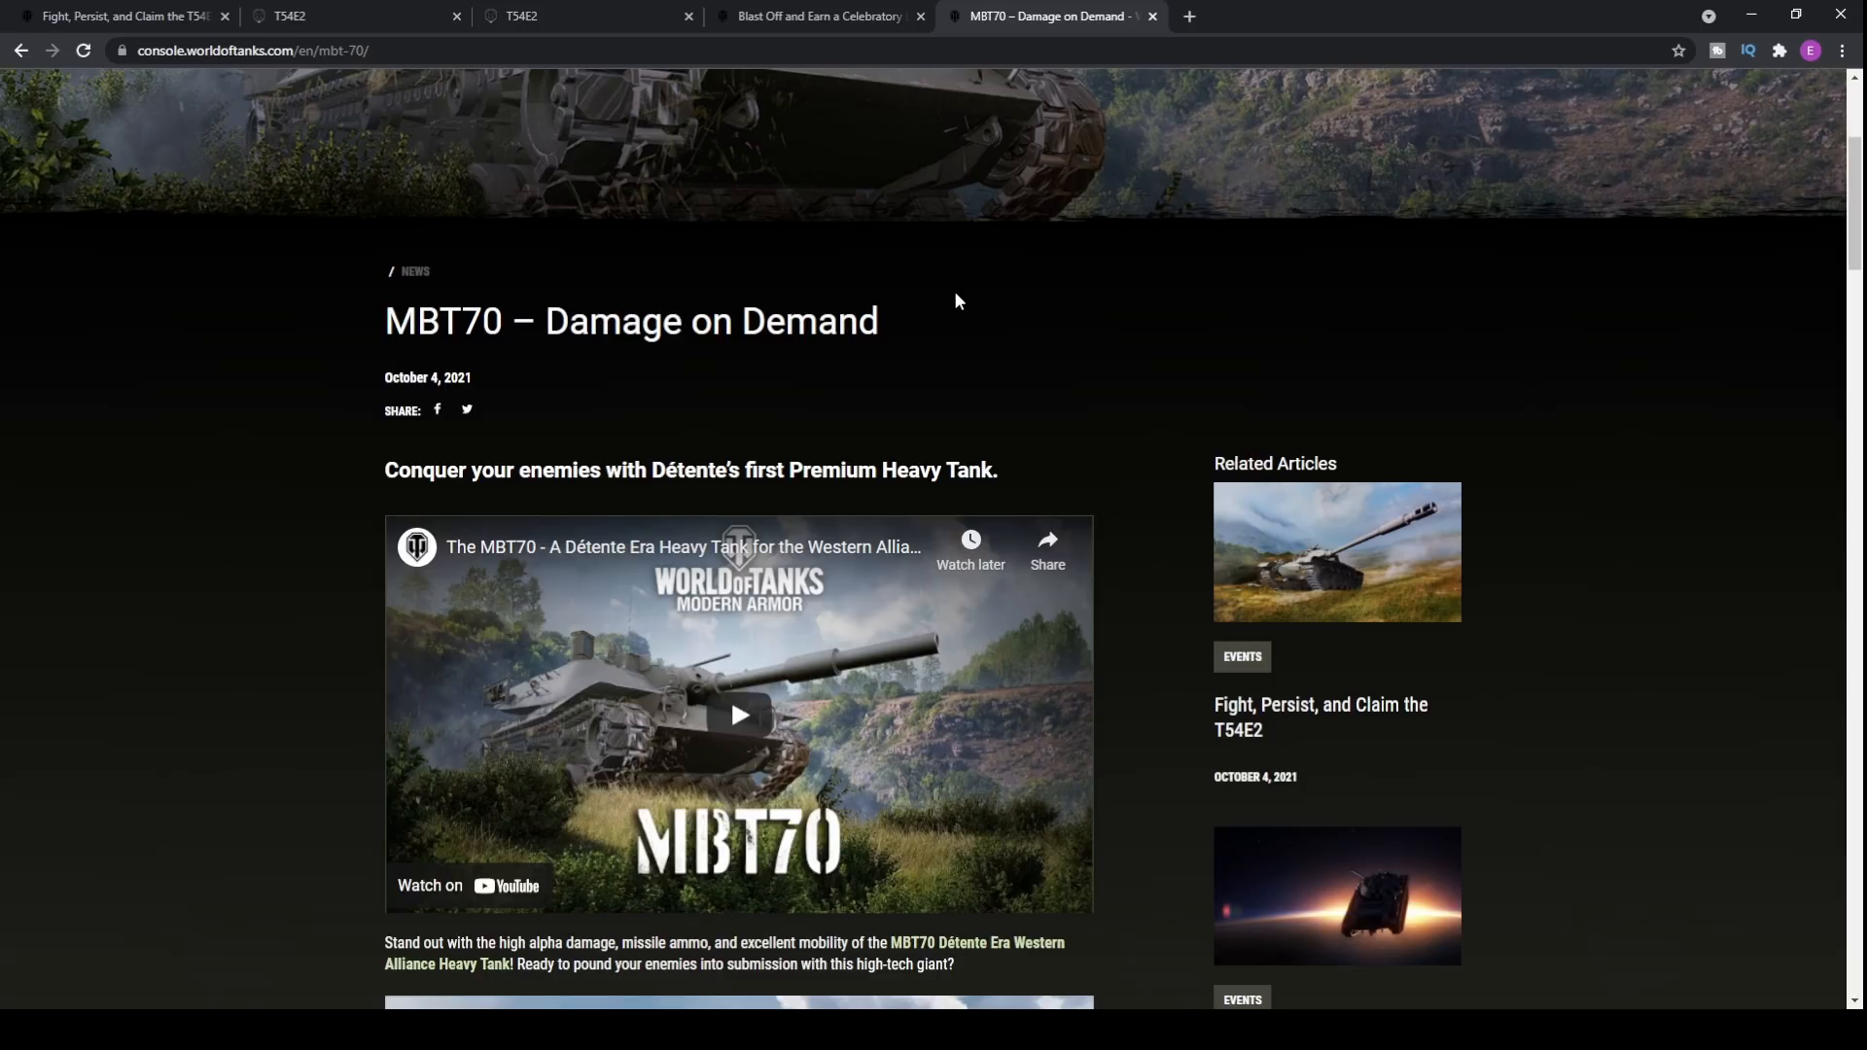
mouse_move(977, 294)
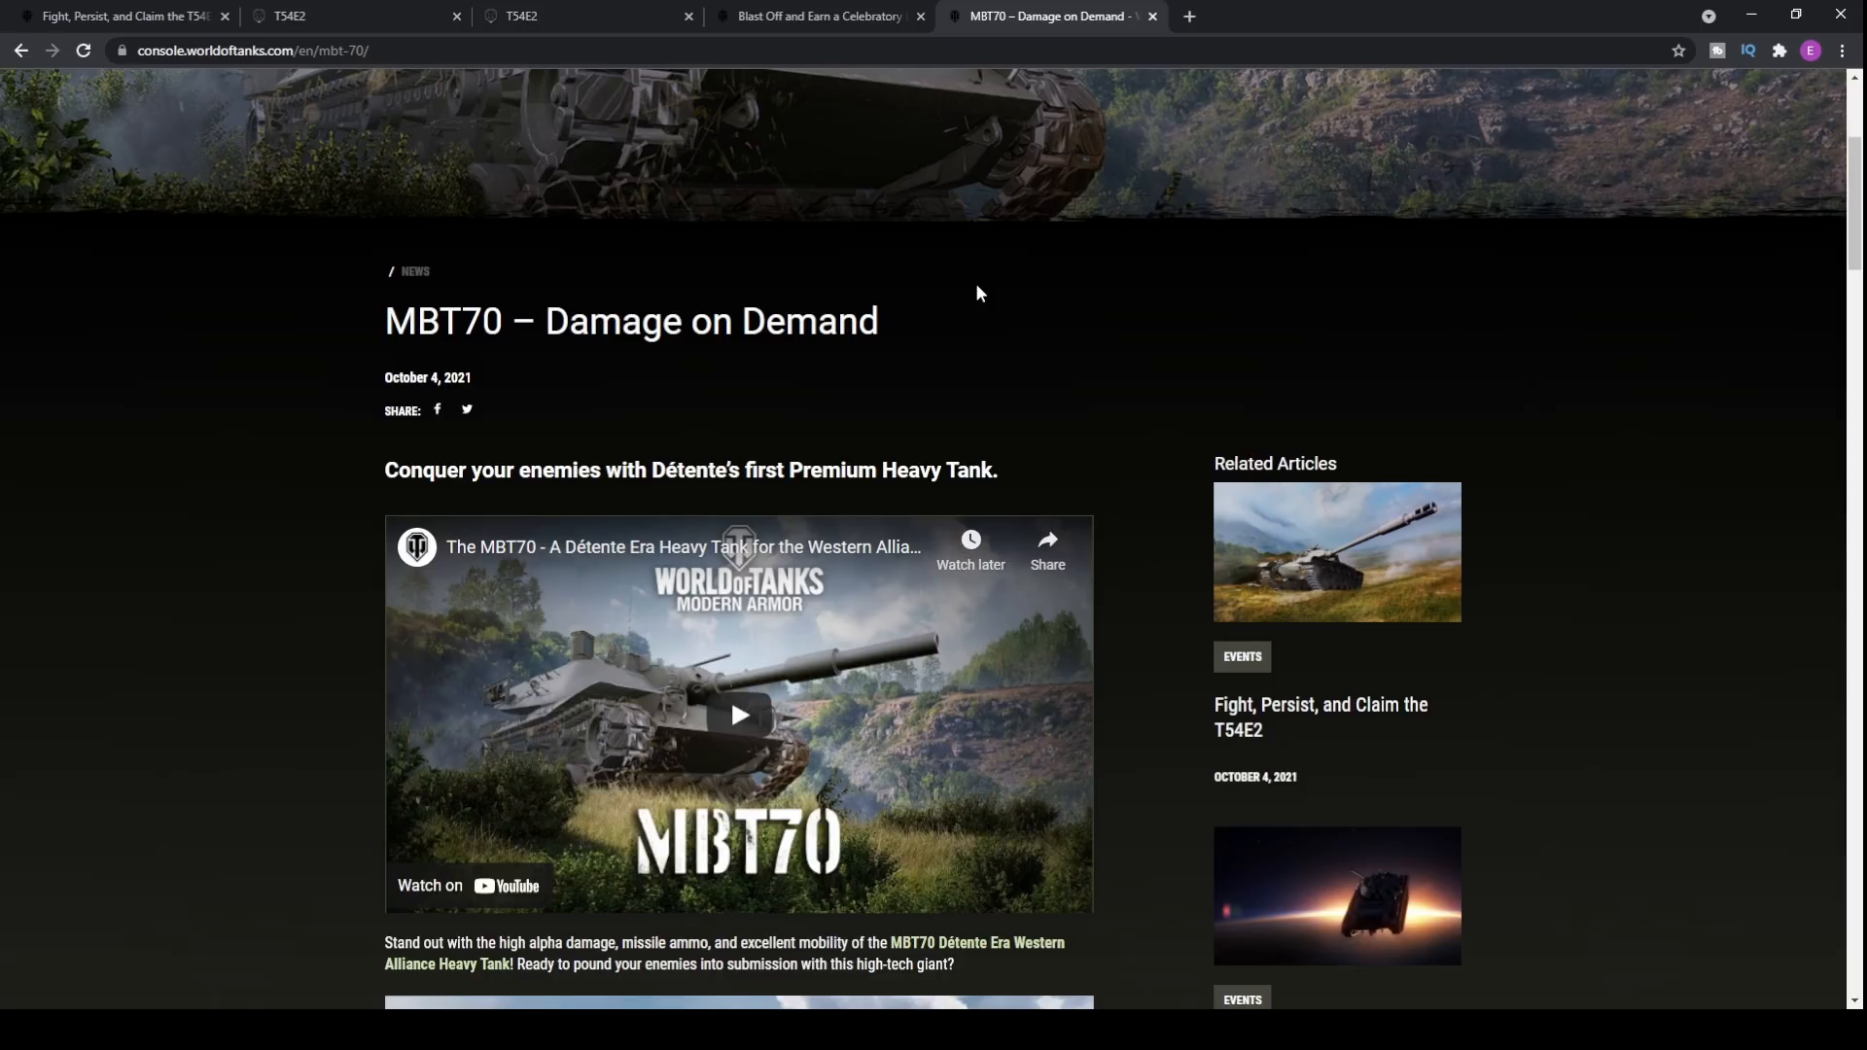
mouse_move(612, 338)
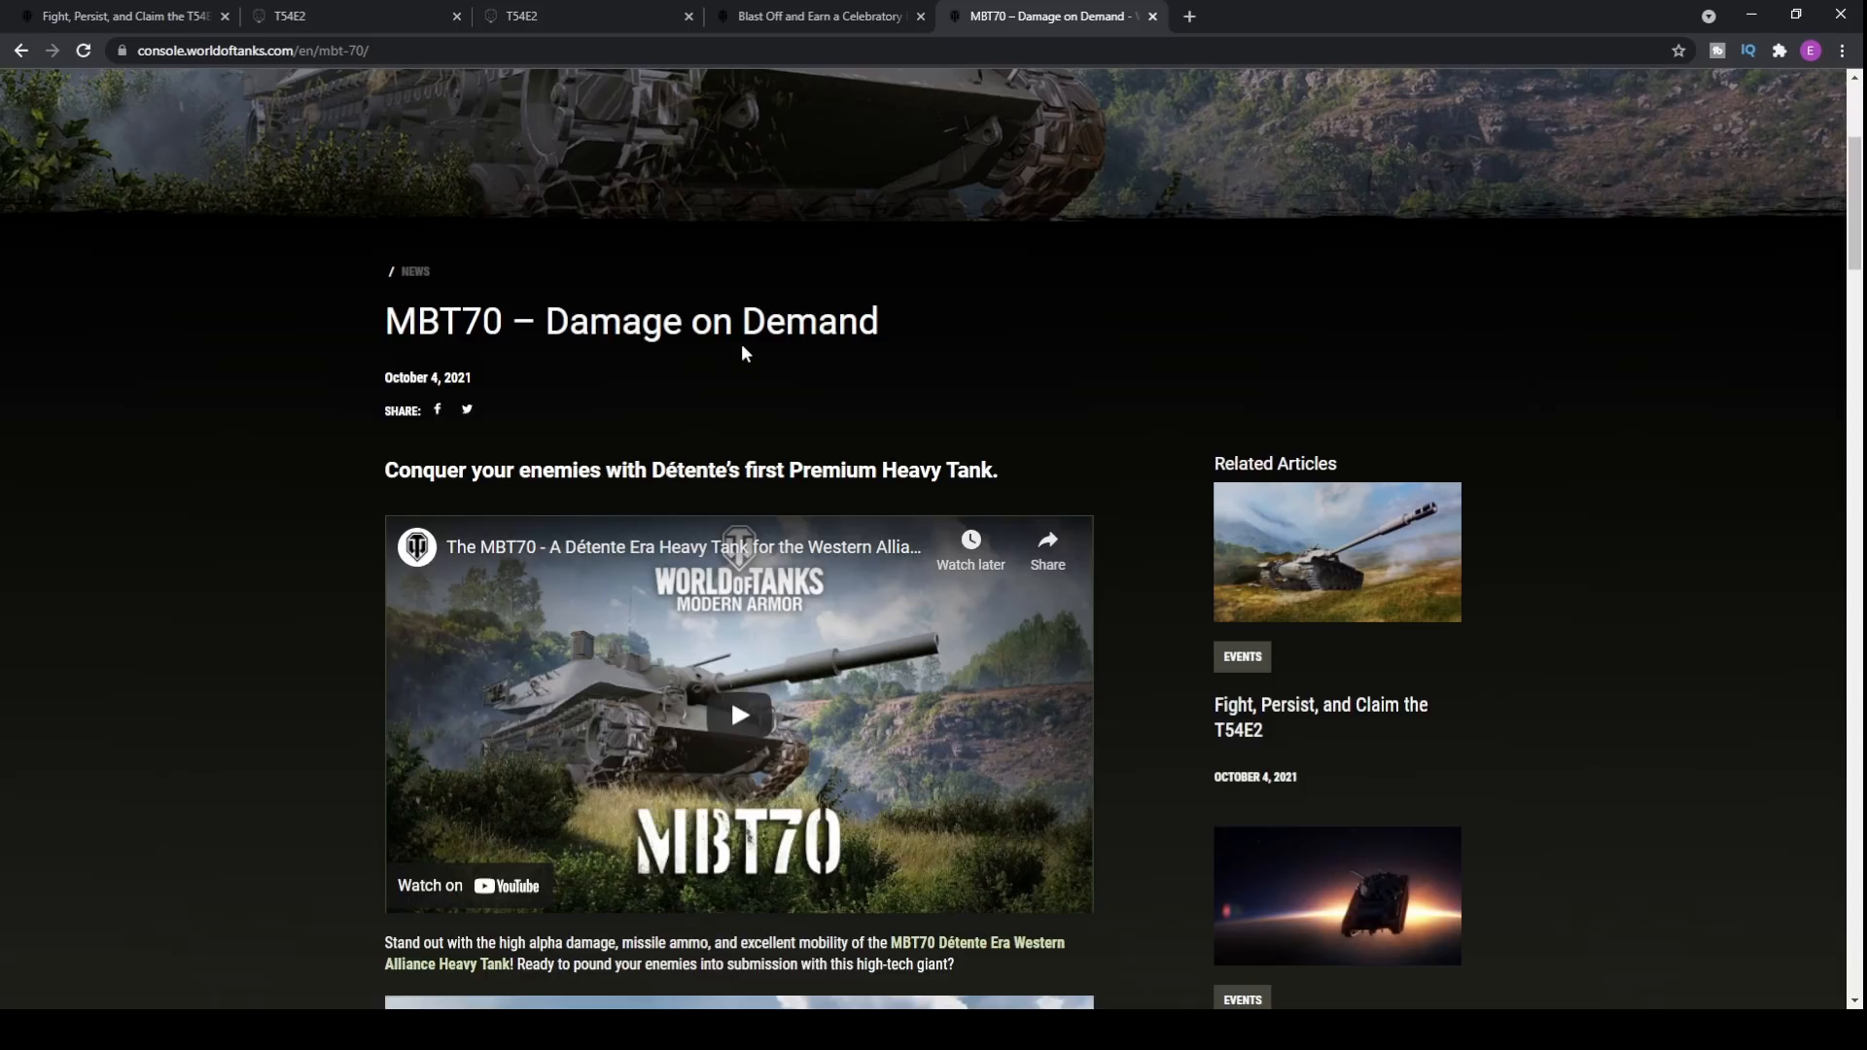
mouse_move(576, 700)
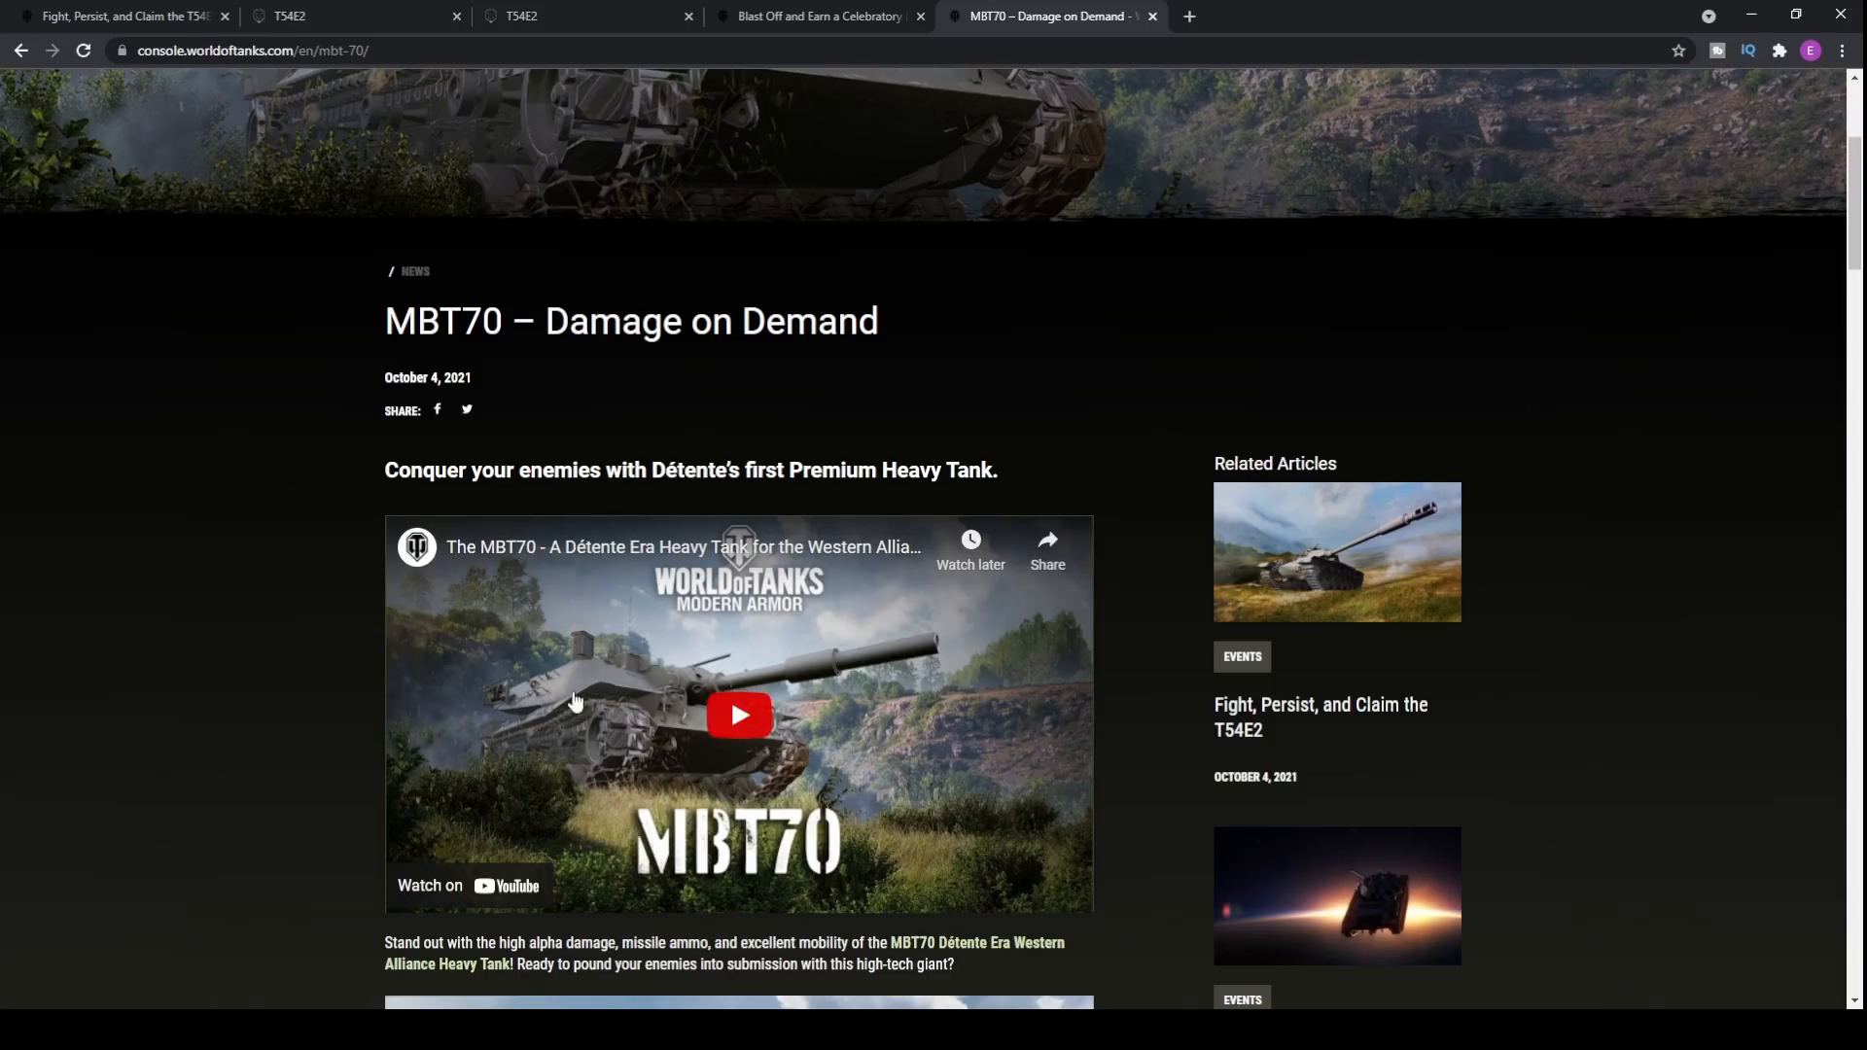
mouse_move(988, 358)
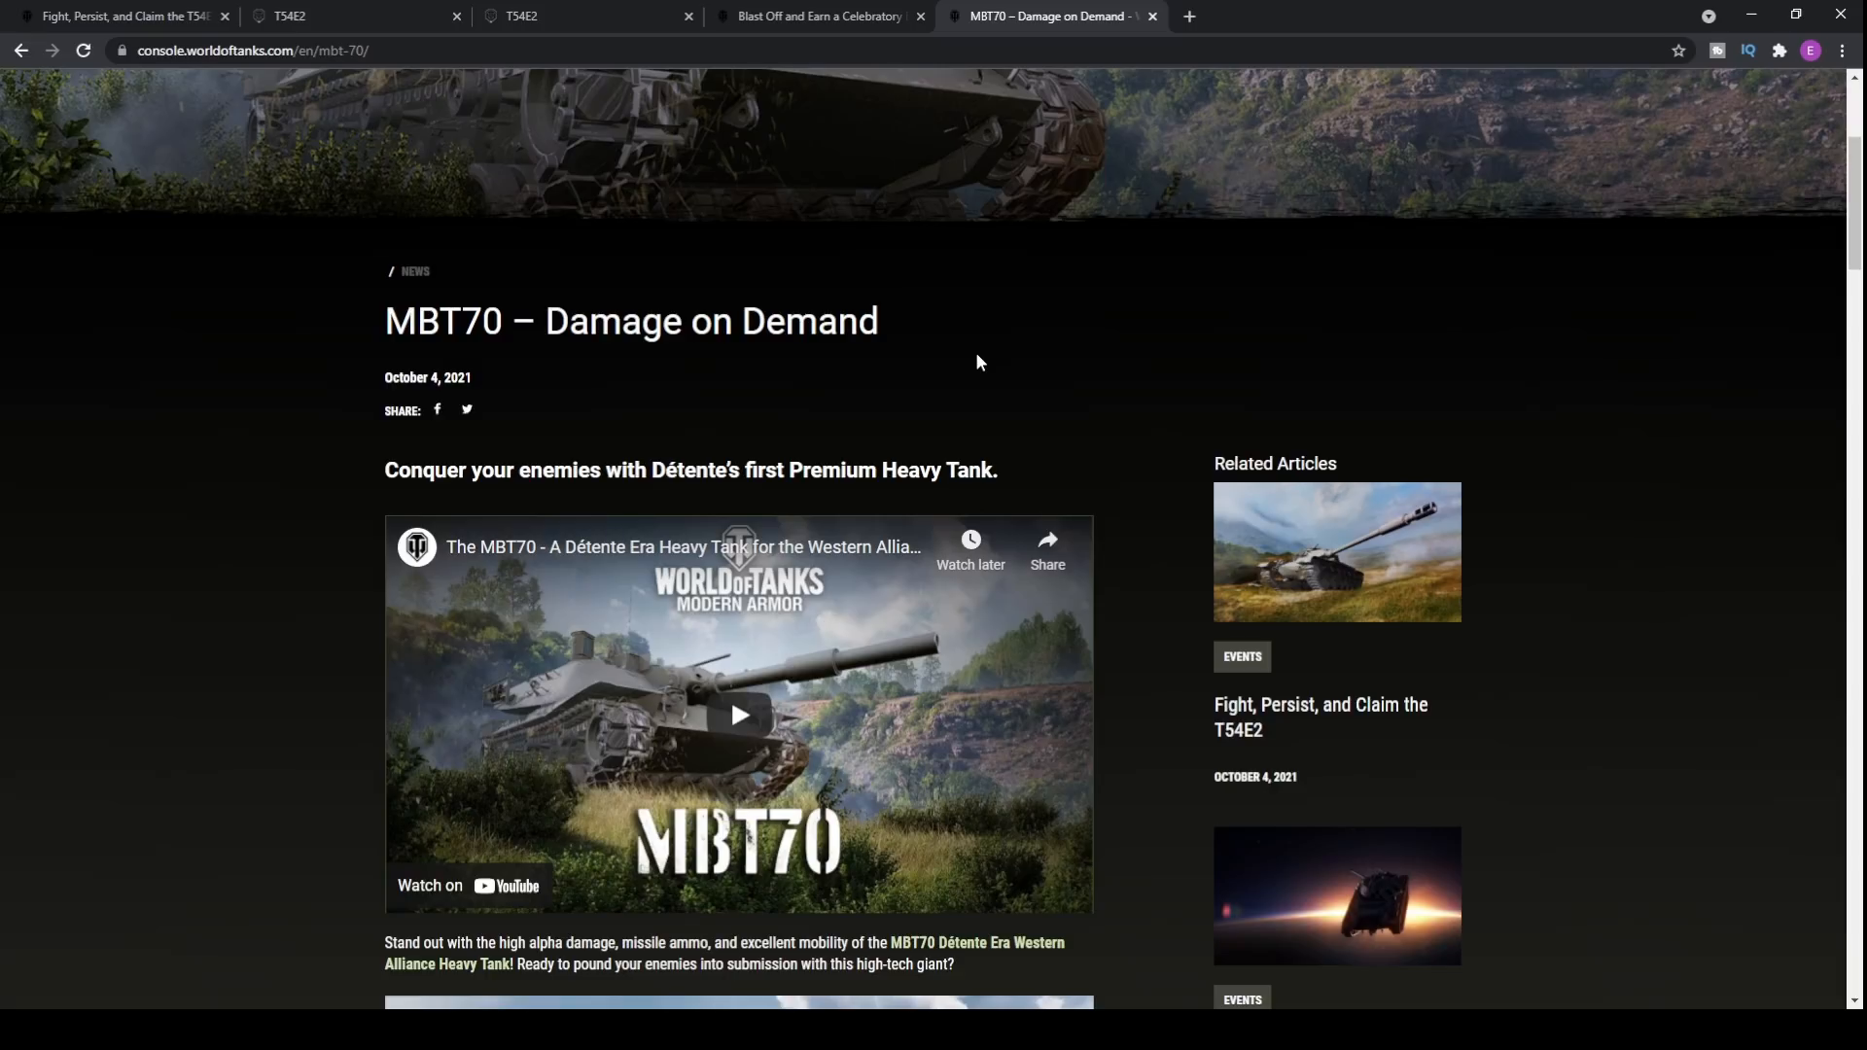
mouse_move(893, 331)
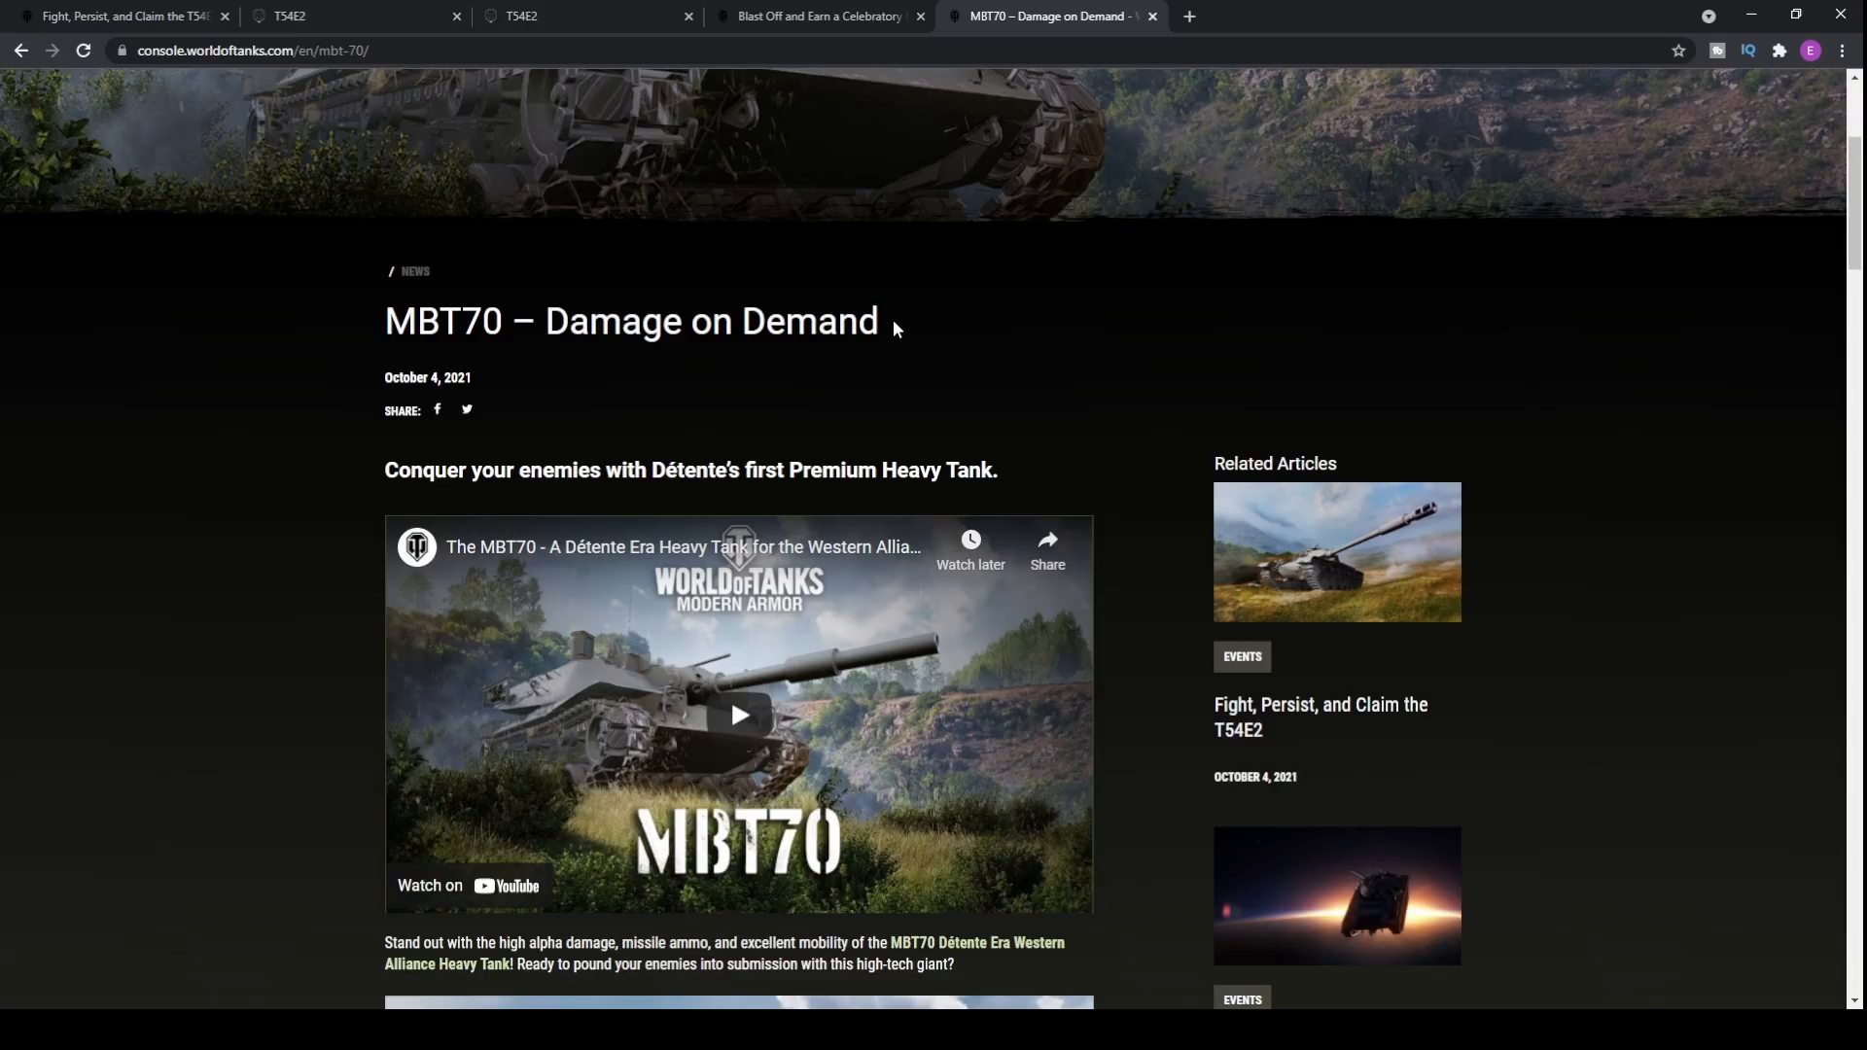
scroll("down", 3)
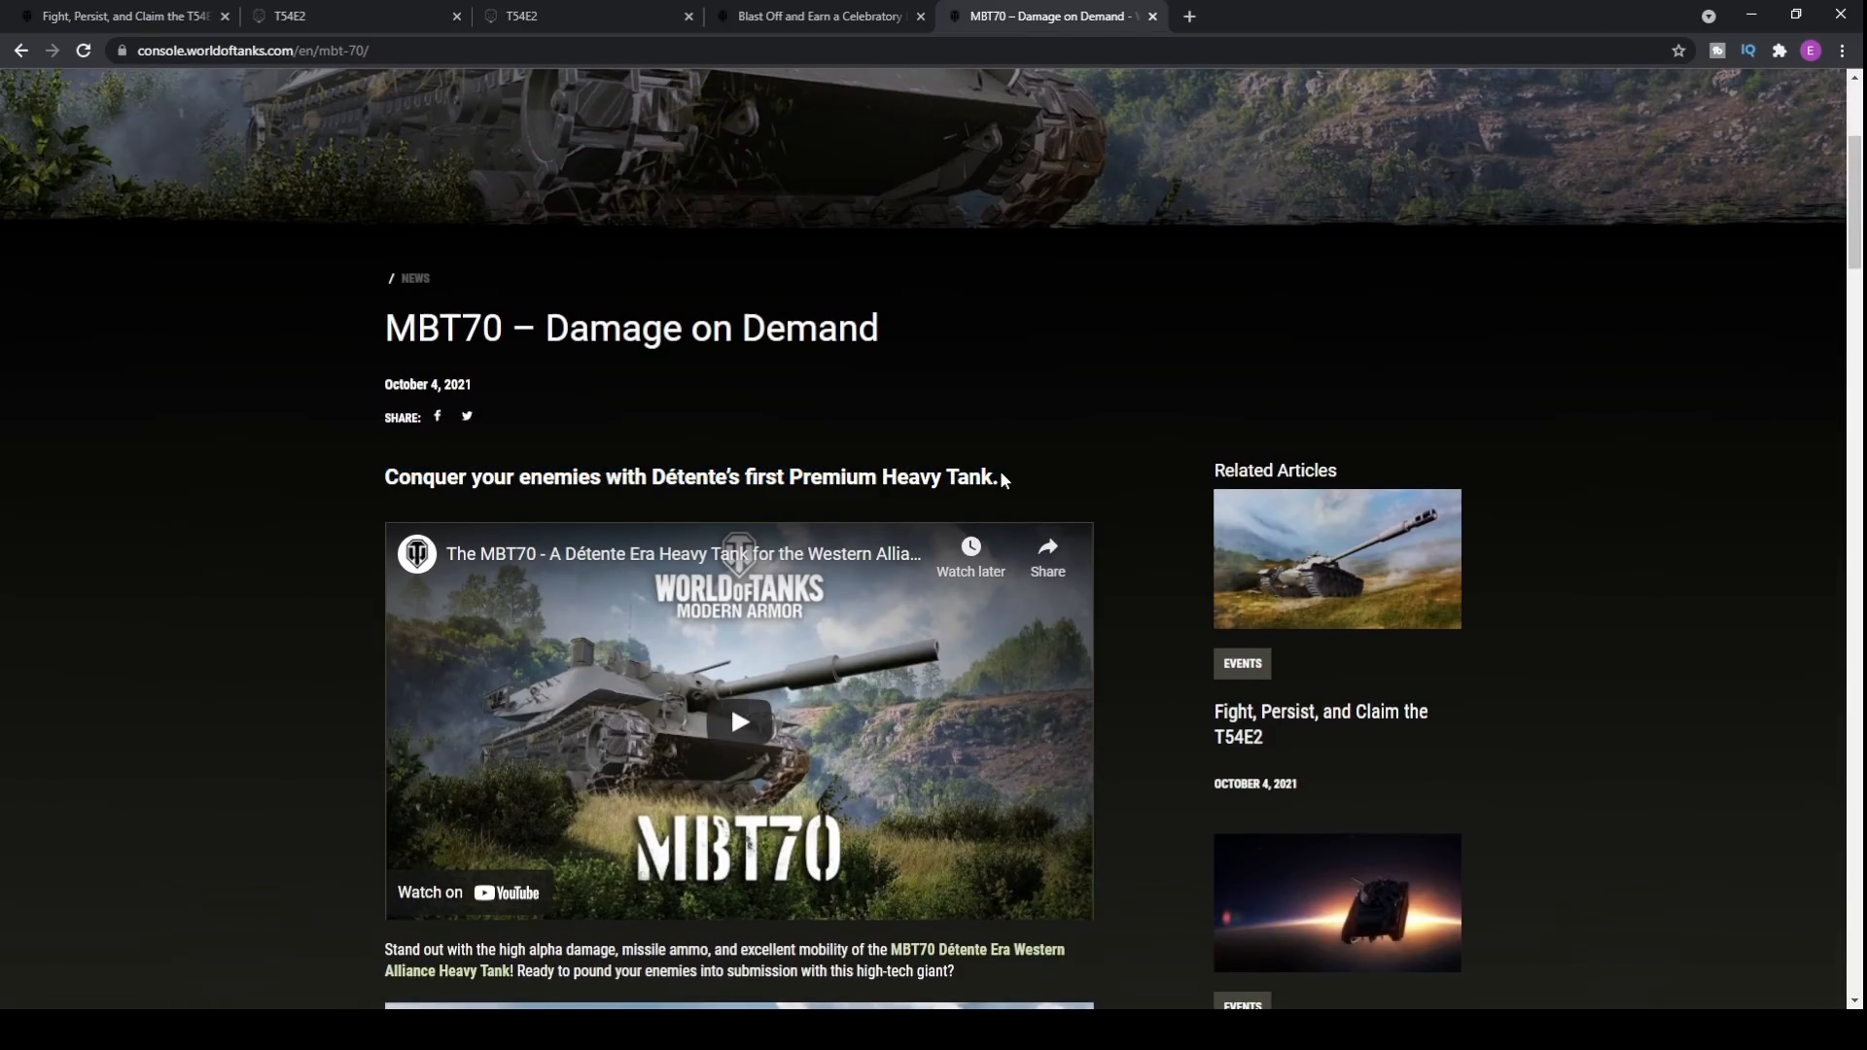
scroll("down", 3)
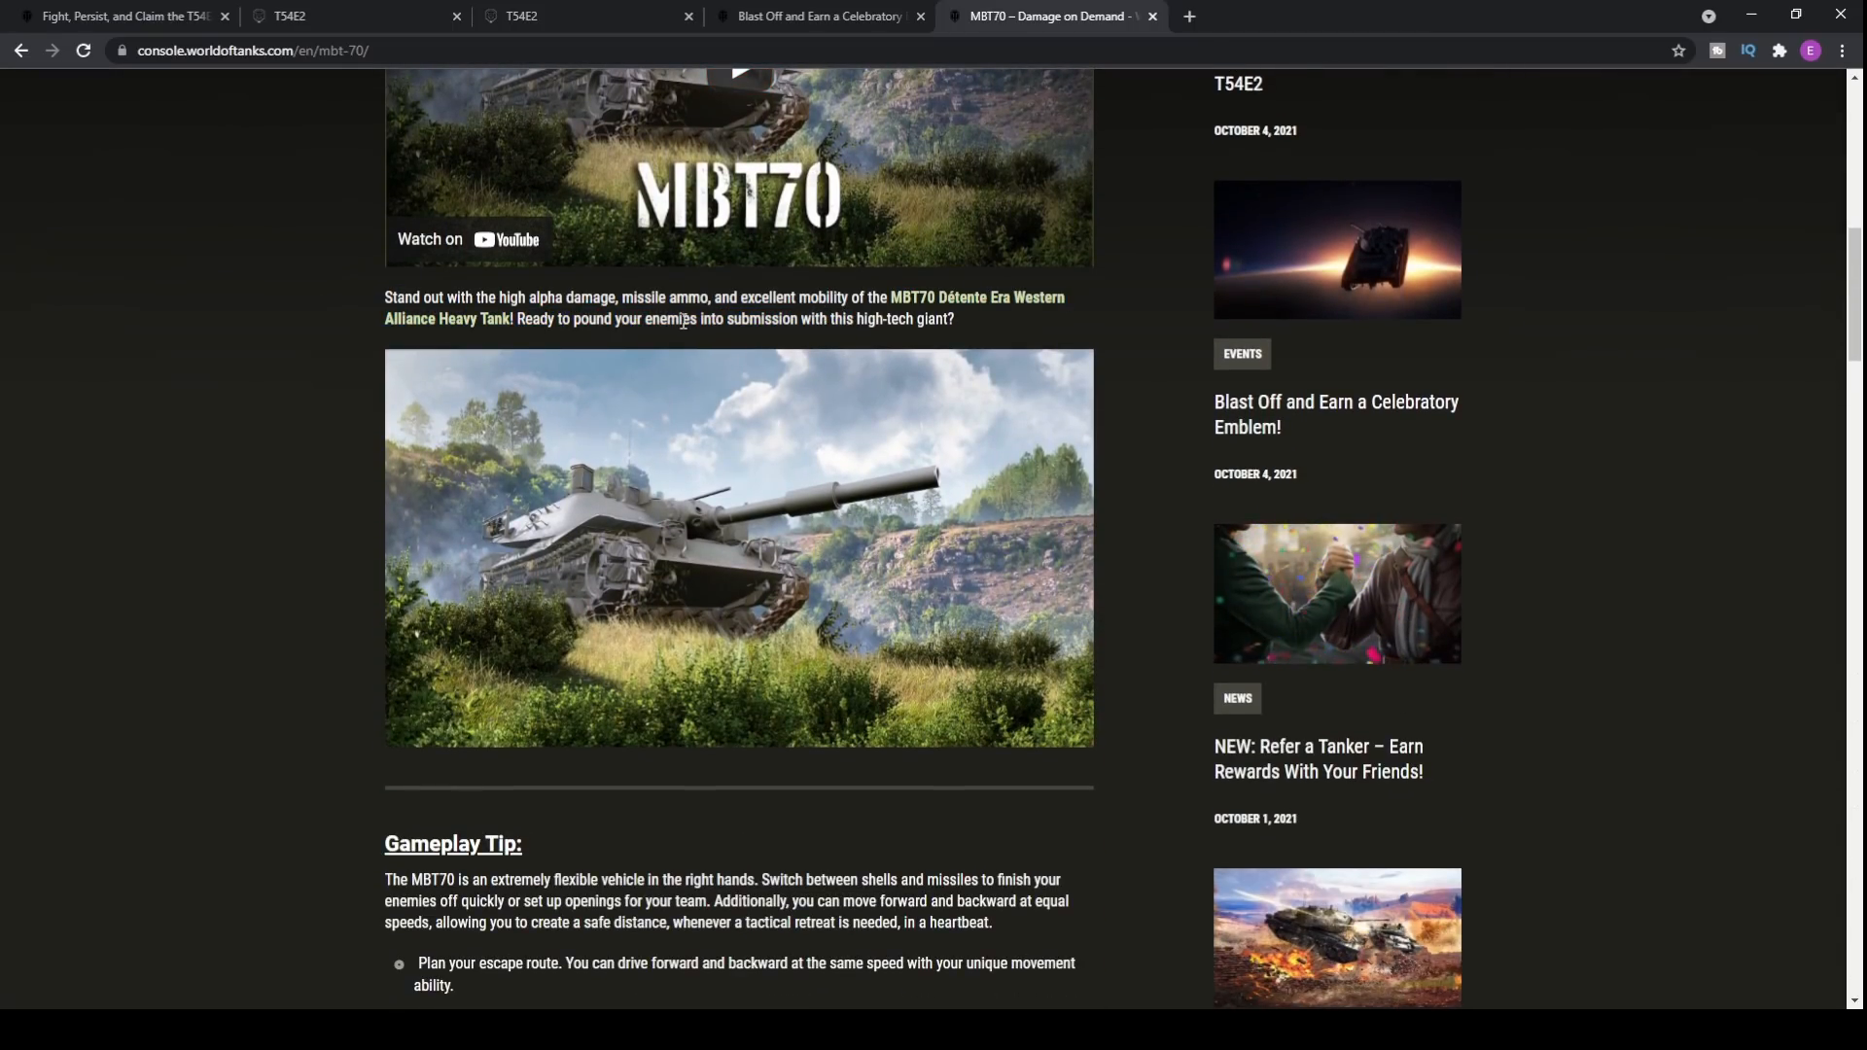
double_click(770, 297)
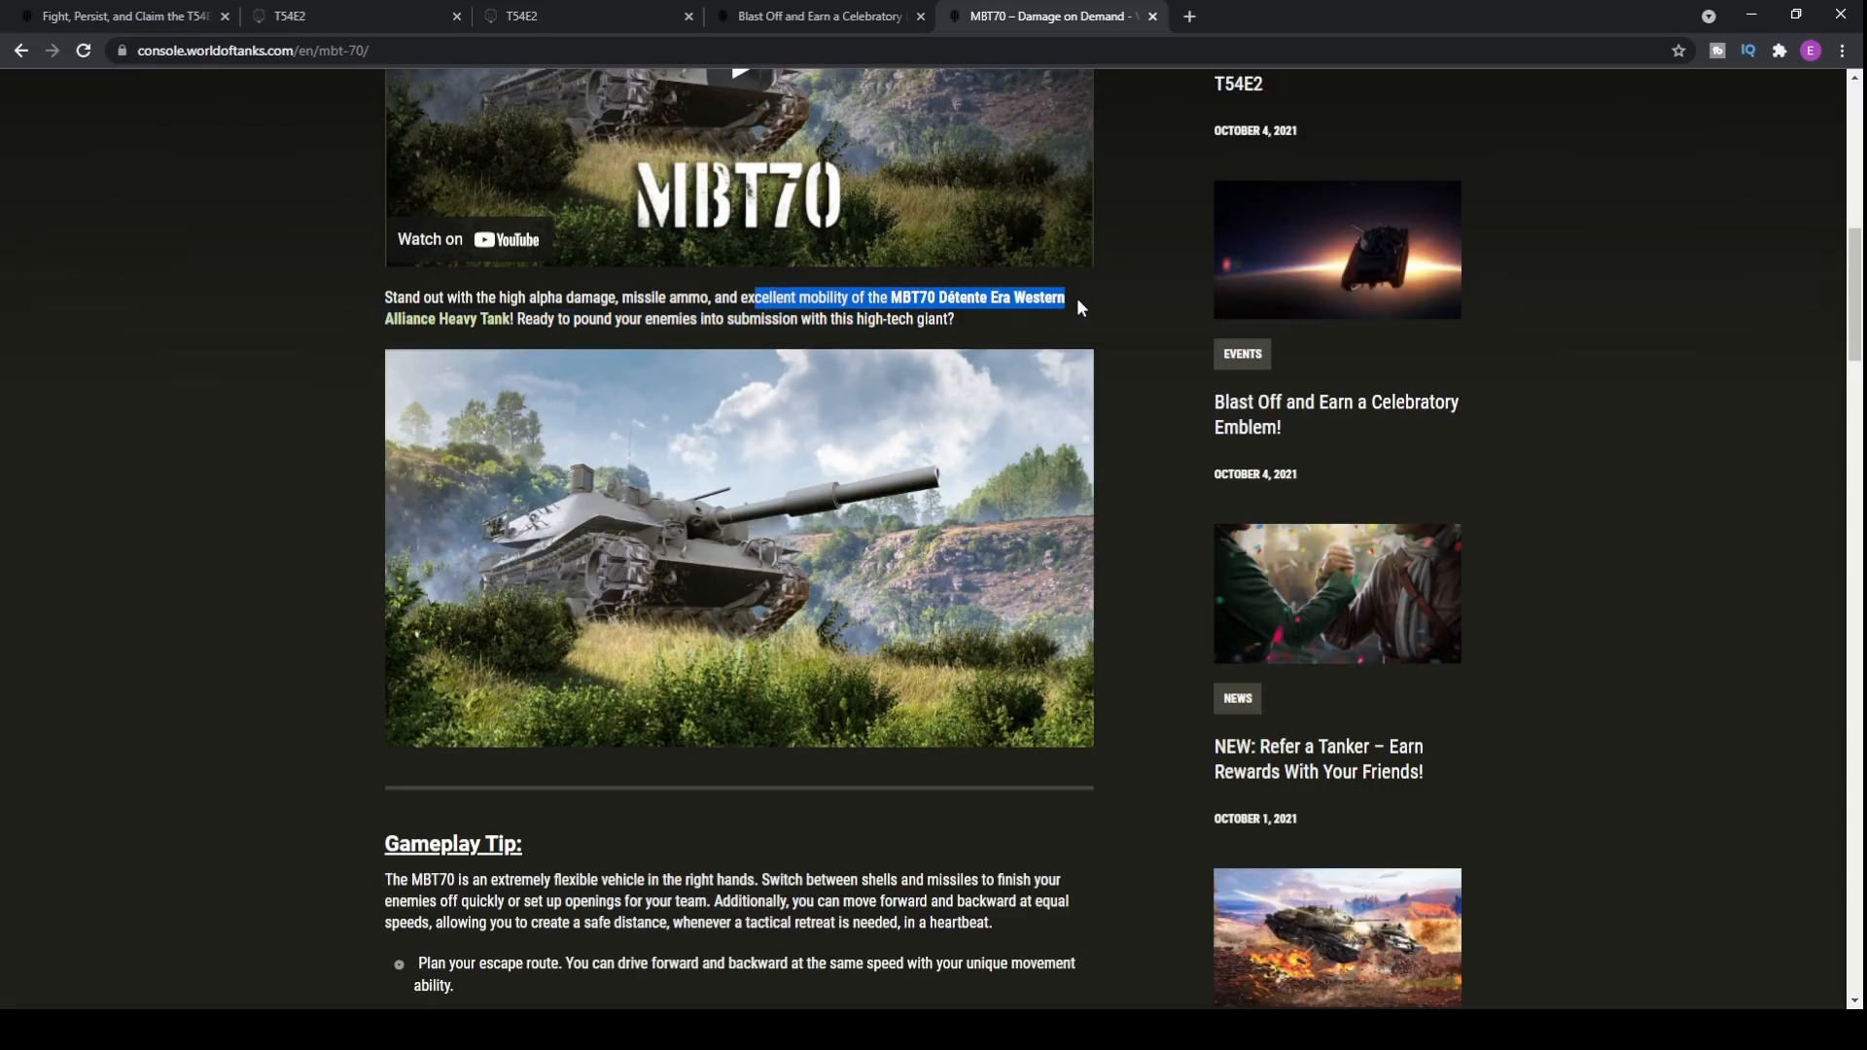
Step: Scroll past the MBT70 skin images and expand the Tank Characteristics: MBT70 panel
scroll("down", 3)
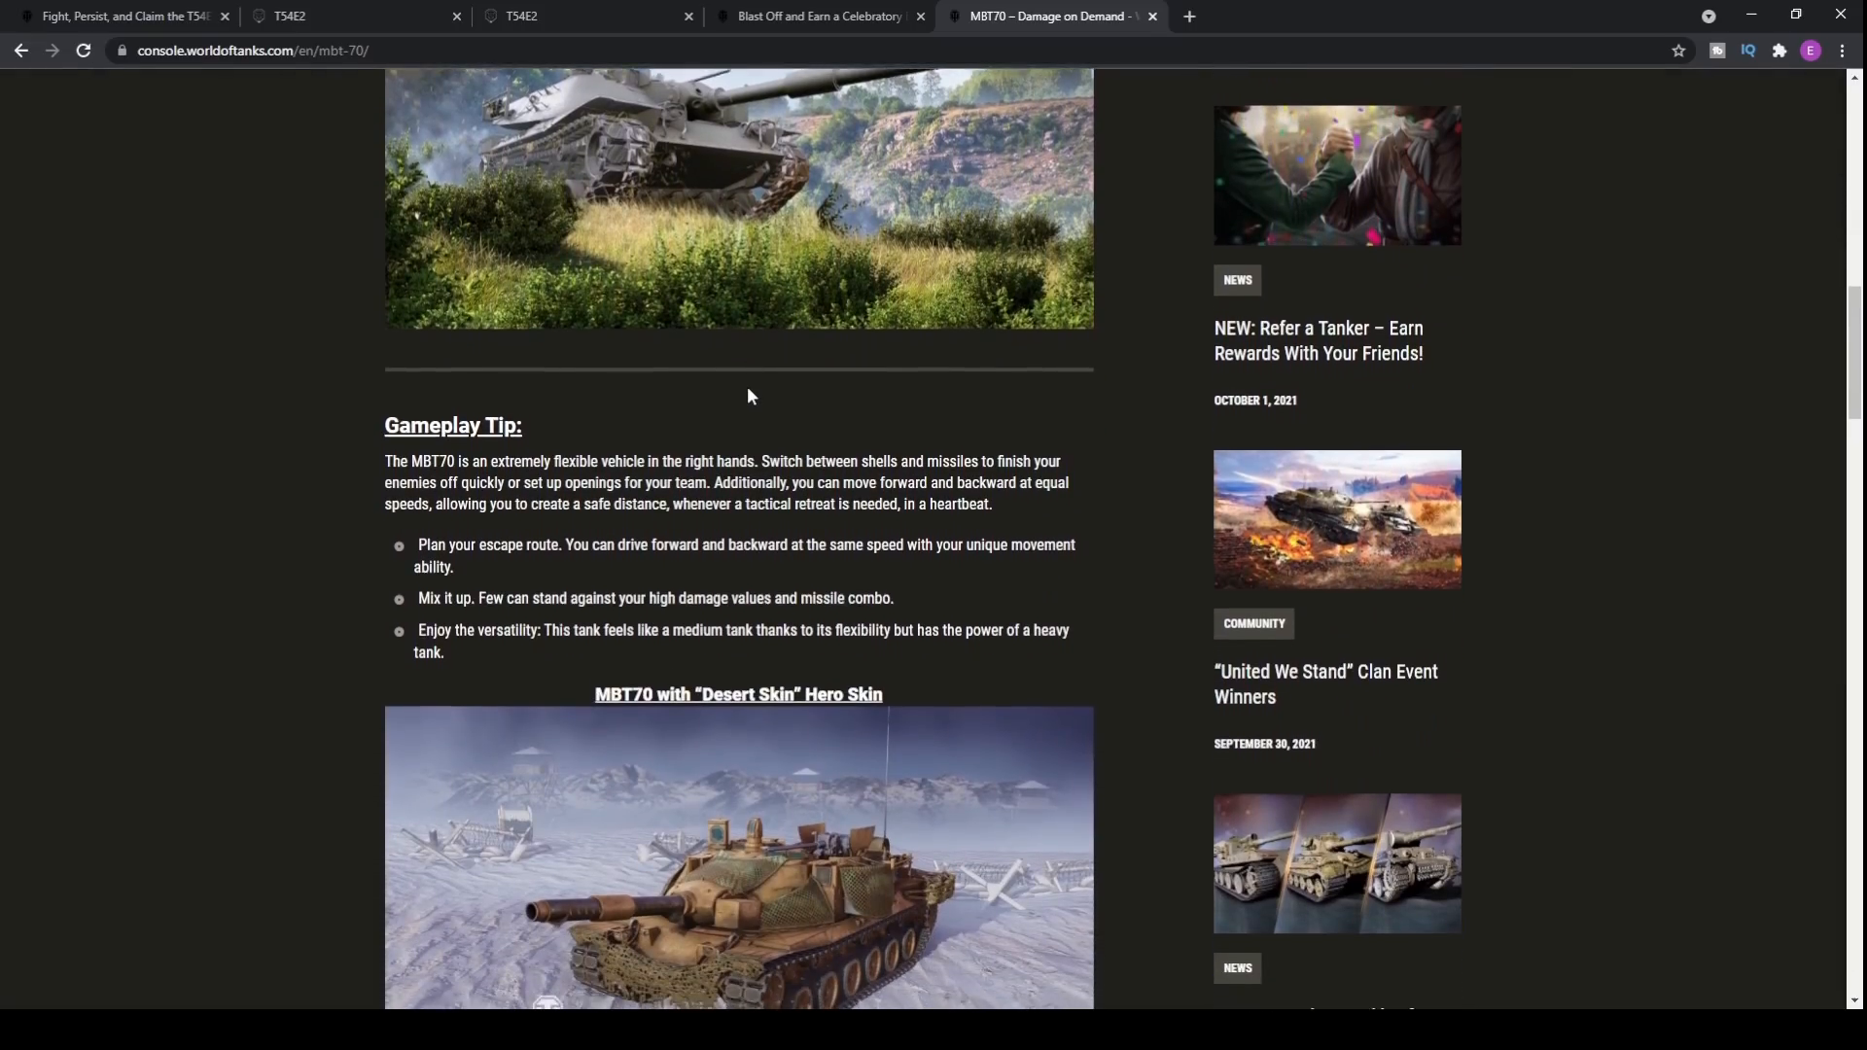
scroll("down", 3)
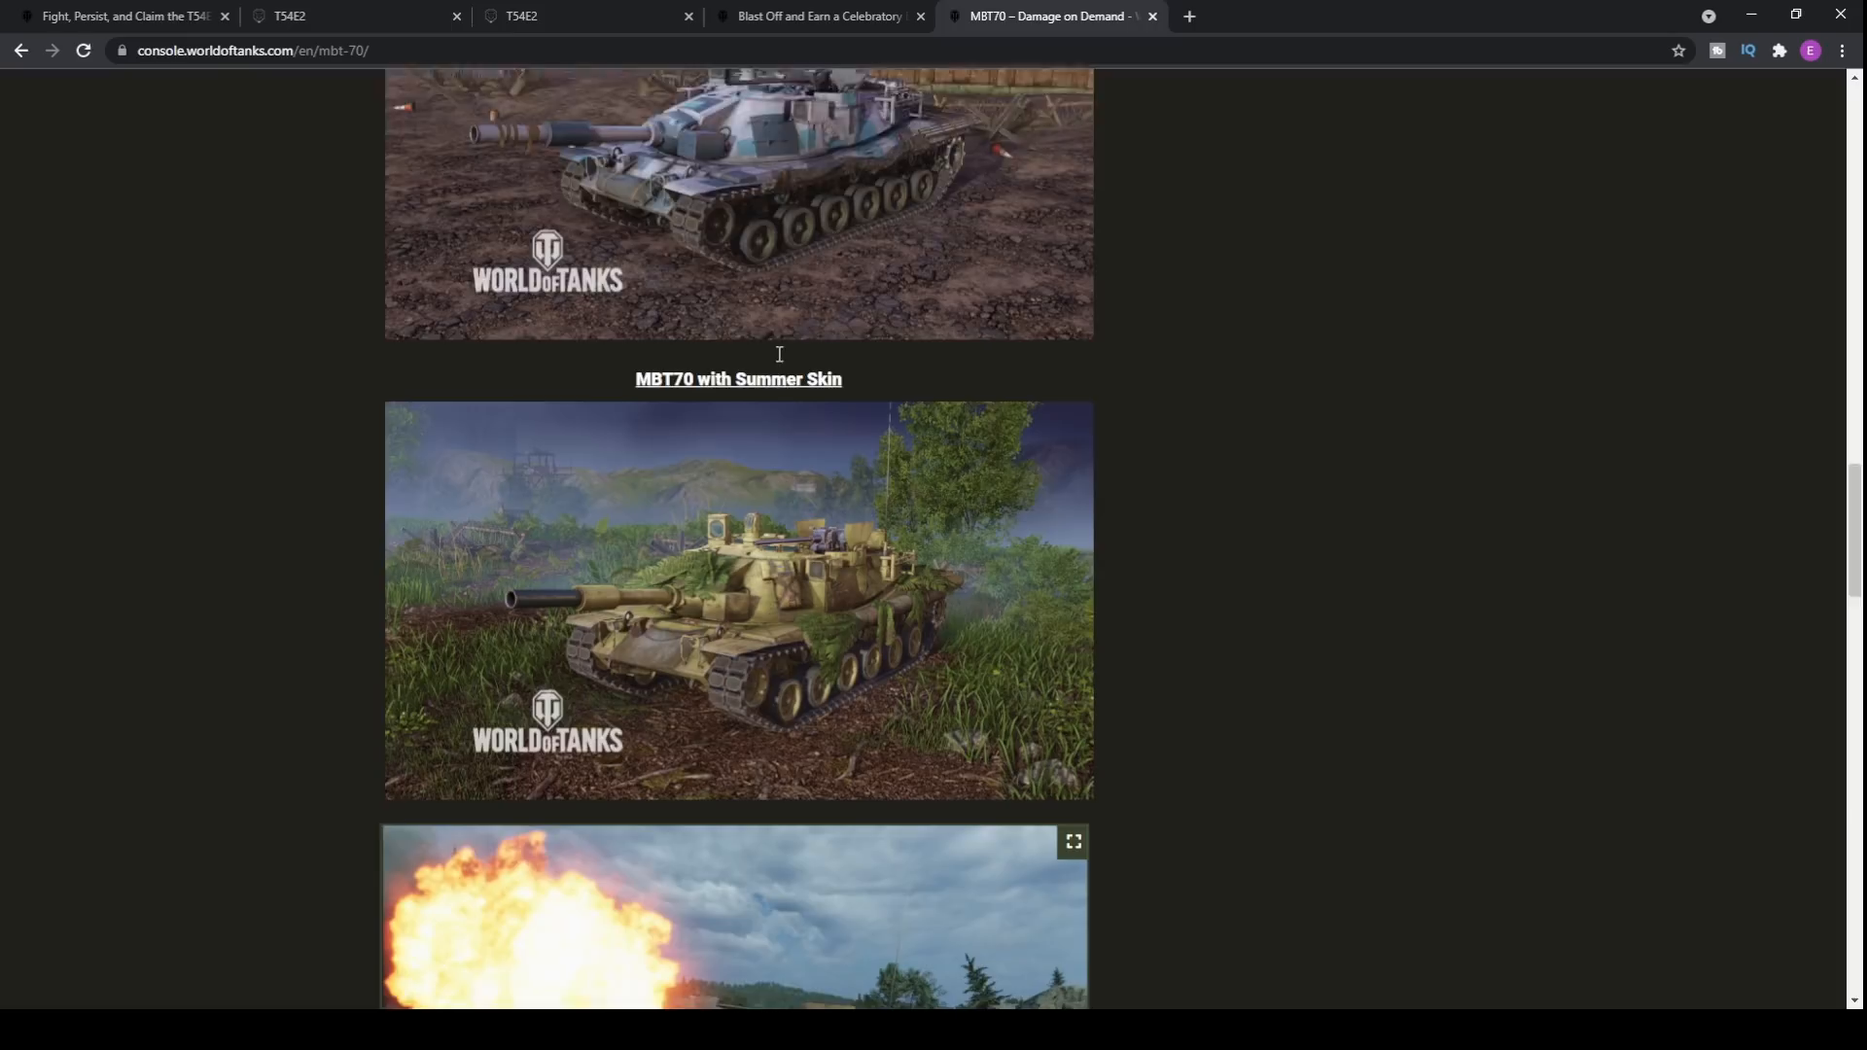
scroll("down", 3)
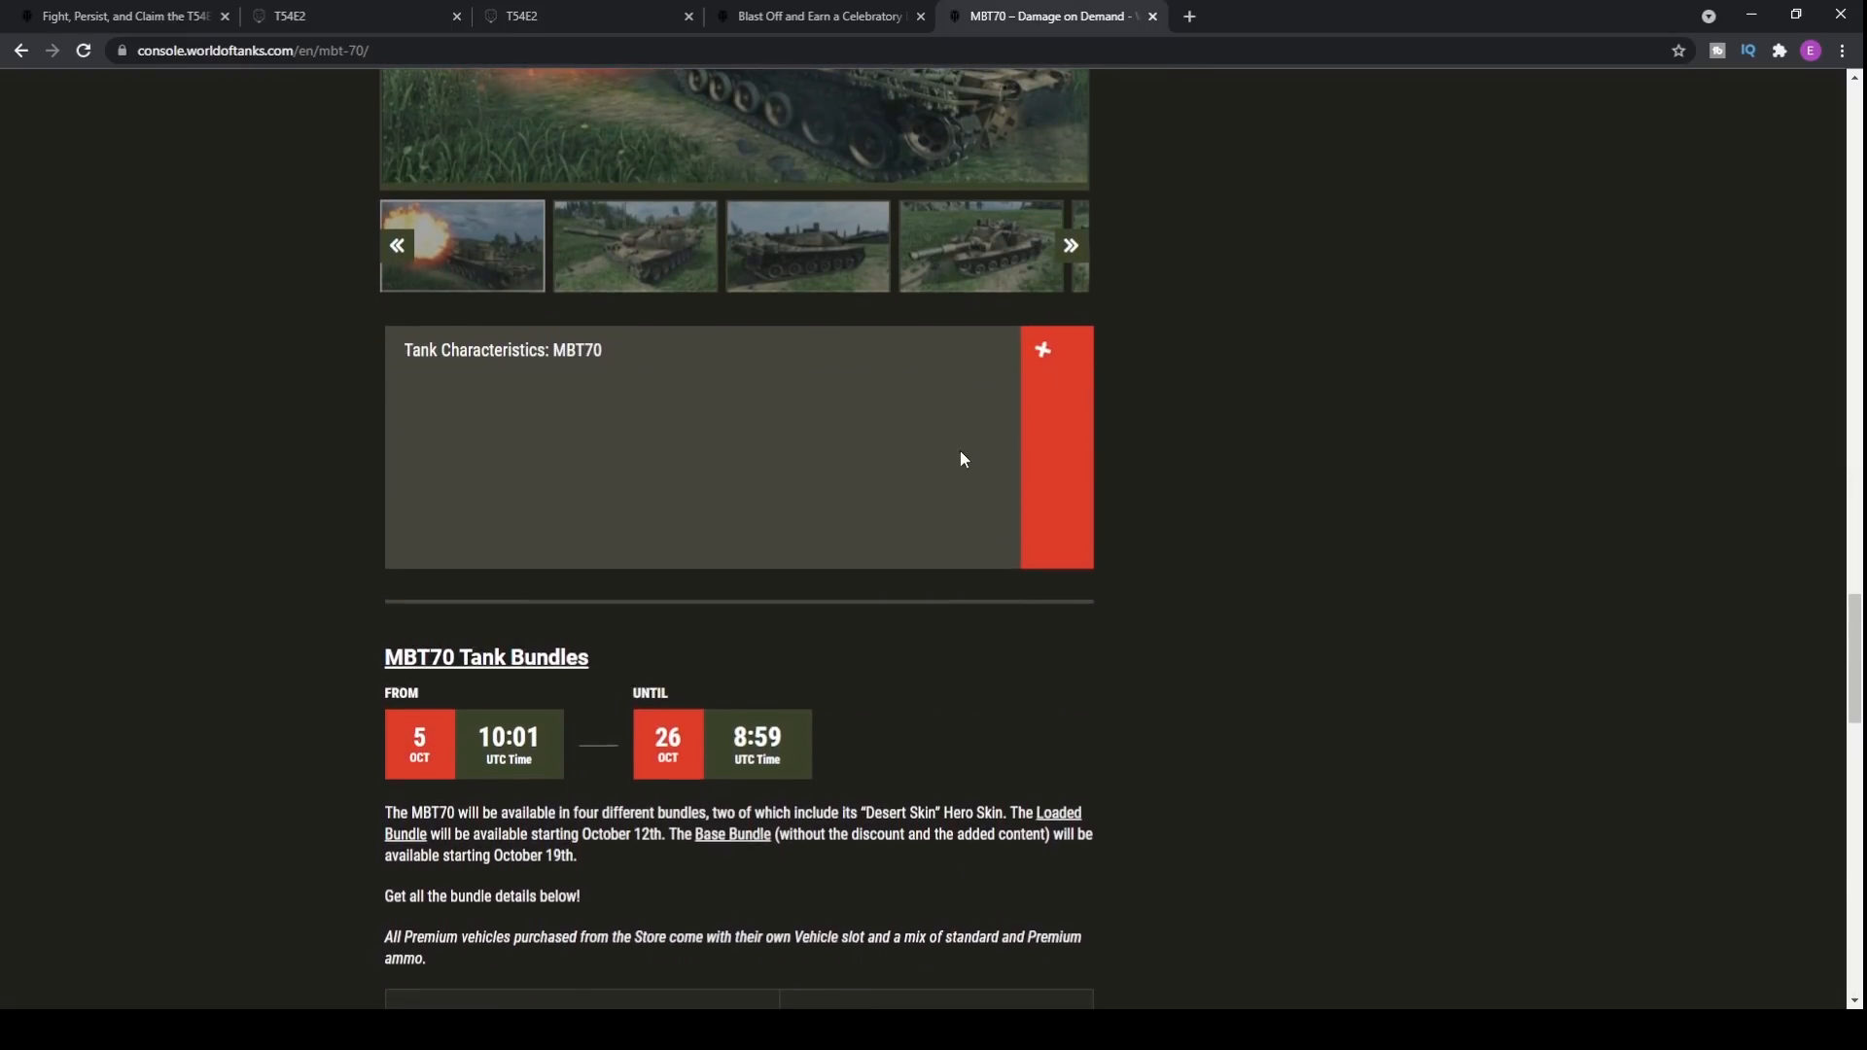
left_click(1041, 350)
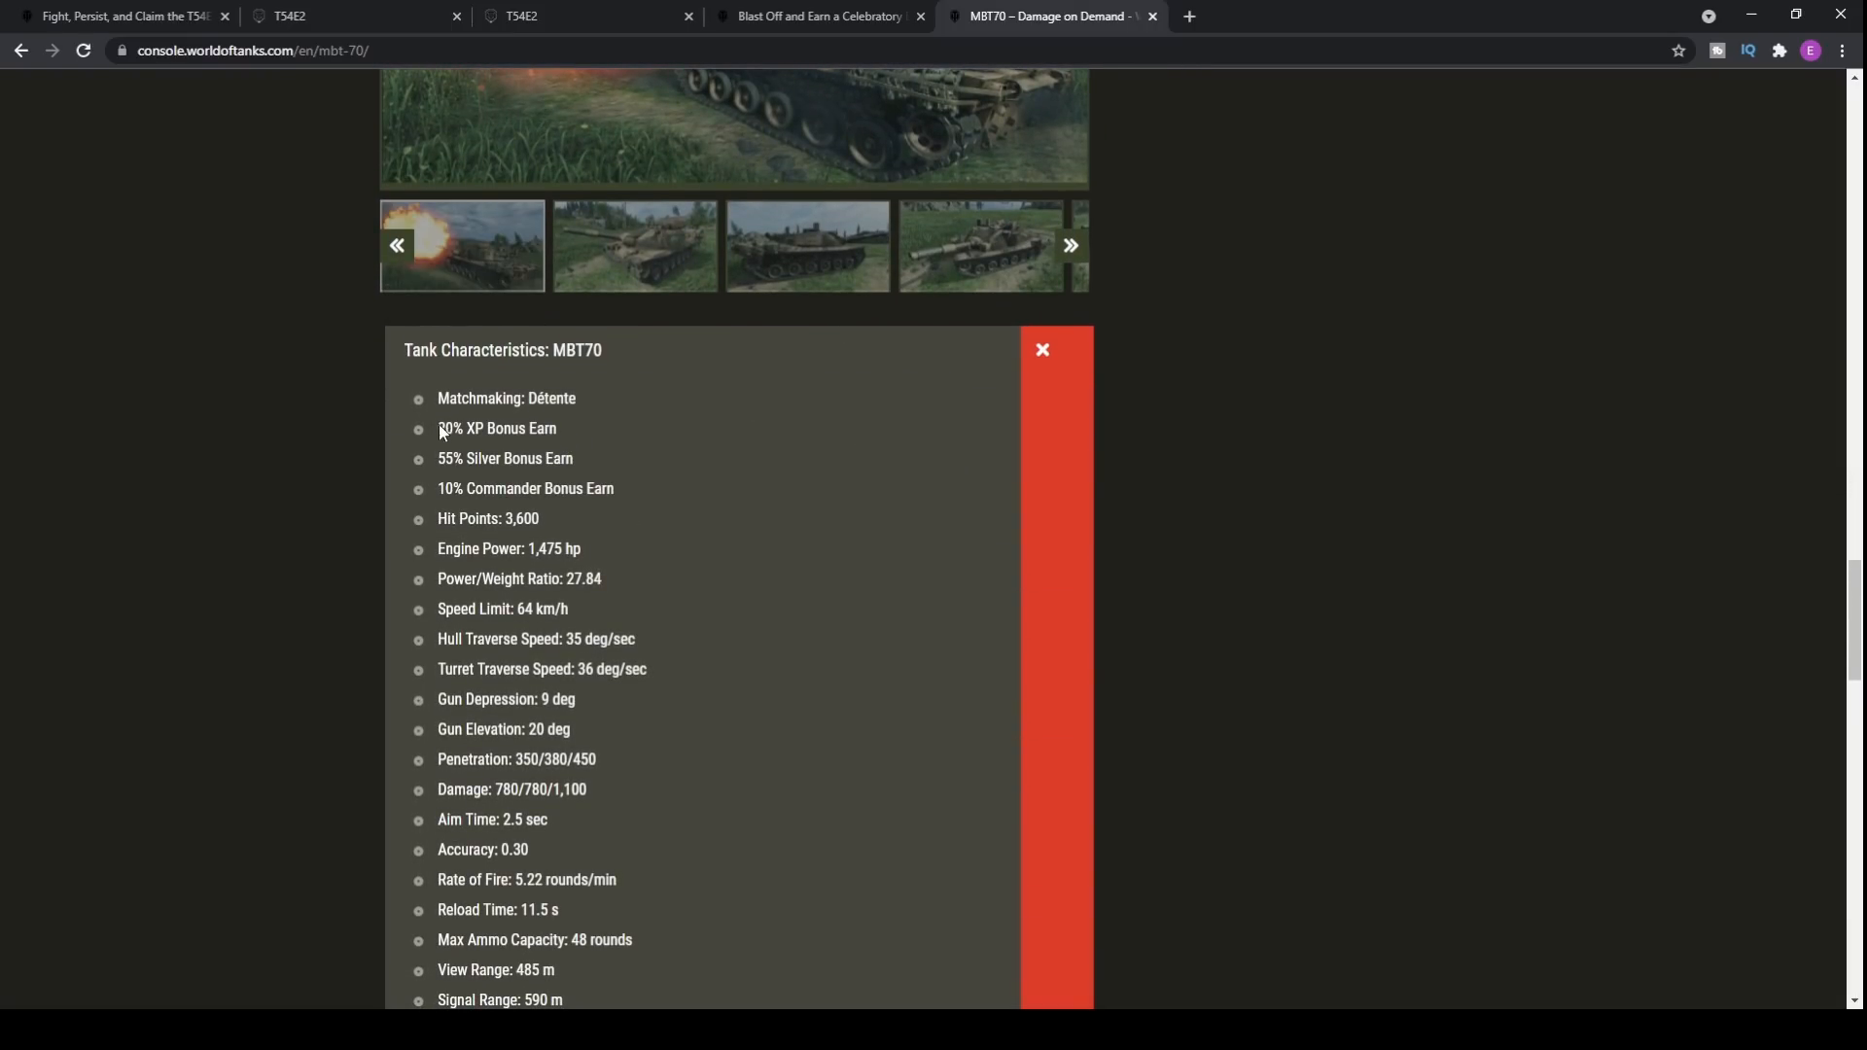
Step: Review the MBT70 characteristics from Détente matchmaking to signal range and clear the silver bonus selection
scroll("down", 3)
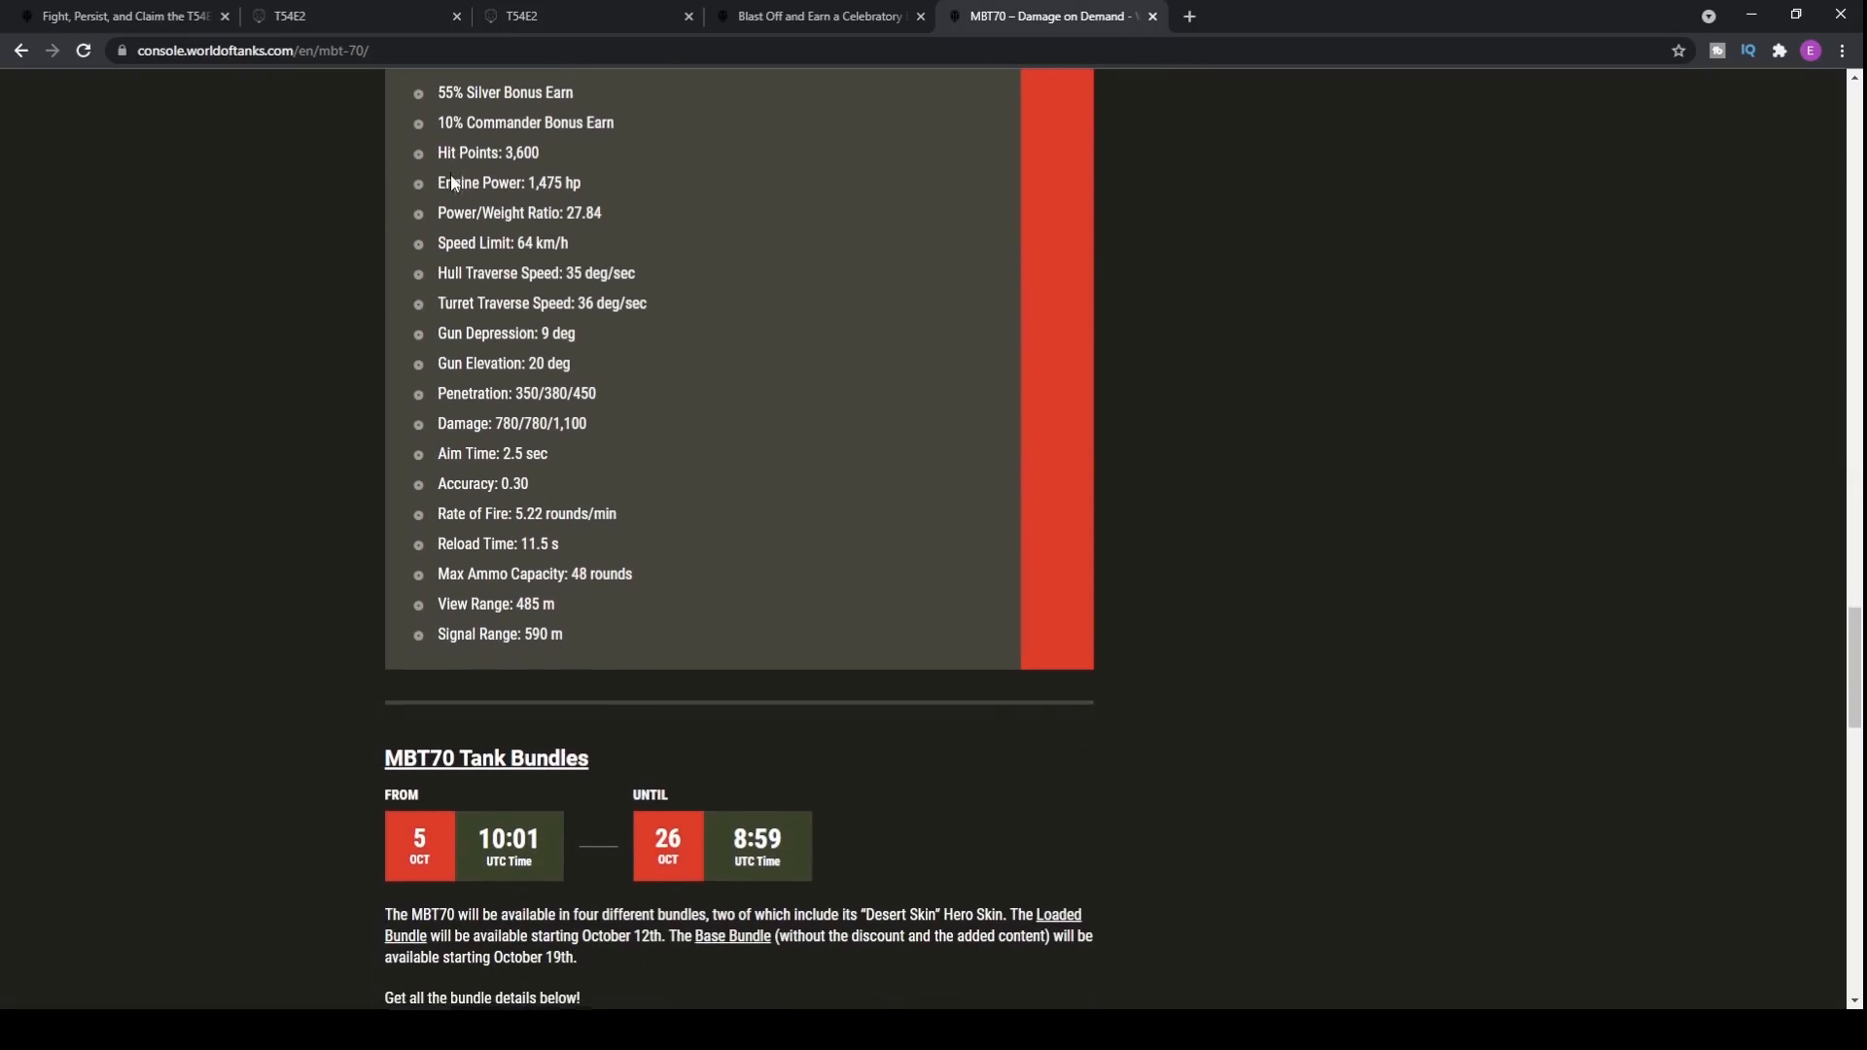
scroll("up", 3)
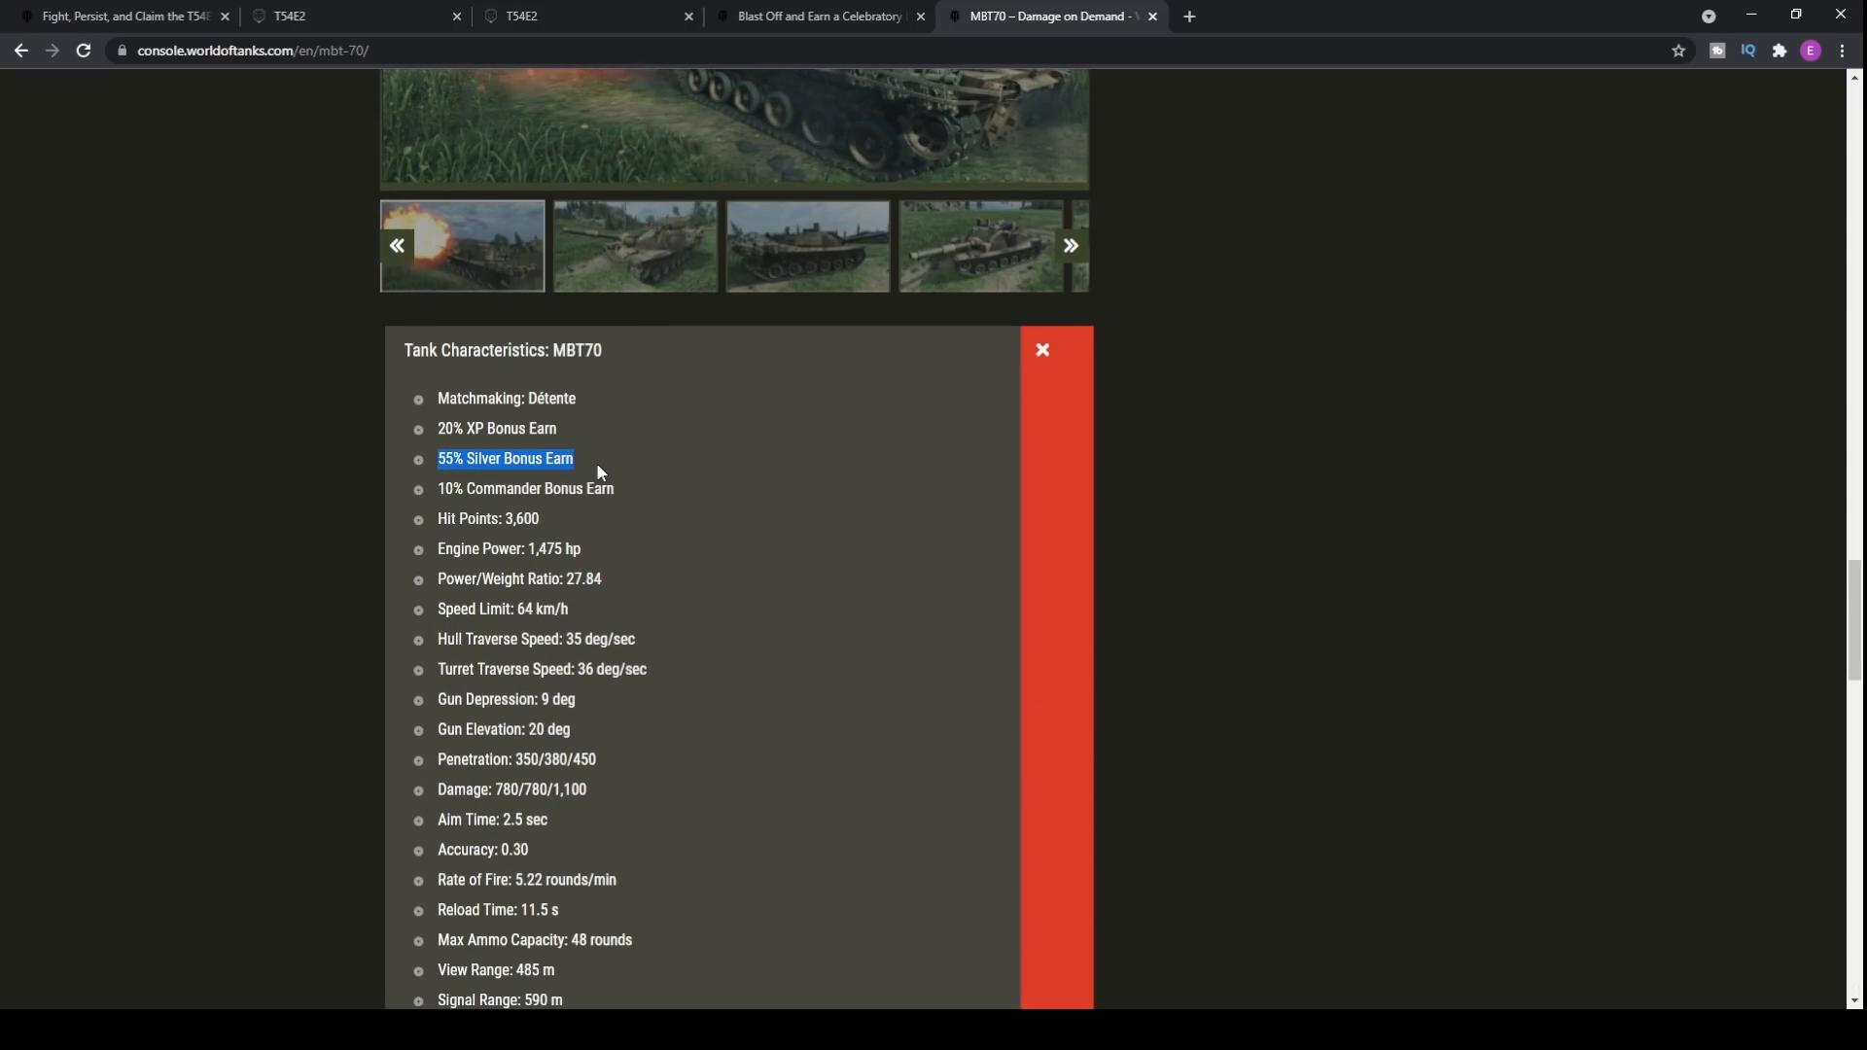
mouse_move(581, 467)
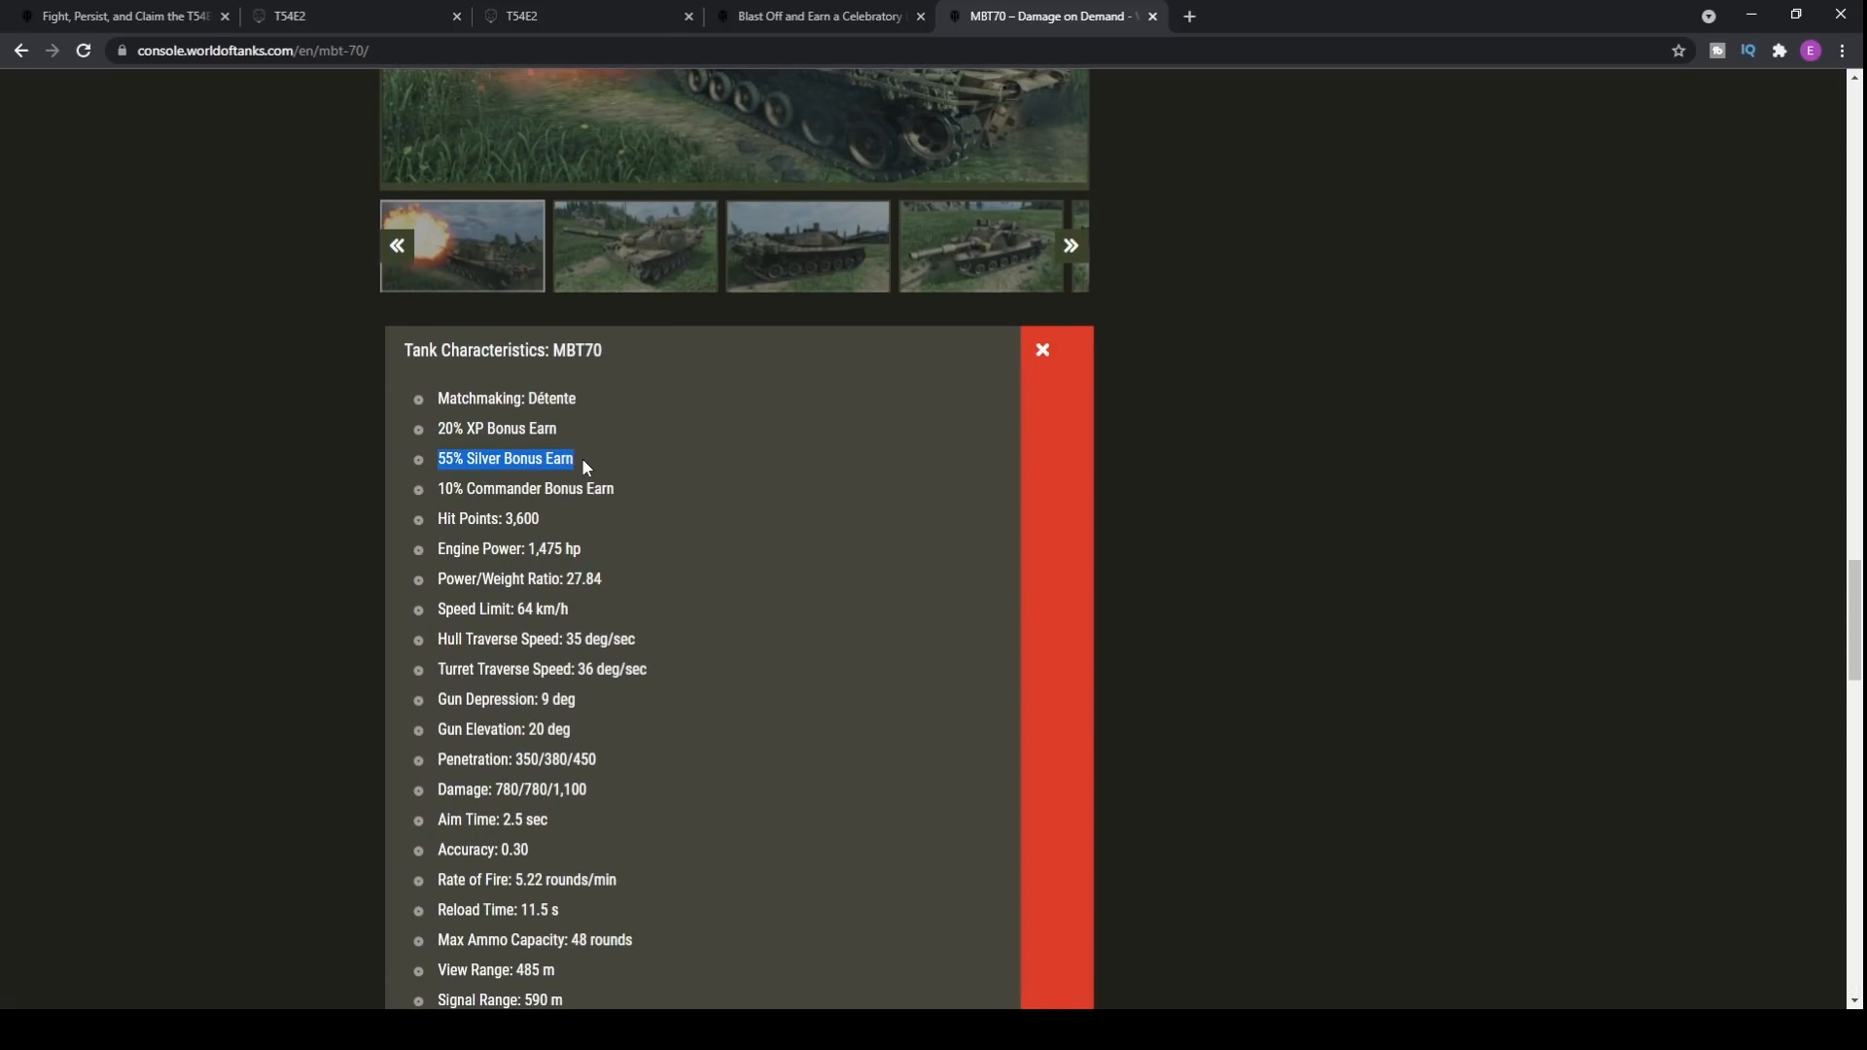
left_click(506, 459)
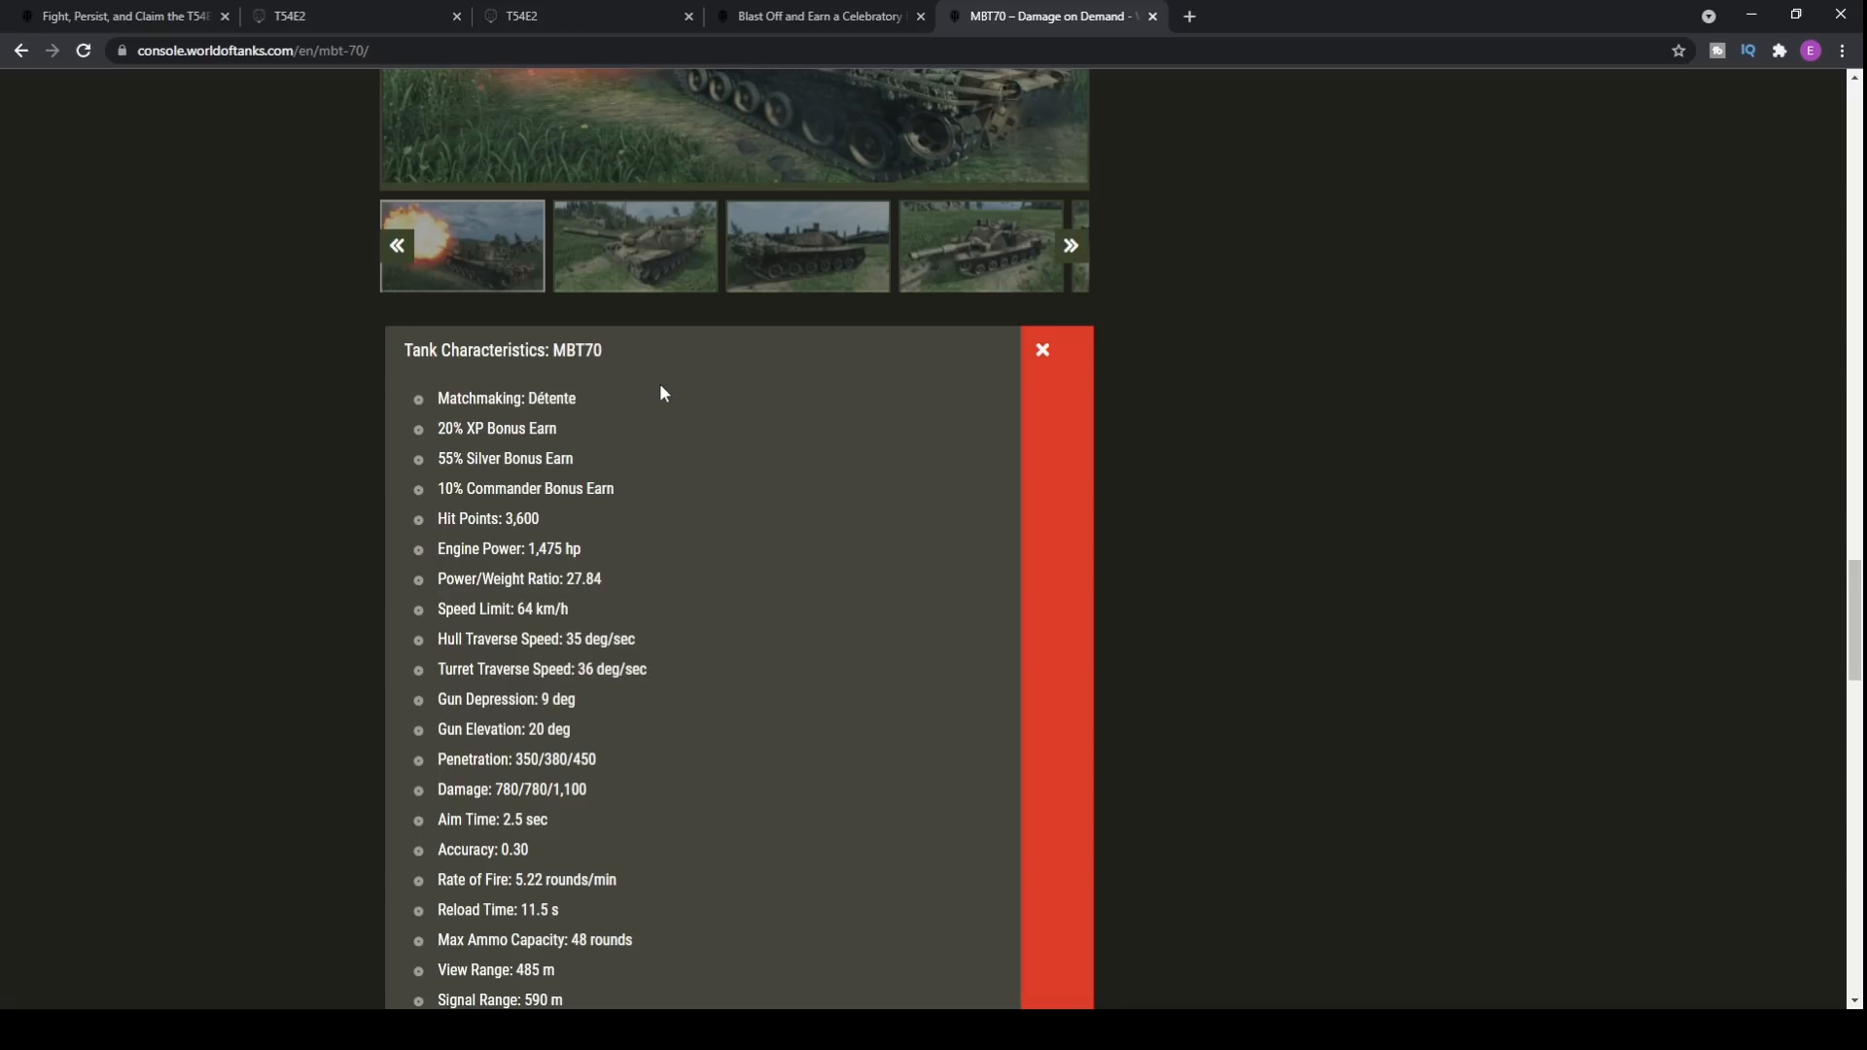
mouse_move(560, 460)
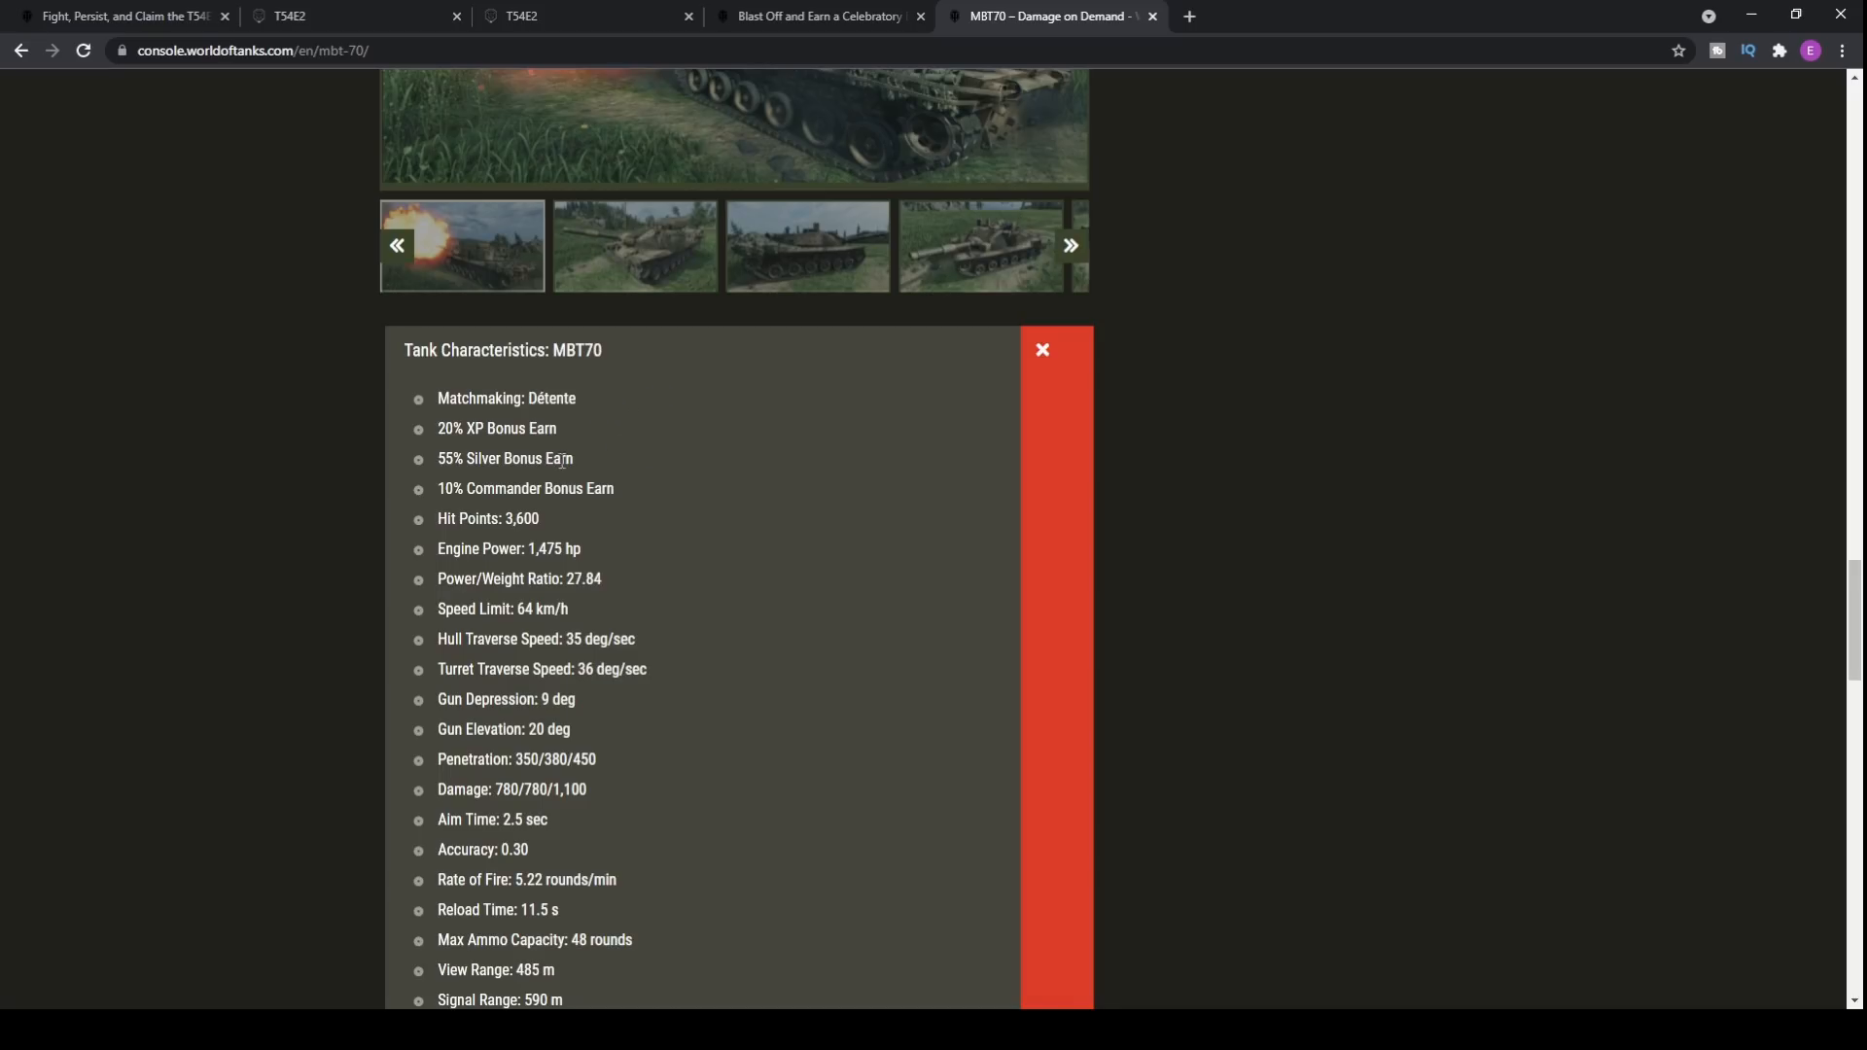
mouse_move(595, 518)
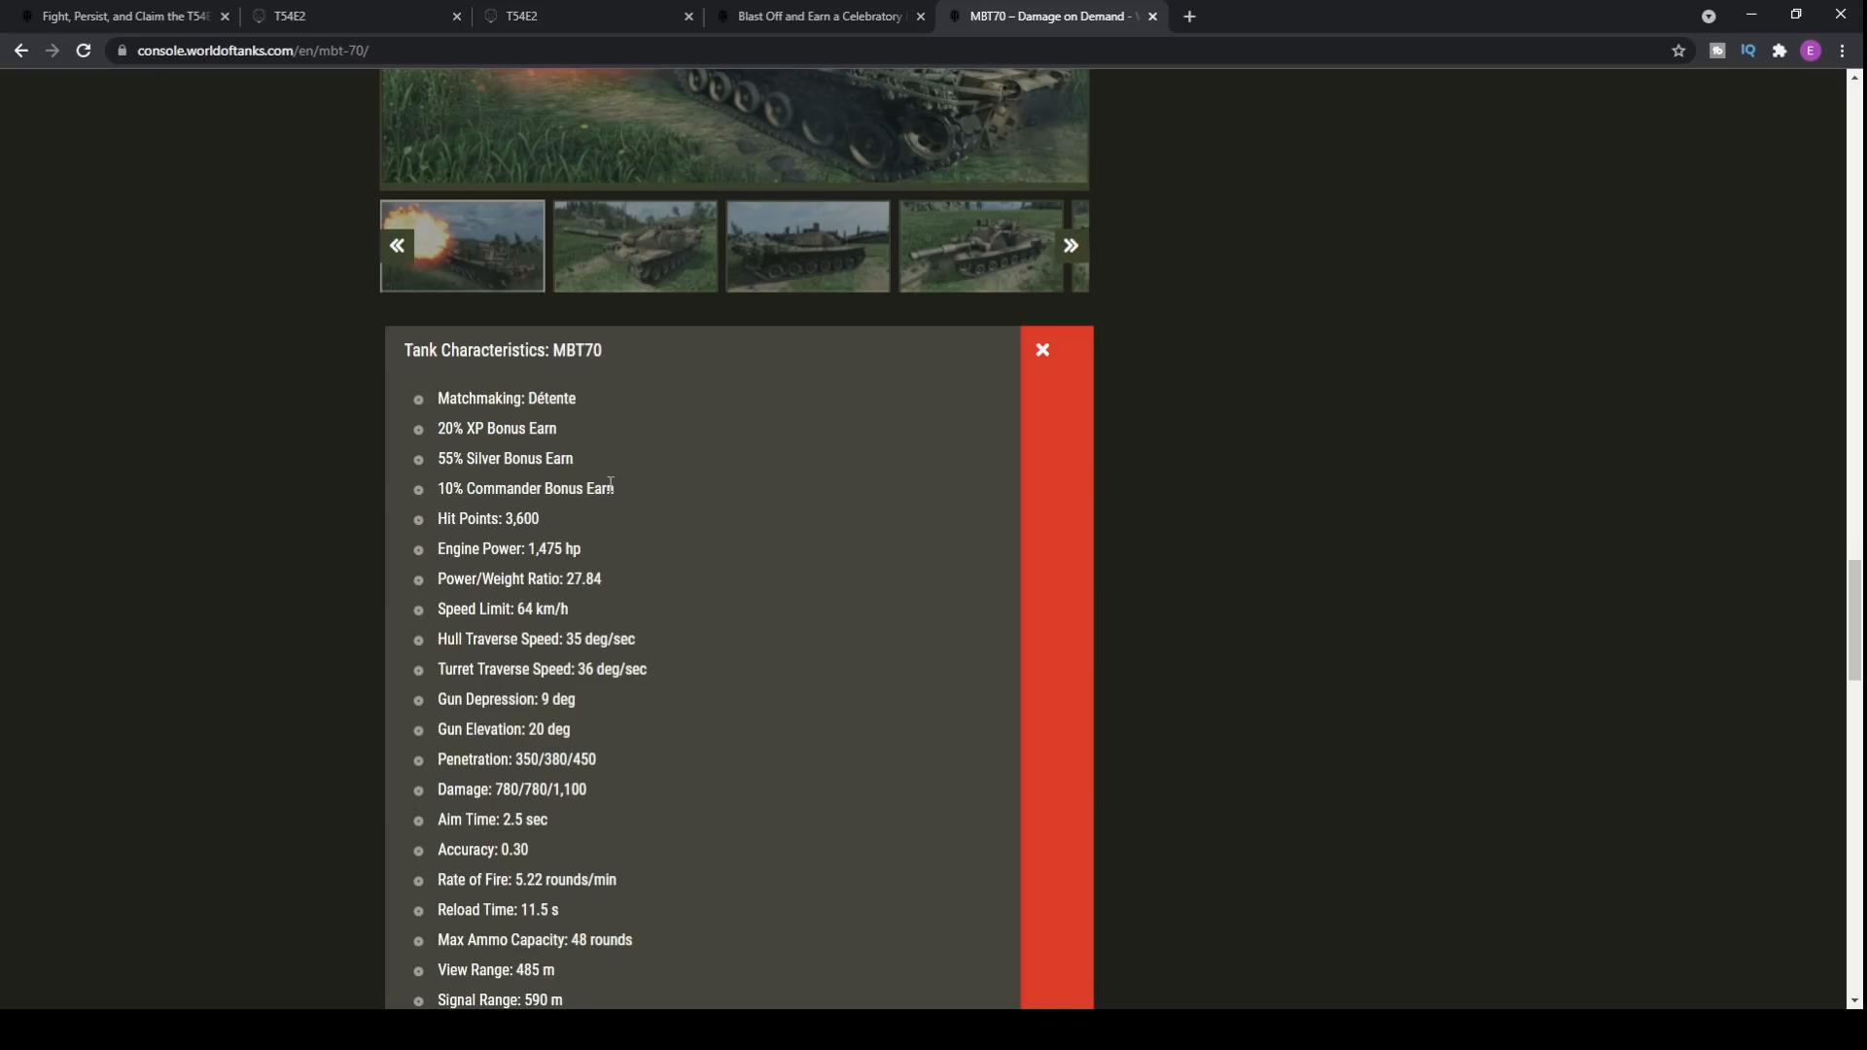
mouse_move(696, 579)
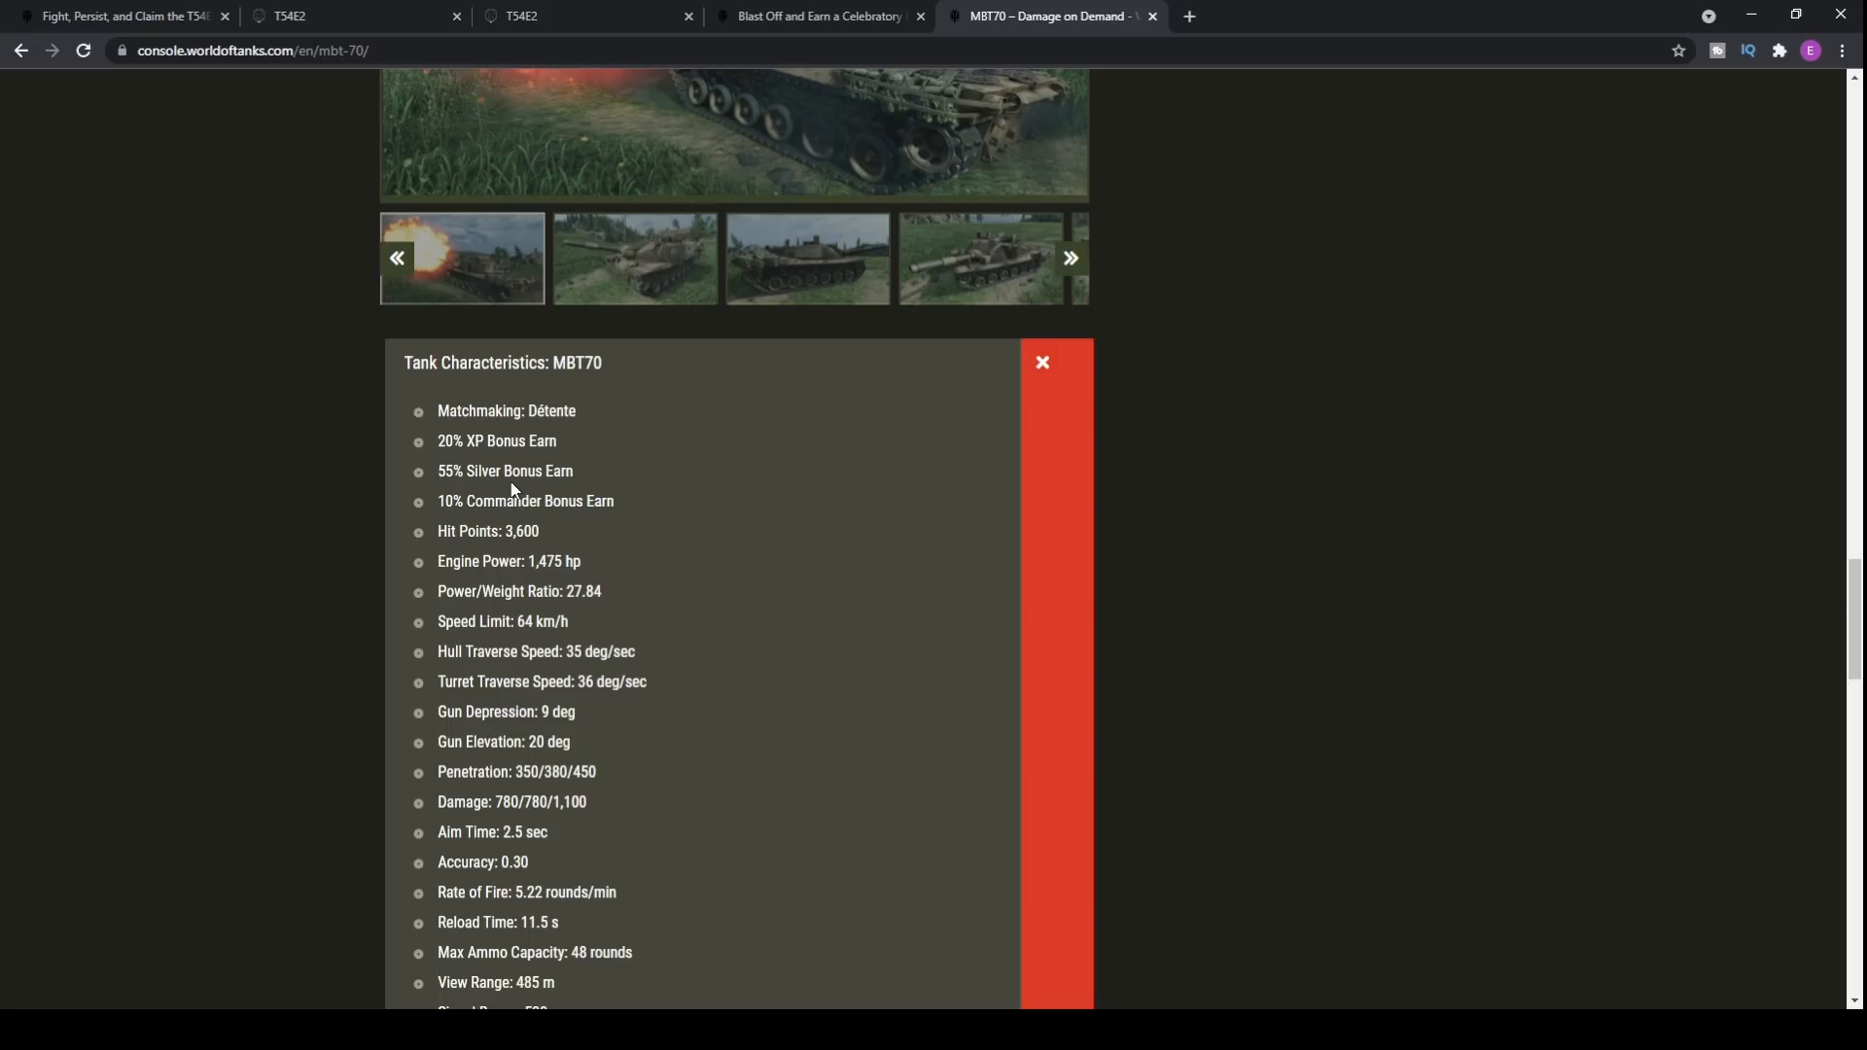
mouse_move(537, 428)
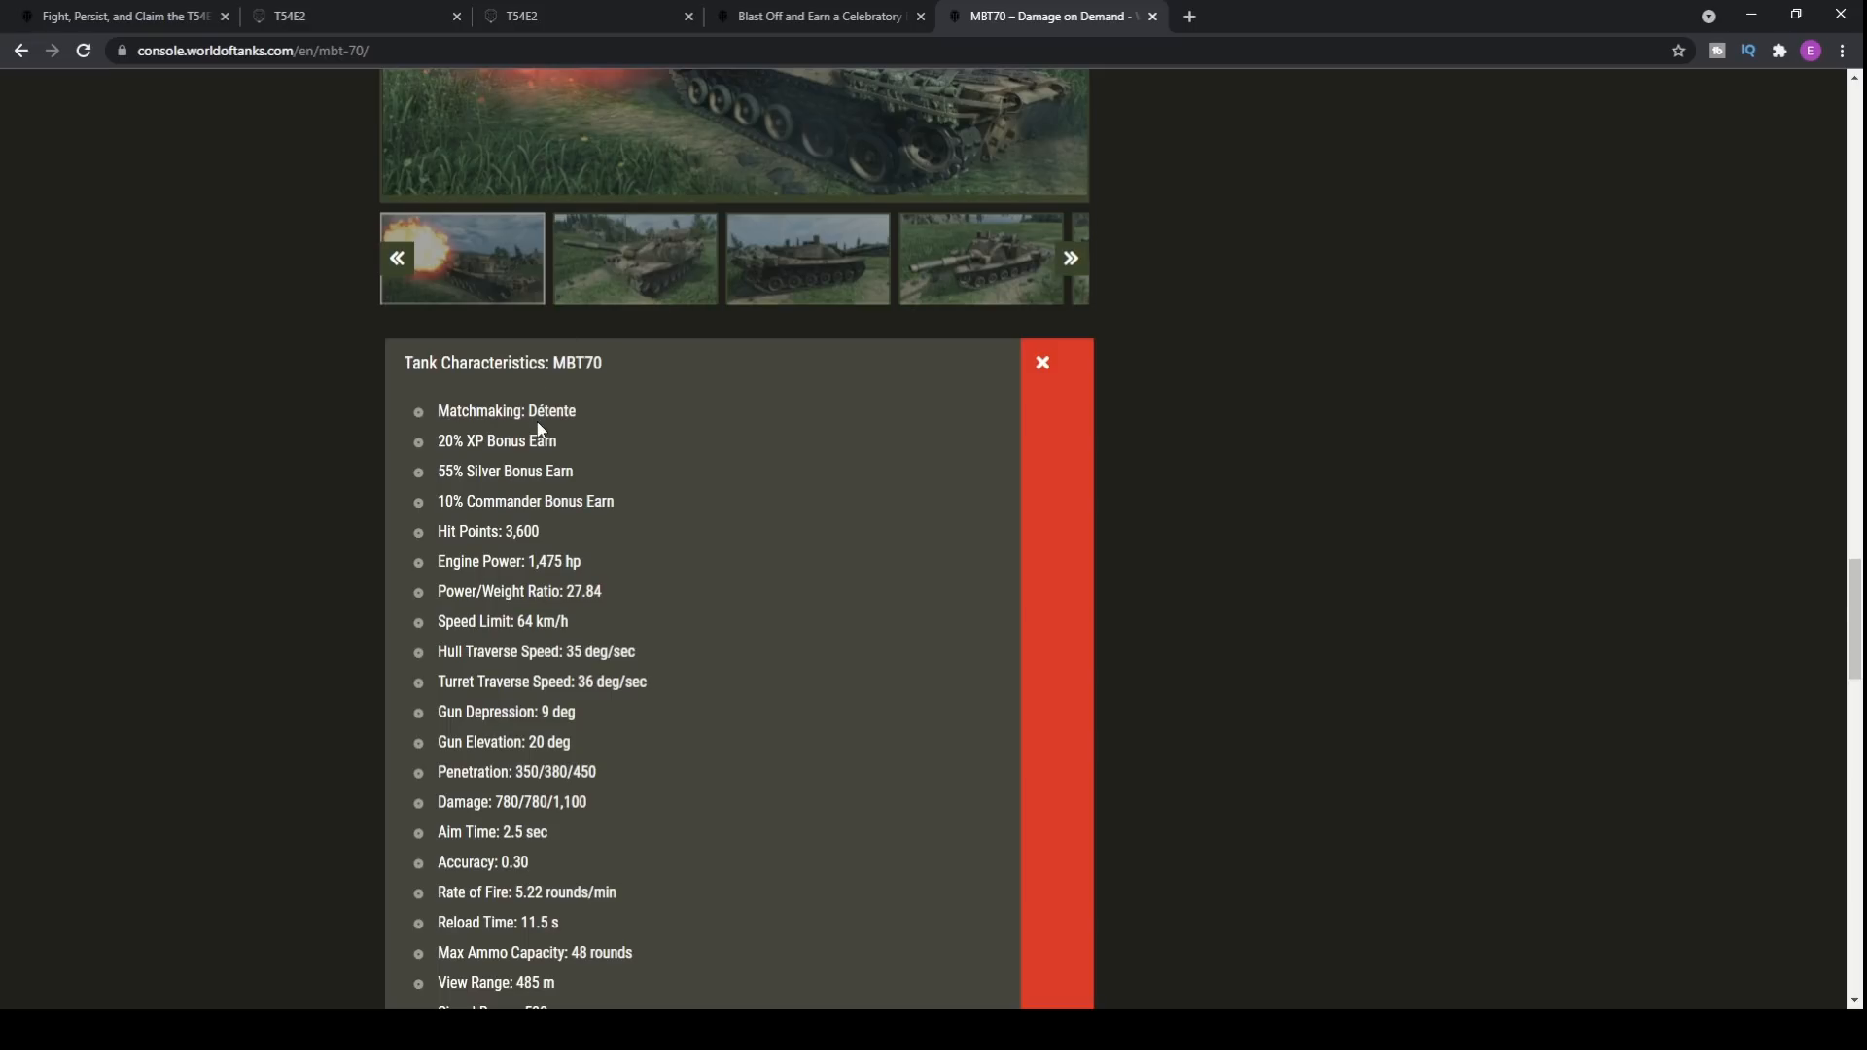
mouse_move(548, 381)
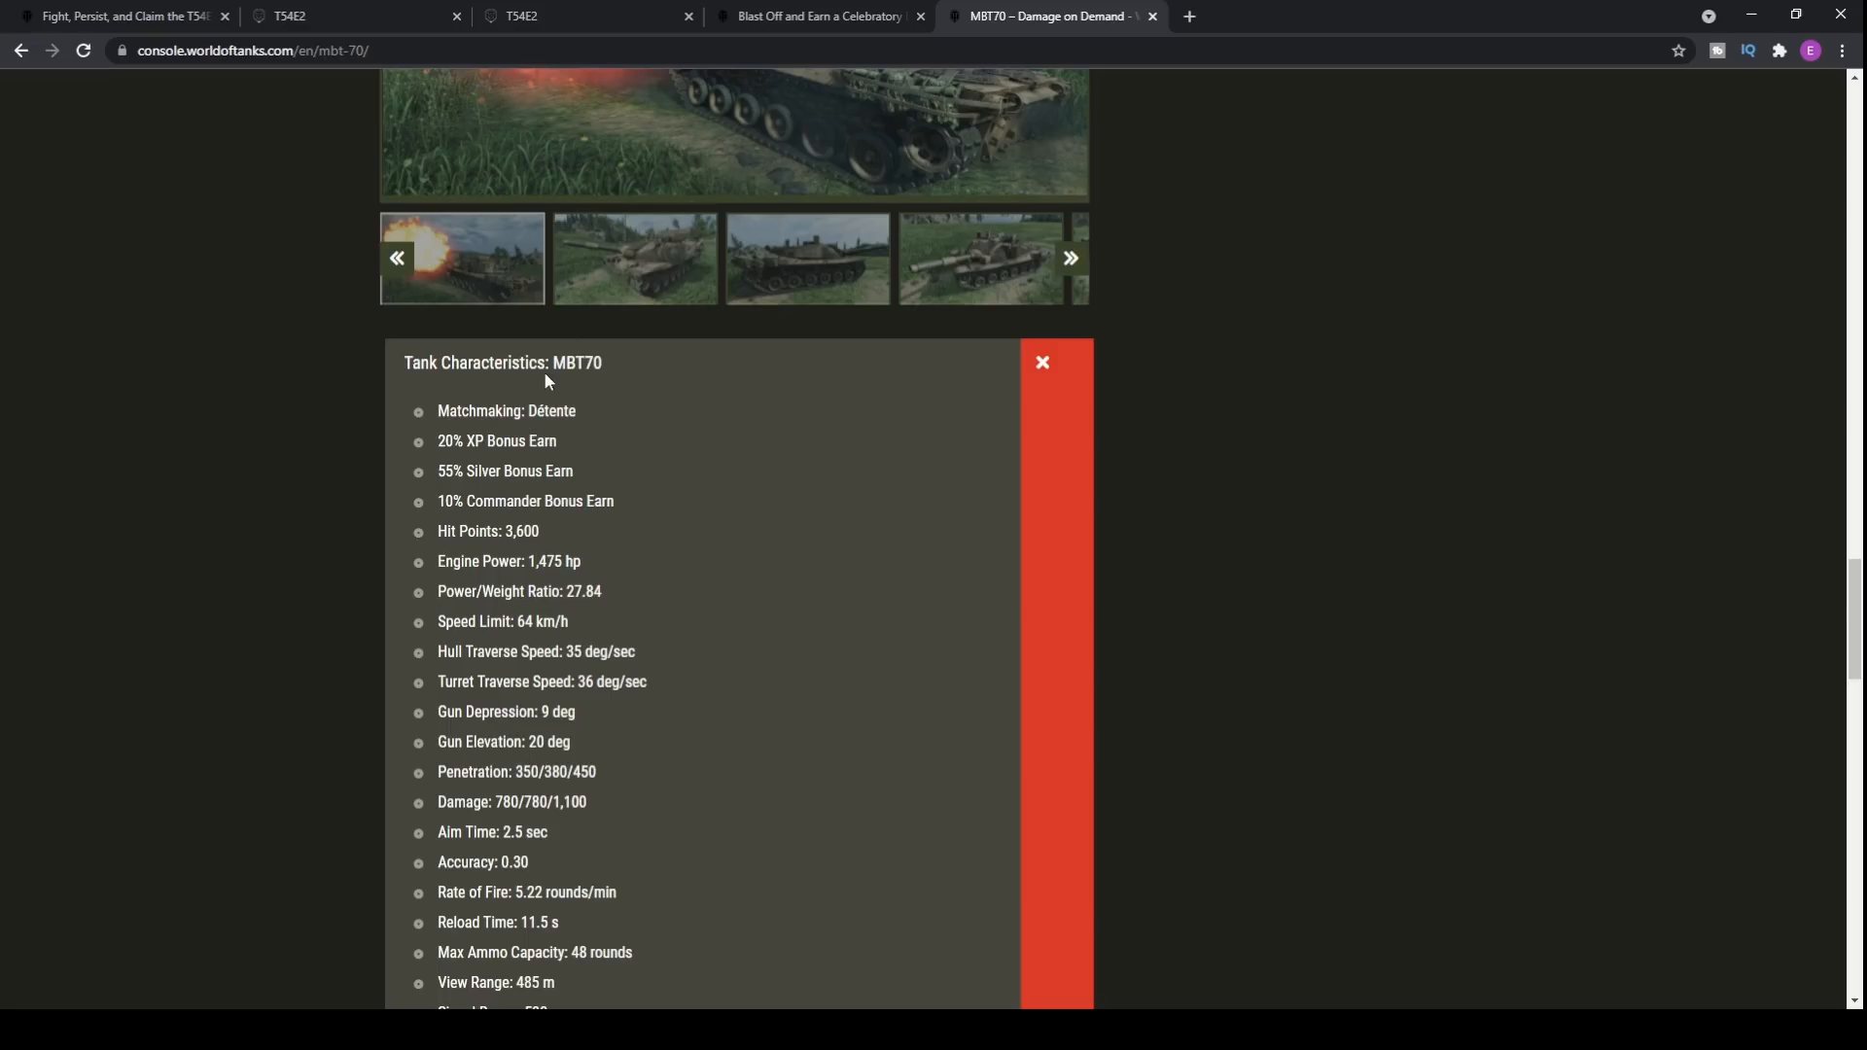
mouse_move(768, 529)
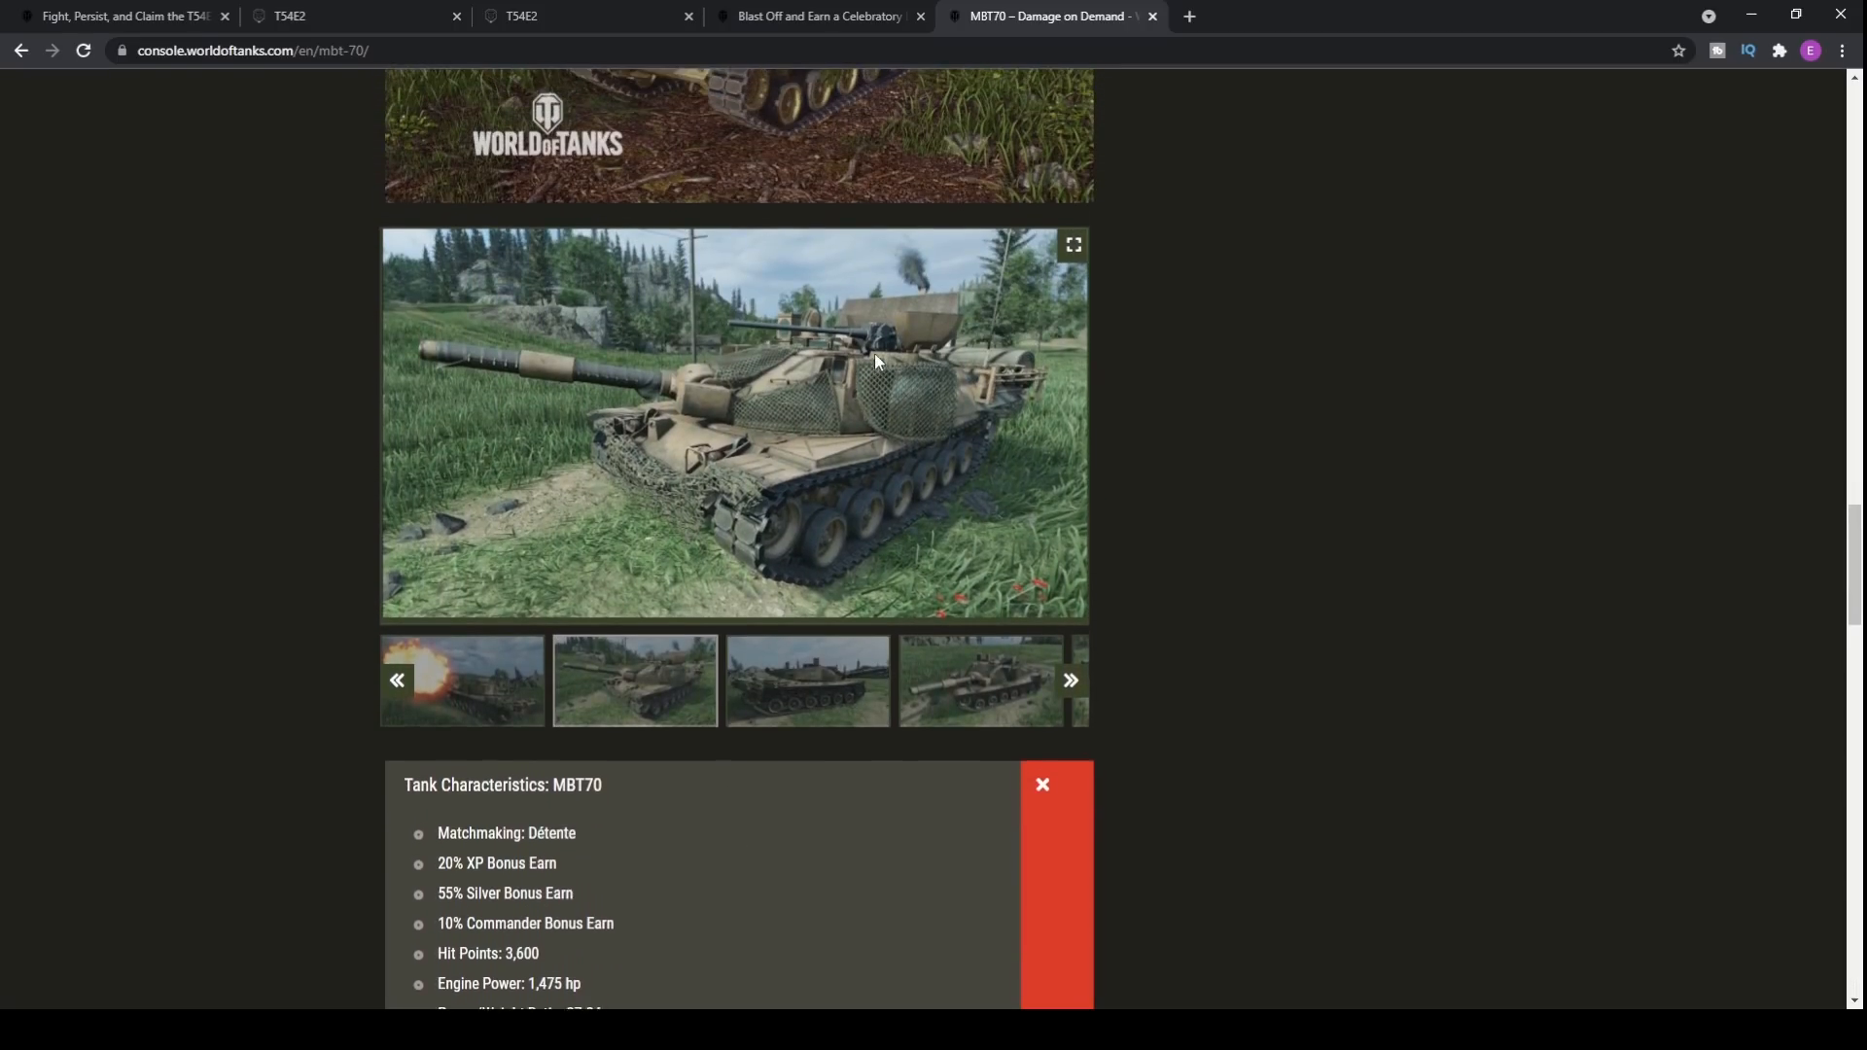
scroll("down", 3)
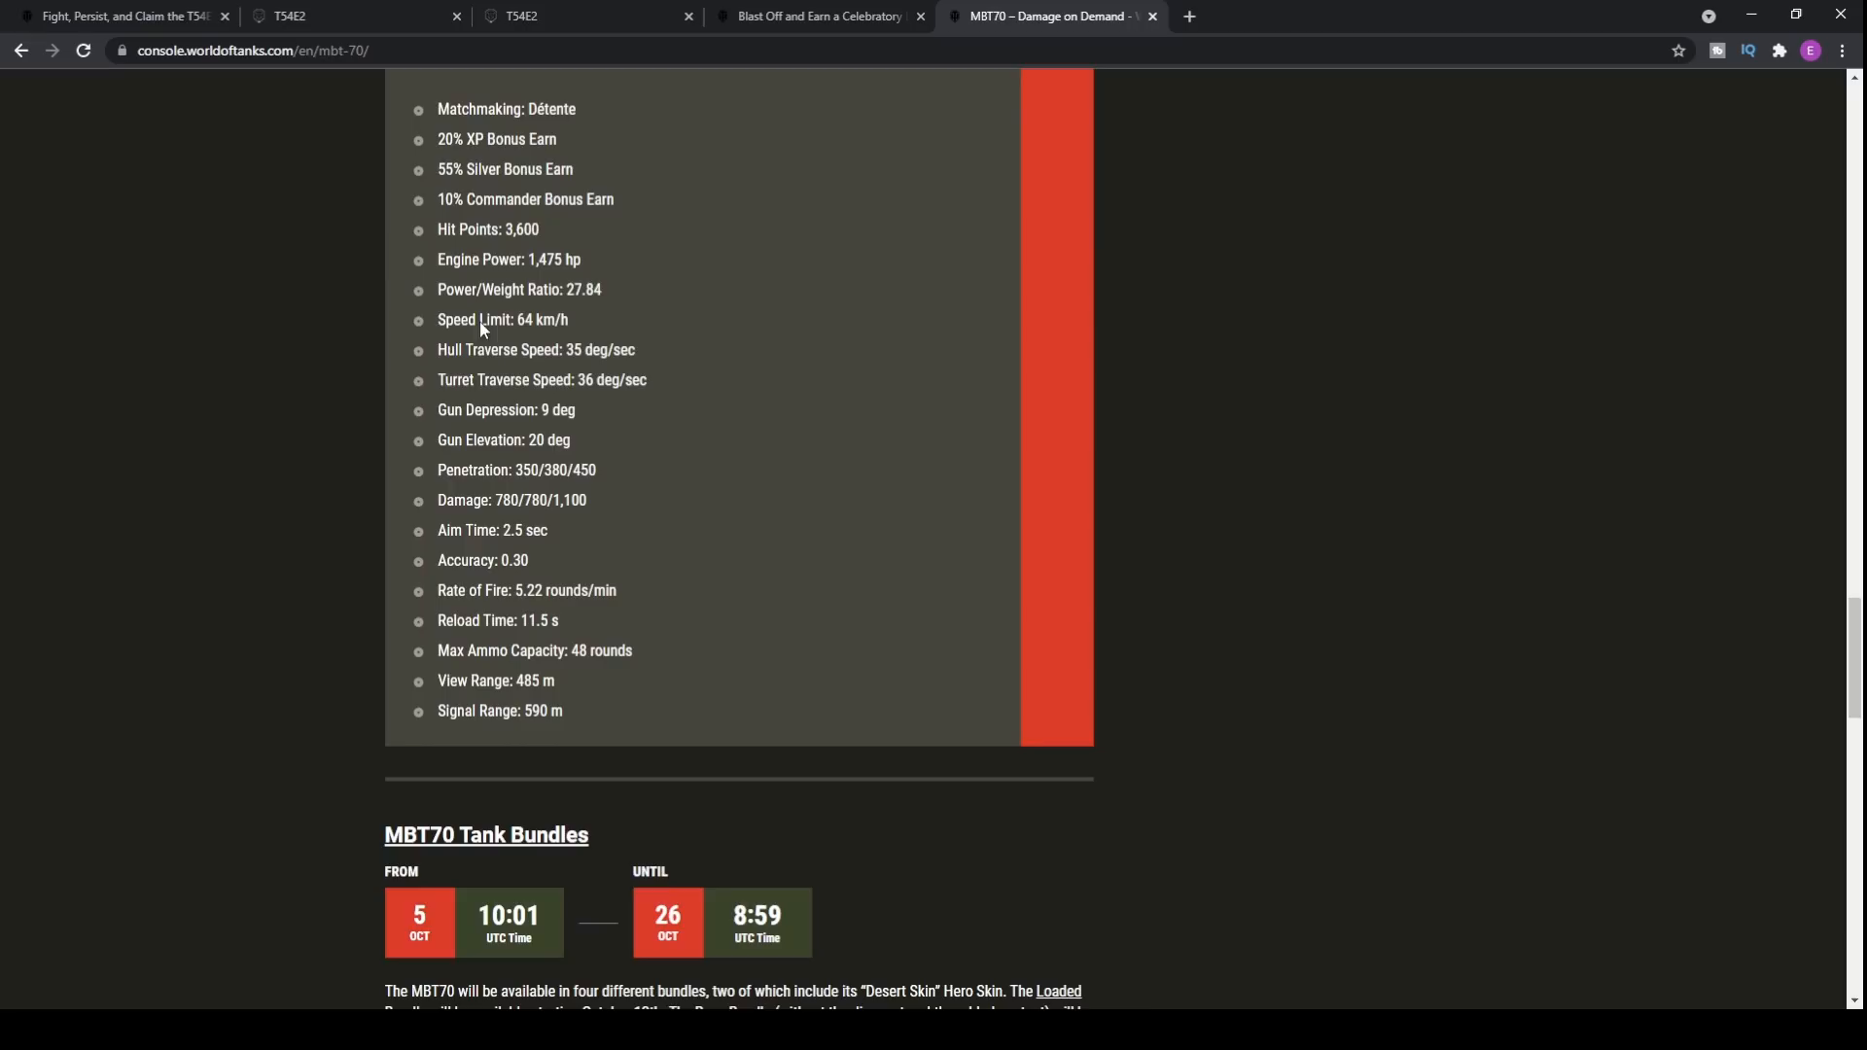
mouse_move(506, 259)
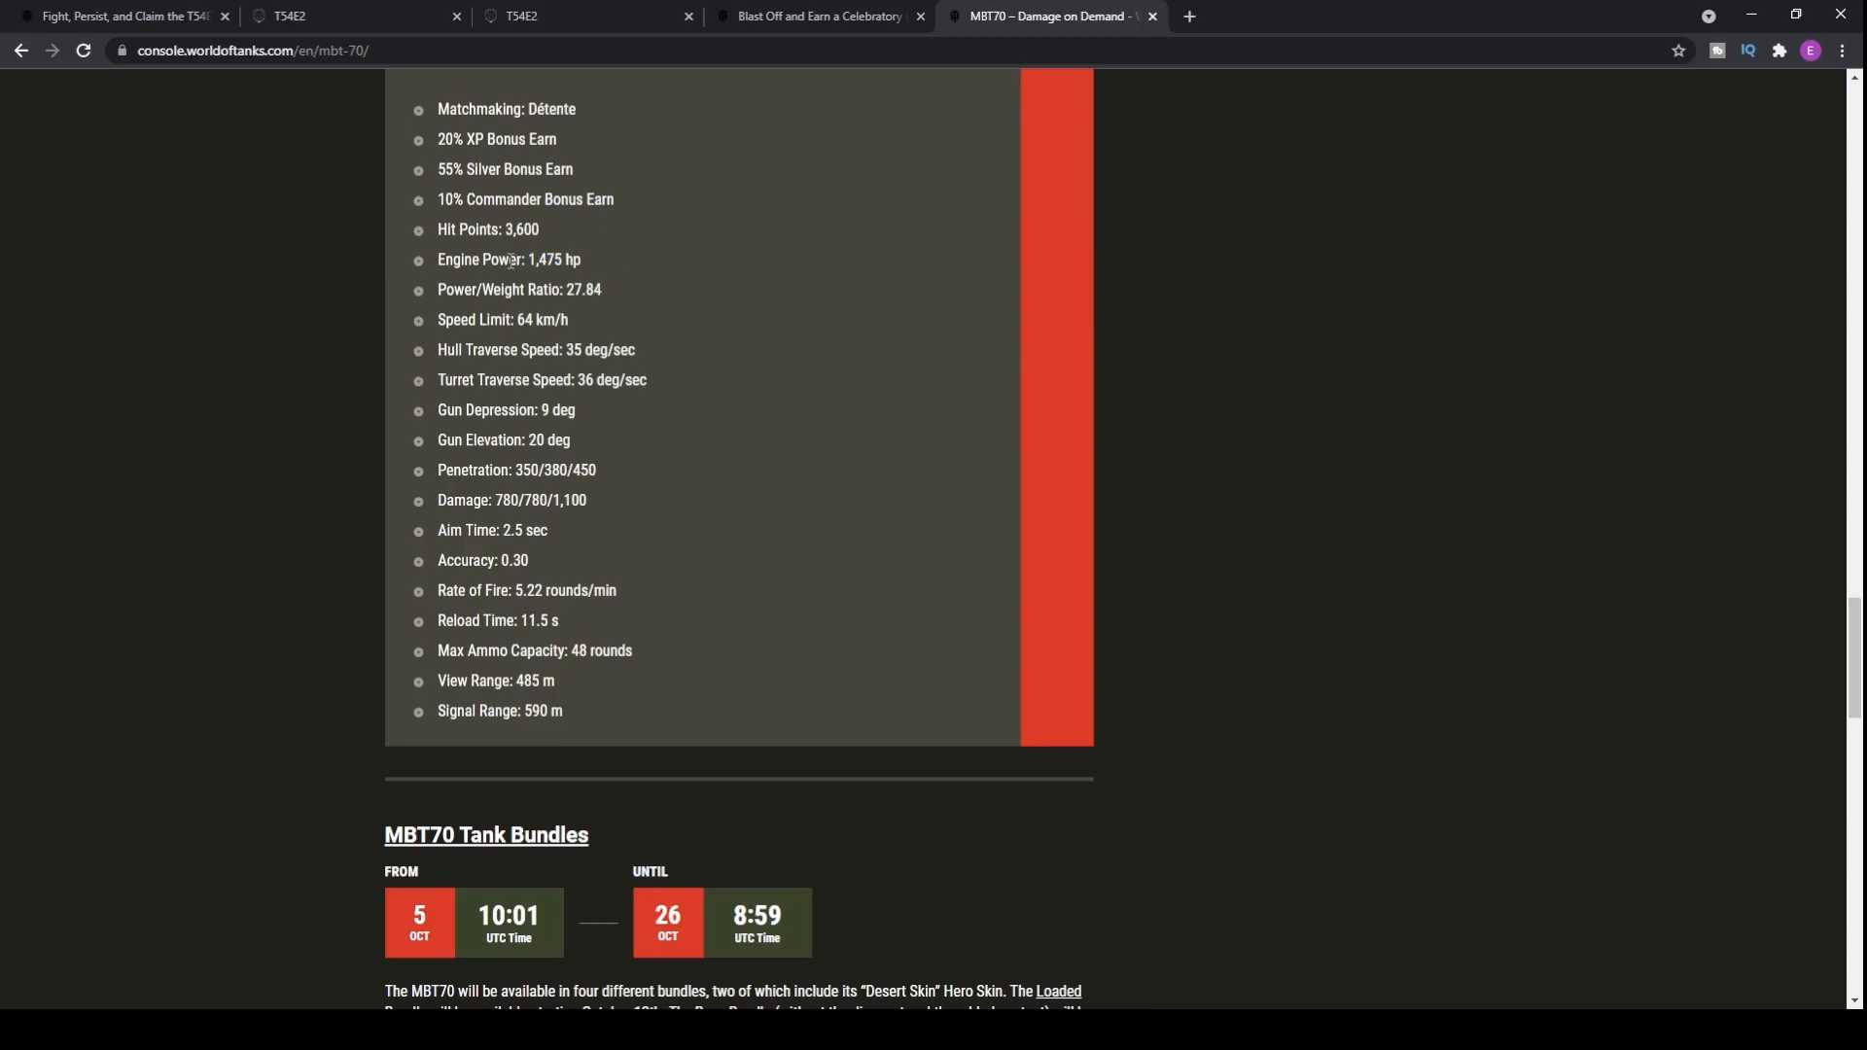
mouse_move(486, 526)
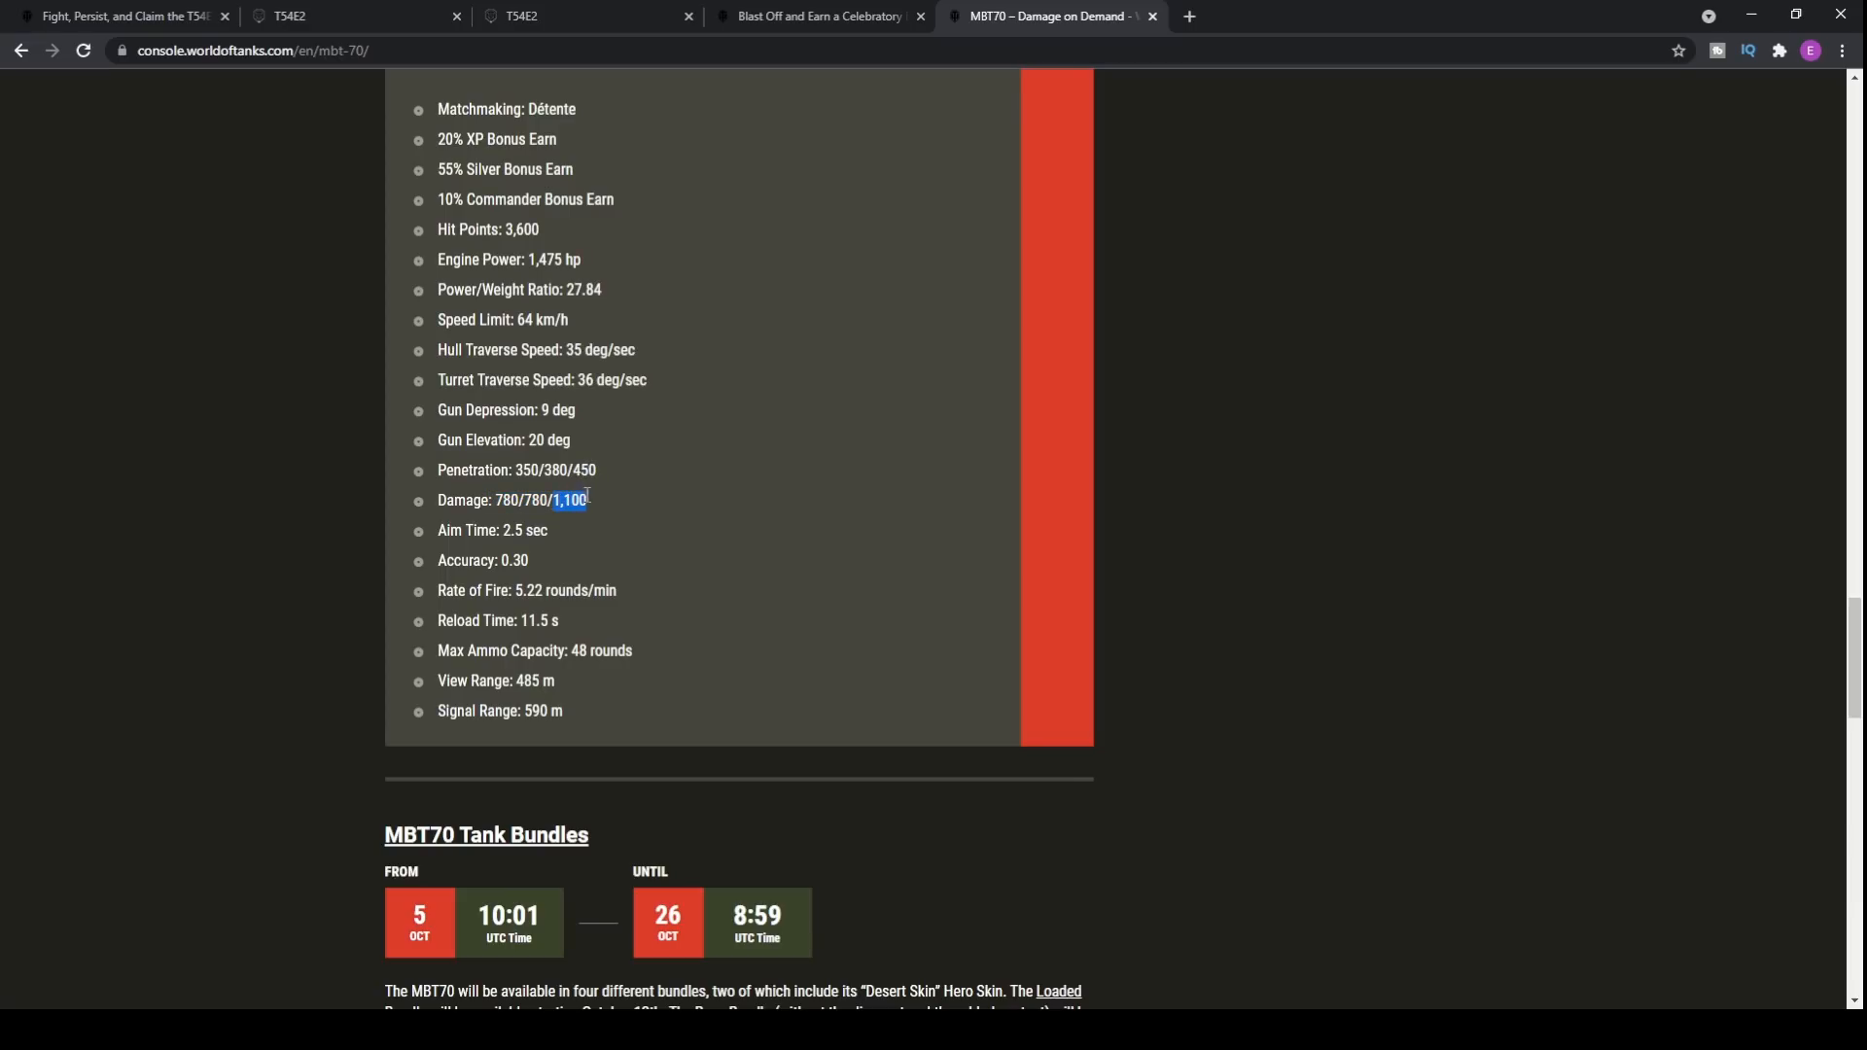
left_click_drag(584, 500, 442, 469)
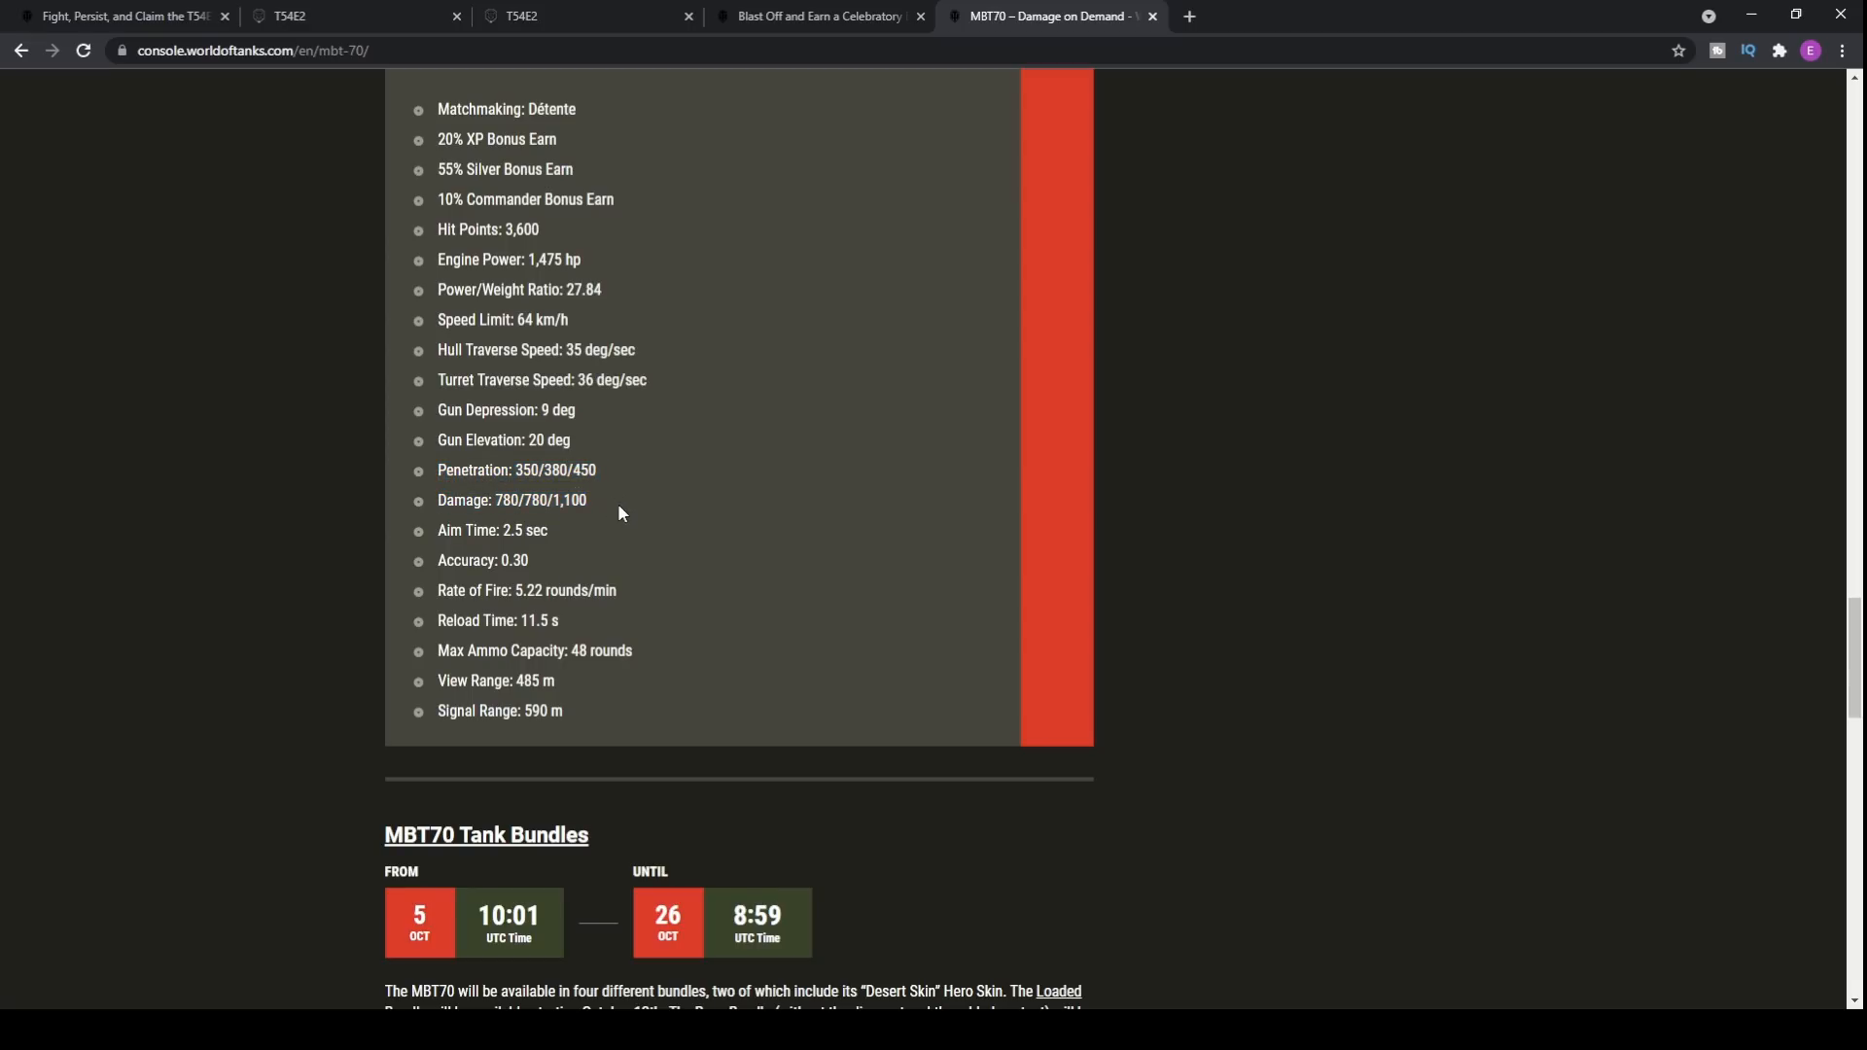
mouse_move(640, 531)
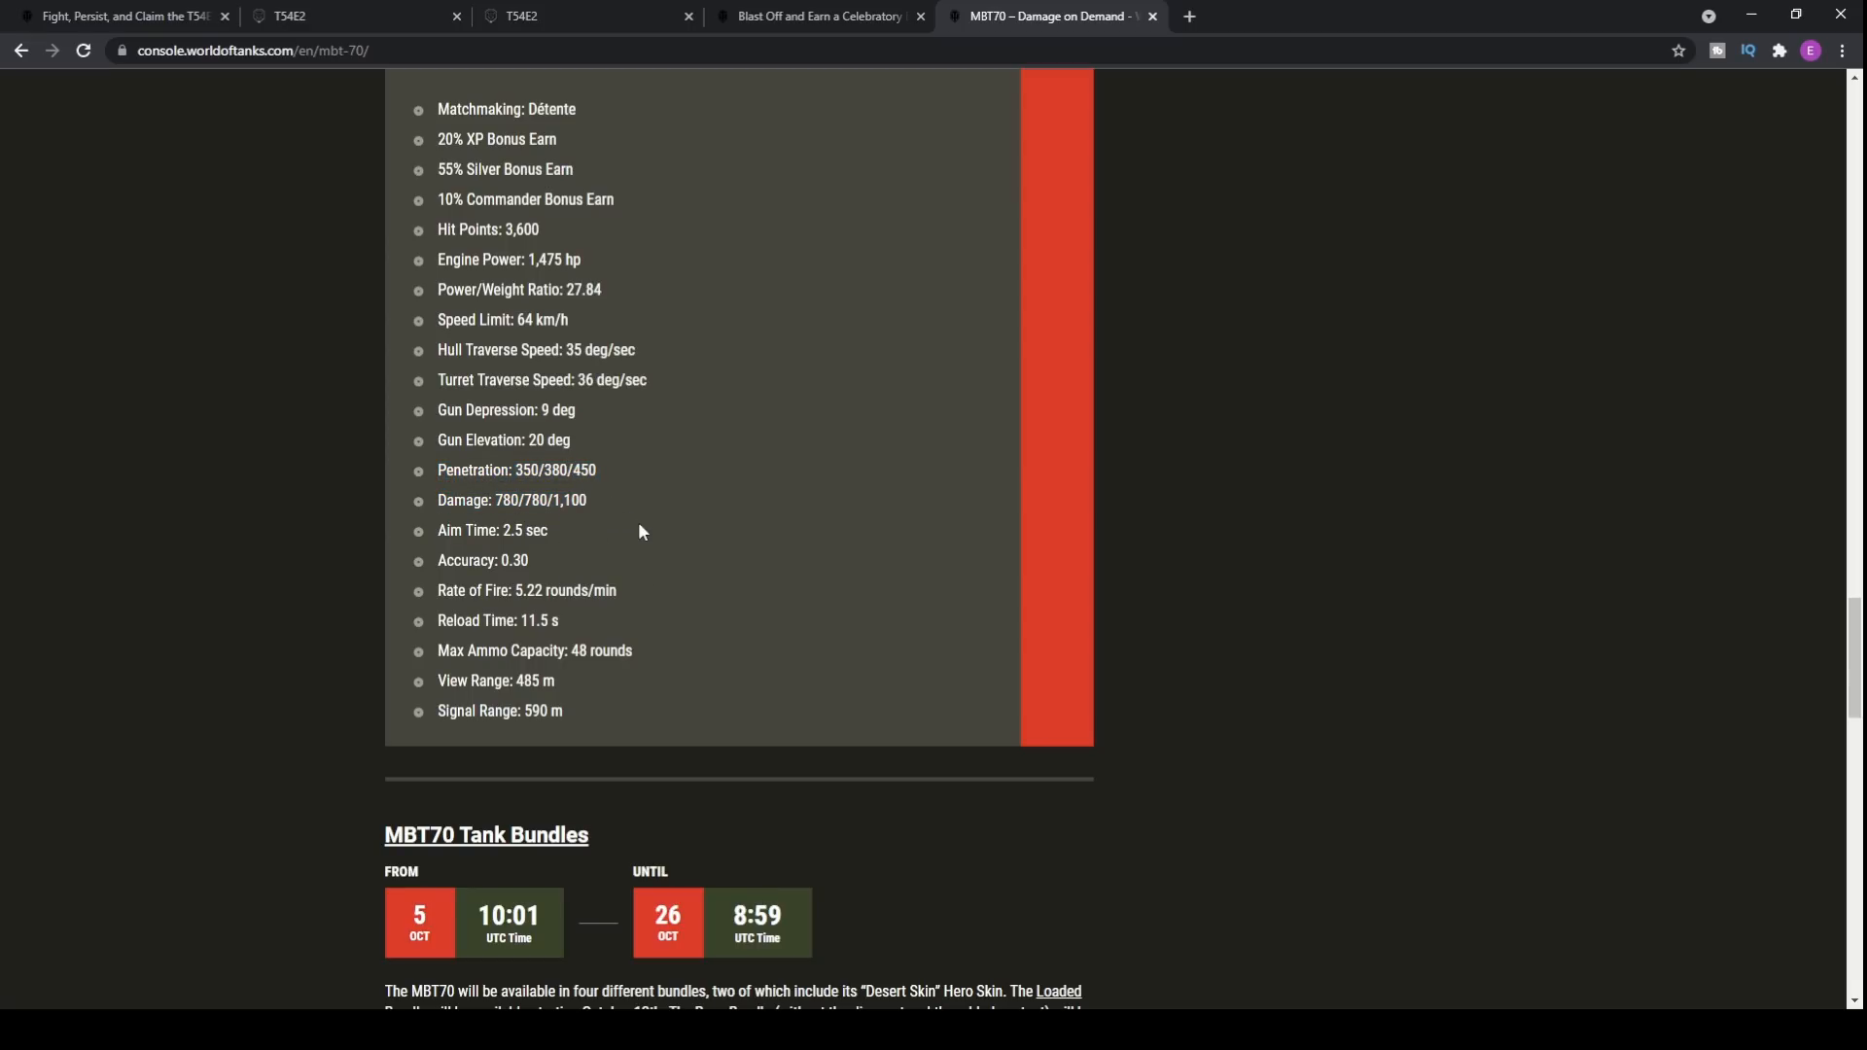
mouse_move(541, 284)
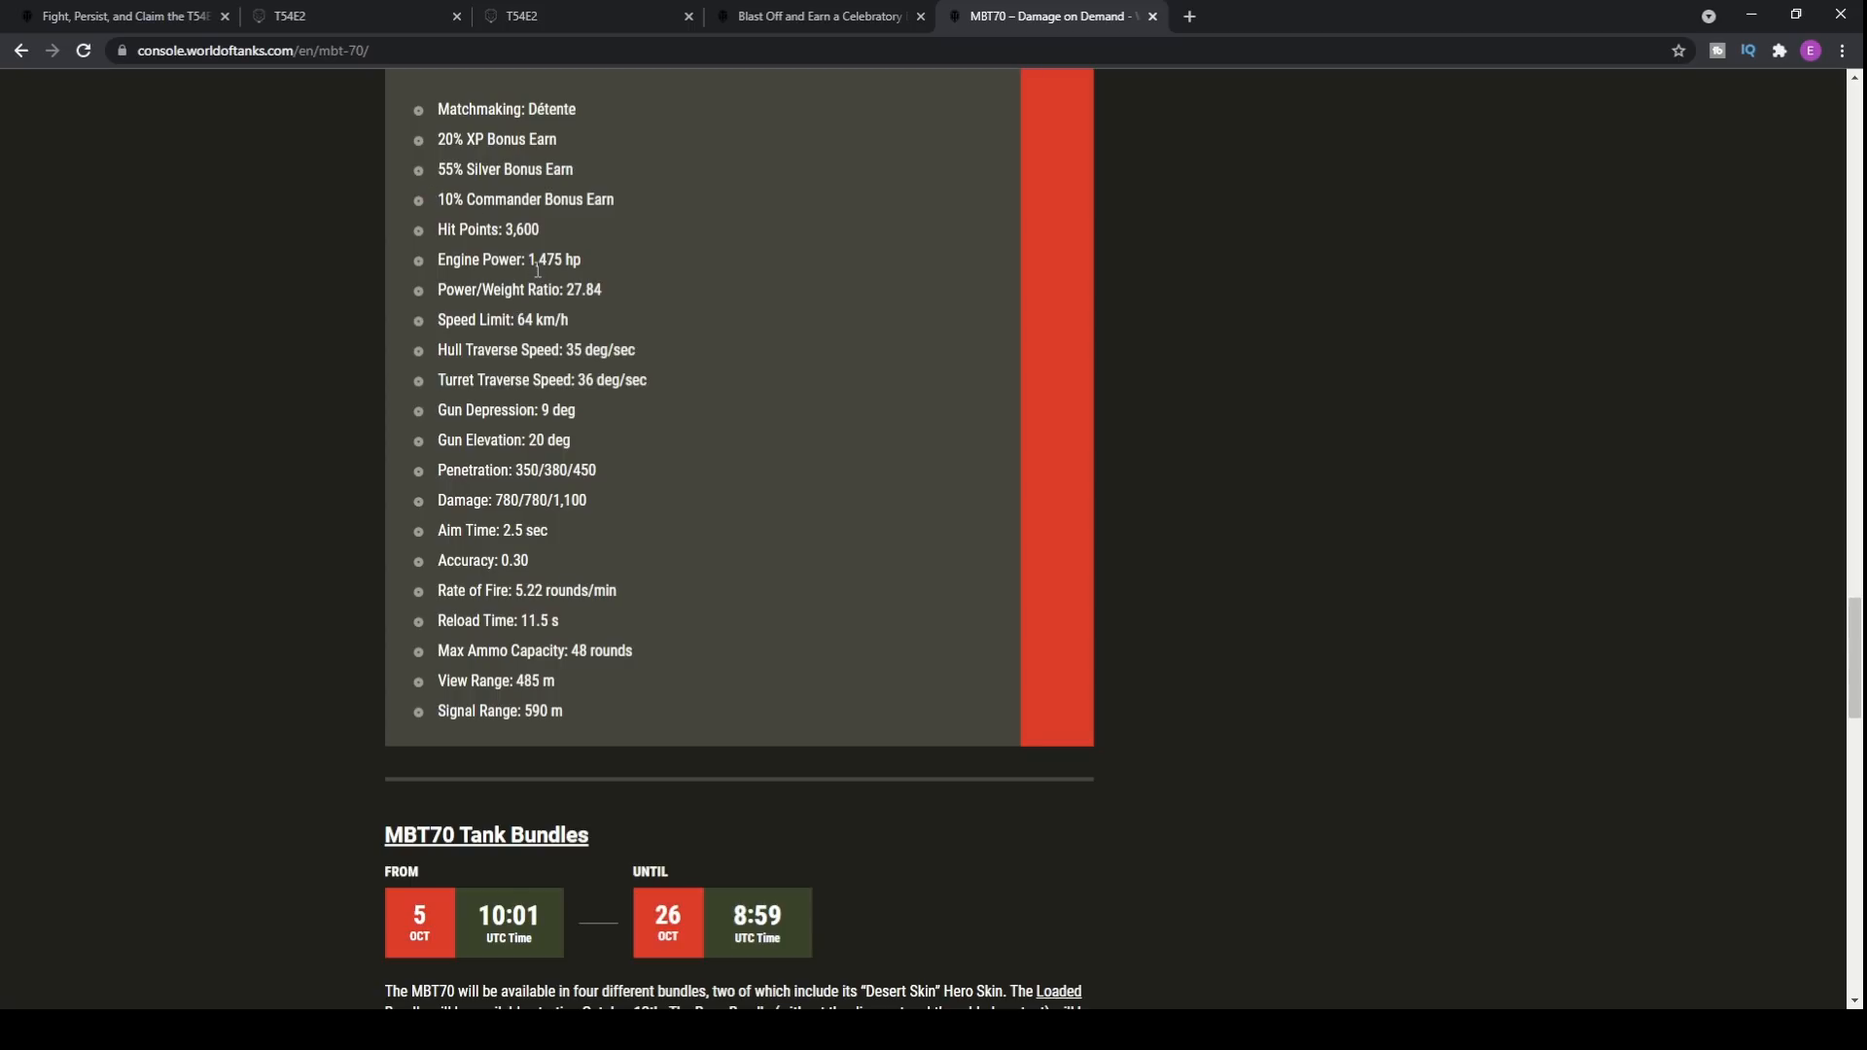
mouse_move(638, 247)
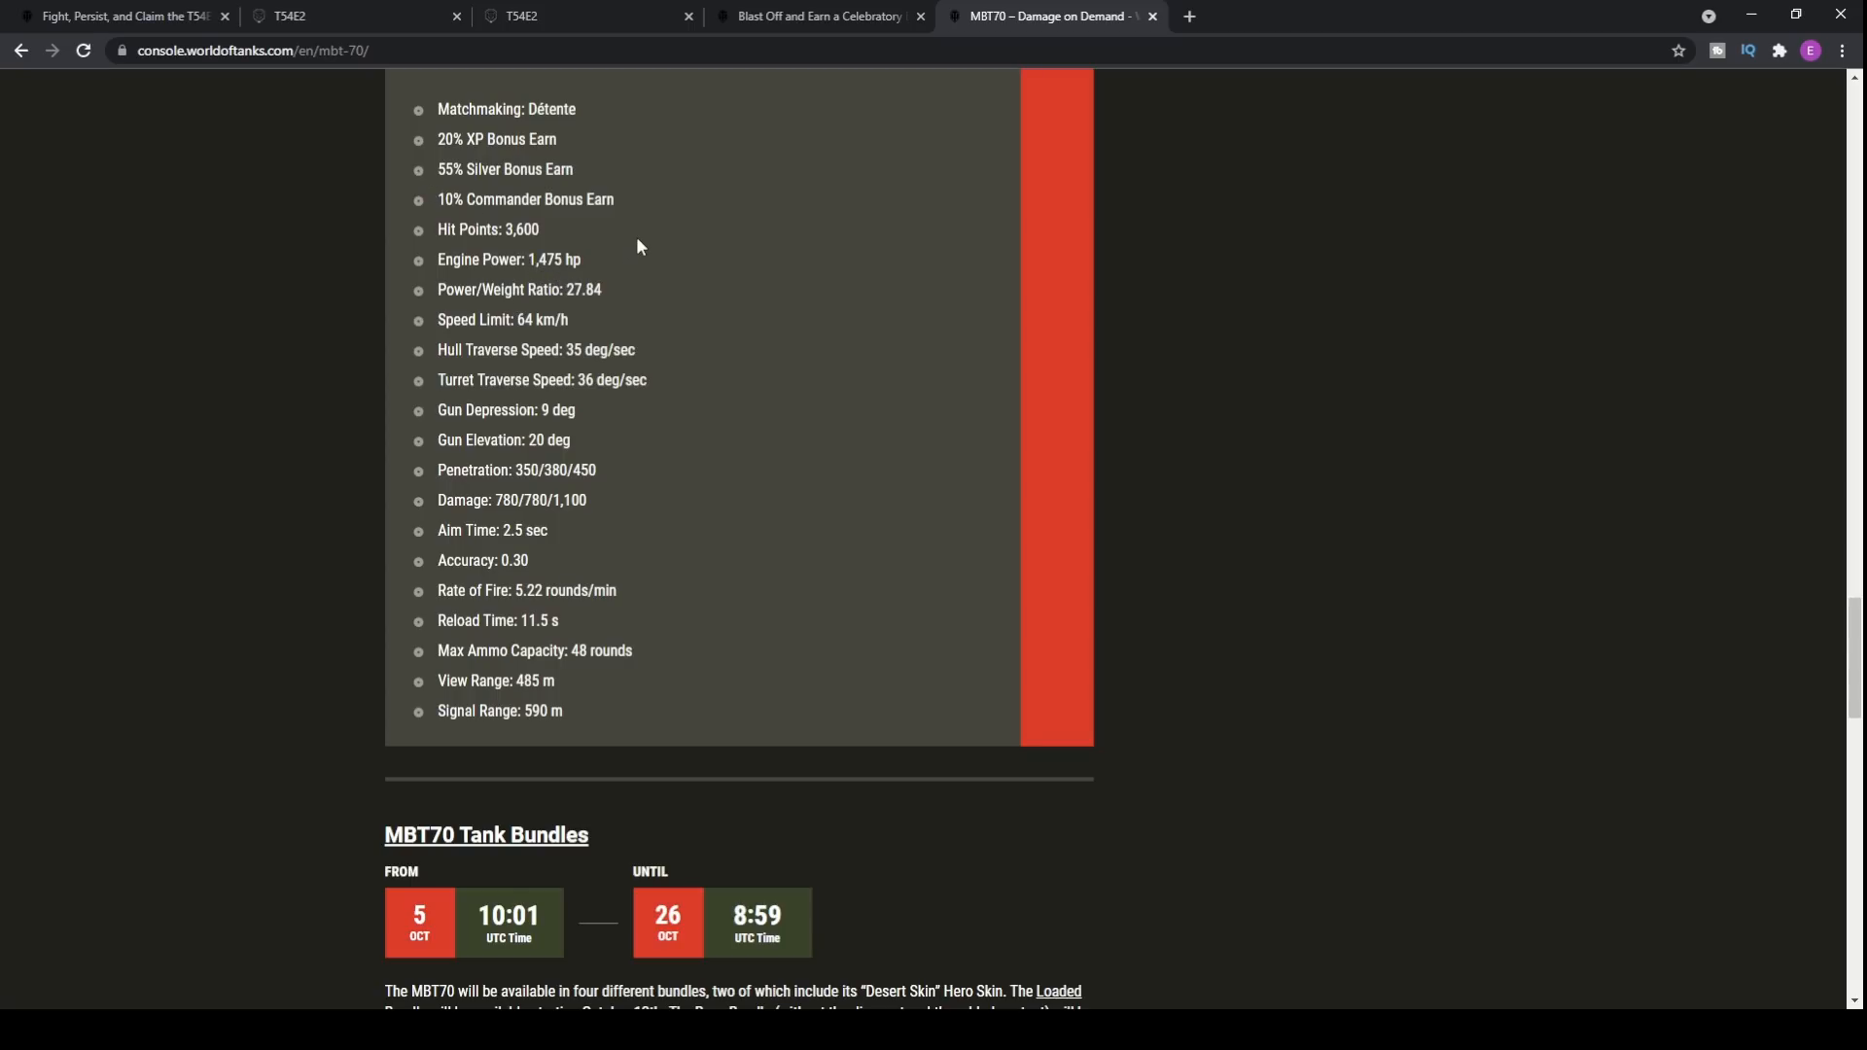
mouse_move(587, 247)
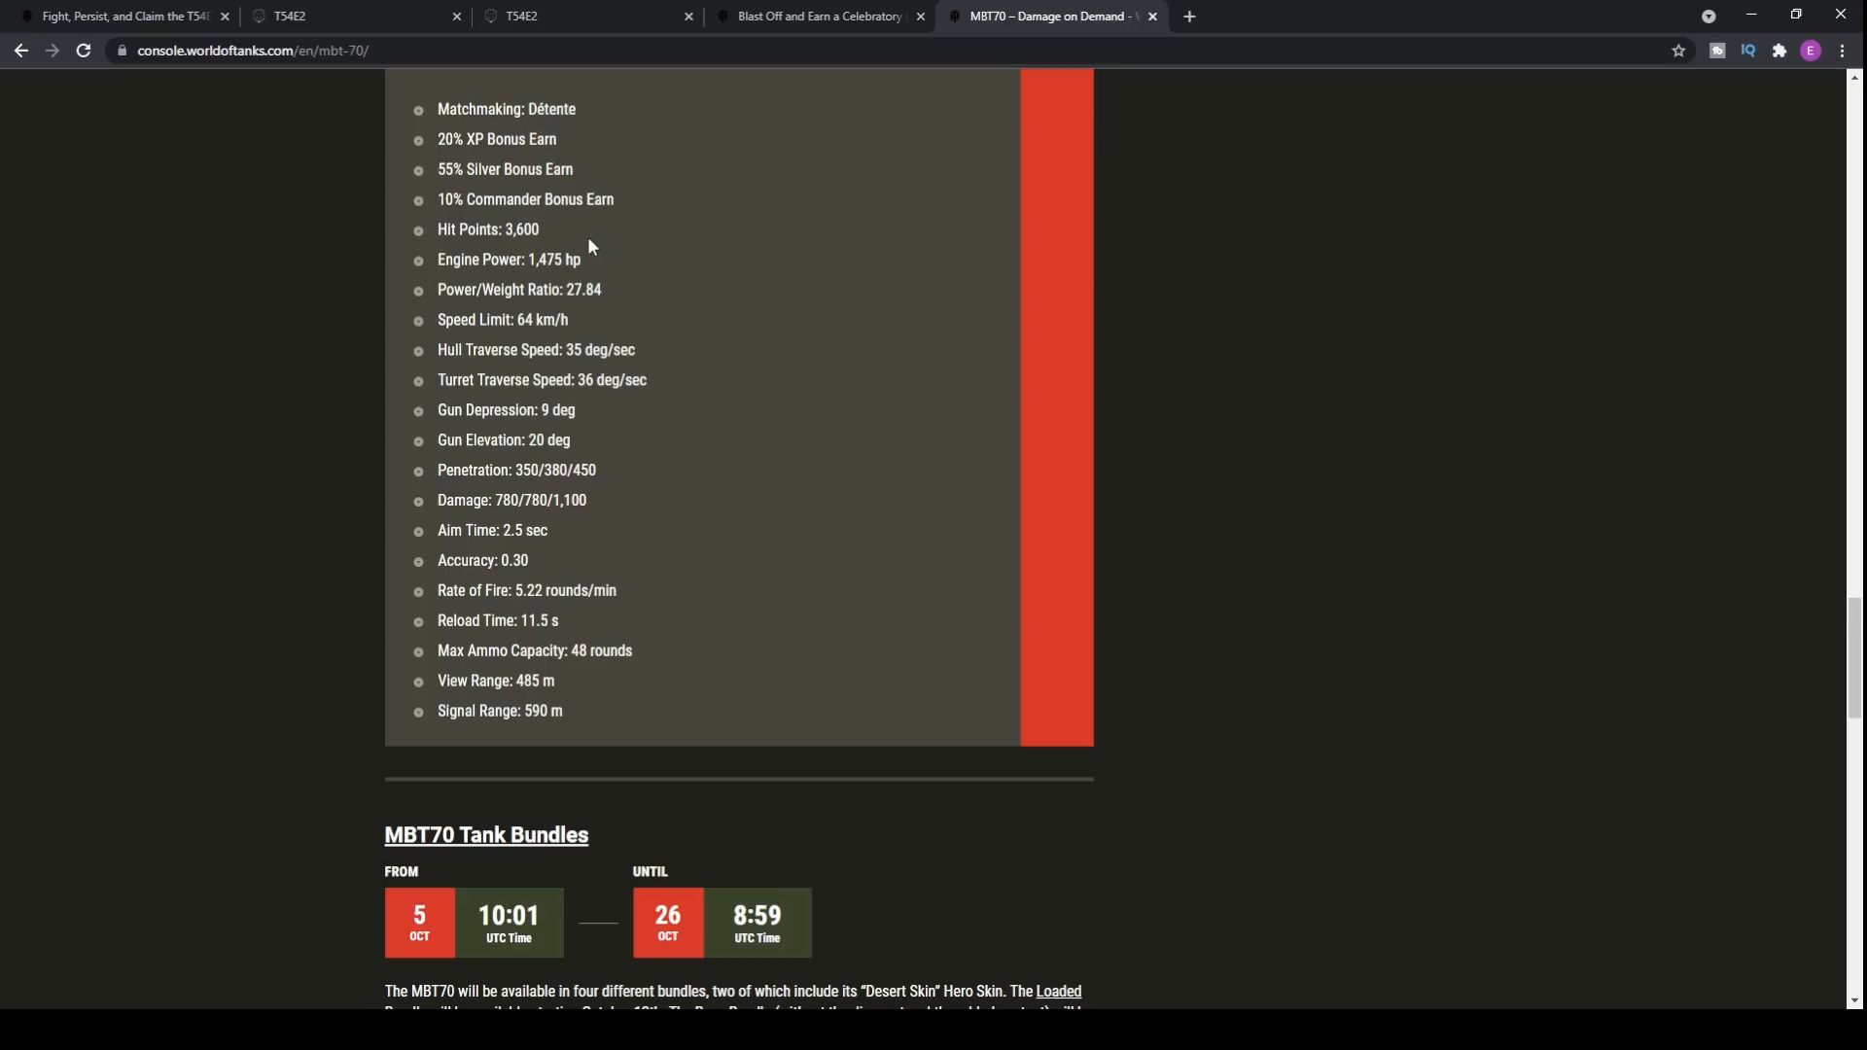
mouse_move(582, 251)
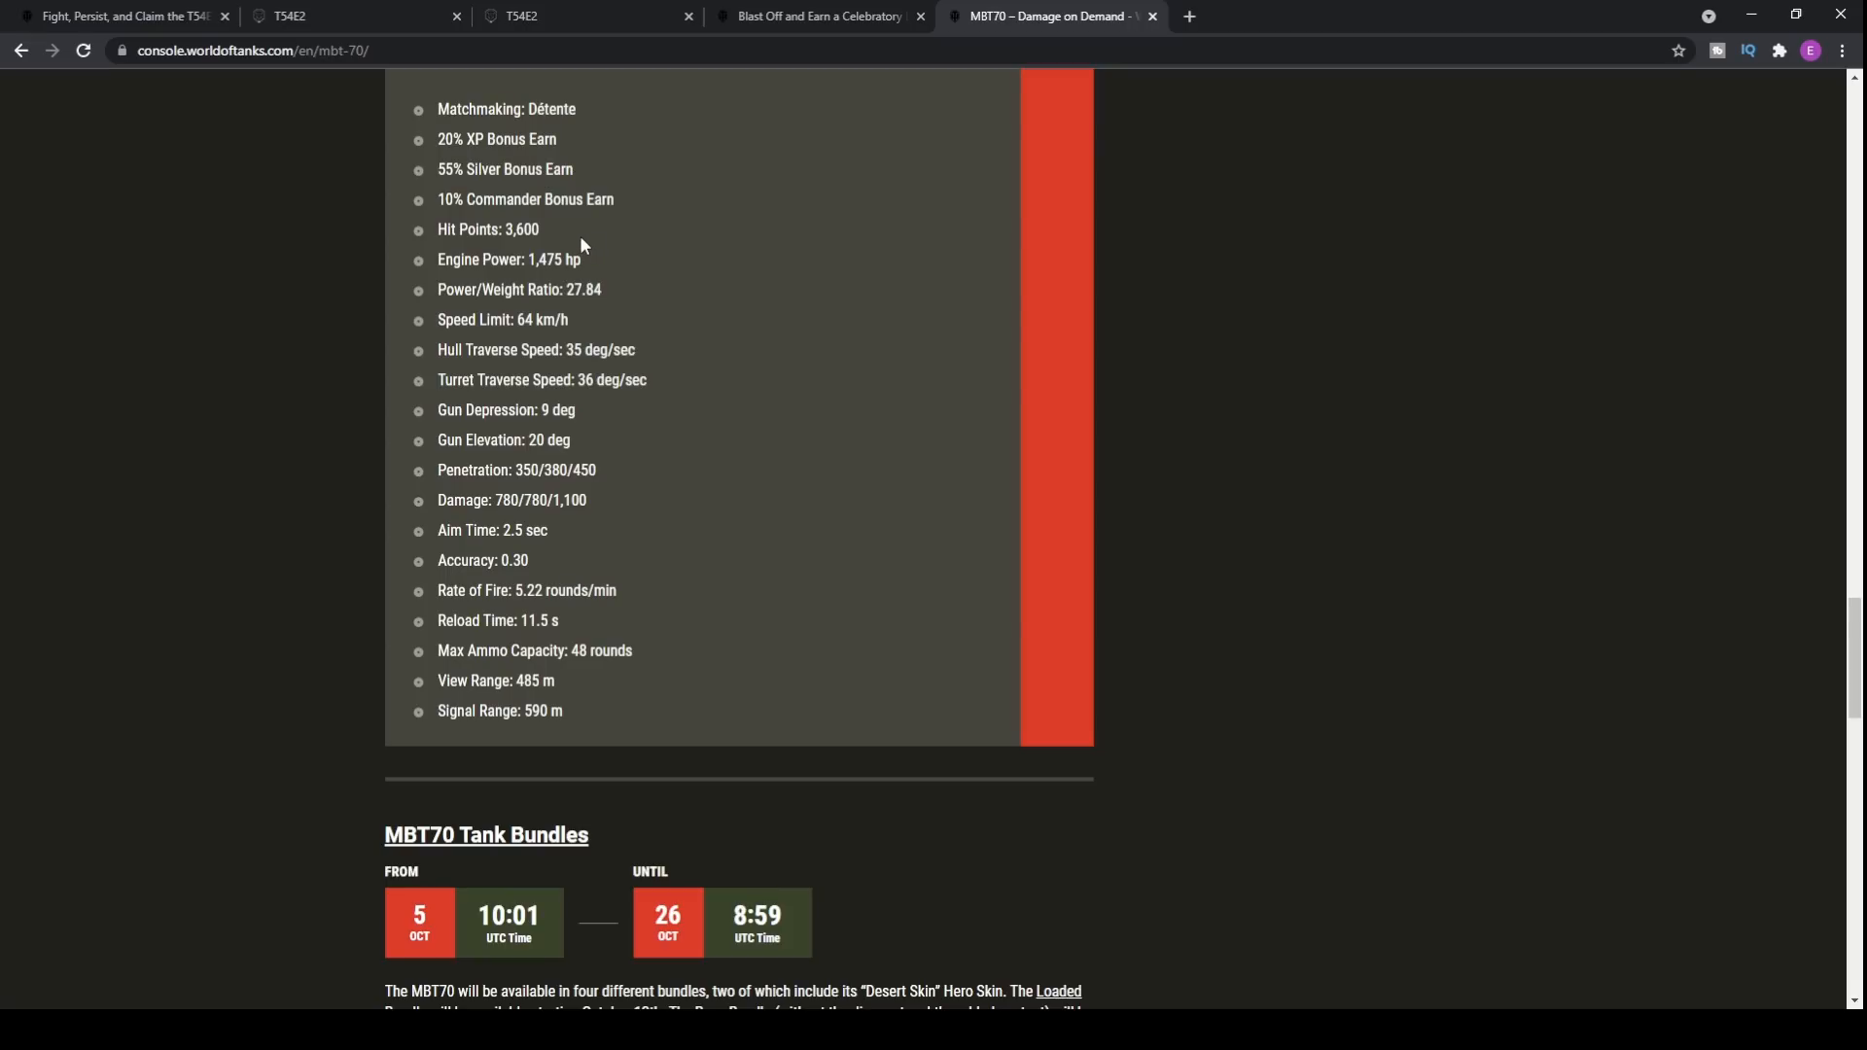
mouse_move(597, 422)
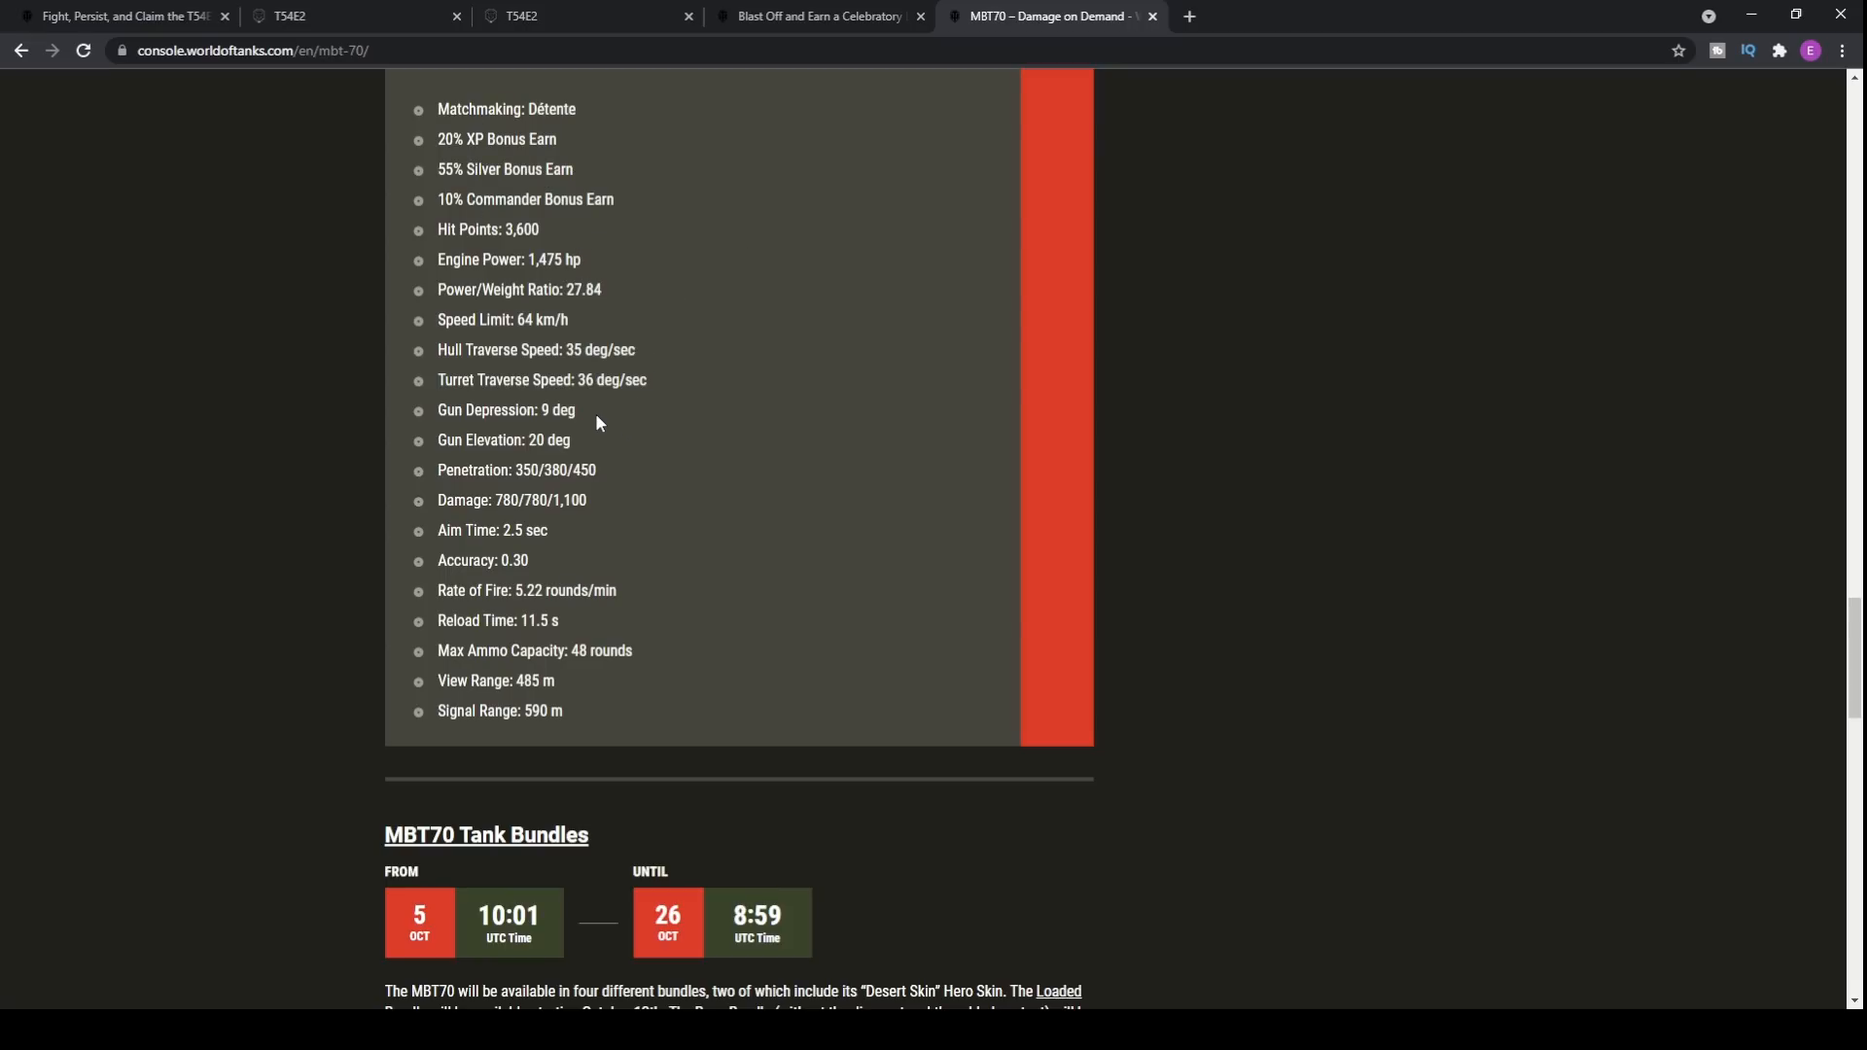
mouse_move(689, 442)
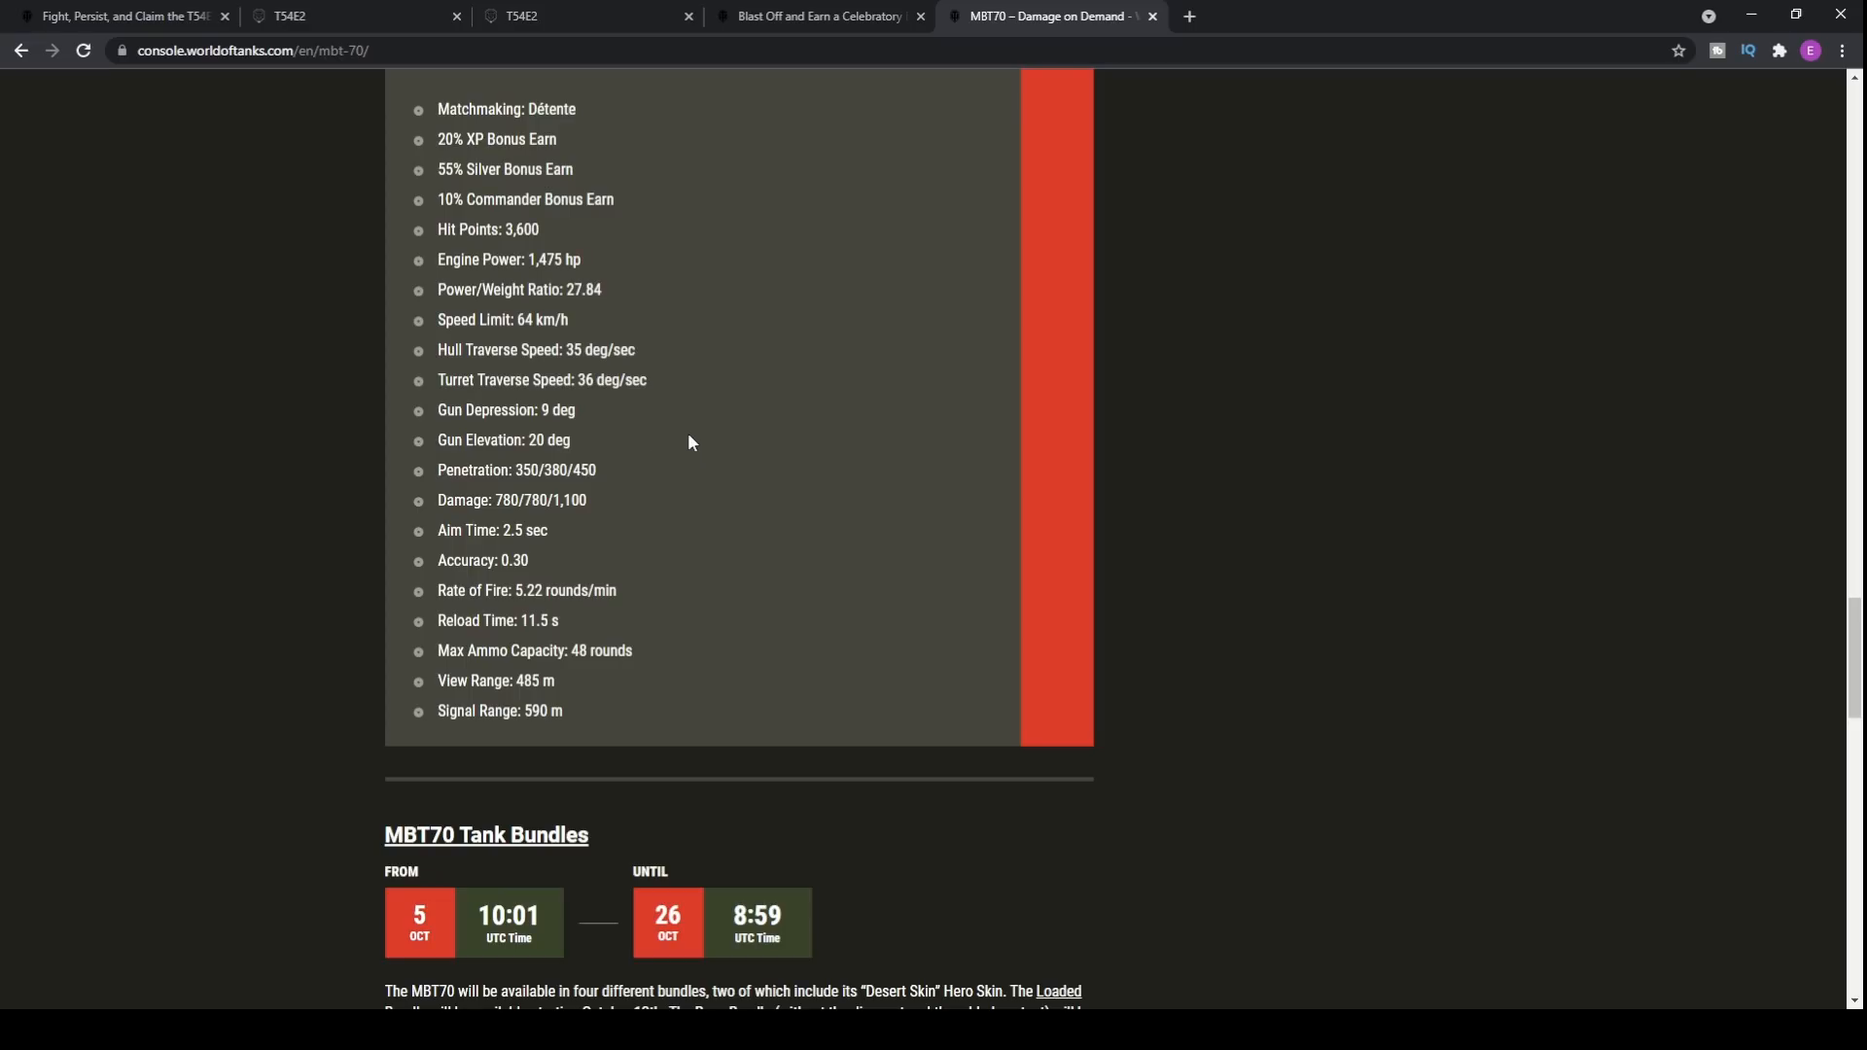
mouse_move(671, 379)
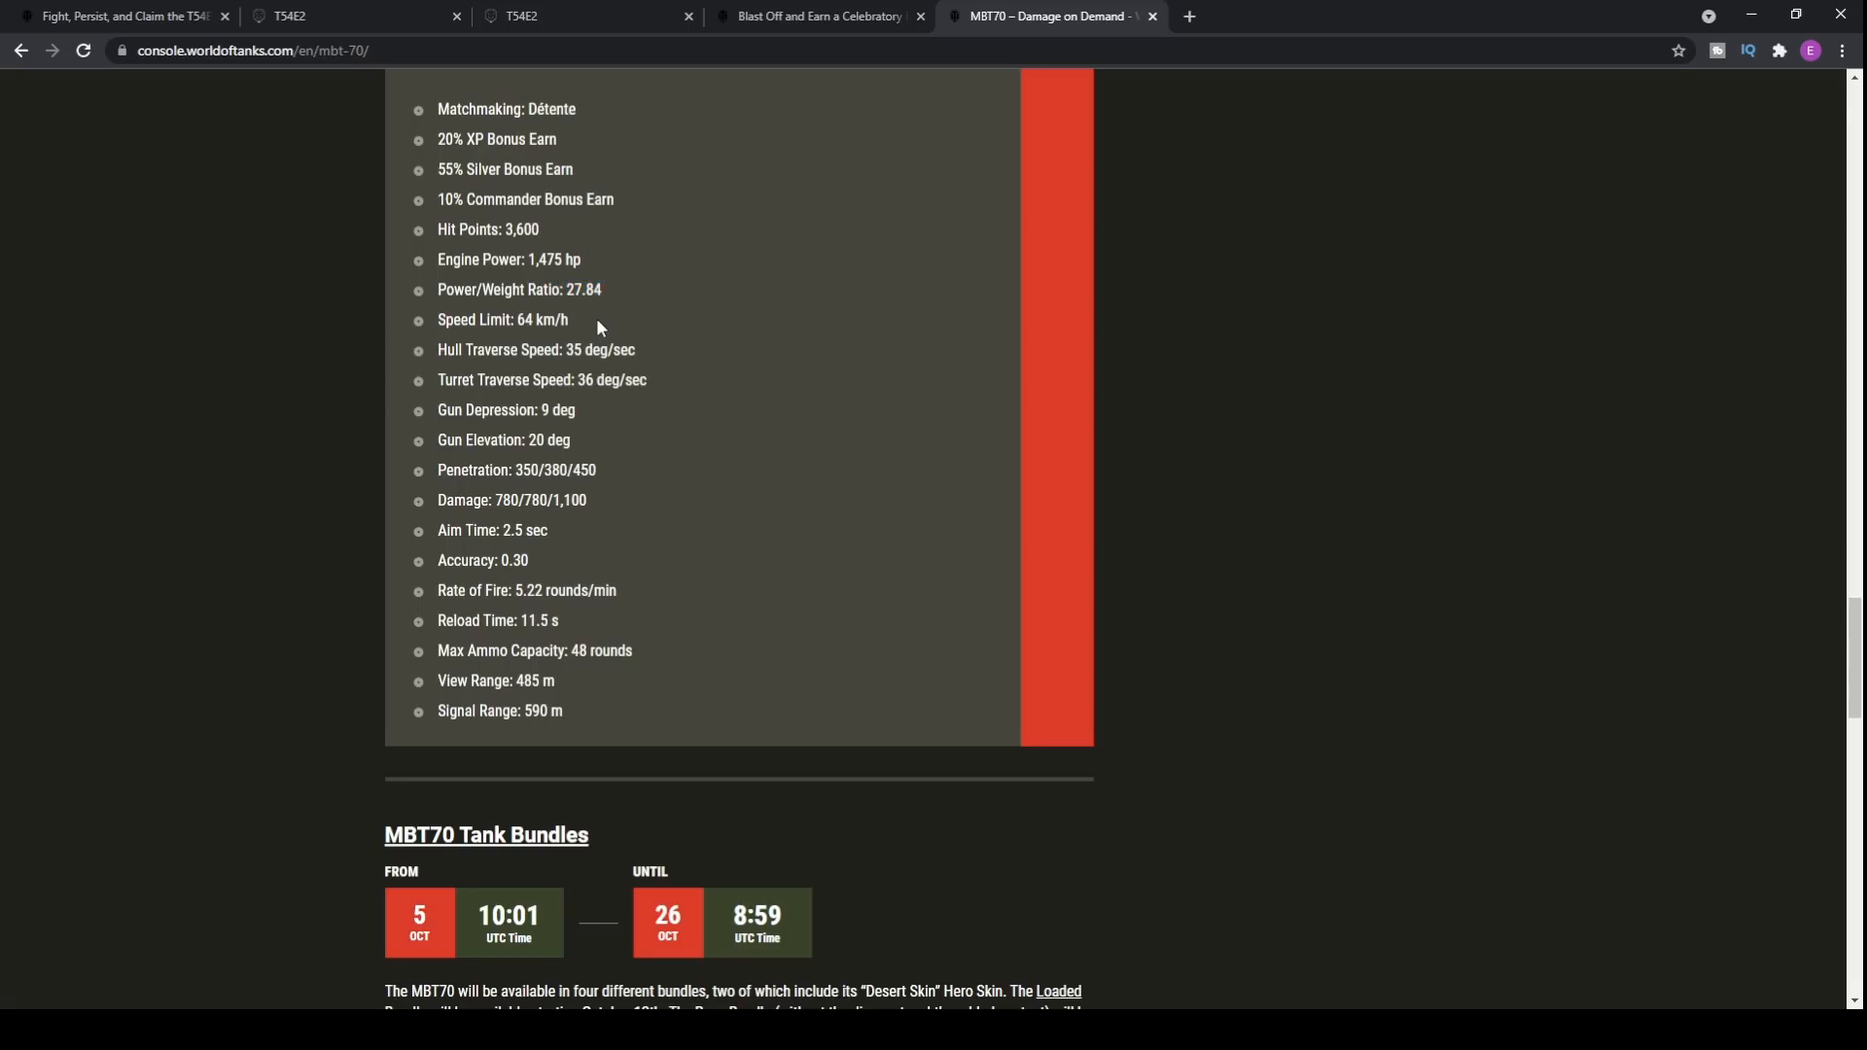
mouse_move(819, 459)
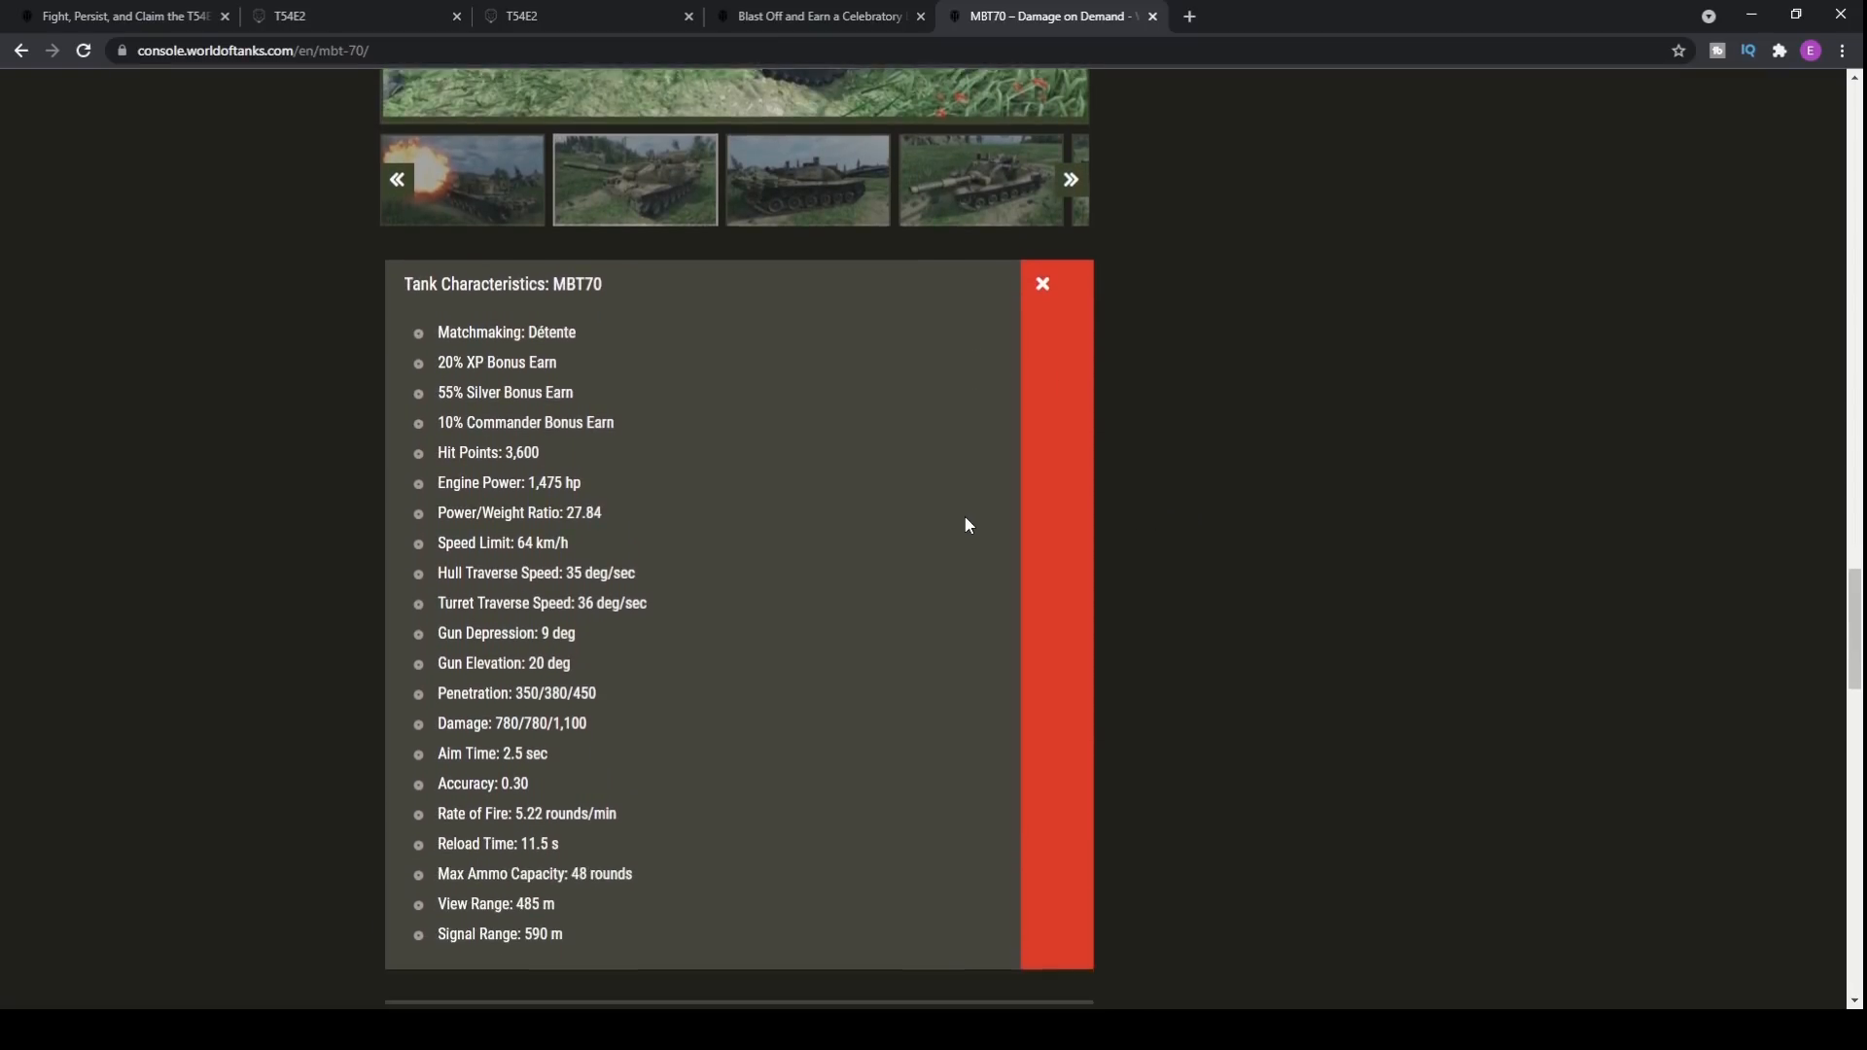
scroll("down", 3)
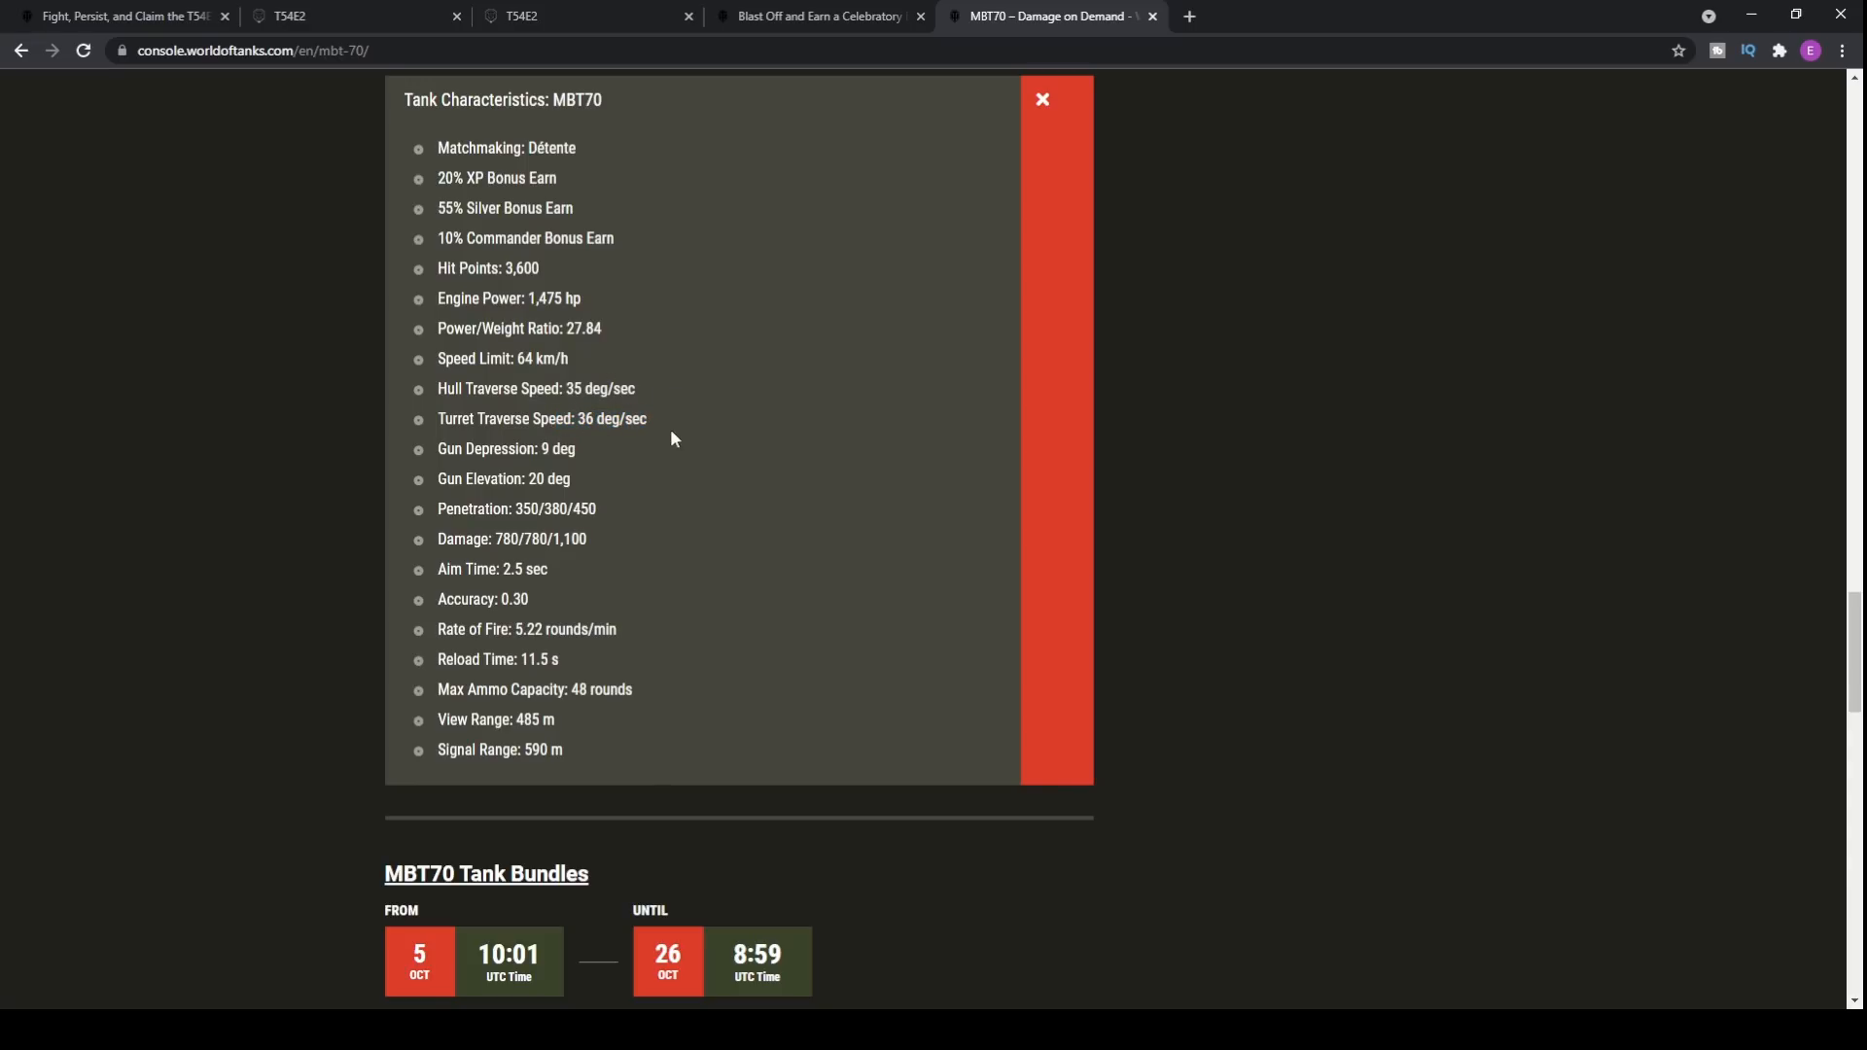
mouse_move(628, 440)
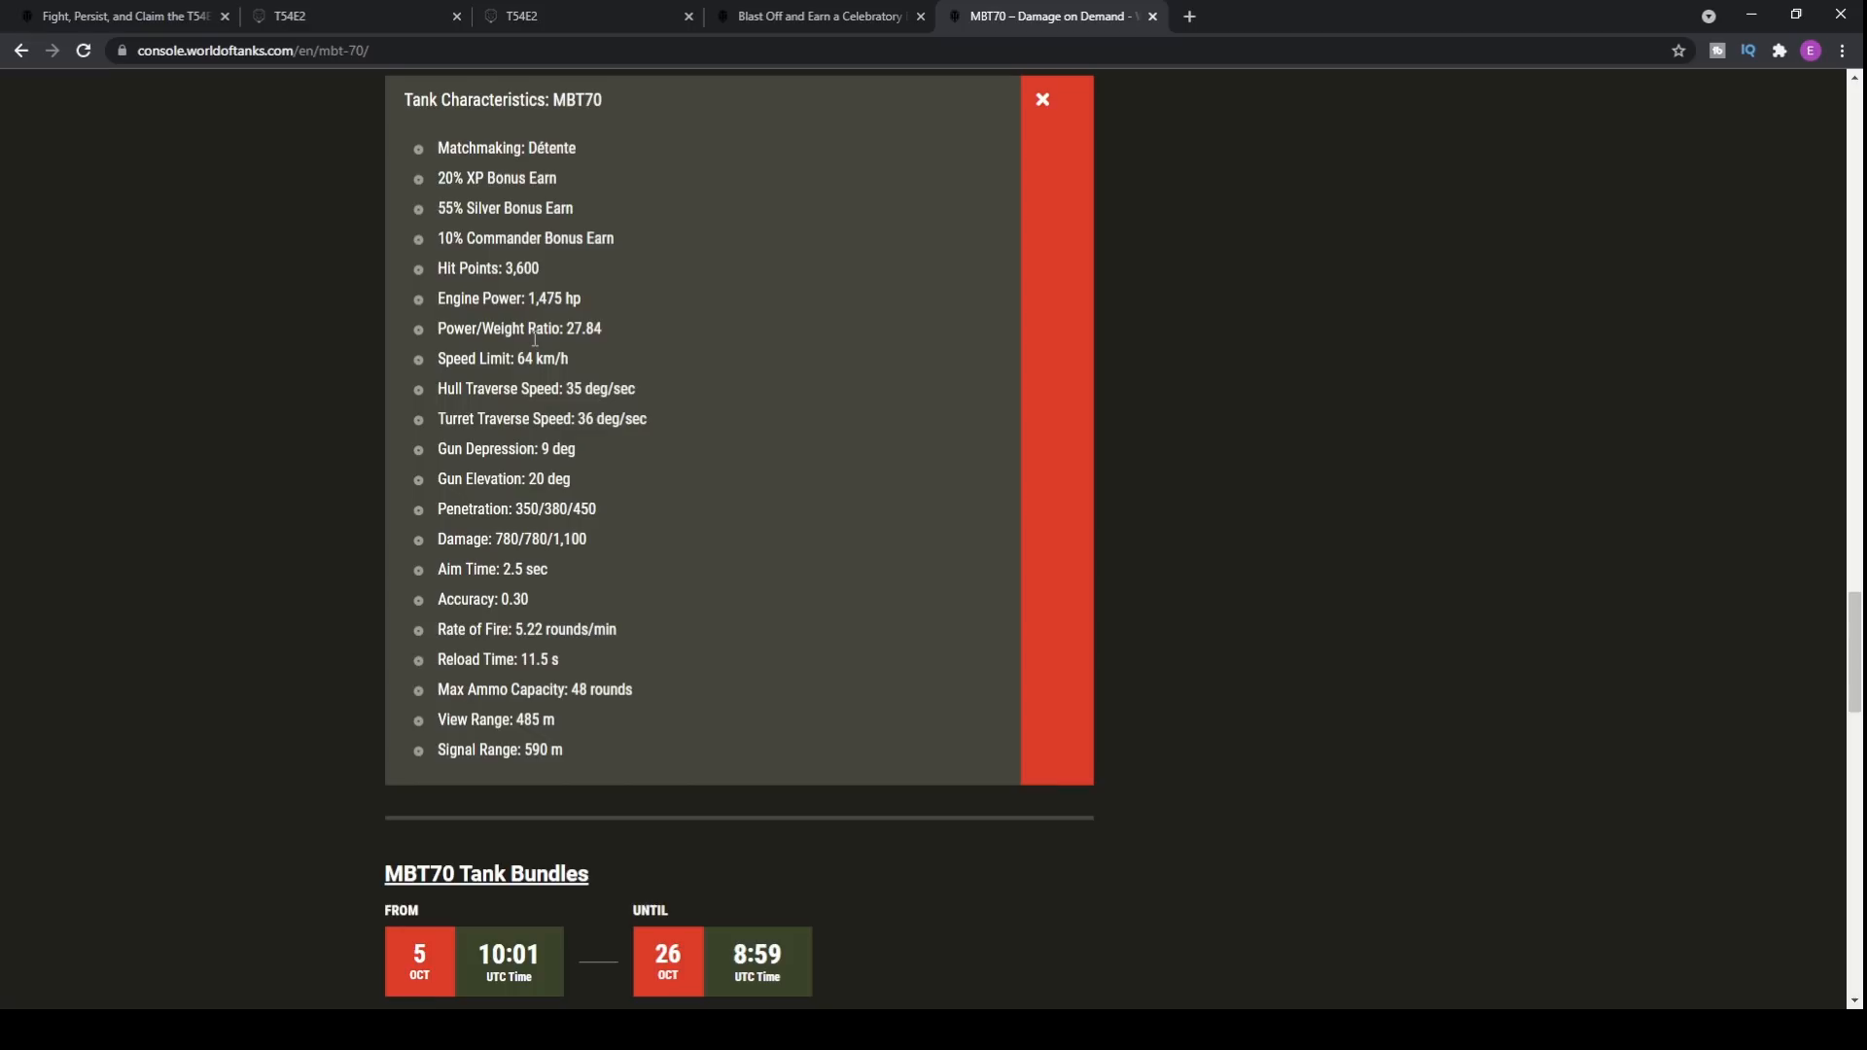
mouse_move(650, 379)
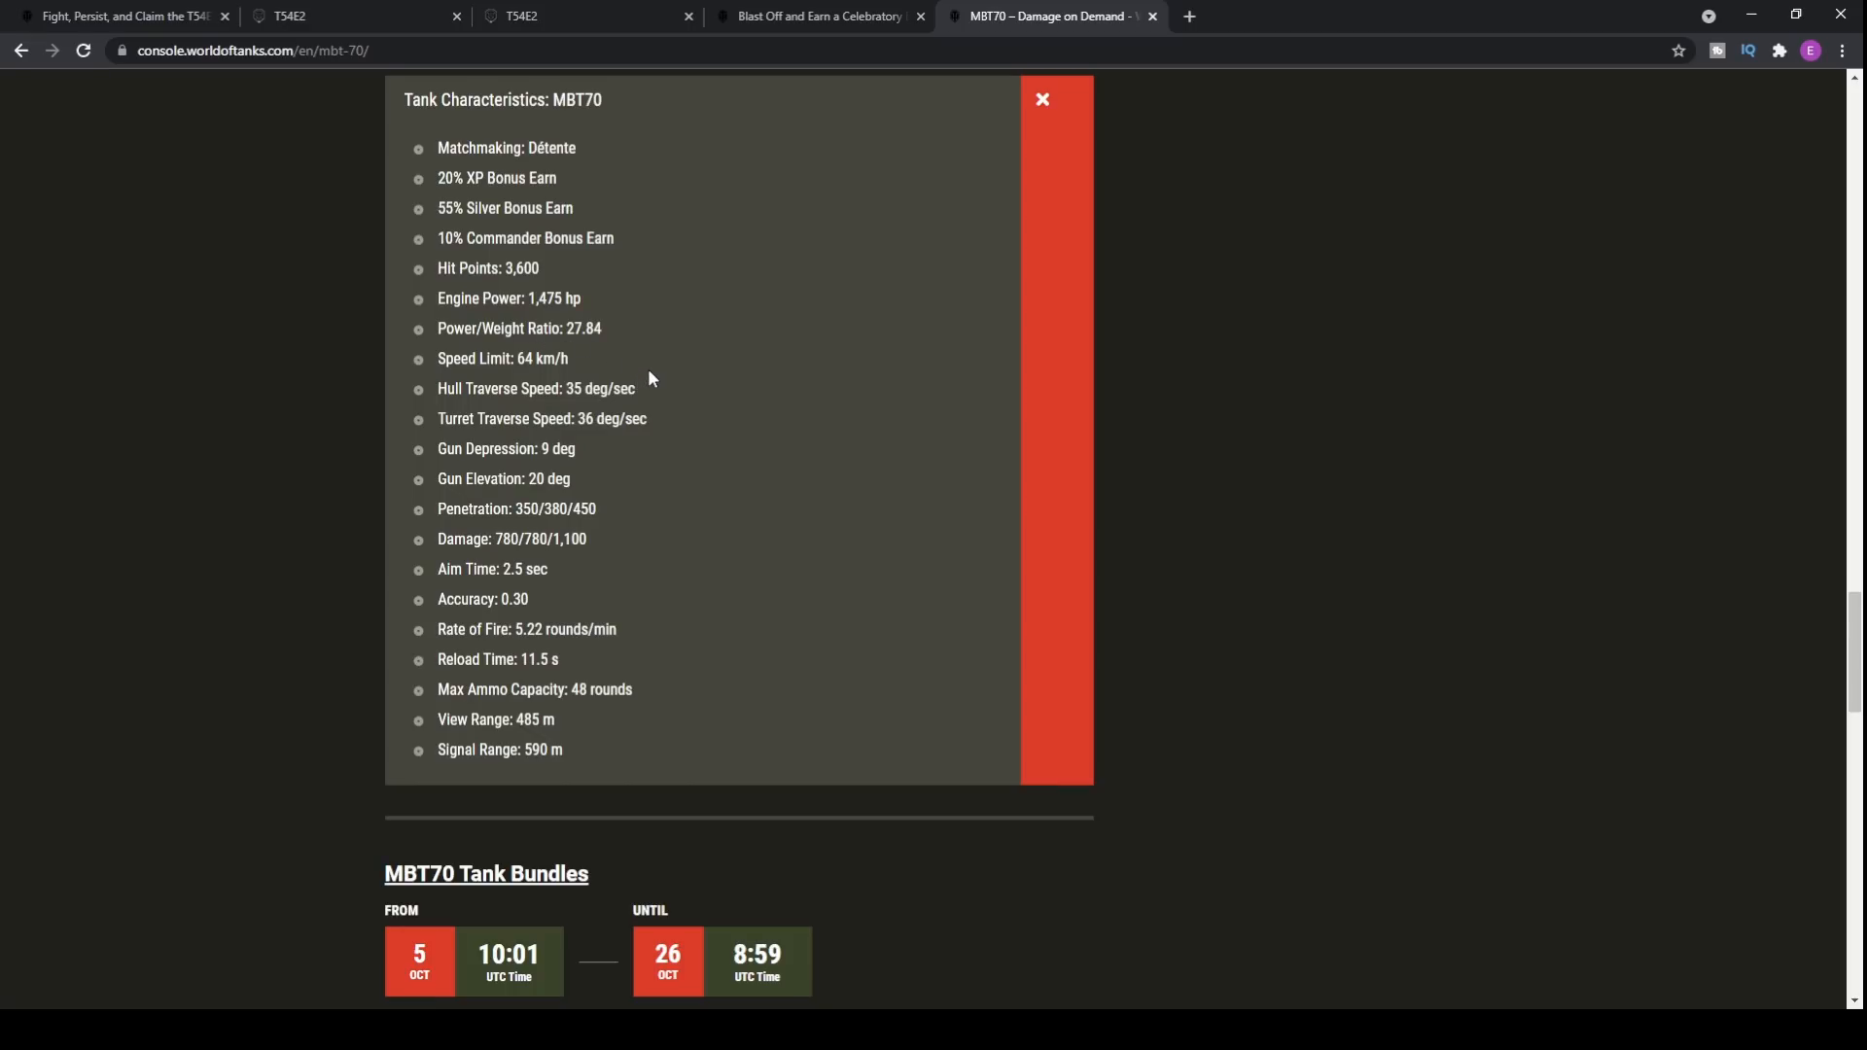
mouse_move(643, 350)
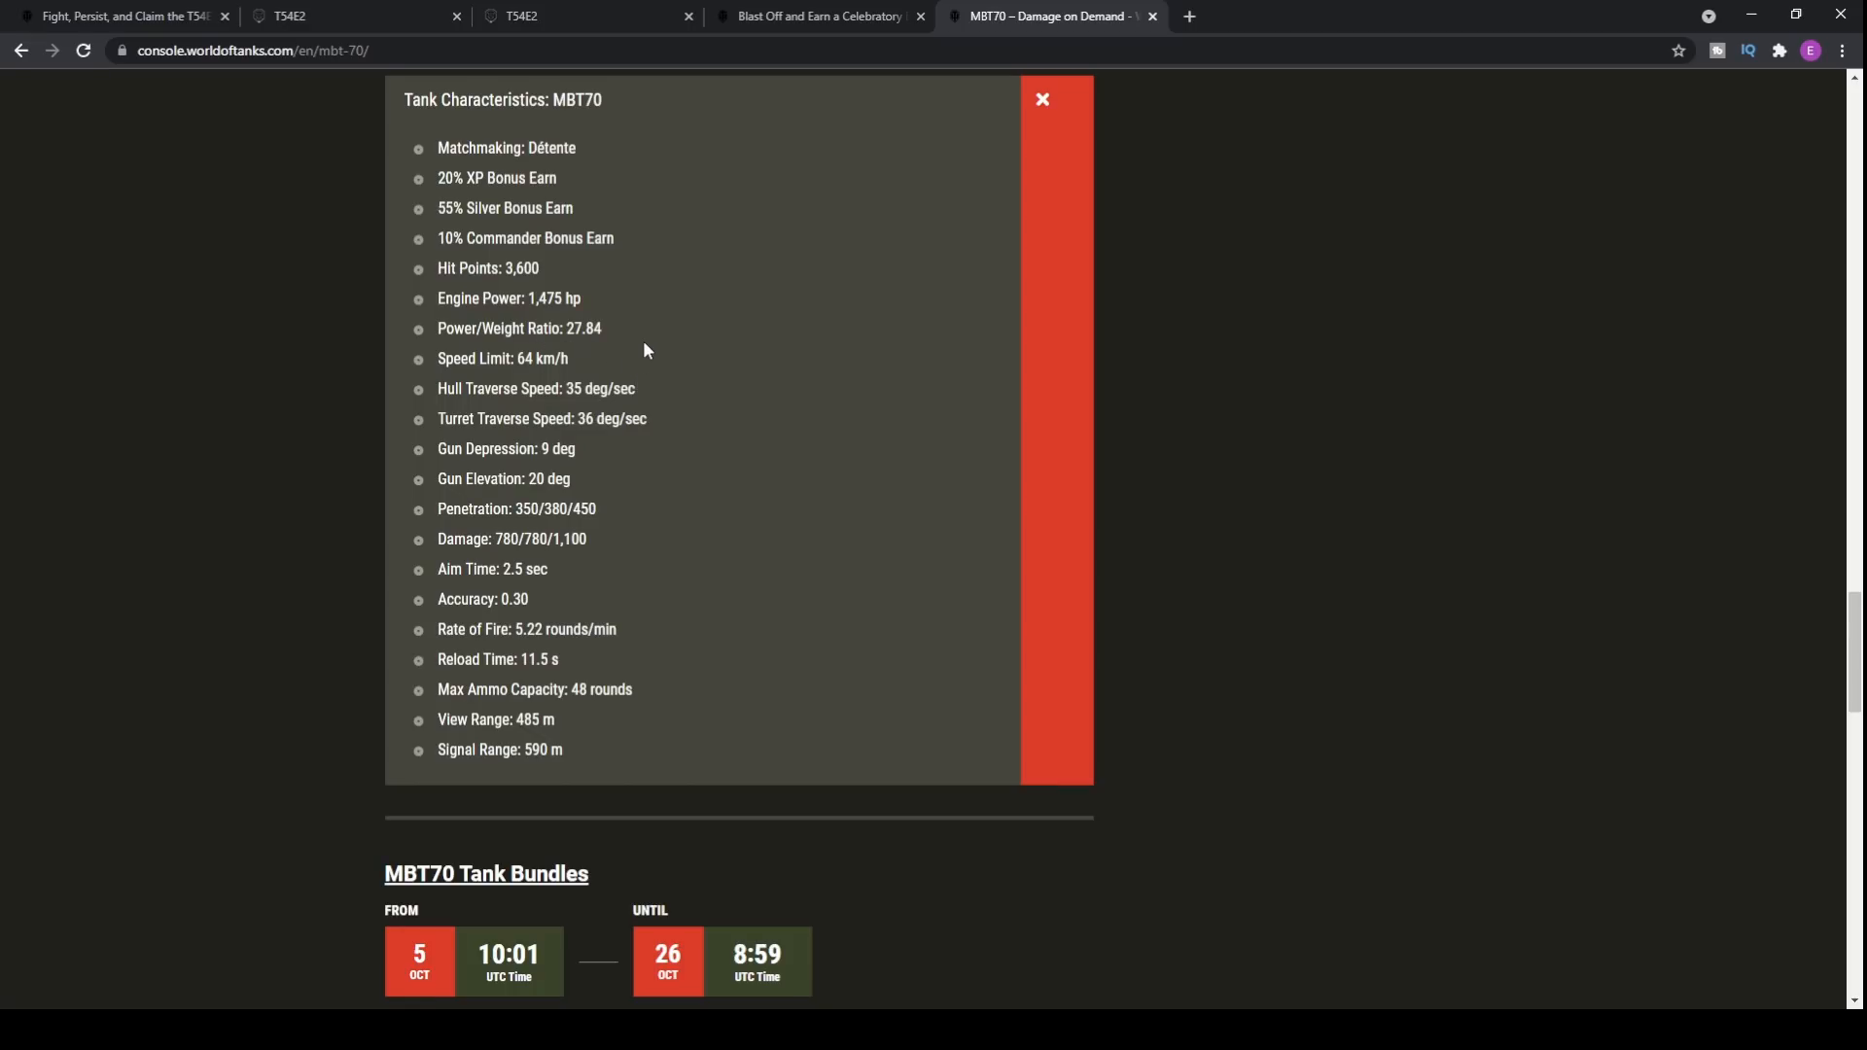
mouse_move(694, 412)
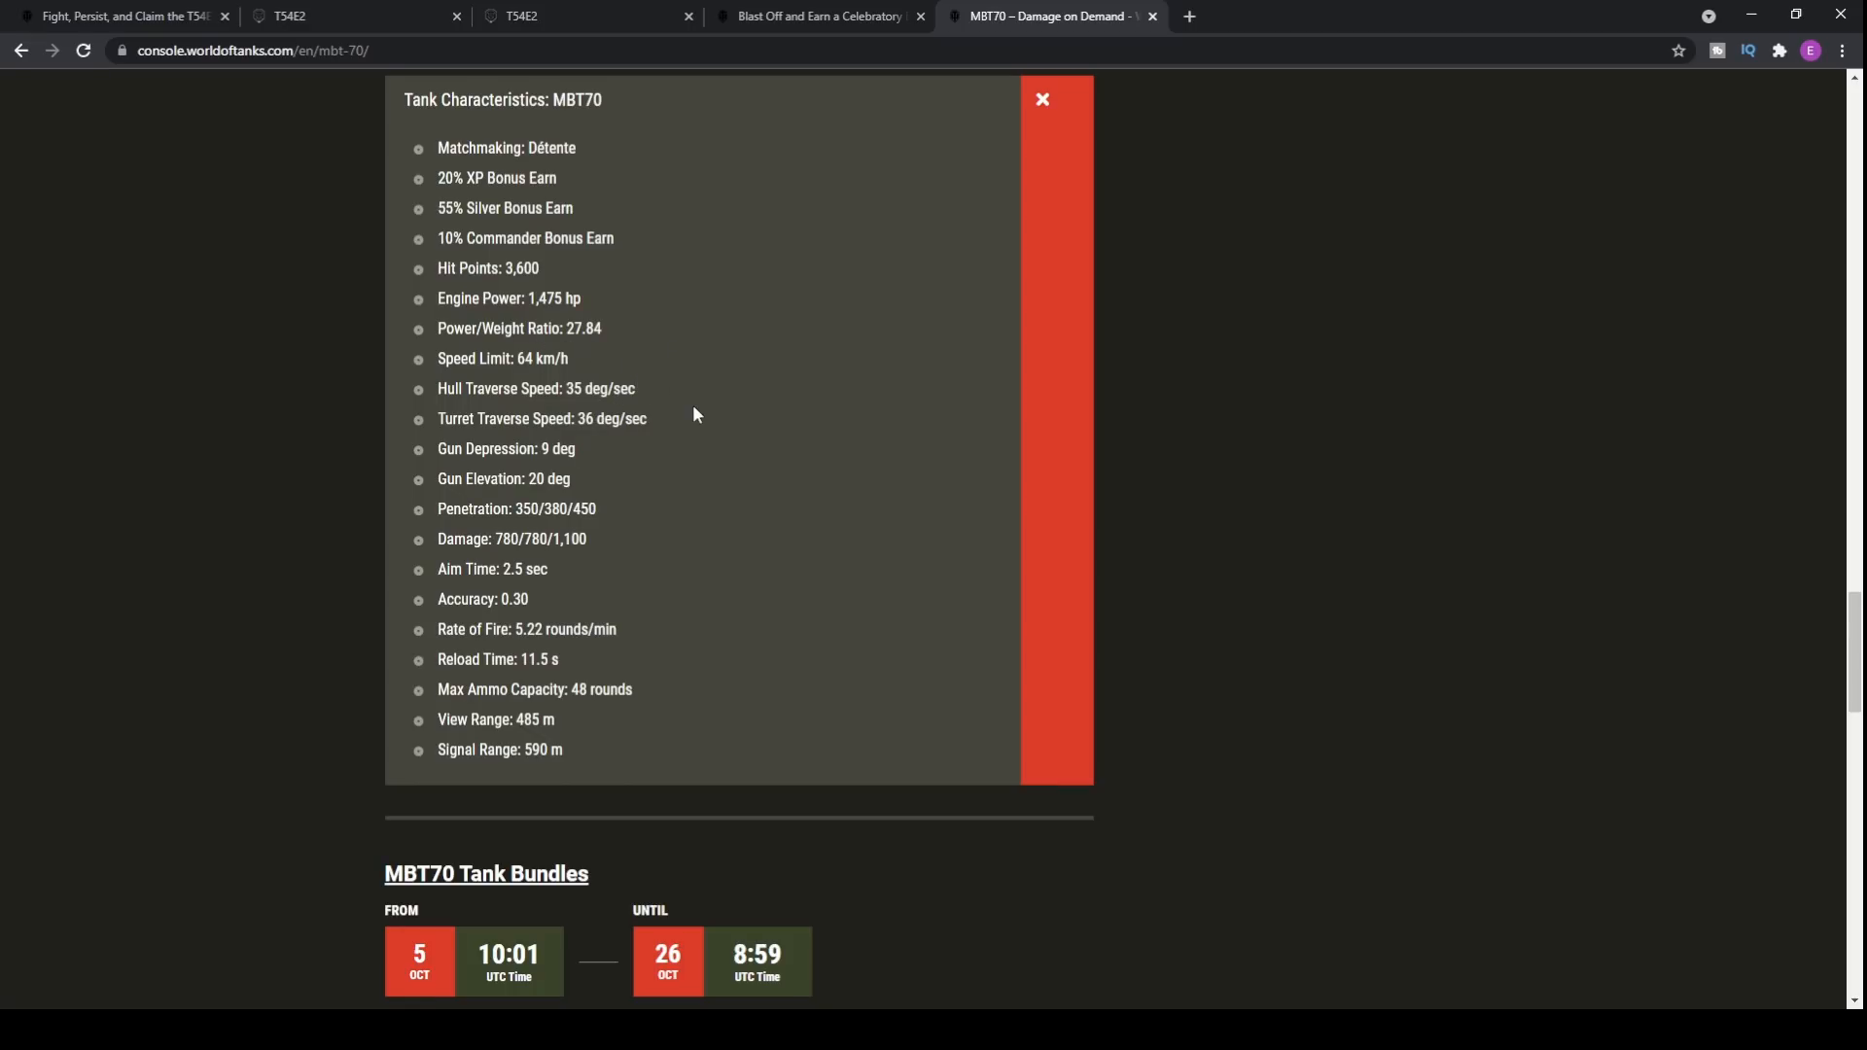
mouse_move(595, 465)
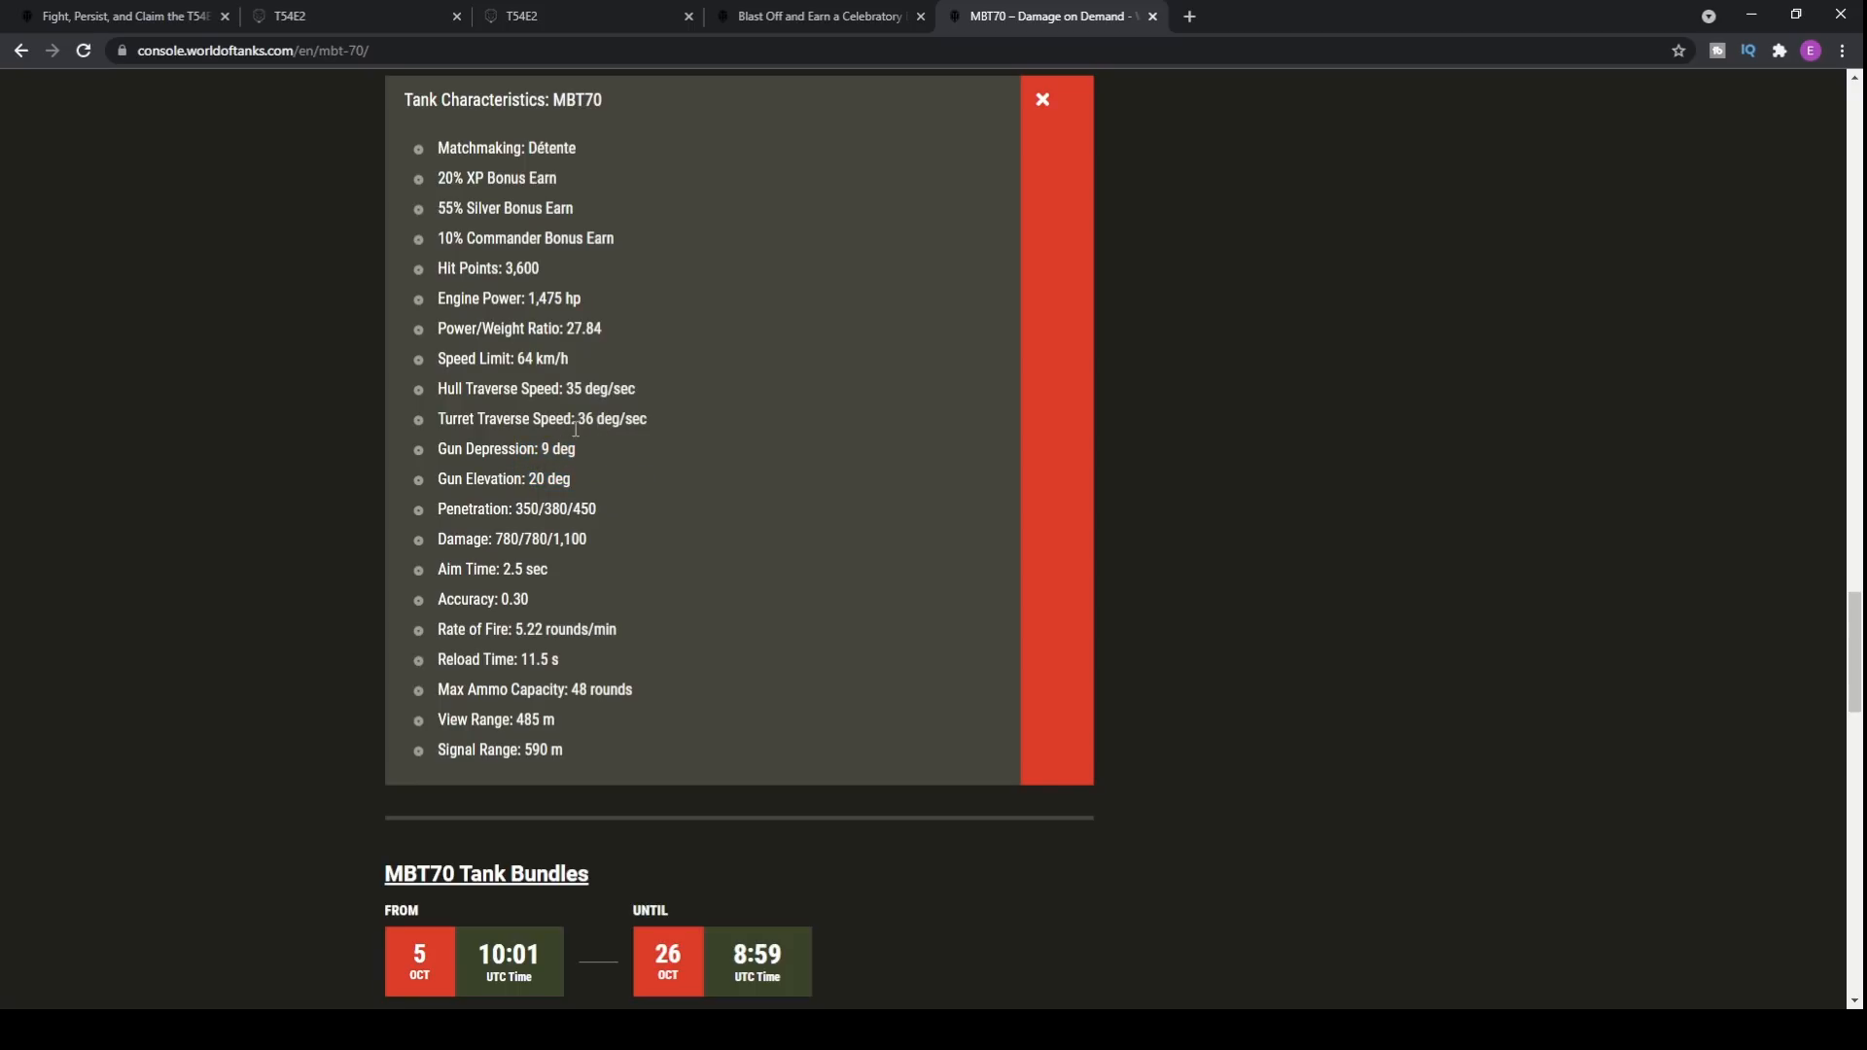
mouse_move(549, 442)
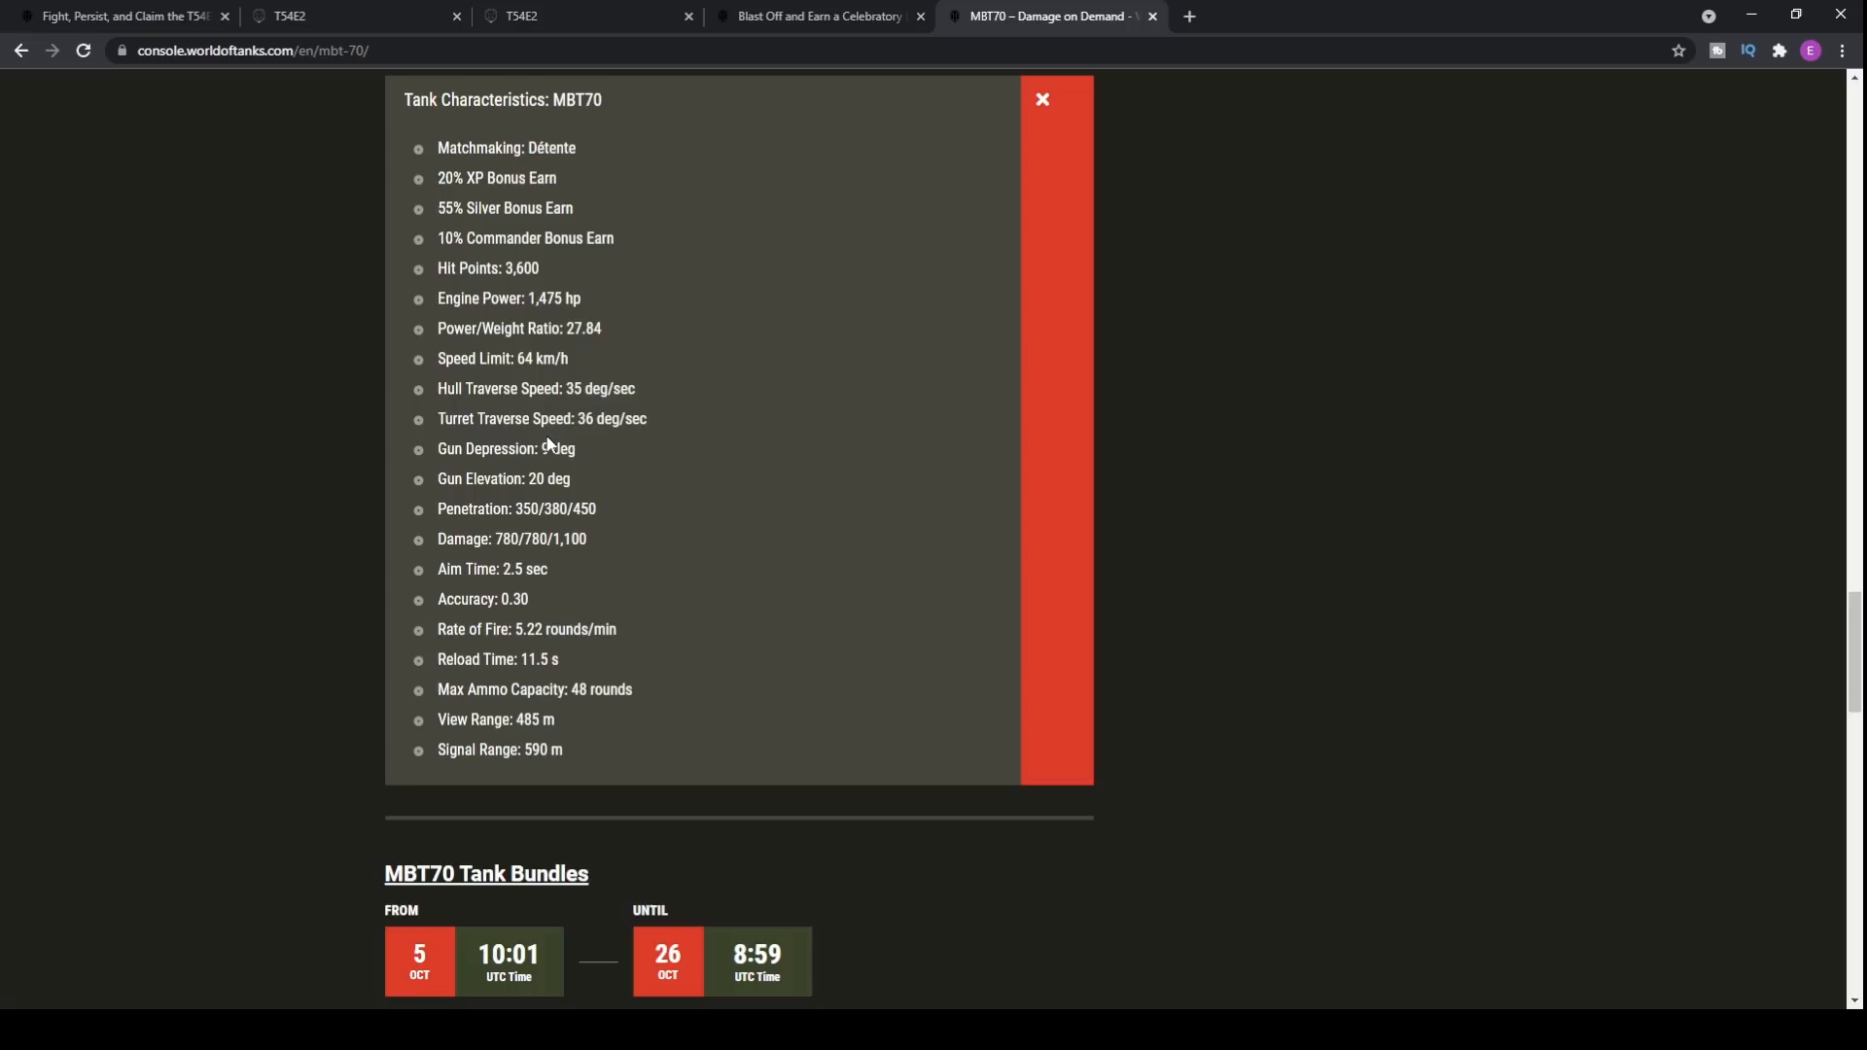
mouse_move(620, 426)
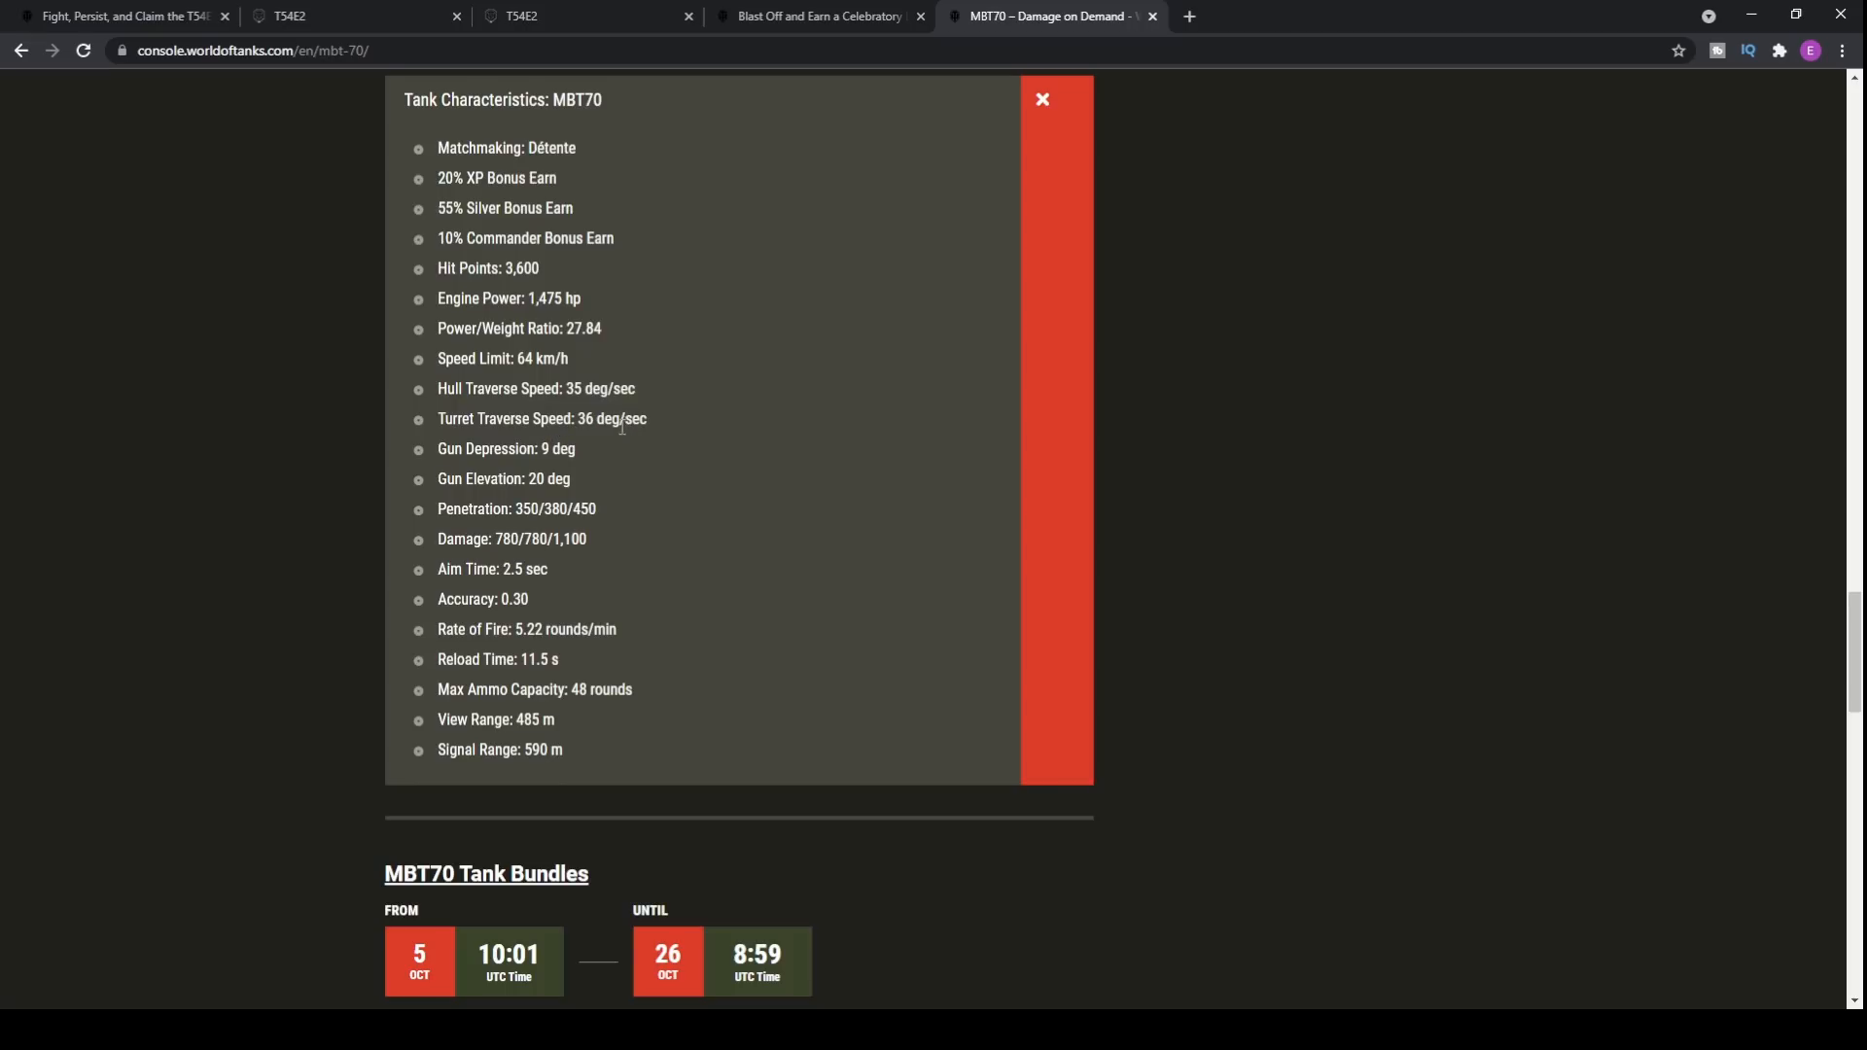
mouse_move(628, 522)
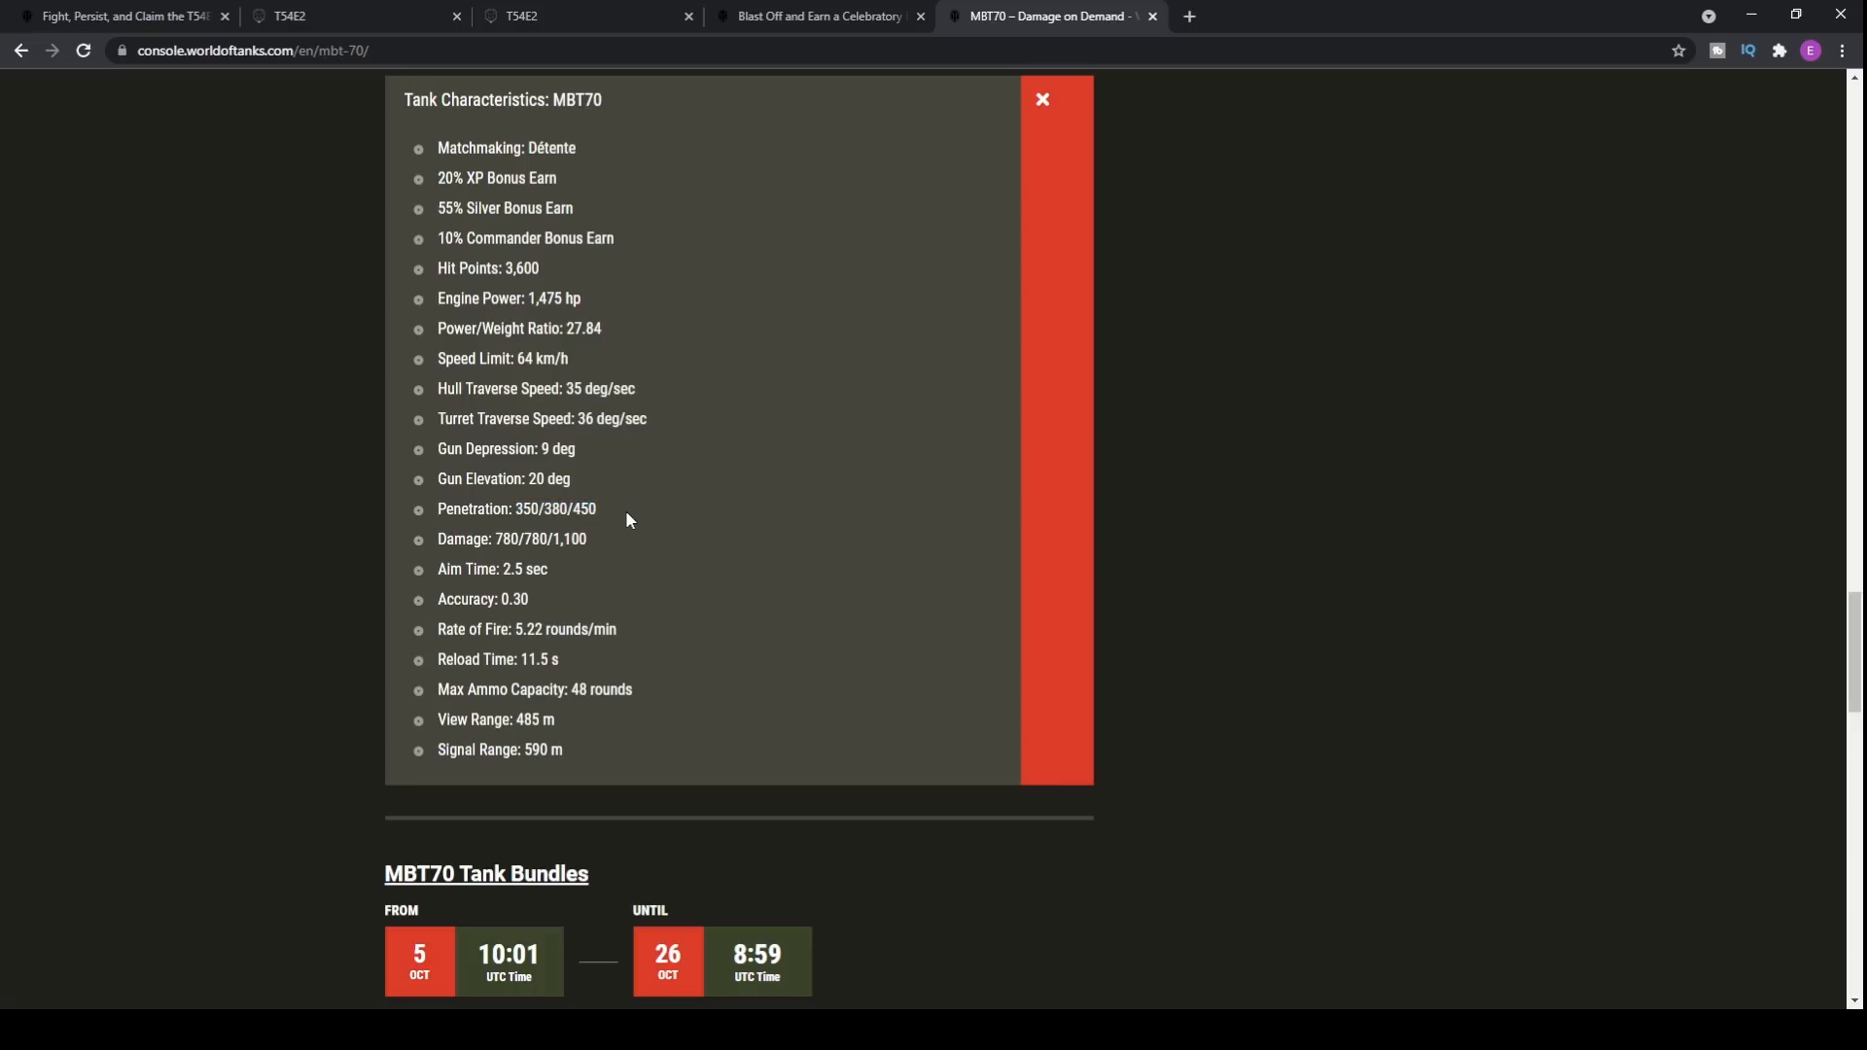
Step: Highlight the MBT70 penetration values 350/380/450 and review the Damage line of the characteristics
double_click(558, 508)
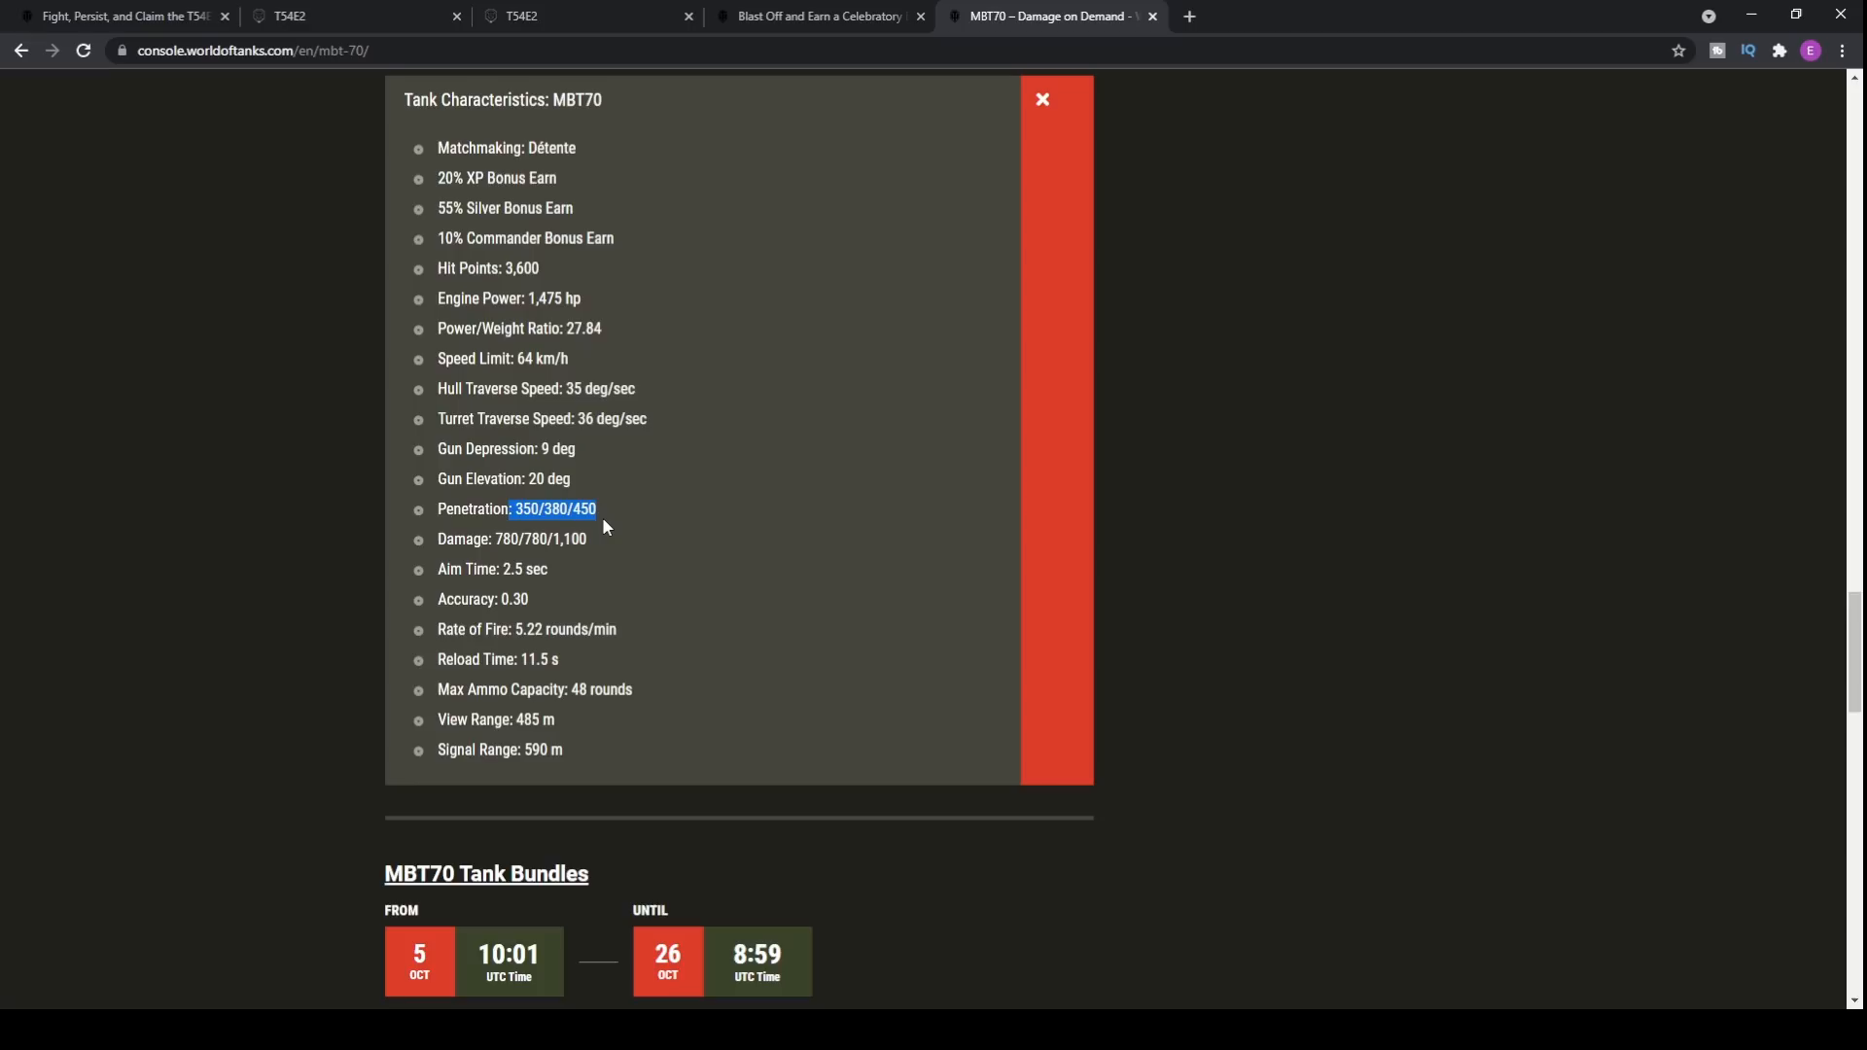
mouse_move(605, 517)
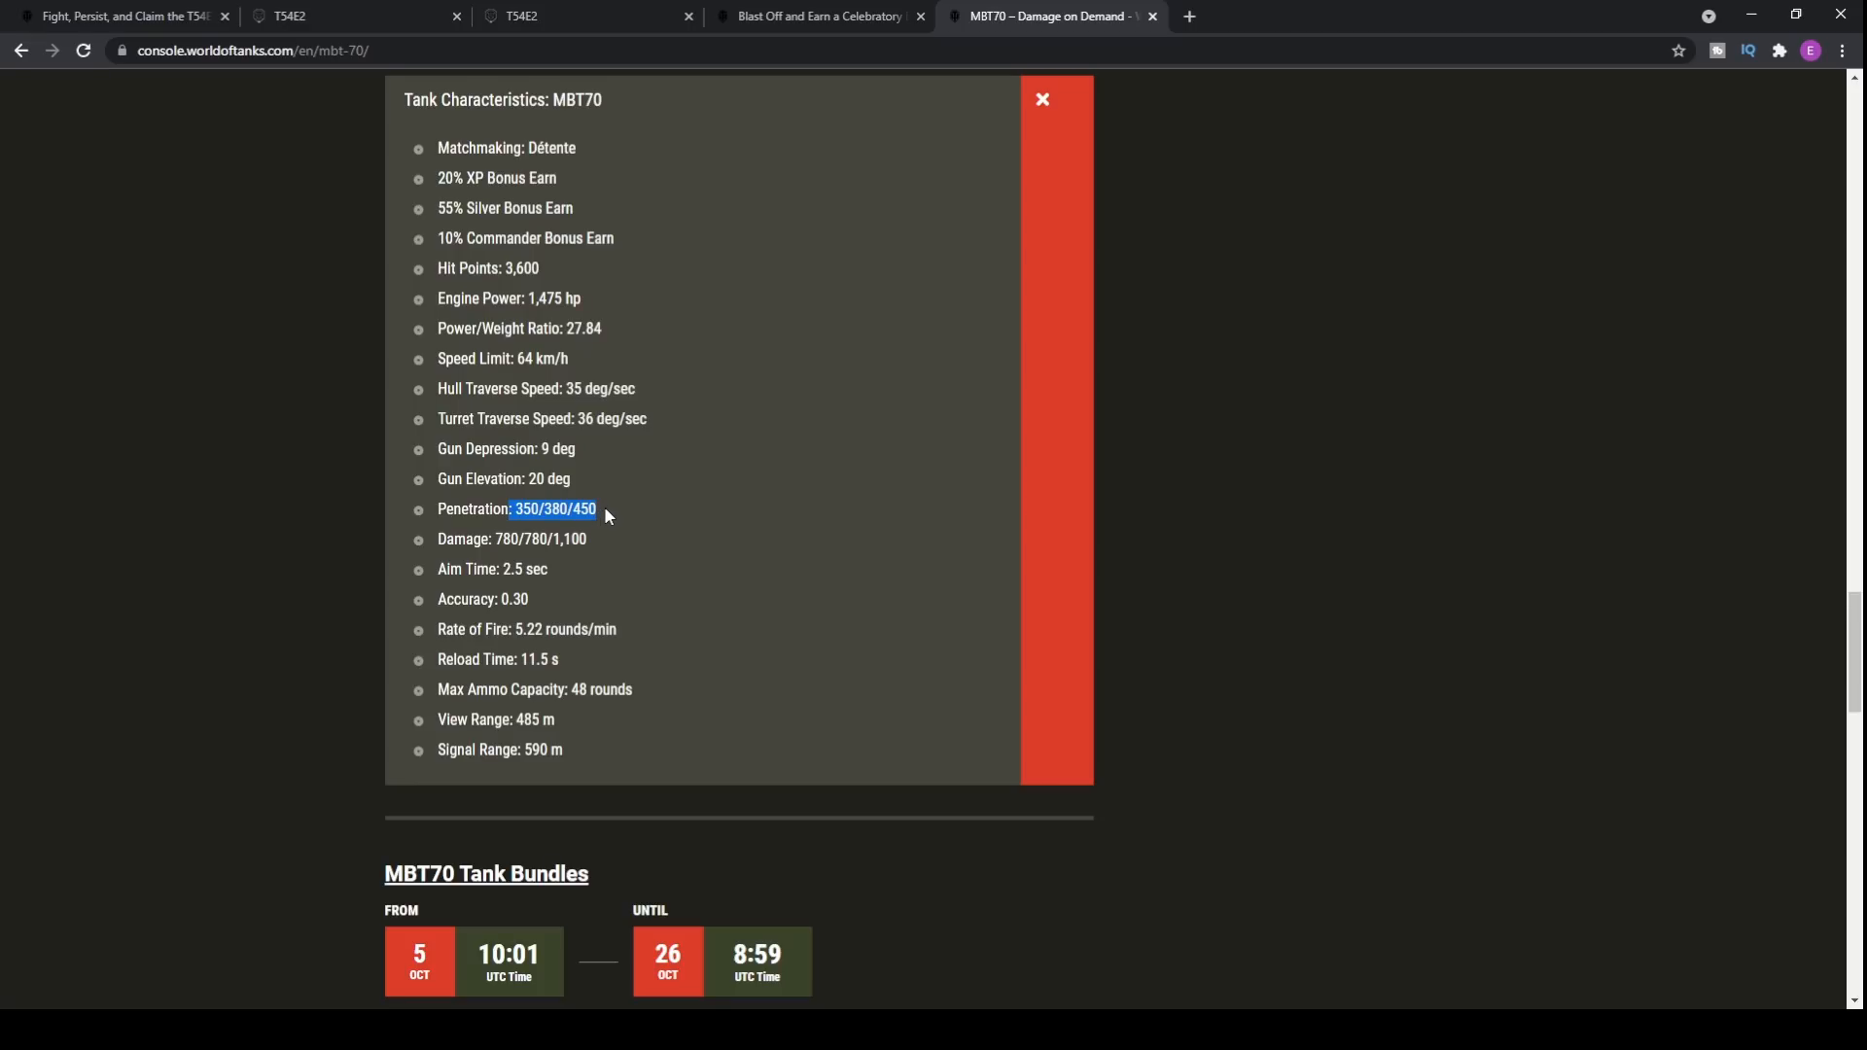
mouse_move(632, 504)
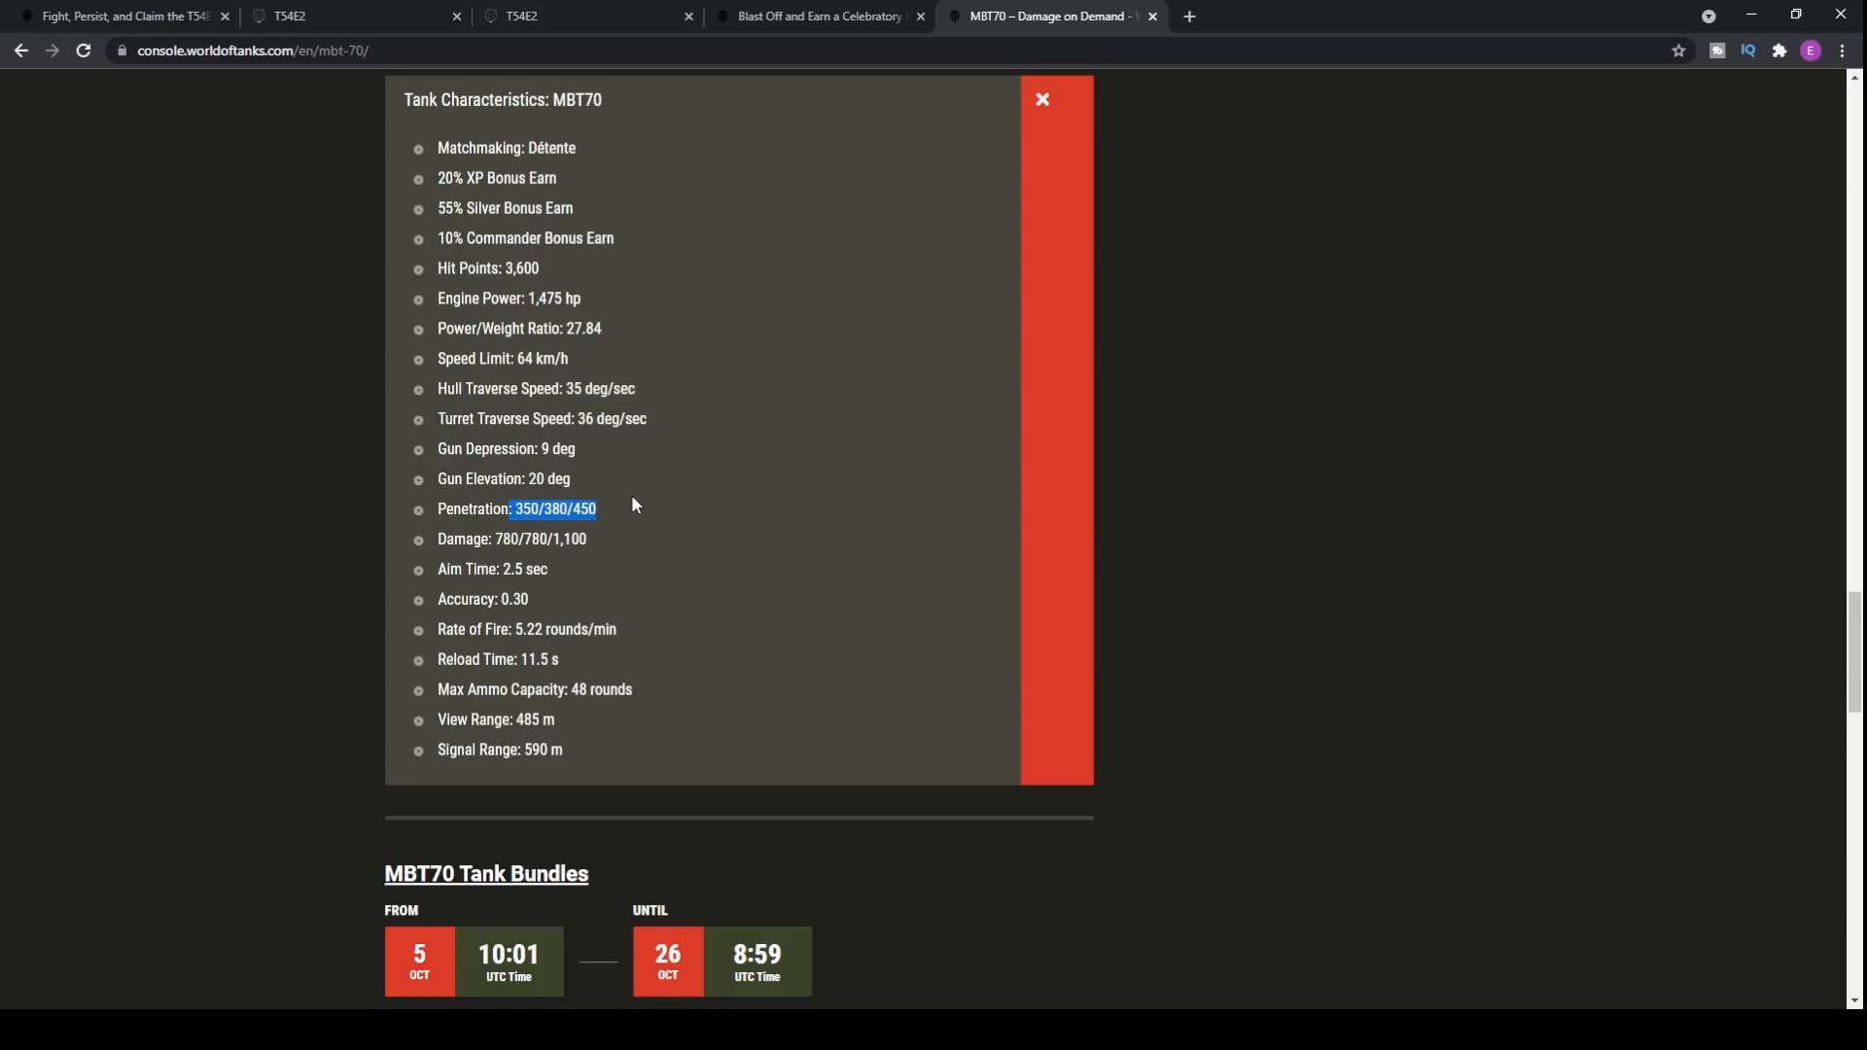
mouse_move(601, 500)
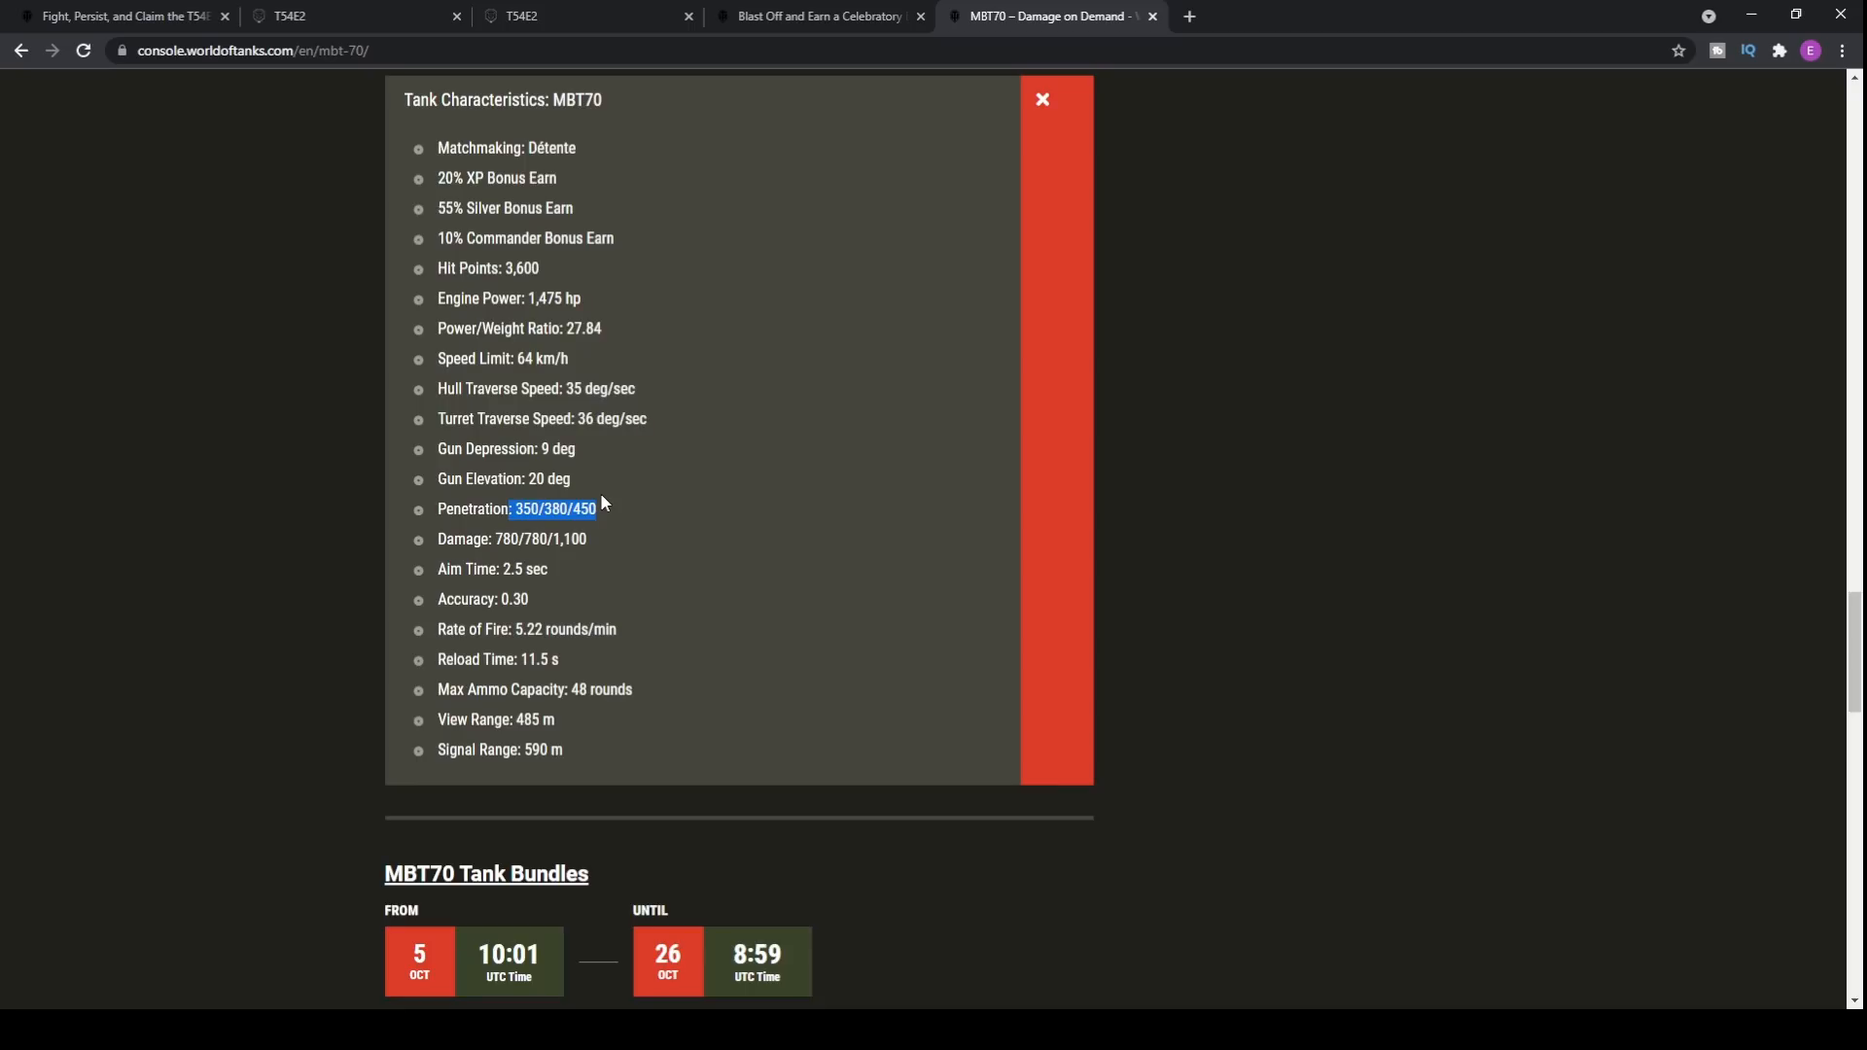
scroll("down", 3)
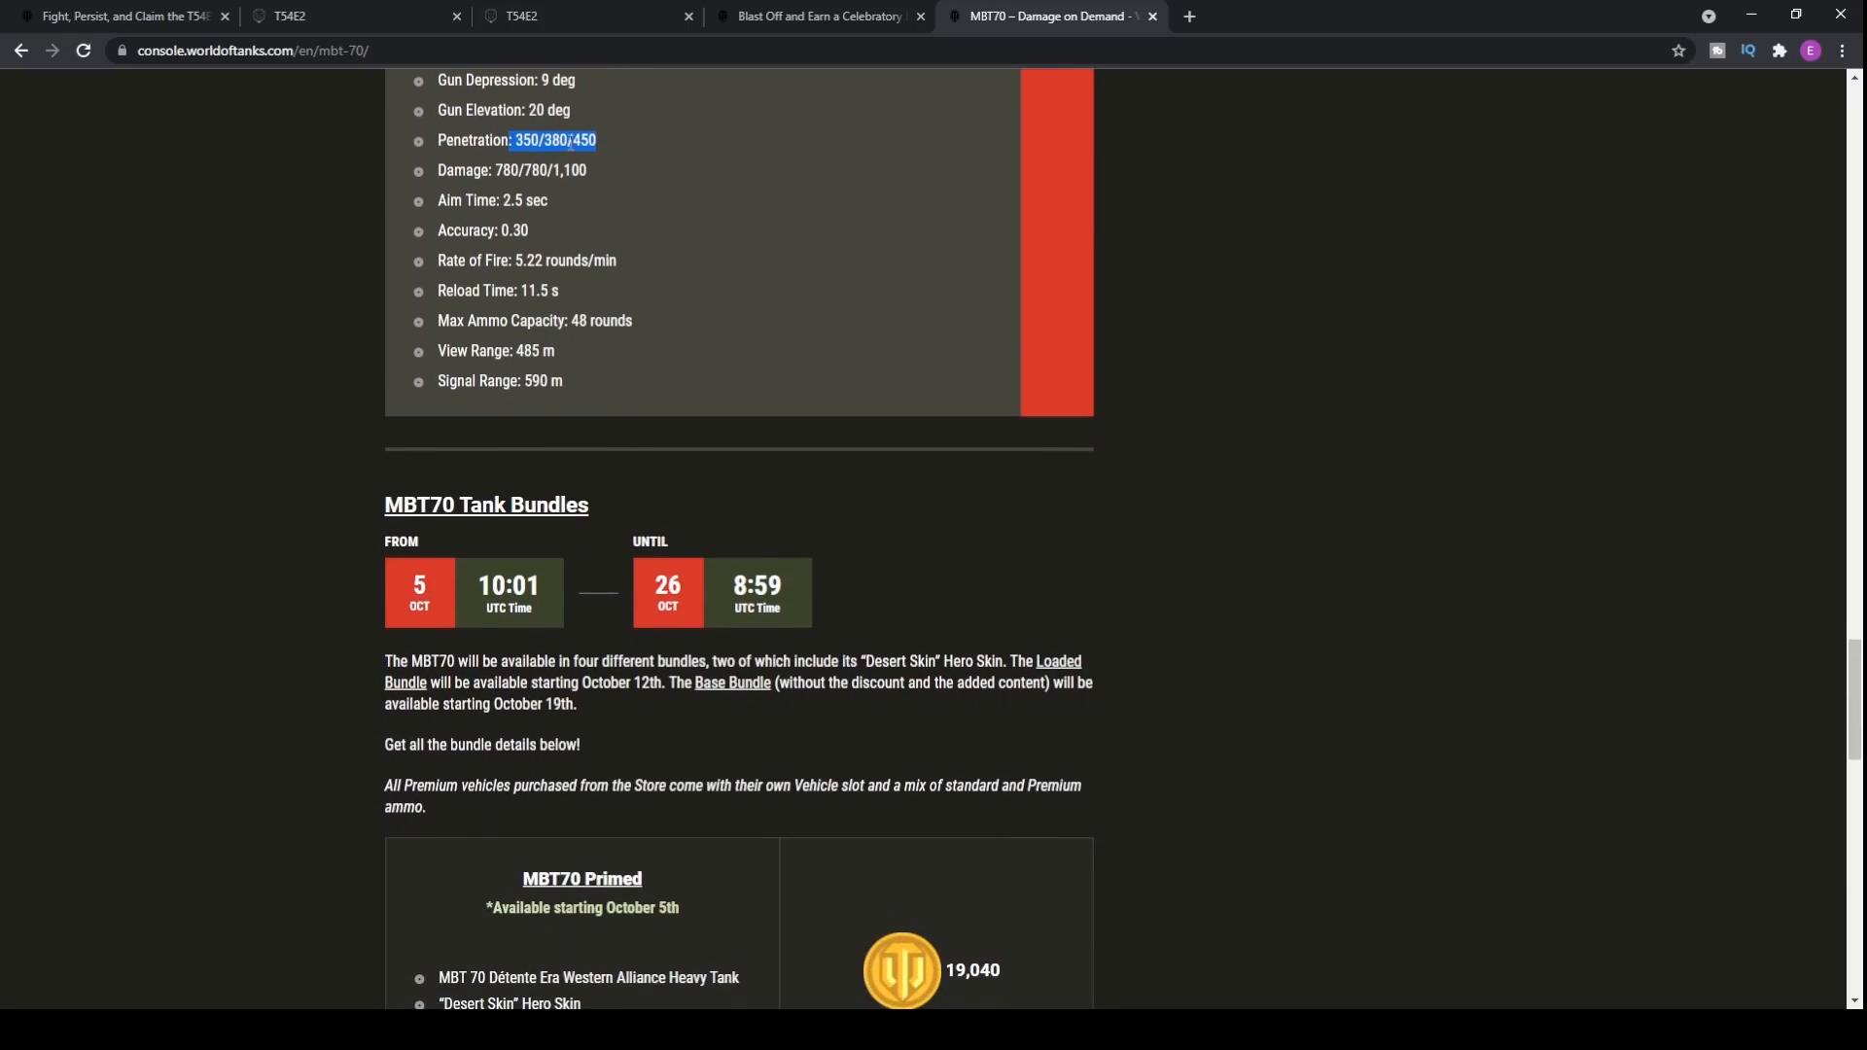
scroll("up", 3)
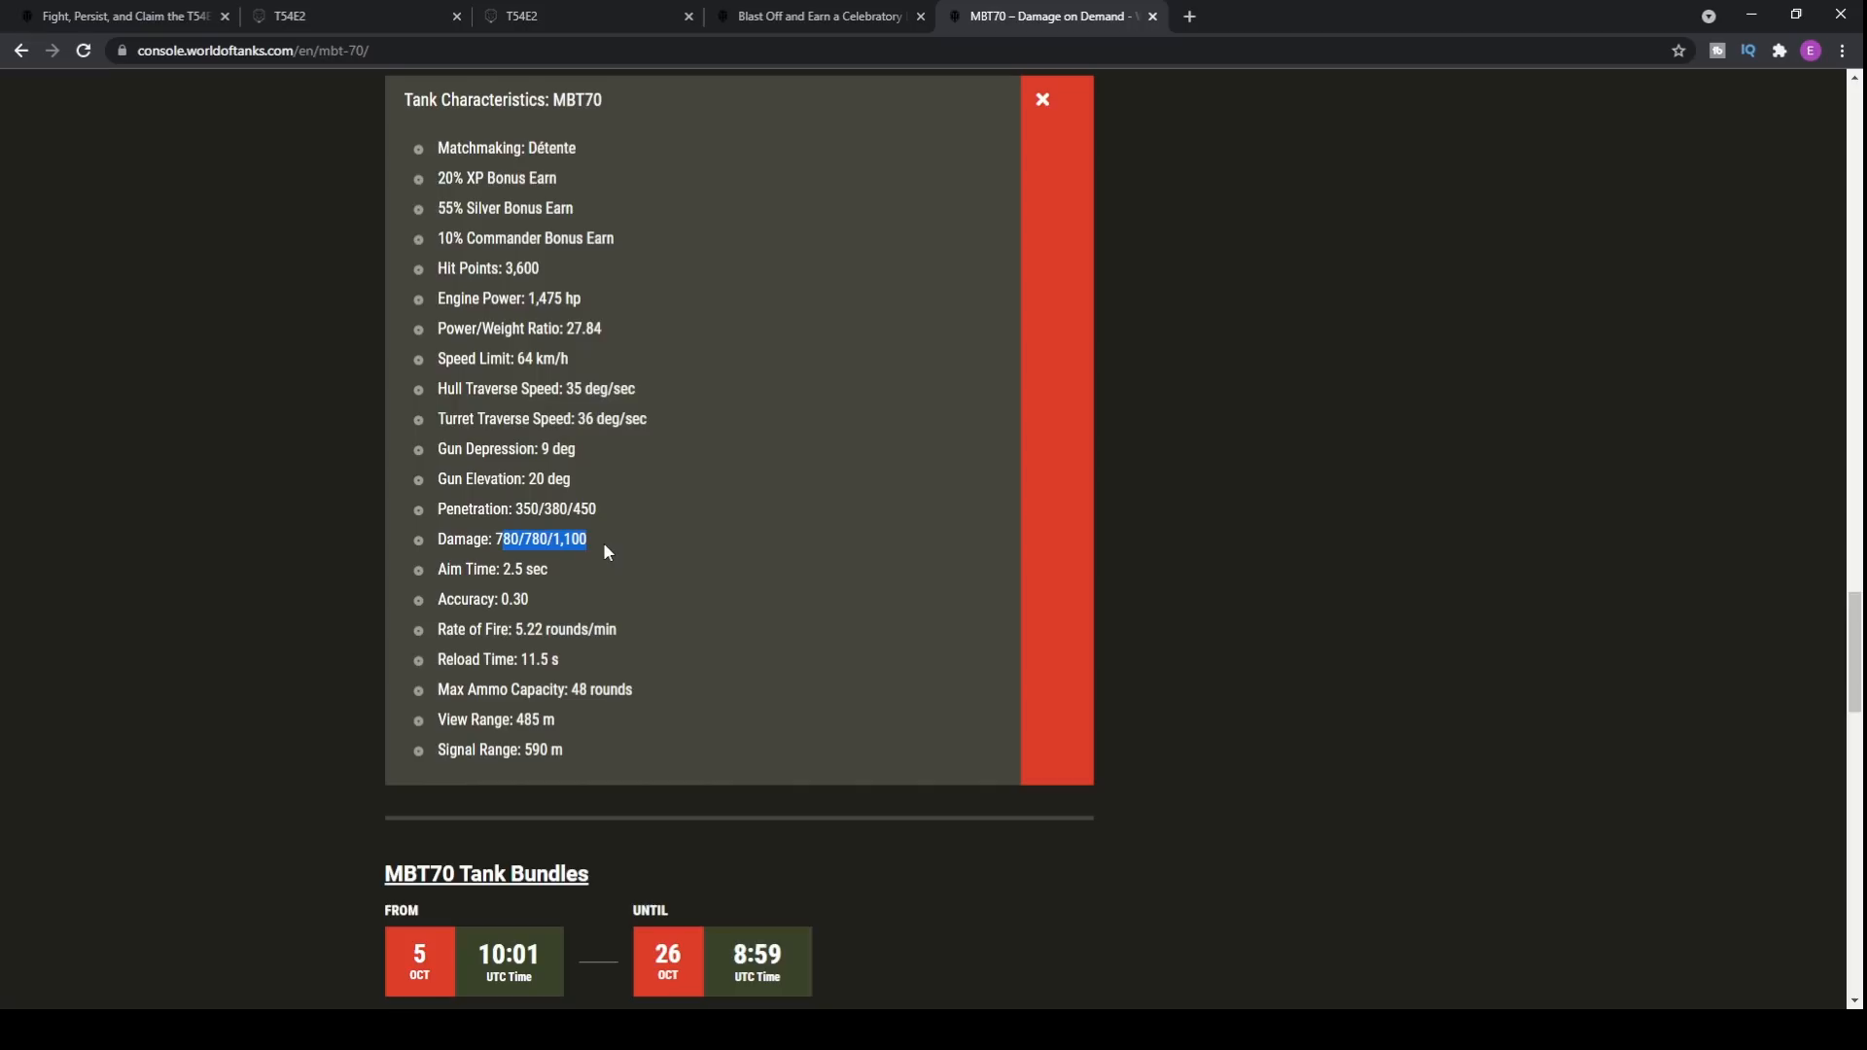
left_click(492, 539)
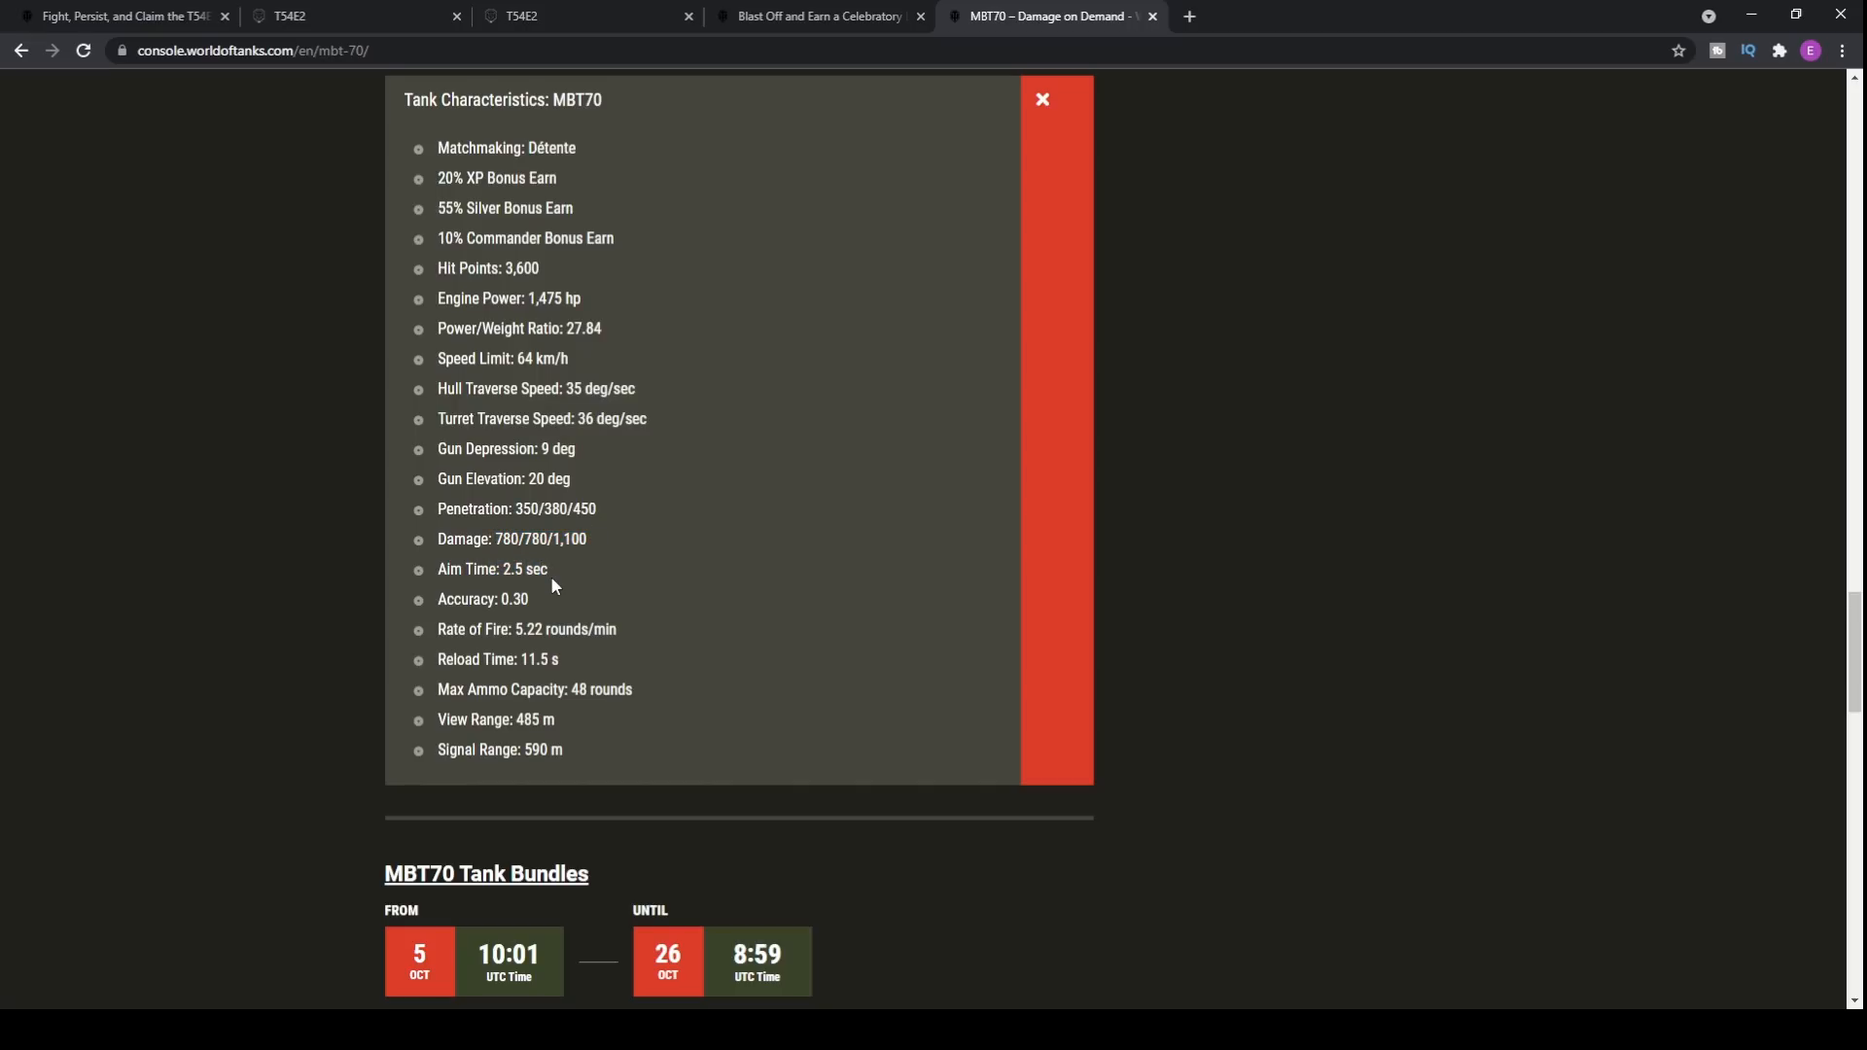
mouse_move(500, 572)
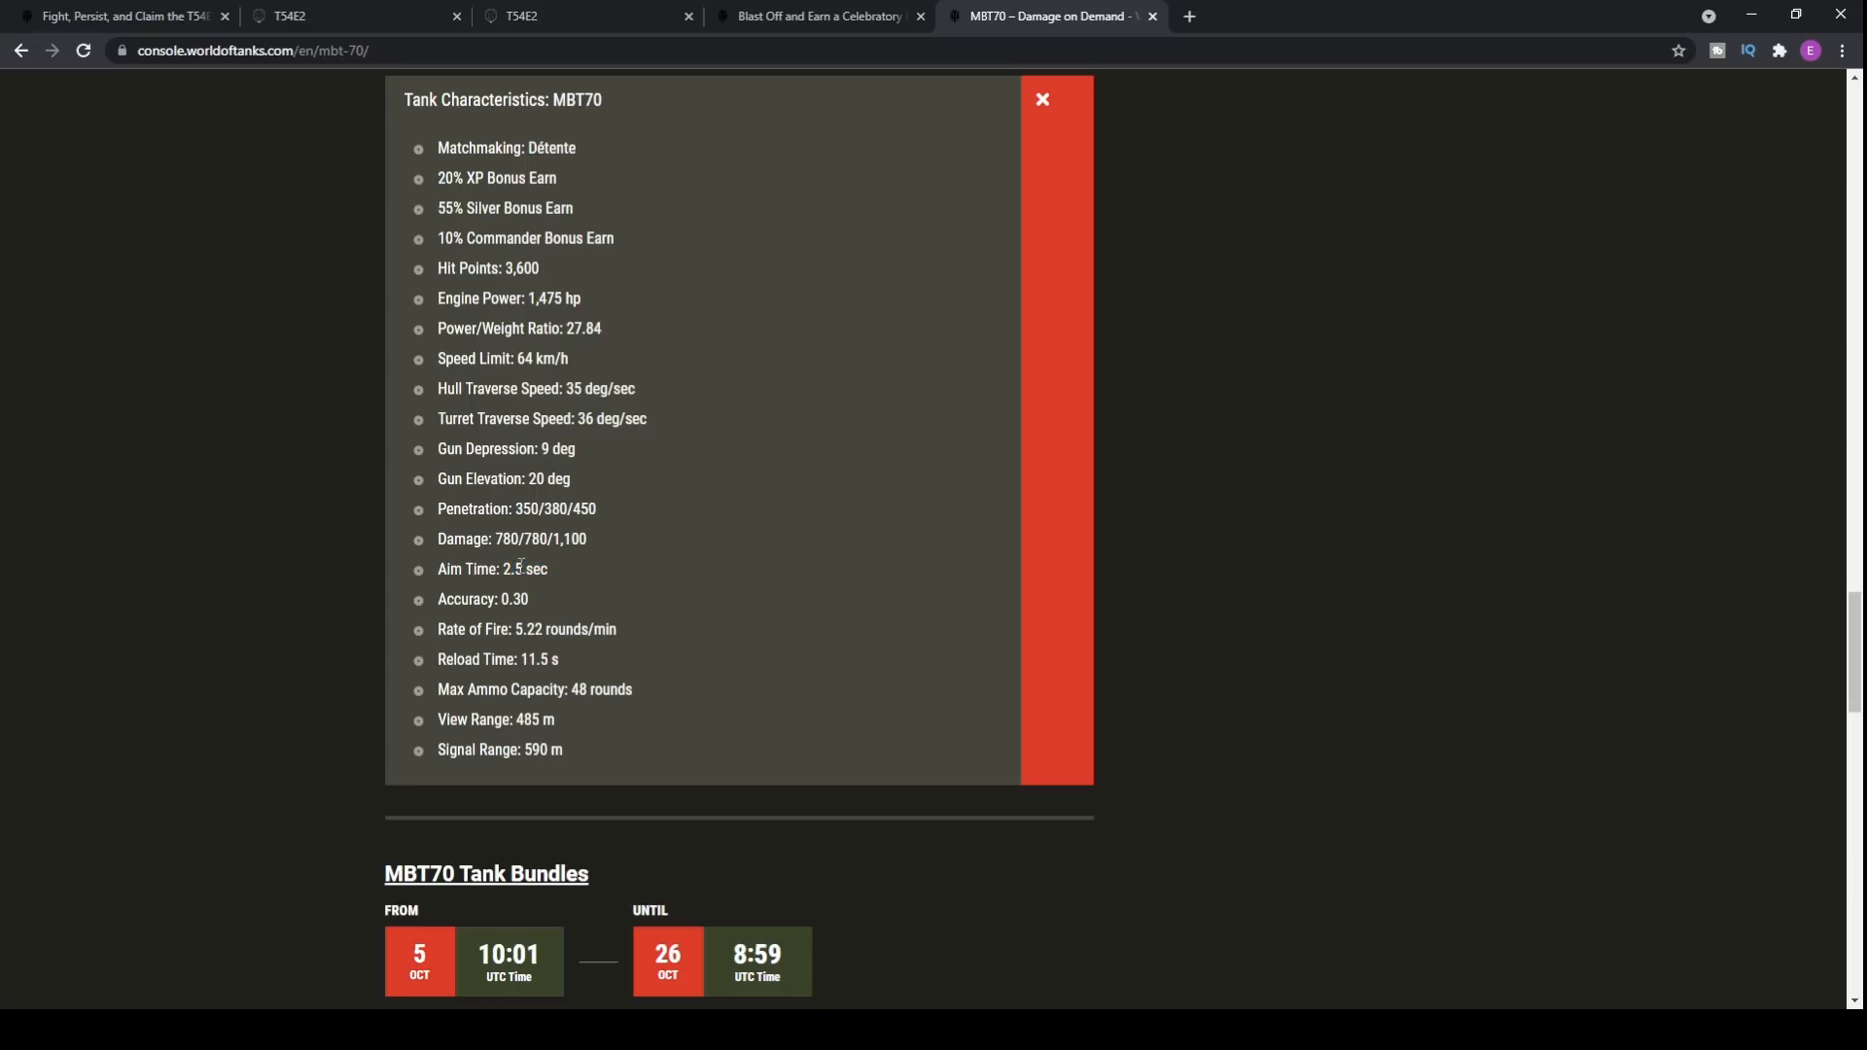
mouse_move(558, 581)
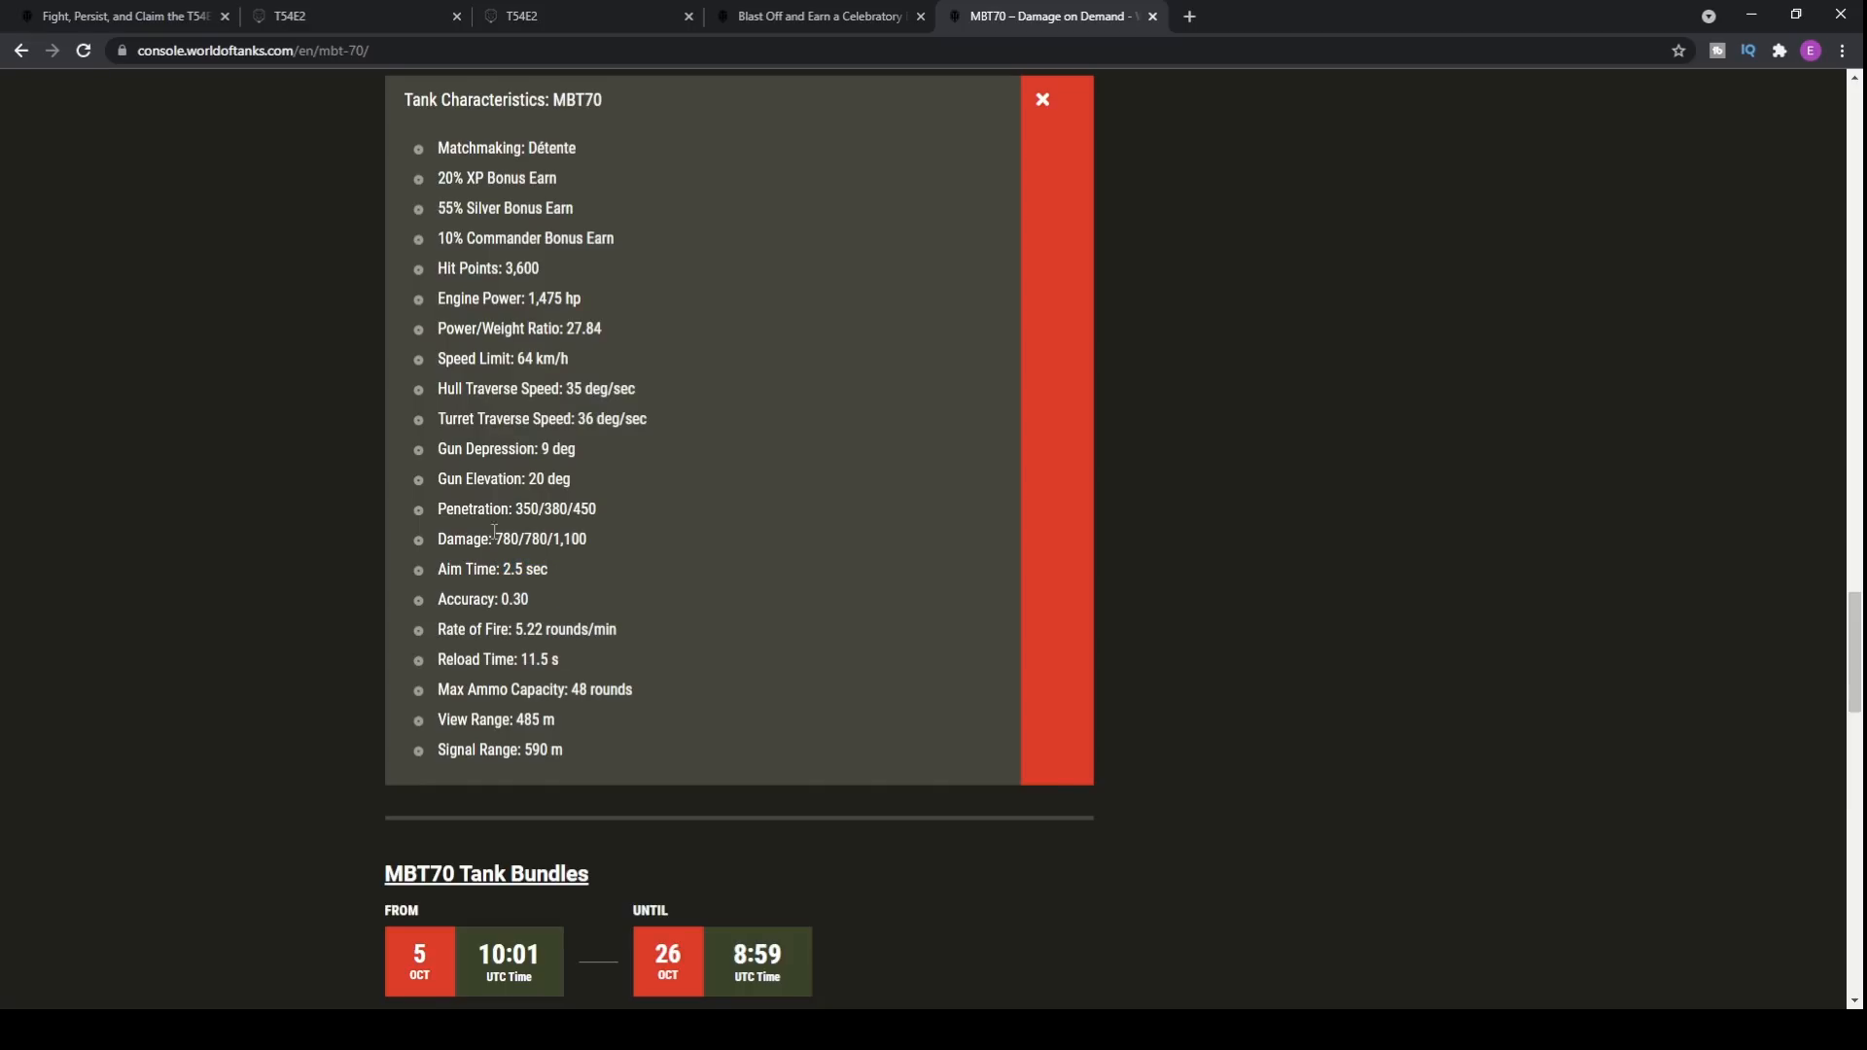
mouse_move(469, 506)
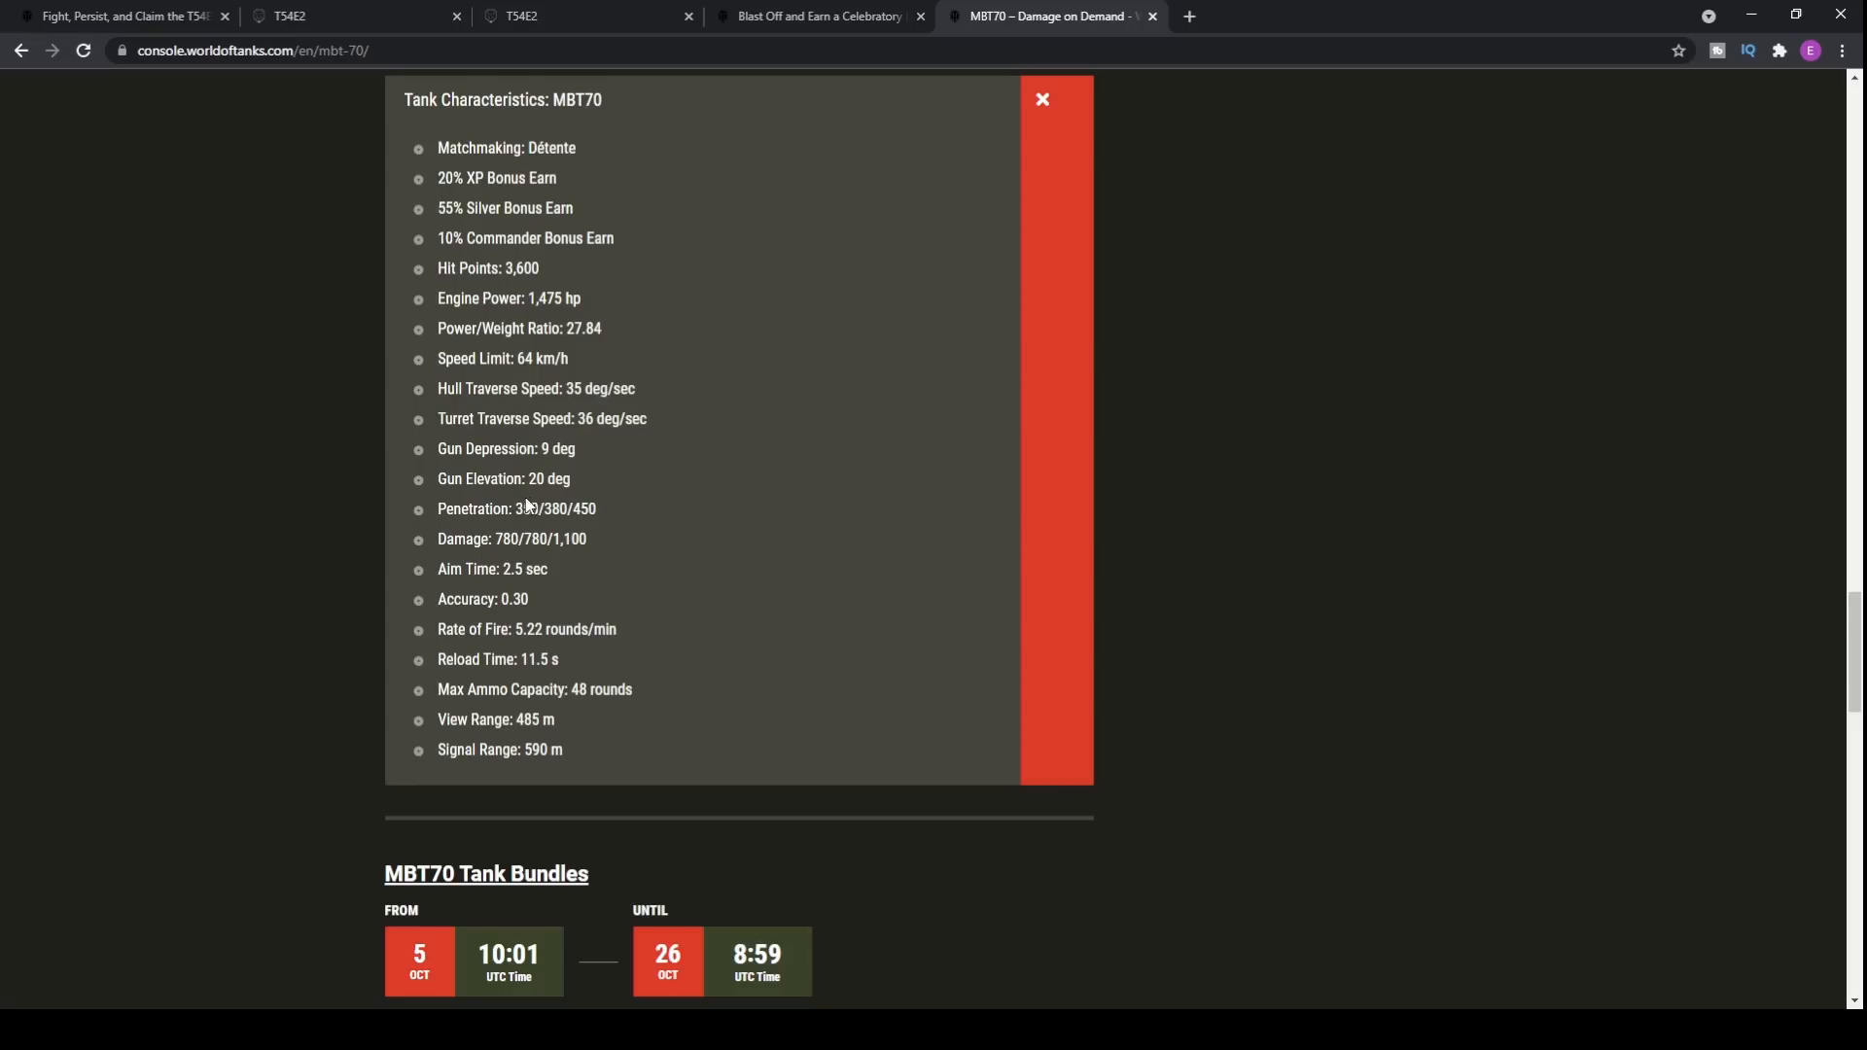
mouse_move(550, 496)
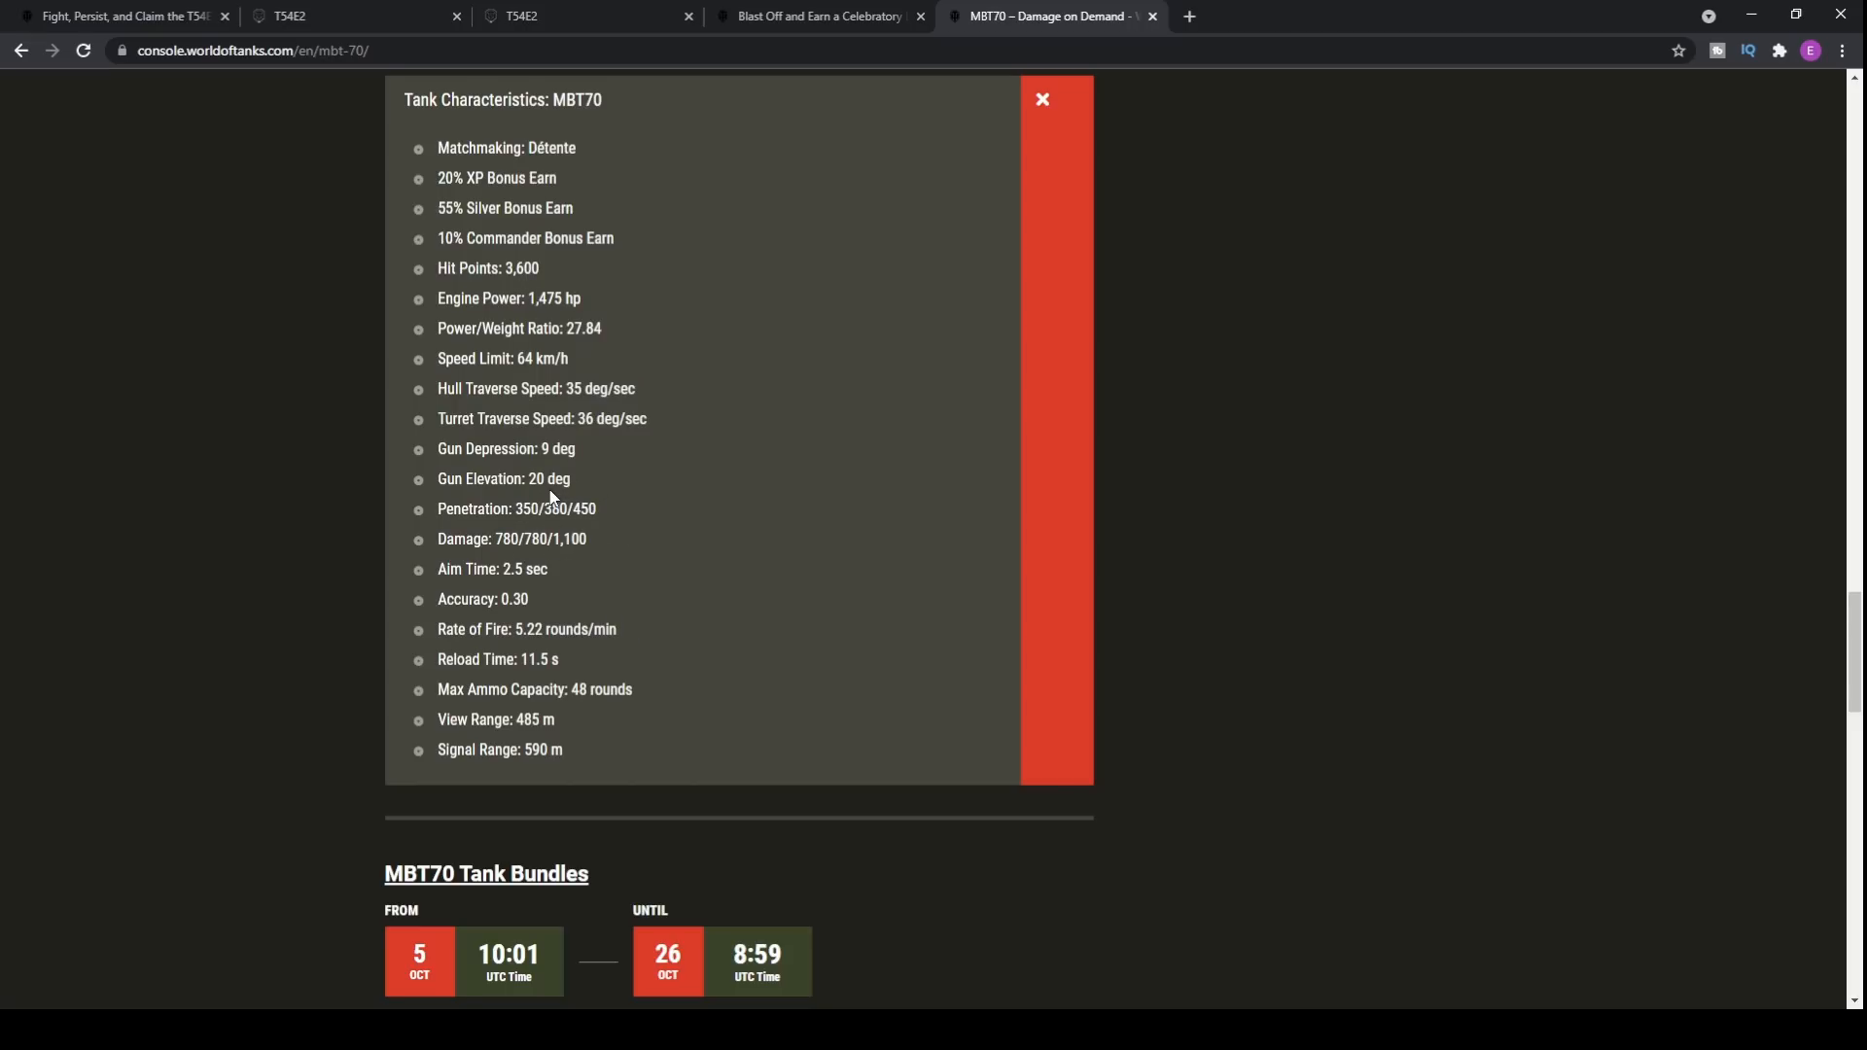
mouse_move(554, 600)
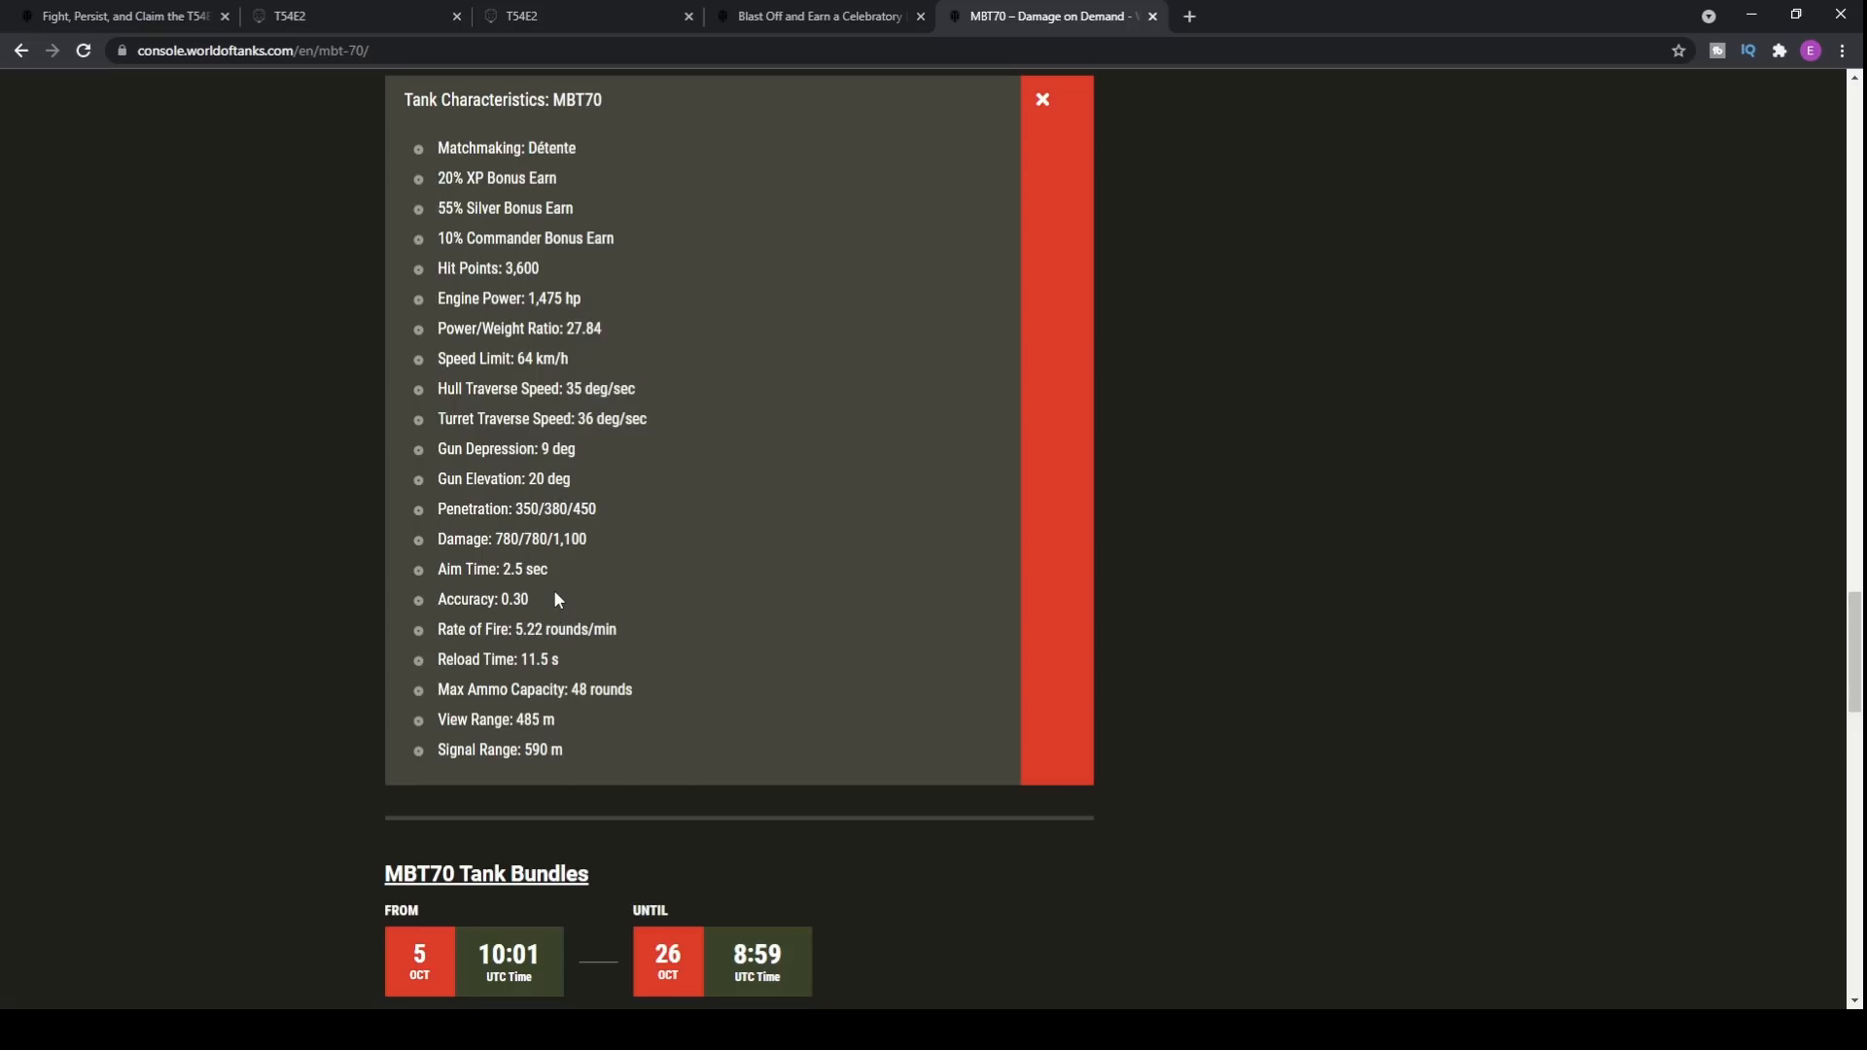
mouse_move(548, 597)
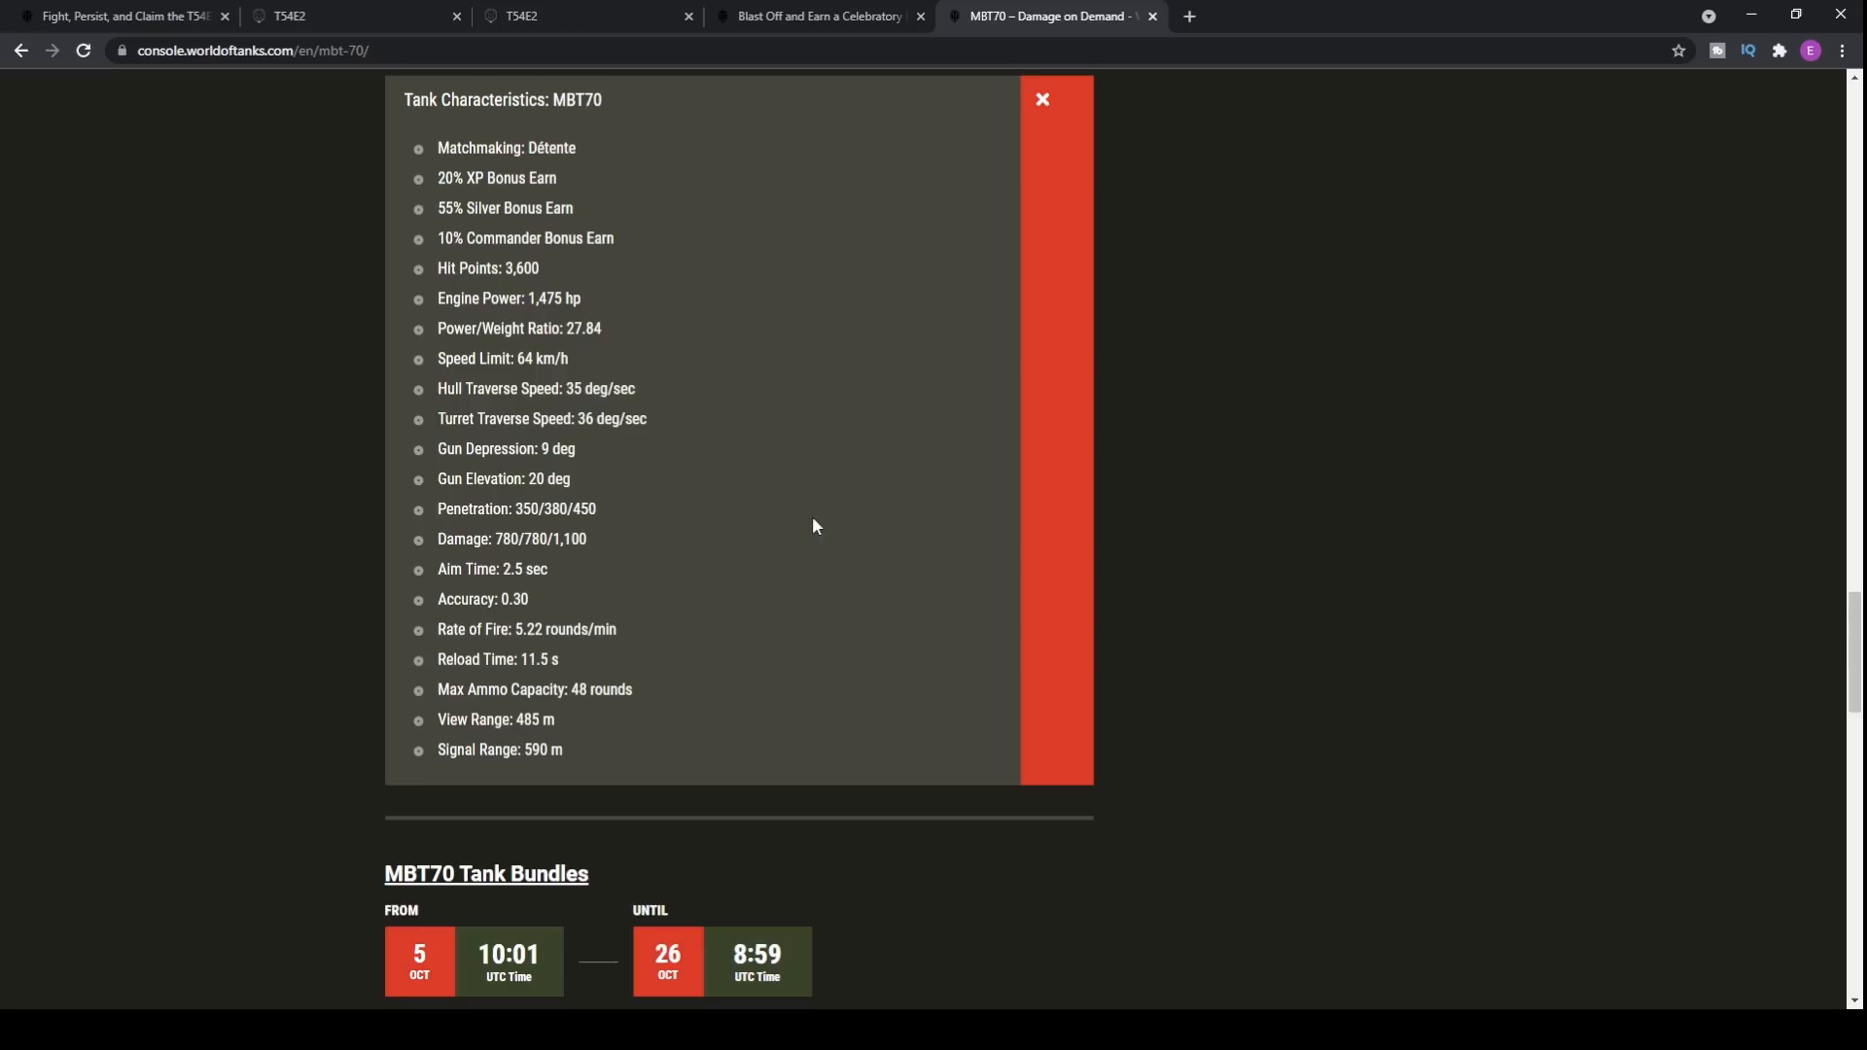
mouse_move(639, 702)
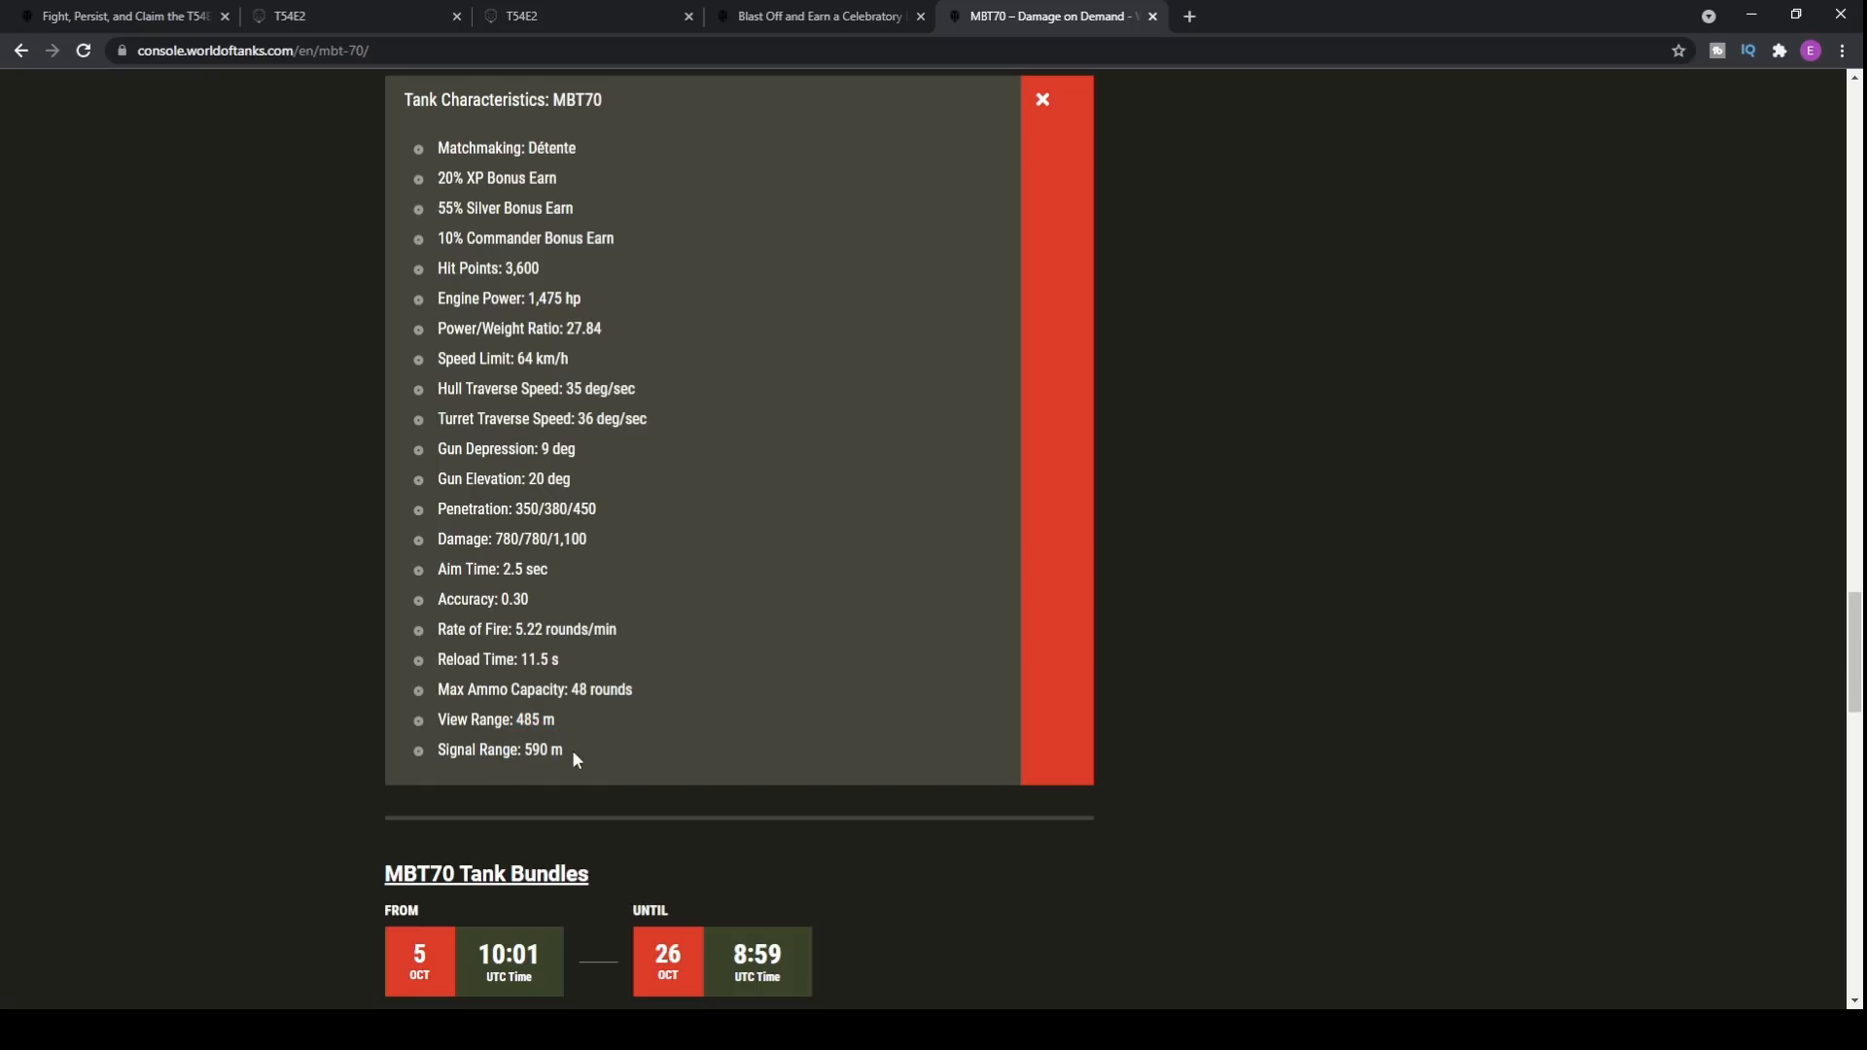
Step: Select the Max Ammo Capacity and View Range lines, then scroll up toward the trailer and intro blurb
left_click_drag(572, 751, 465, 689)
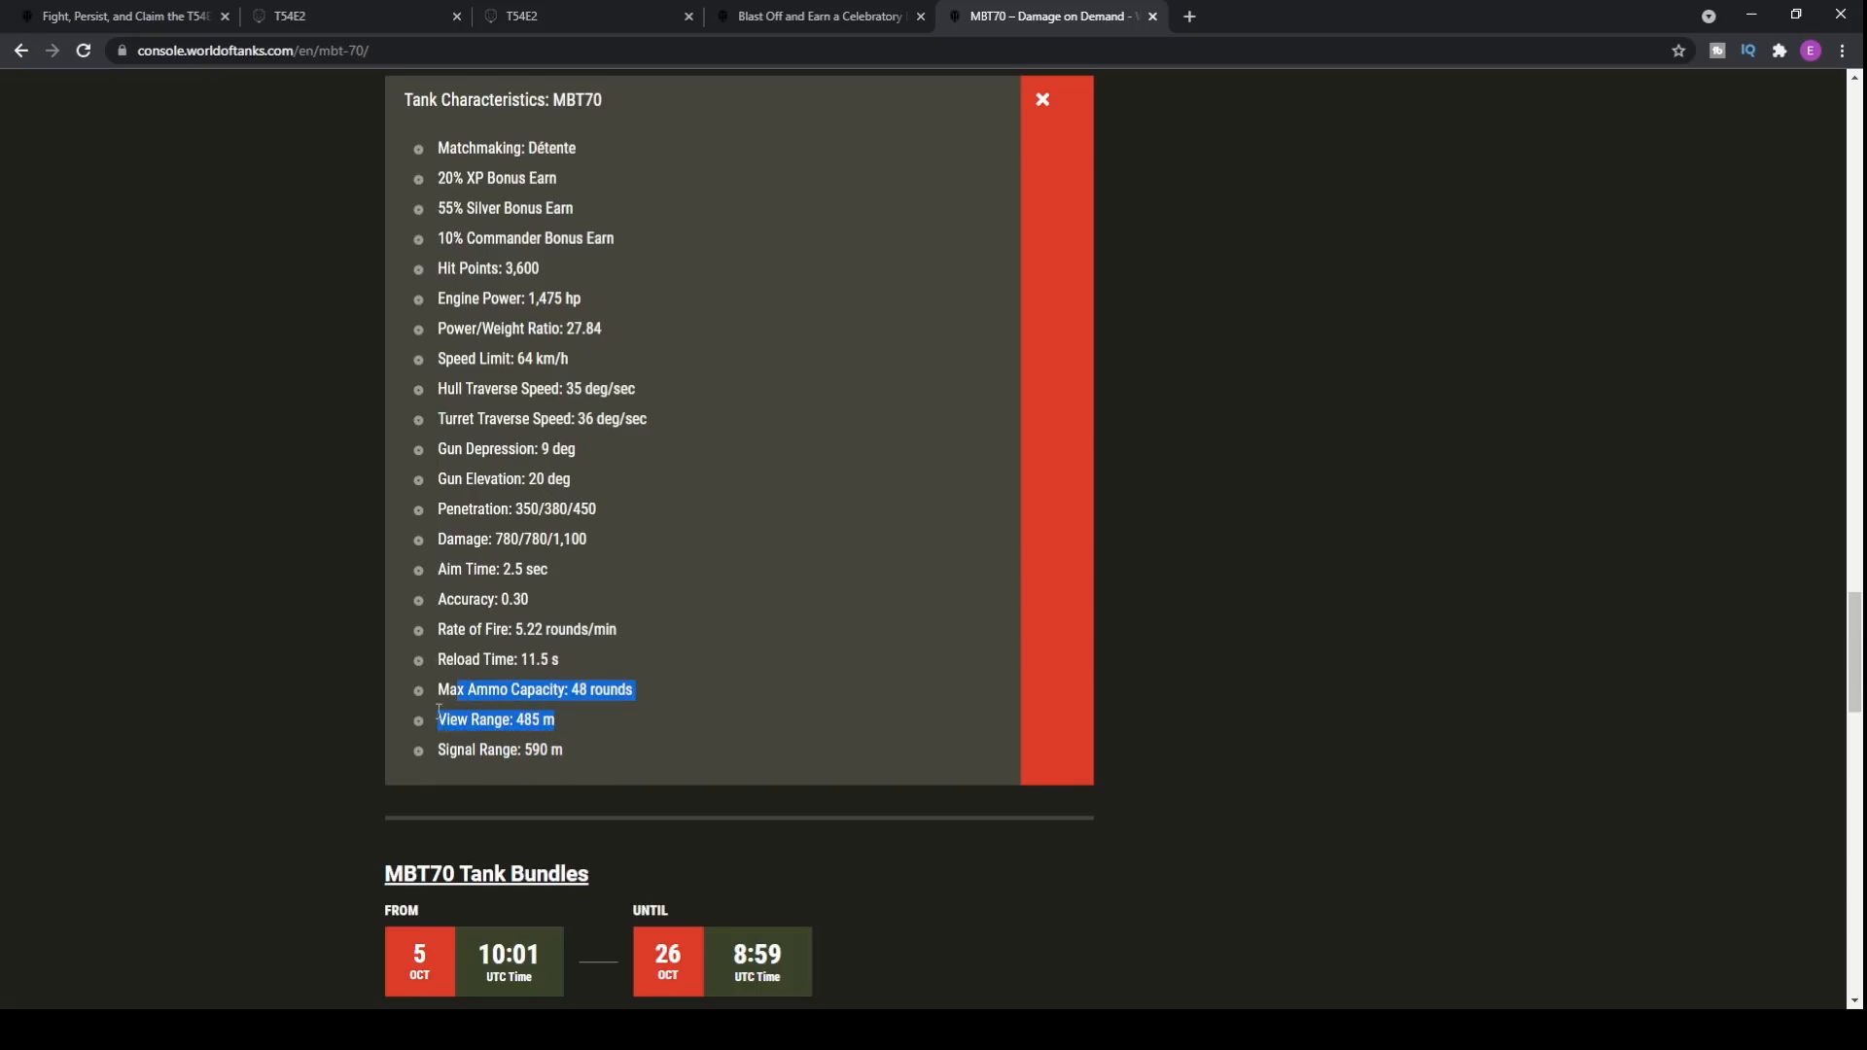
scroll("up", 3)
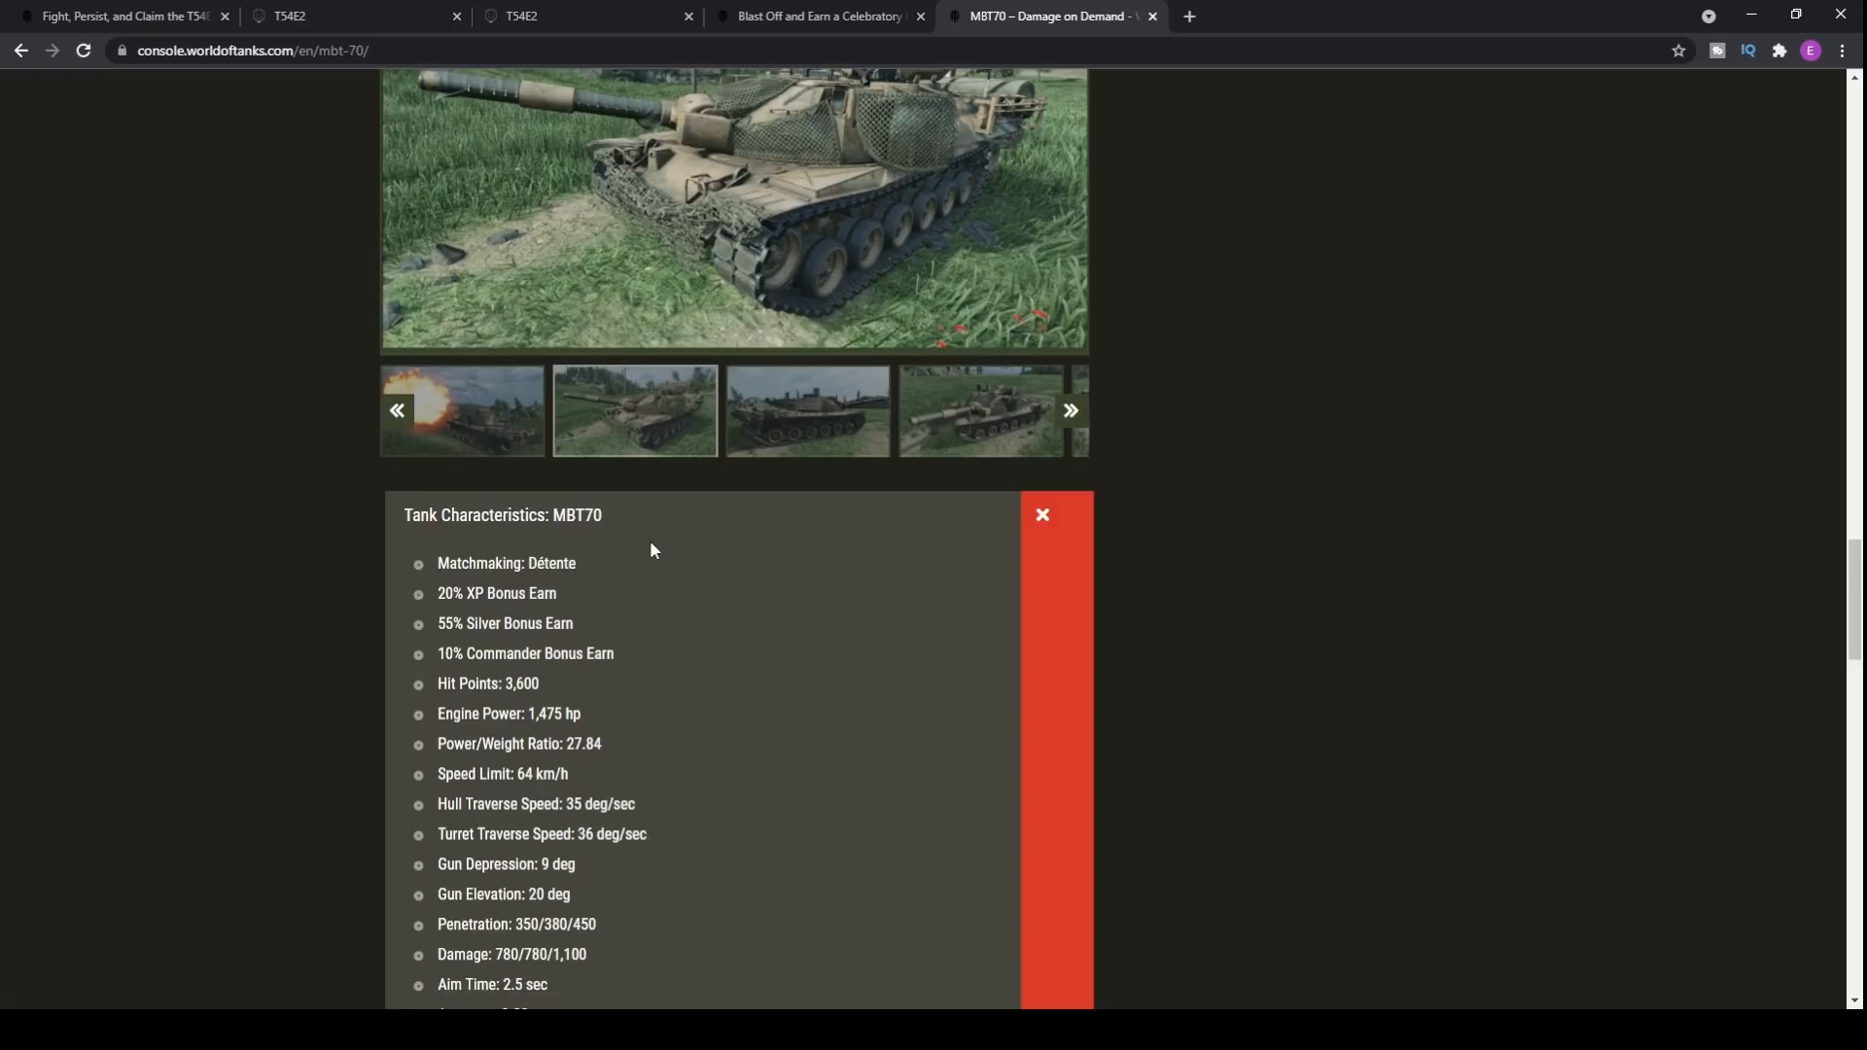
scroll("up", 3)
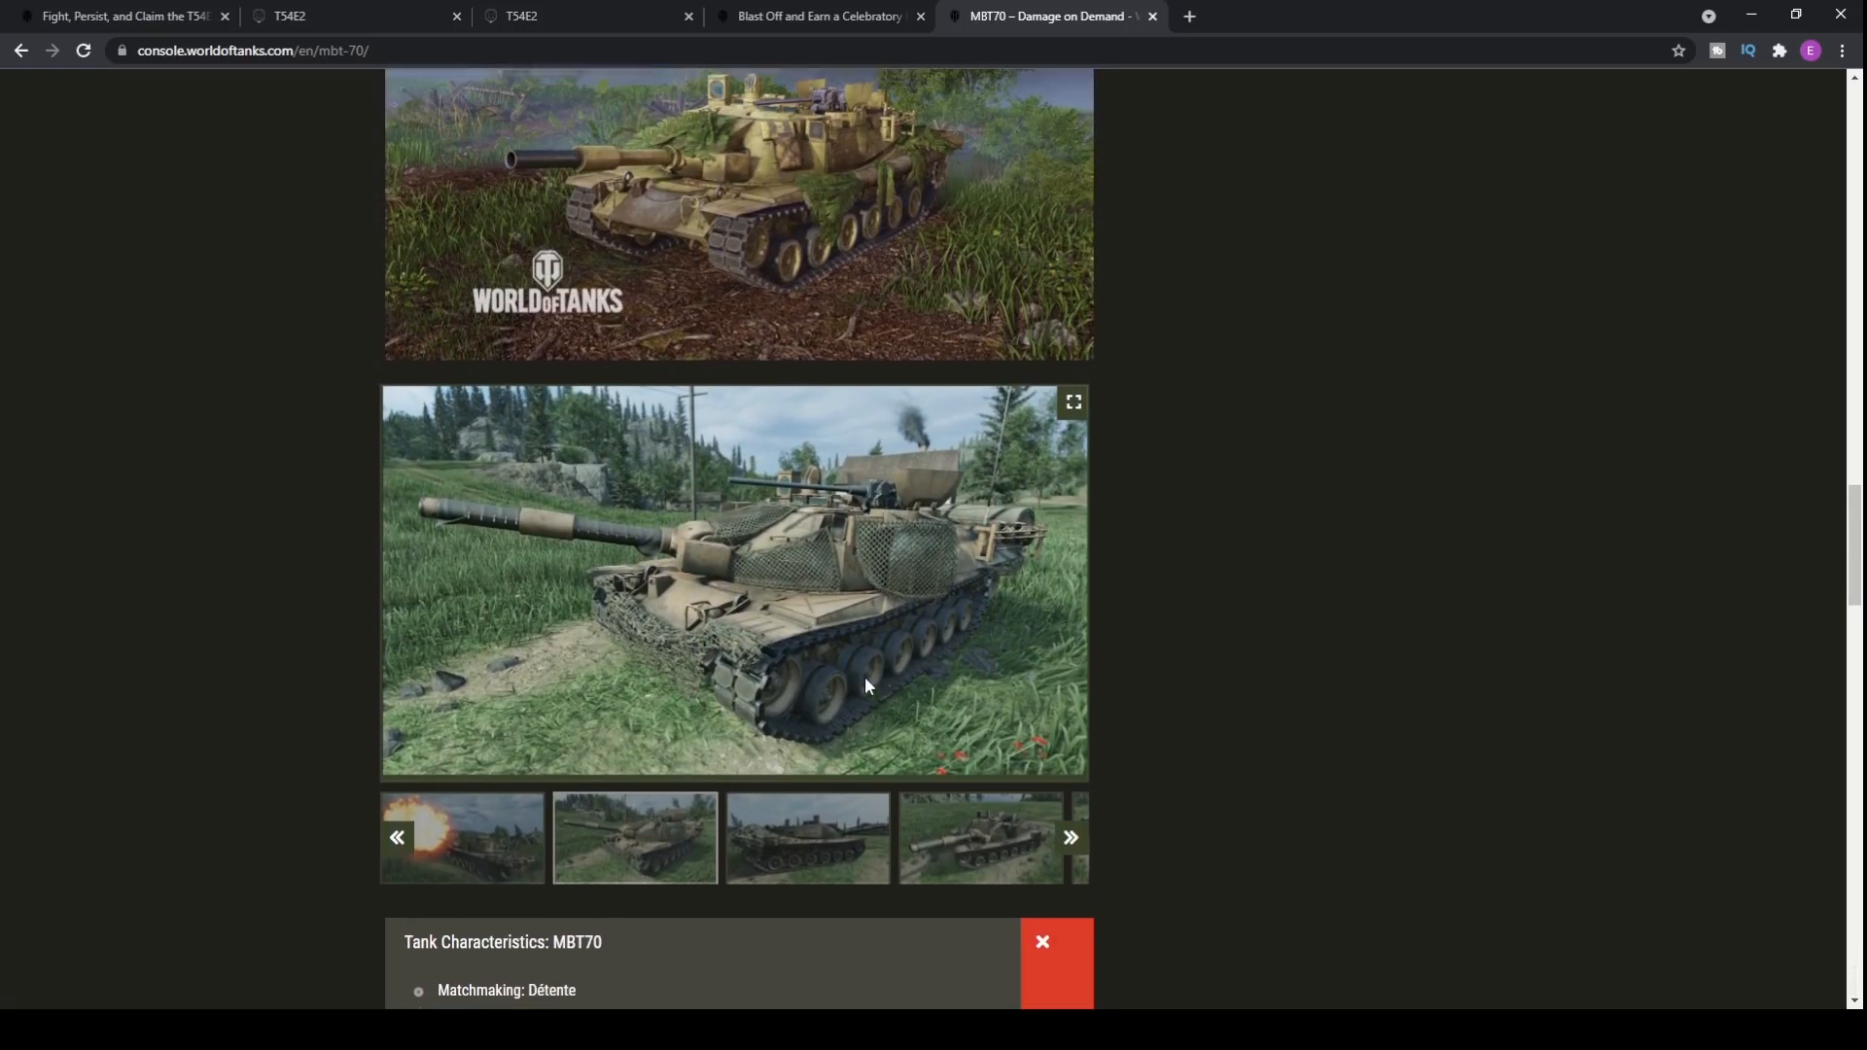
scroll("down", 3)
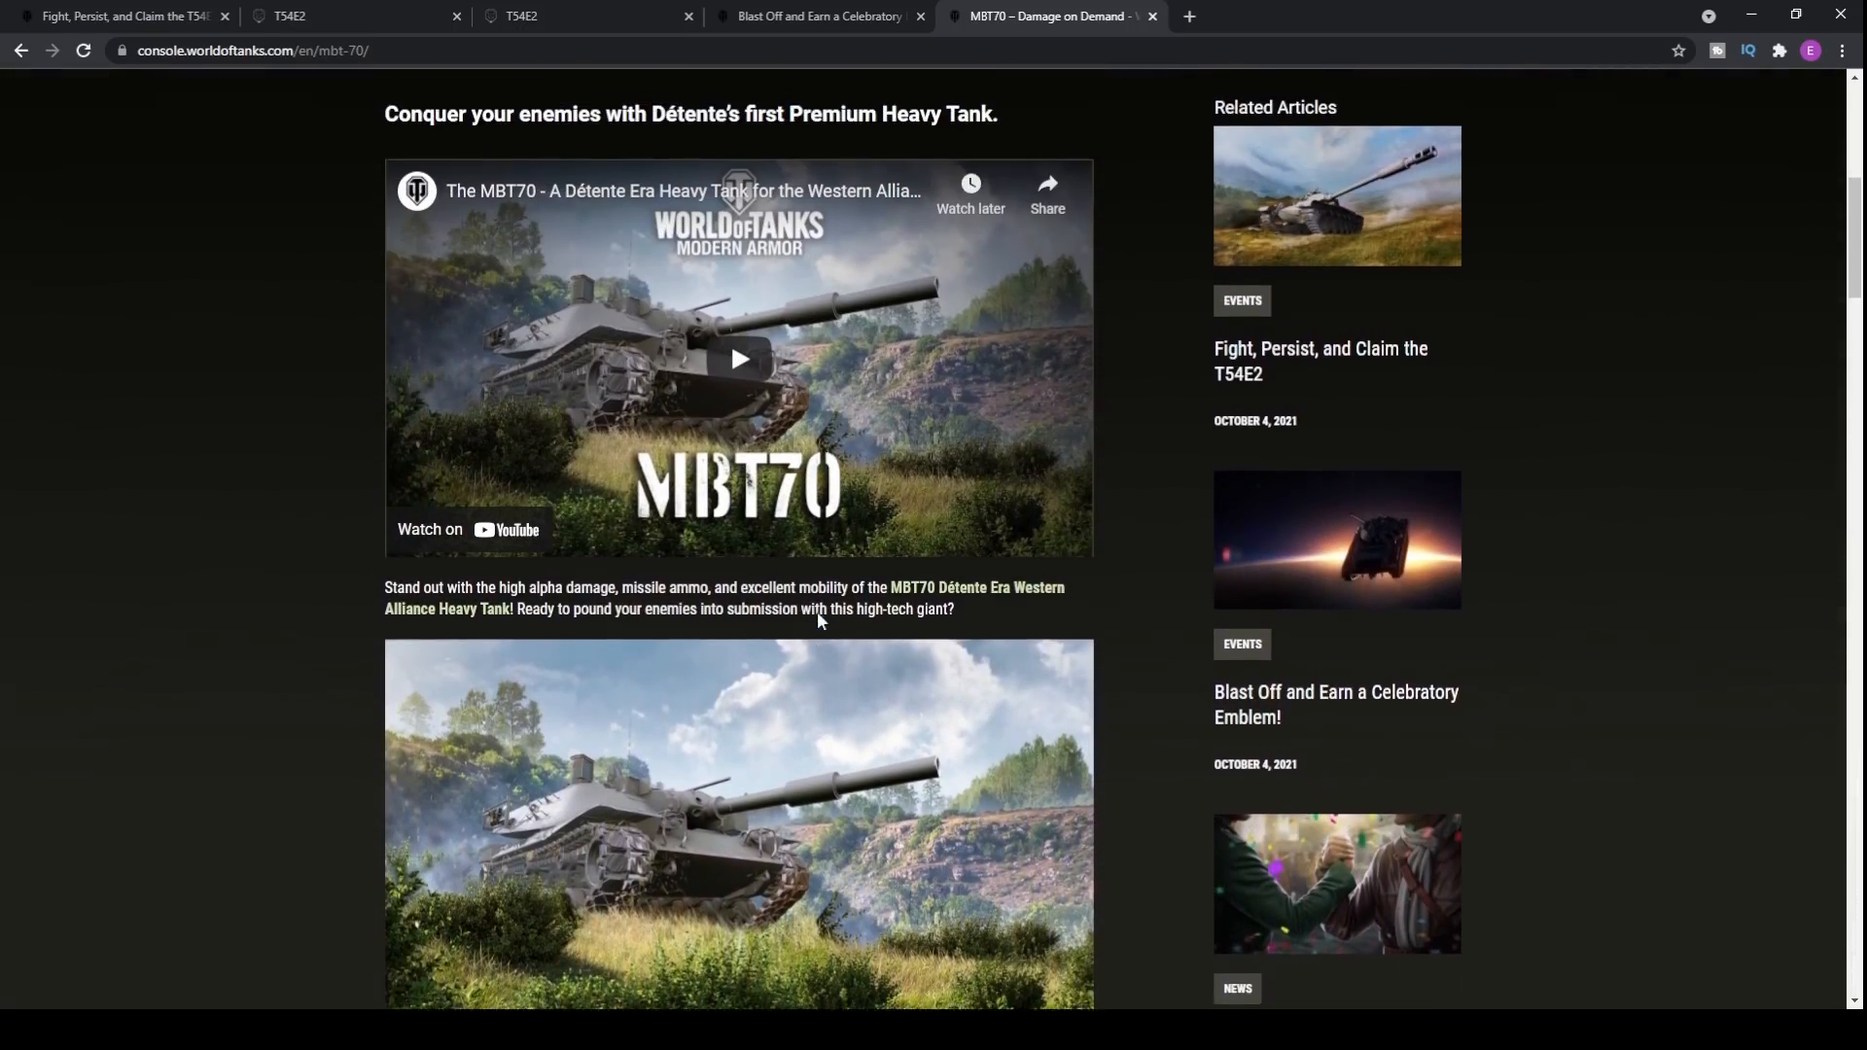
Step: Scroll down through the gameplay tip and the Desert, Urban and Summer skin images
scroll("down", 3)
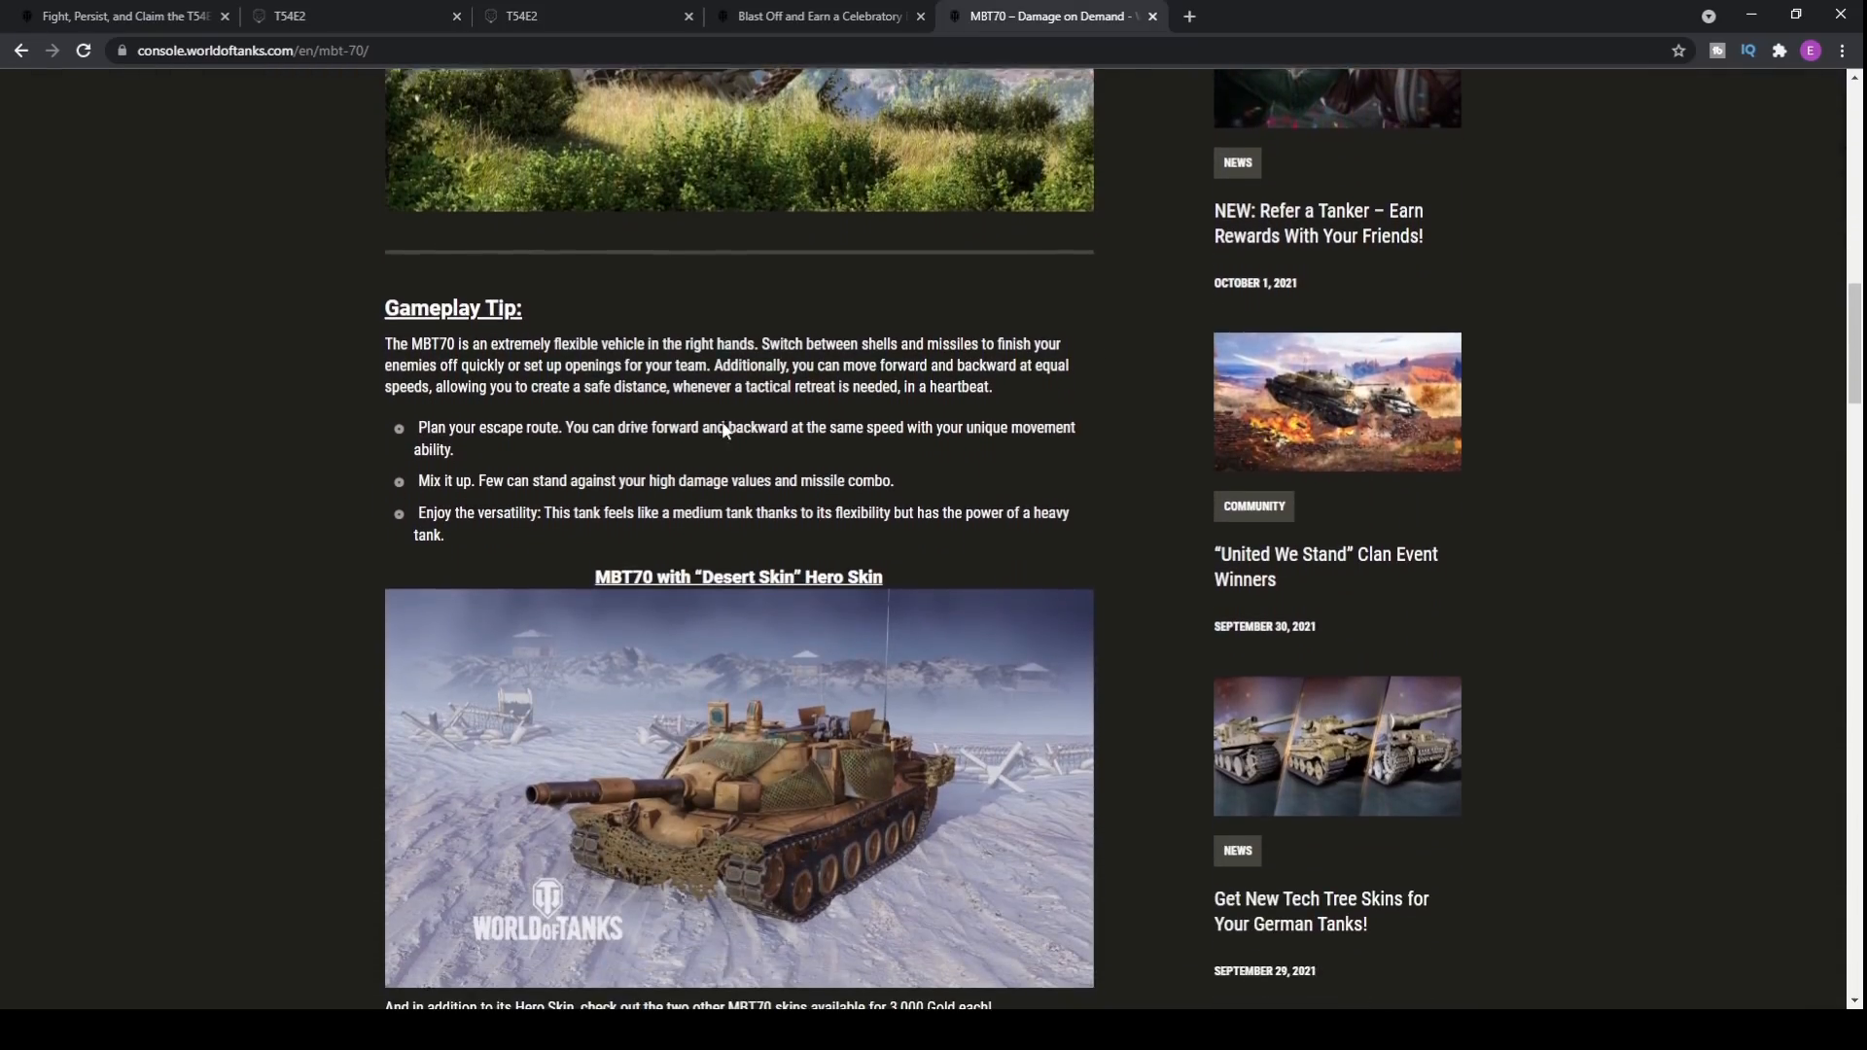
scroll("down", 3)
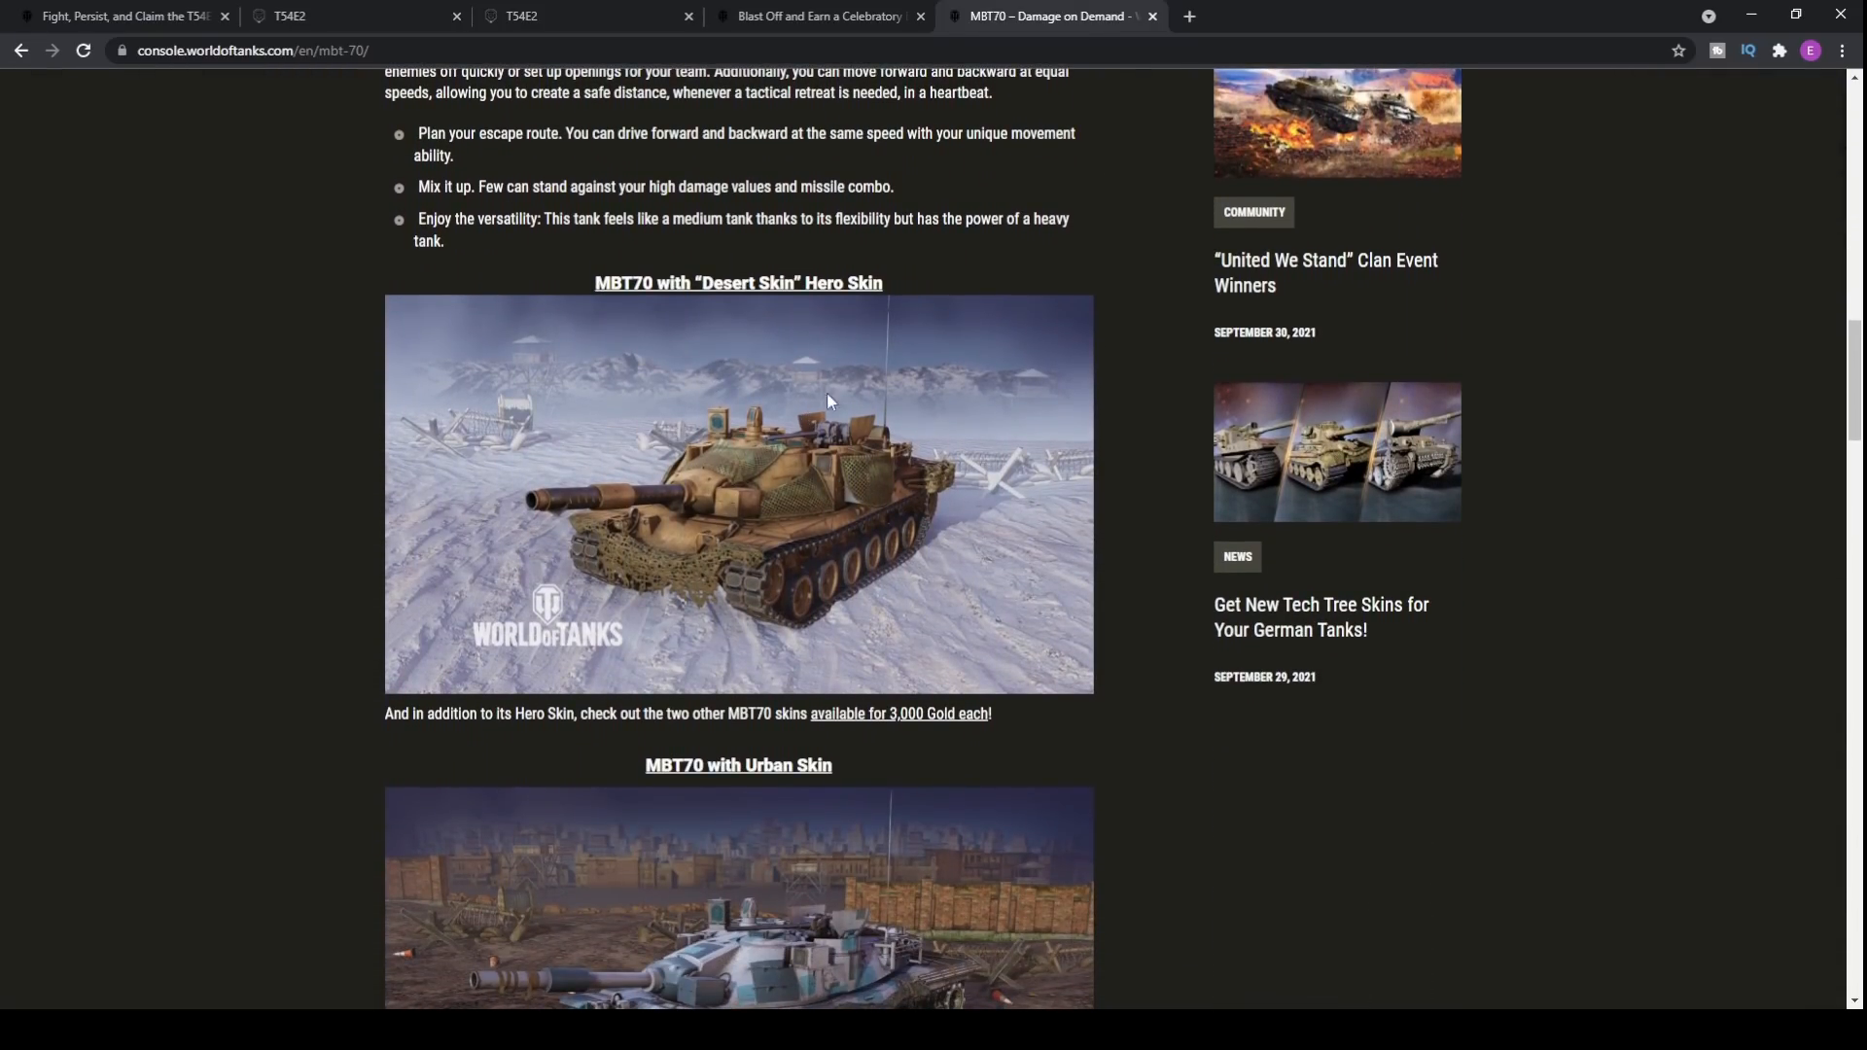
mouse_move(782, 251)
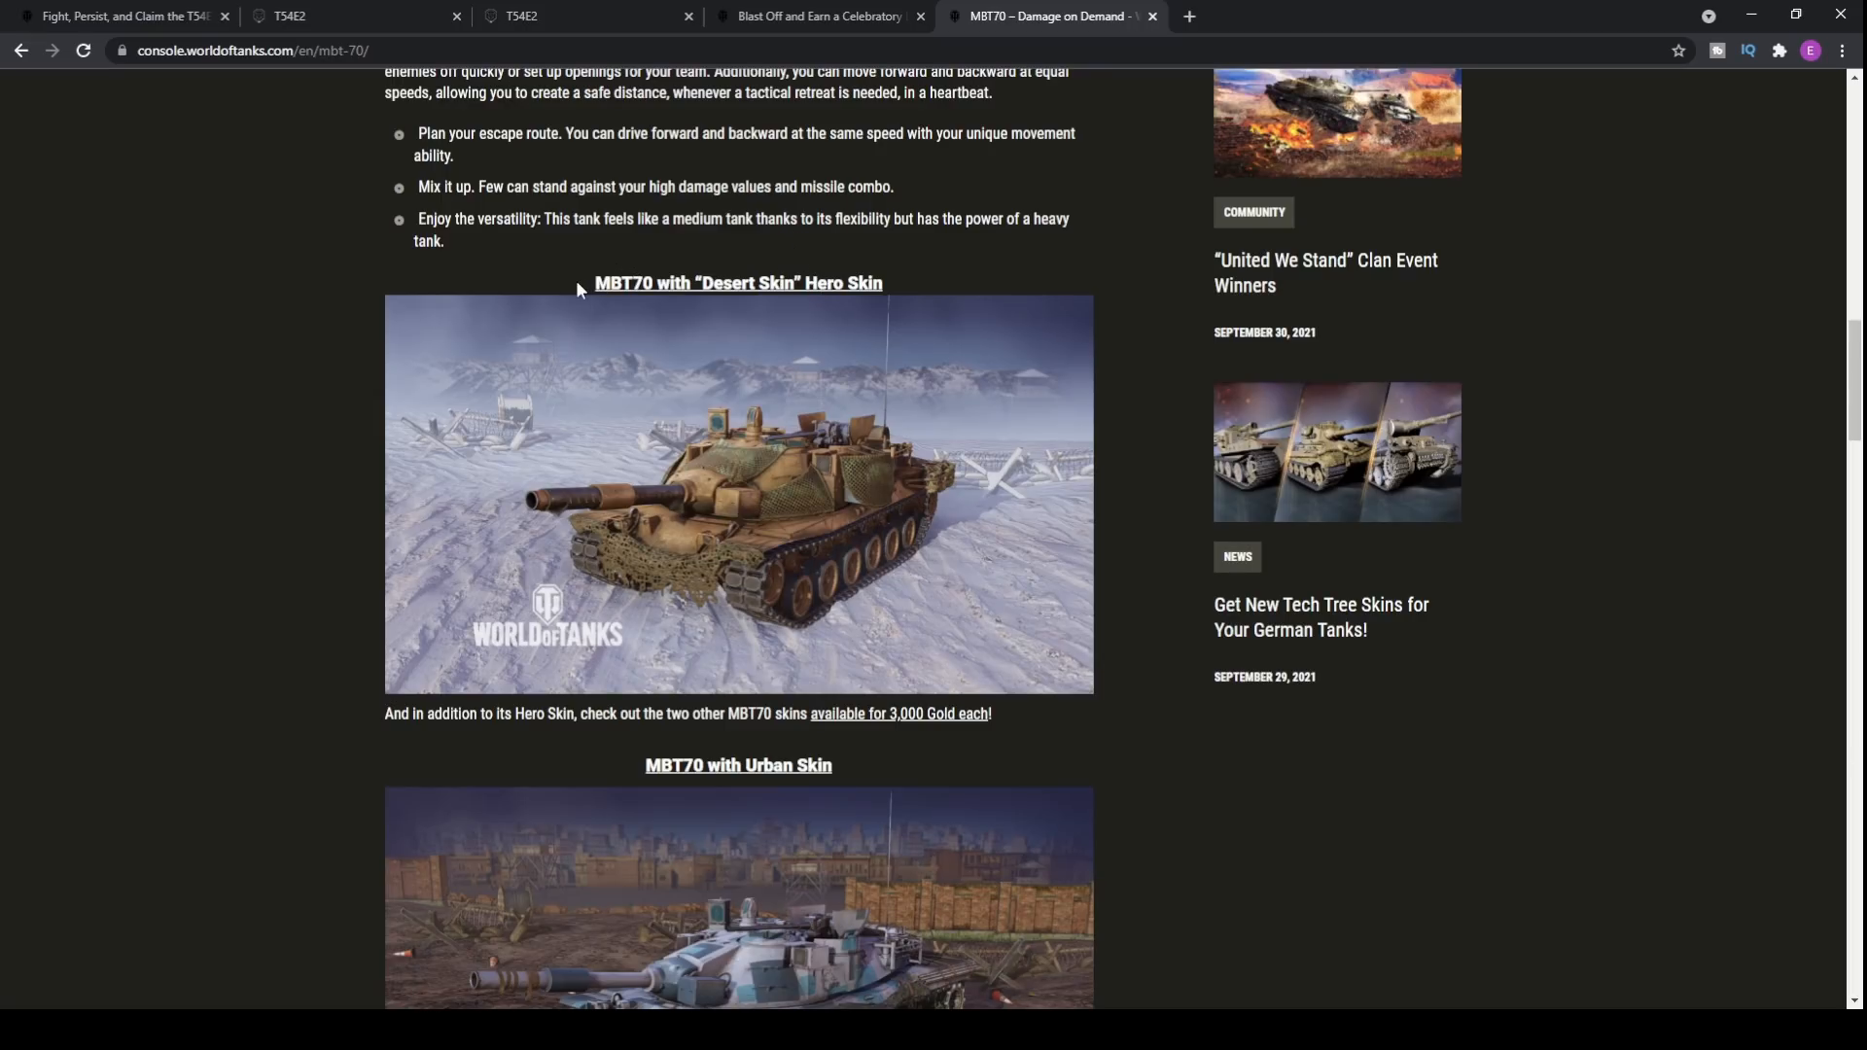
mouse_move(756, 501)
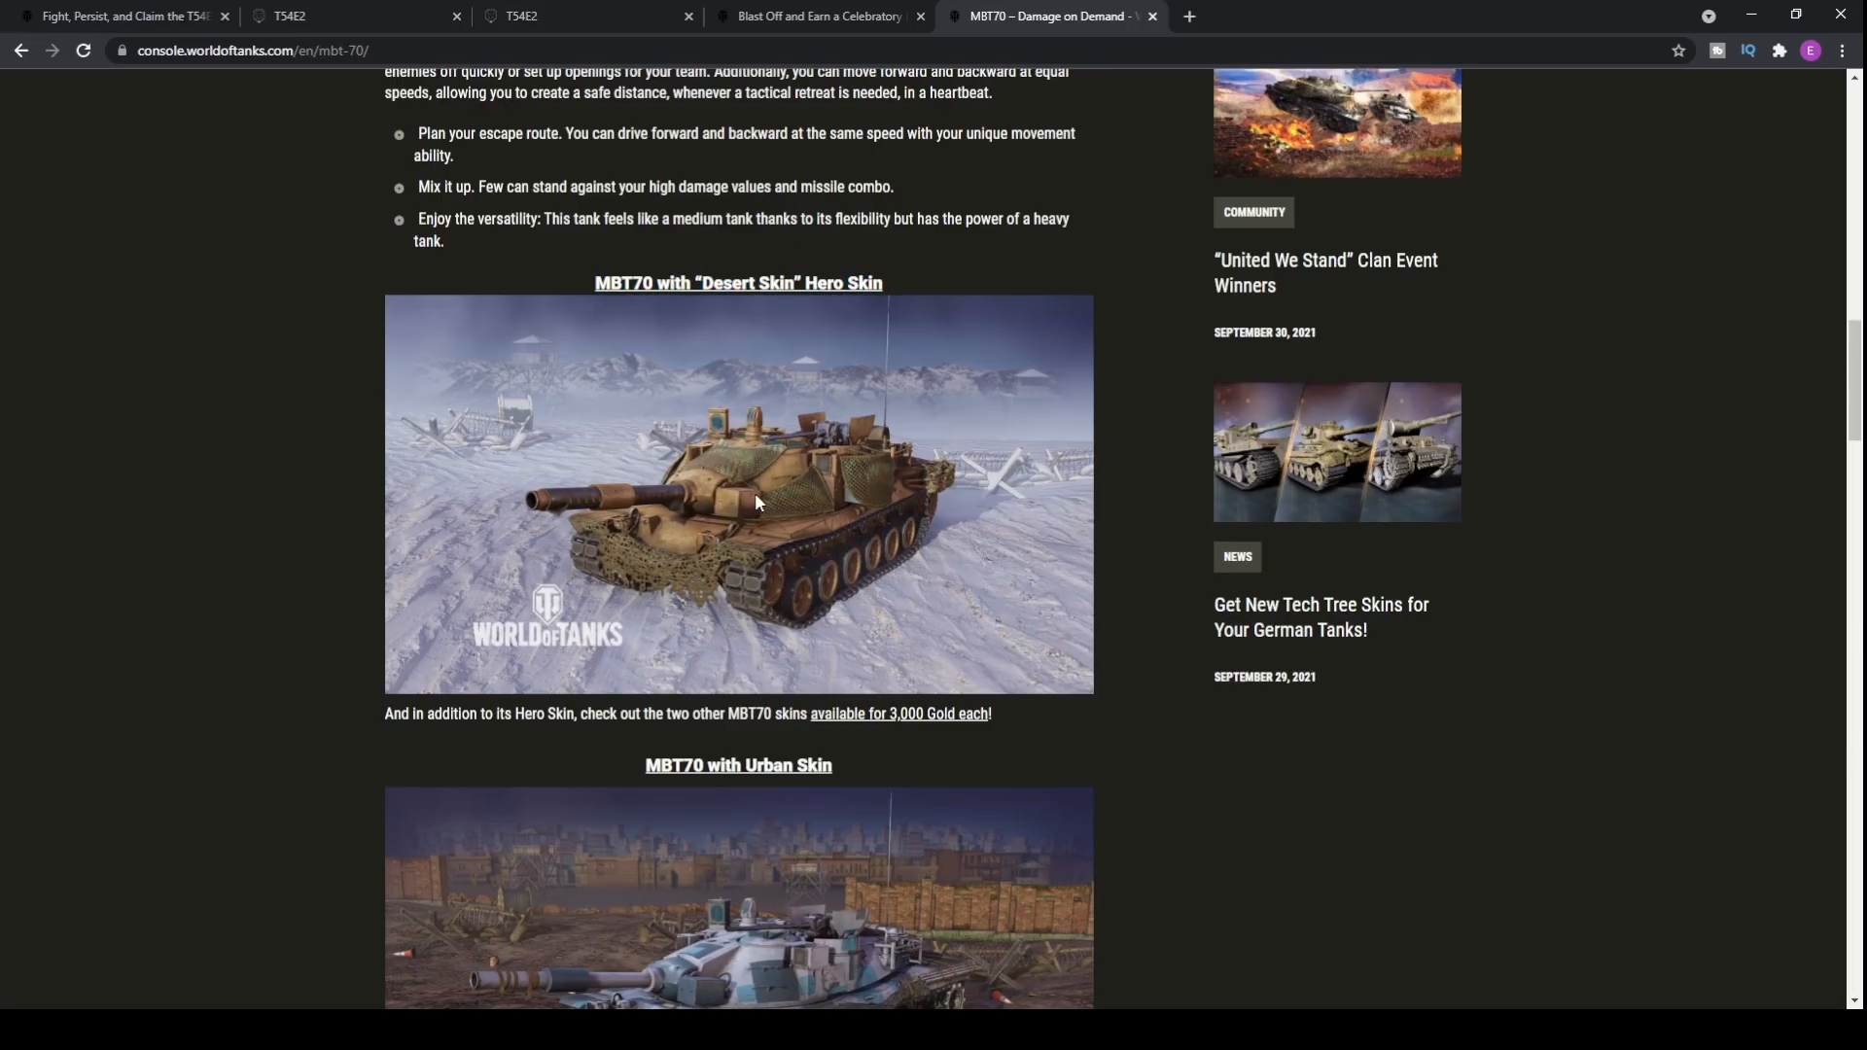
scroll("down", 3)
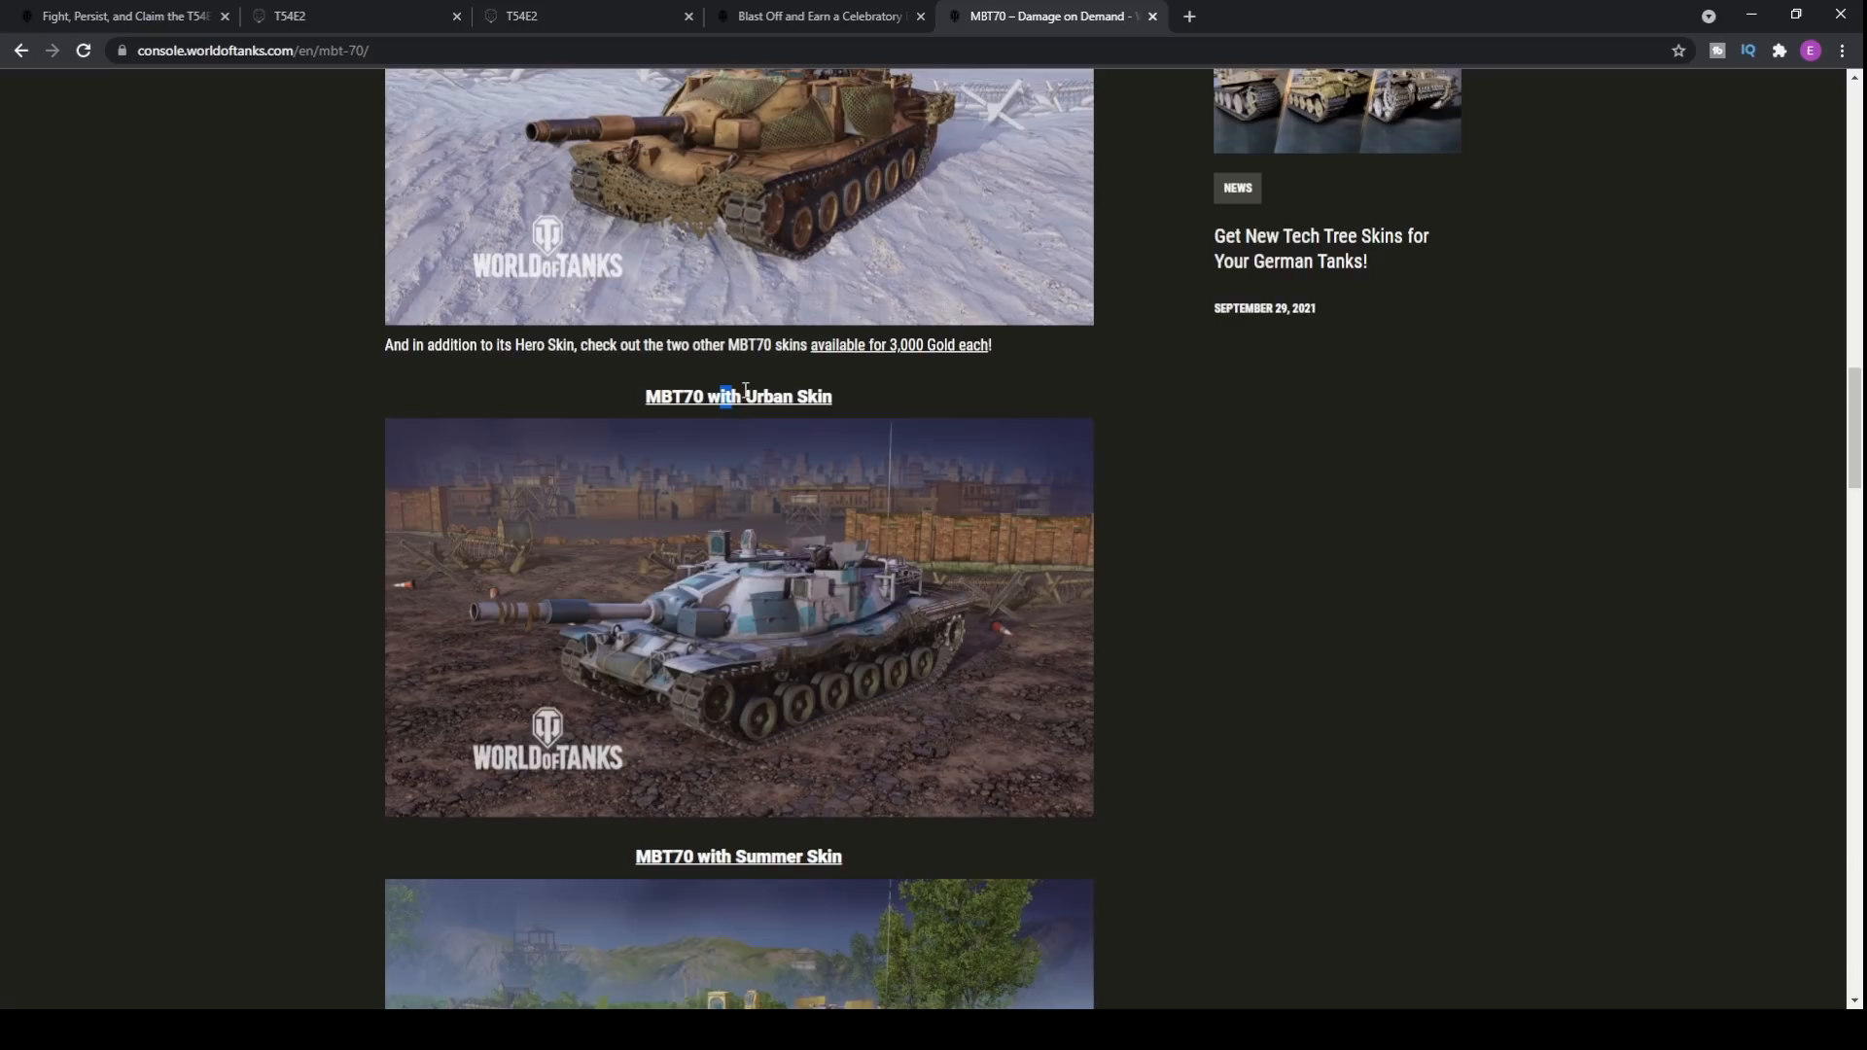
scroll("down", 3)
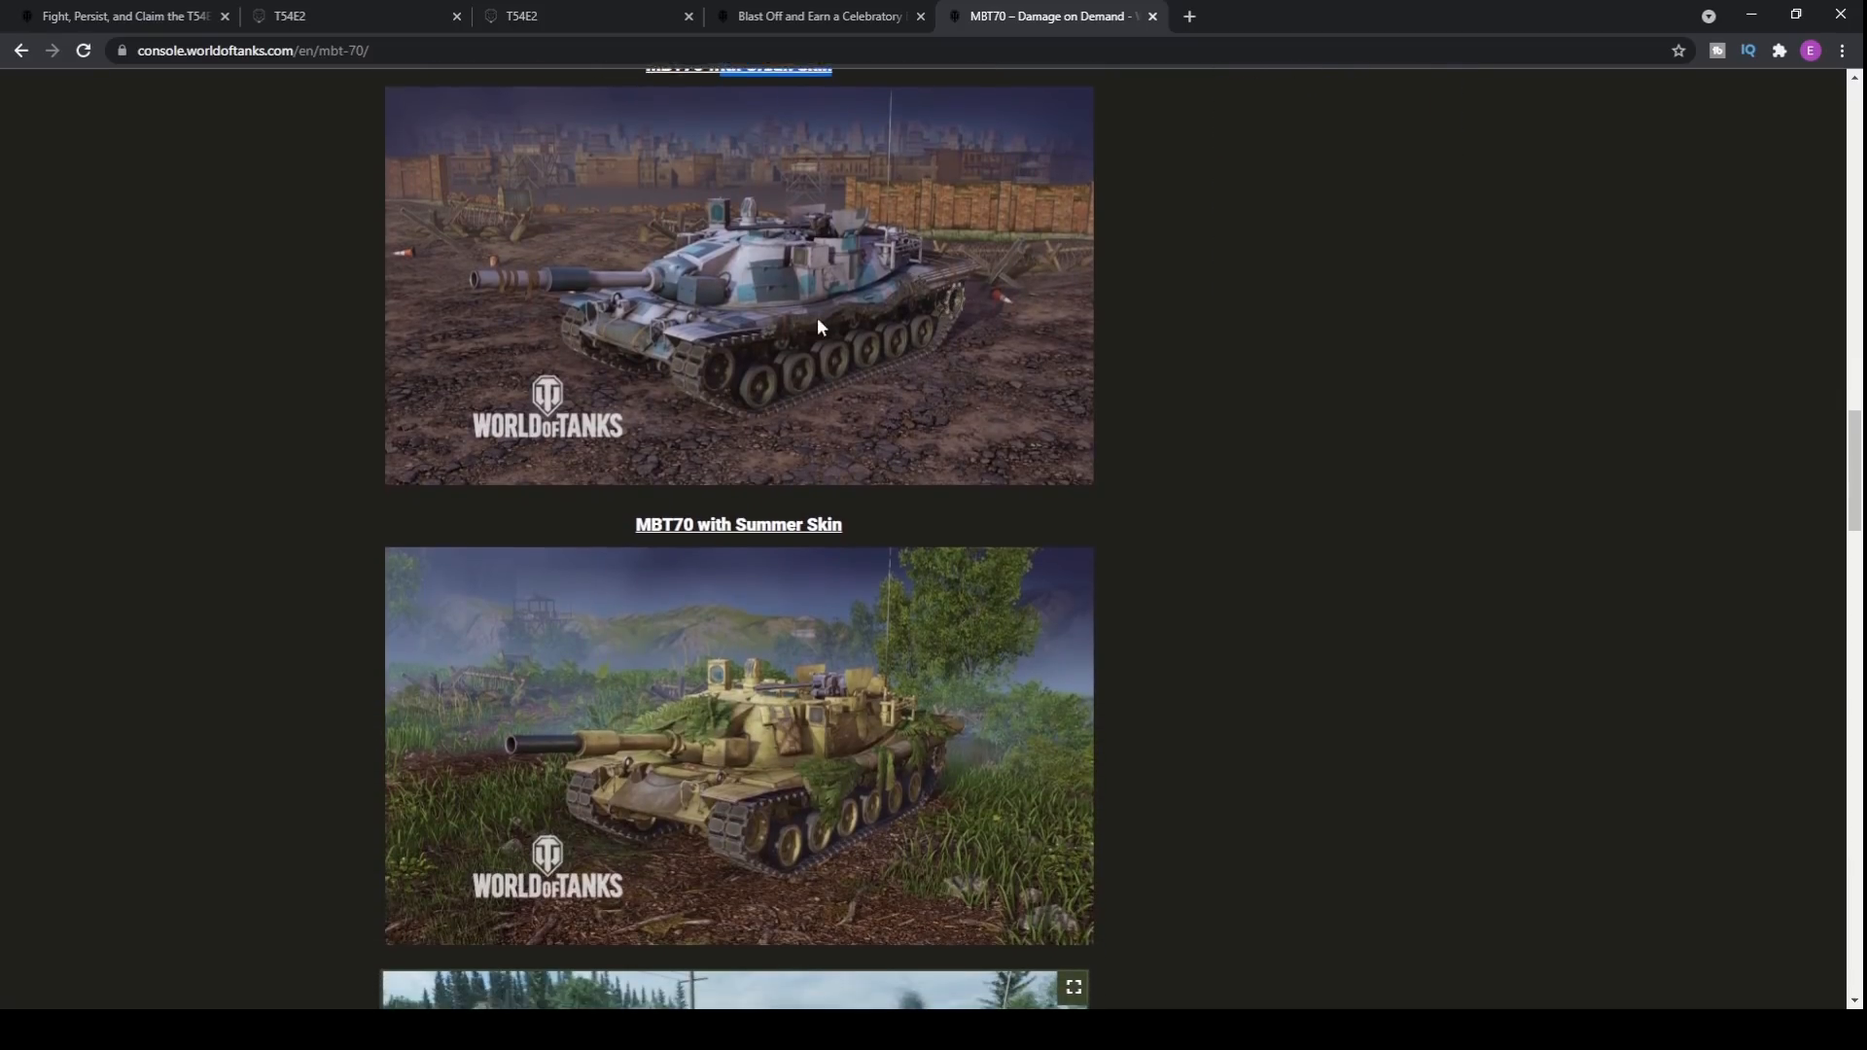
scroll("down", 3)
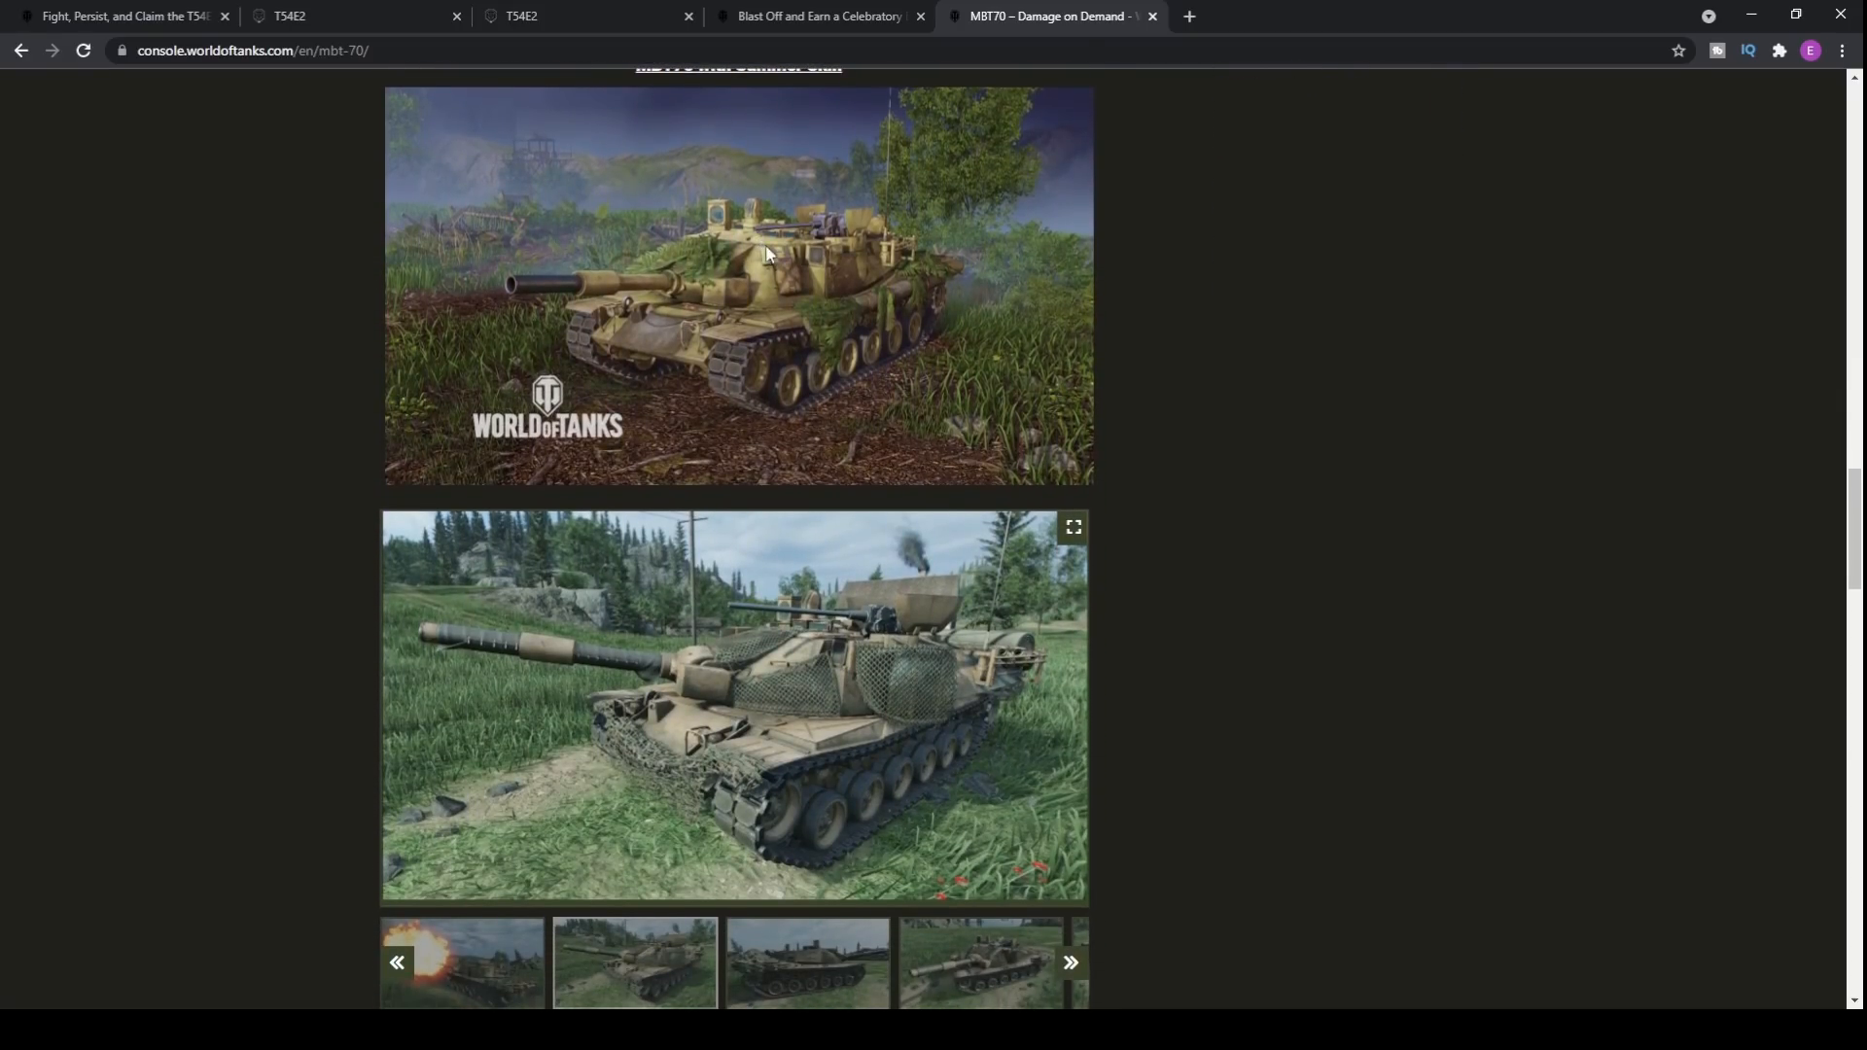
scroll("down", 3)
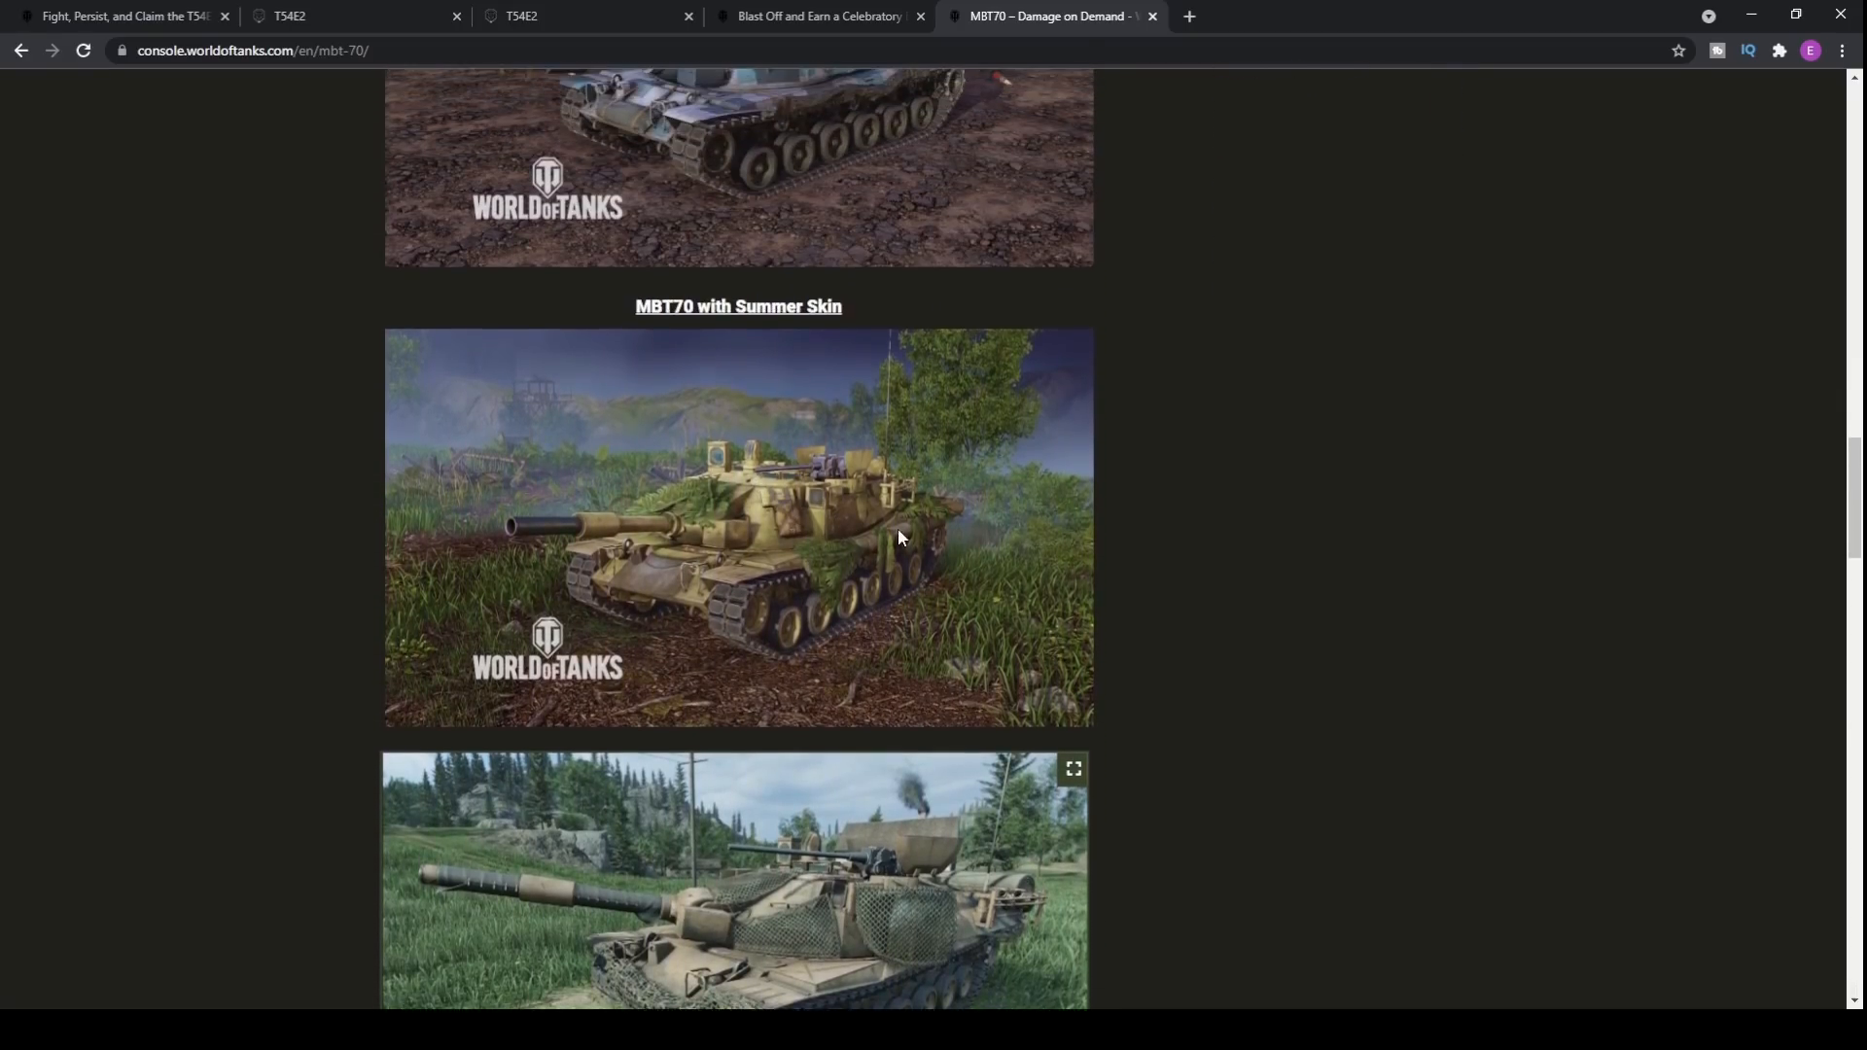
Step: Continue past the stats to the MBT70 Tank Bundles section with the 19,040-gold Primed bundle
scroll("up", 3)
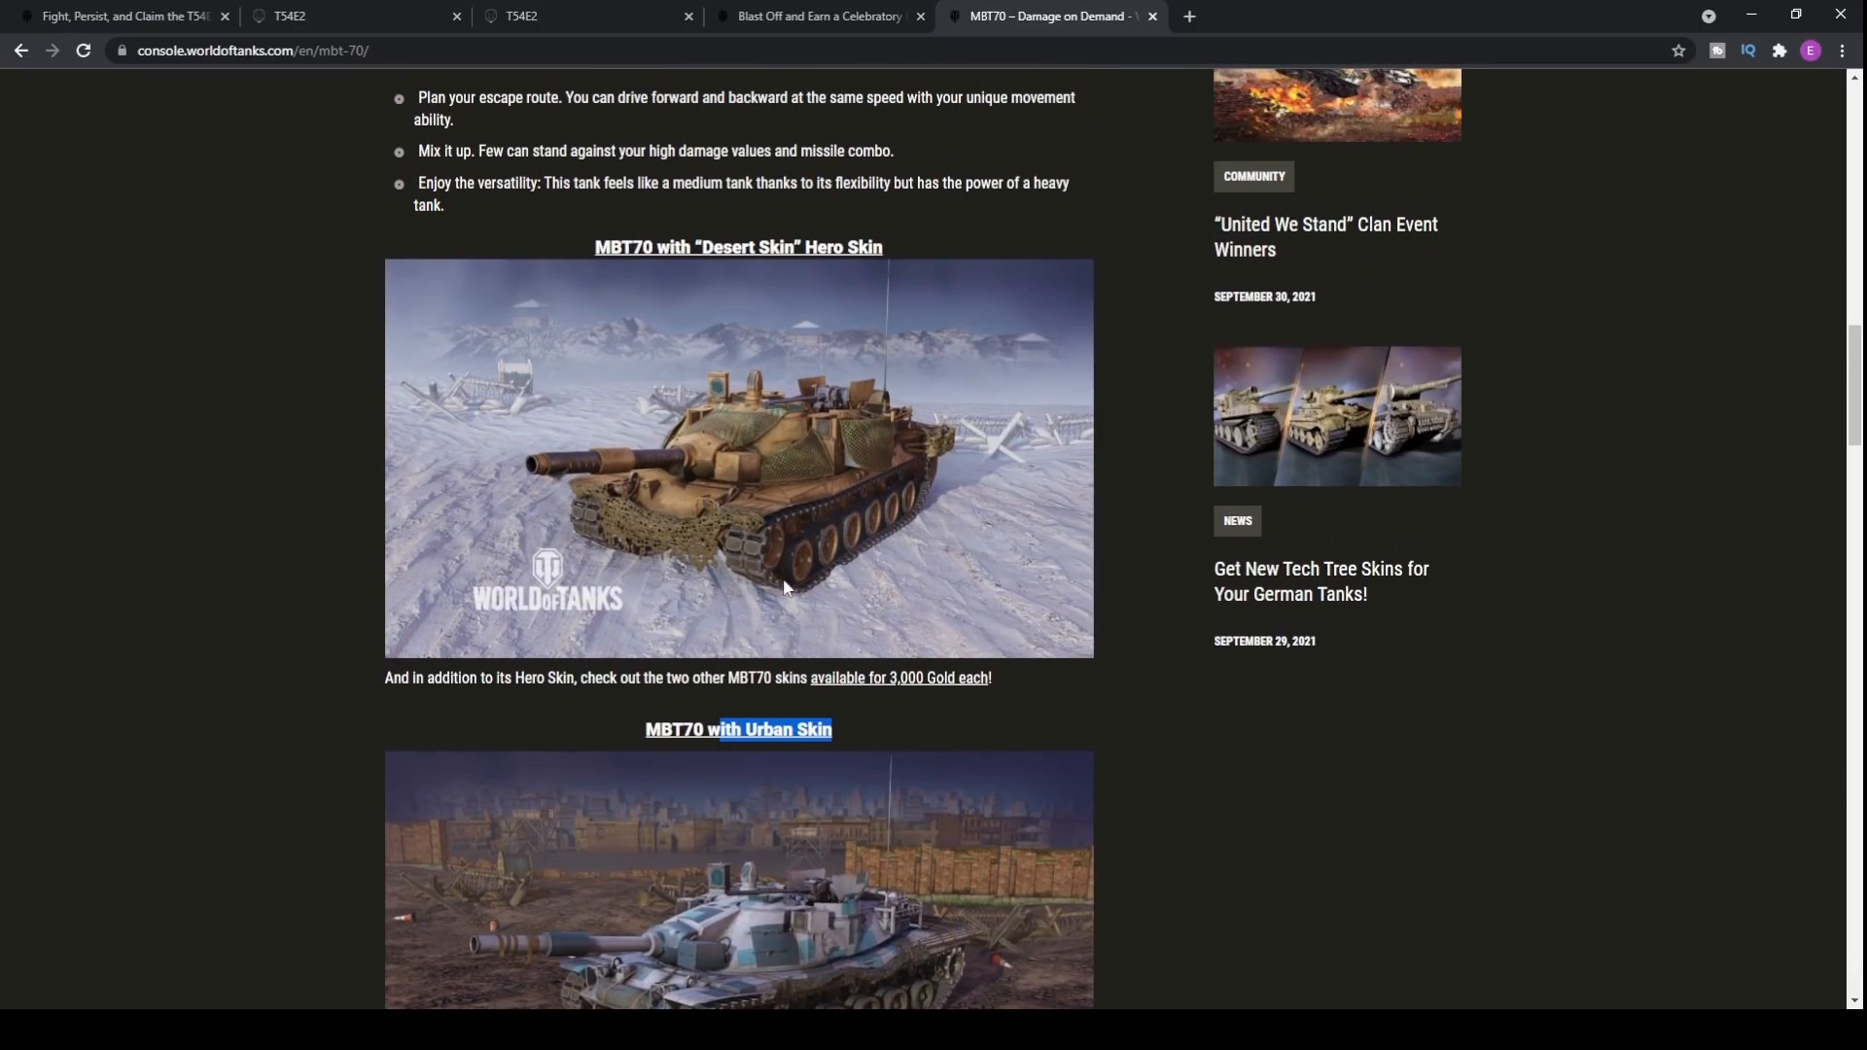
scroll("down", 3)
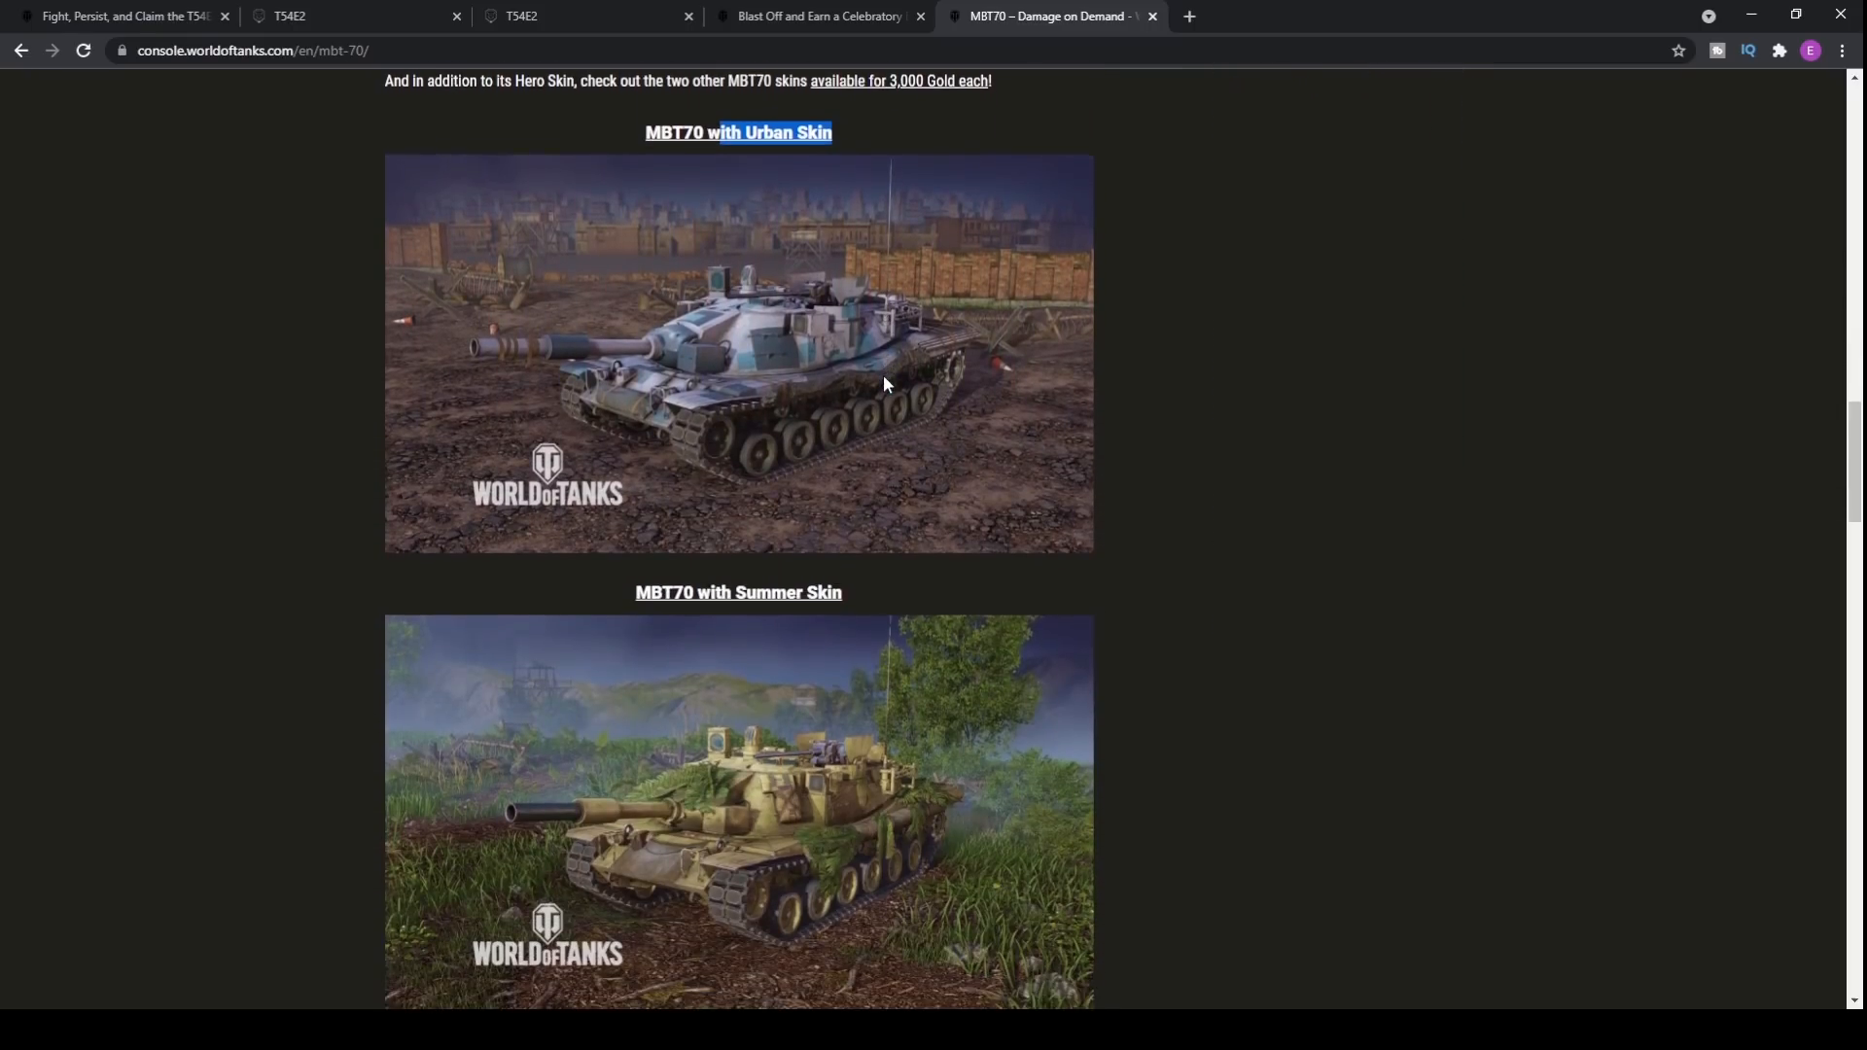
scroll("up", 3)
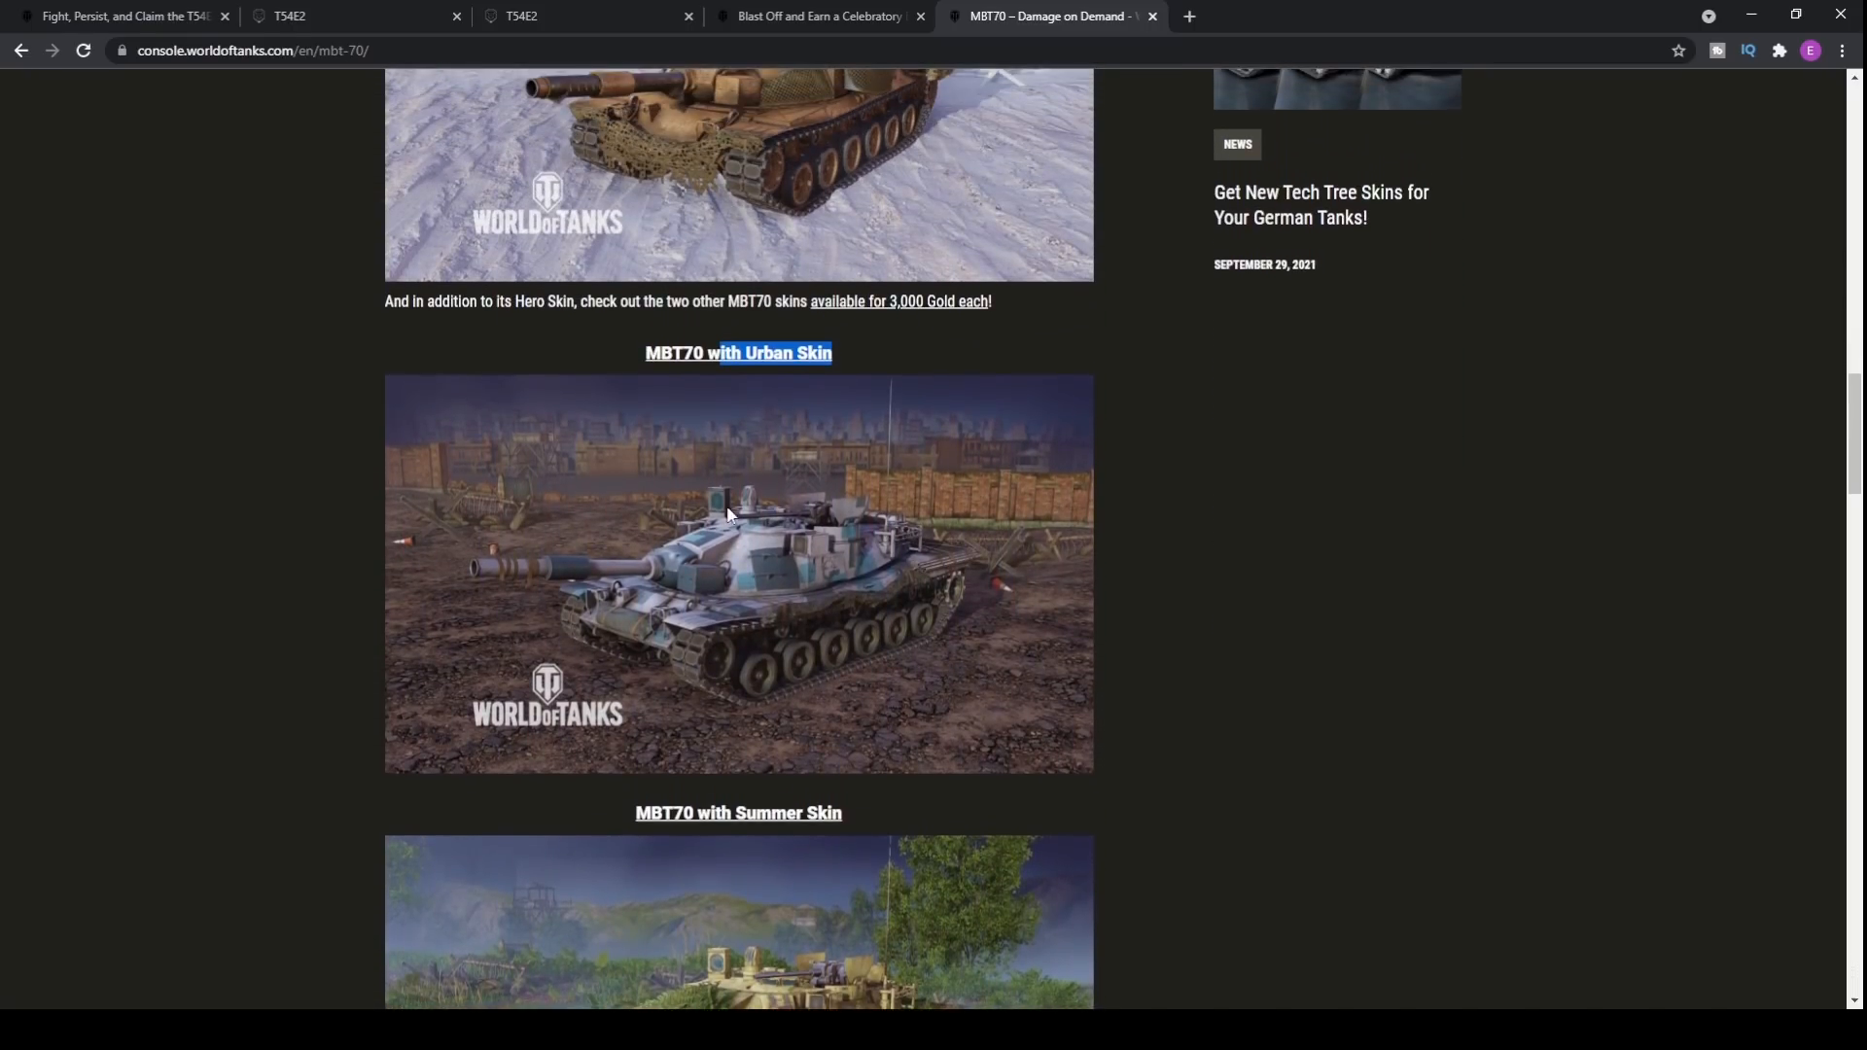
scroll("down", 3)
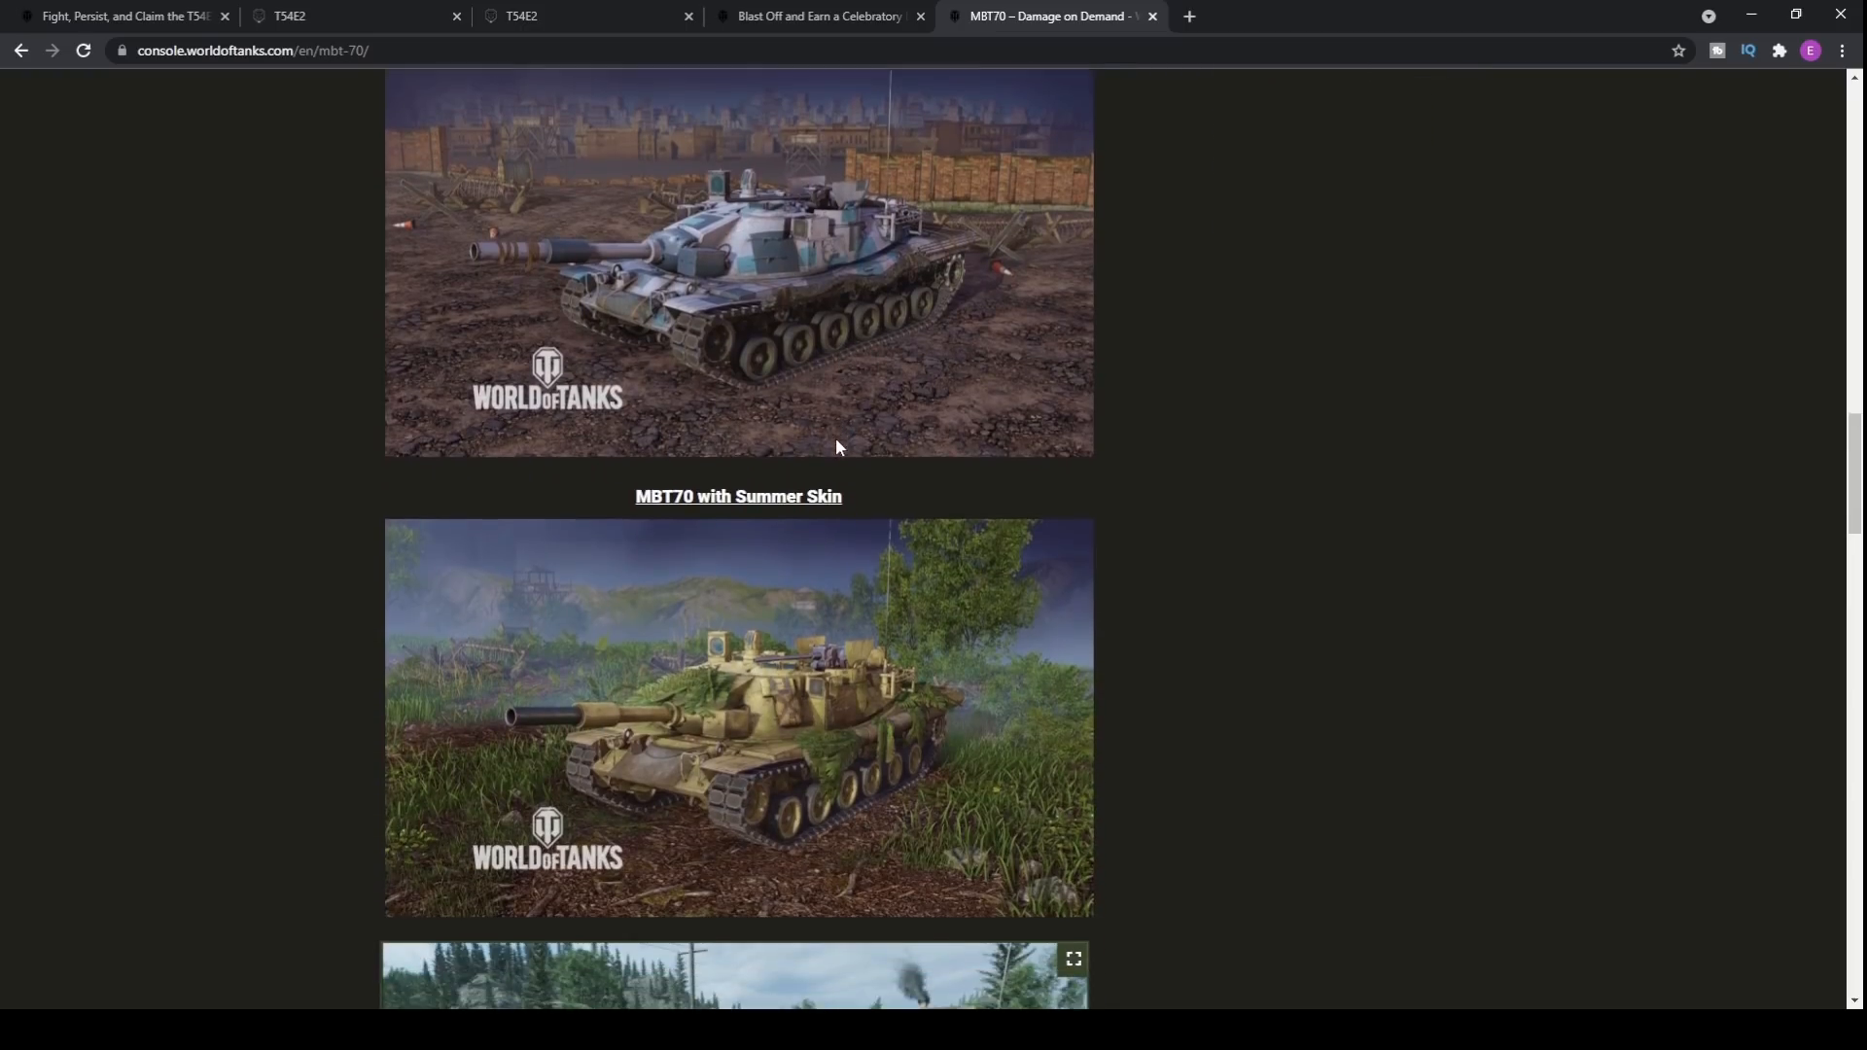
scroll("down", 3)
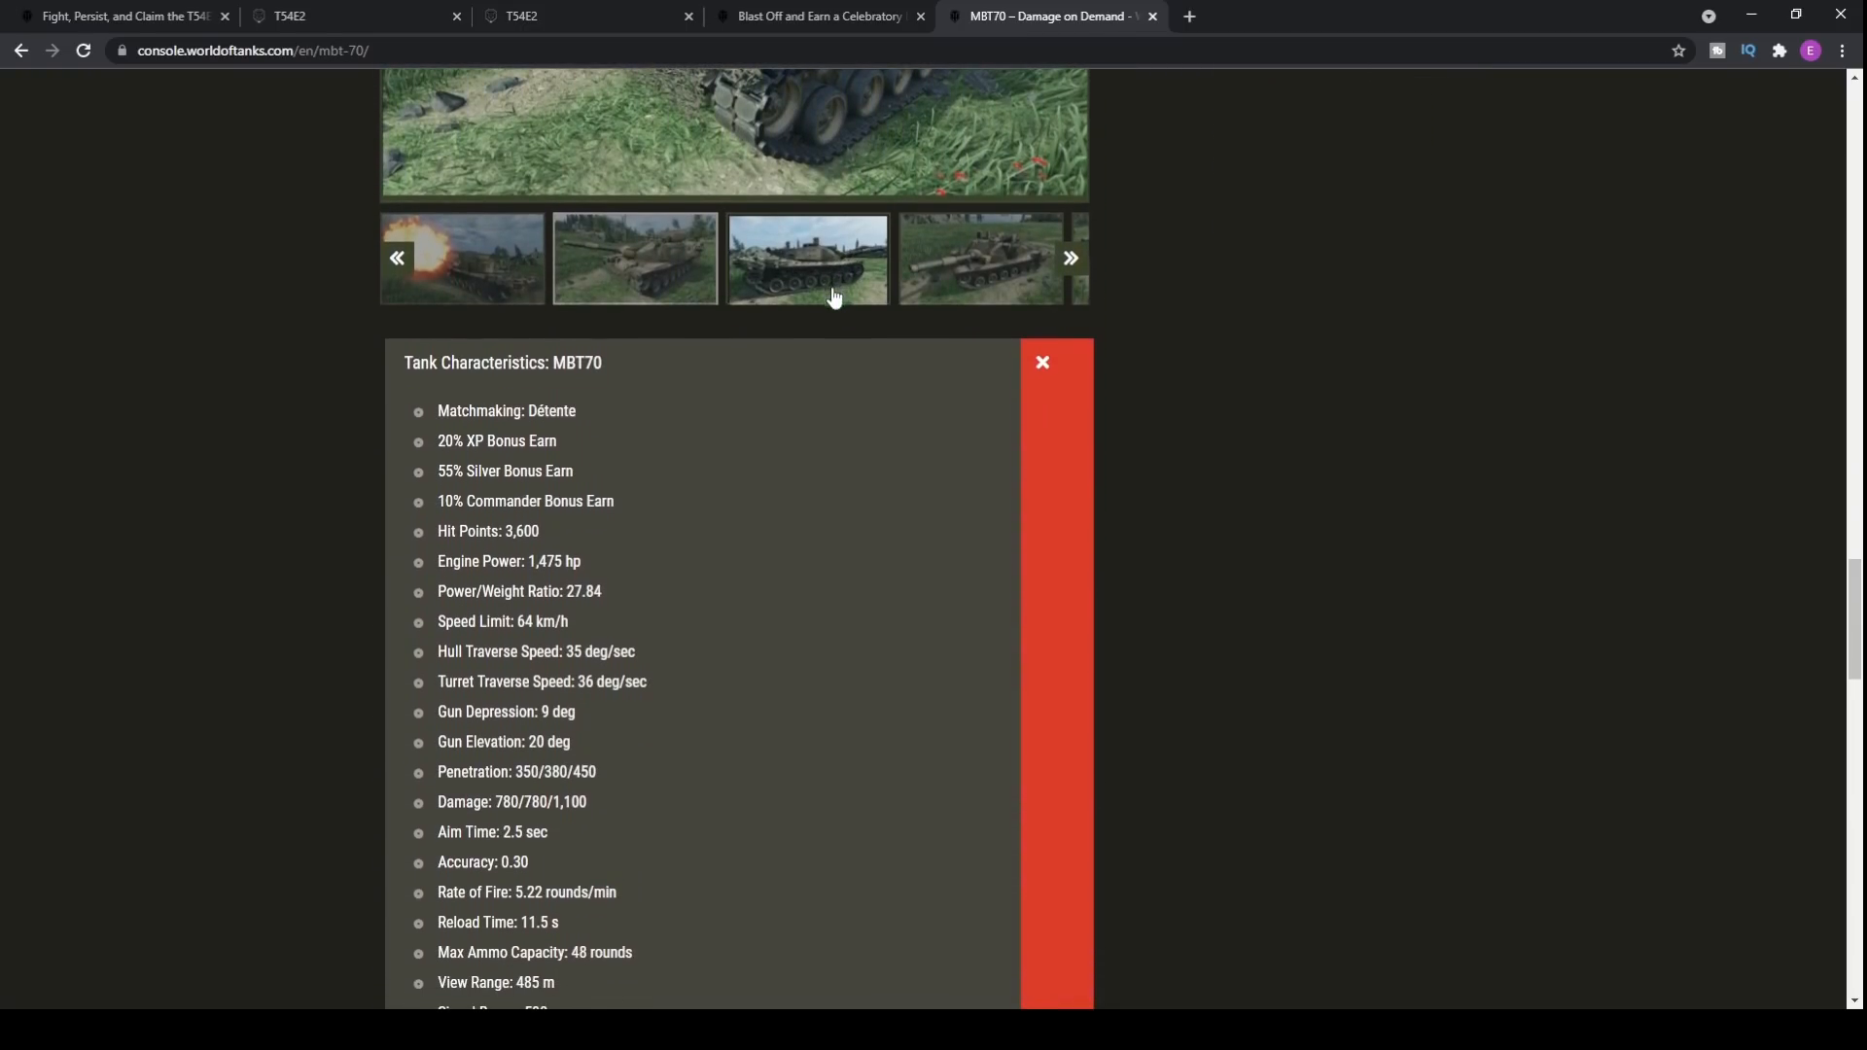
scroll("down", 3)
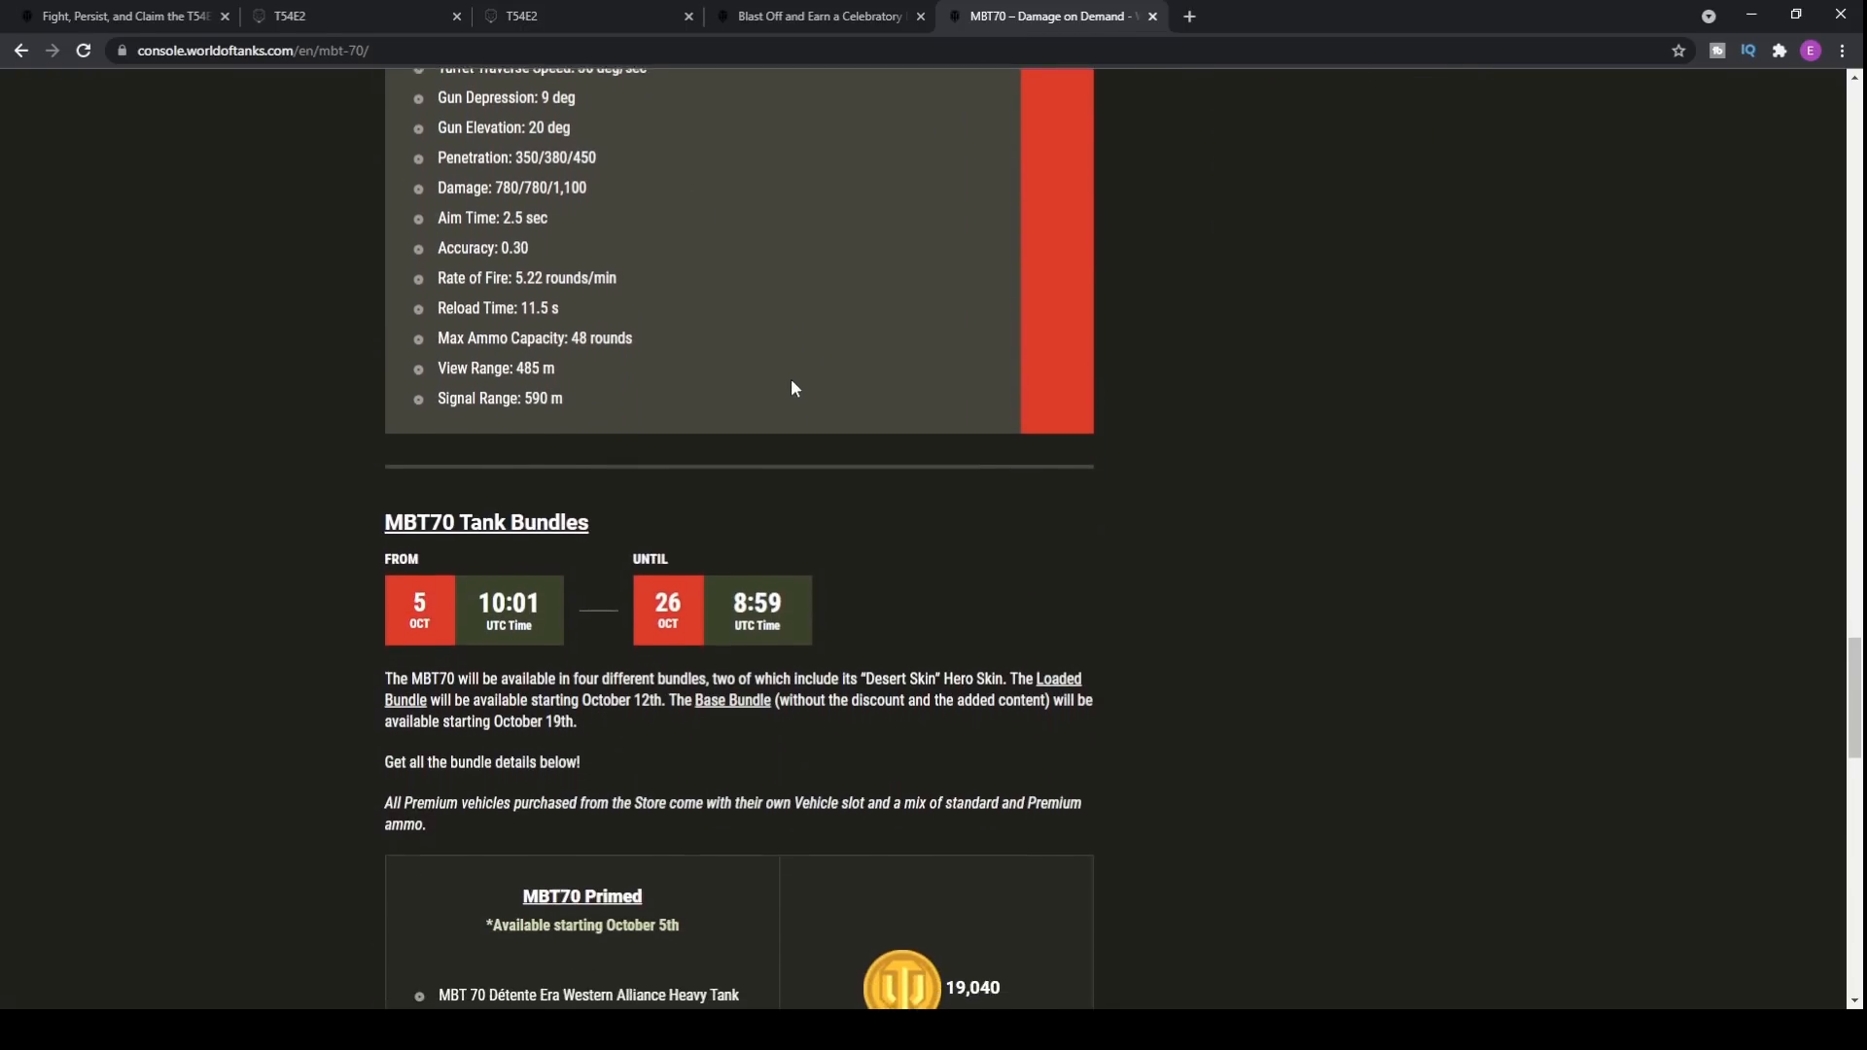
scroll("down", 3)
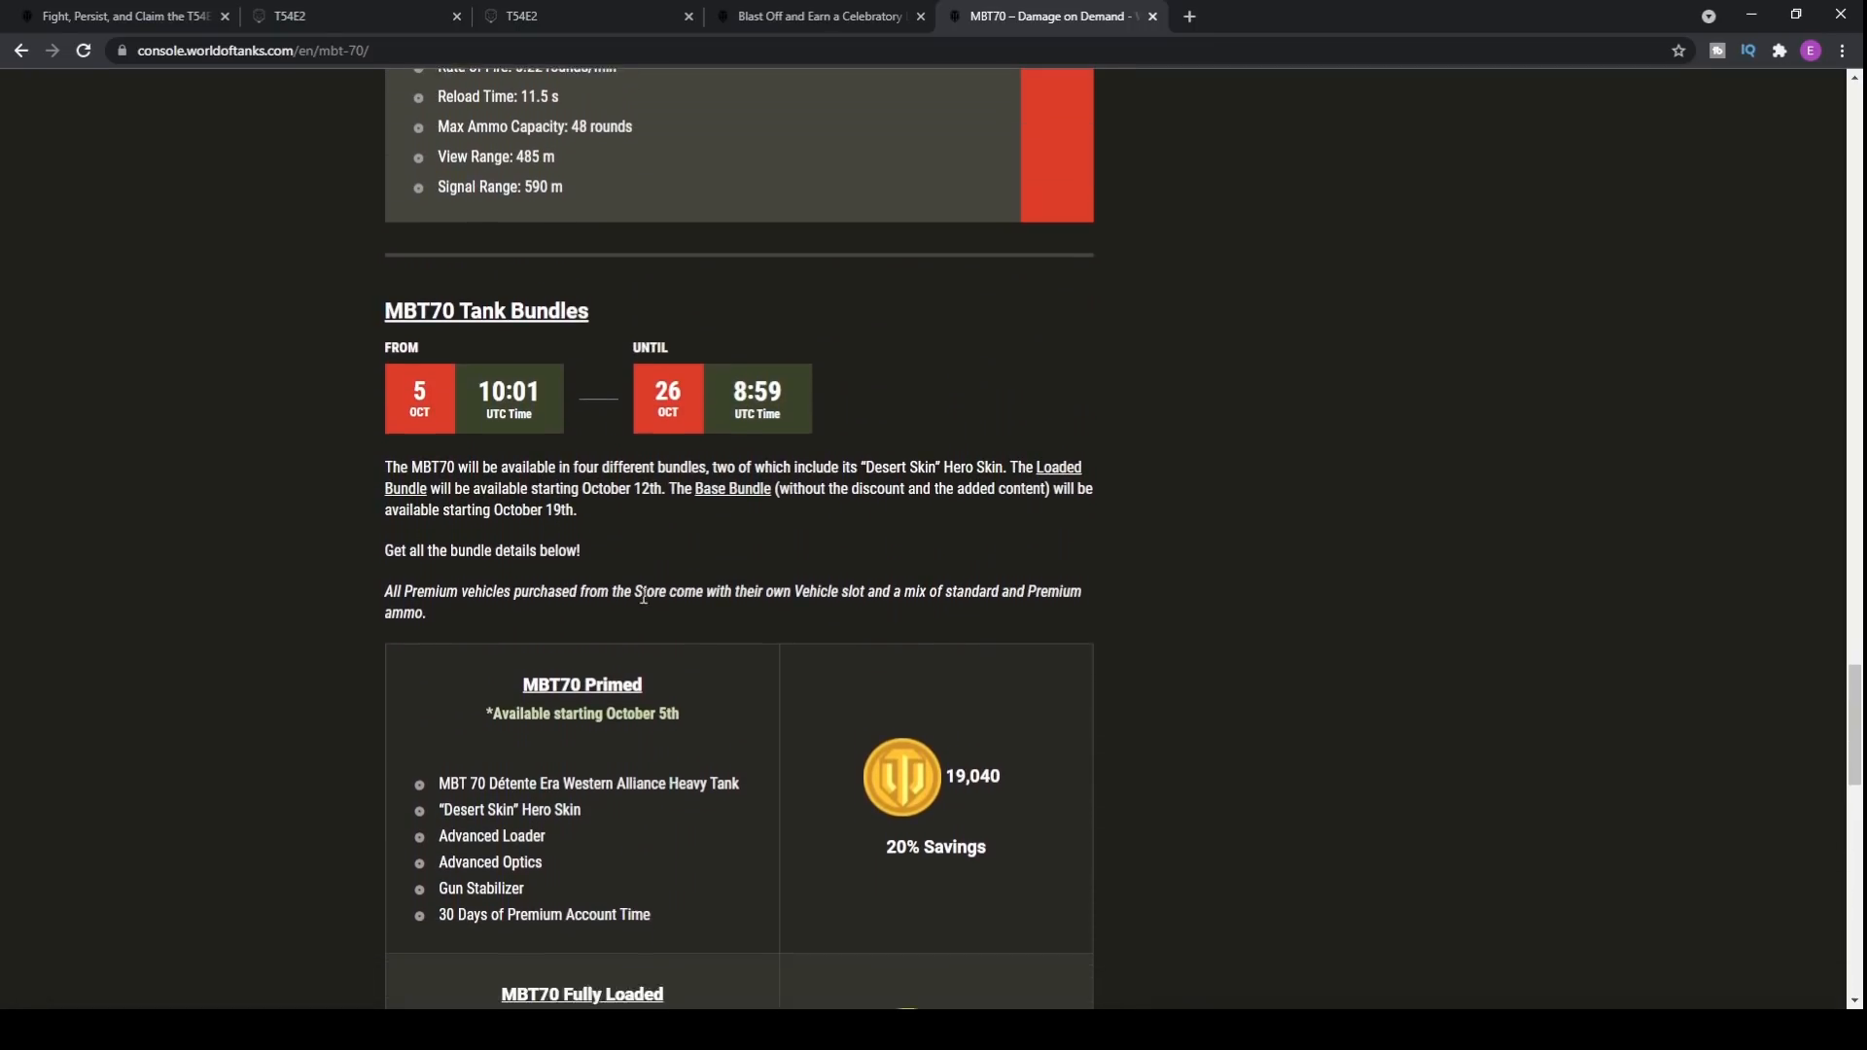
scroll("down", 3)
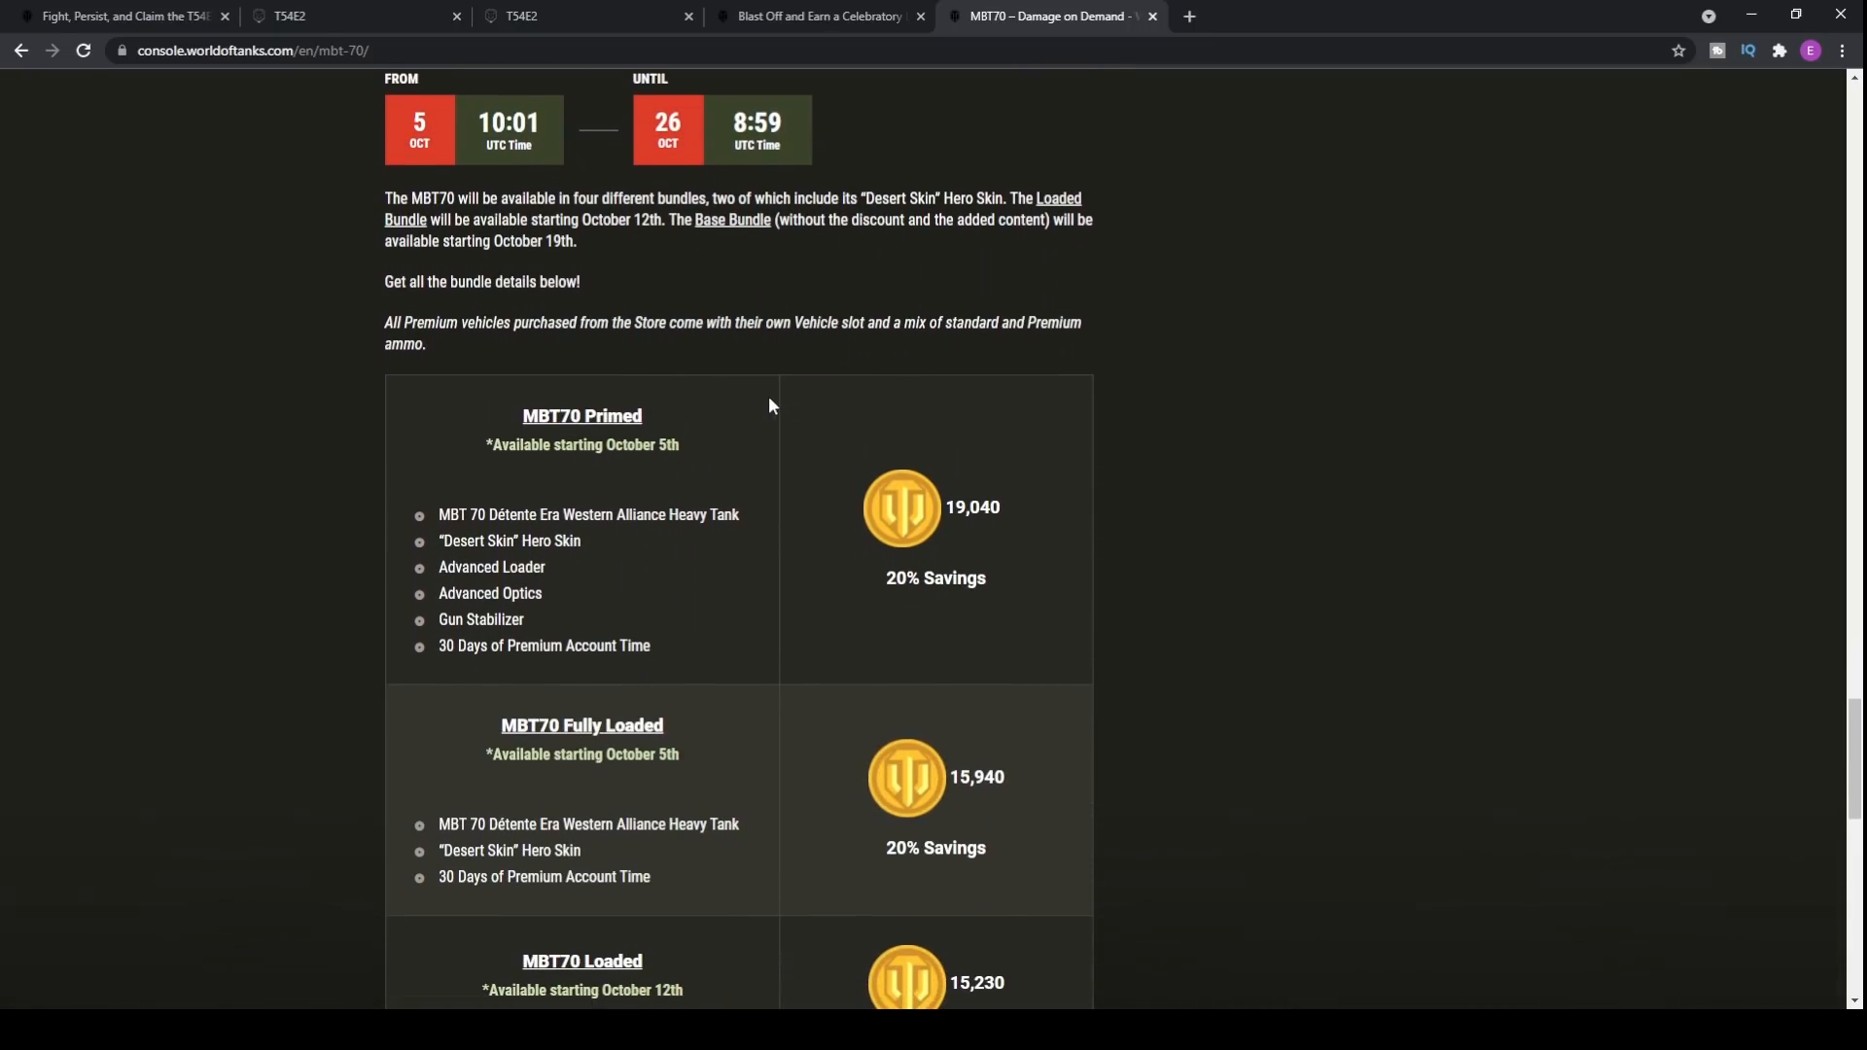
mouse_move(737, 406)
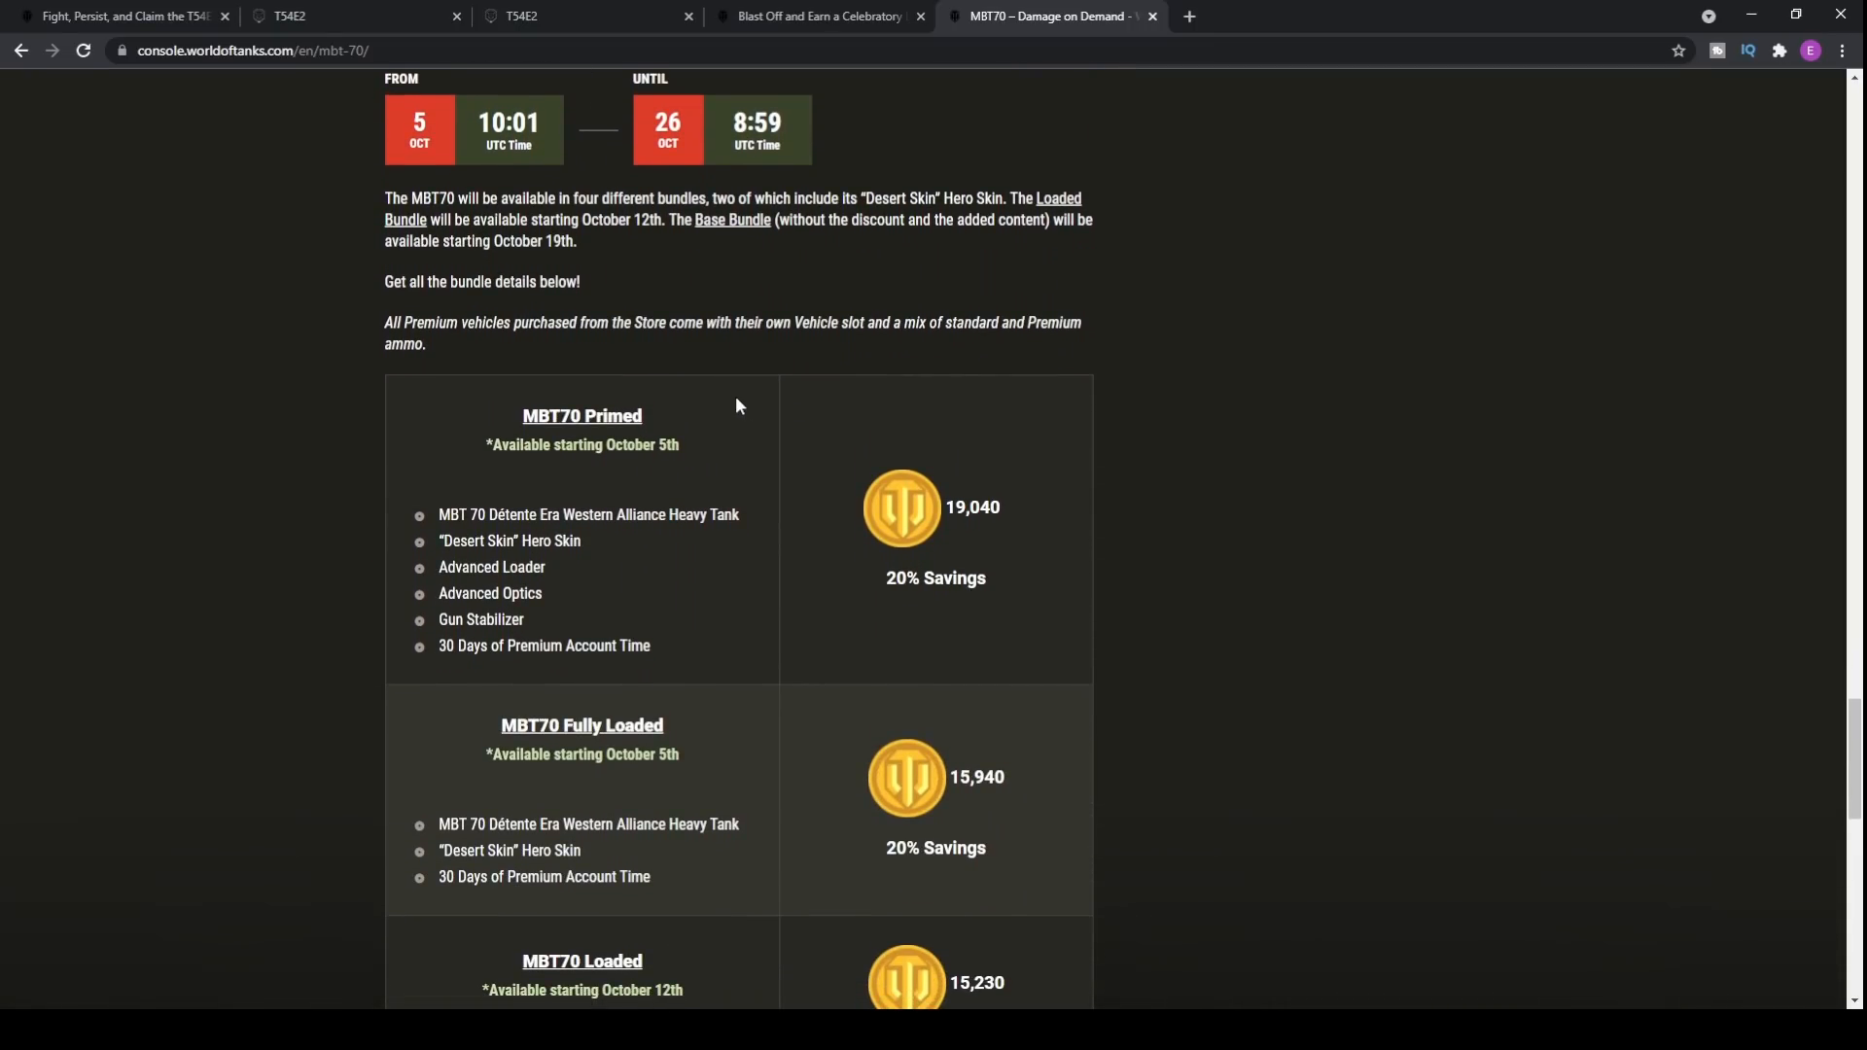
mouse_move(1021, 515)
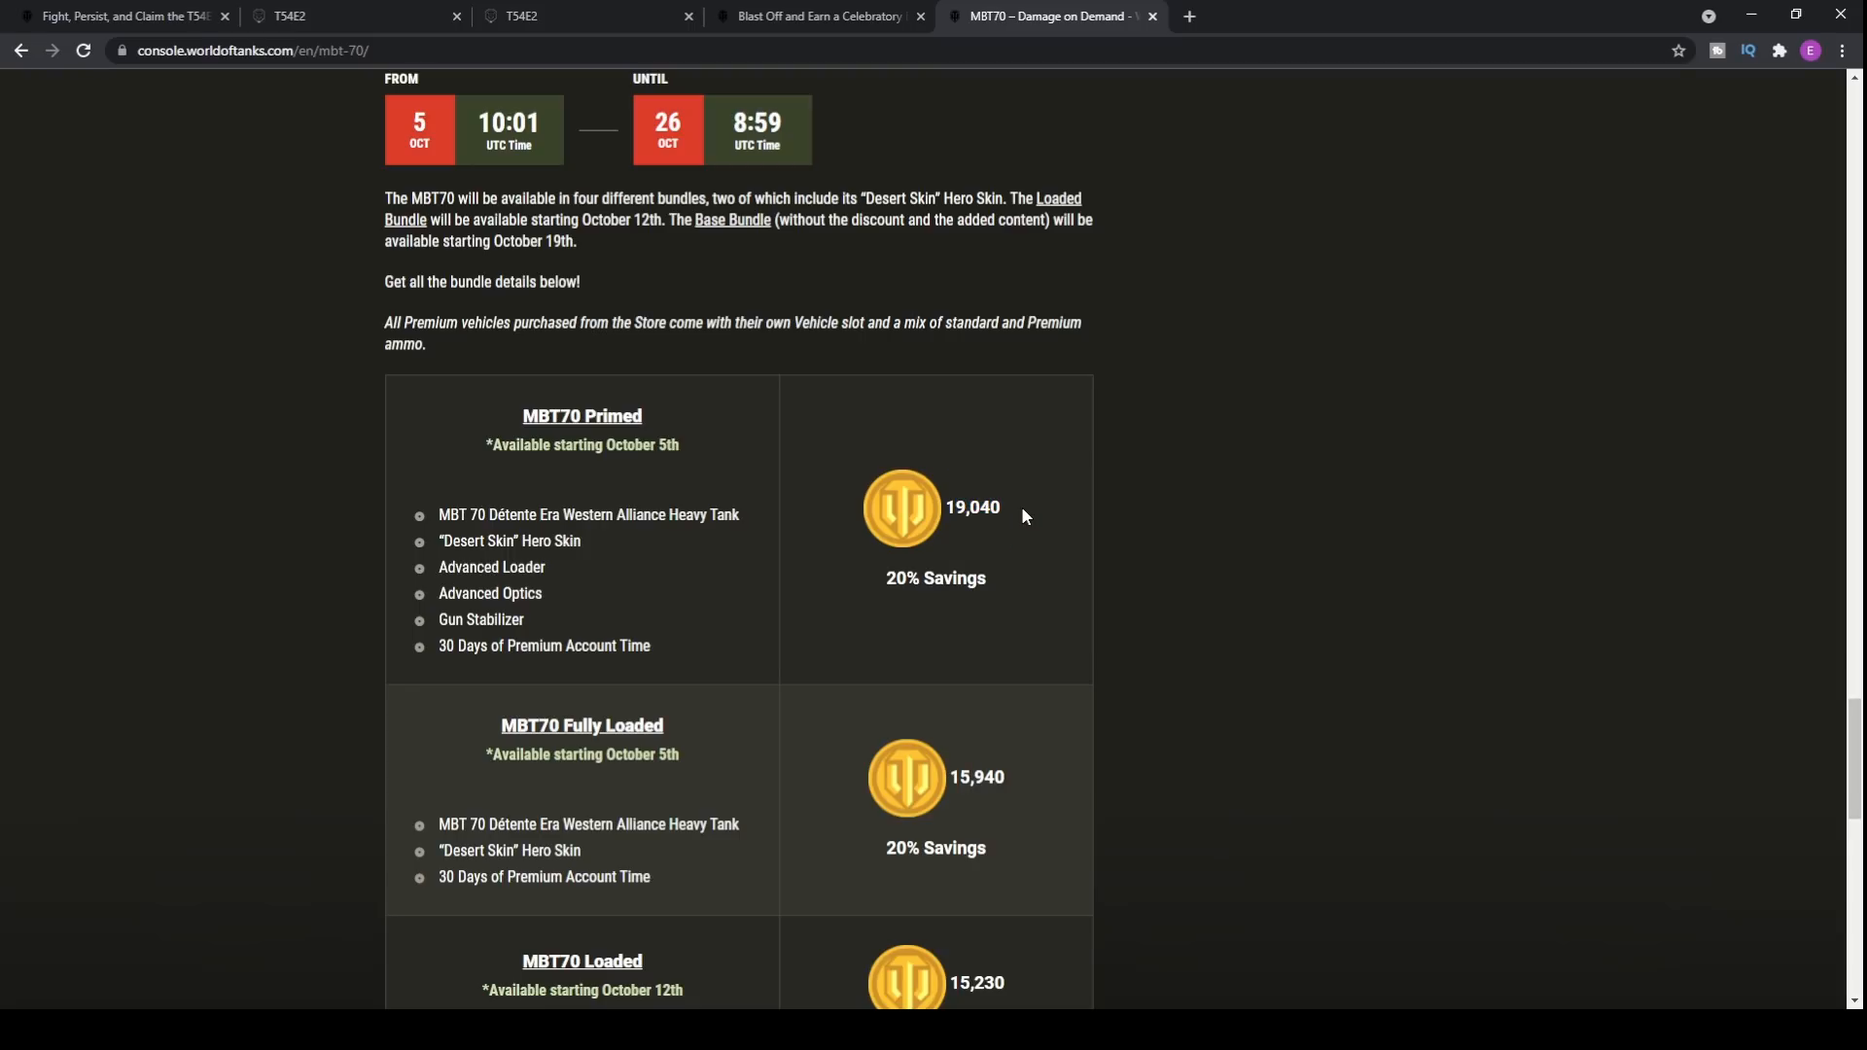
mouse_move(549, 496)
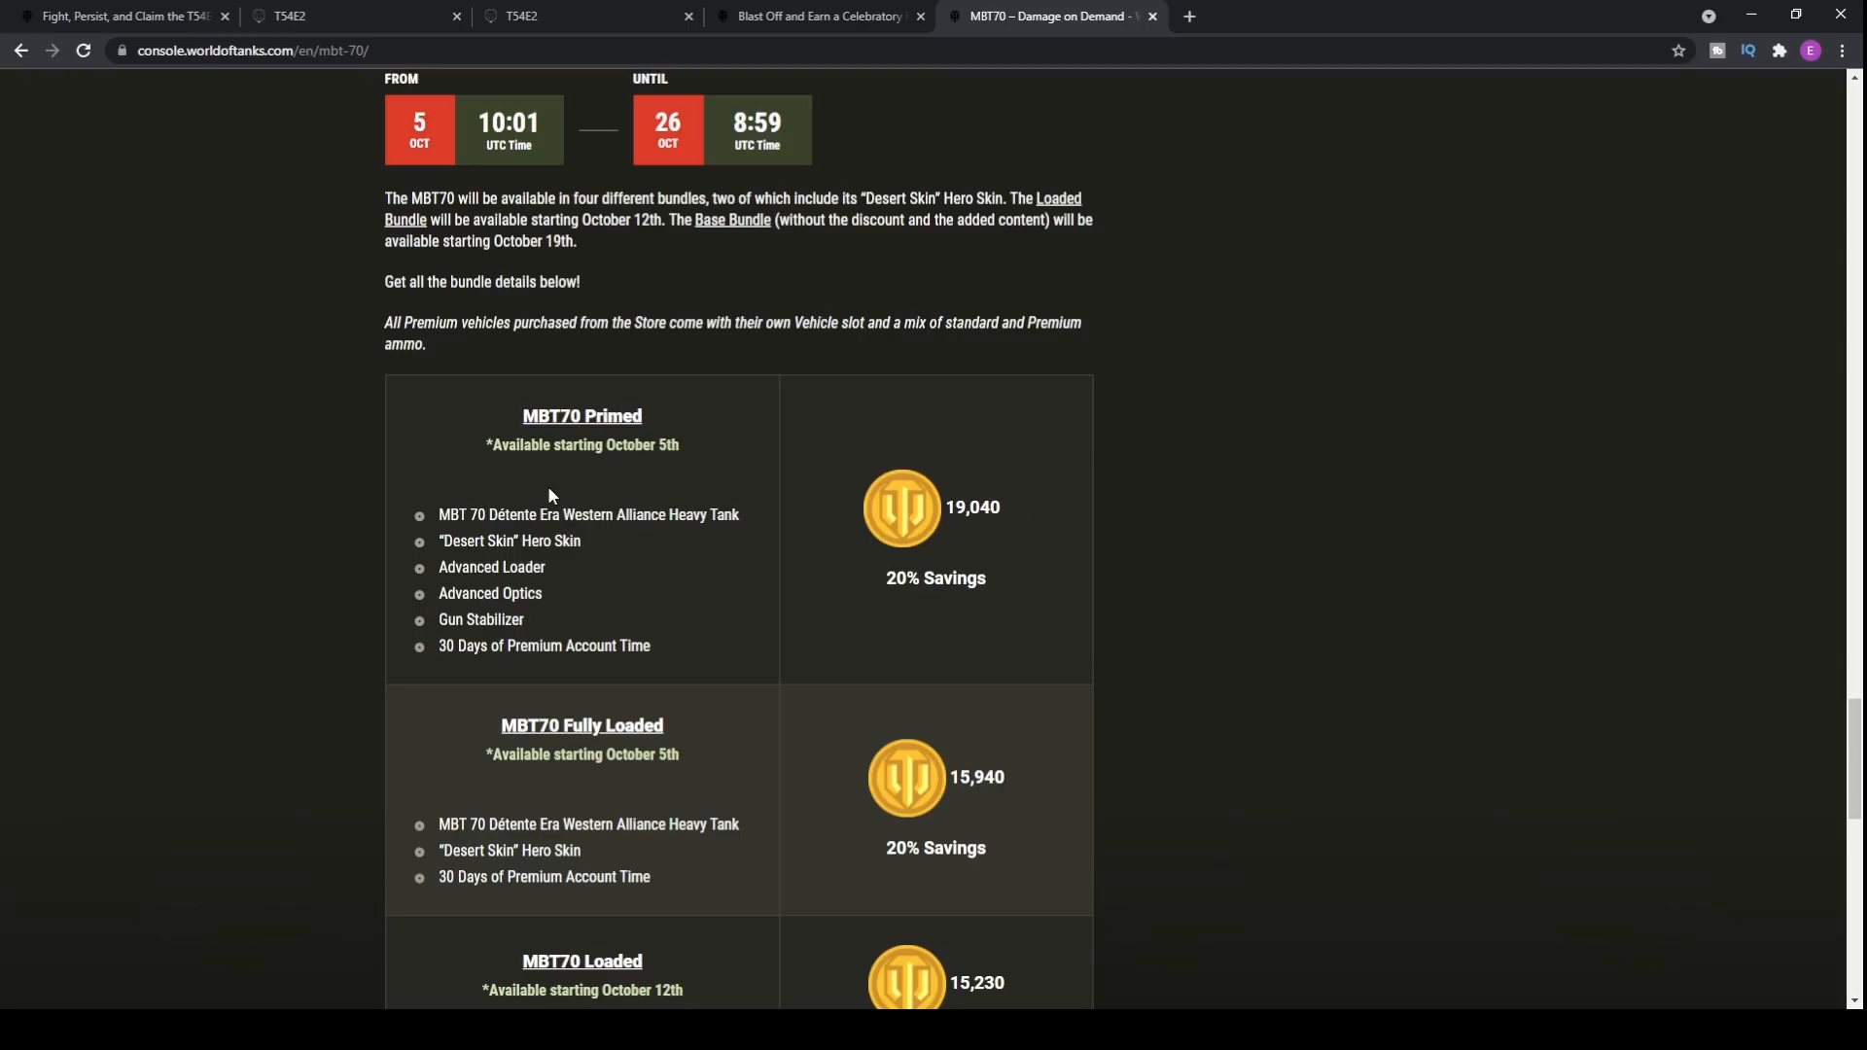
scroll("down", 3)
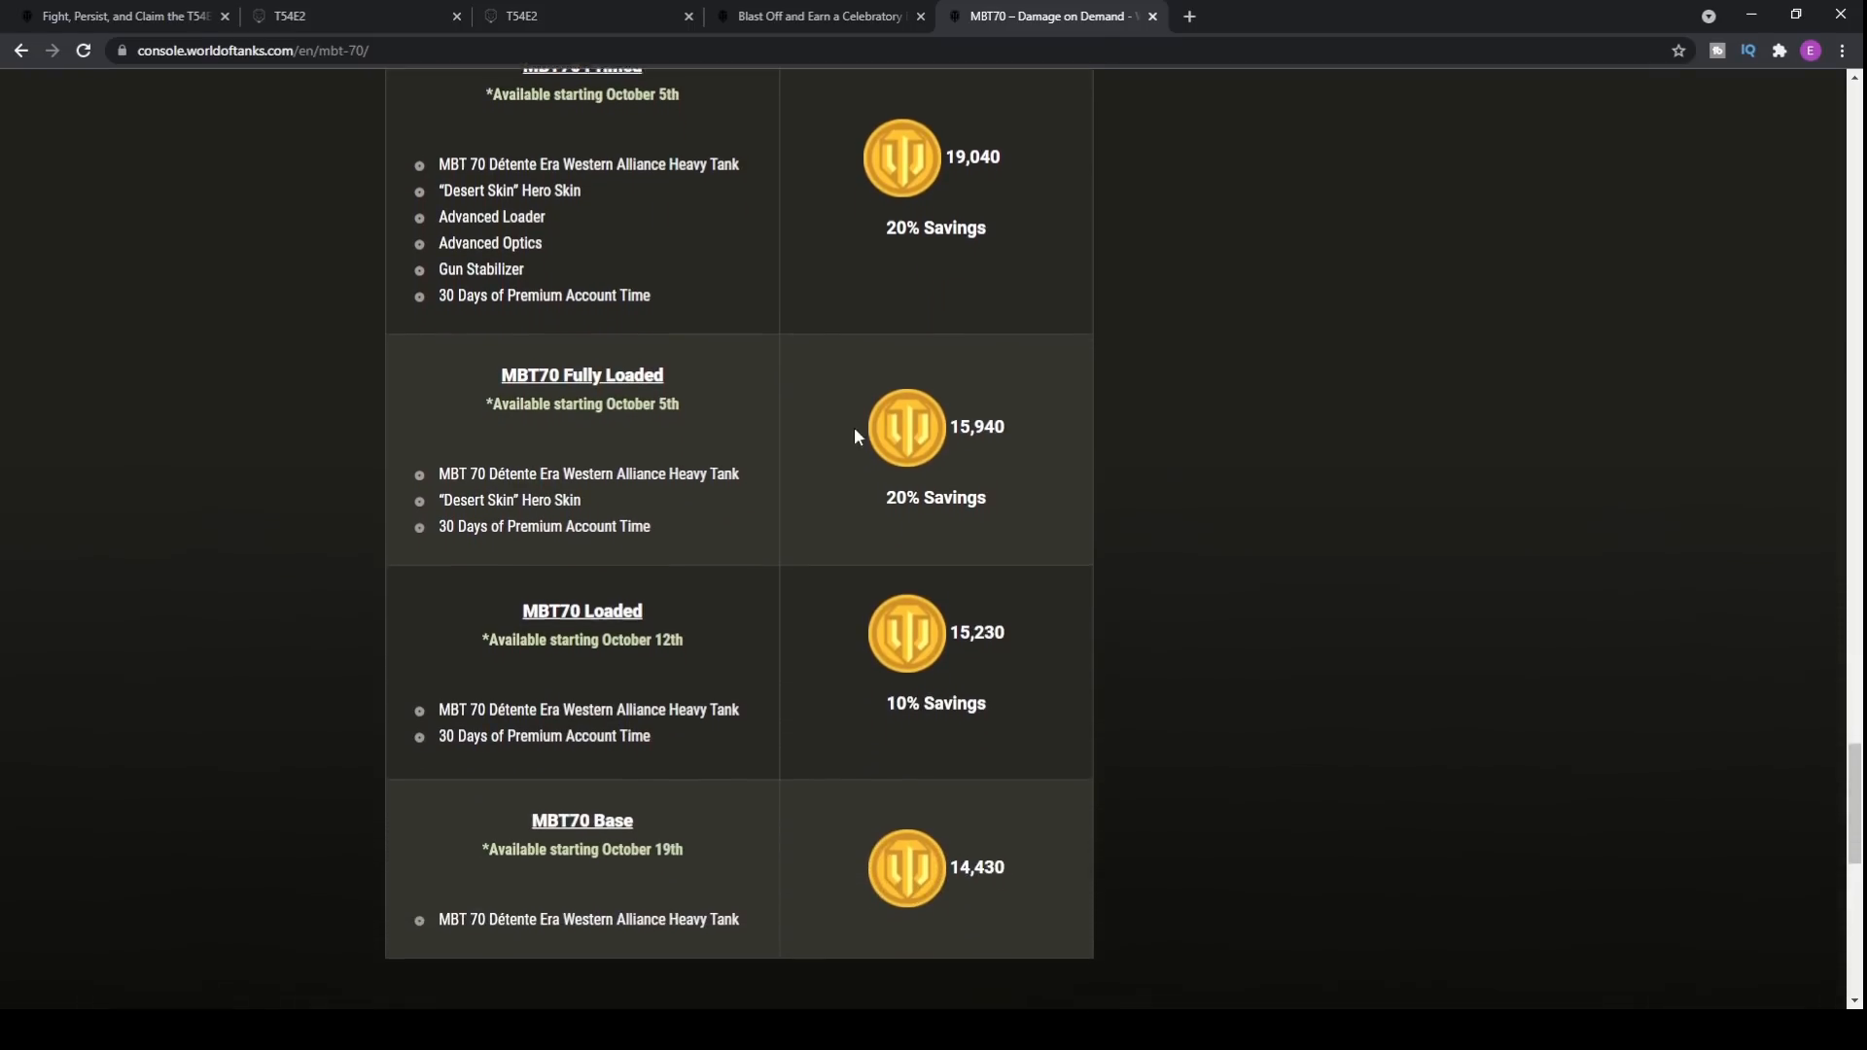
scroll("down", 3)
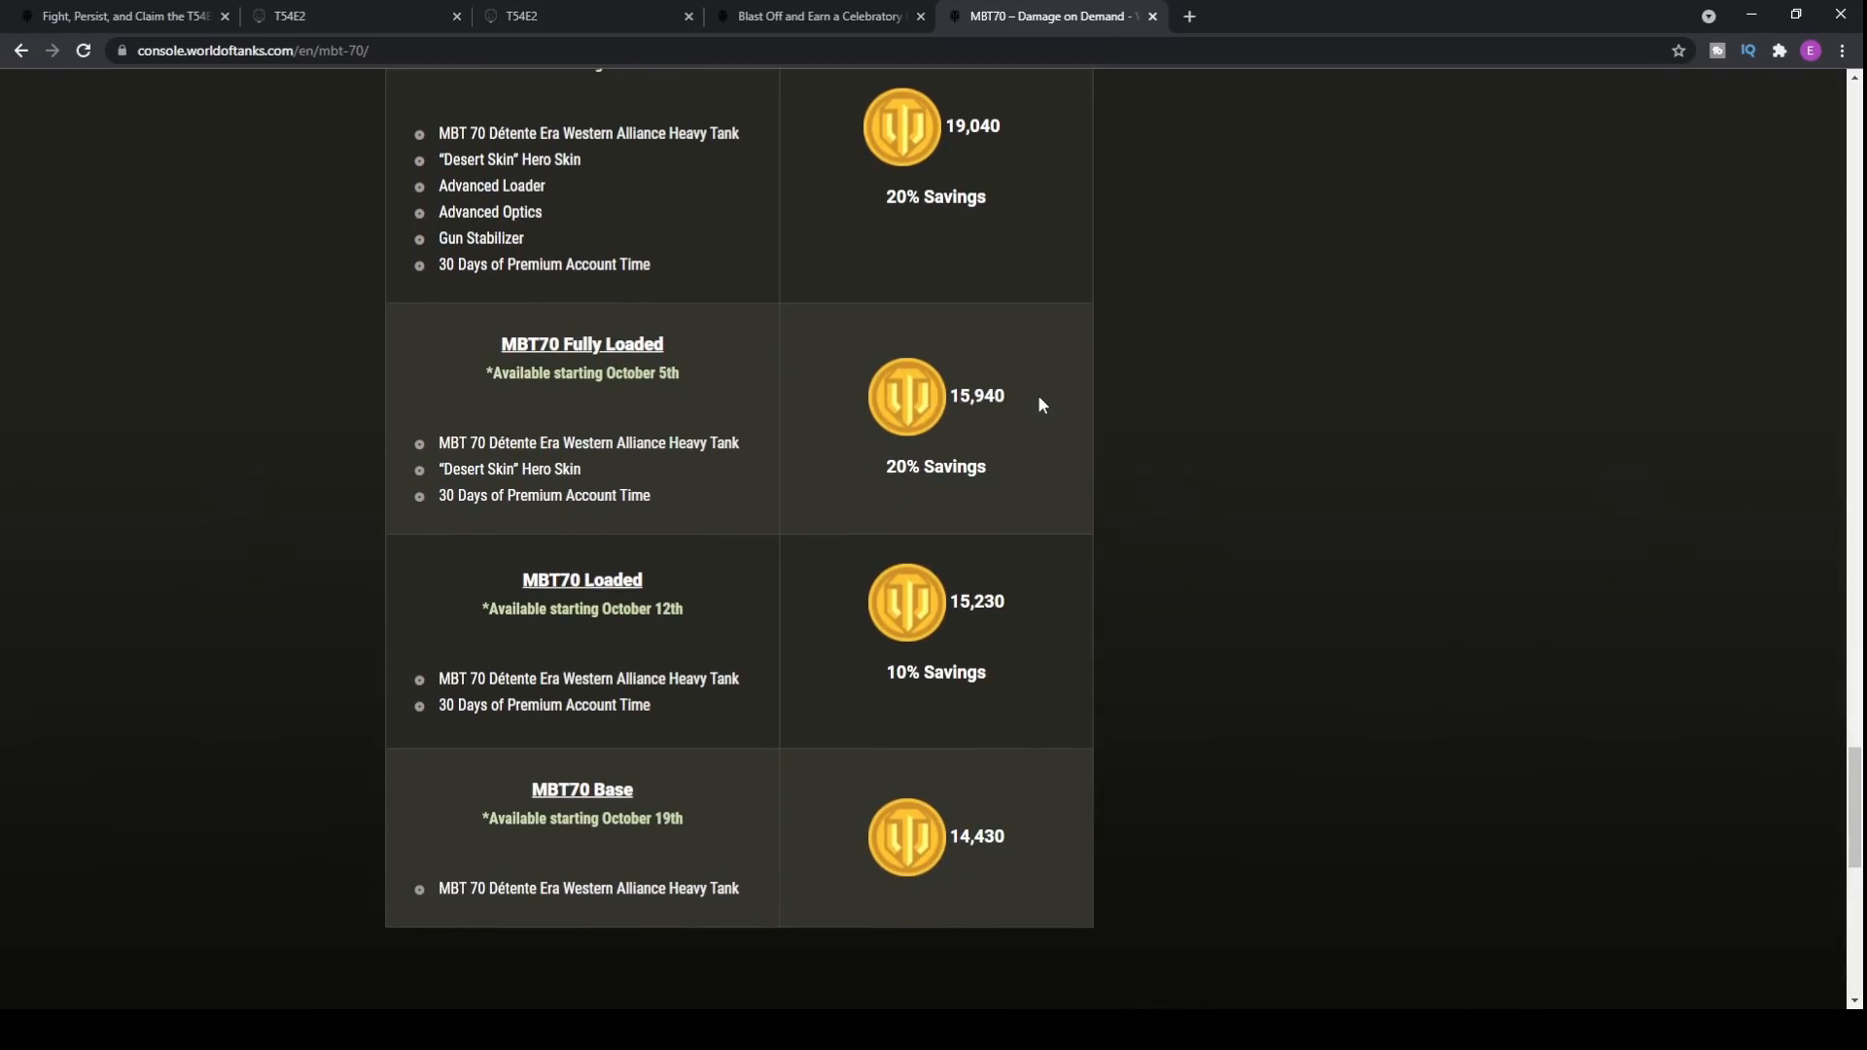
mouse_move(778, 410)
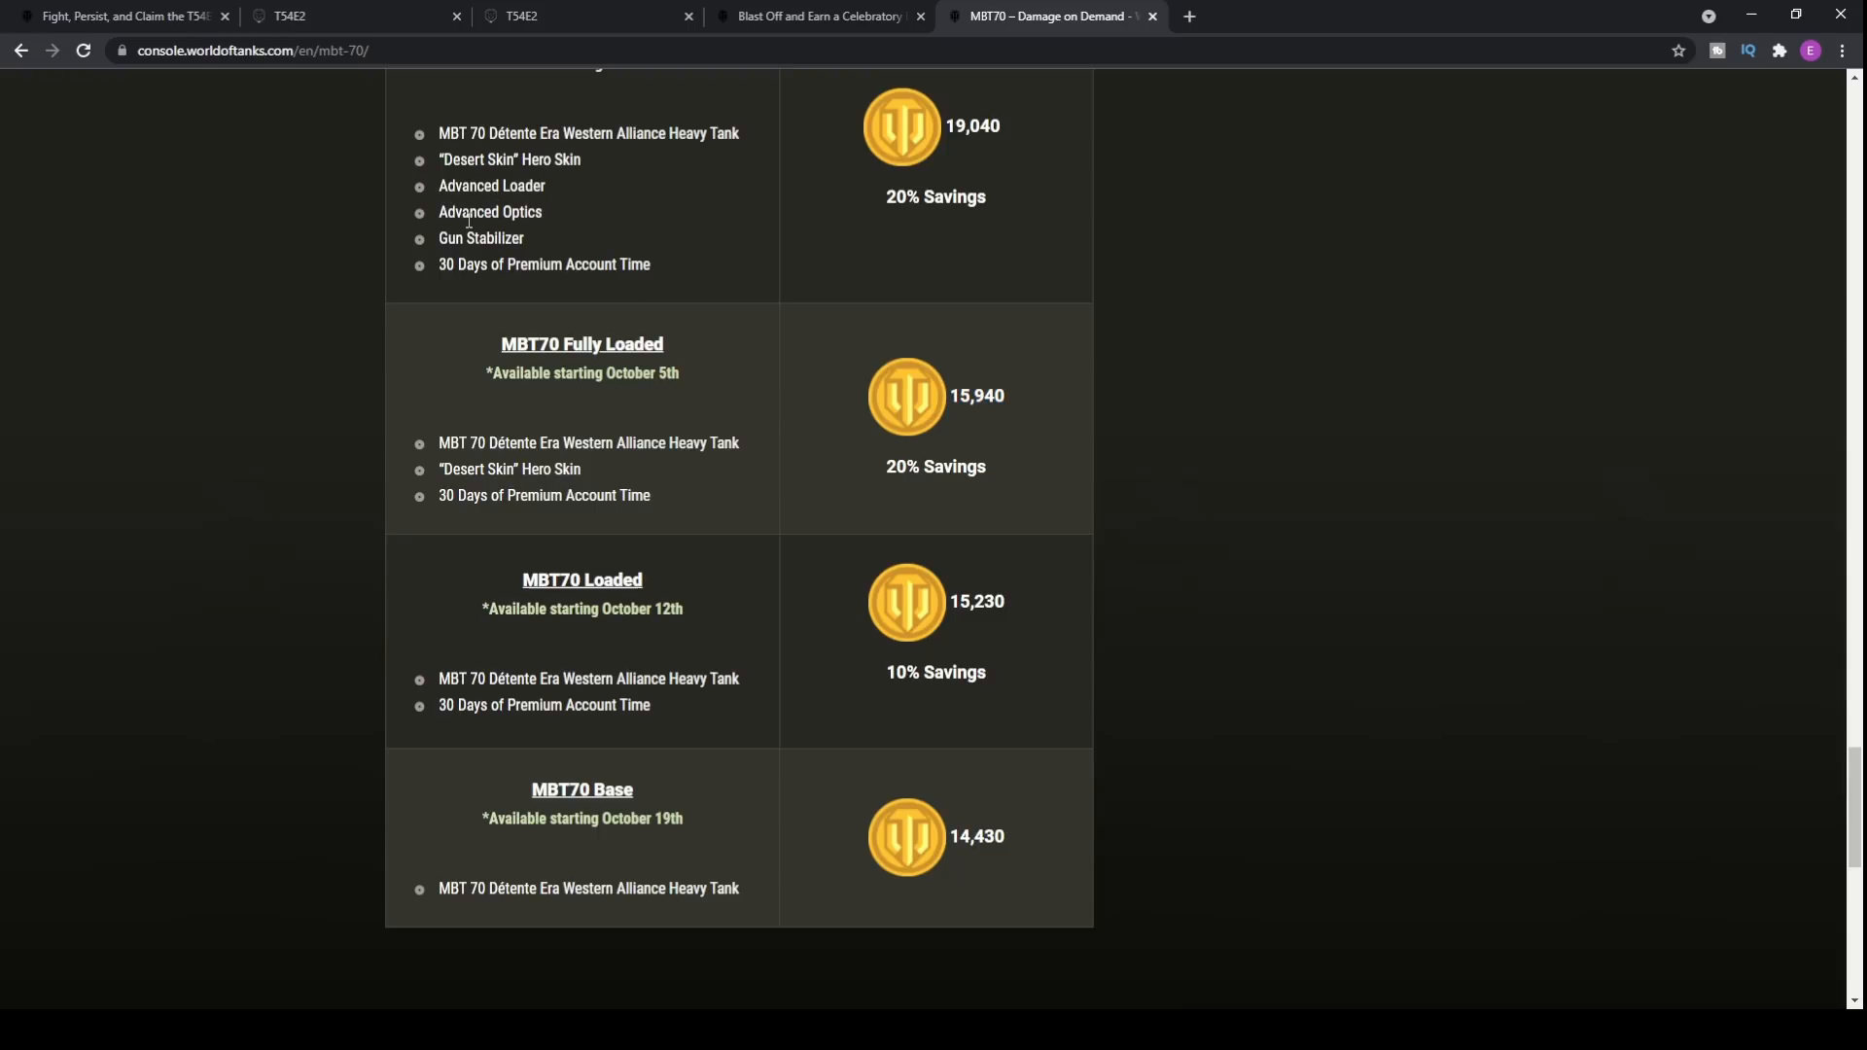
mouse_move(536, 235)
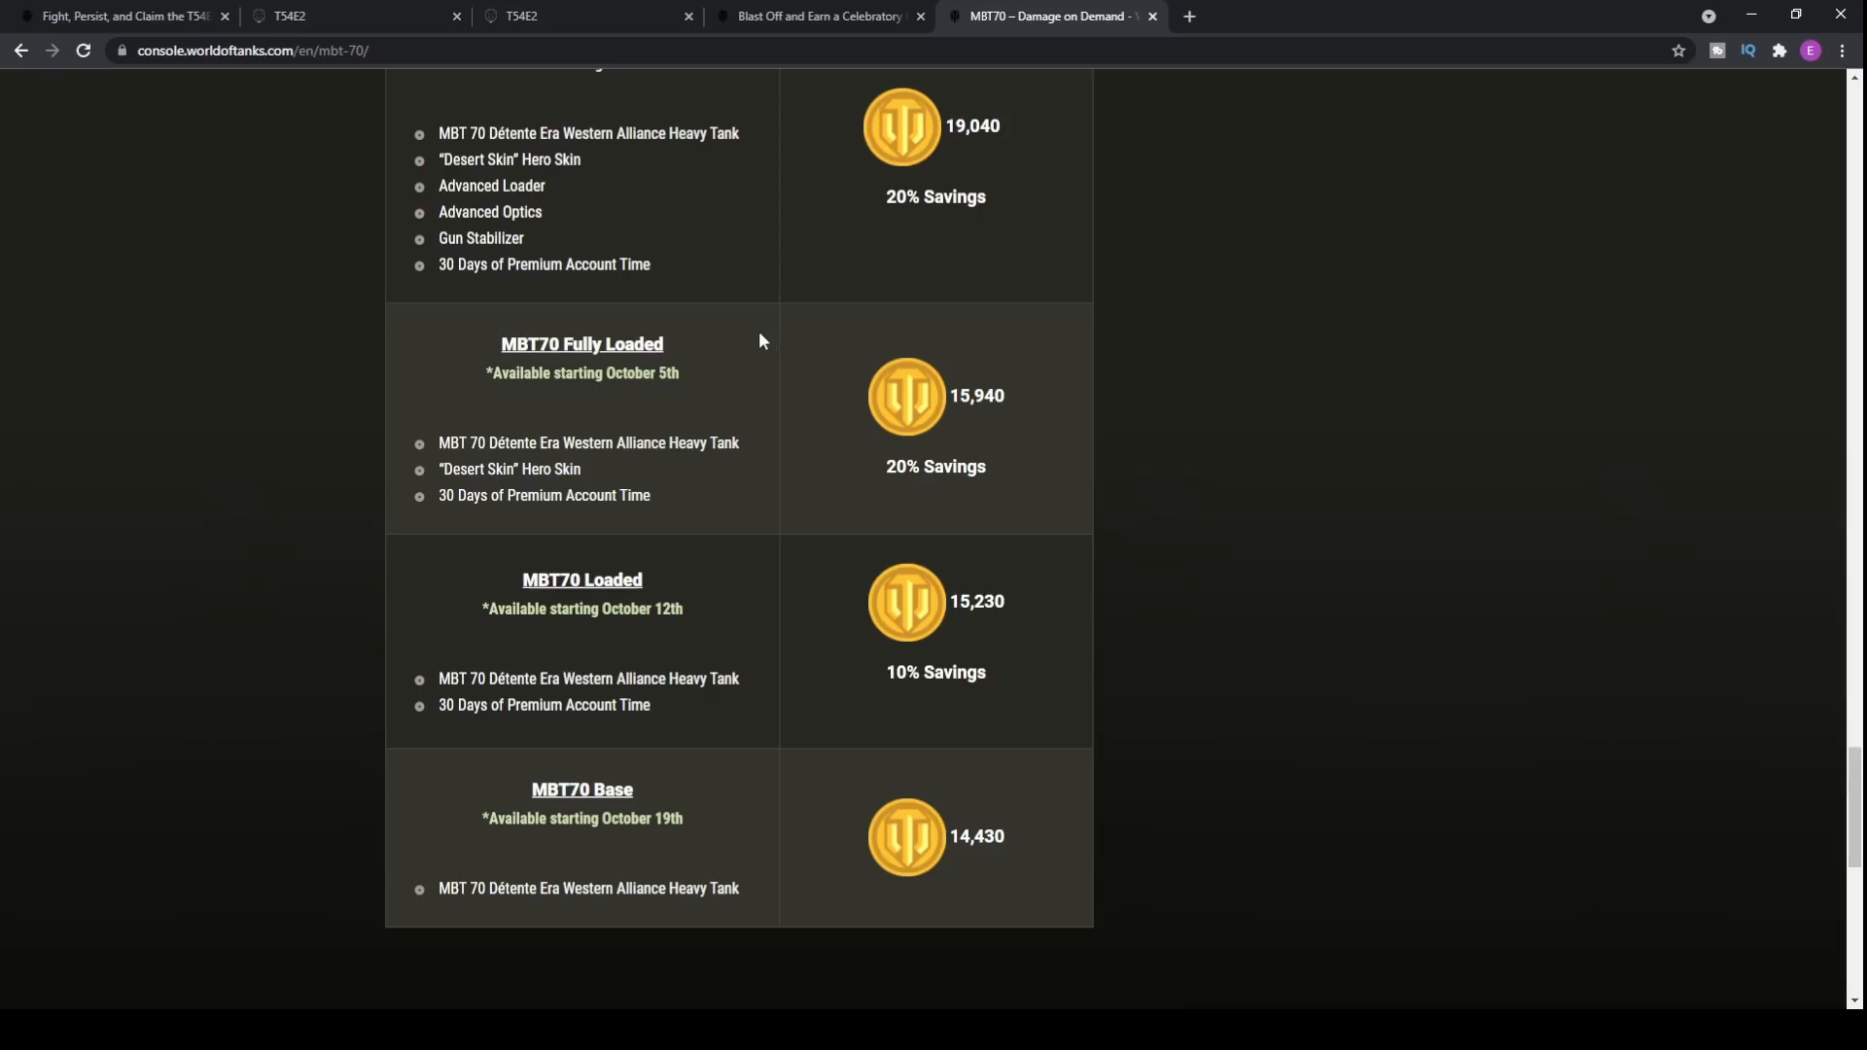
mouse_move(727, 333)
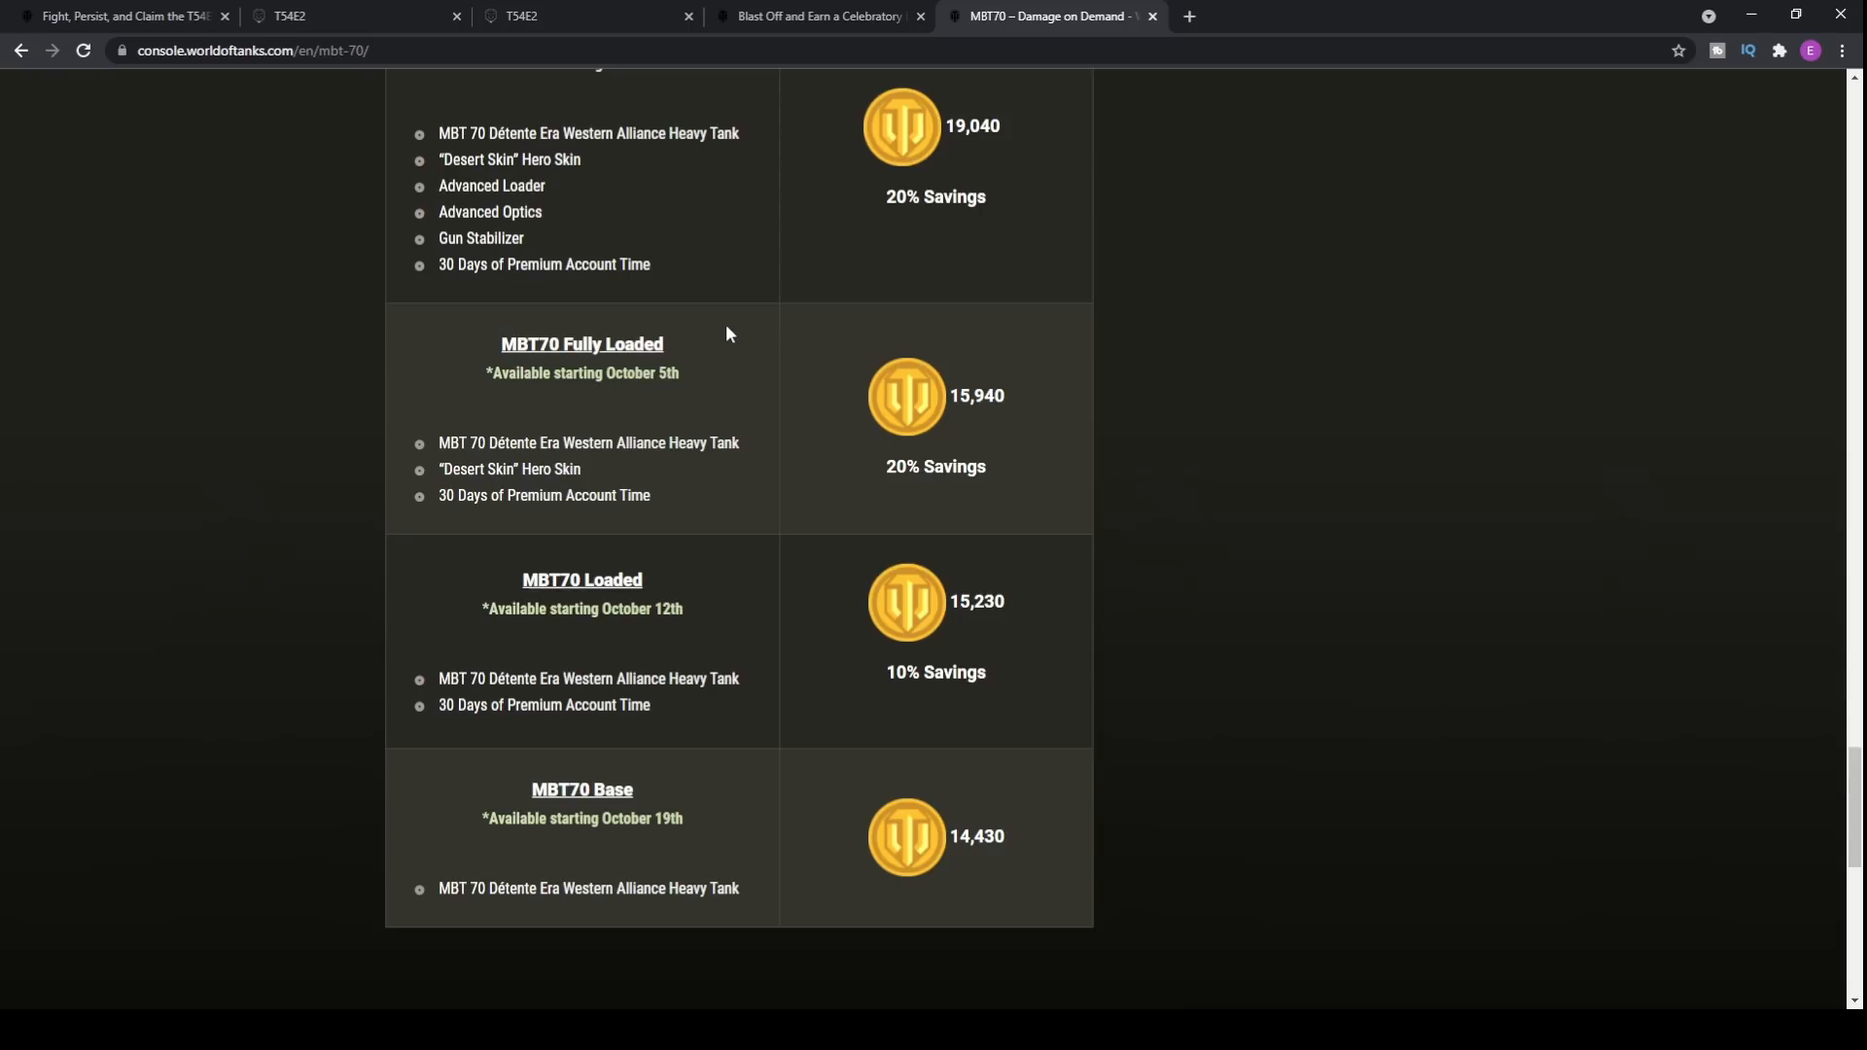
scroll("up", 3)
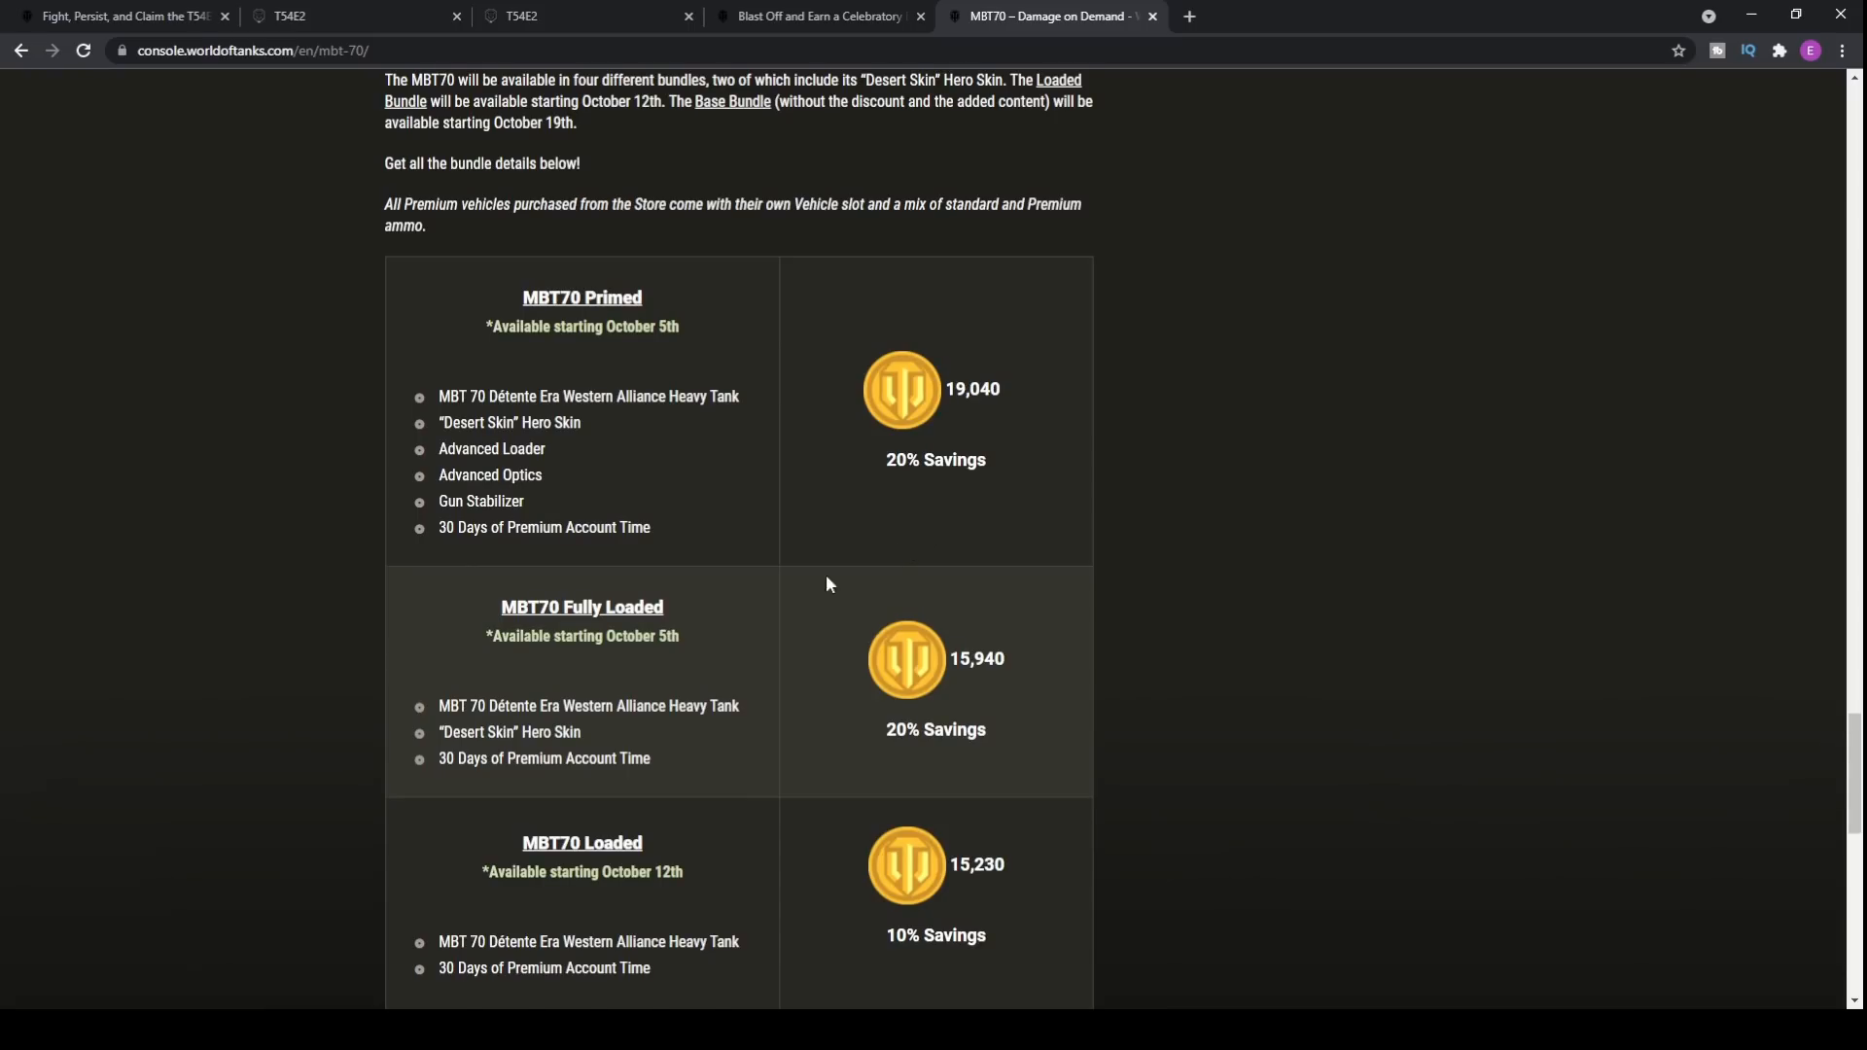
mouse_move(554, 455)
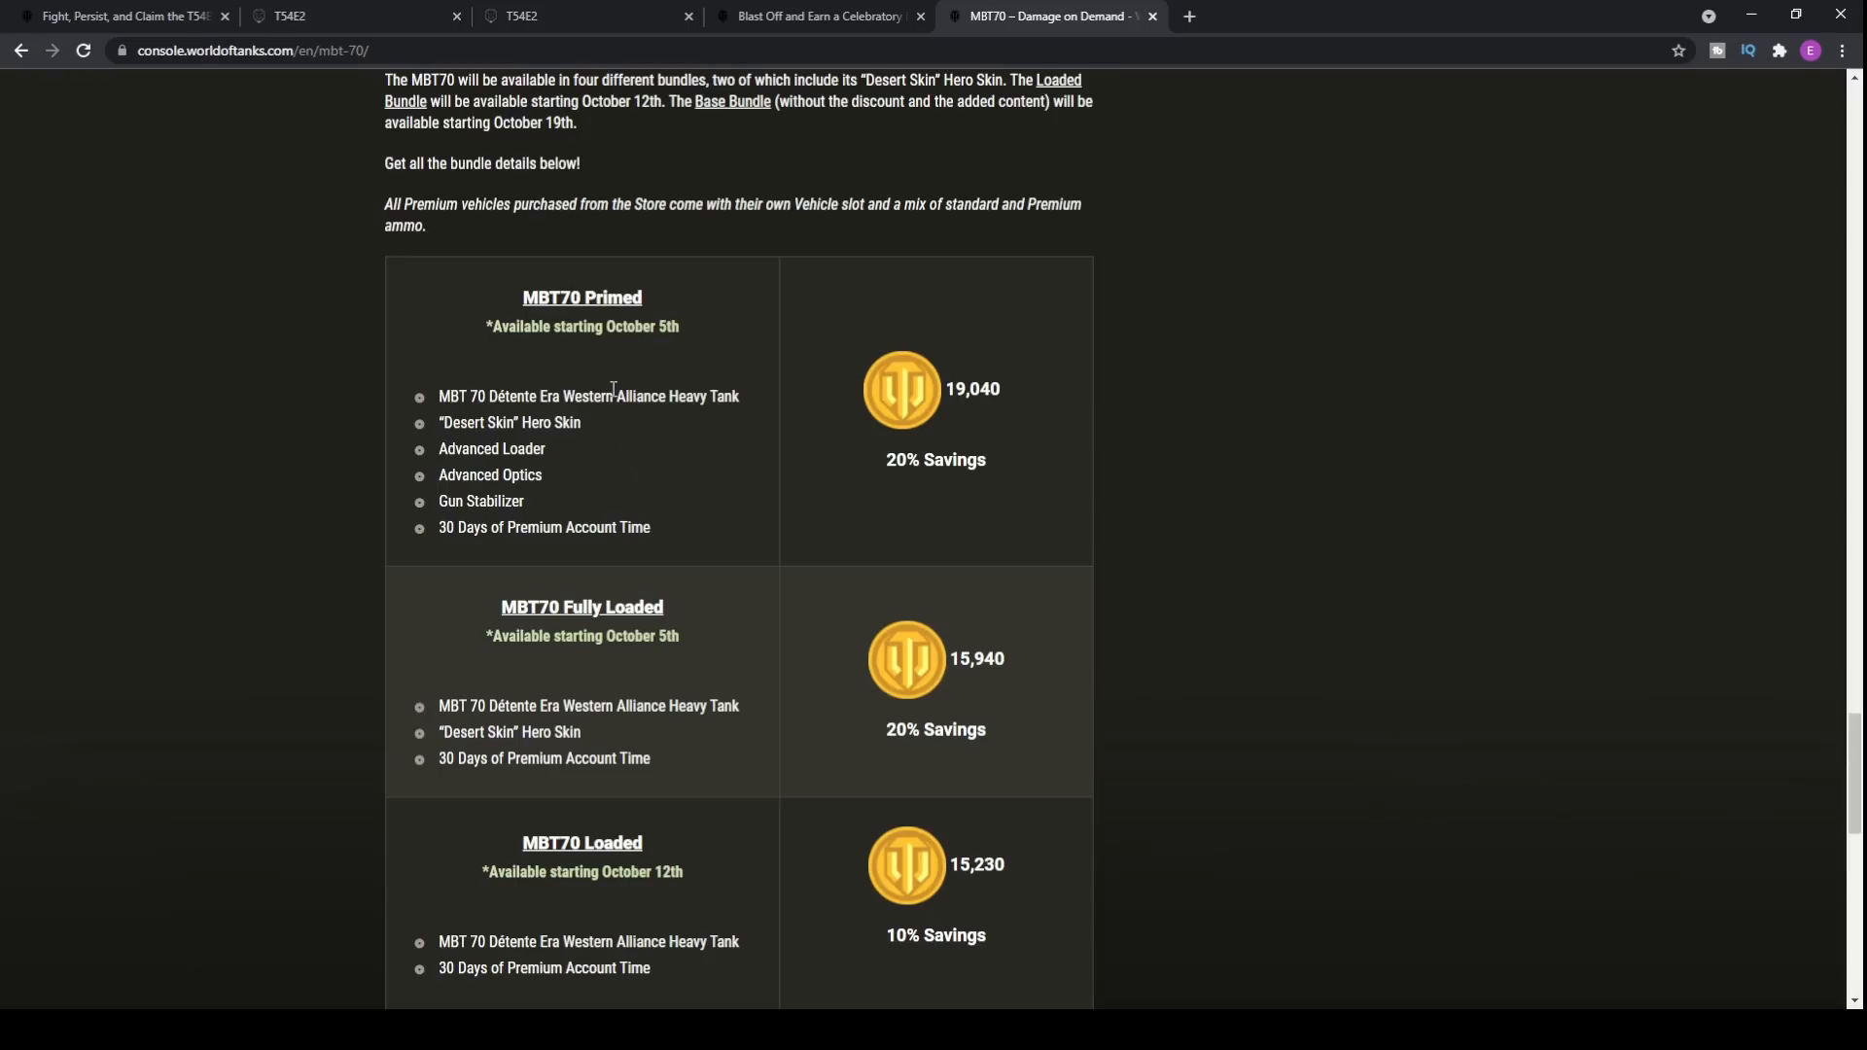
mouse_move(626, 511)
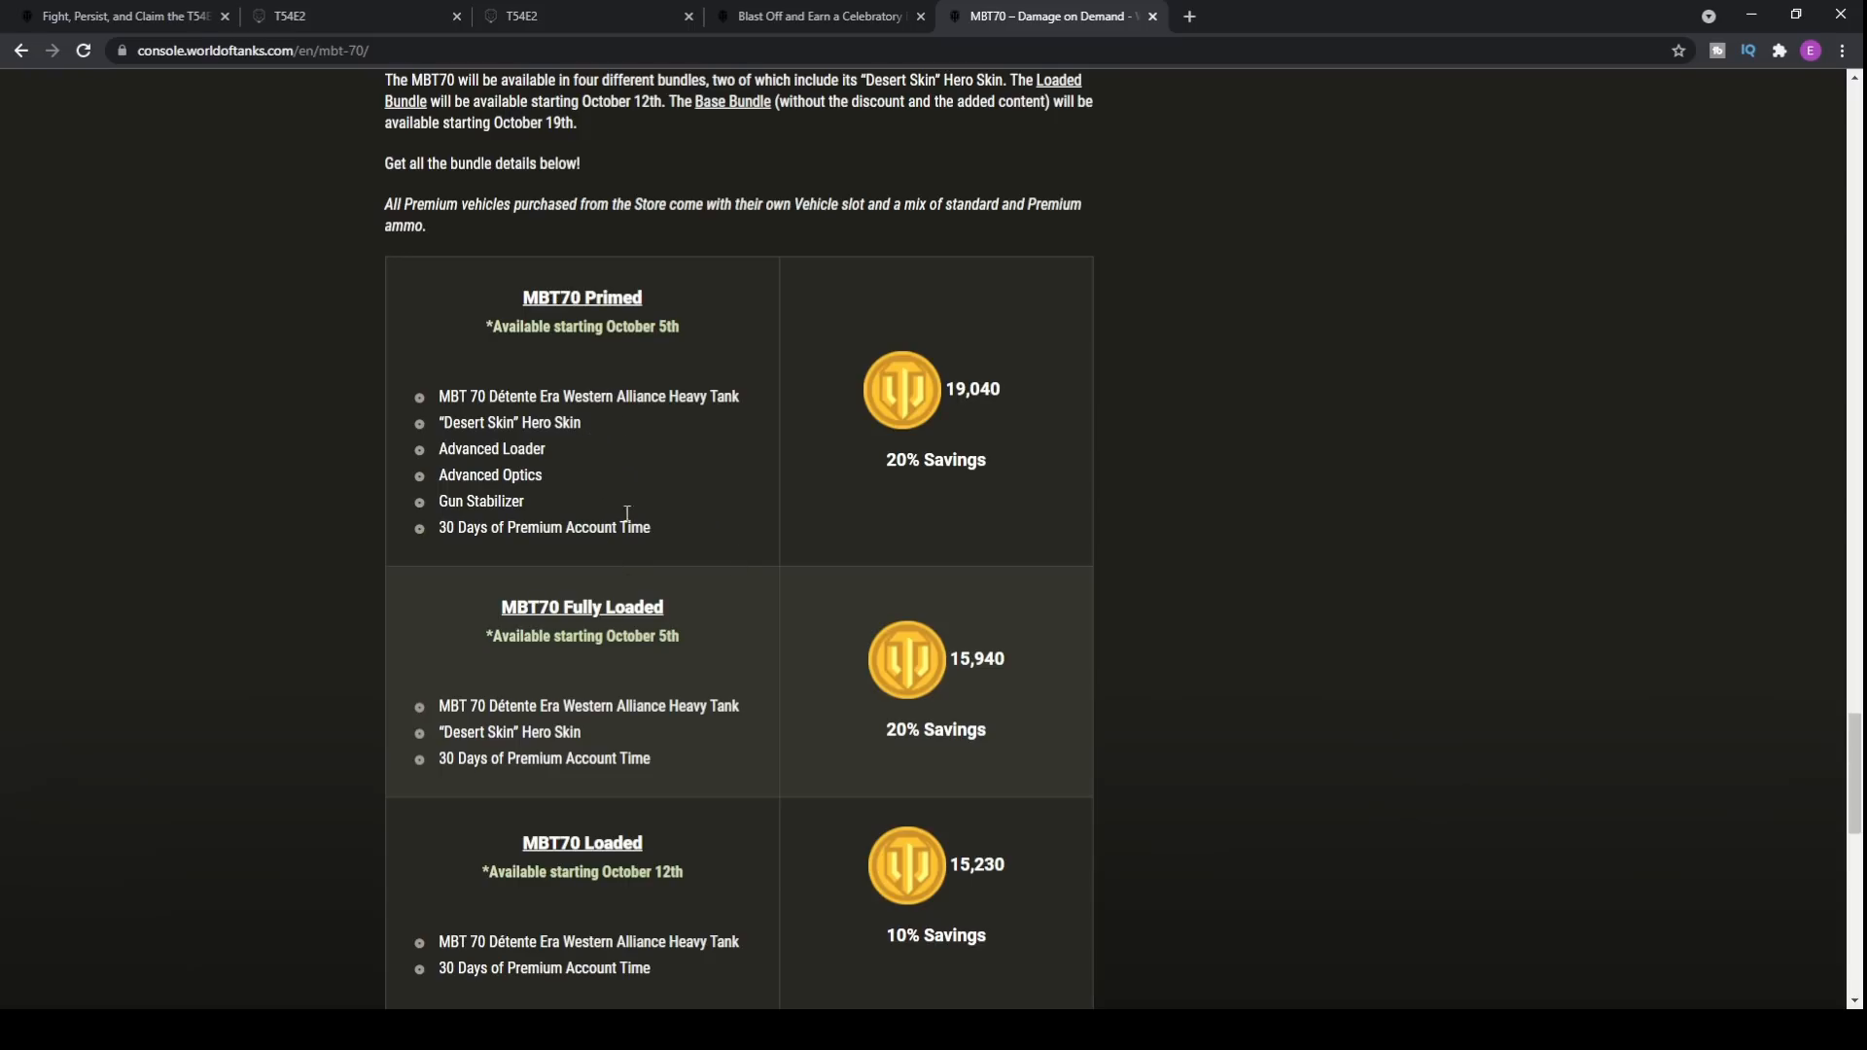
mouse_move(535, 505)
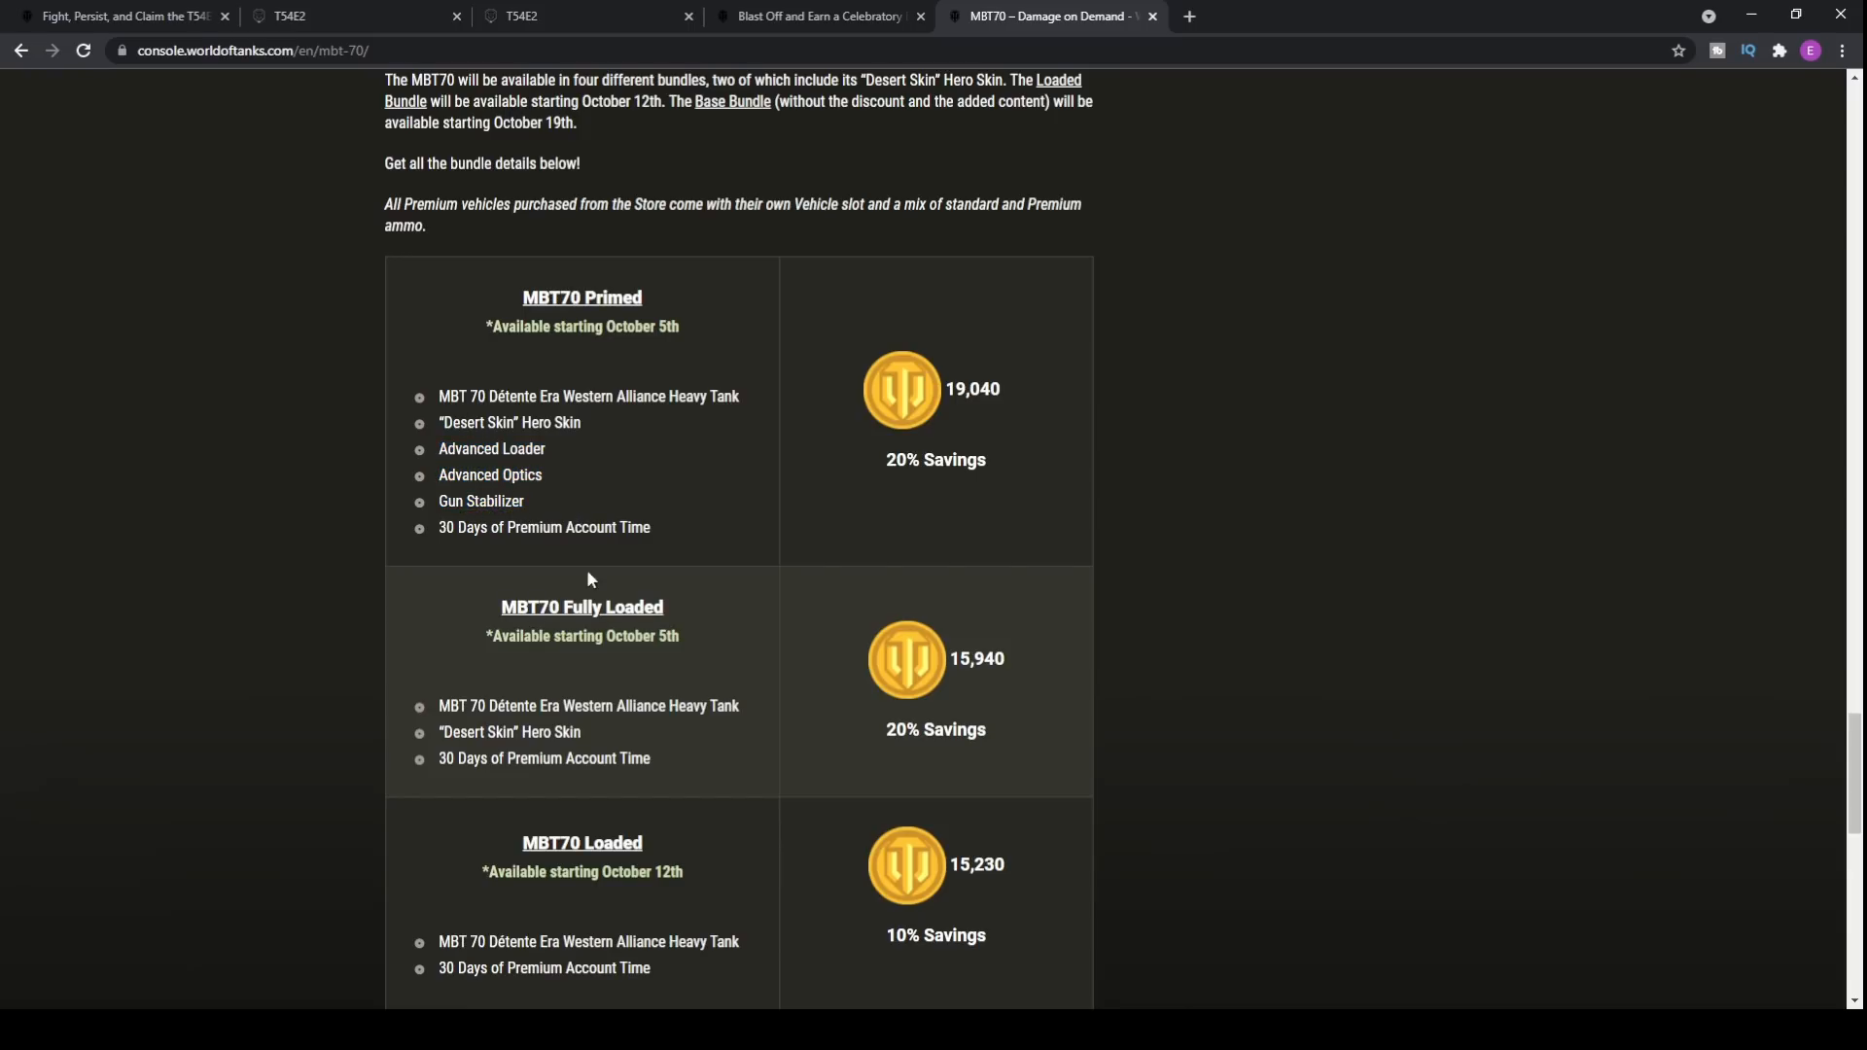
Step: Highlight the Fully Loaded bundle's 15,940 price and scroll down past the four bundles to the article's end
scroll("down", 3)
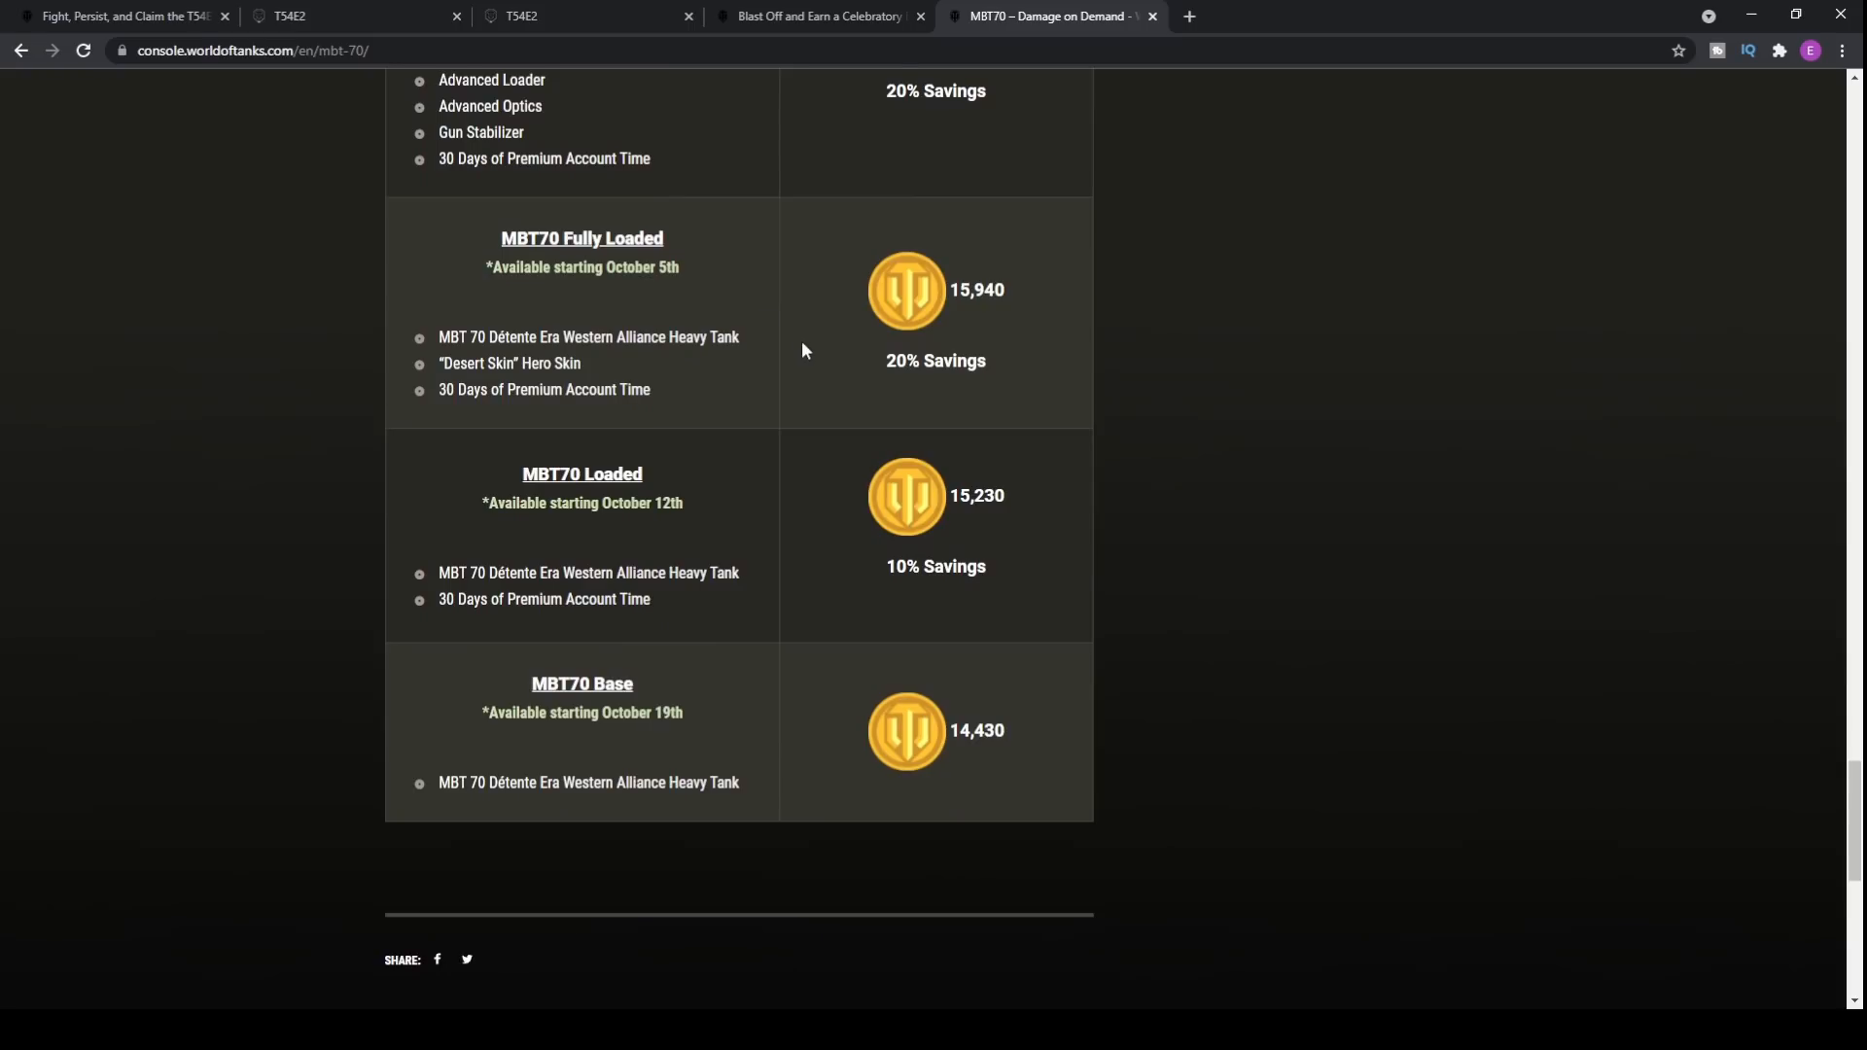
scroll("up", 3)
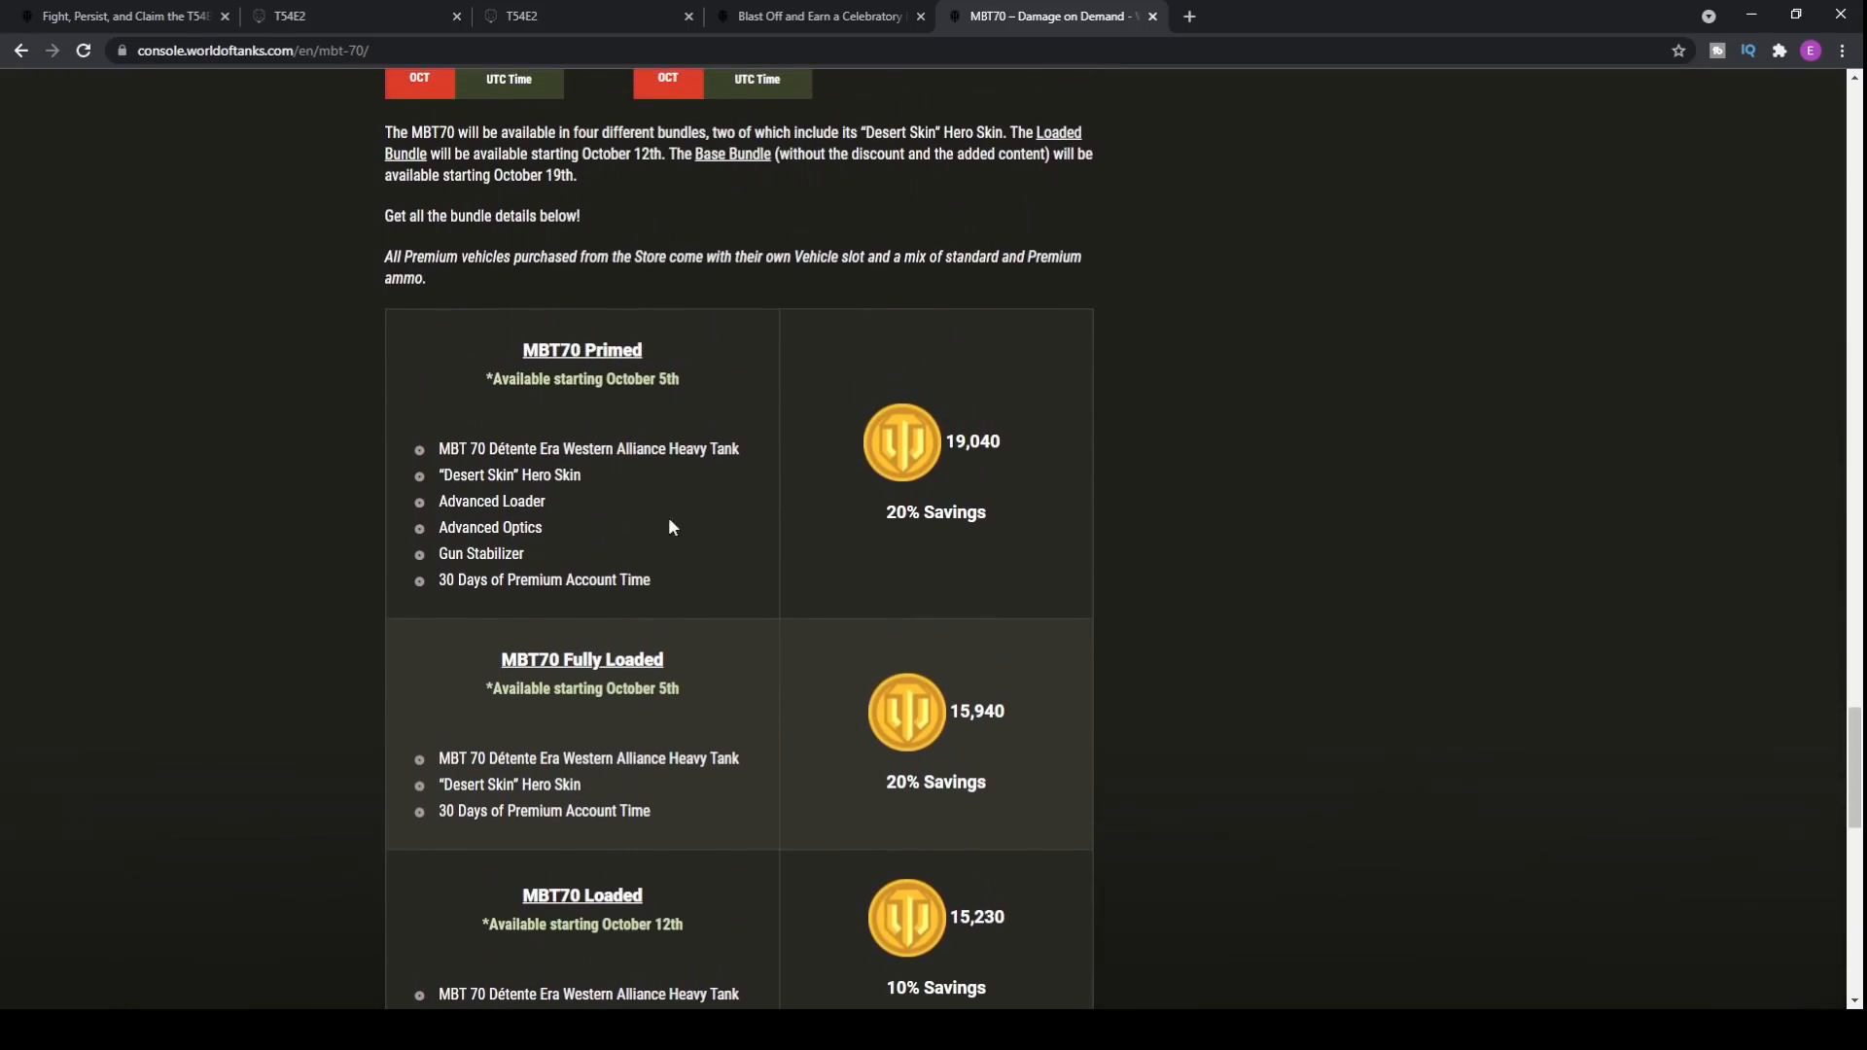
double_click(975, 711)
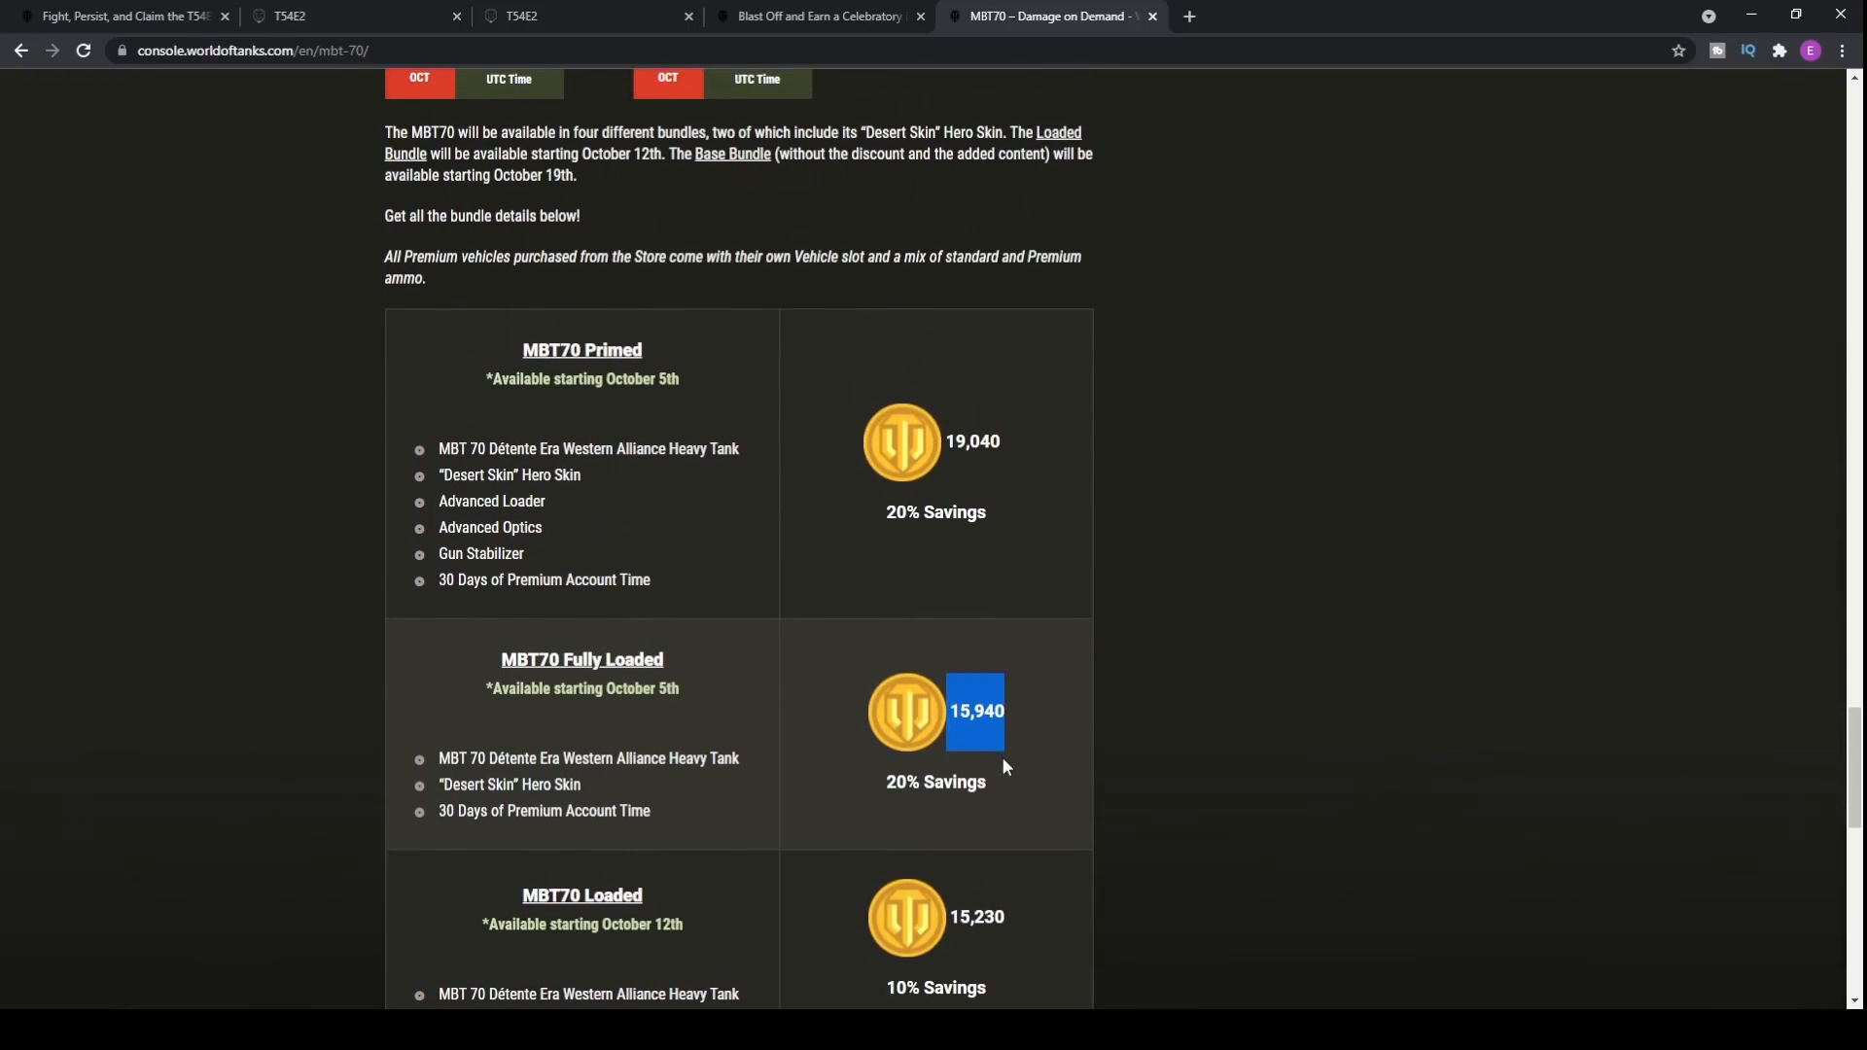
scroll("down", 3)
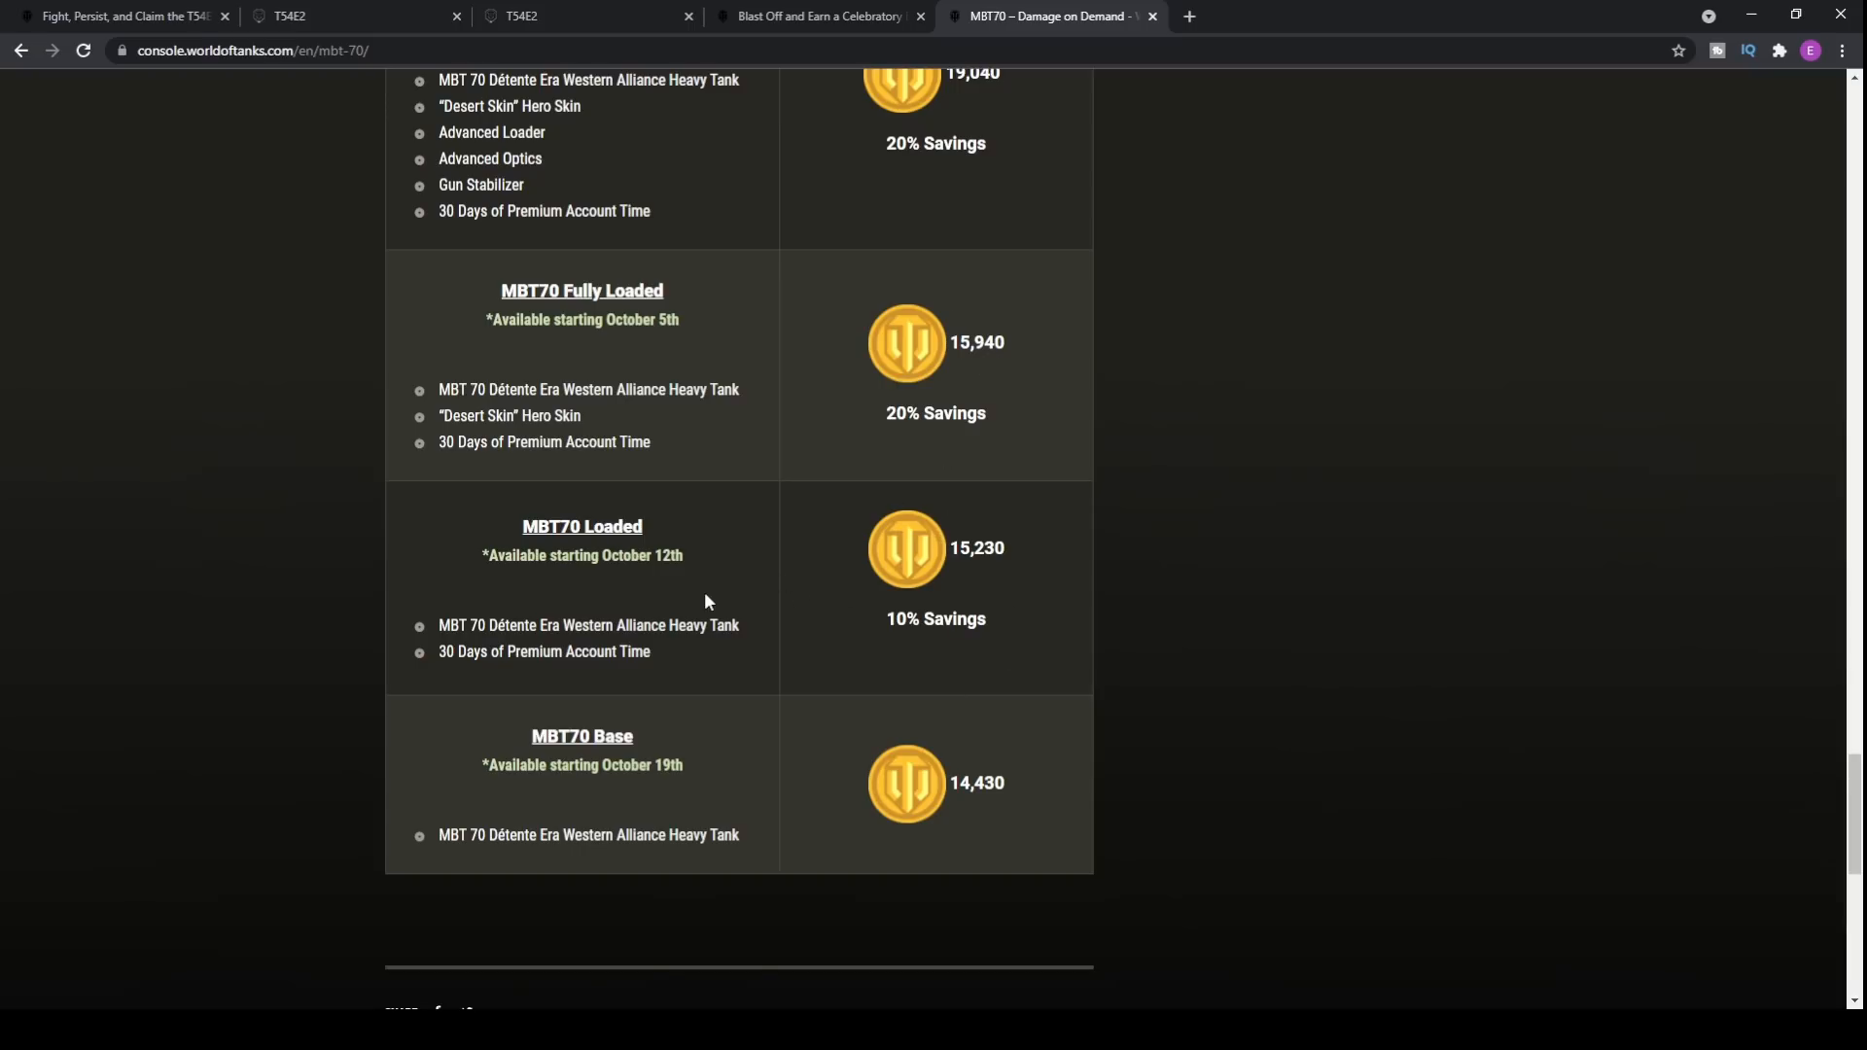
mouse_move(936, 576)
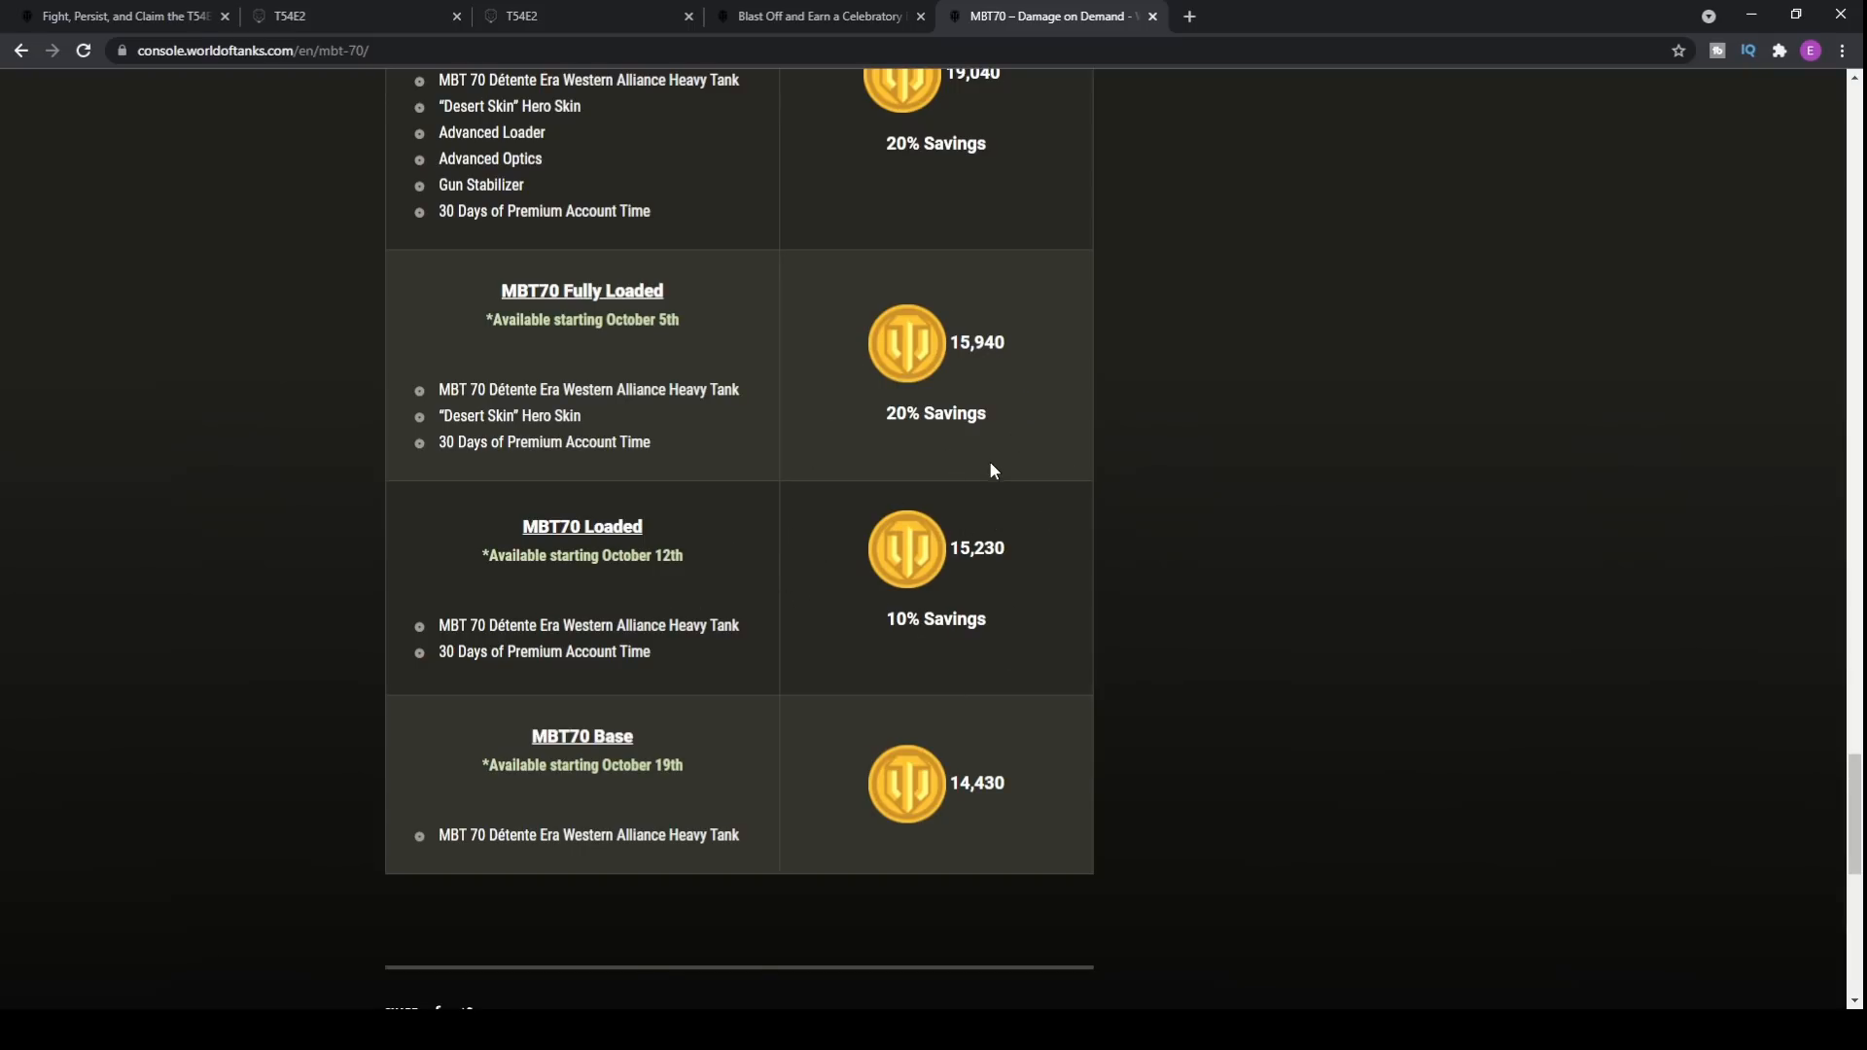
mouse_move(667, 449)
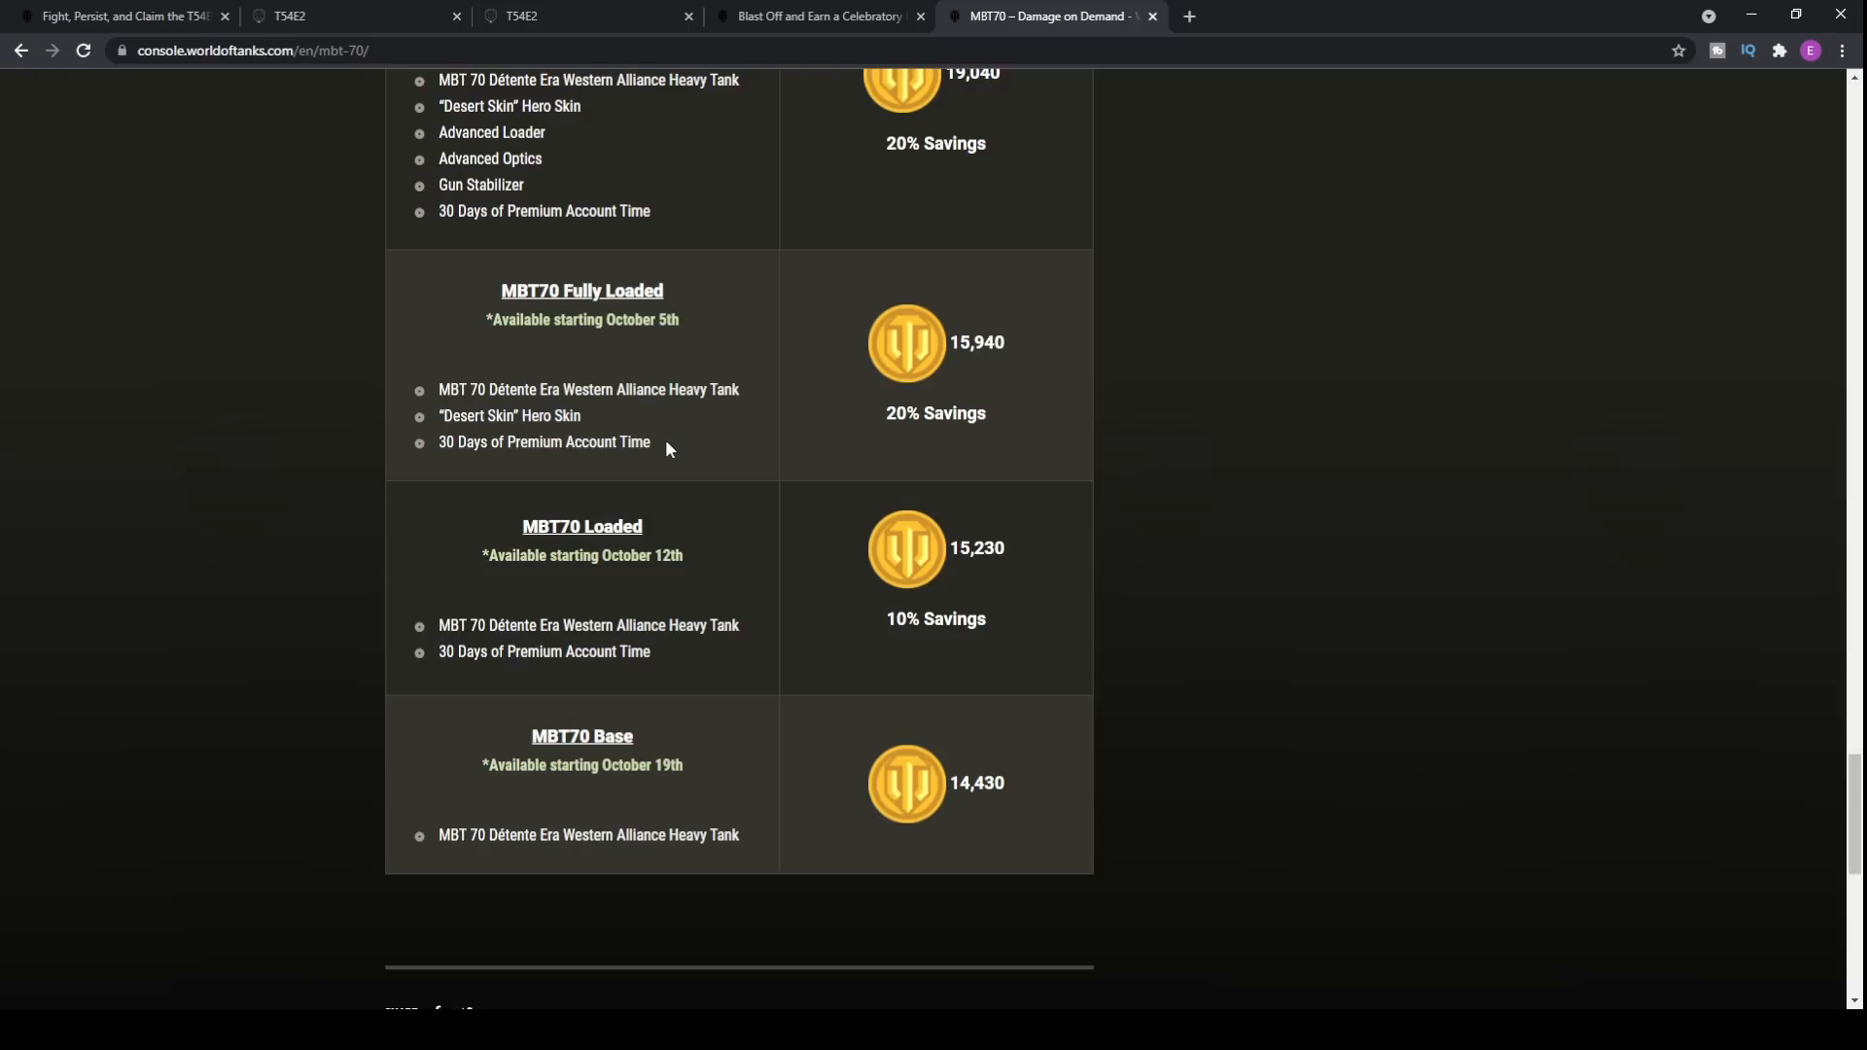
scroll("down", 3)
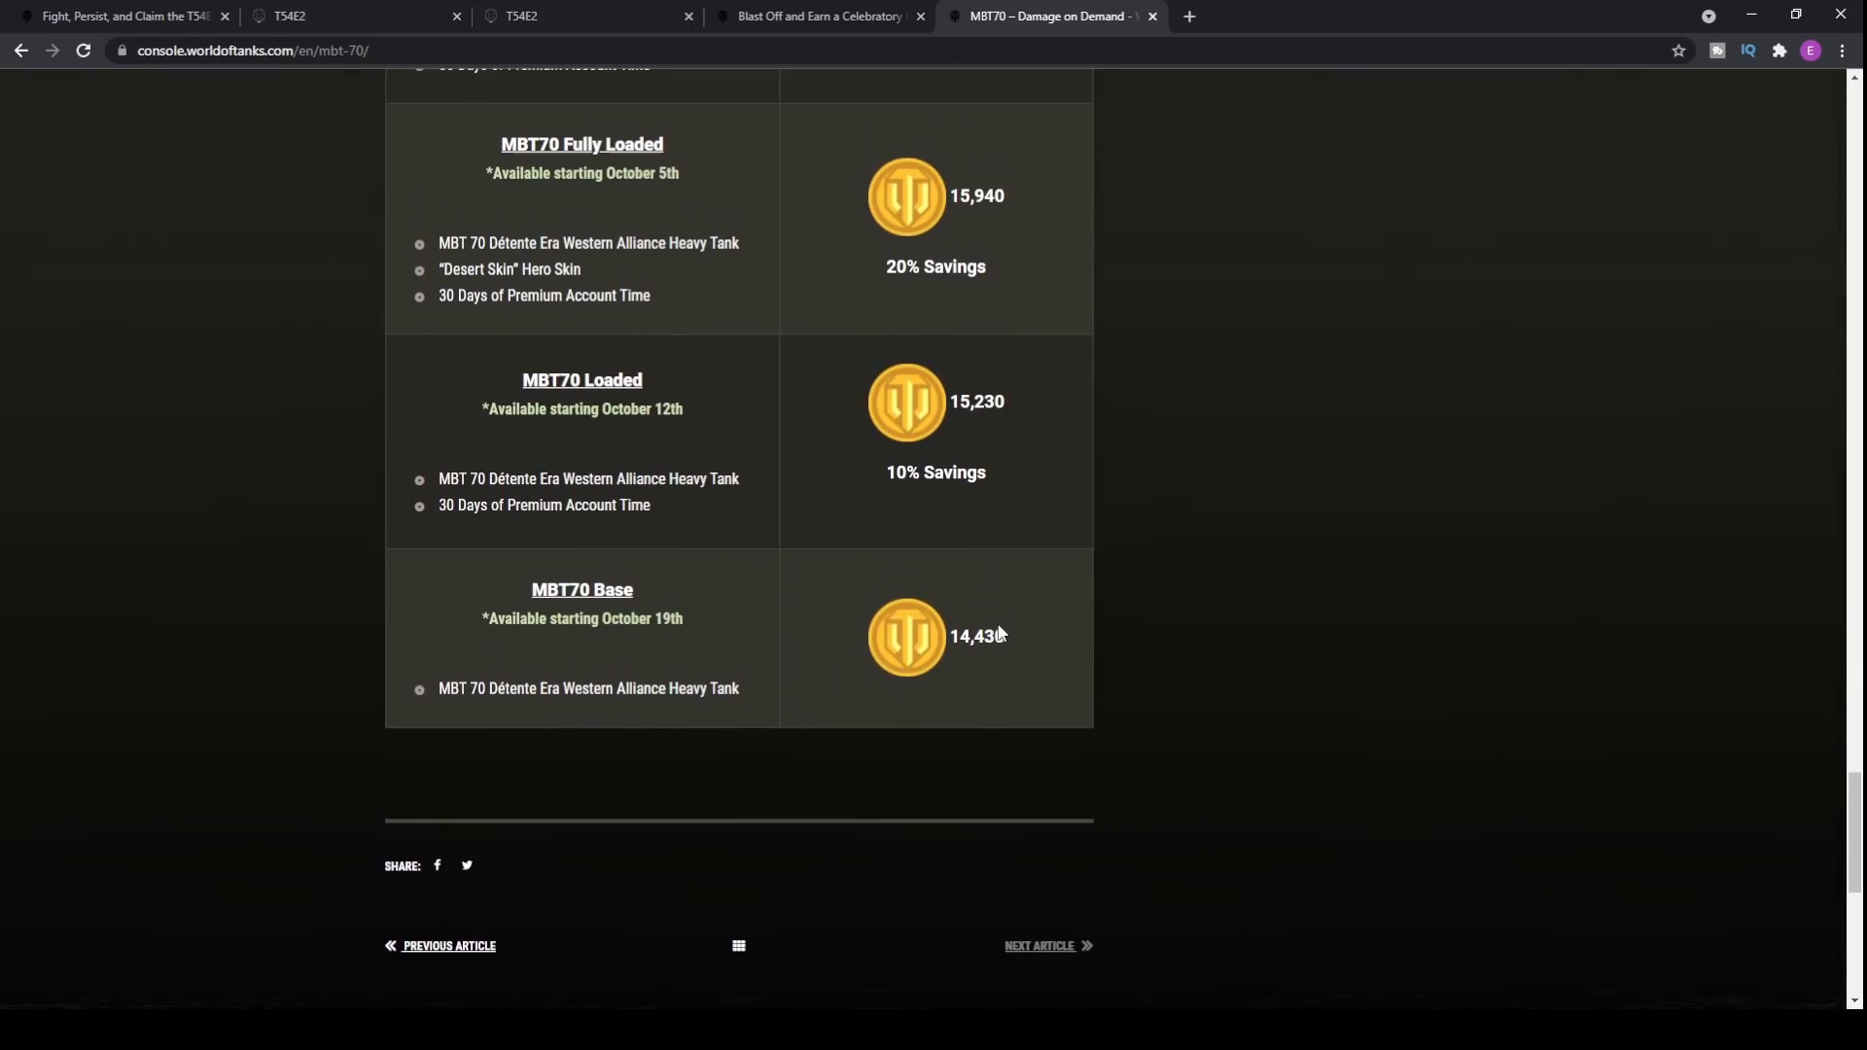
mouse_move(780, 595)
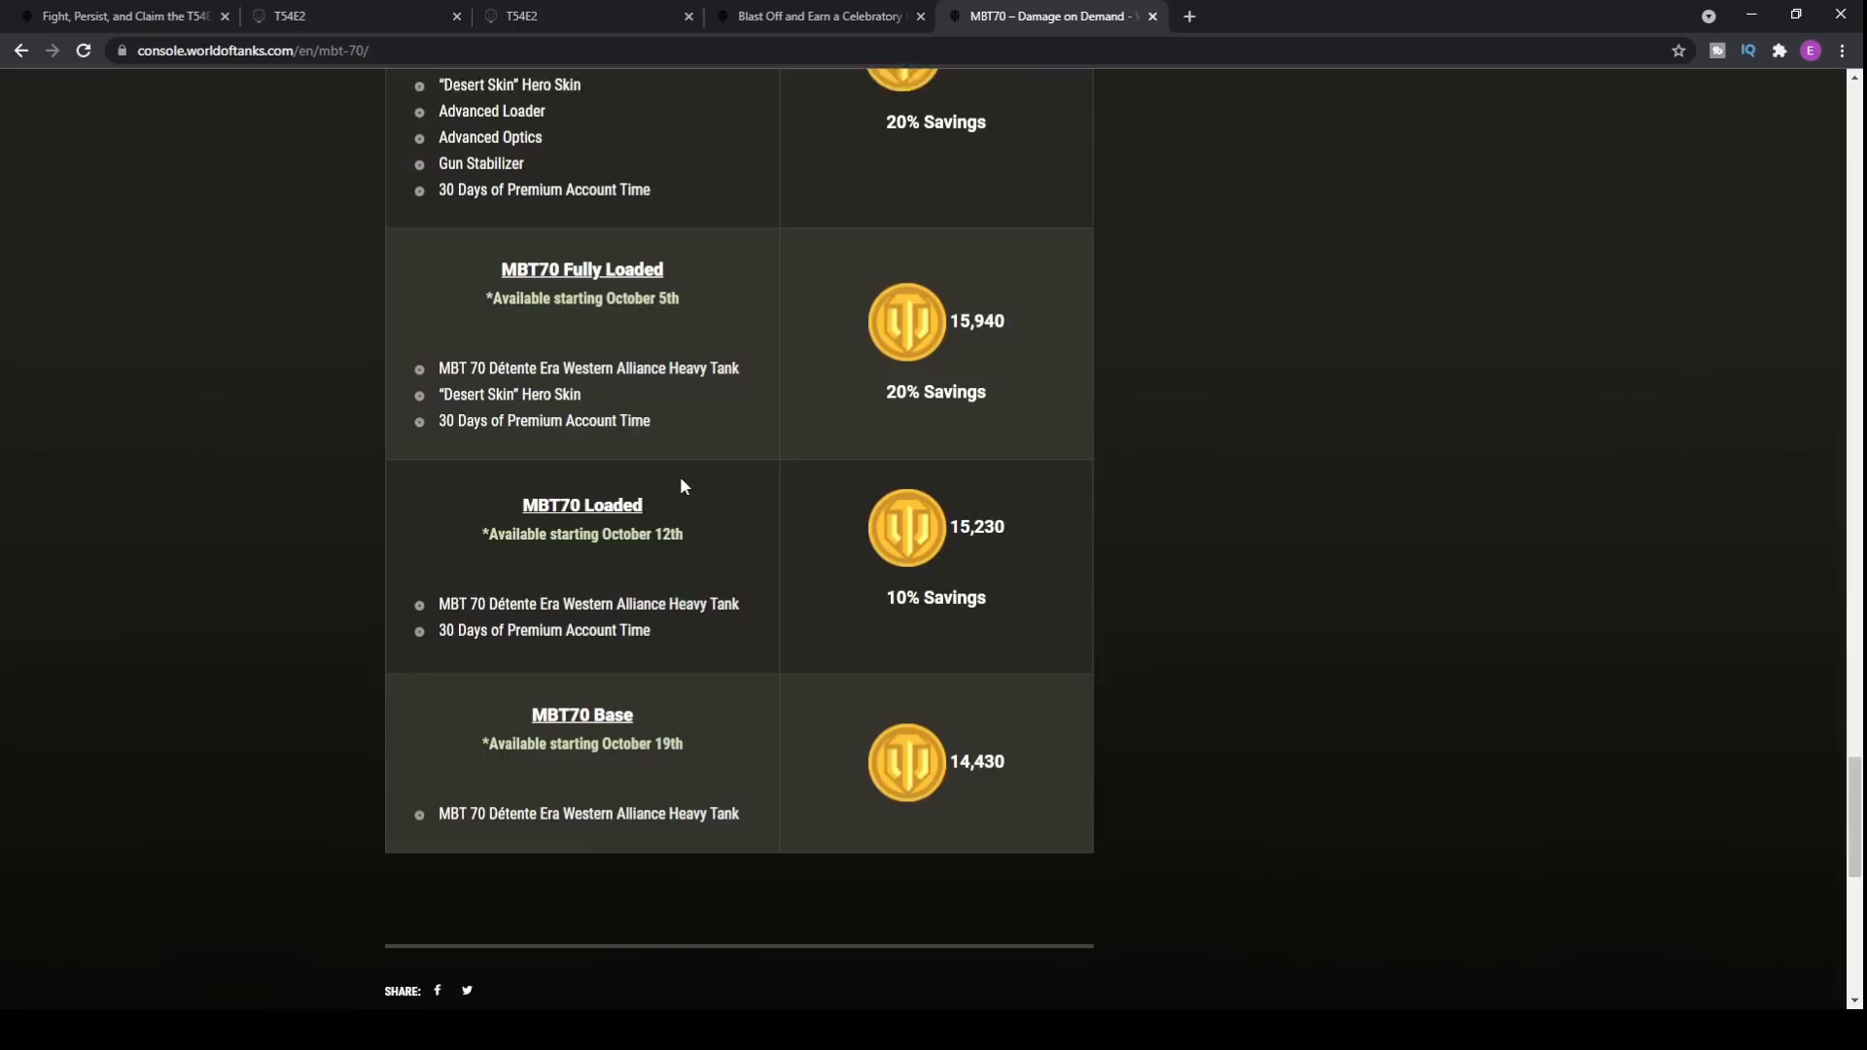
scroll("down", 3)
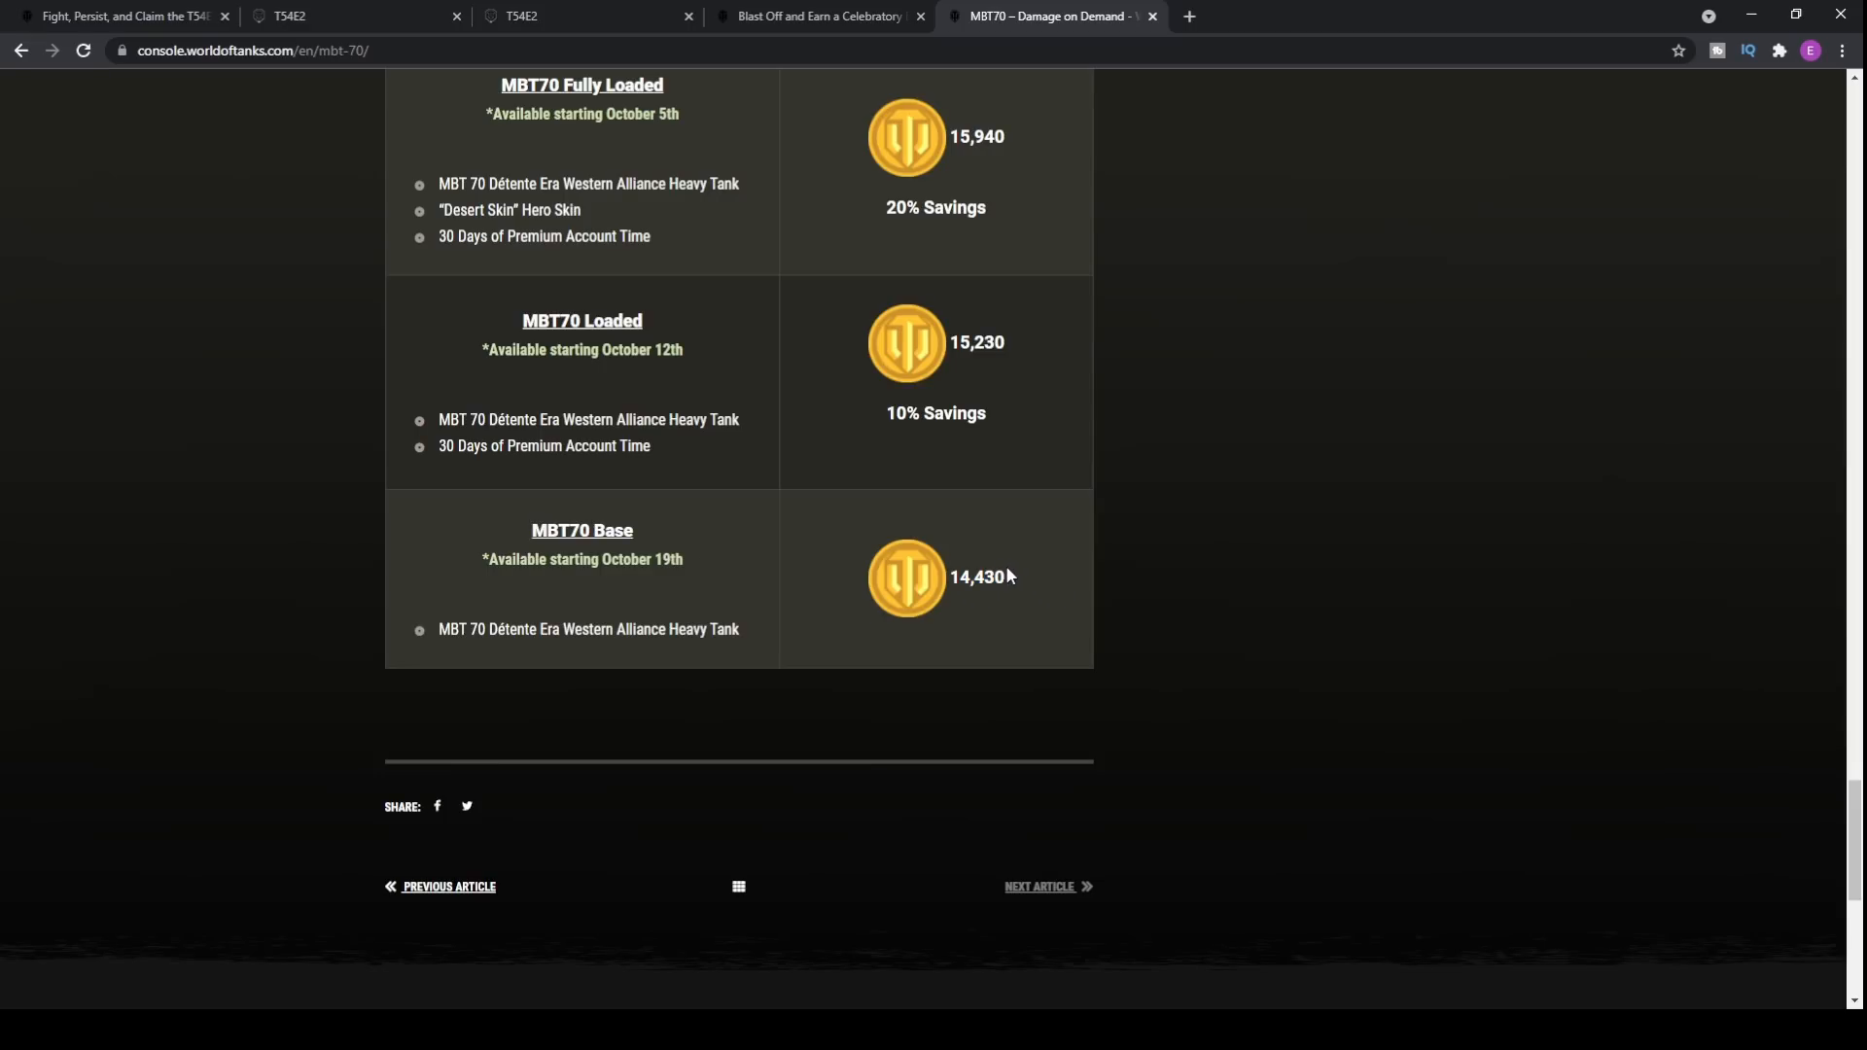
mouse_move(986, 500)
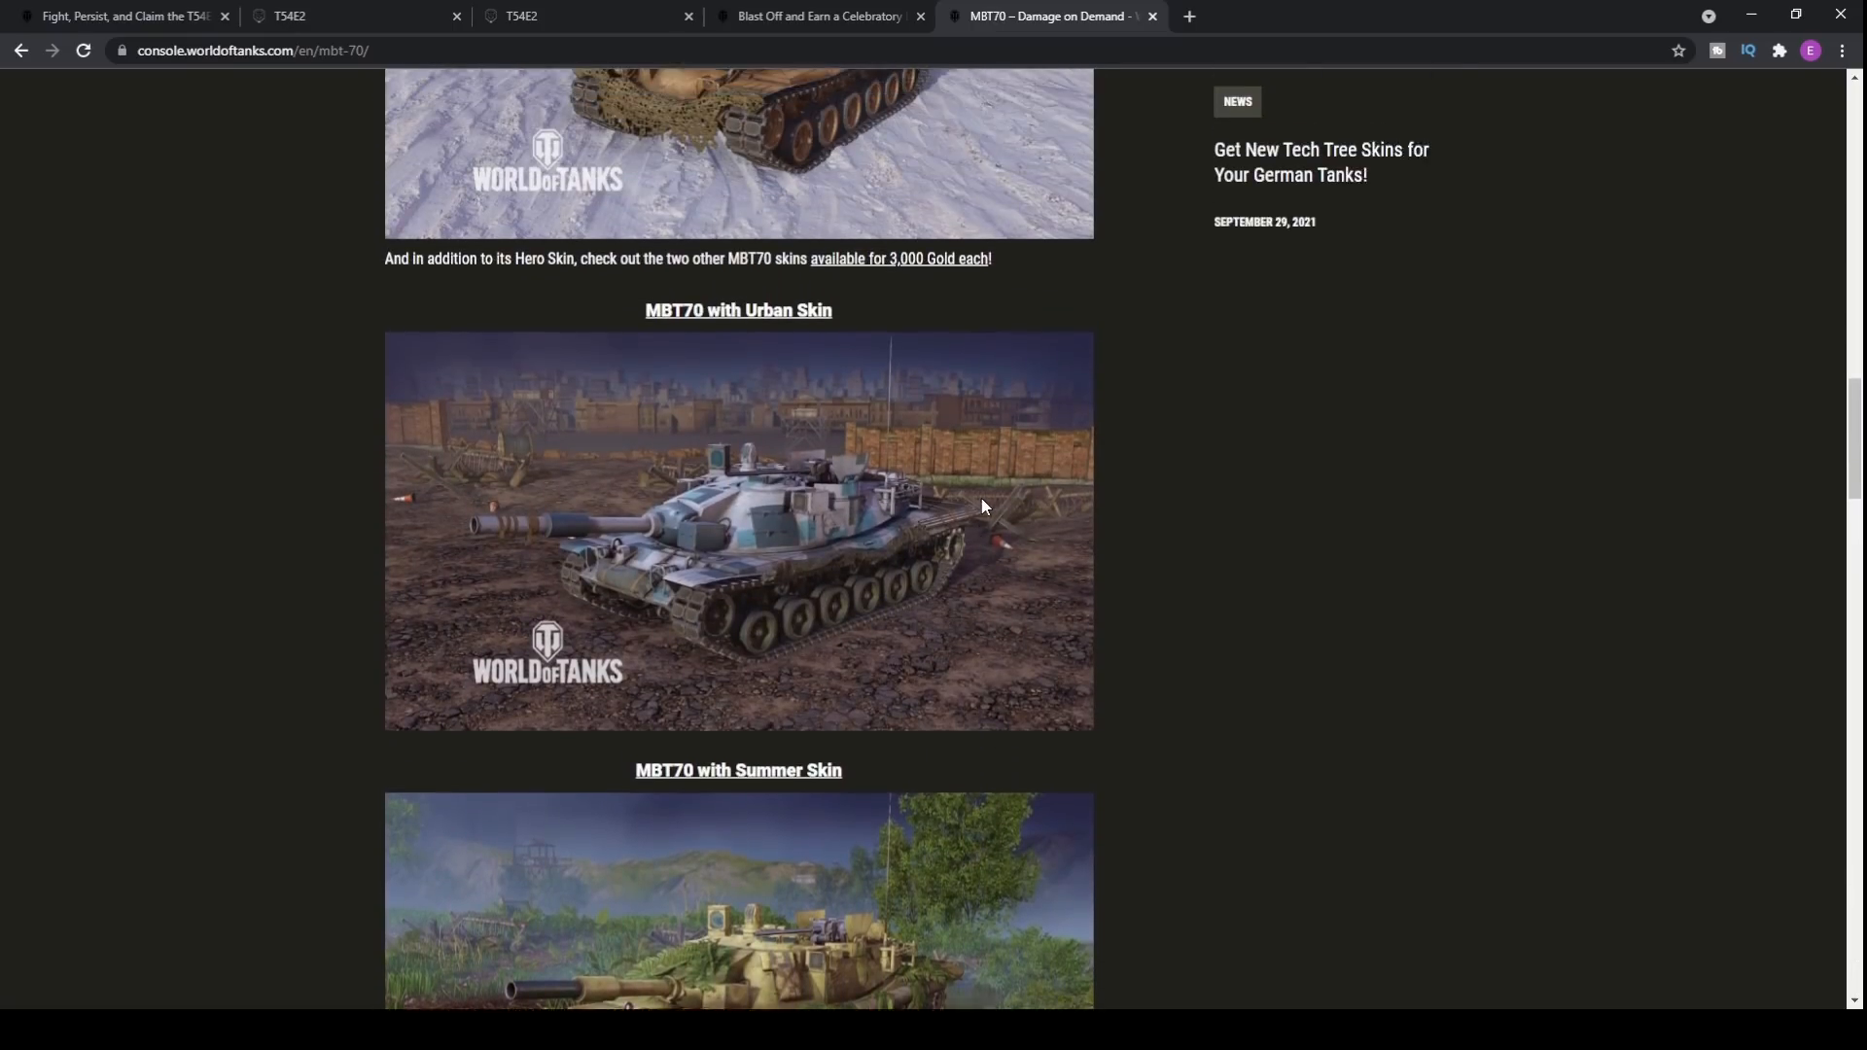
Step: Scroll up to the MBT70 – Damage on Demand banner and title
scroll("up", 3)
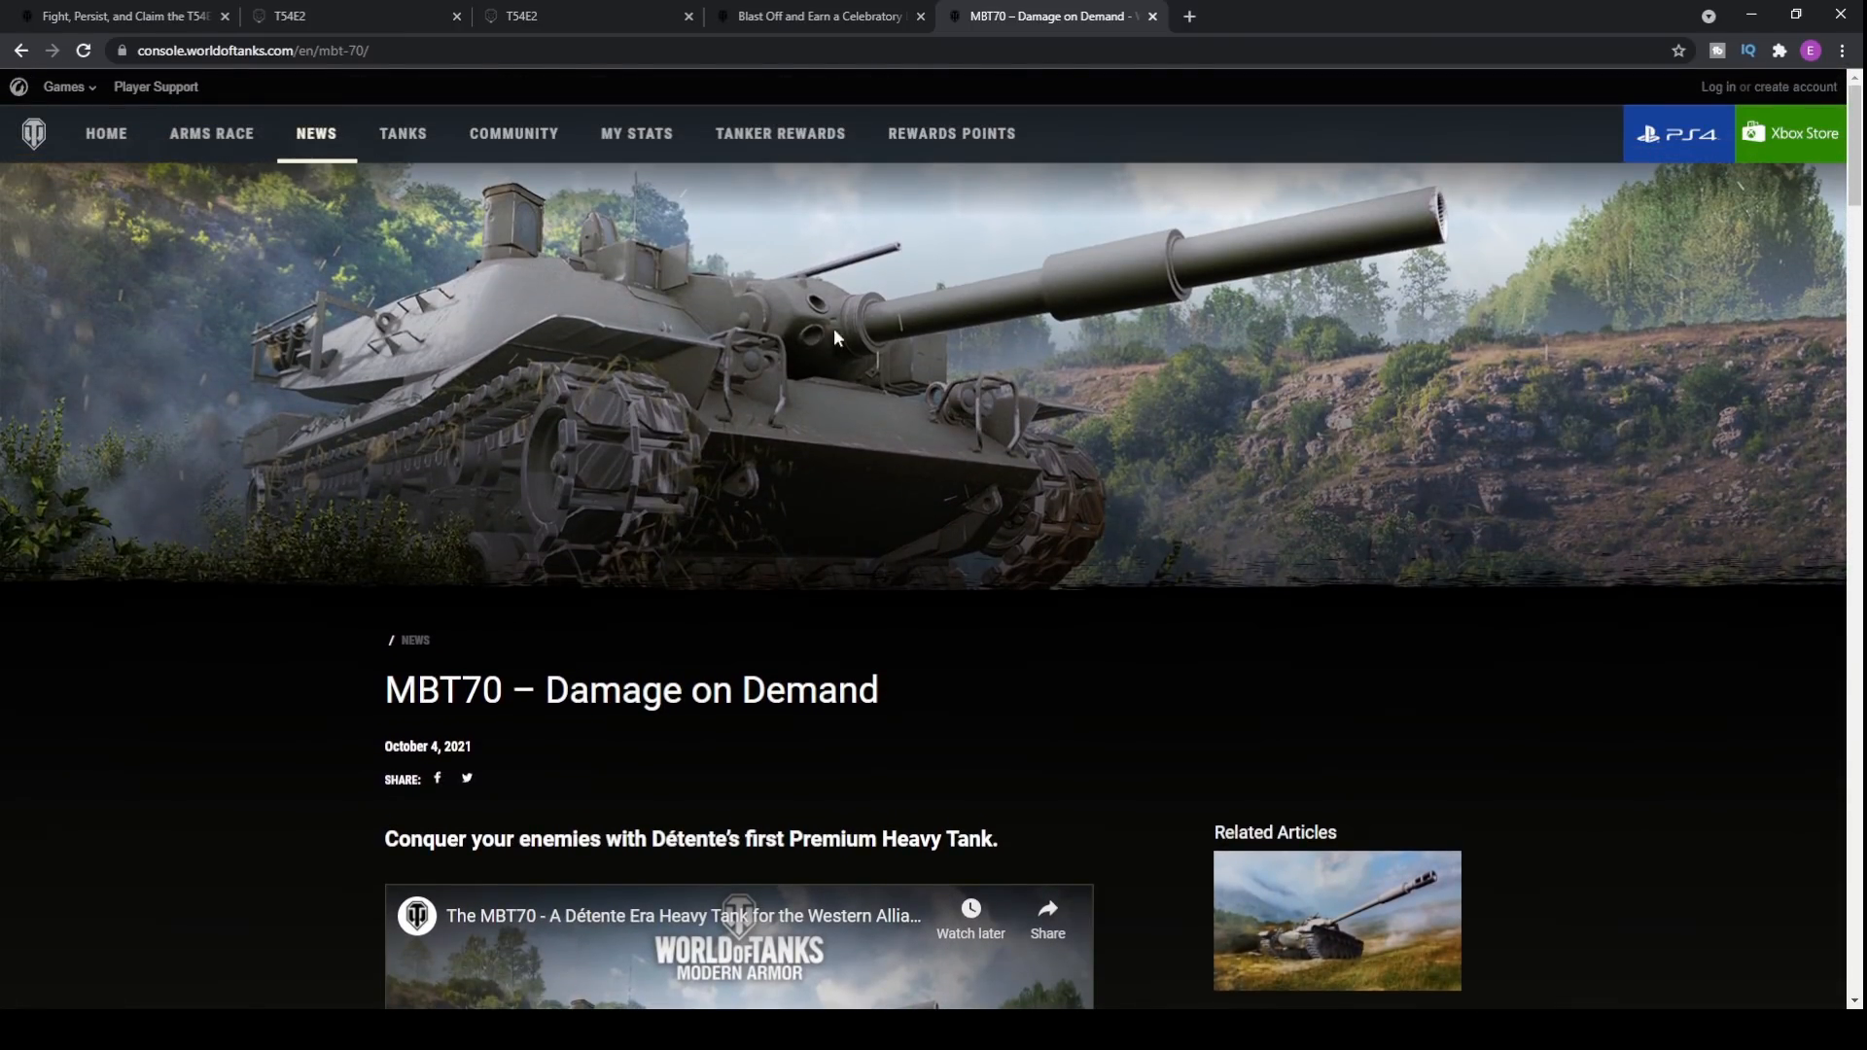
mouse_move(1024, 507)
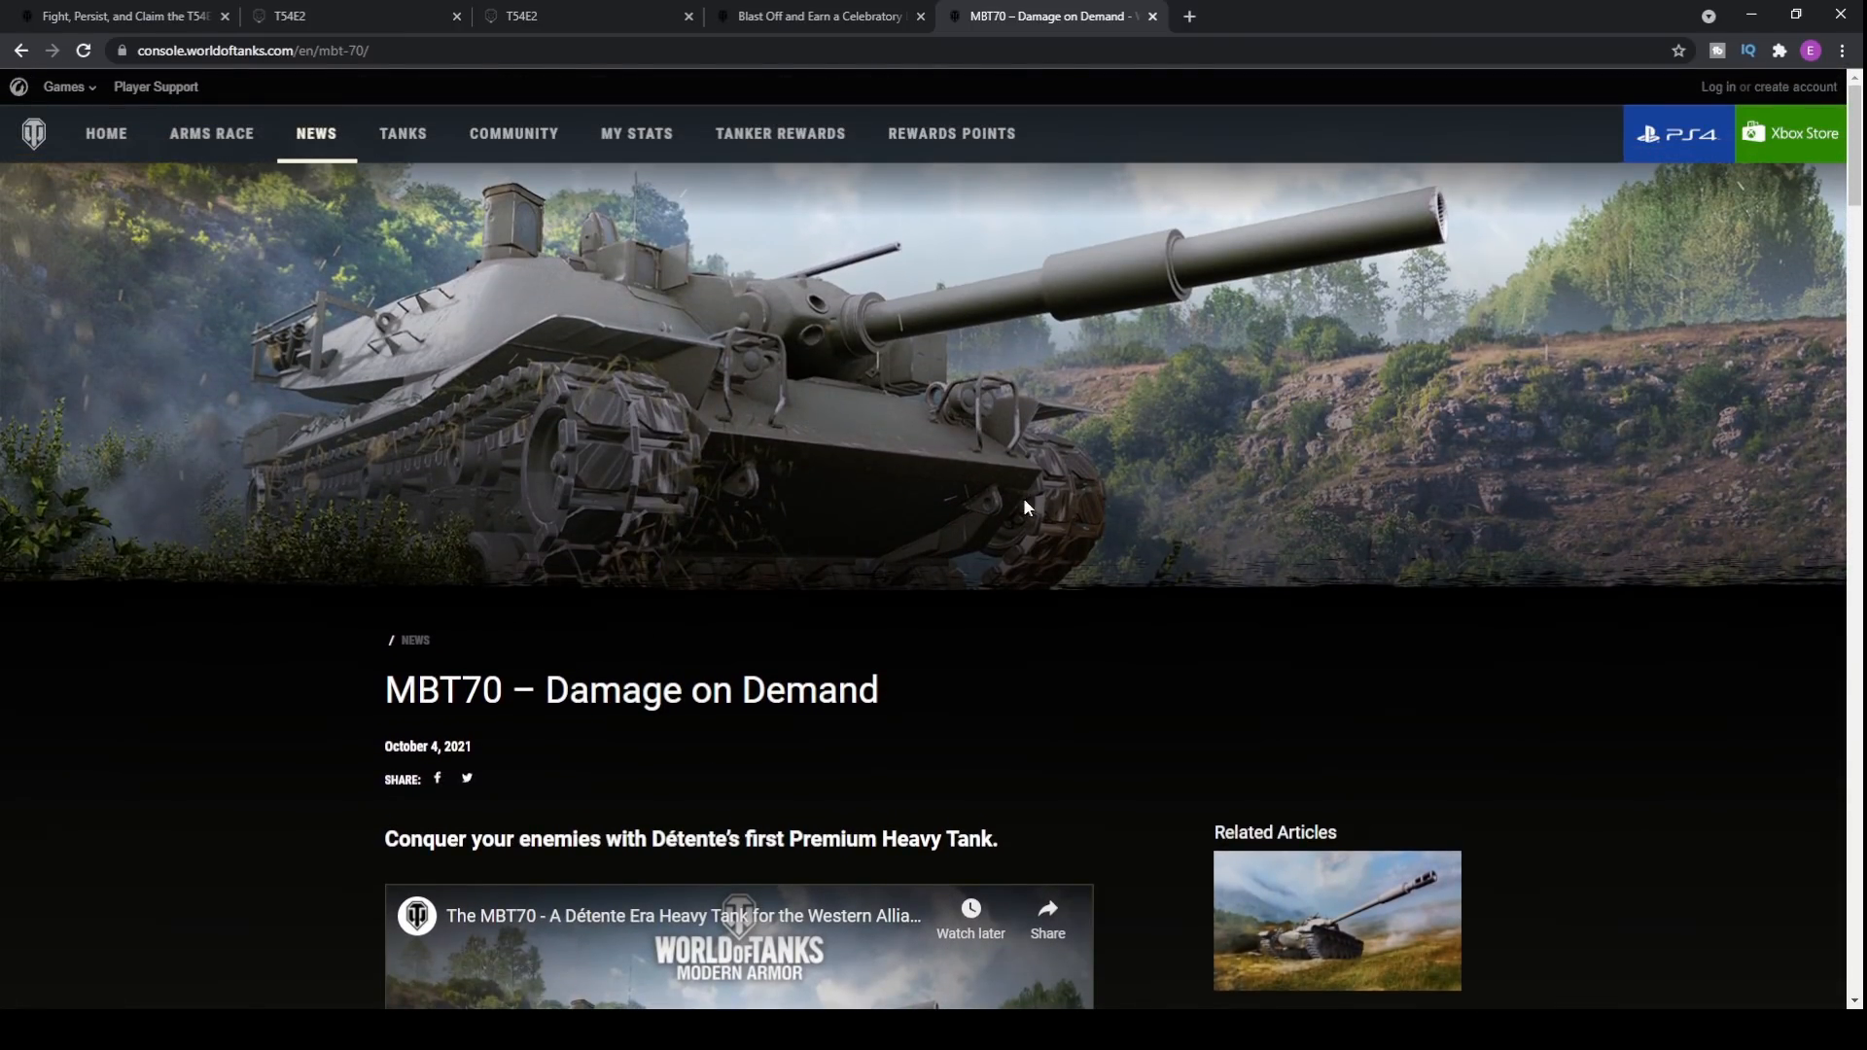
mouse_move(864, 476)
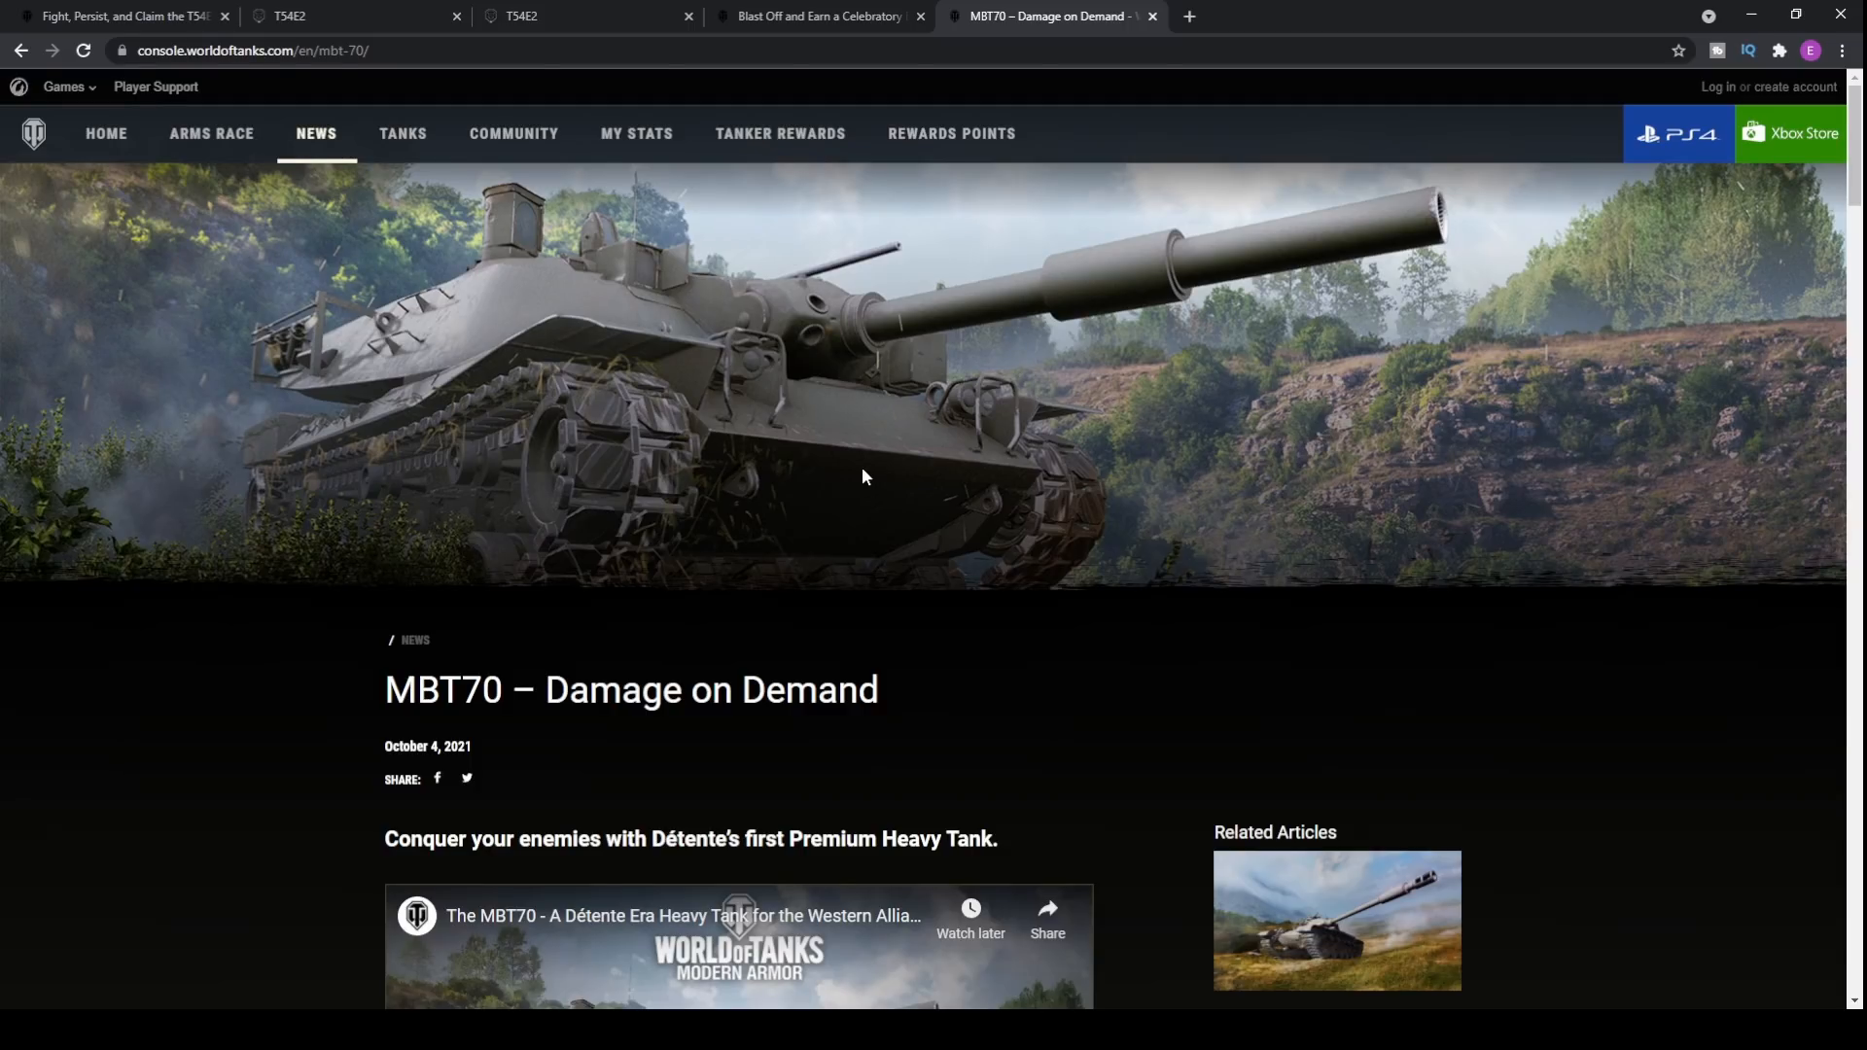
mouse_move(852, 475)
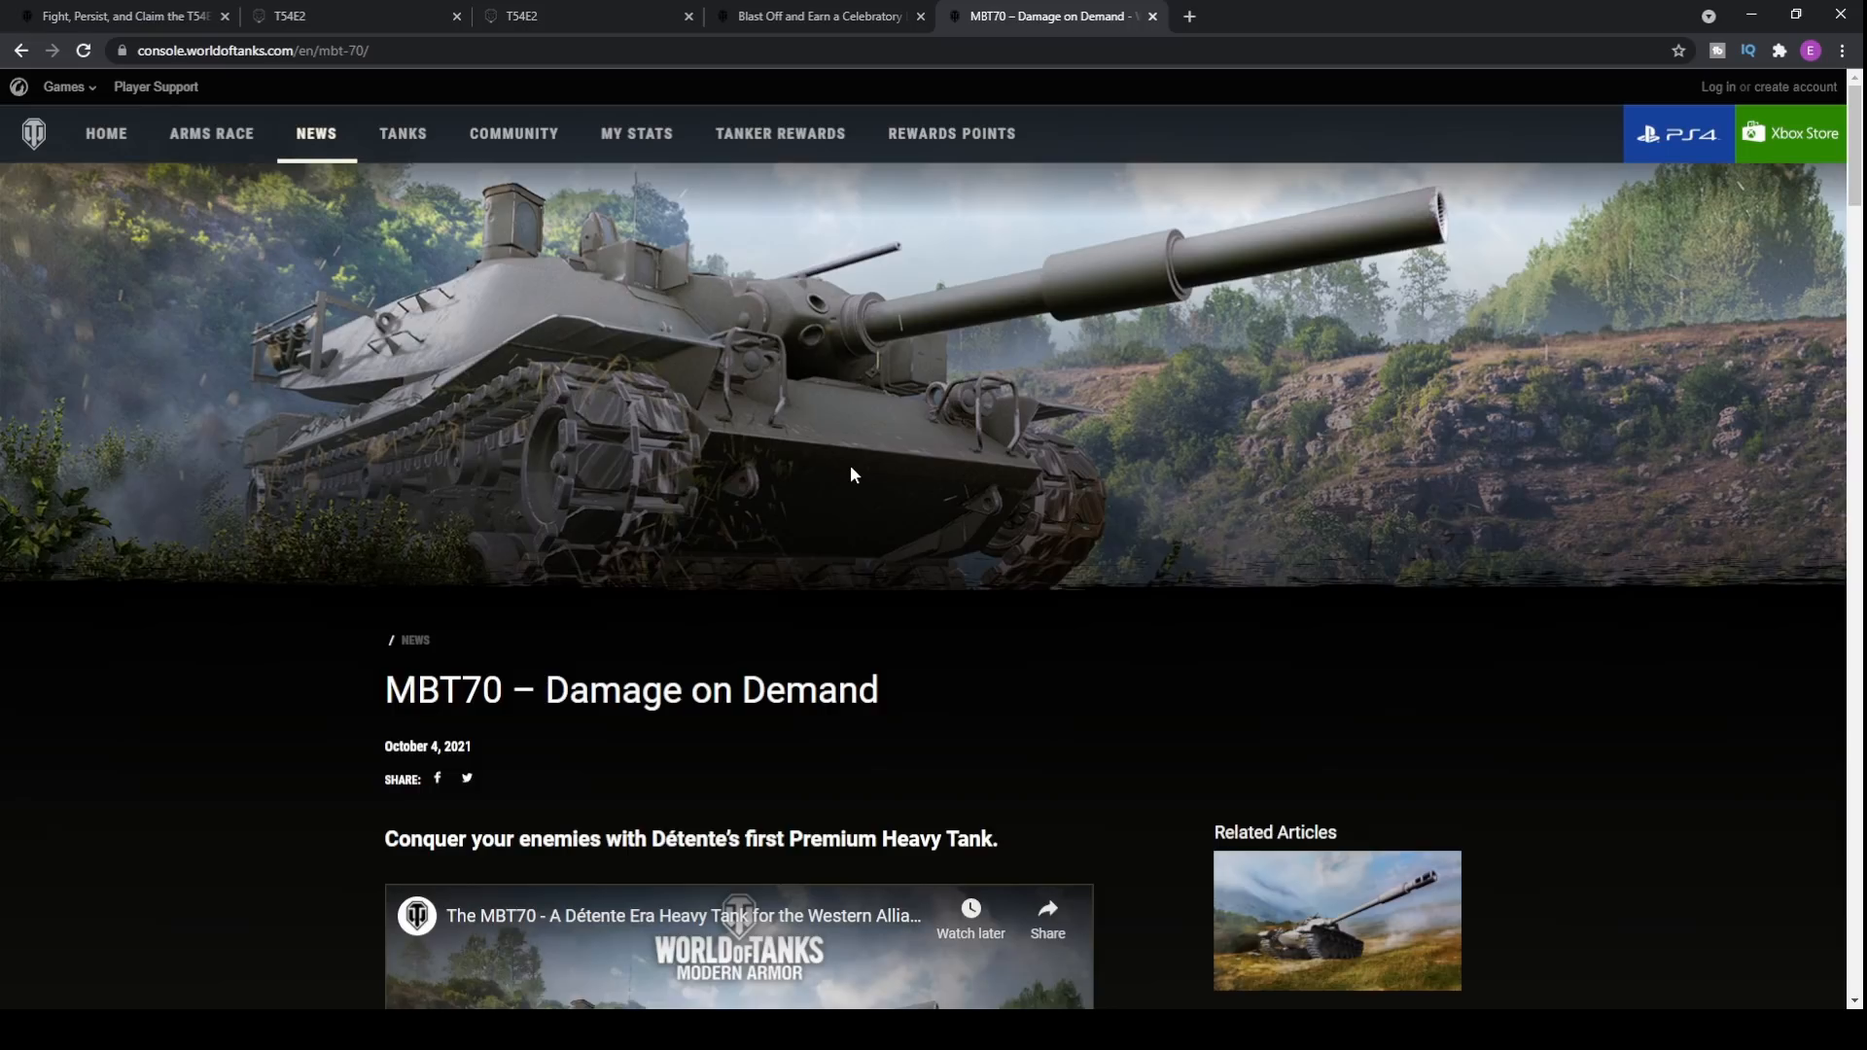
mouse_move(815, 321)
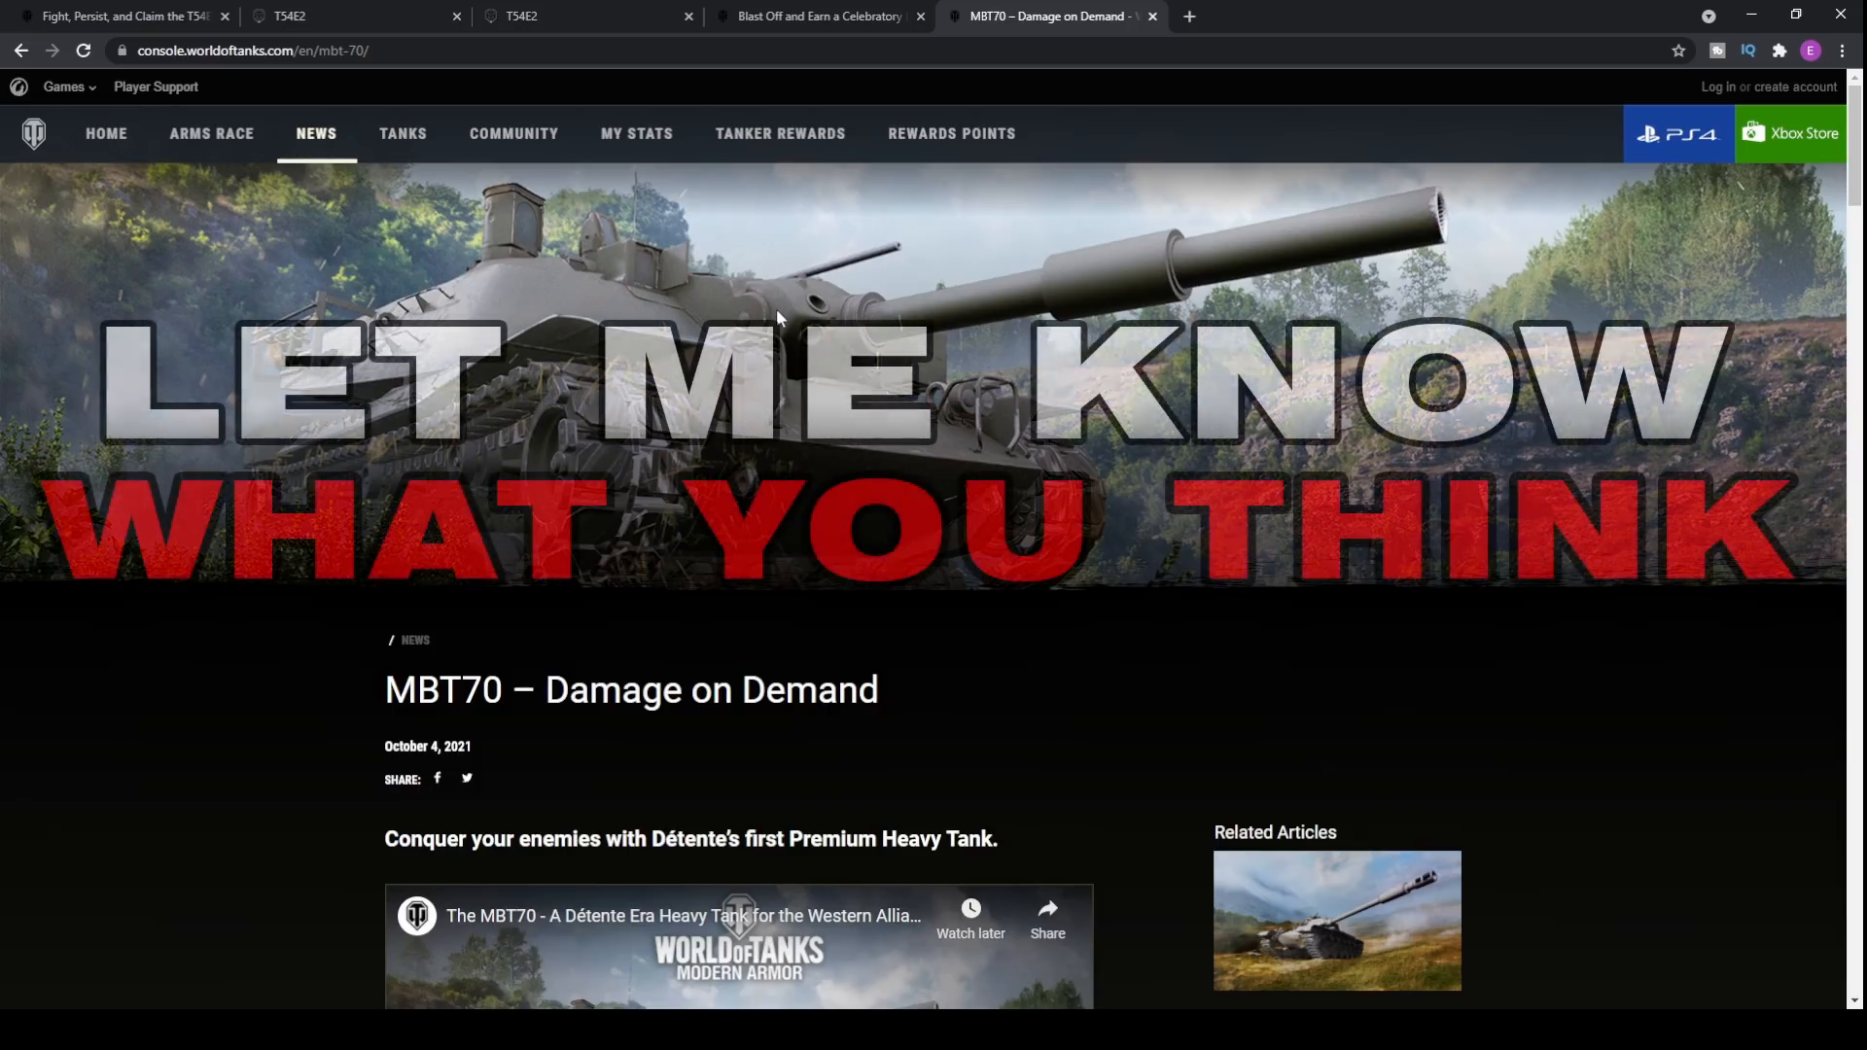
Step: Scroll down to the embedded YouTube trailer, intro blurb and Related Articles list
scroll("down", 3)
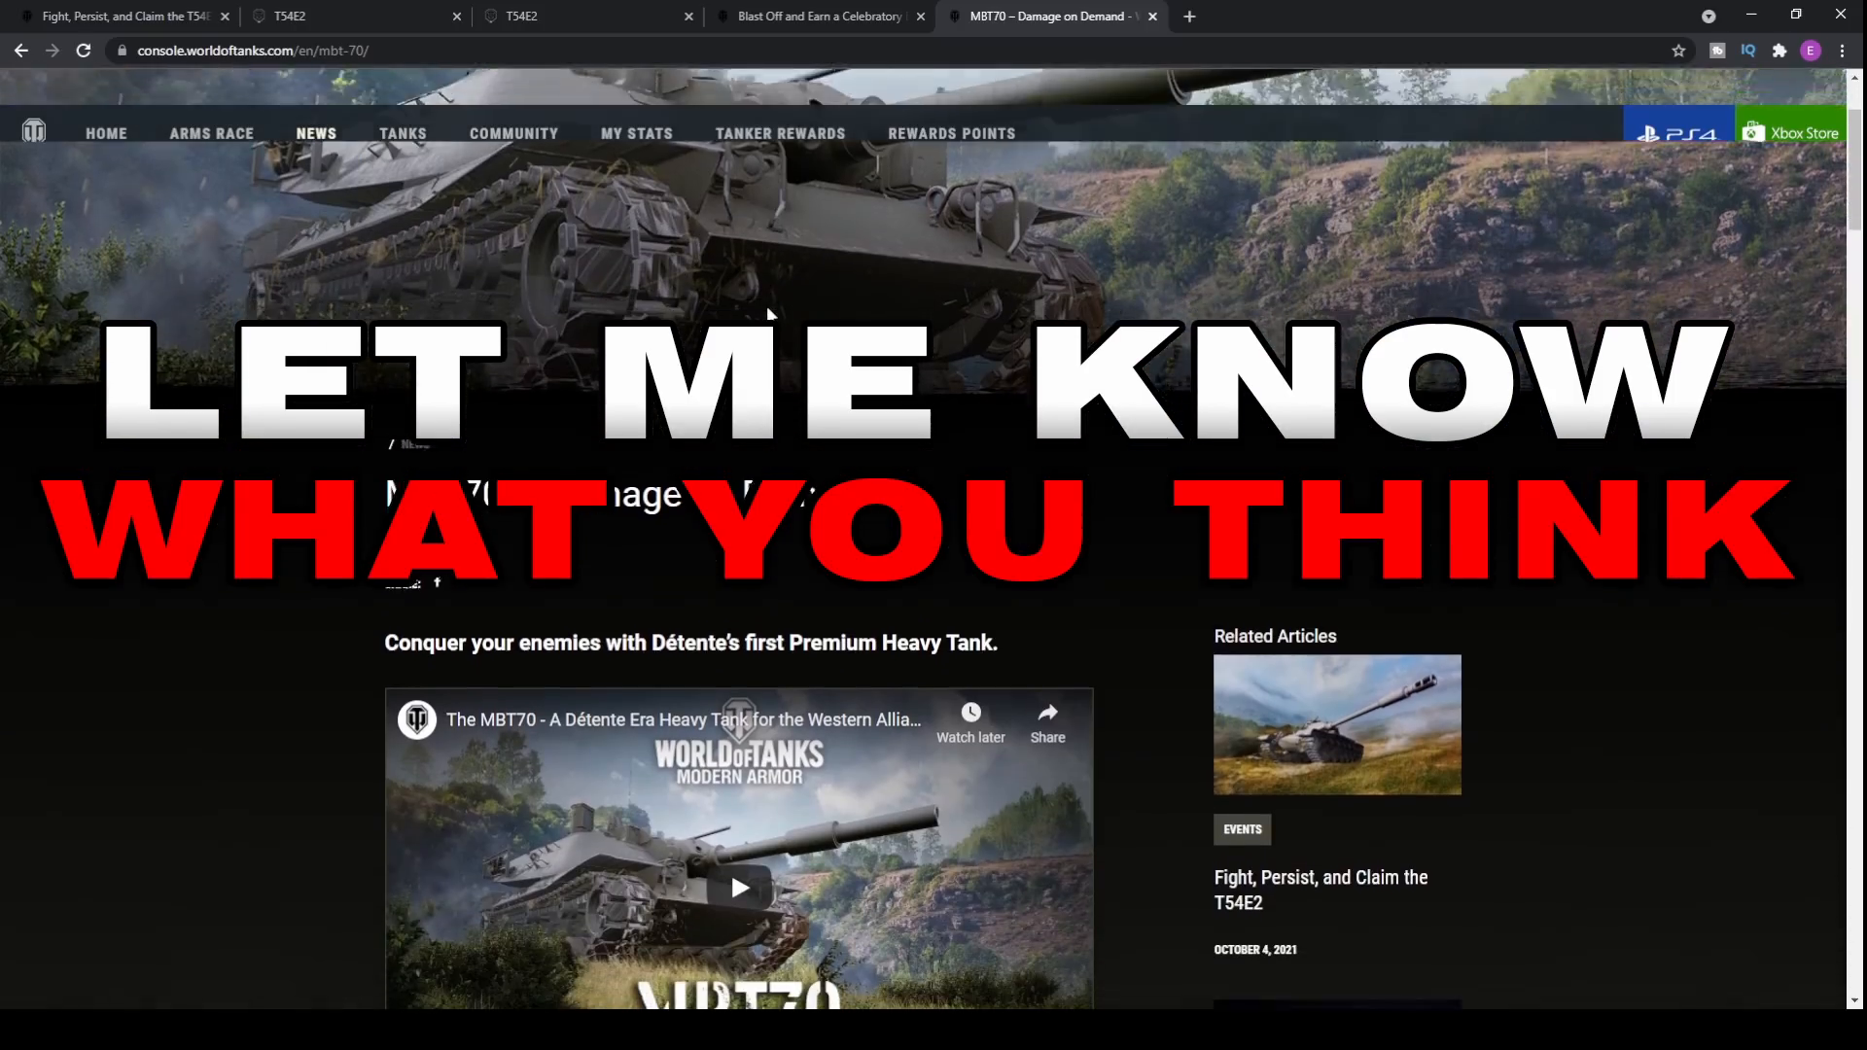
scroll("down", 3)
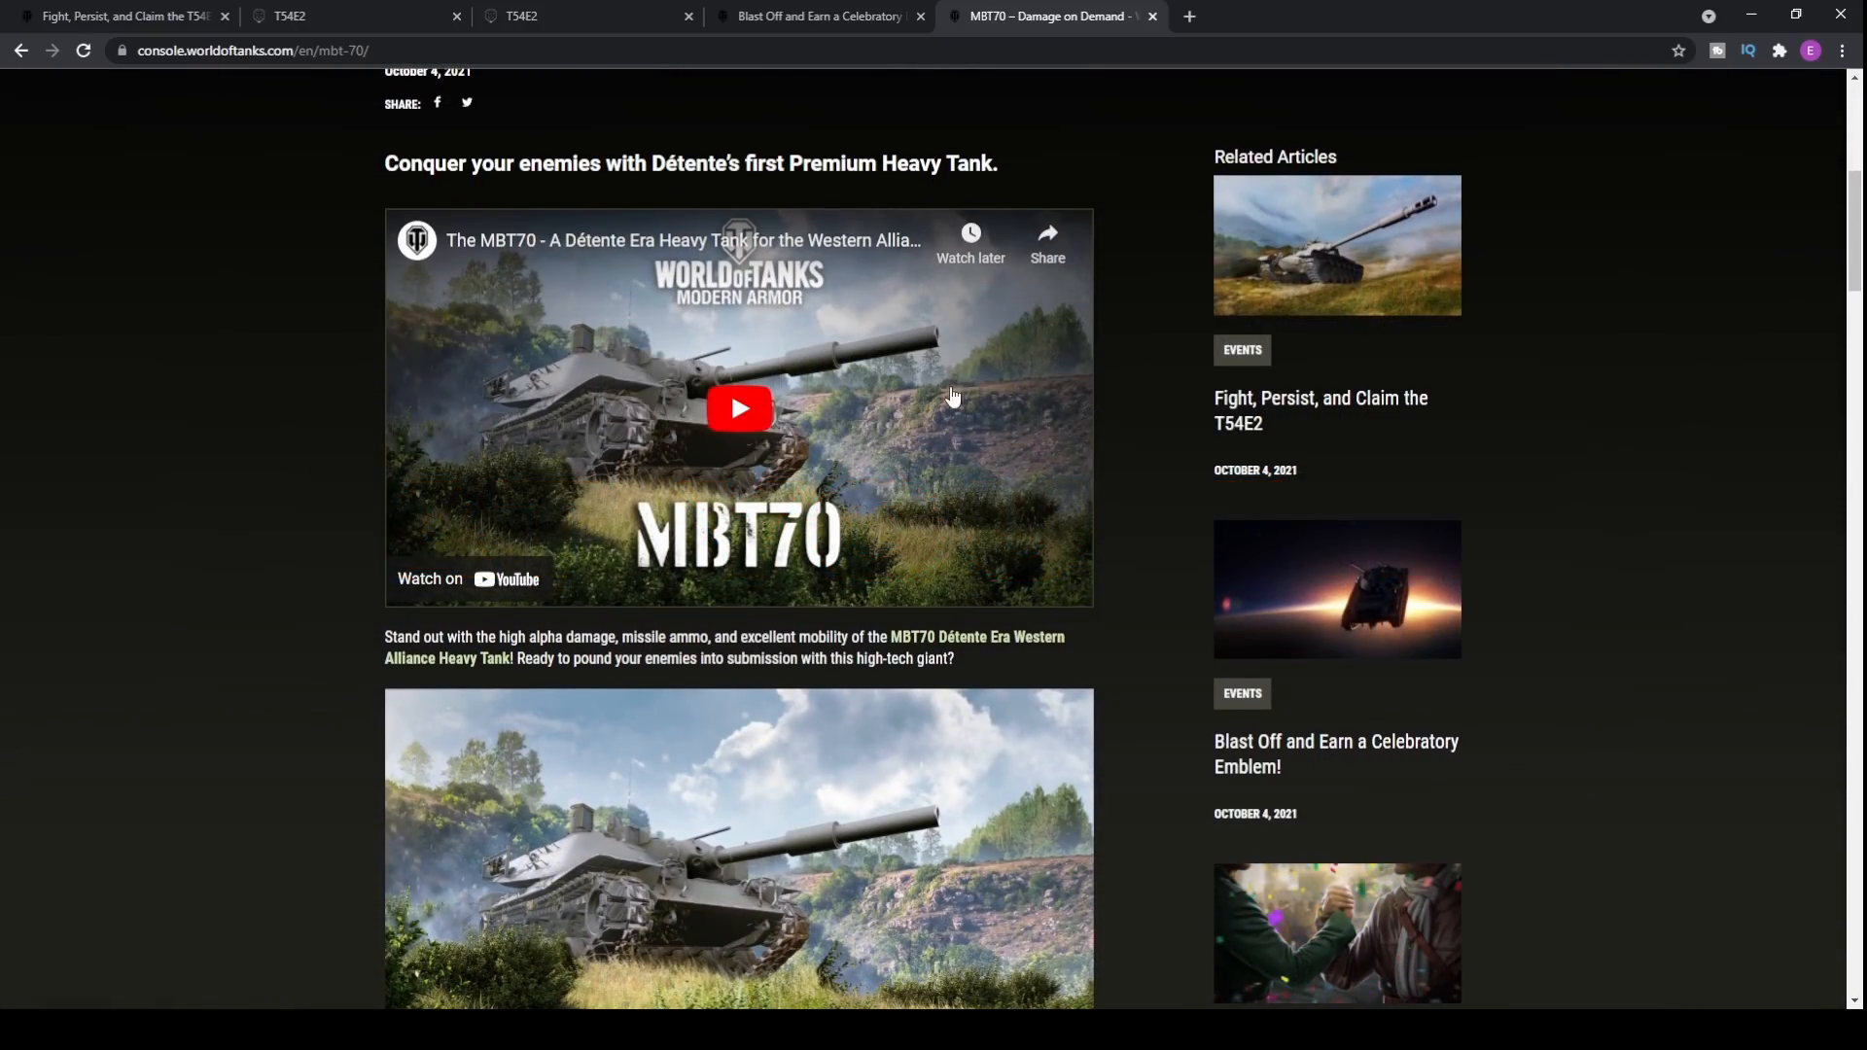
scroll("down", 3)
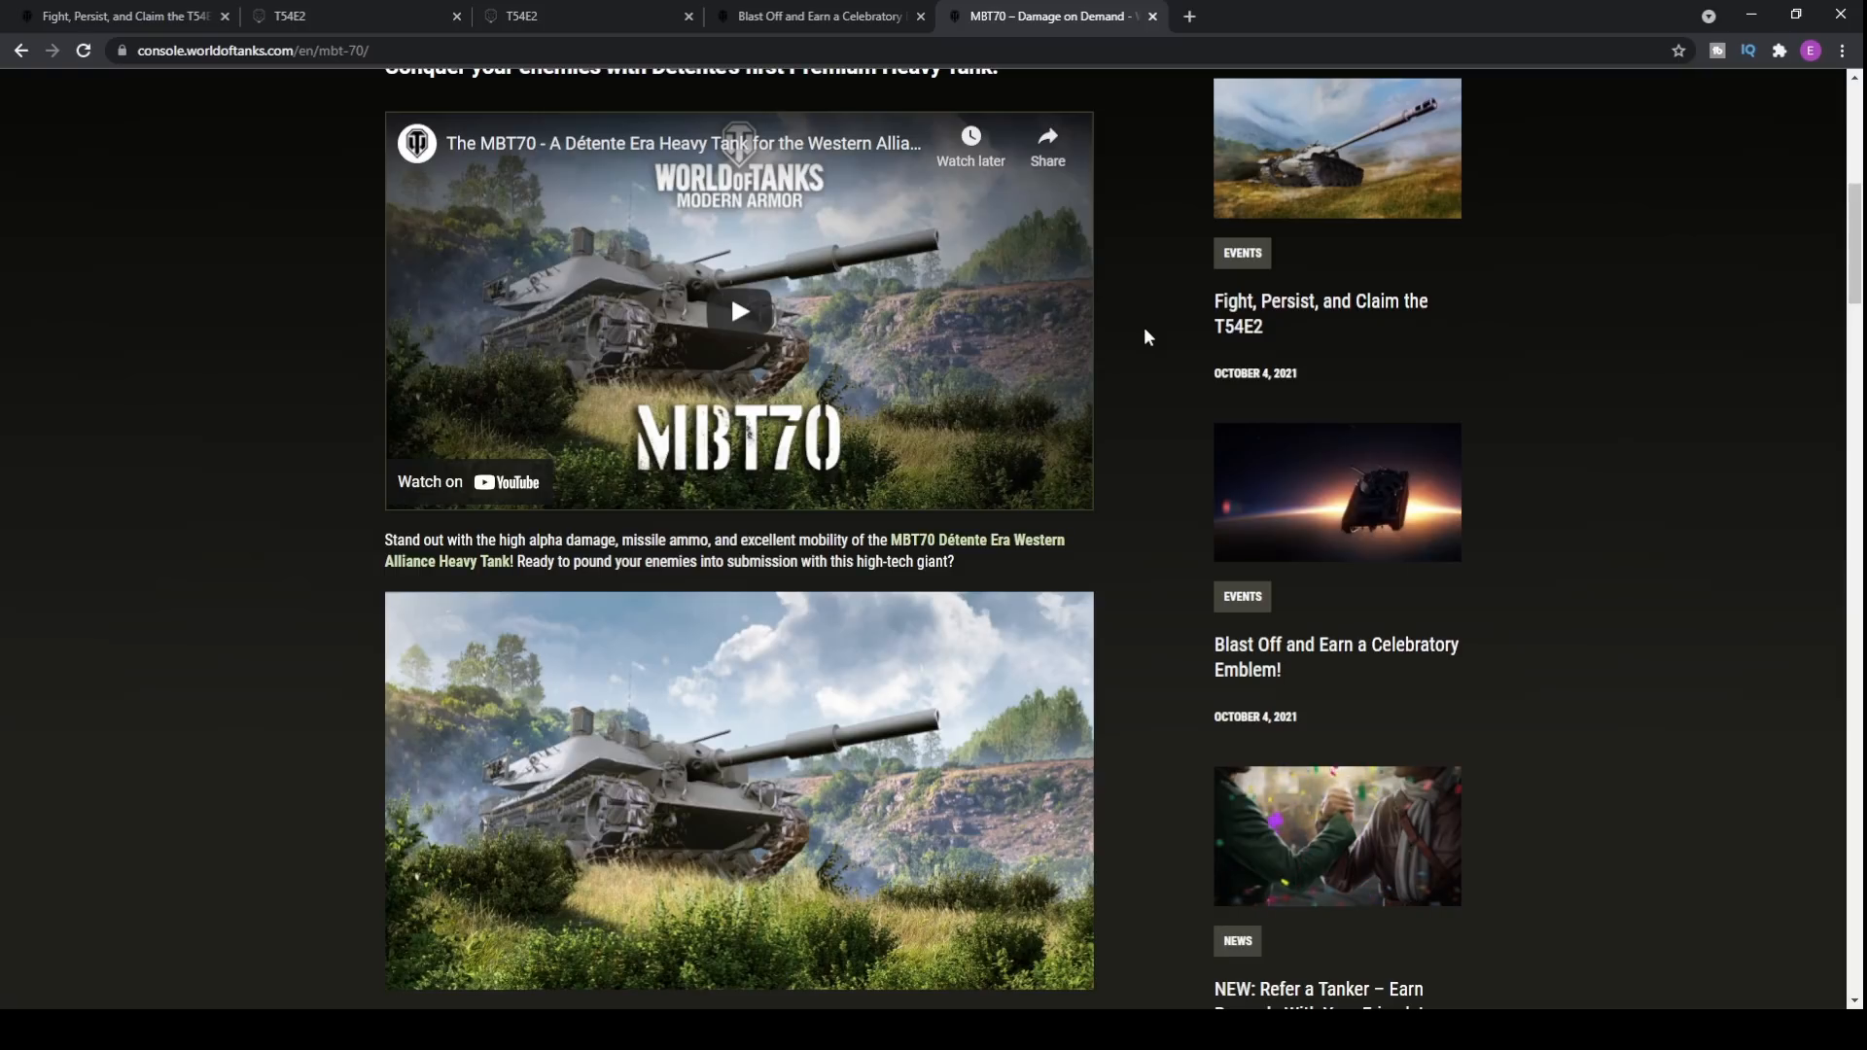
mouse_move(1155, 333)
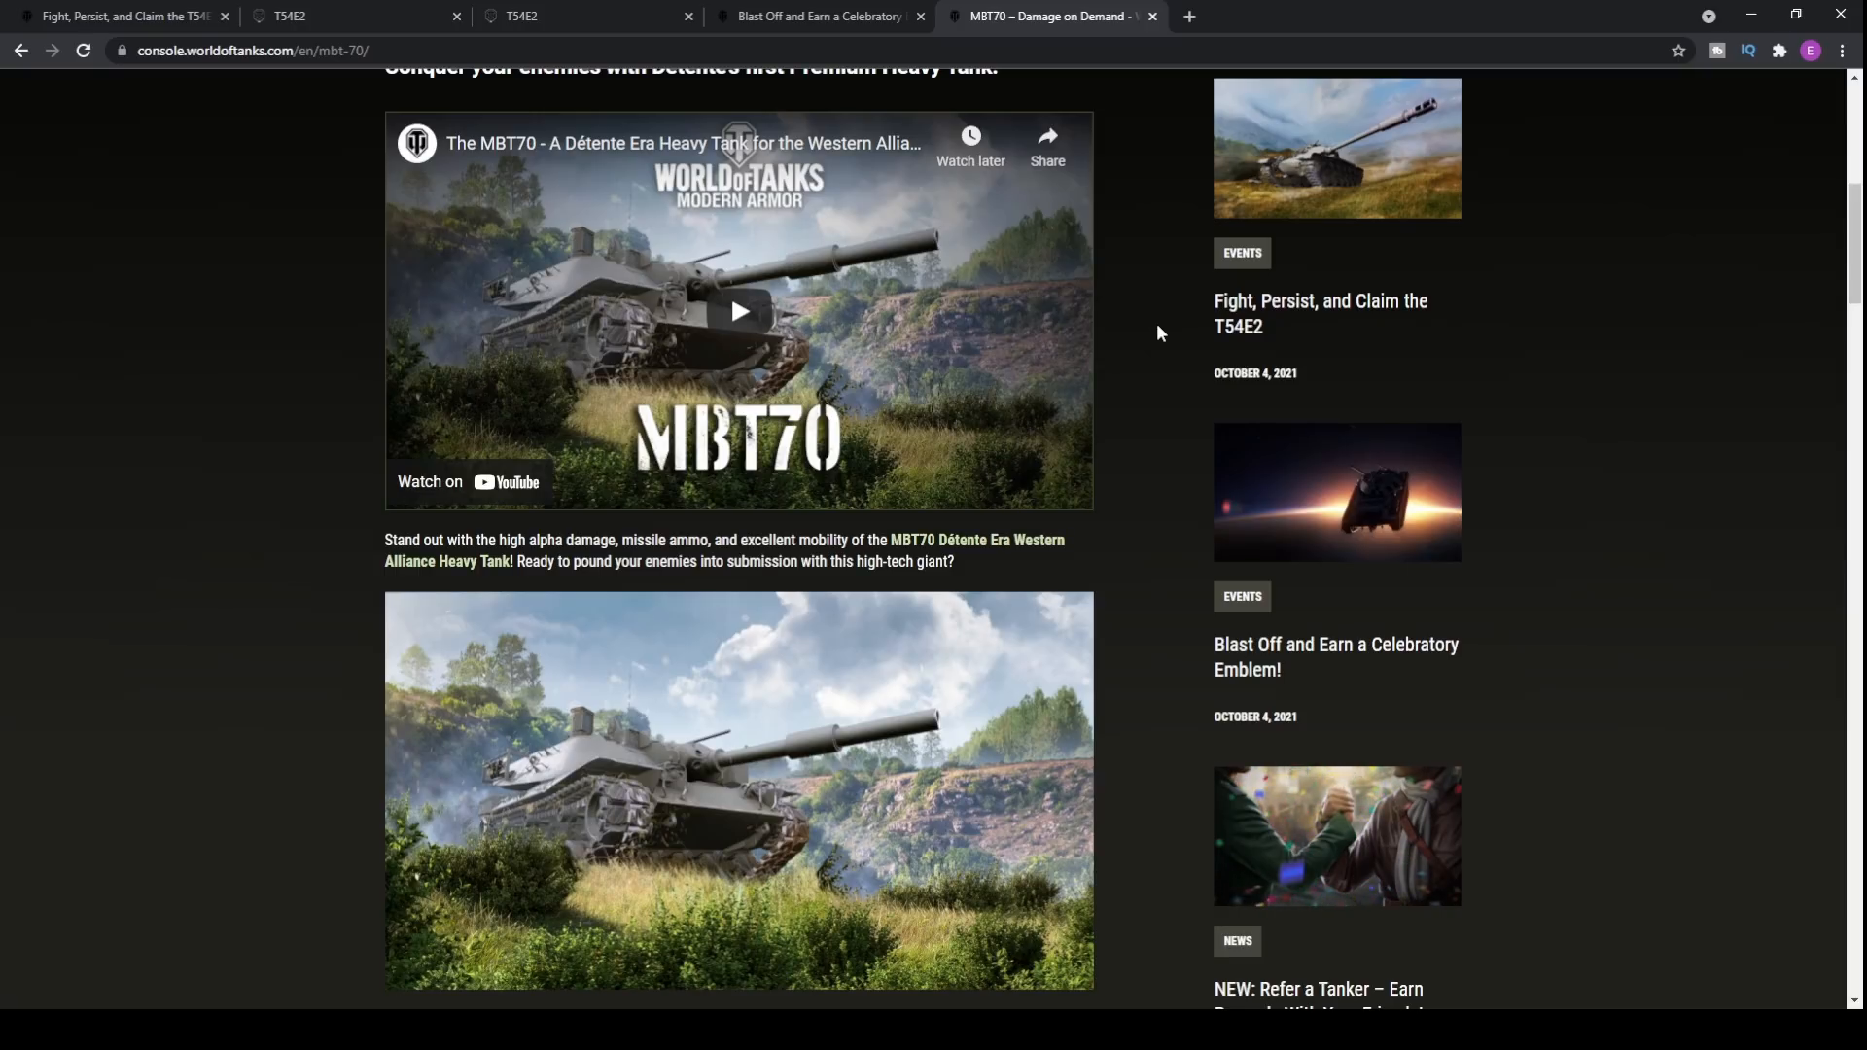